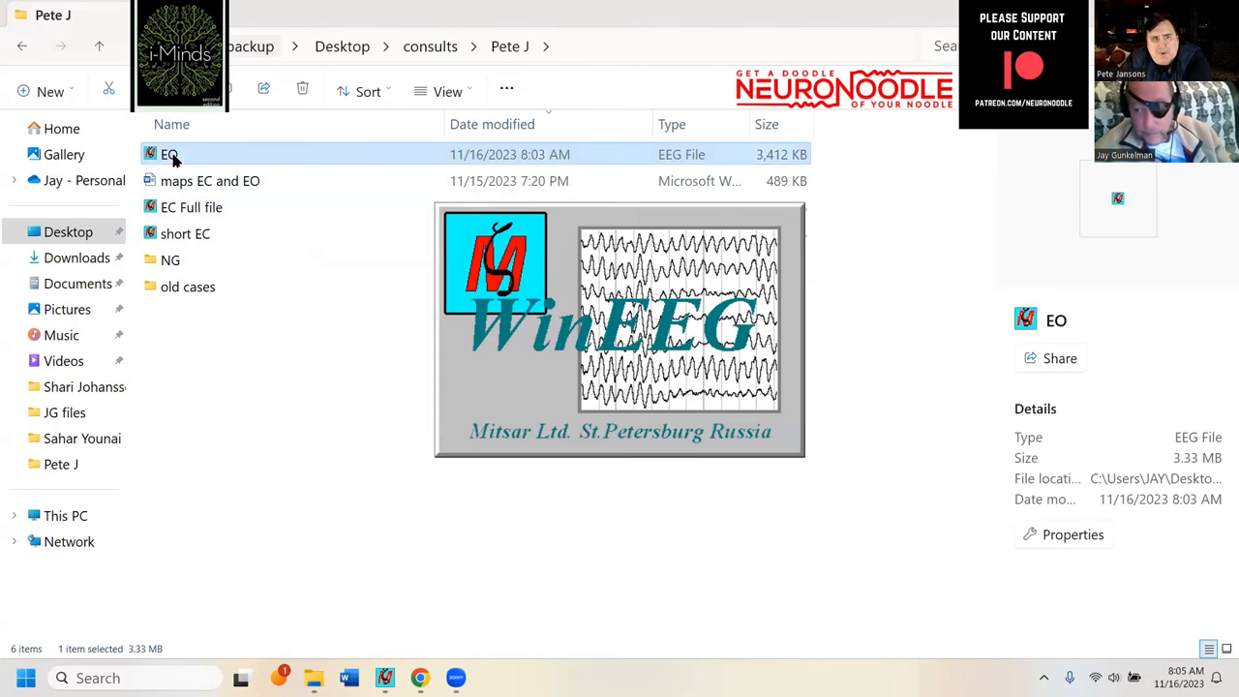
double_click(170, 155)
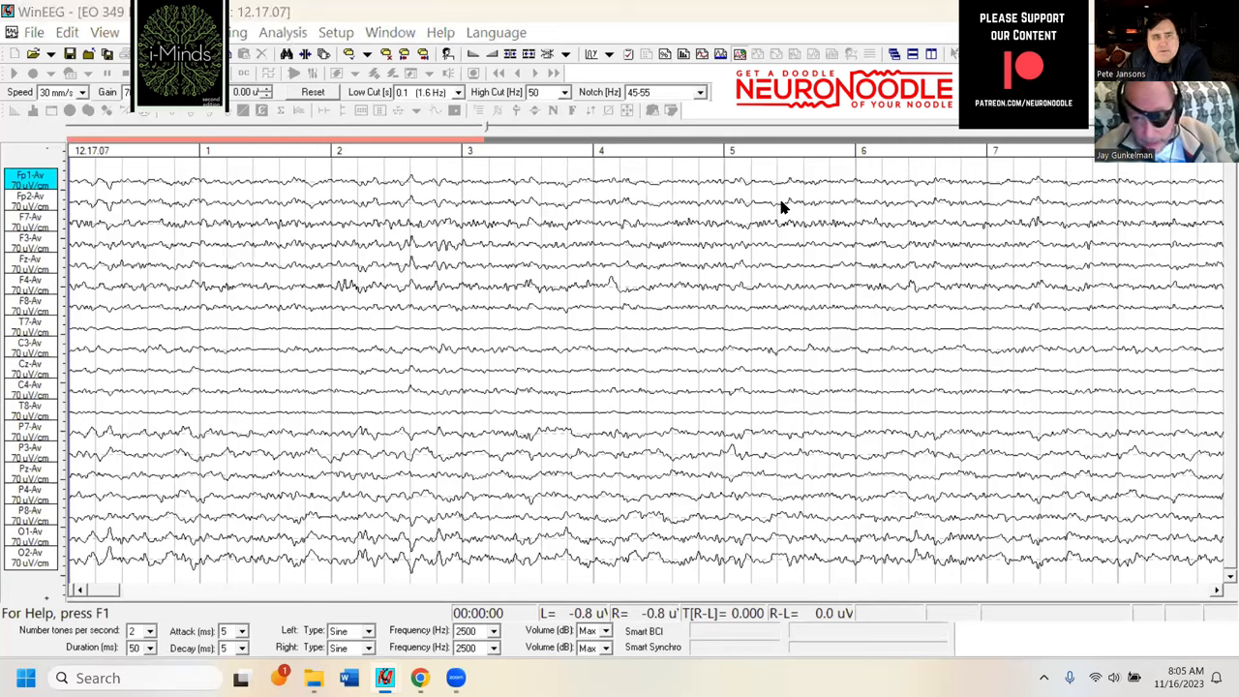
mouse_move(939, 321)
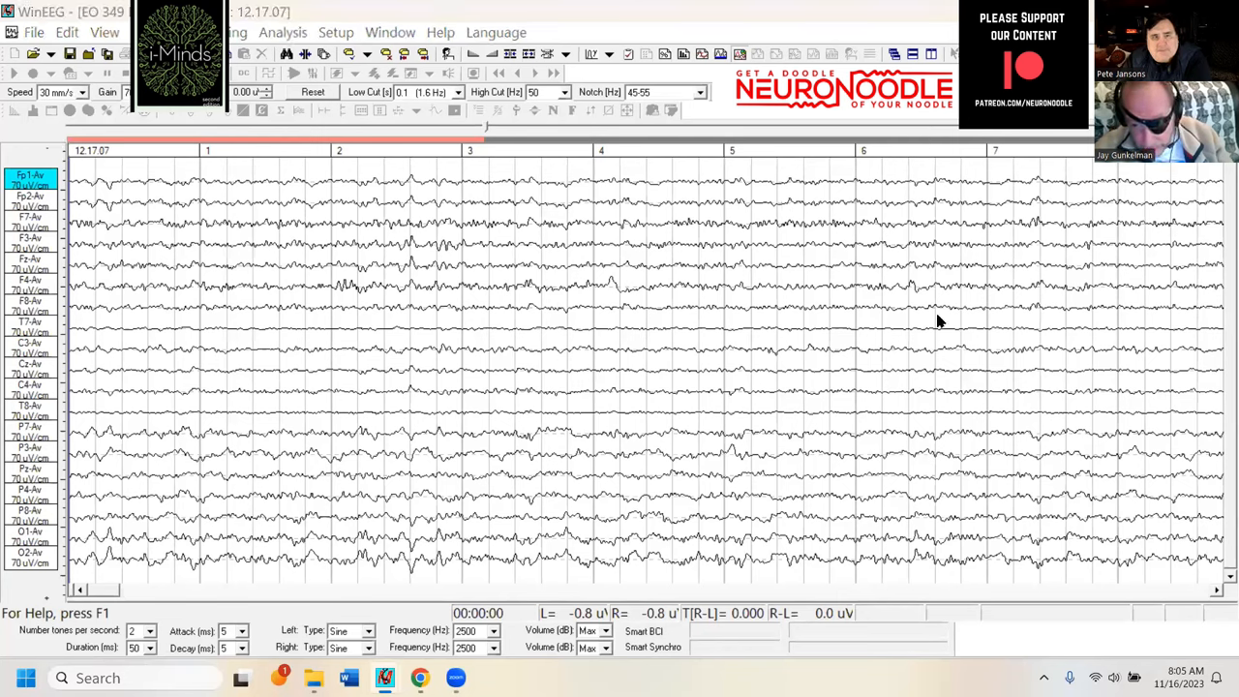
mouse_move(267, 557)
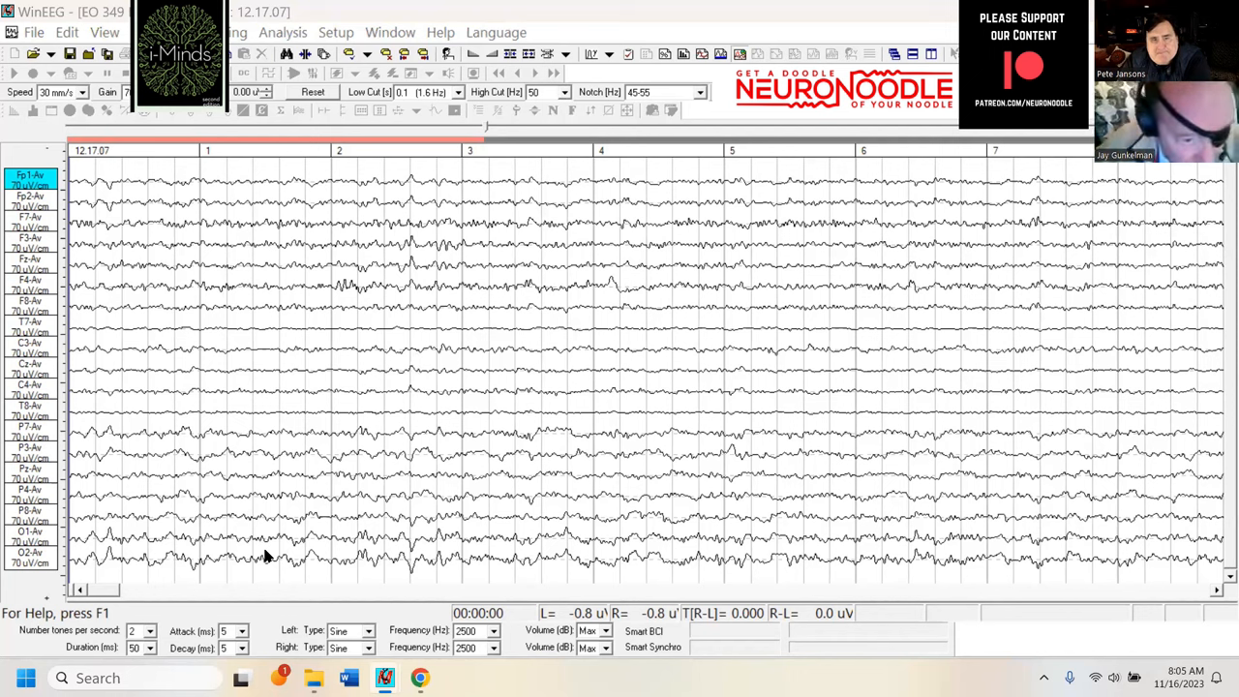
mouse_move(306, 207)
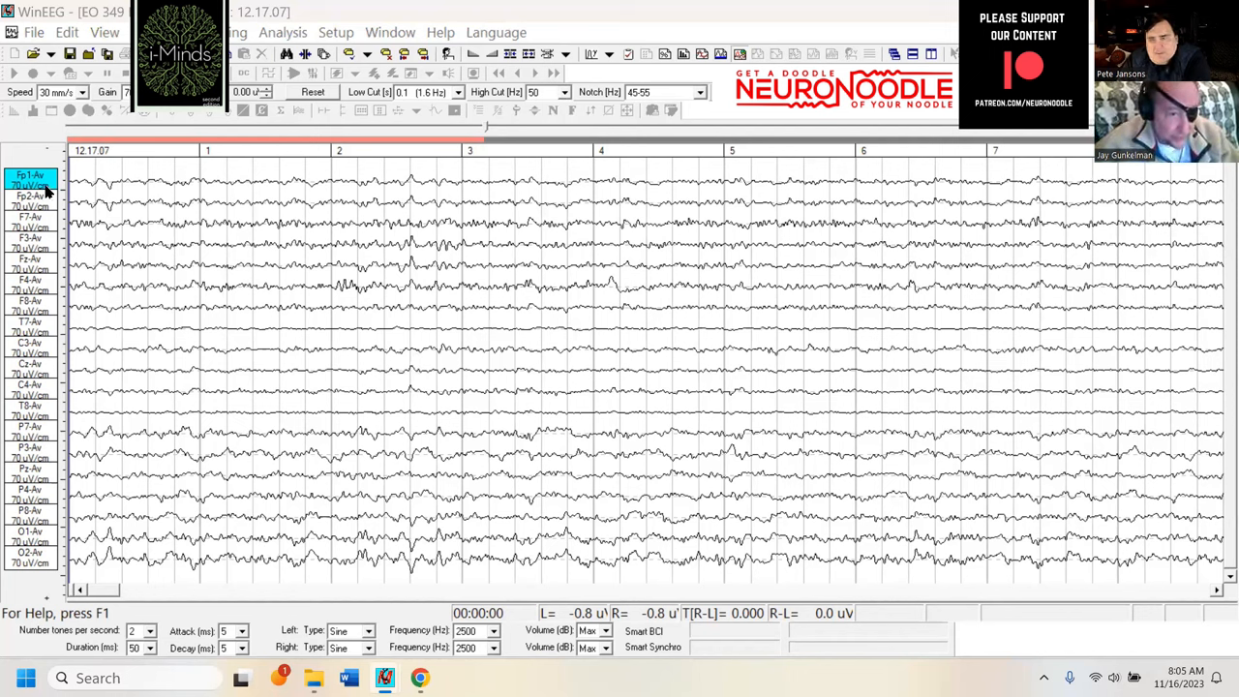
mouse_move(890, 518)
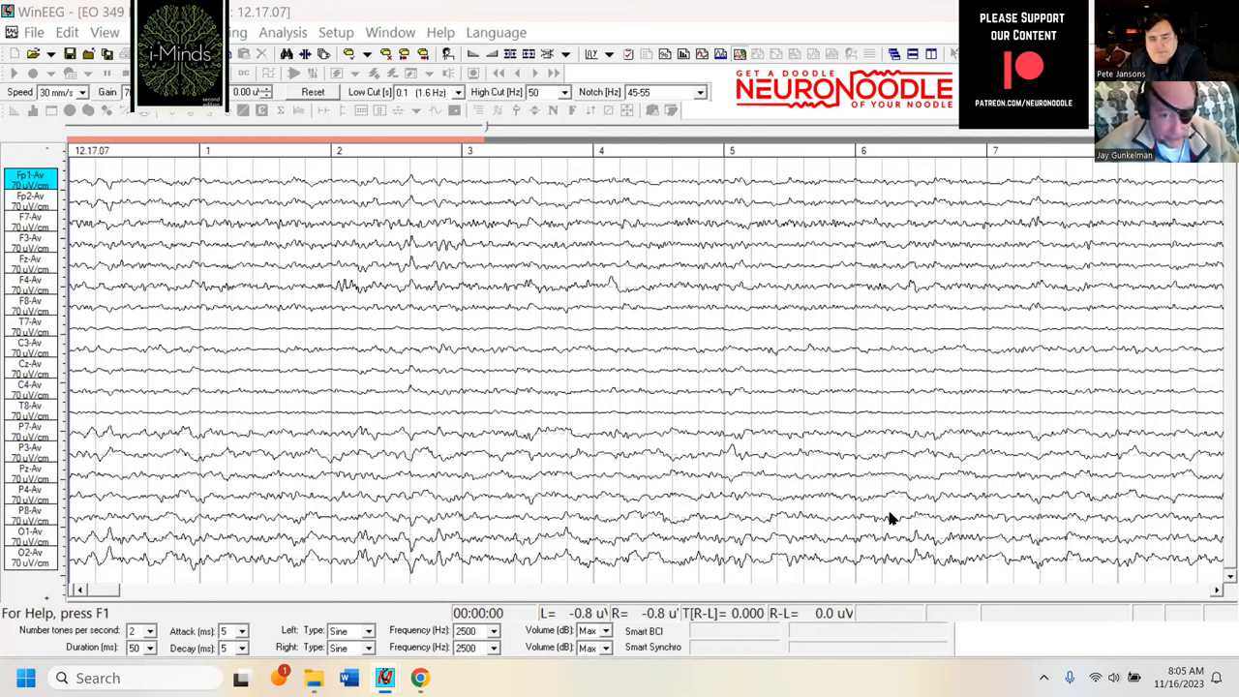
mouse_move(985, 503)
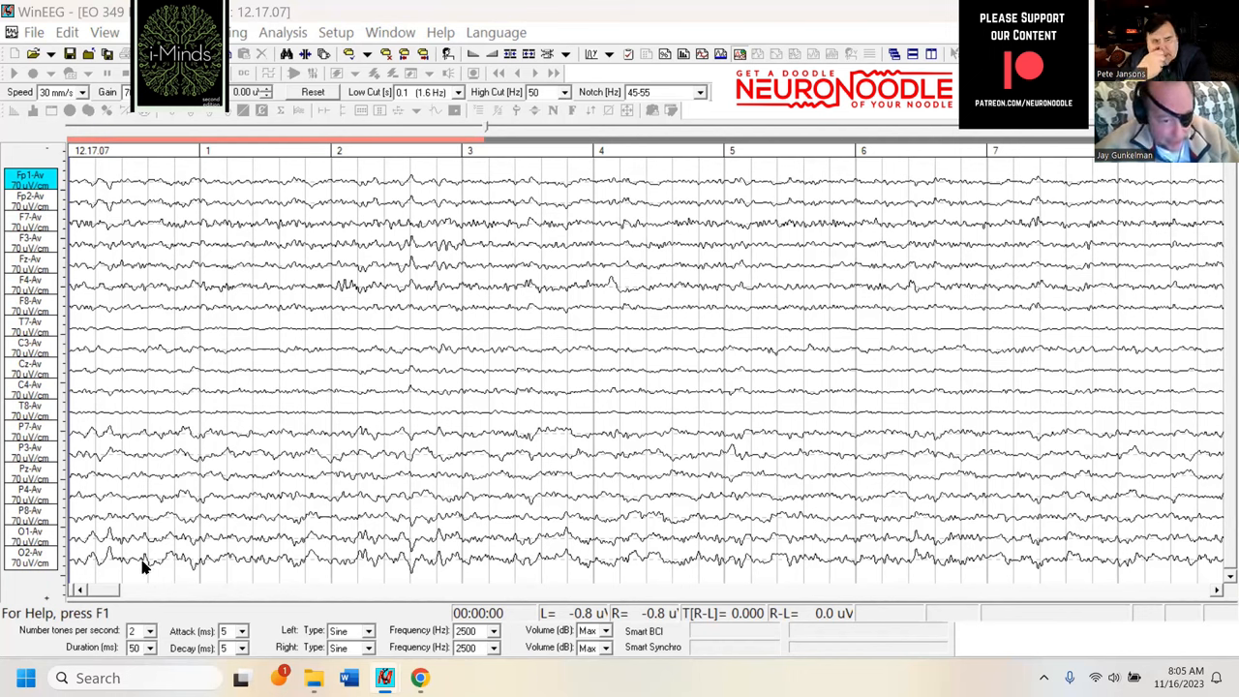
mouse_move(410, 557)
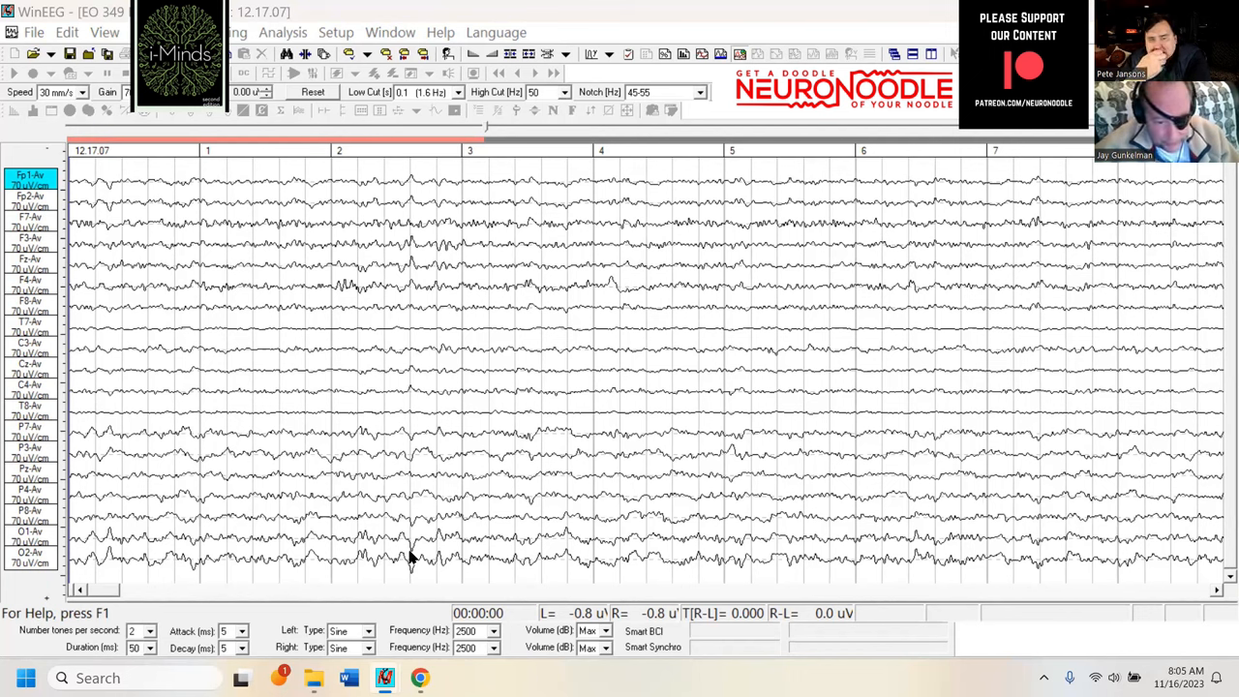
mouse_move(493, 552)
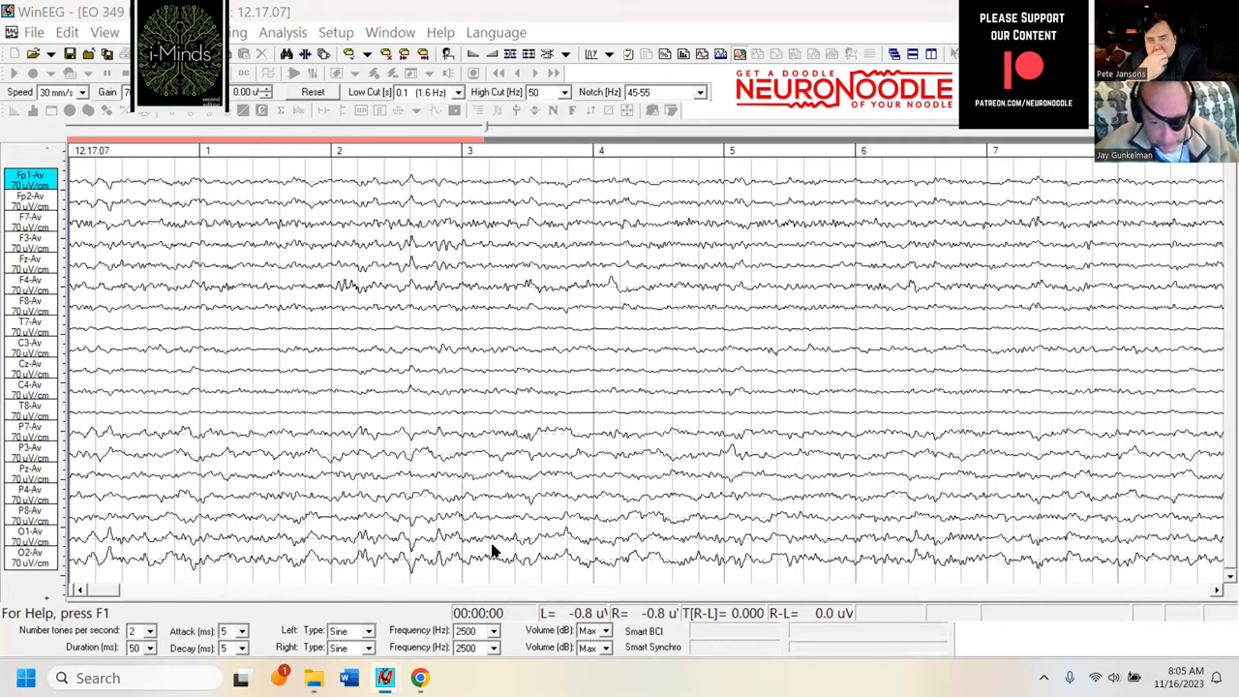
mouse_move(1022, 565)
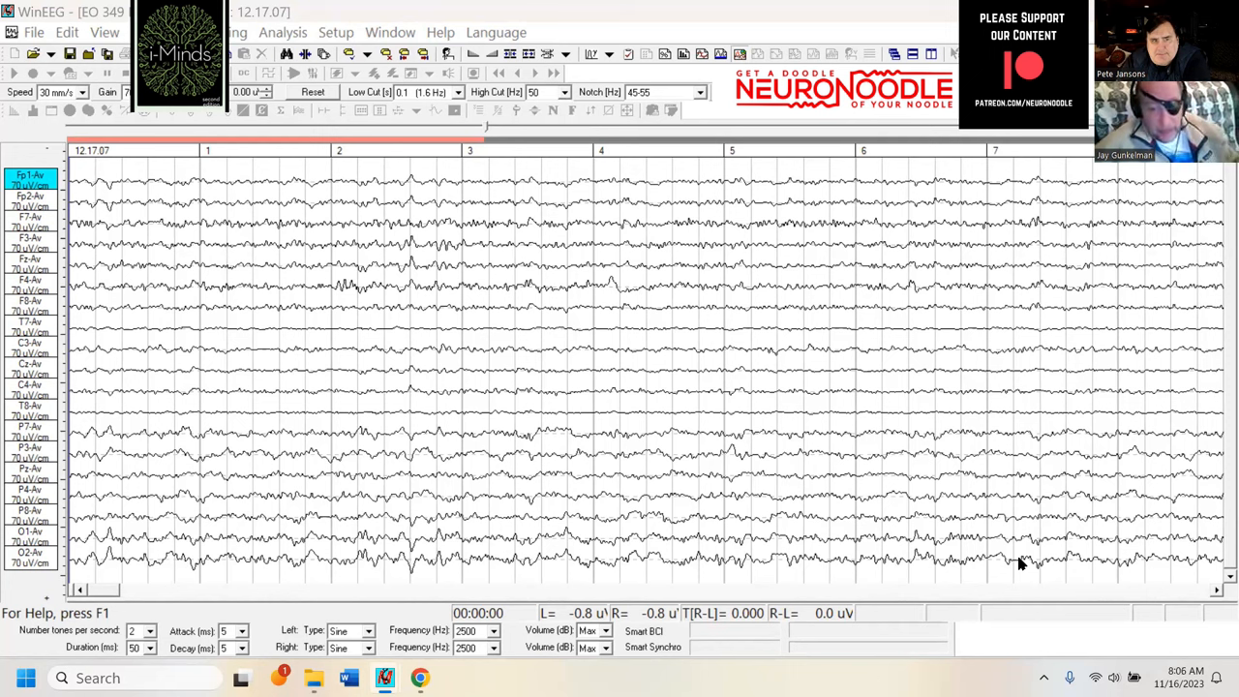
mouse_move(588, 441)
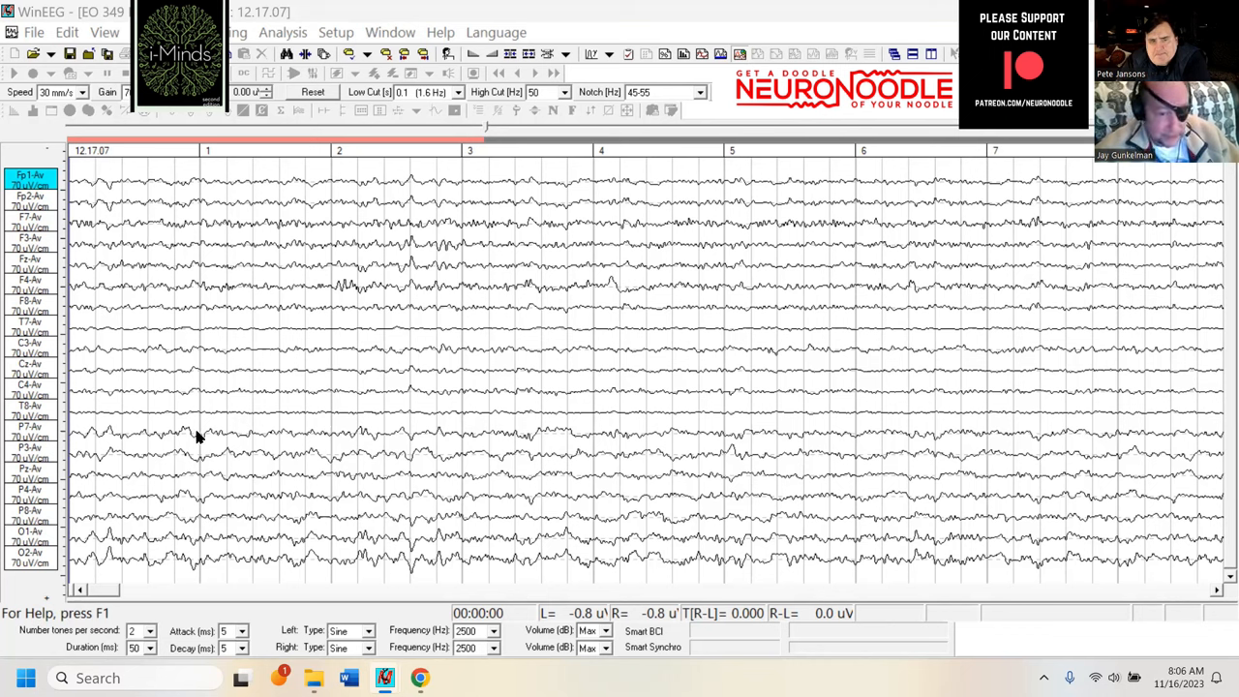
mouse_move(616, 530)
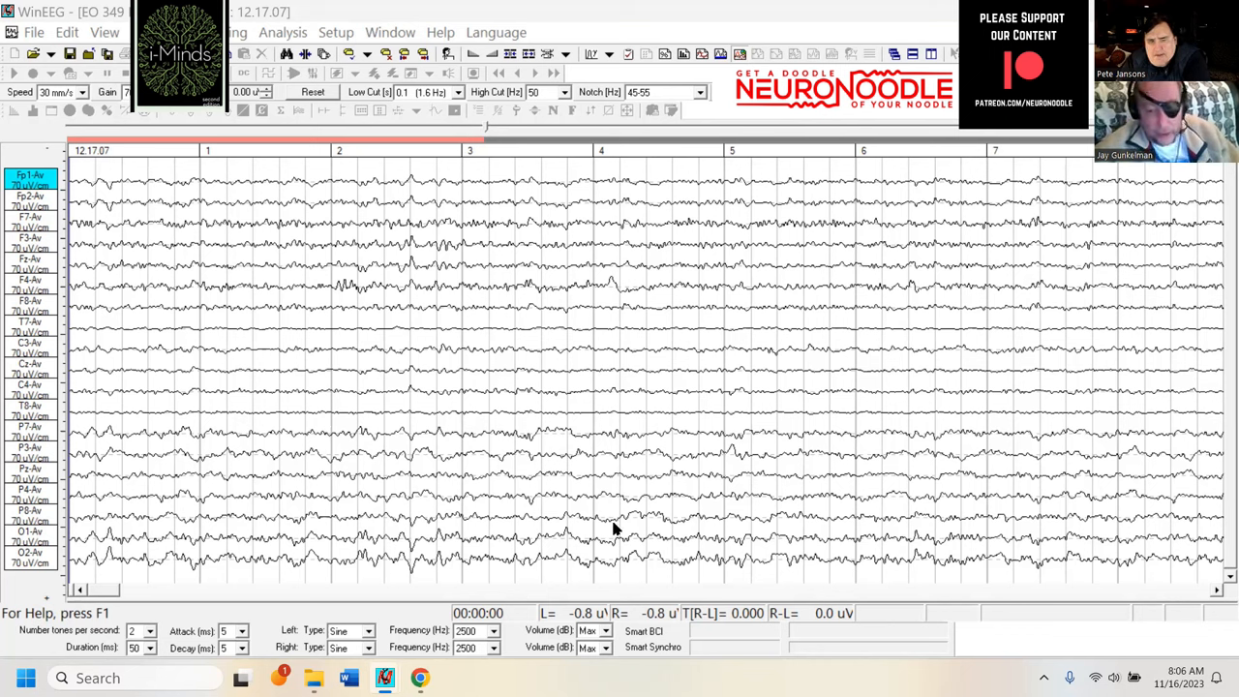
mouse_move(919, 492)
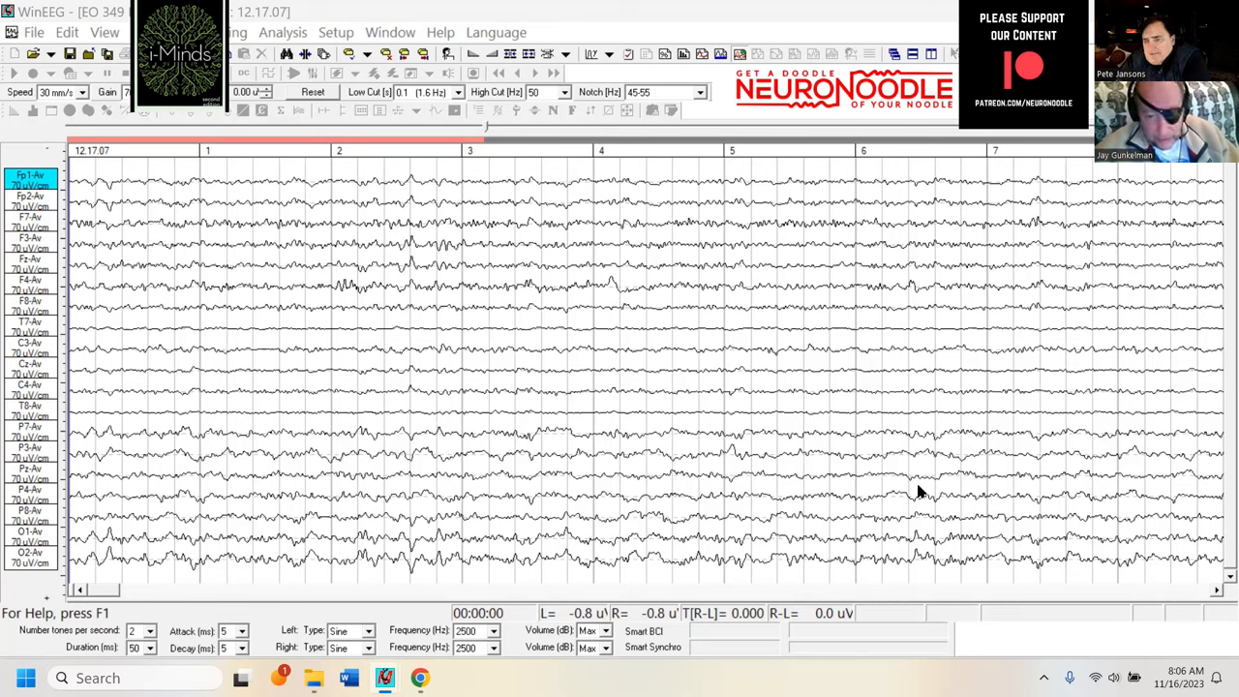
mouse_move(712, 496)
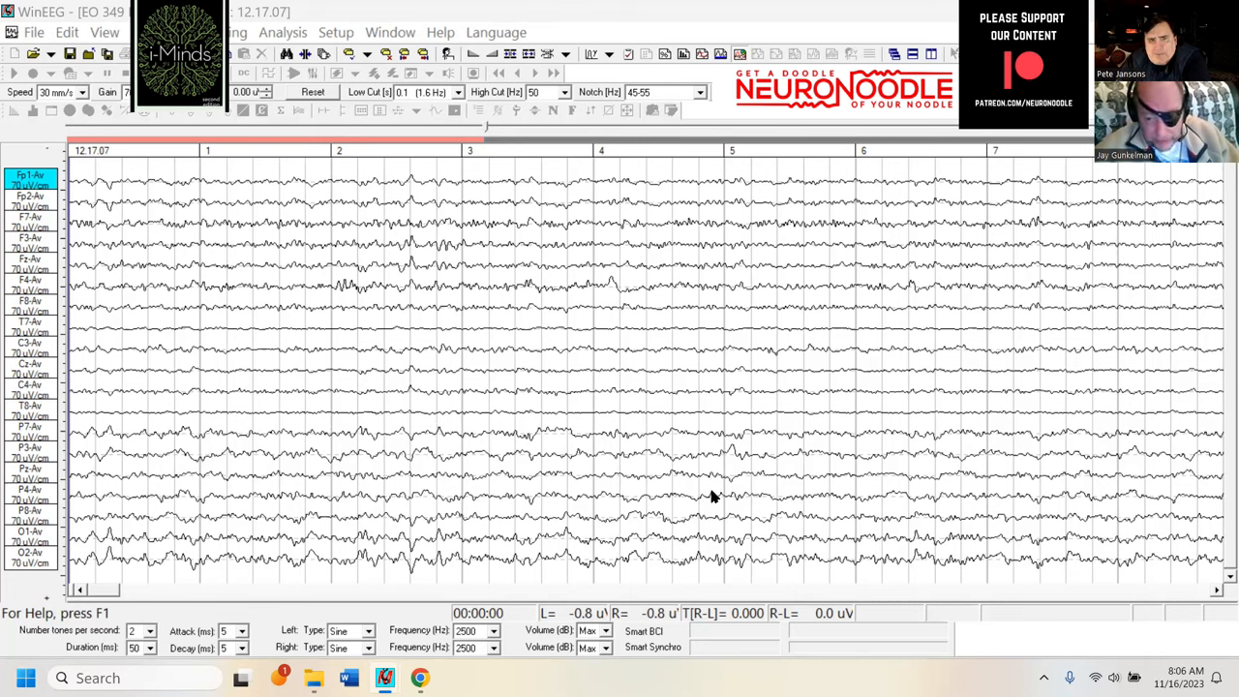
mouse_move(748, 474)
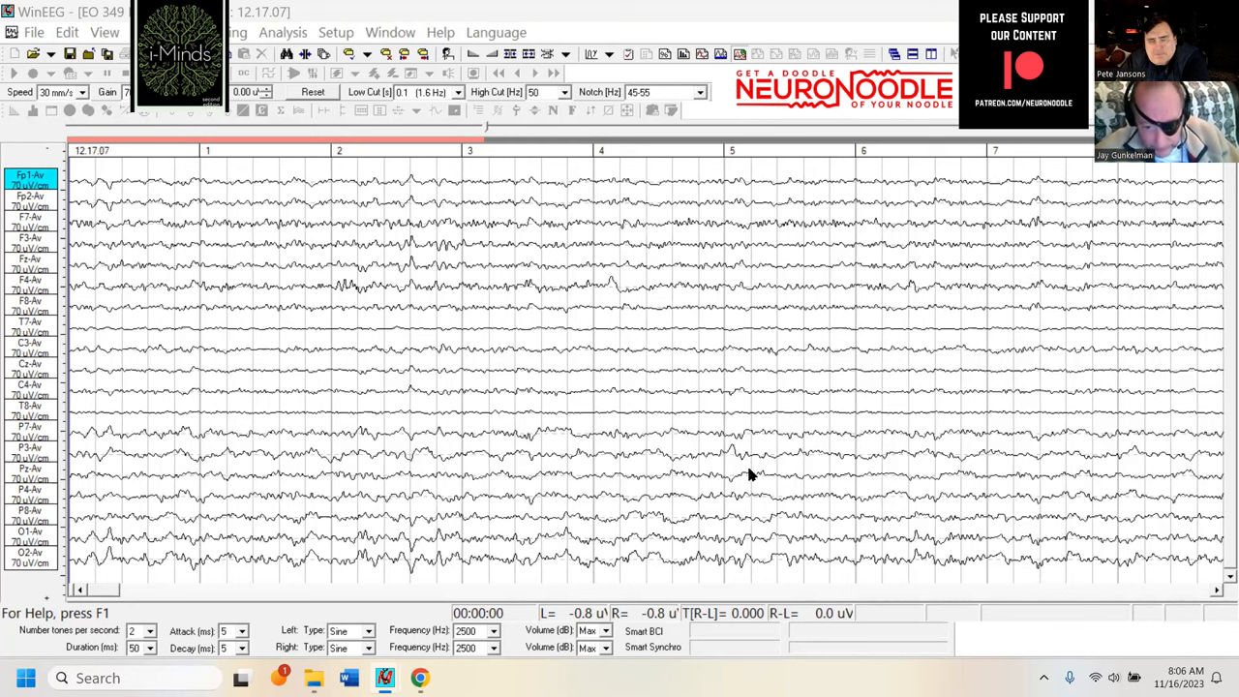
mouse_move(724, 480)
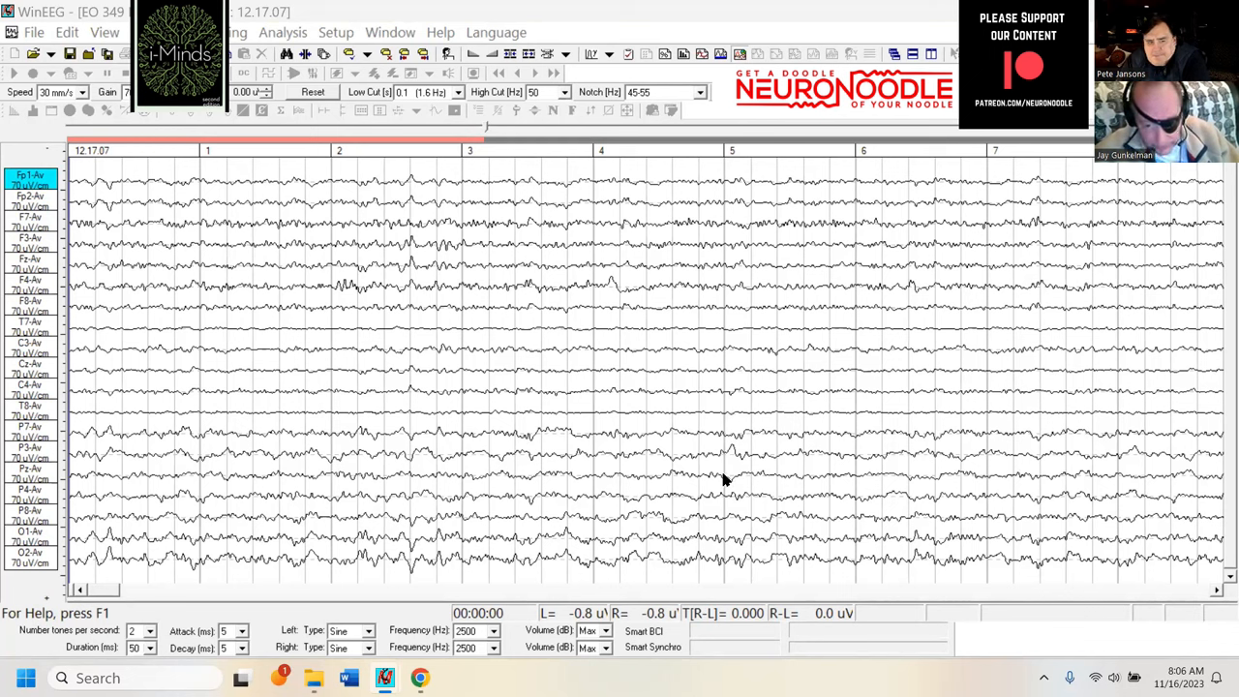
mouse_move(602, 482)
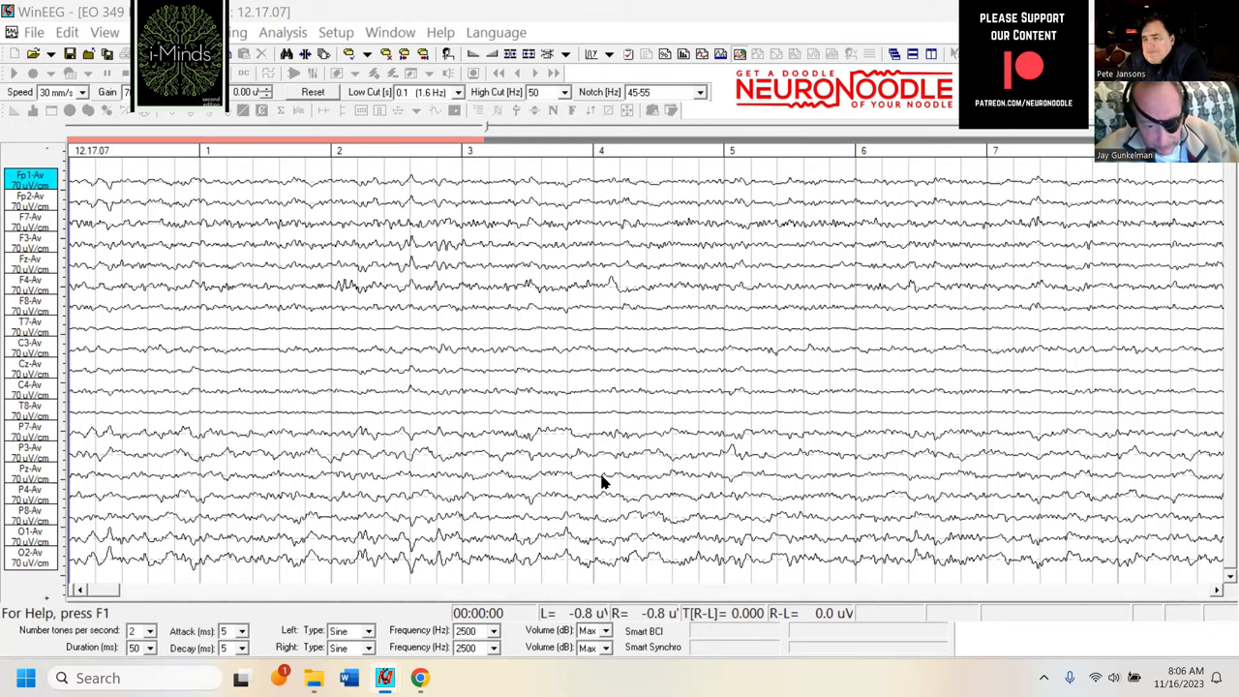
mouse_move(391, 474)
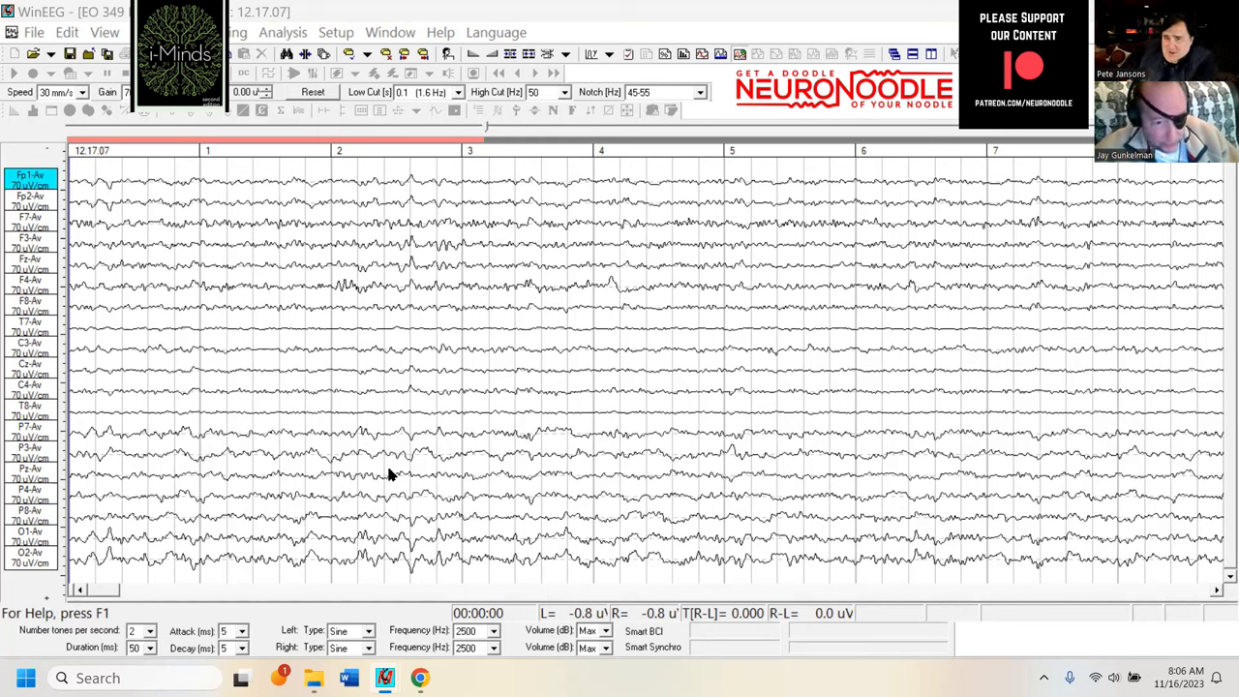
mouse_move(117, 608)
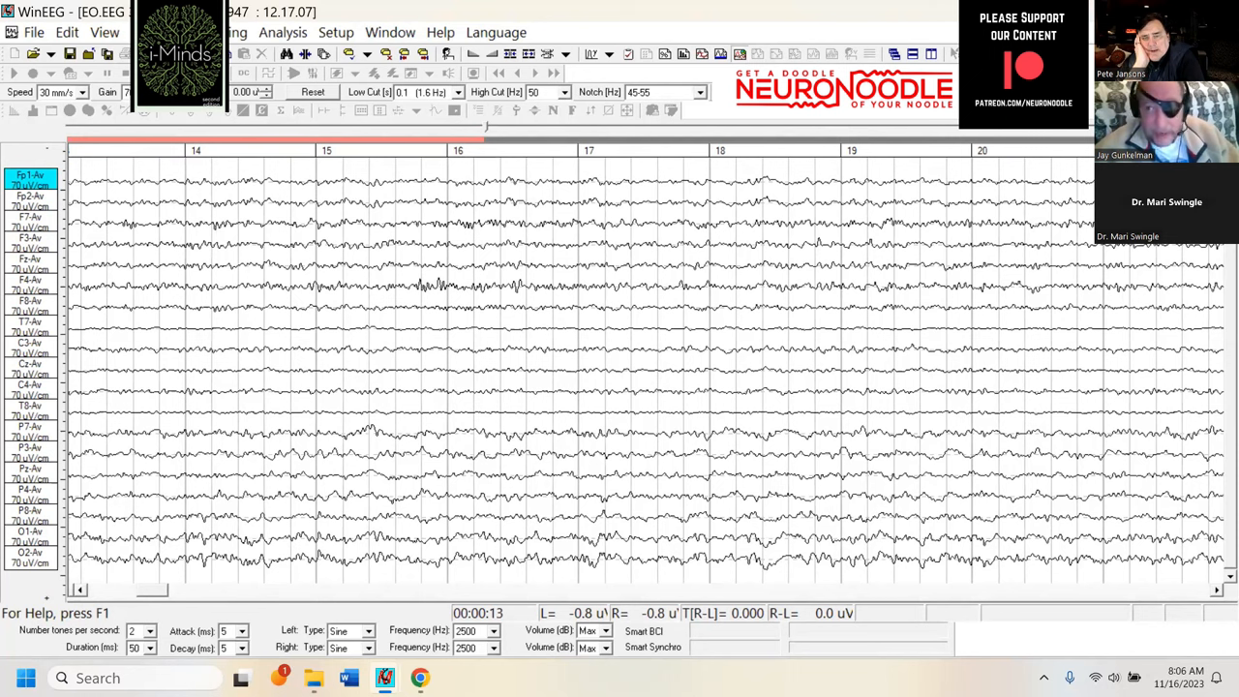
mouse_move(811, 110)
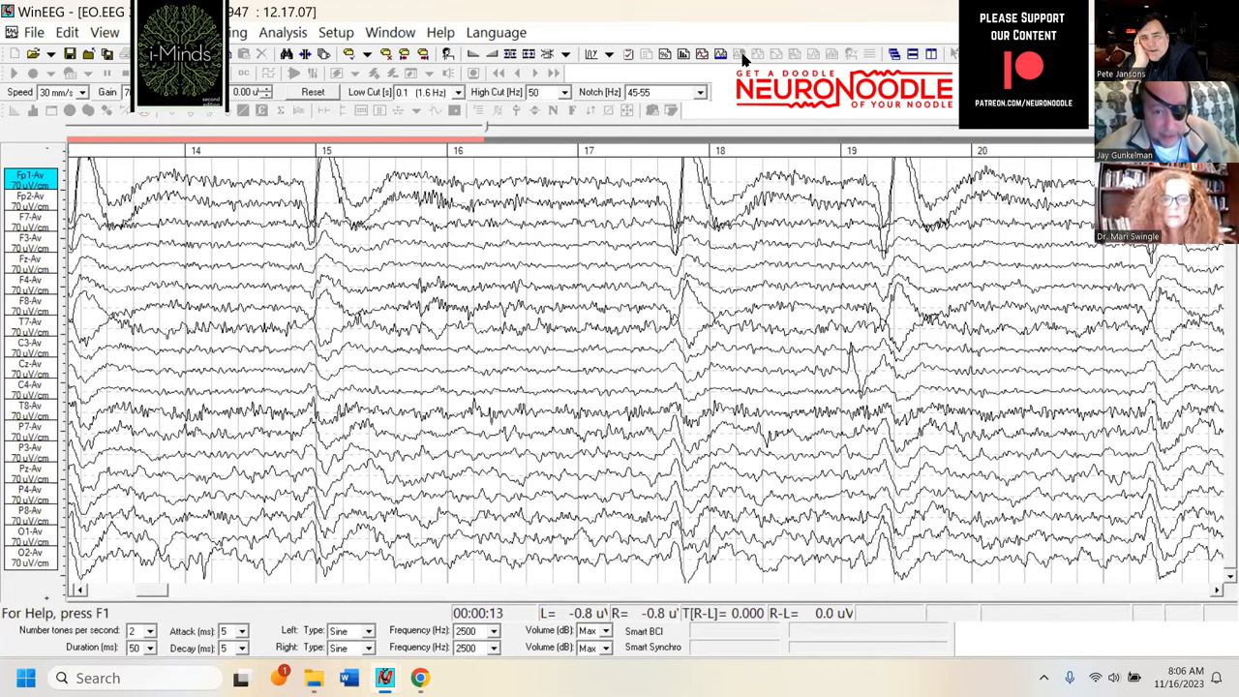
mouse_move(828, 314)
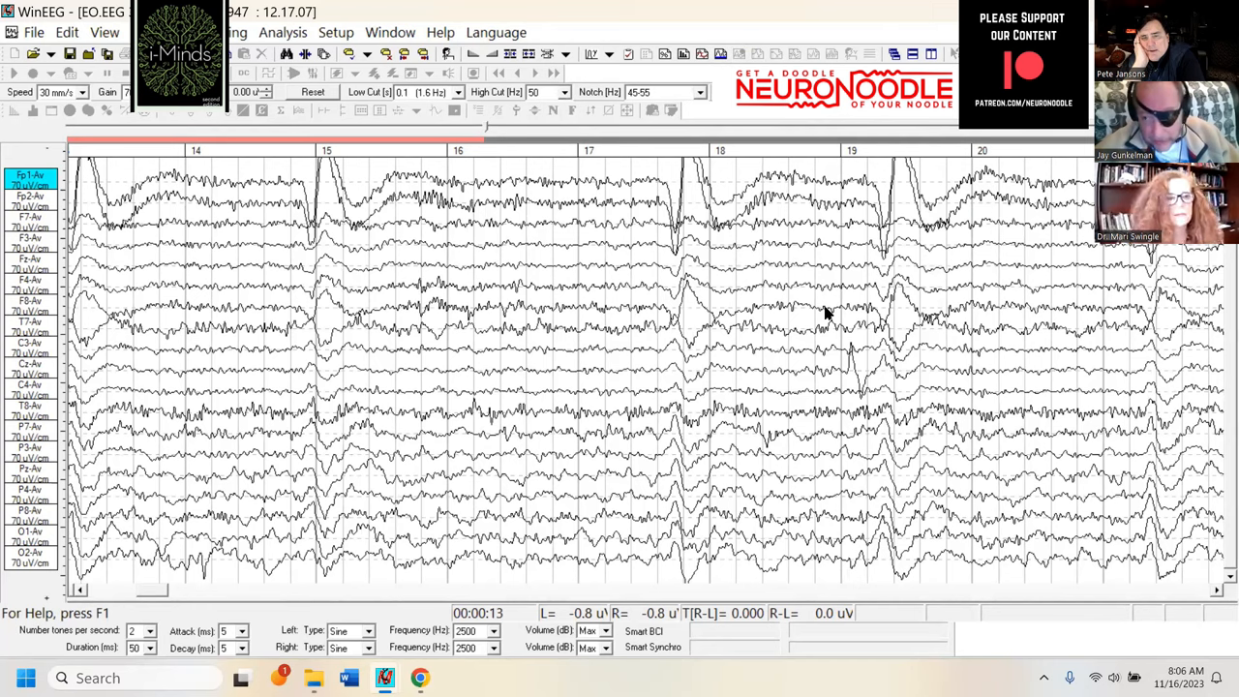
mouse_move(804, 282)
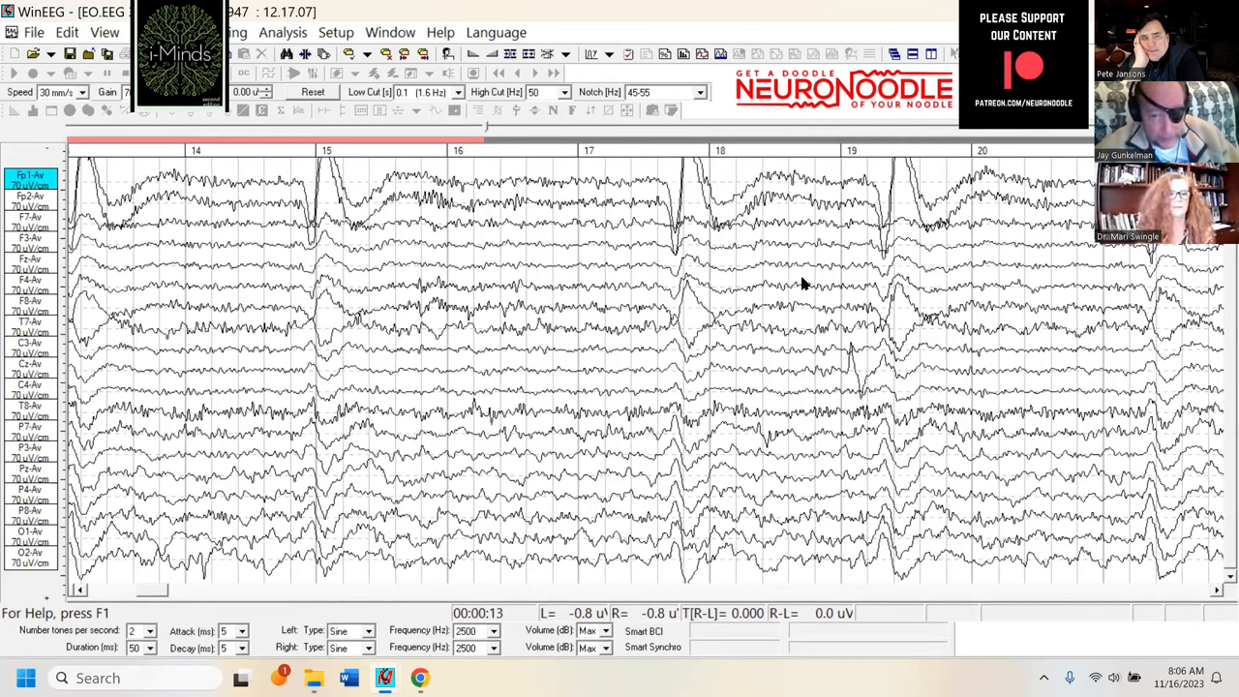
mouse_move(919, 577)
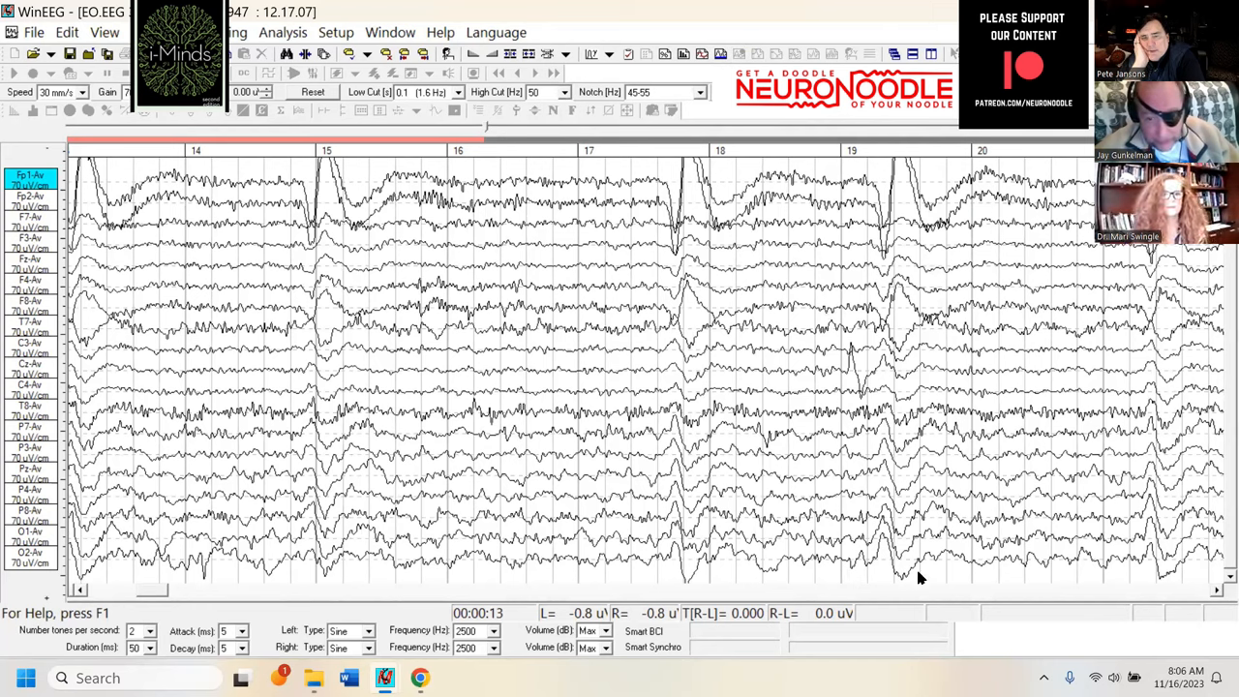
mouse_move(159, 592)
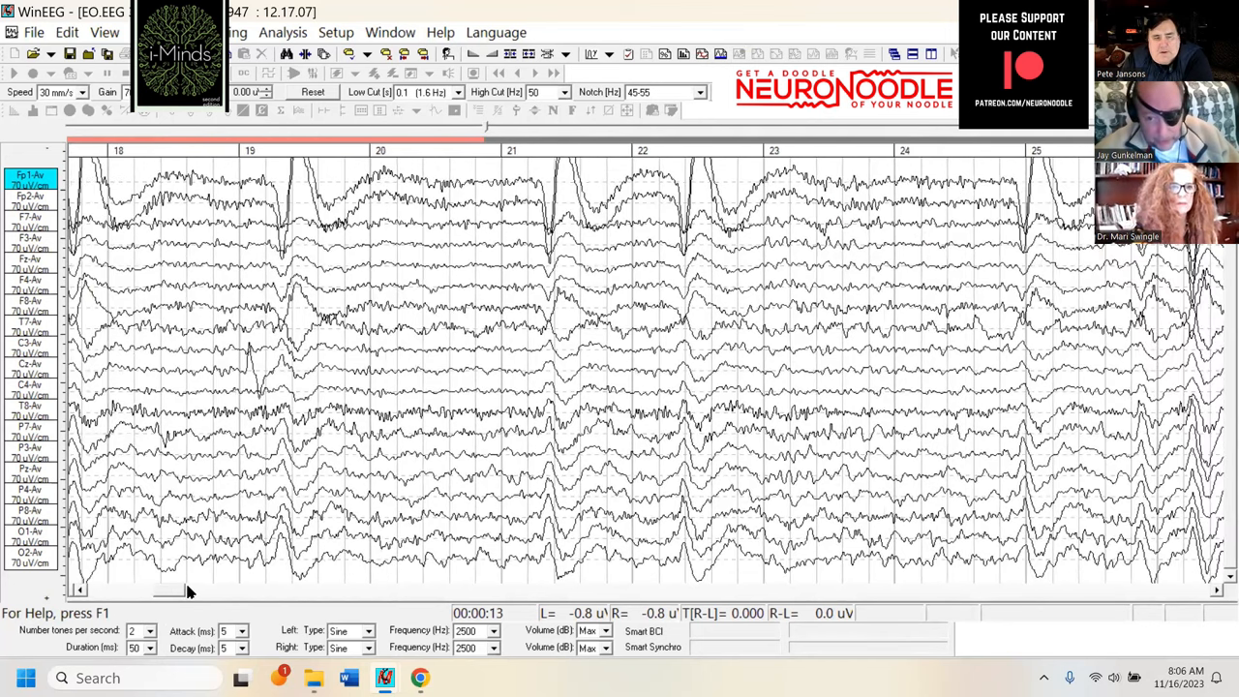
Step: Scroll the eyes-open traces forward to about second 58 of the recording
scroll("right", 3)
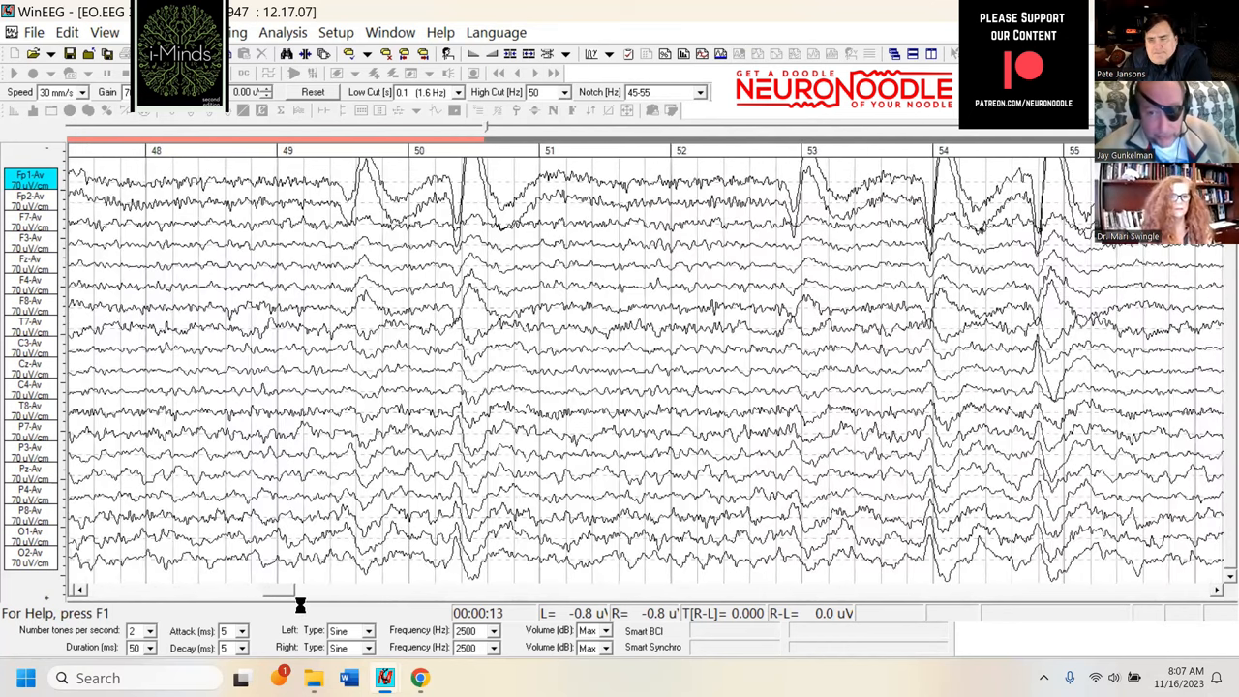
scroll("right", 3)
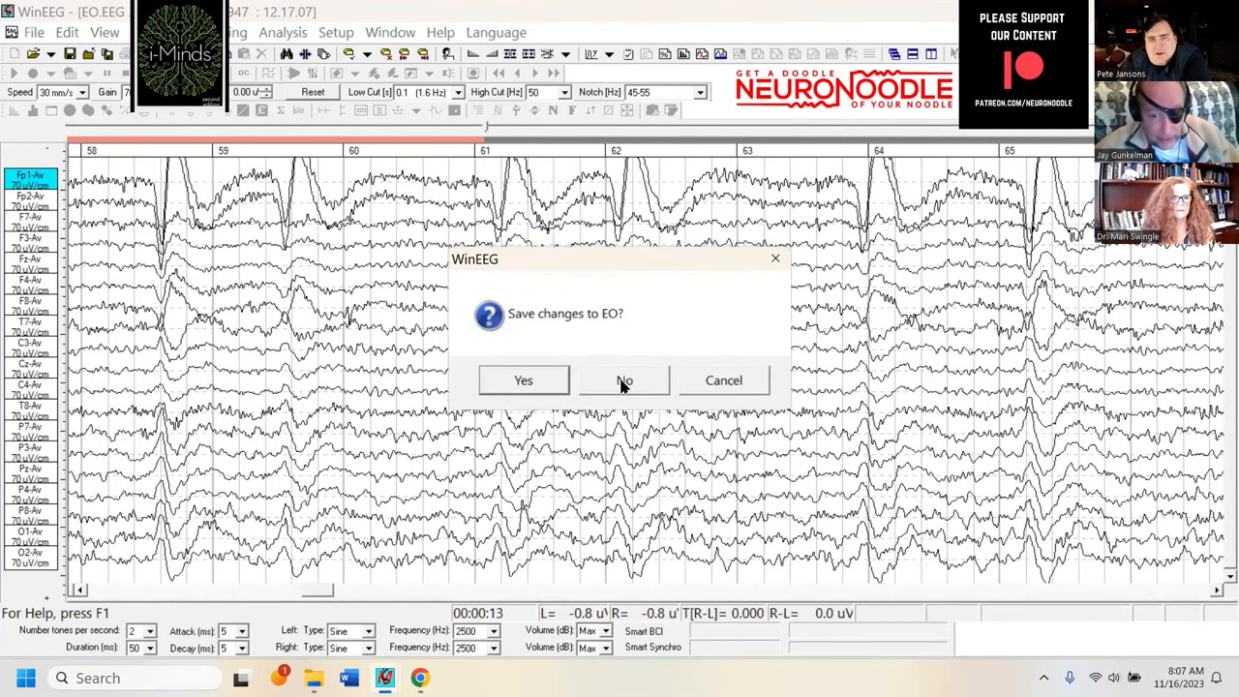
Step: Discard changes to EO, then reopen it from the Pete J folder so traces start fresh
left_click(623, 380)
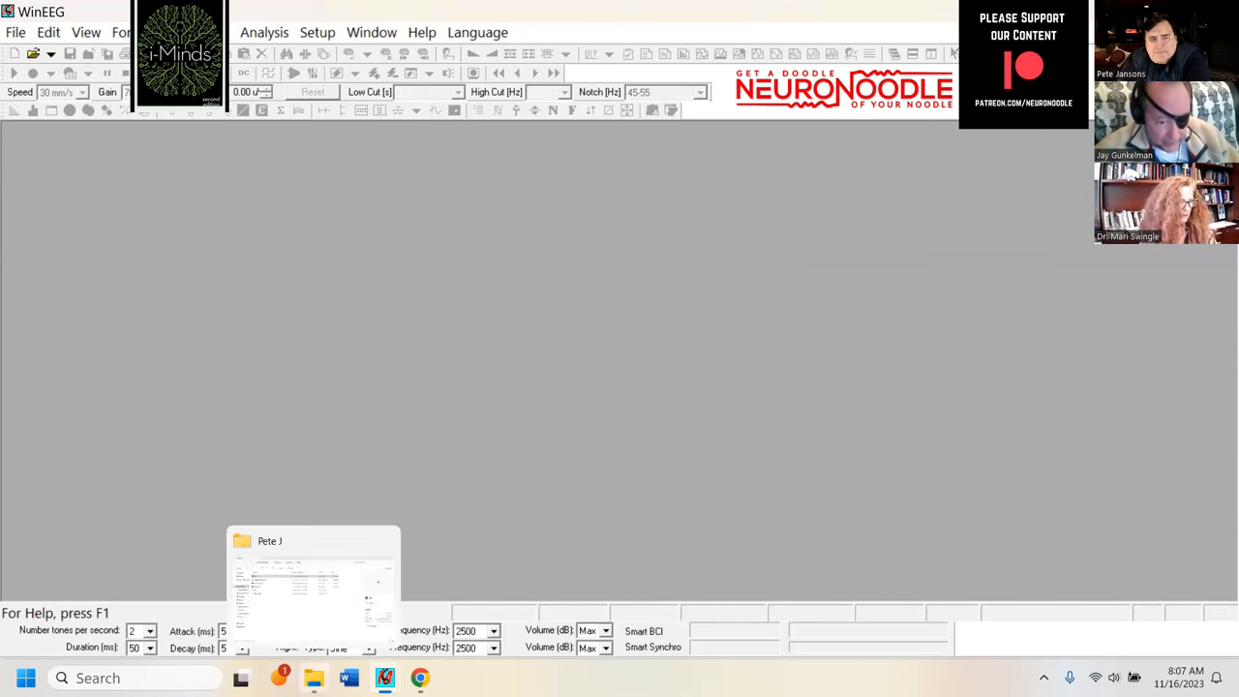
left_click(313, 581)
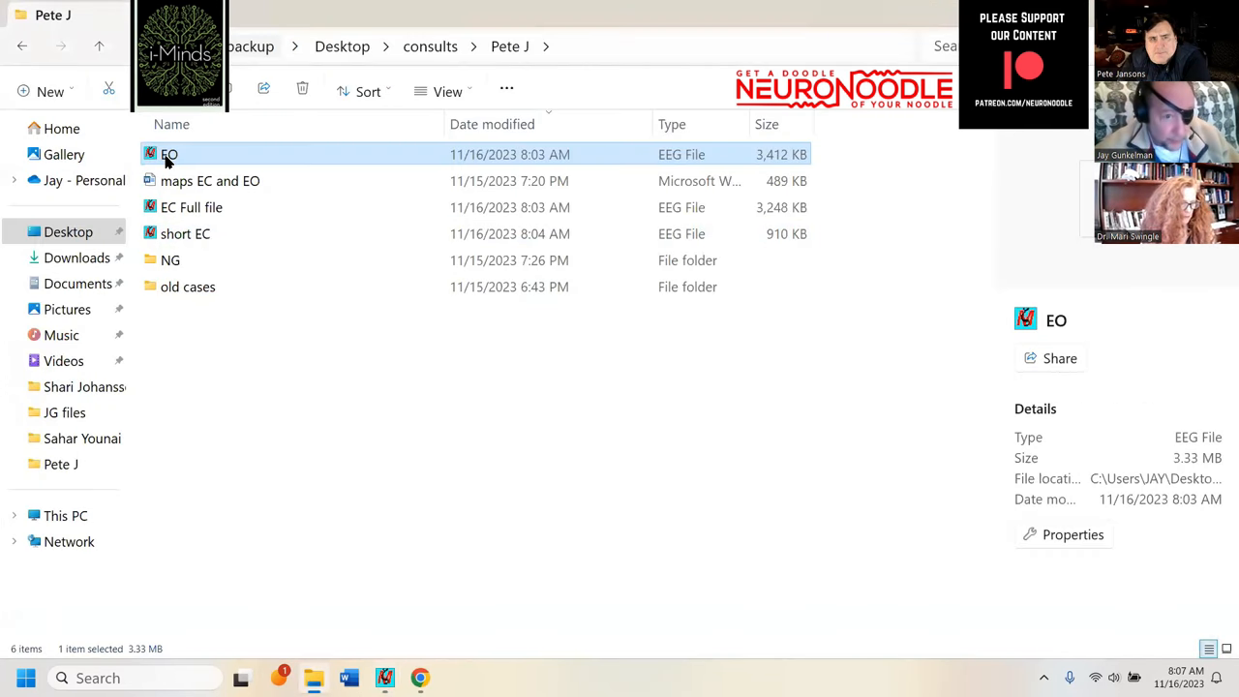
double_click(170, 155)
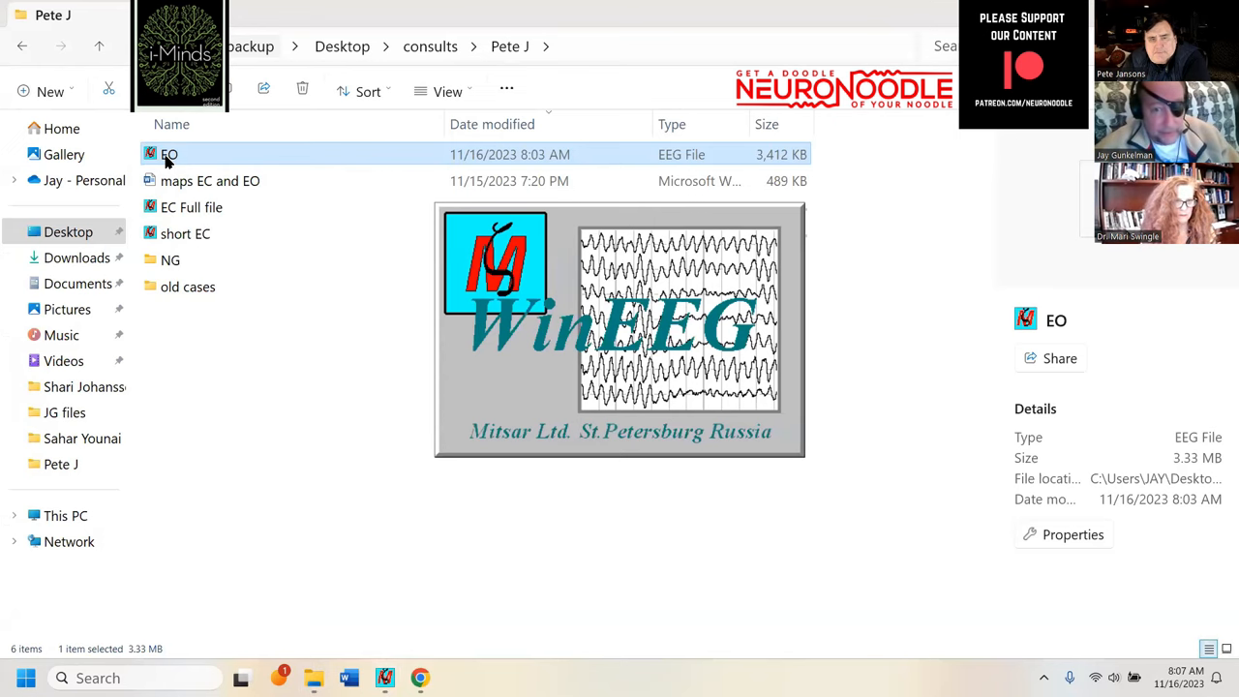
double_click(171, 155)
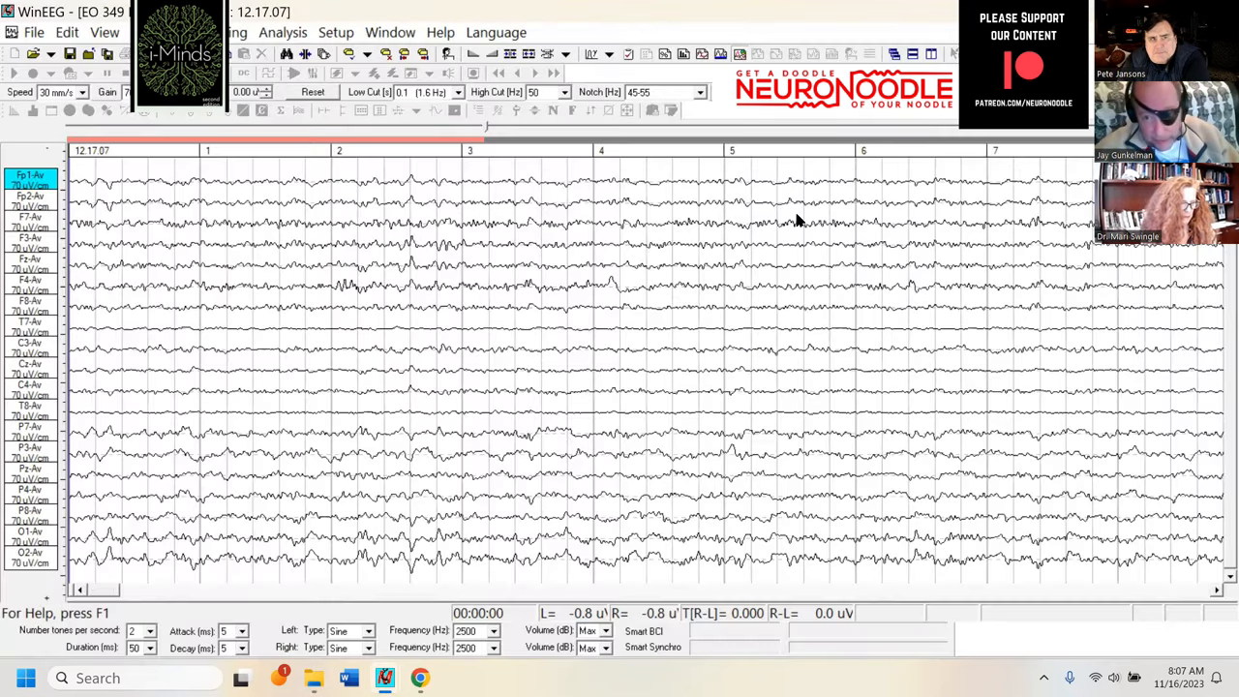
mouse_move(590, 300)
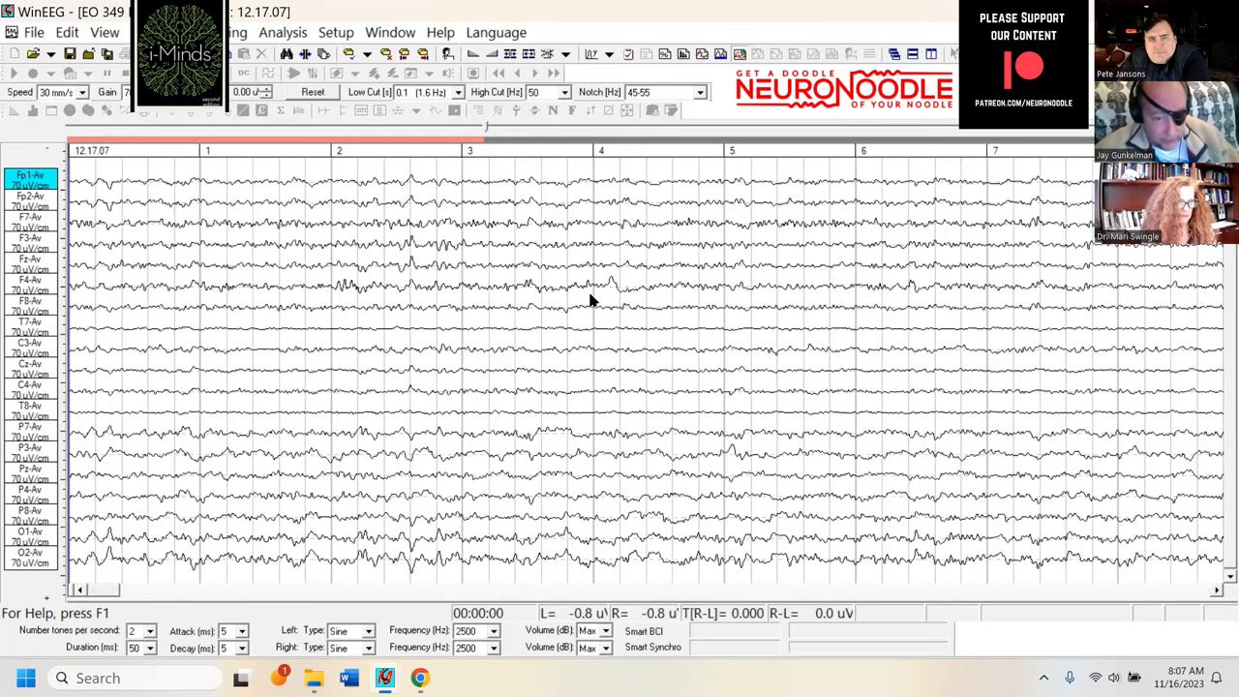
Step: Scroll the raw EEG traces forward from about 6 s to roughly second 87
left_click(82, 589)
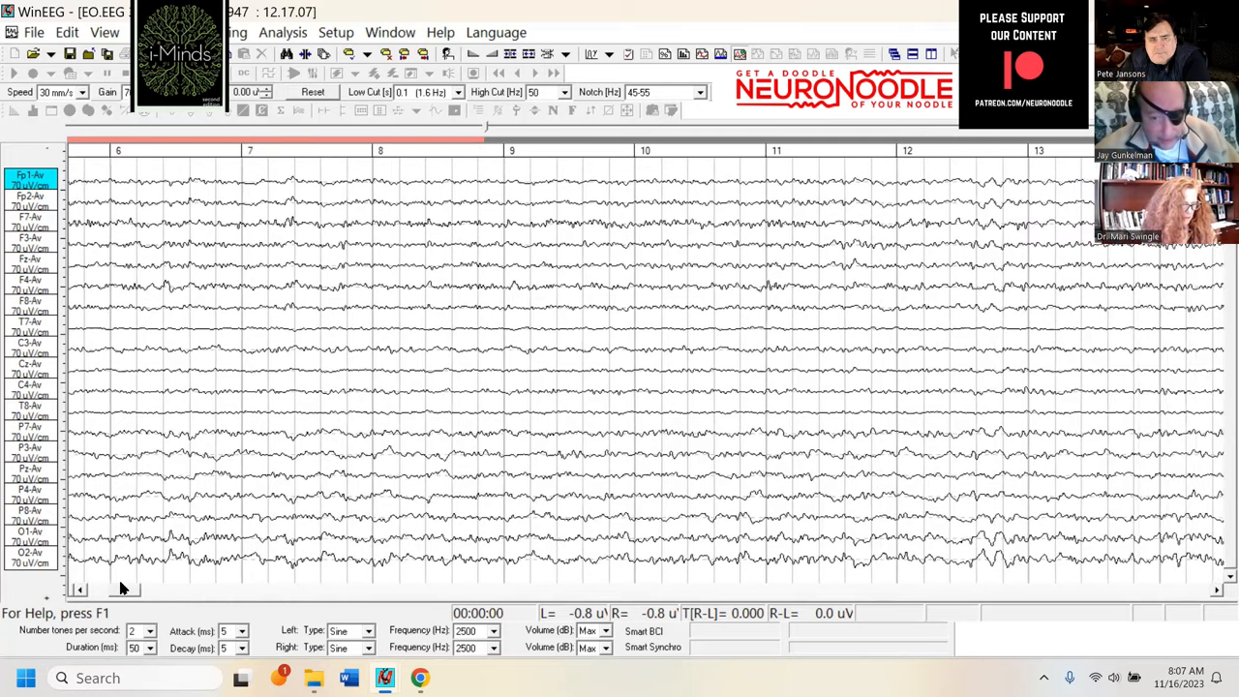
scroll("right", 3)
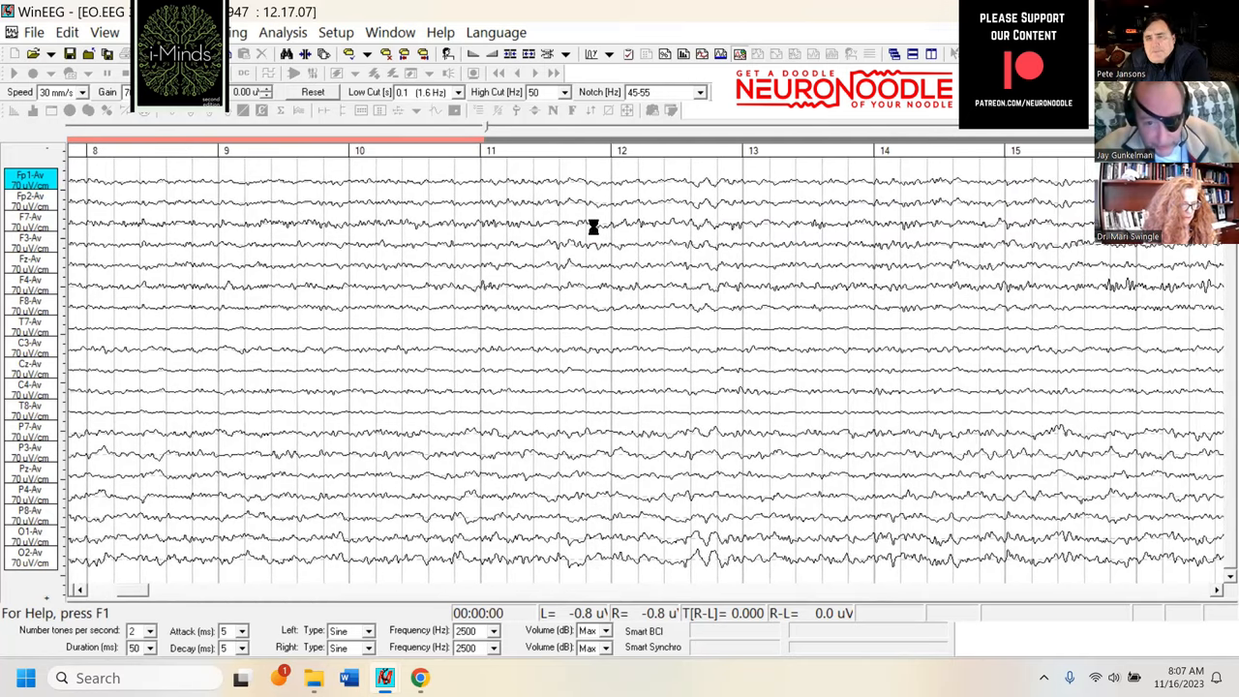
mouse_move(900, 287)
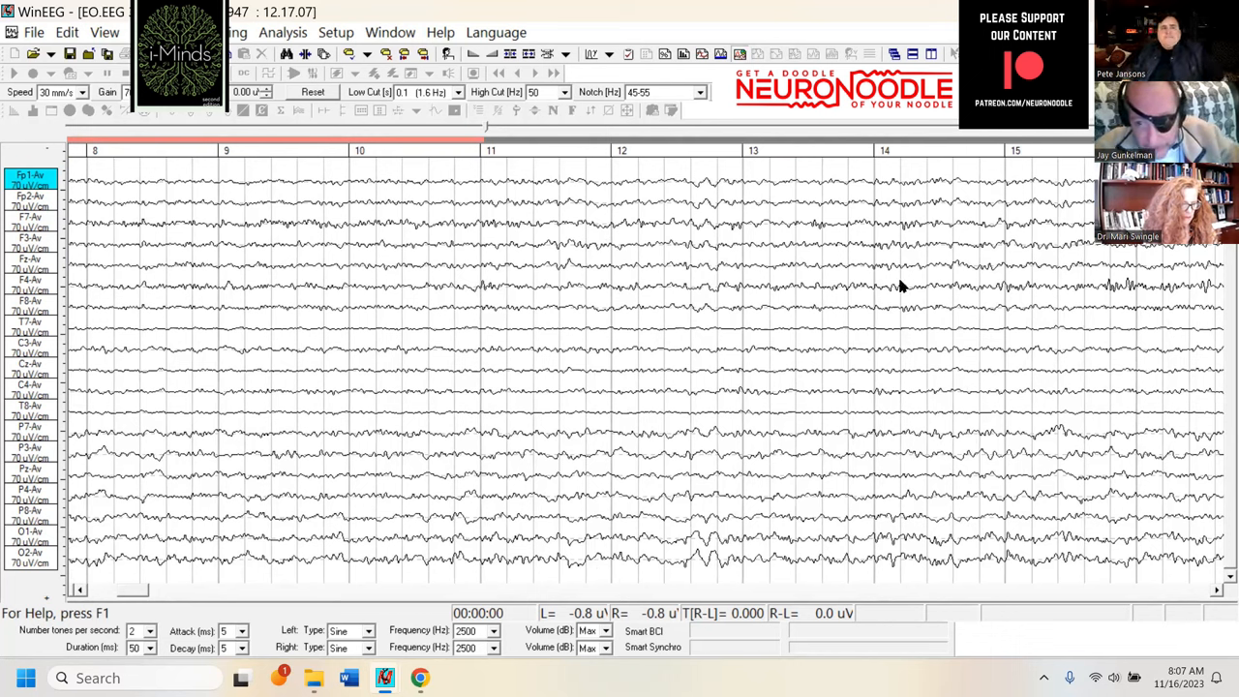
mouse_move(793, 300)
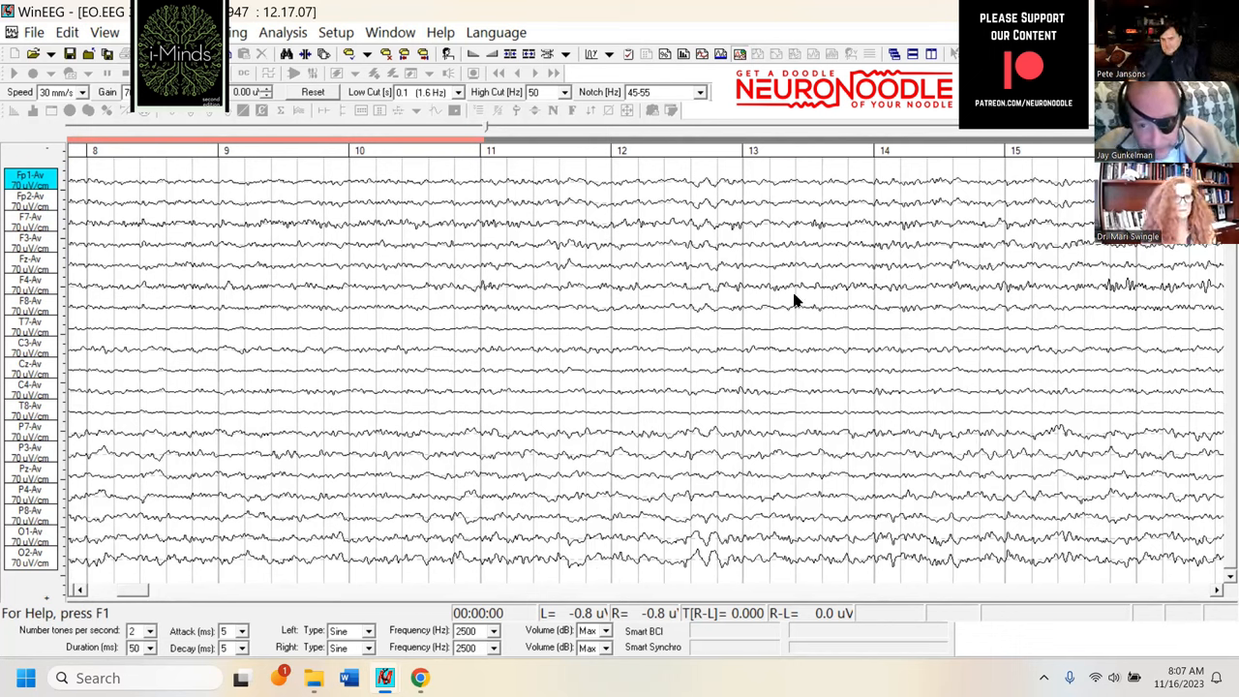
mouse_move(789, 248)
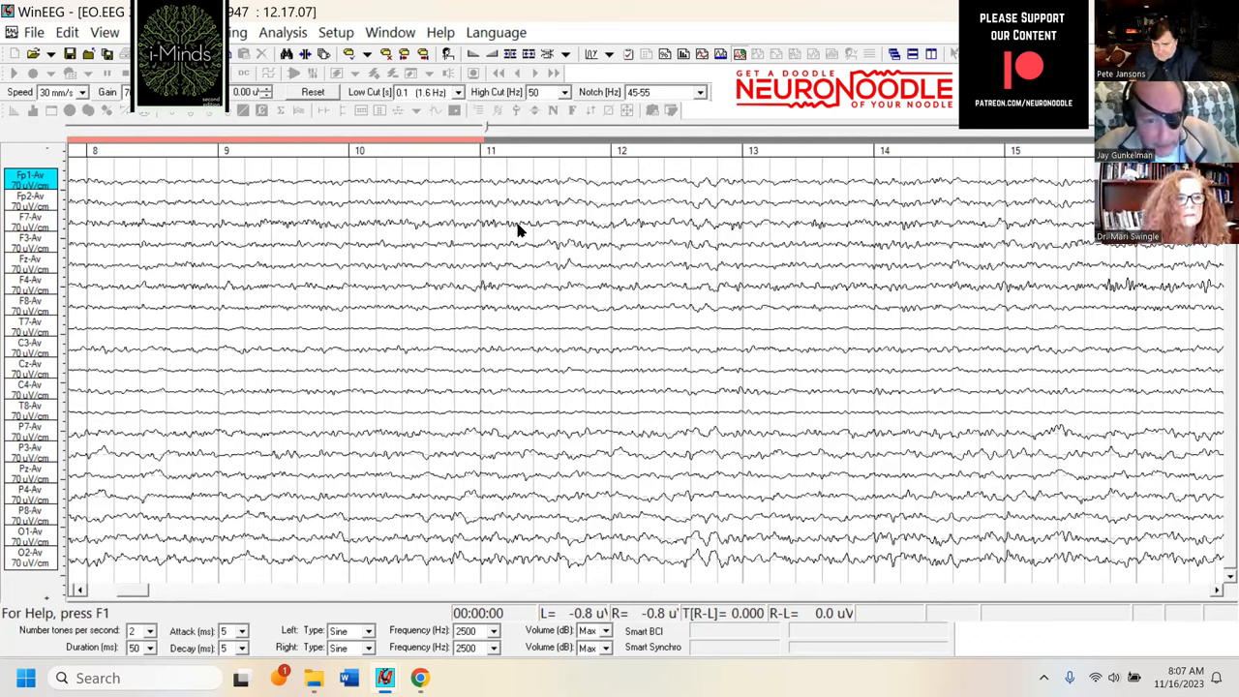
mouse_move(809, 279)
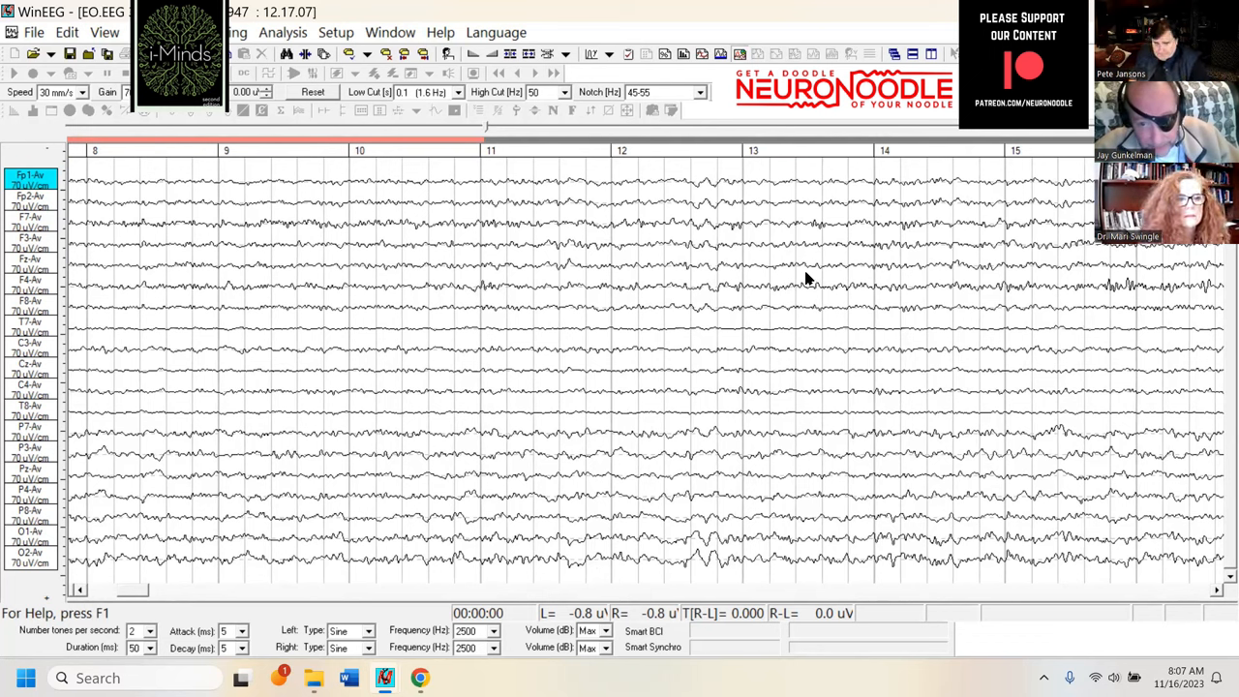
mouse_move(778, 253)
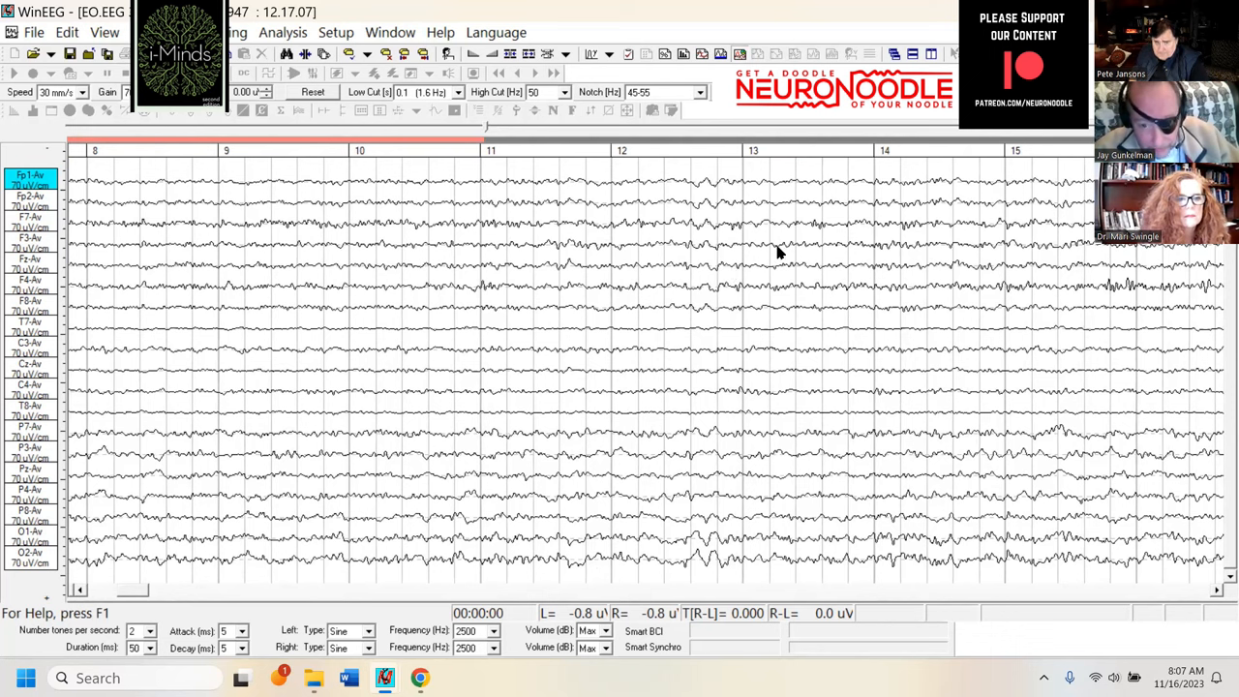
mouse_move(435, 540)
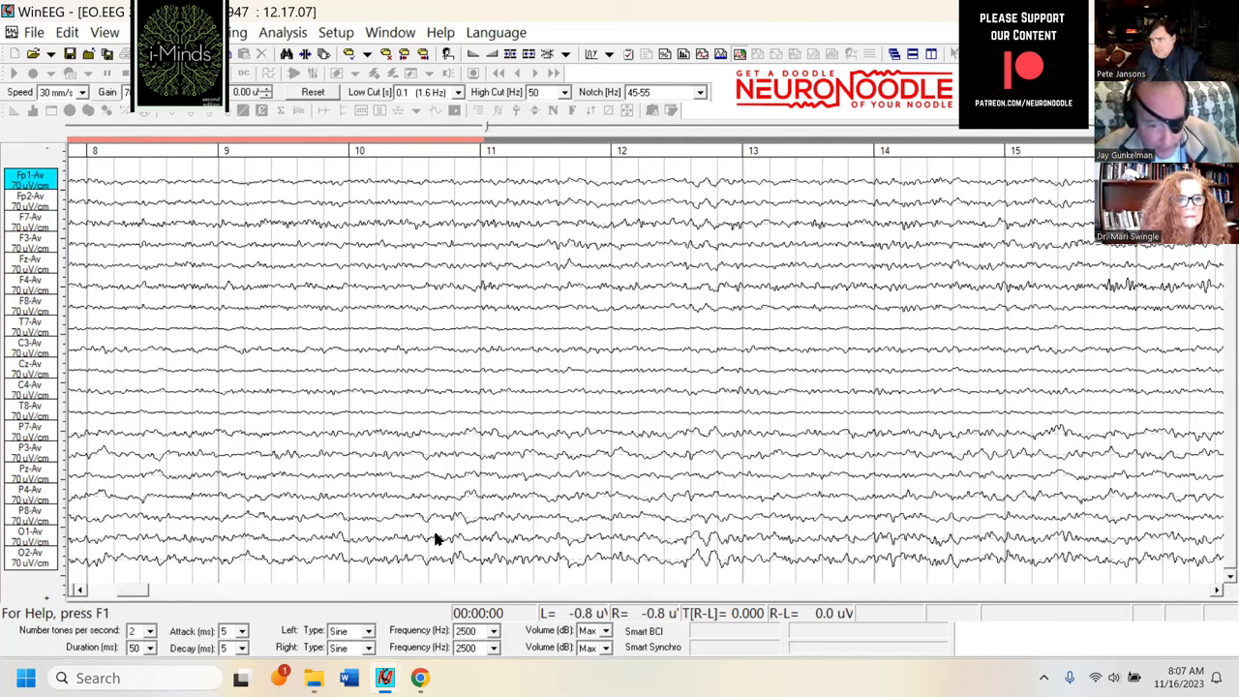
mouse_move(565, 437)
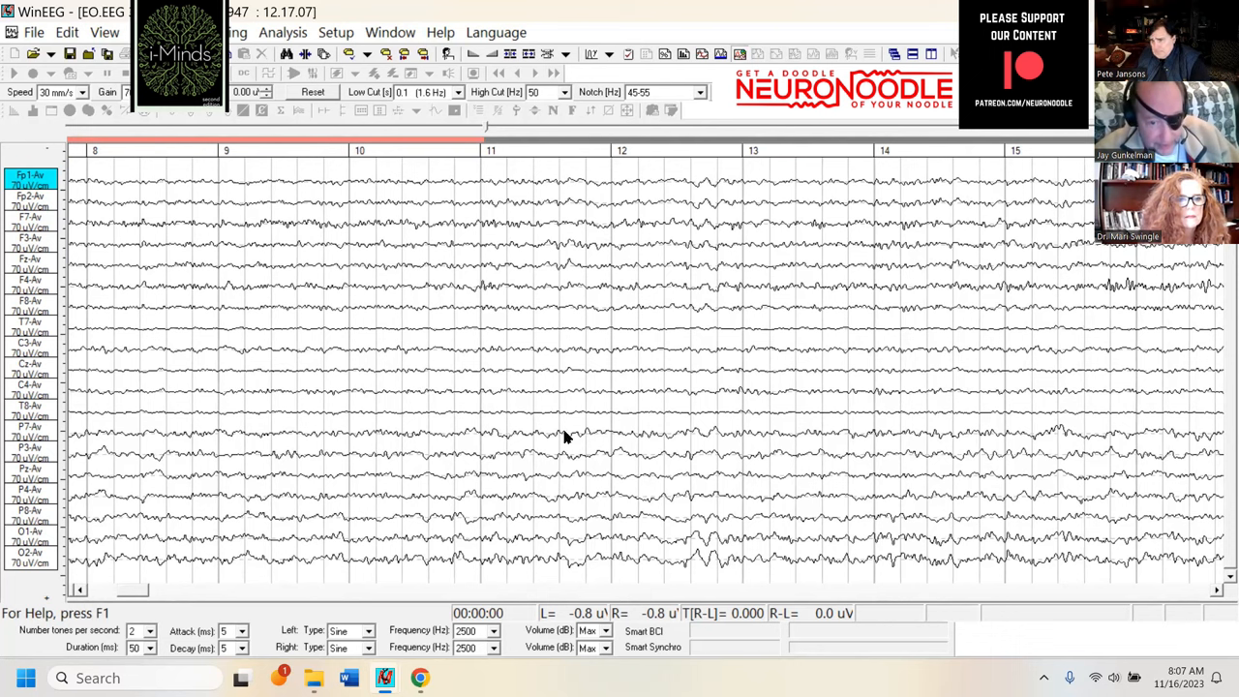
mouse_move(925, 522)
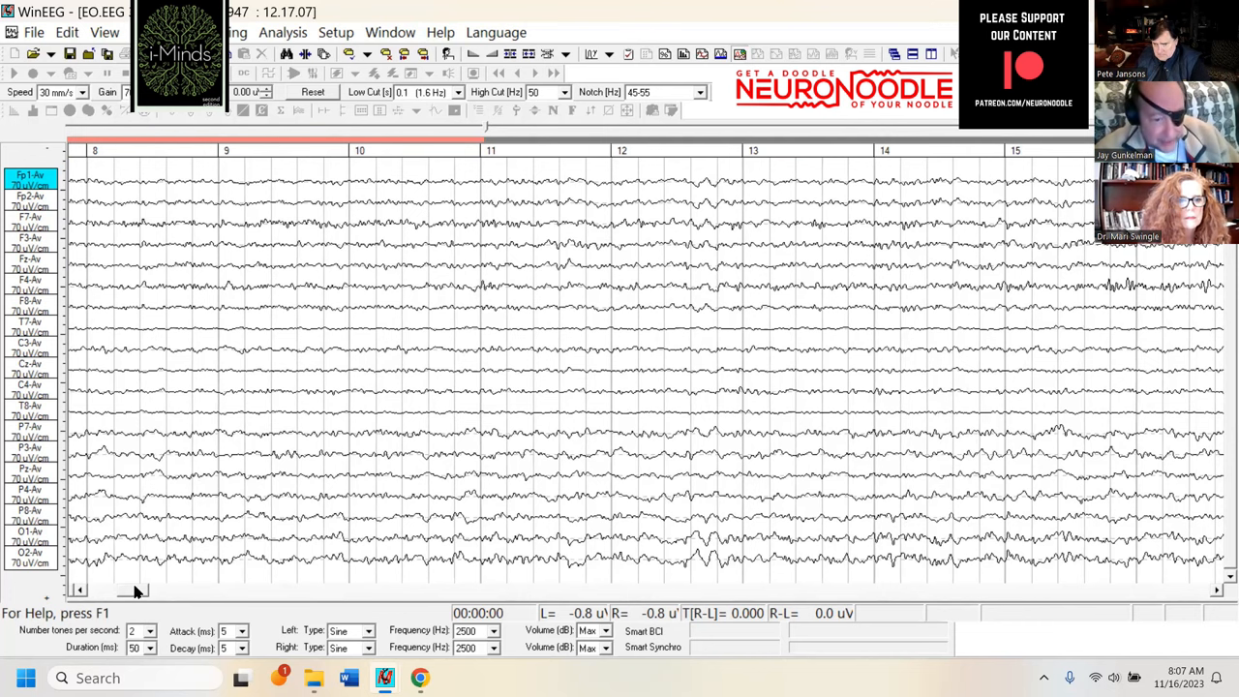
scroll("right", 3)
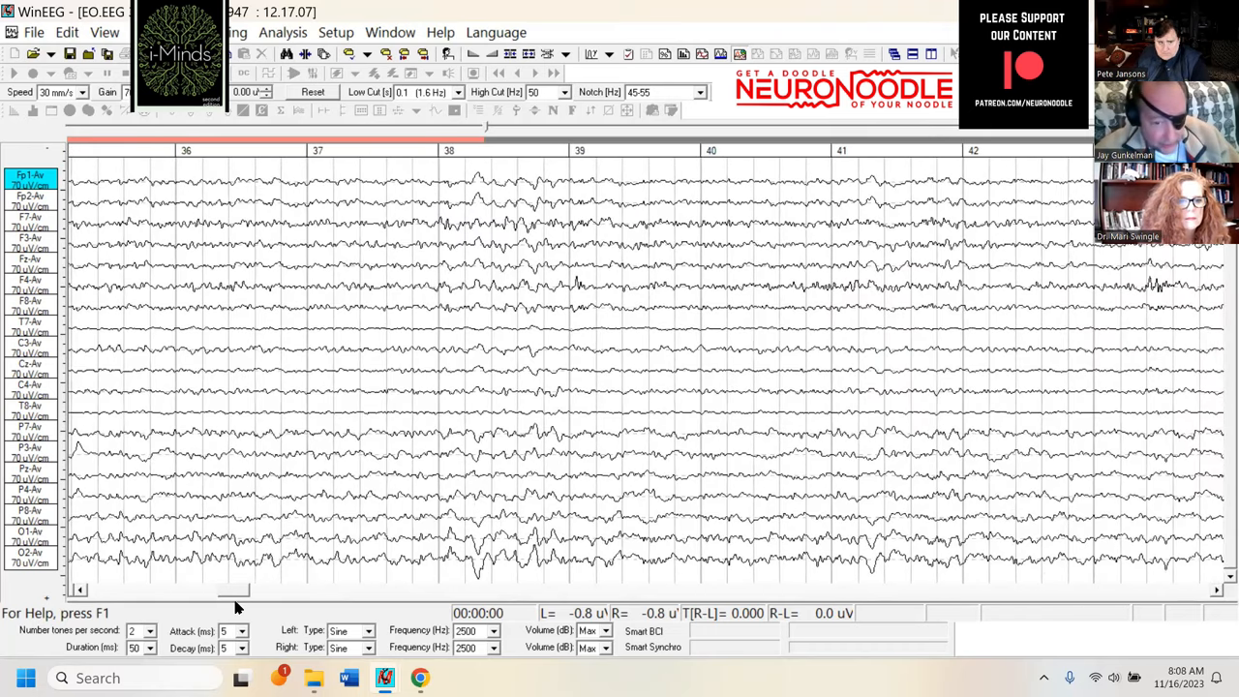
mouse_move(666, 352)
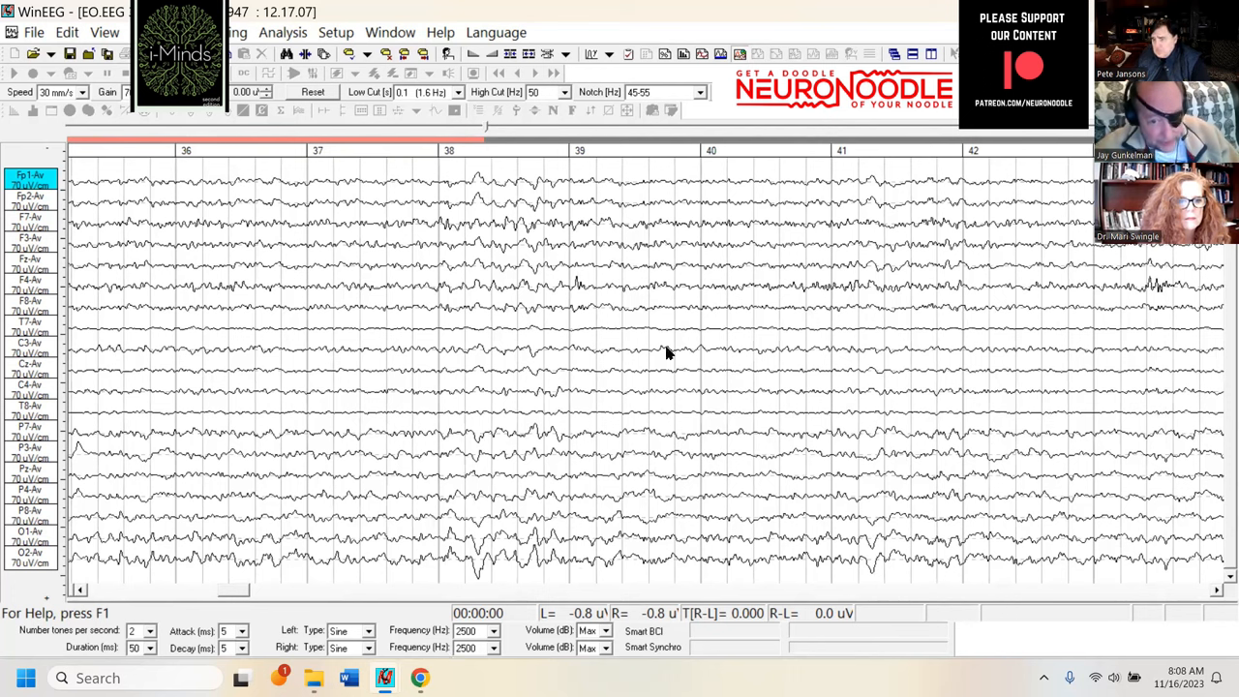
mouse_move(972, 577)
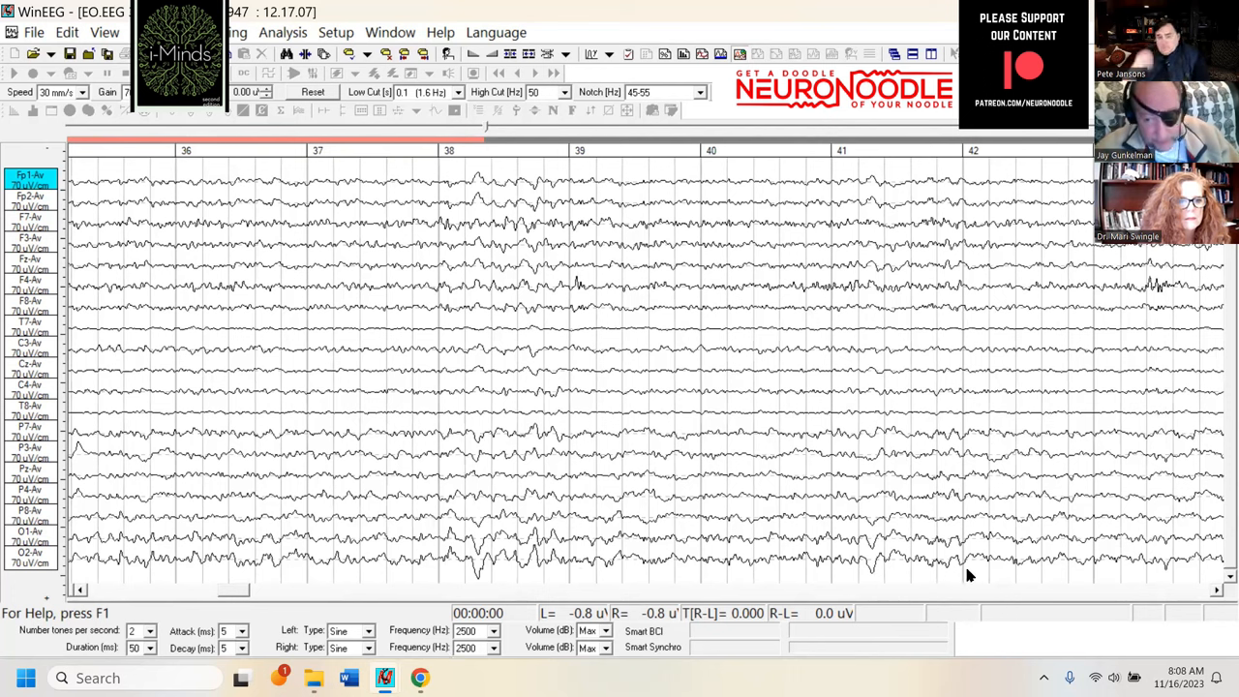
mouse_move(972, 460)
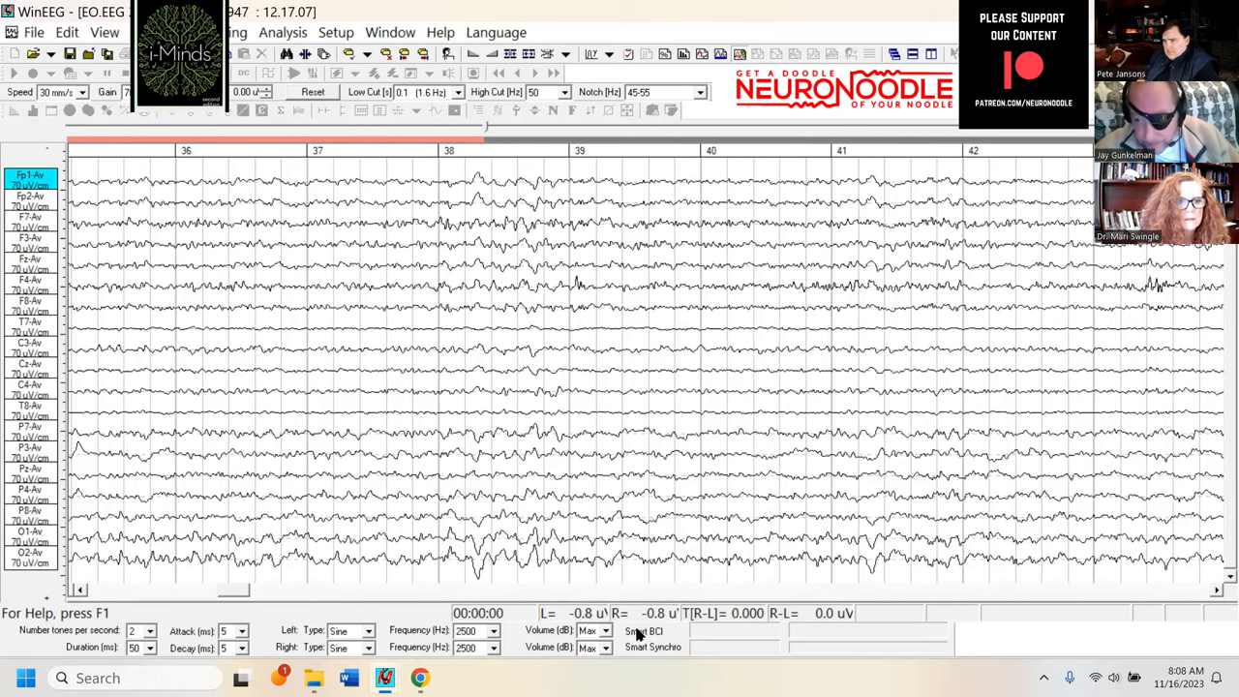
scroll("right", 3)
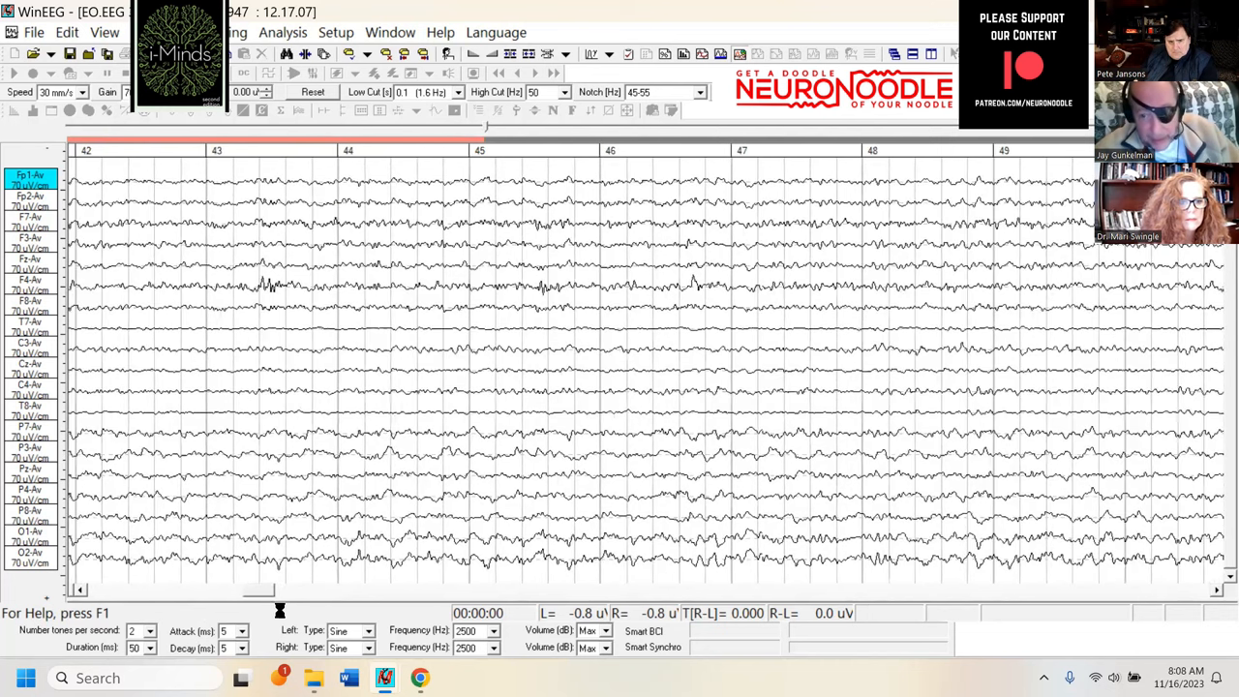
scroll("right", 3)
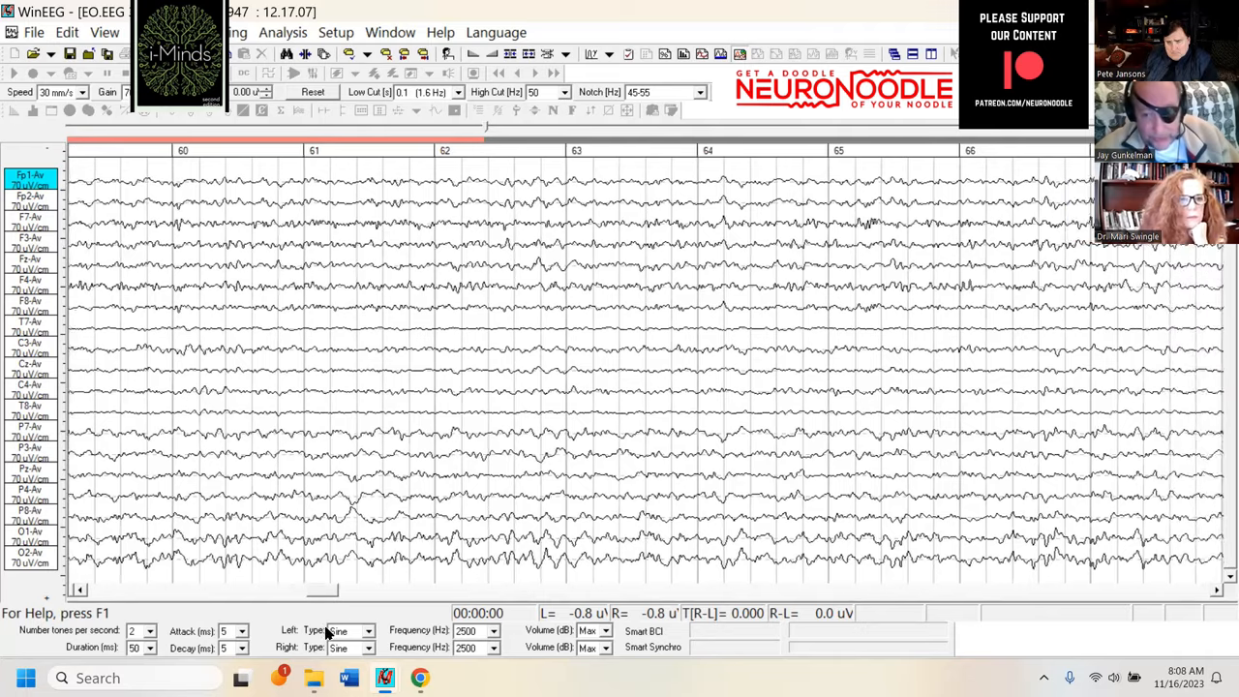
scroll("right", 3)
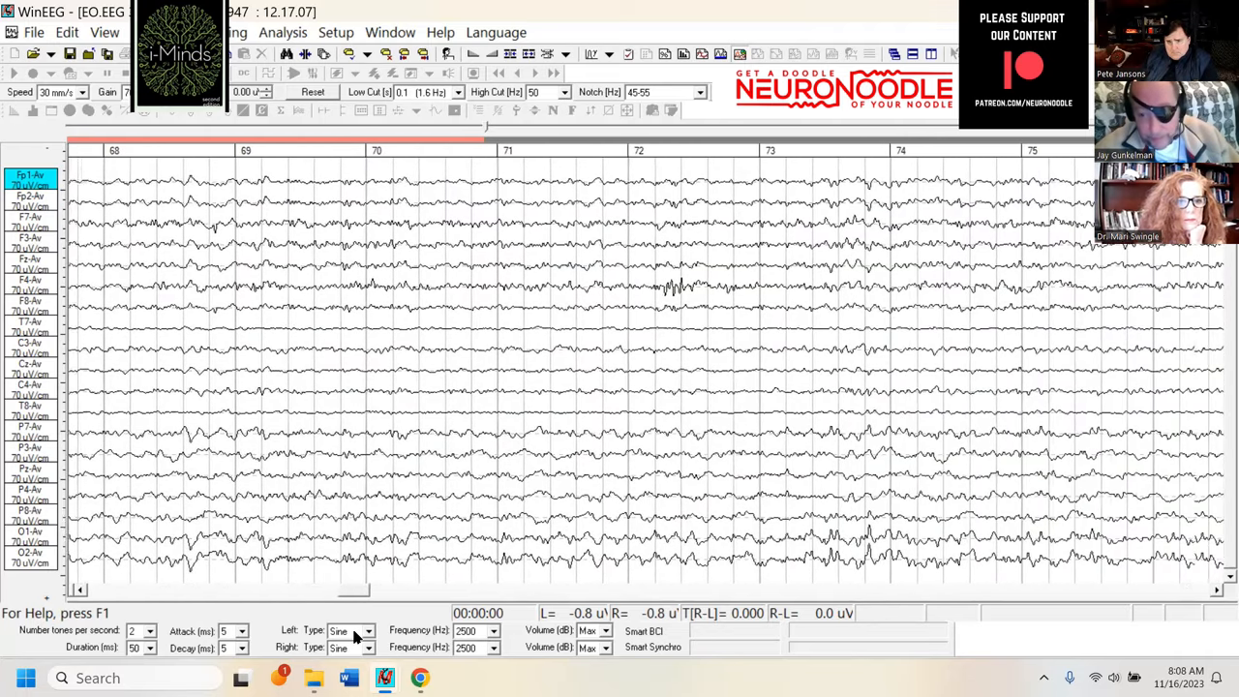
scroll("right", 3)
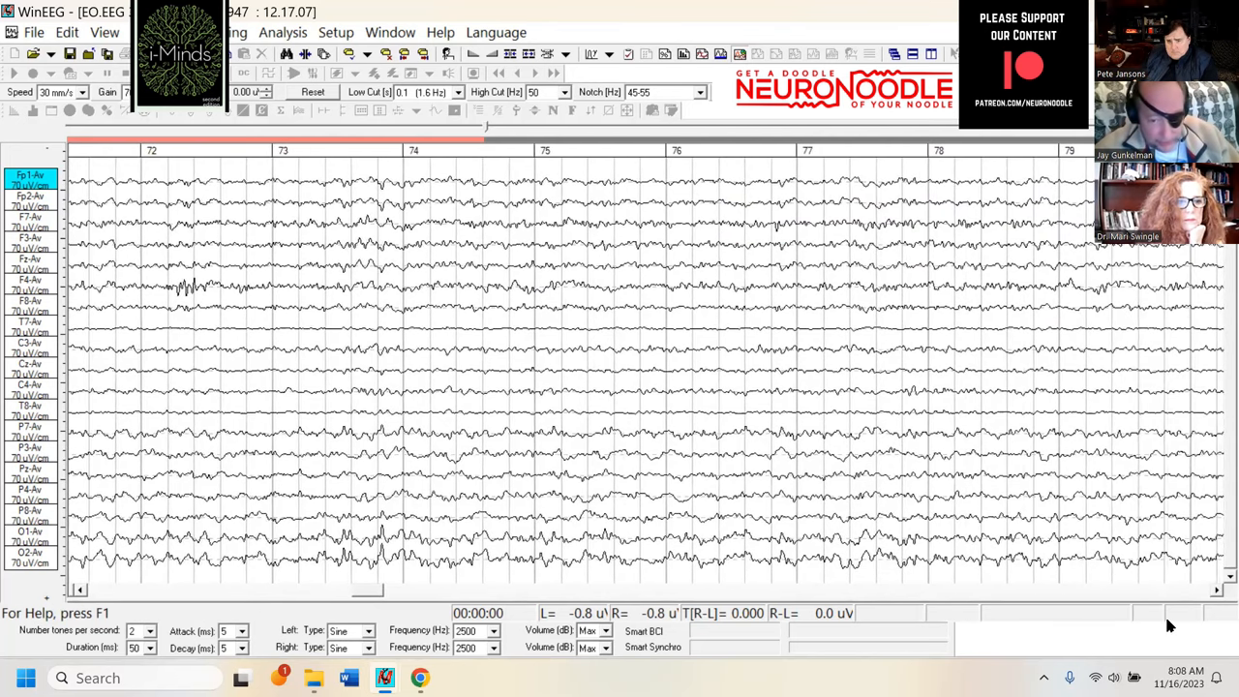
mouse_move(639, 608)
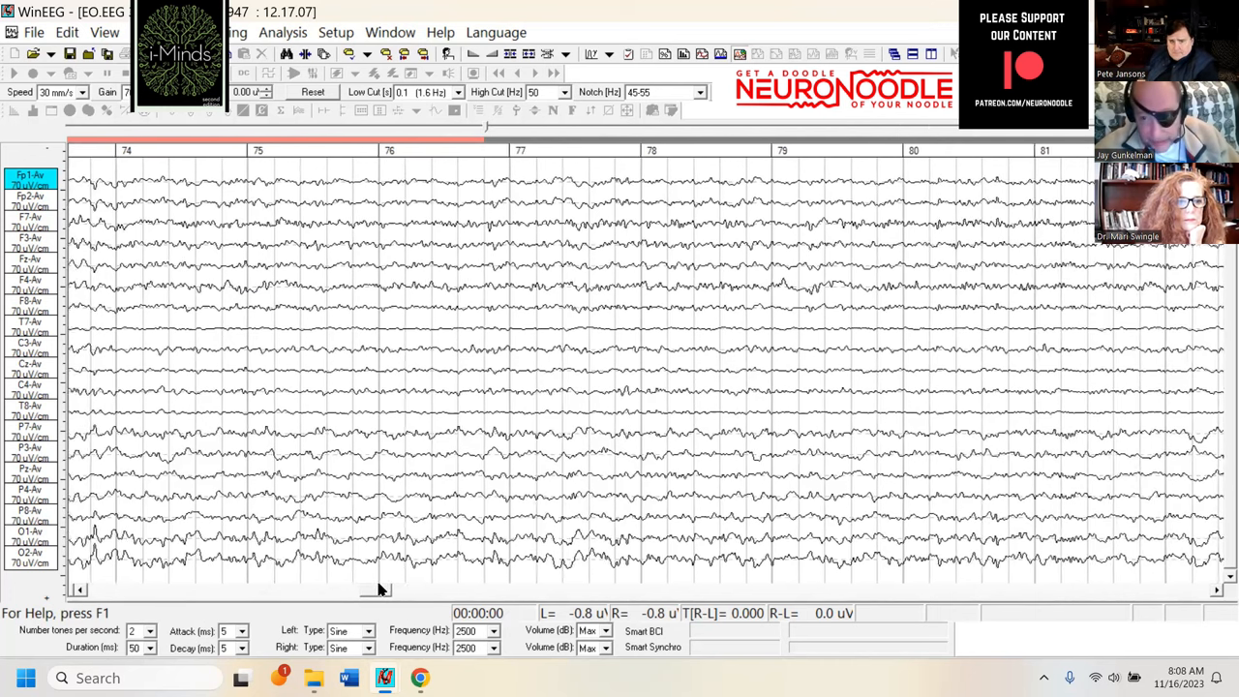
scroll("right", 3)
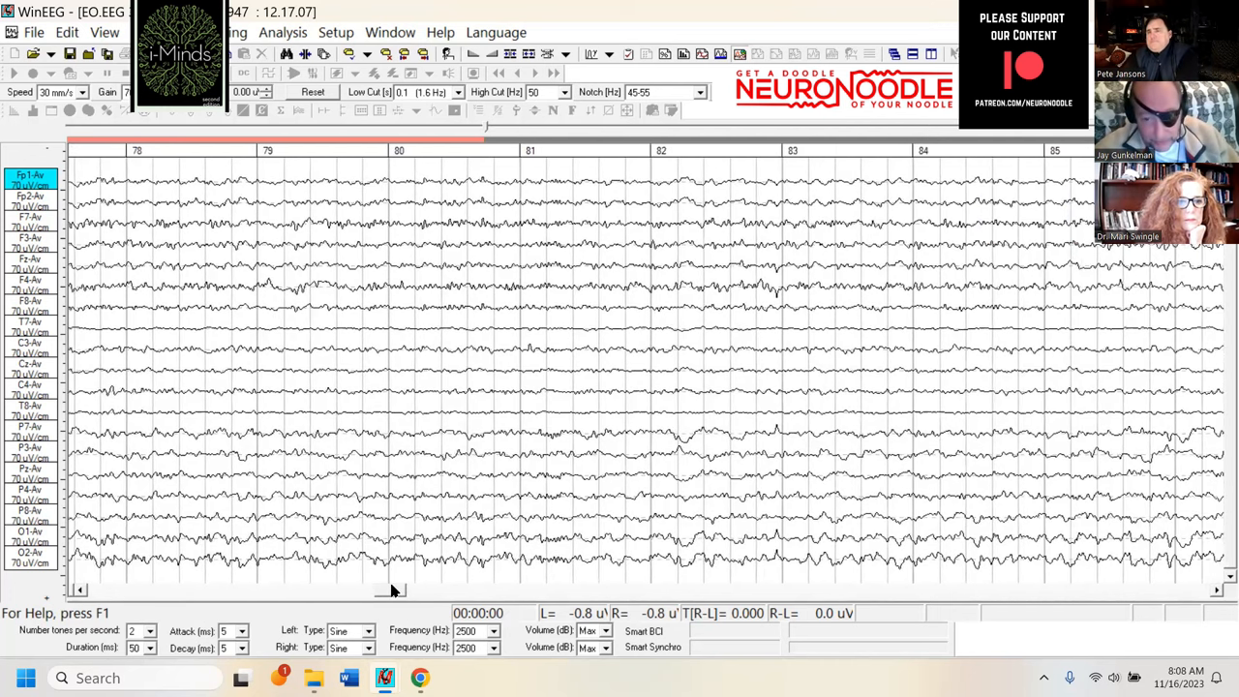
scroll("right", 3)
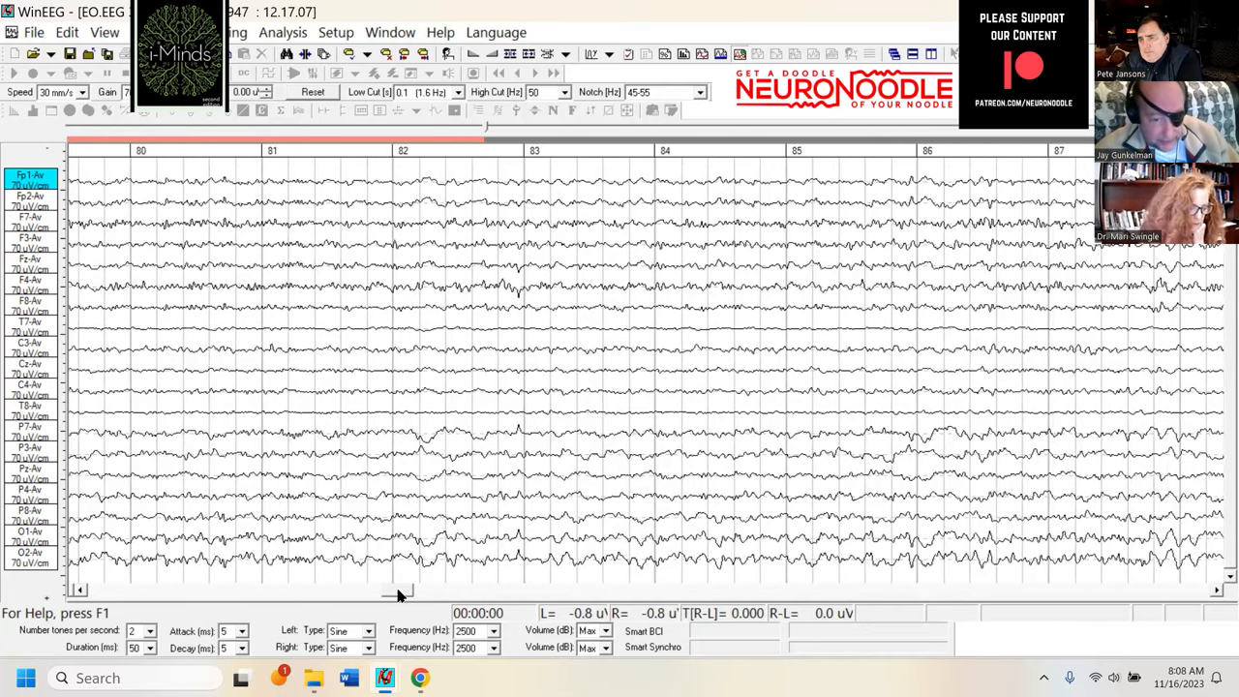
mouse_move(364, 476)
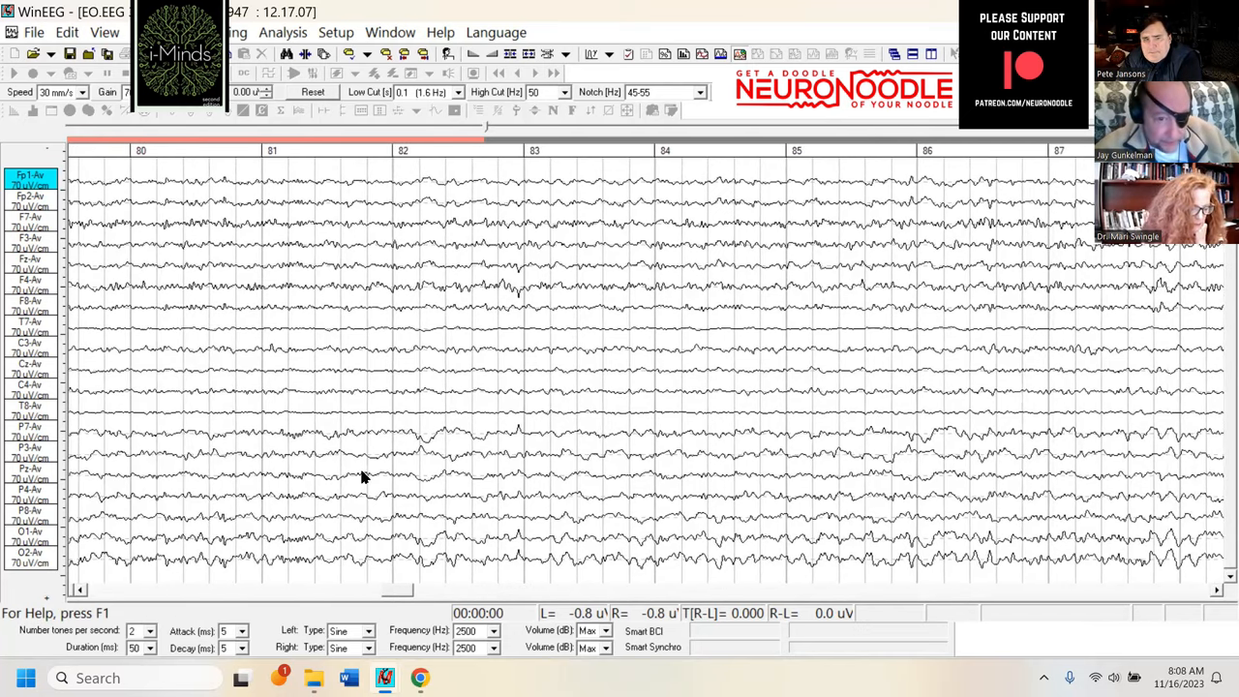
mouse_move(377, 416)
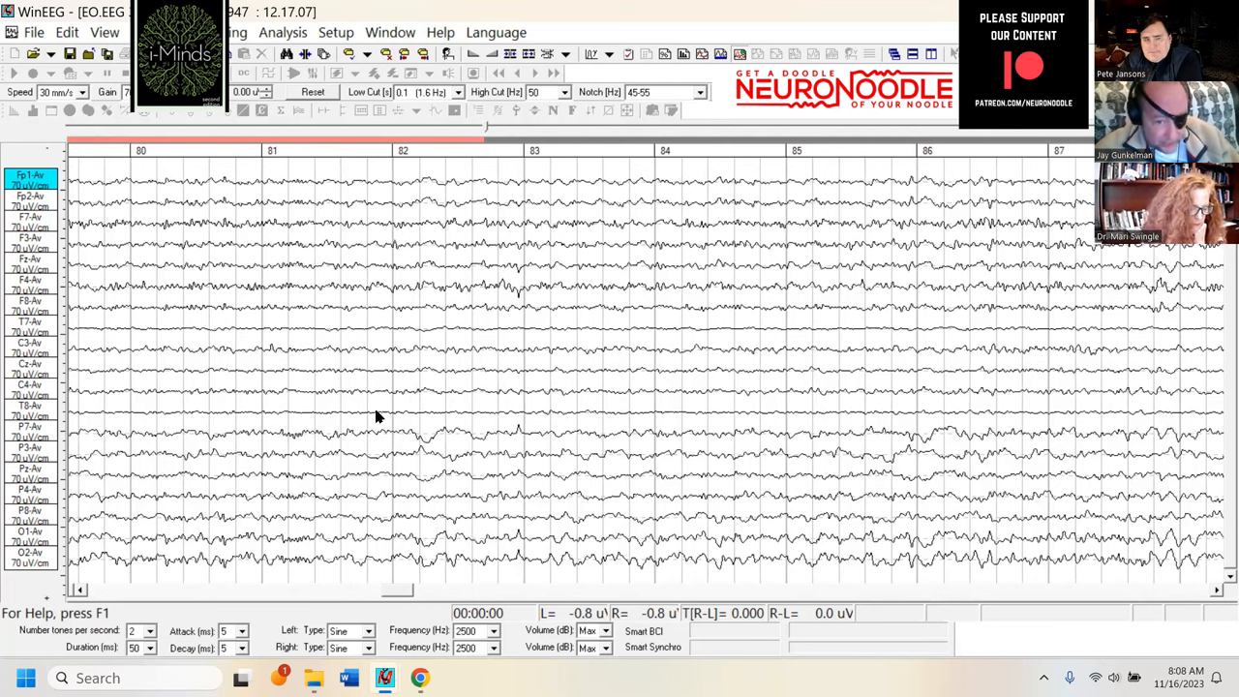
mouse_move(455, 455)
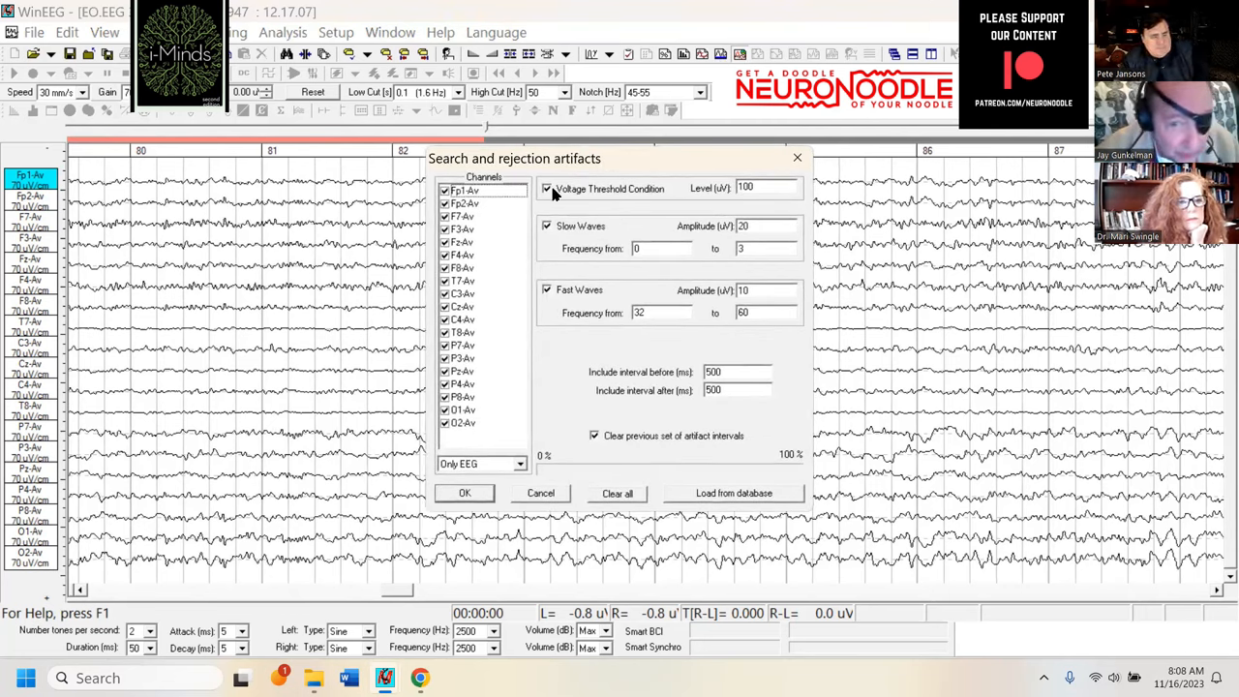
Step: Run the artifact search with the threshold level lowered to 70 and reduced wave amplitudes
triple_click(765, 186)
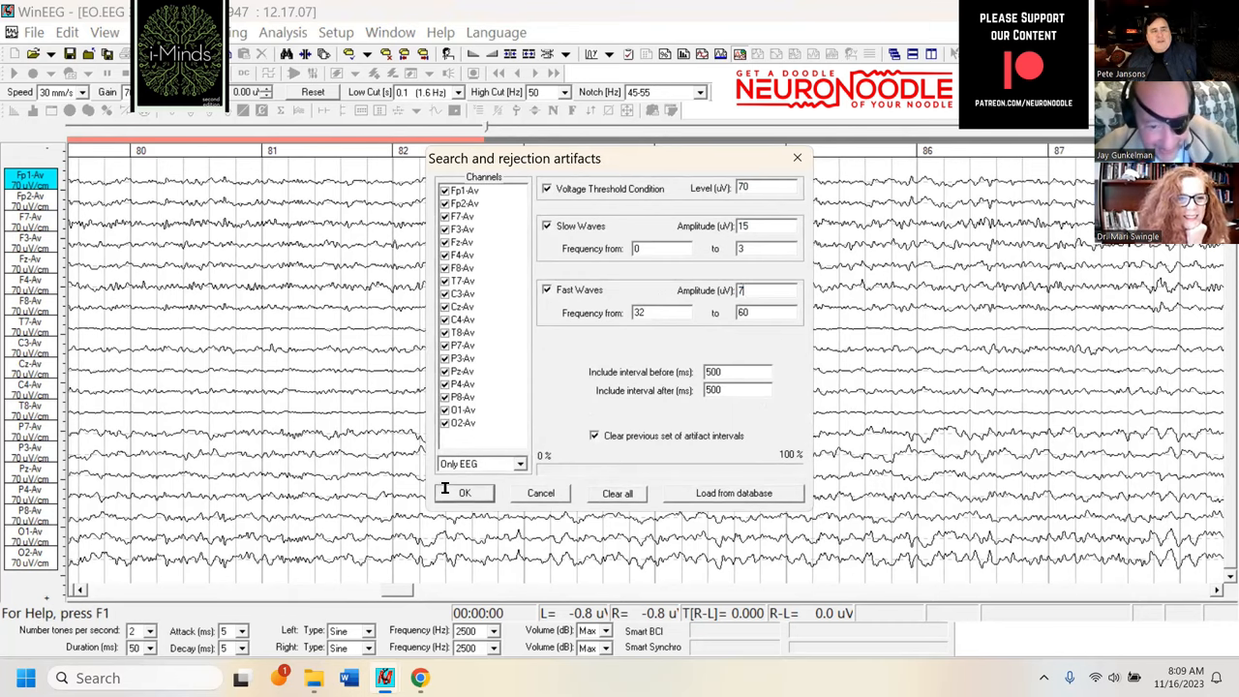
left_click(465, 493)
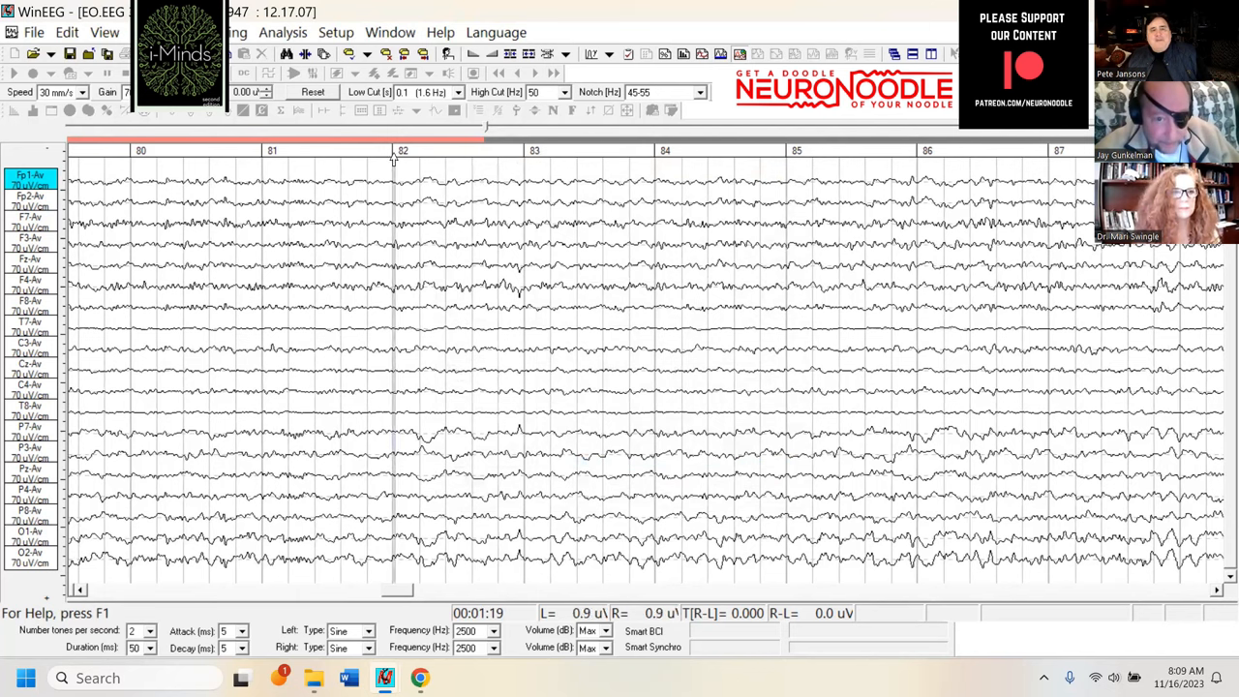
left_click_drag(395, 151, 526, 151)
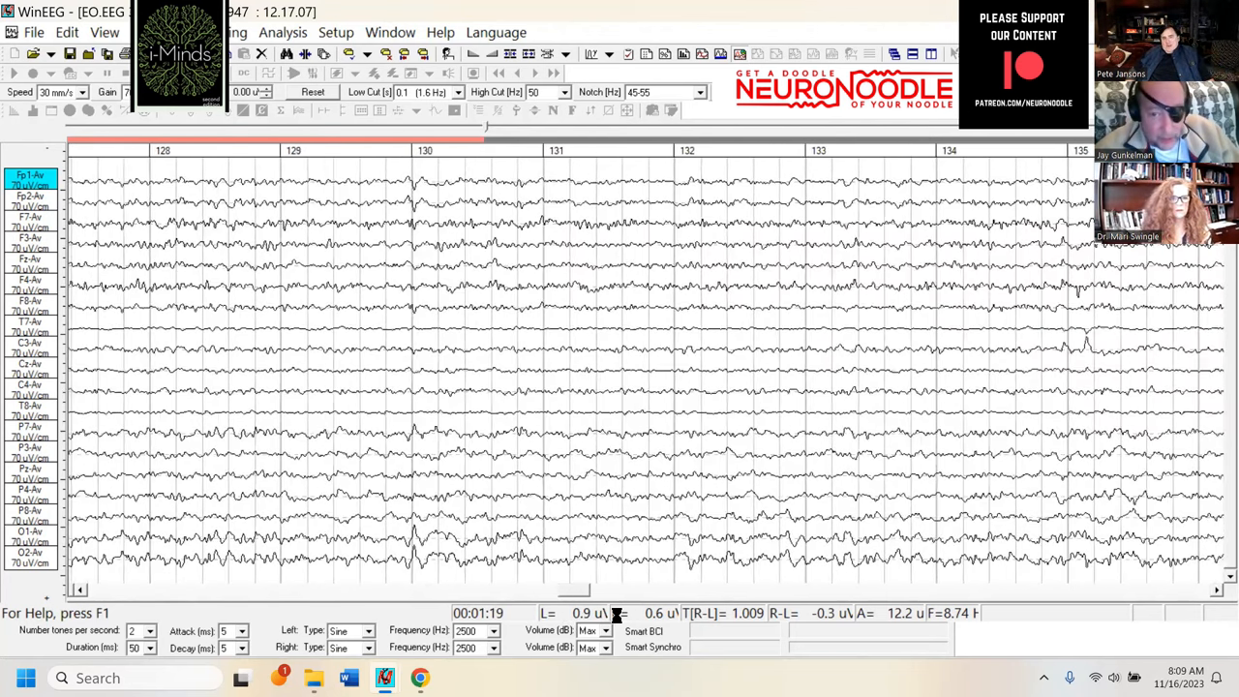
scroll("right", 3)
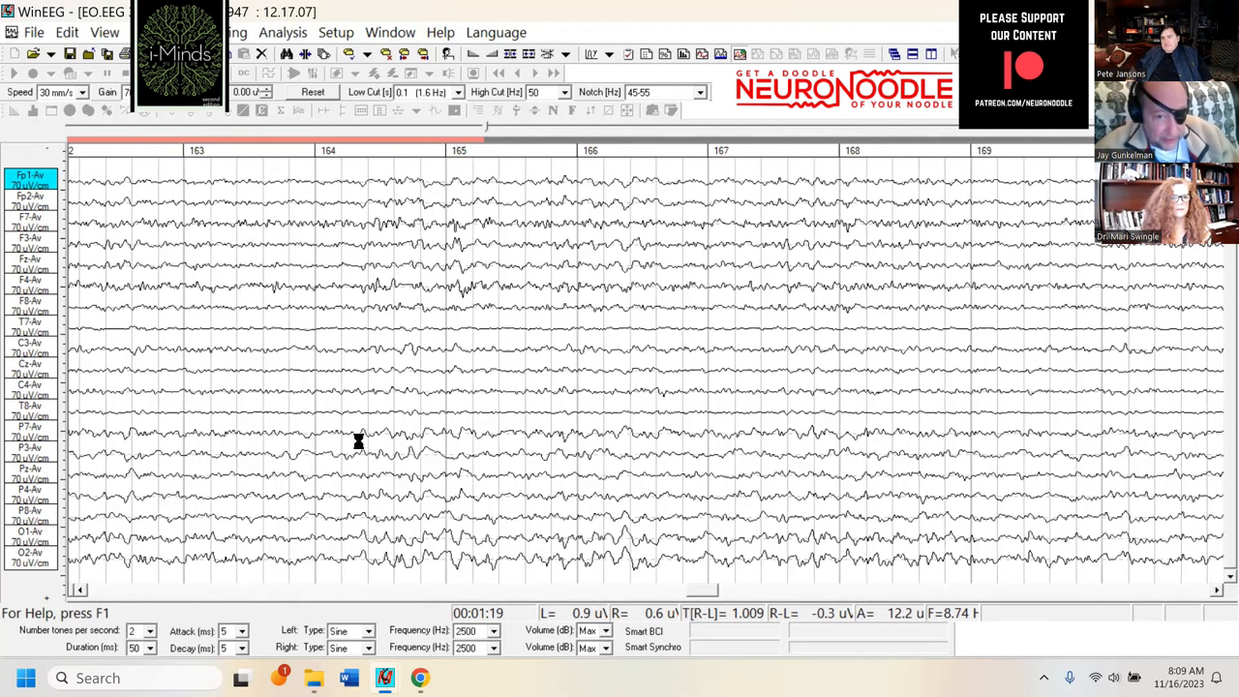
mouse_move(409, 279)
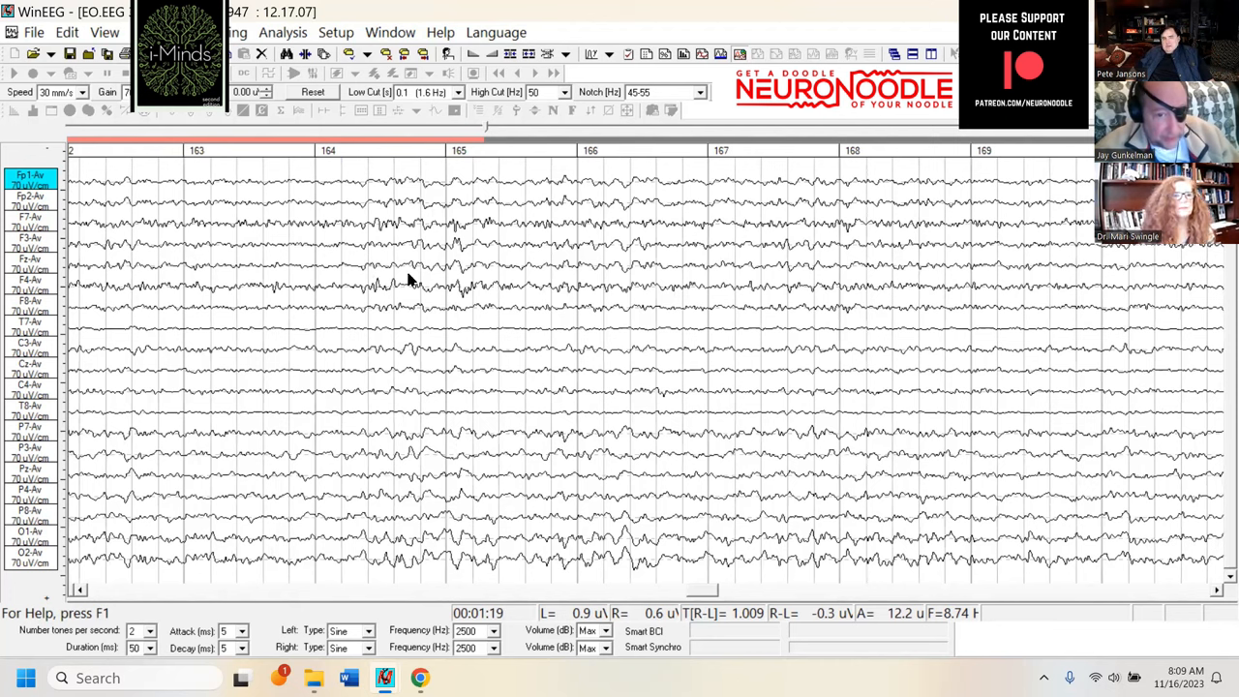
mouse_move(881, 545)
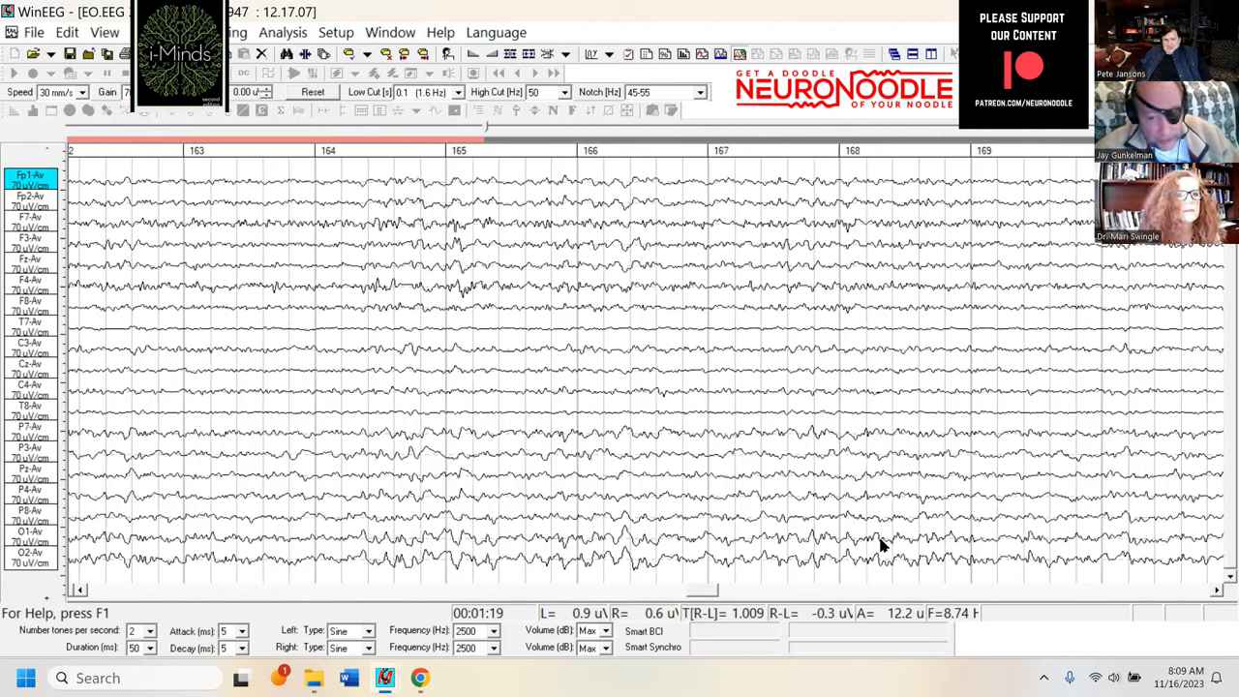
mouse_move(283, 589)
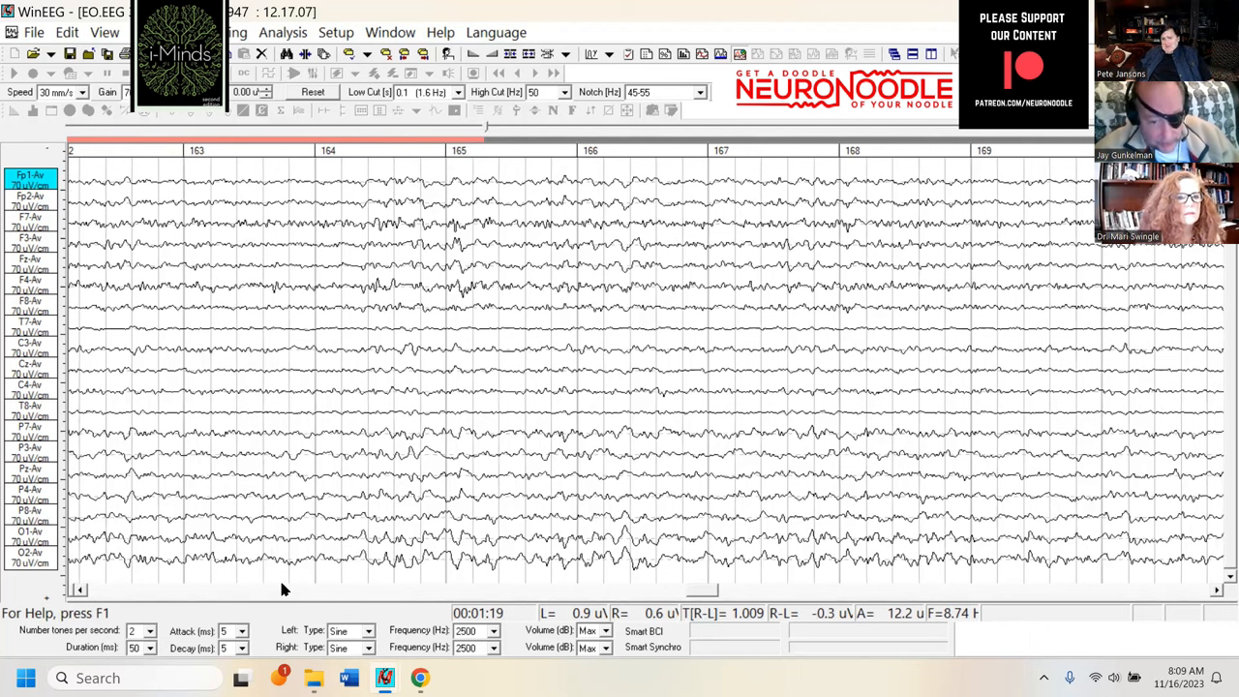
mouse_move(259, 515)
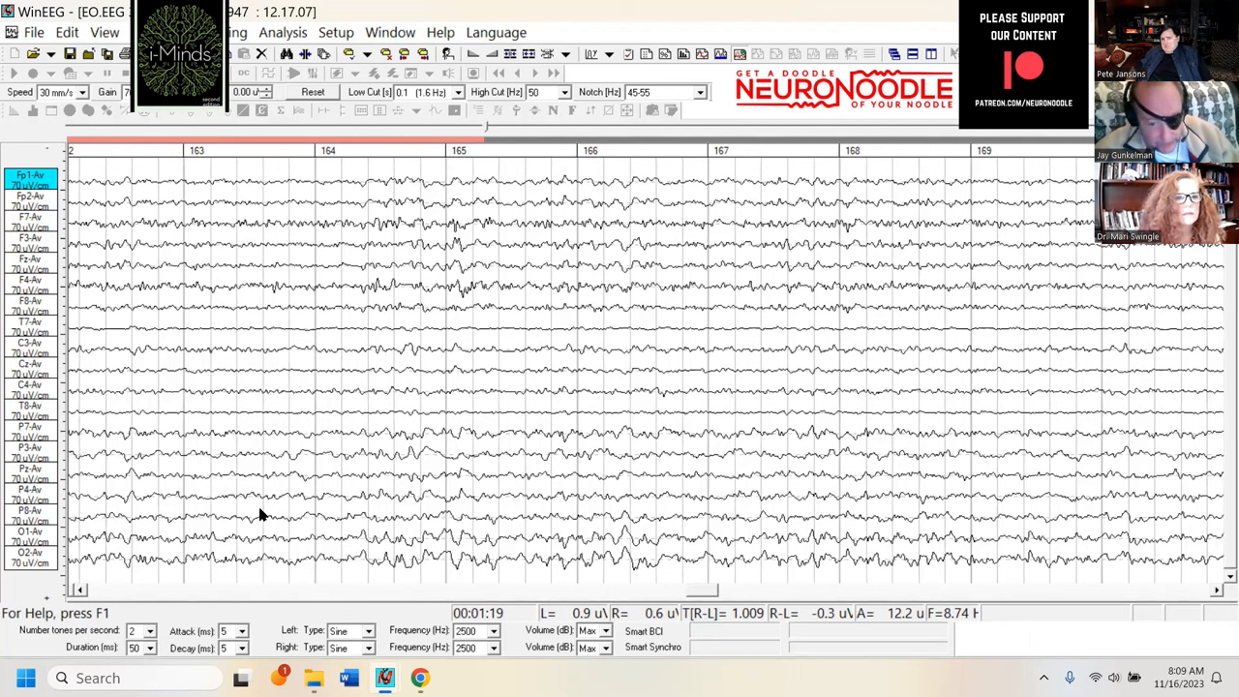
mouse_move(1030, 554)
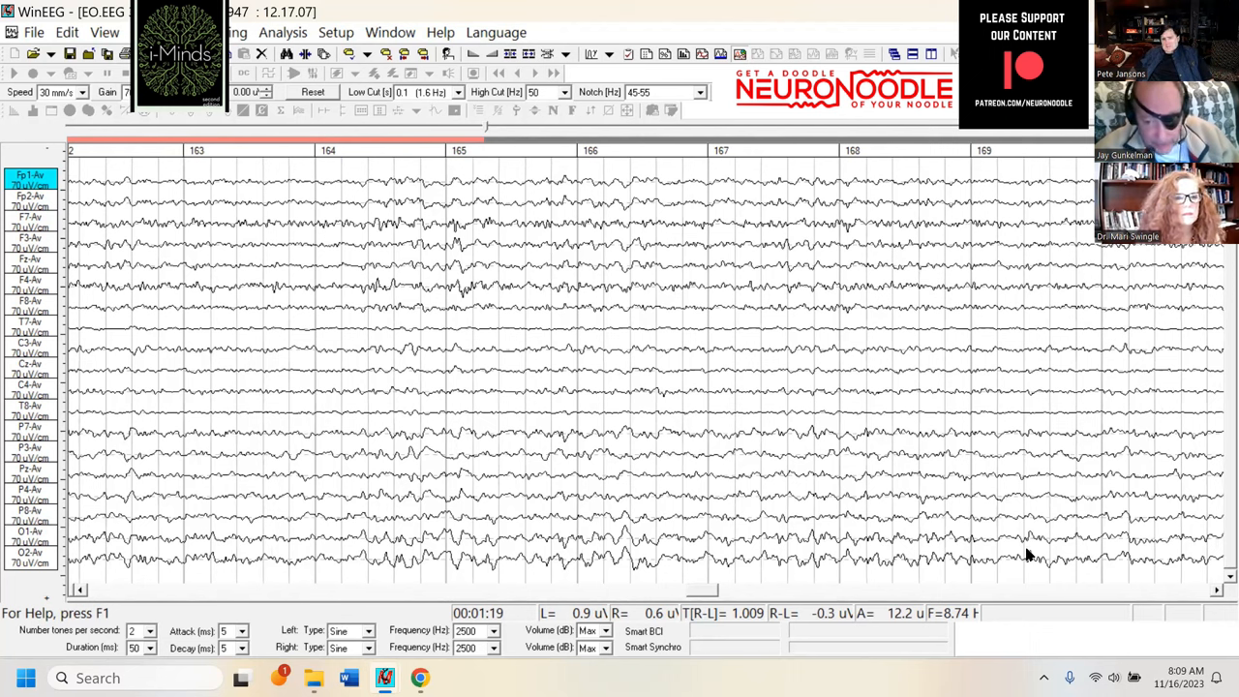
mouse_move(455, 570)
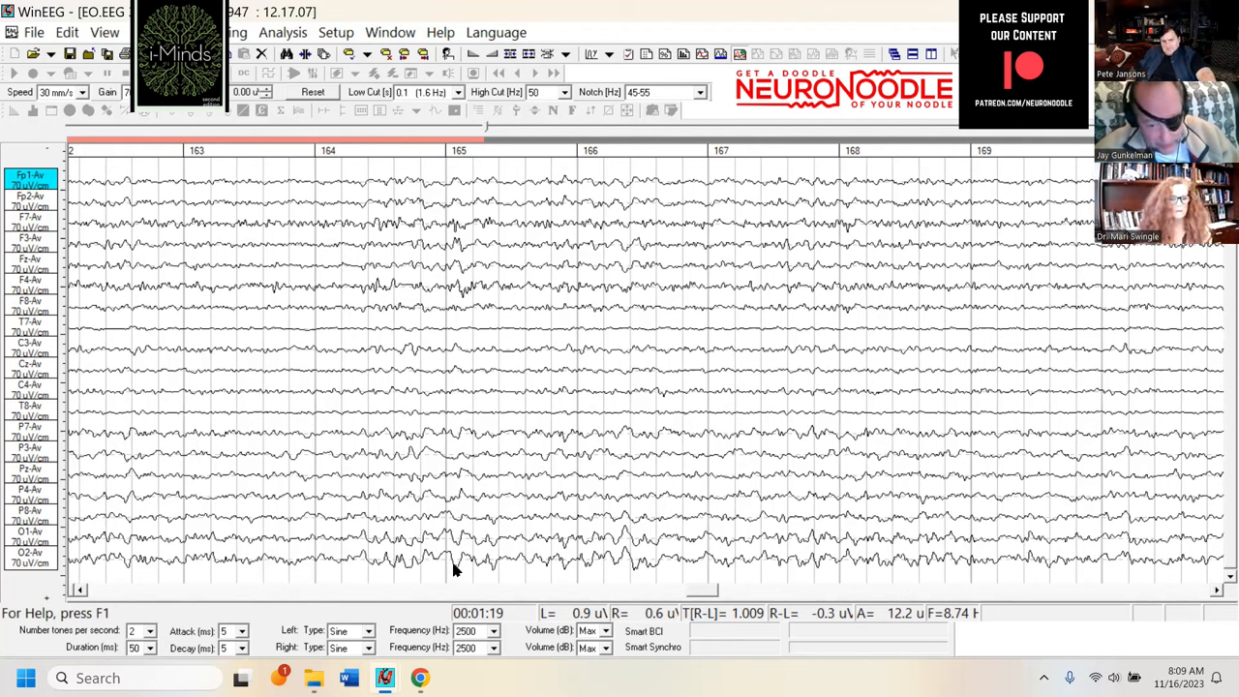
mouse_move(527, 591)
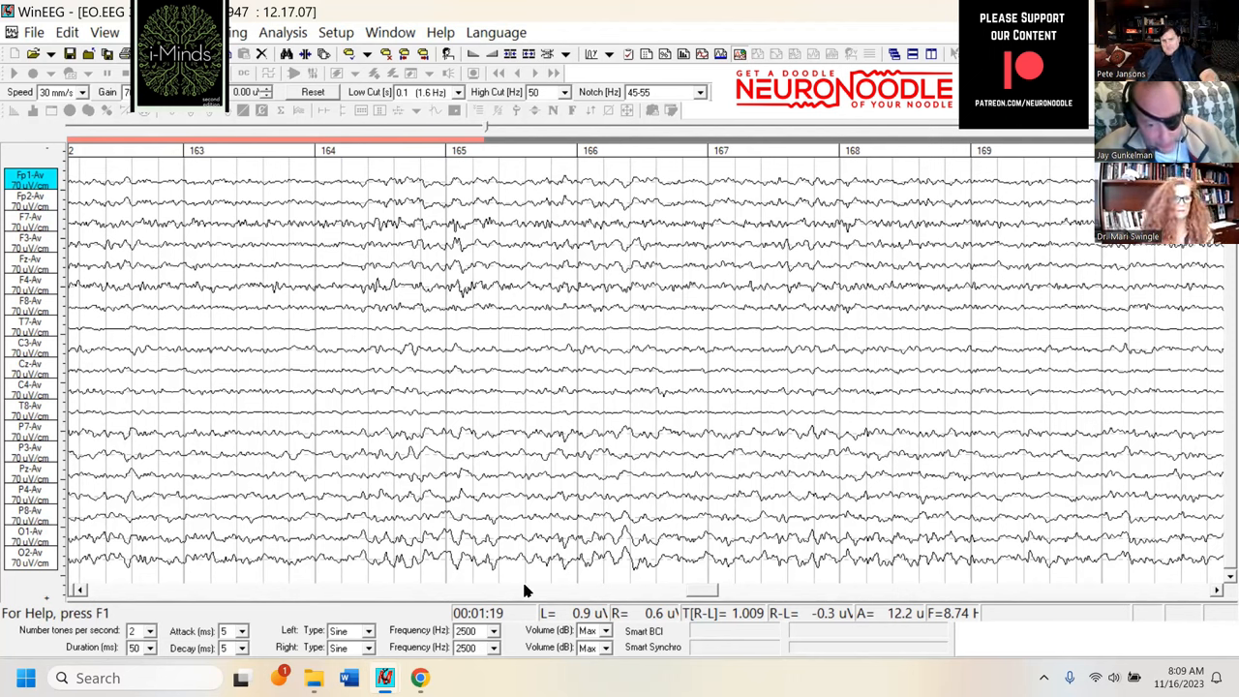
mouse_move(589, 494)
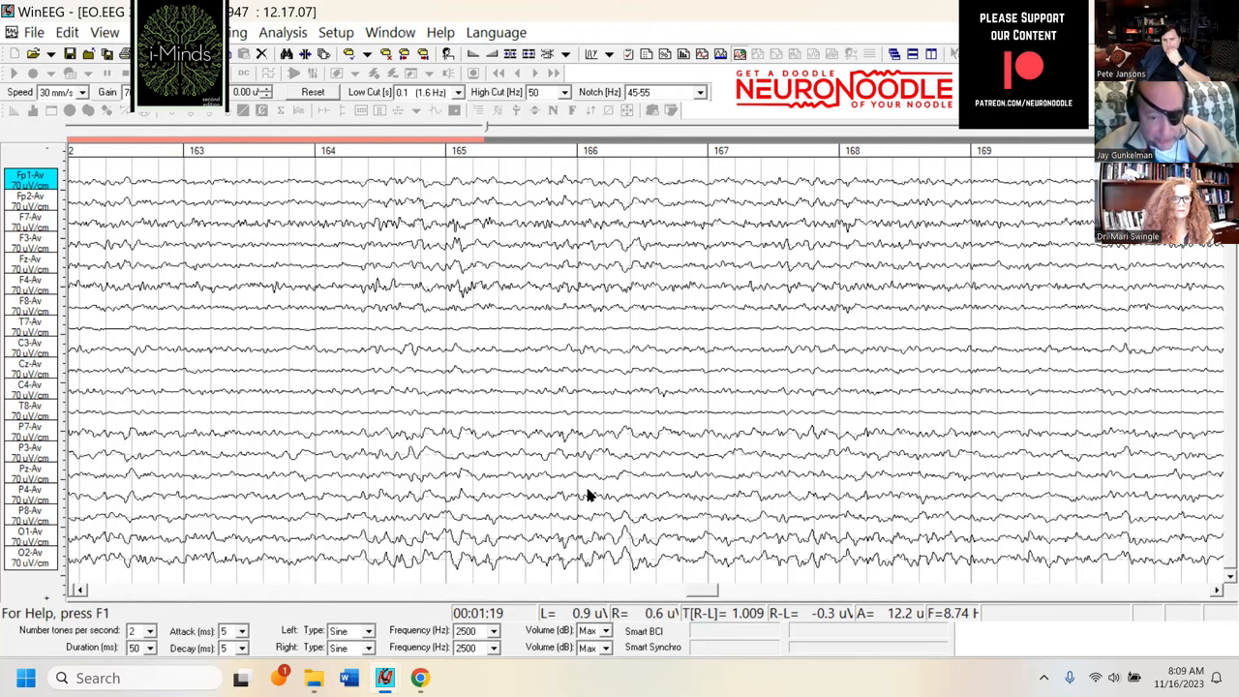
mouse_move(294, 92)
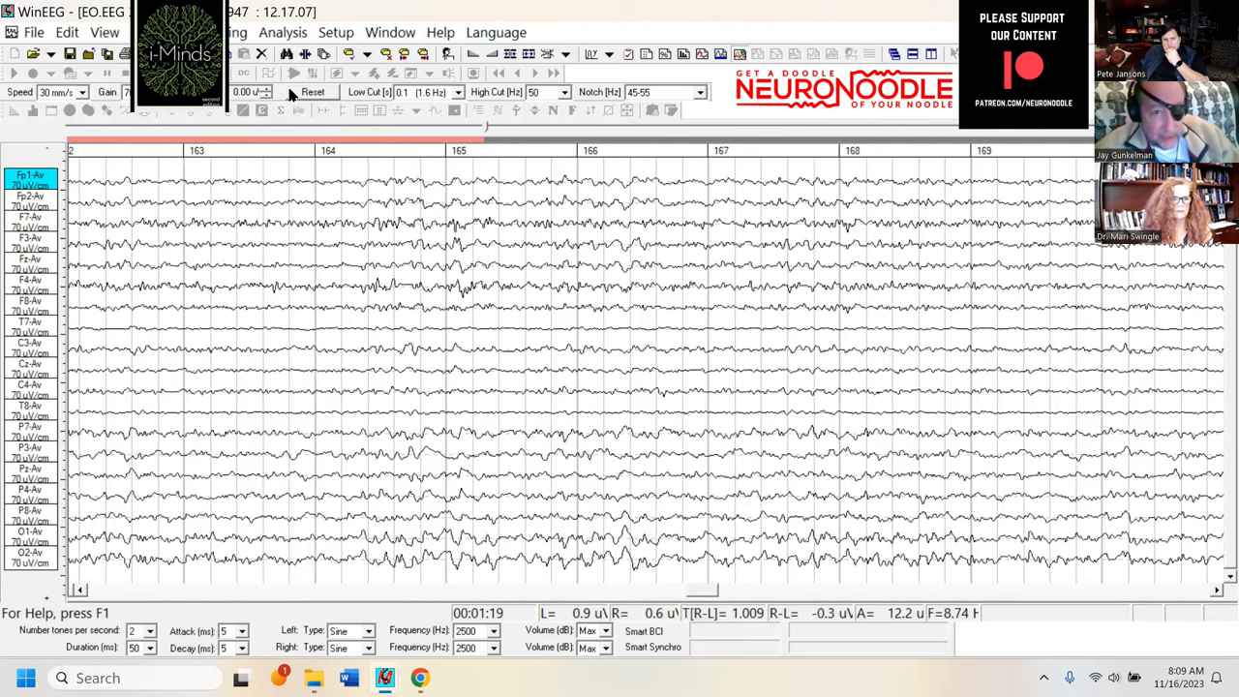
Step: Compute EEG spectra over the full file with 4-second epochs from the Analysis menu
left_click(283, 31)
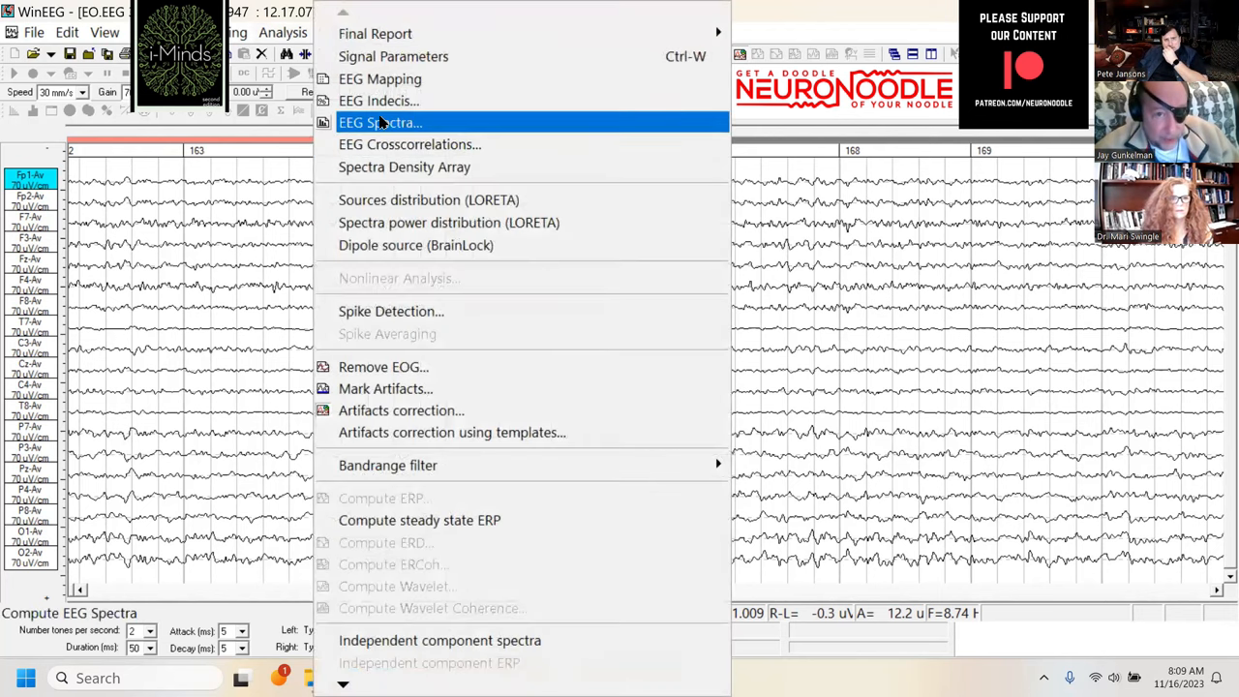
left_click(379, 122)
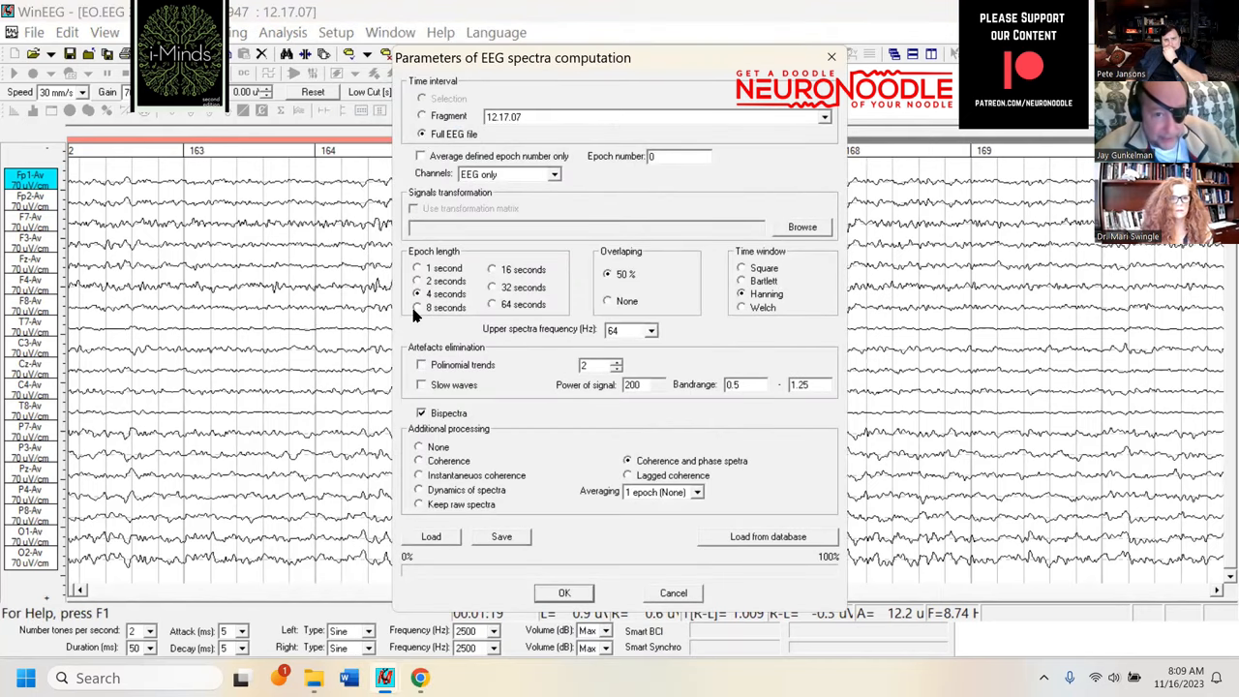
mouse_move(565, 597)
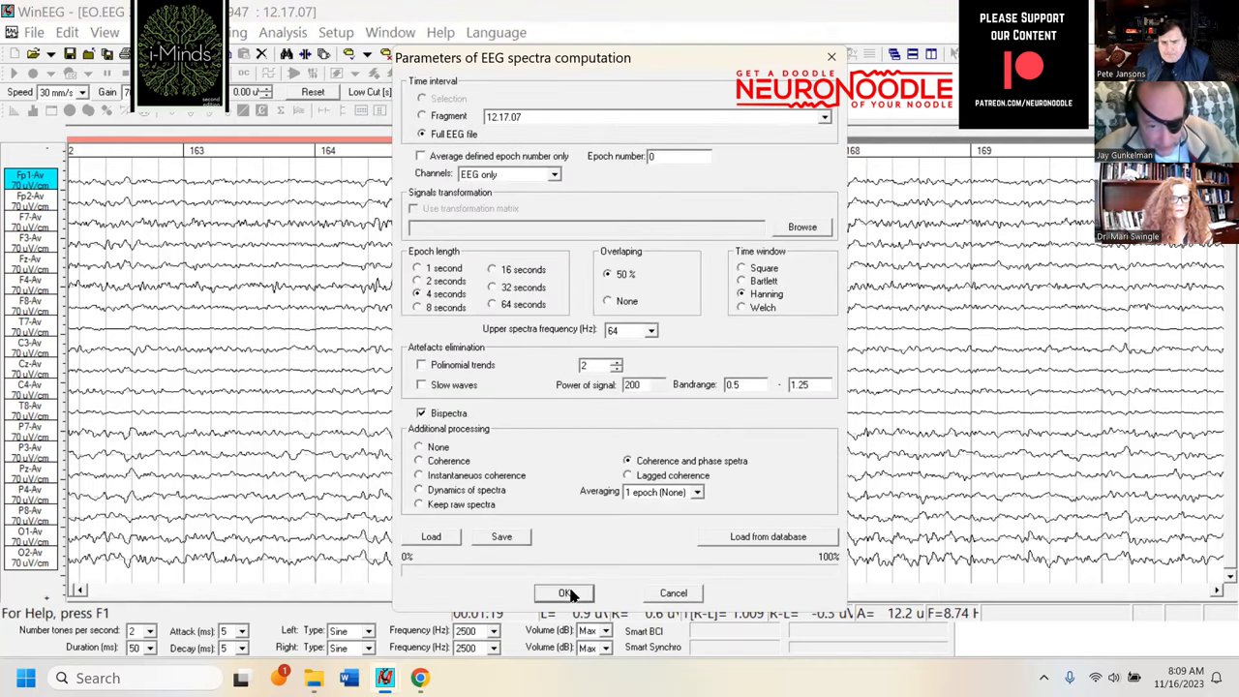
left_click(565, 592)
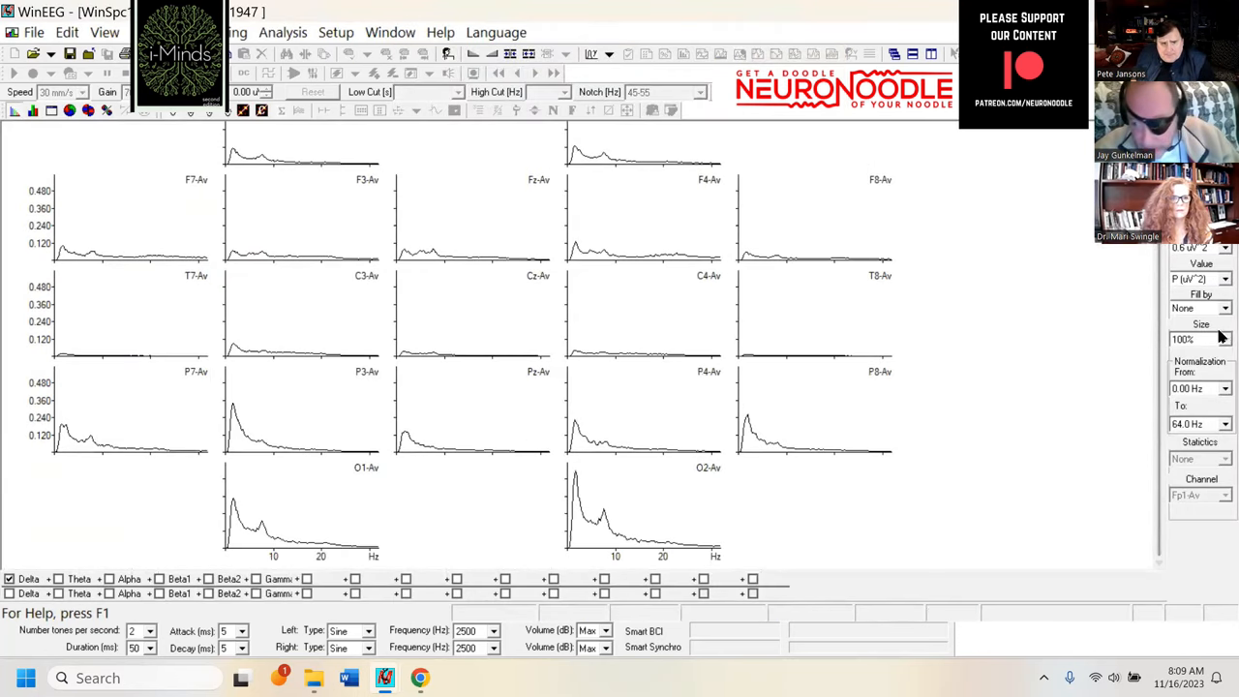
Step: Fill the spectra by band ranges, then switch to the average coherence display
left_click(1223, 307)
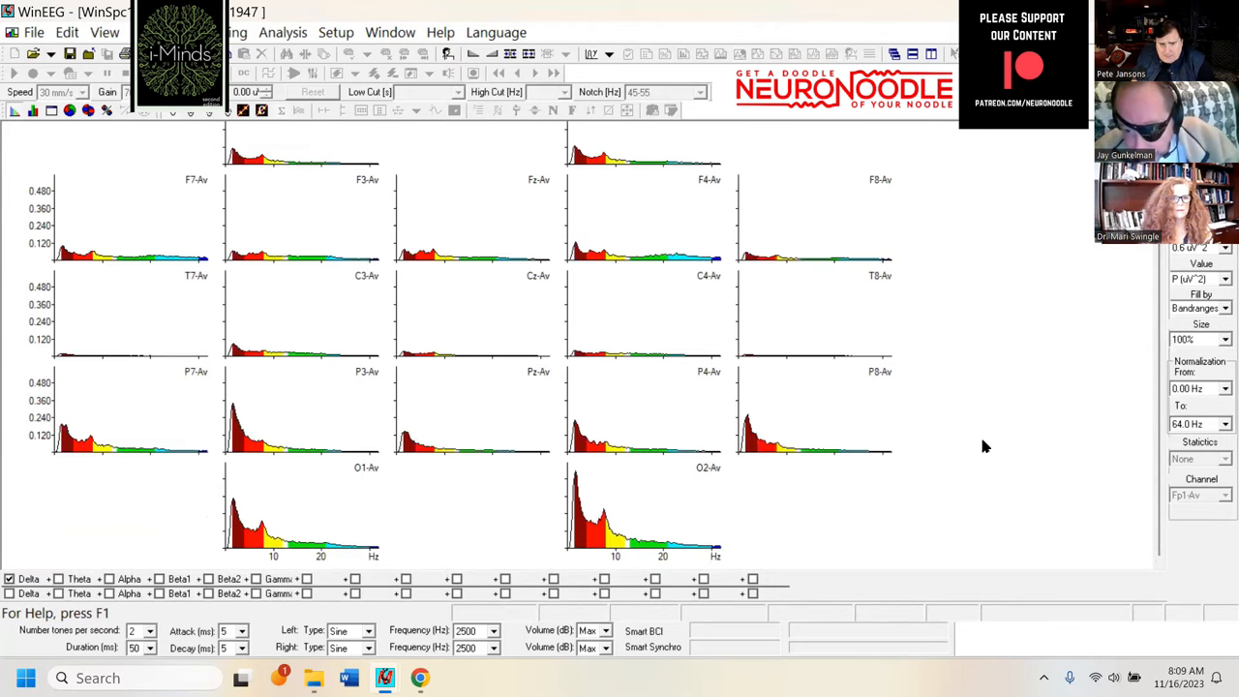
mouse_move(620, 546)
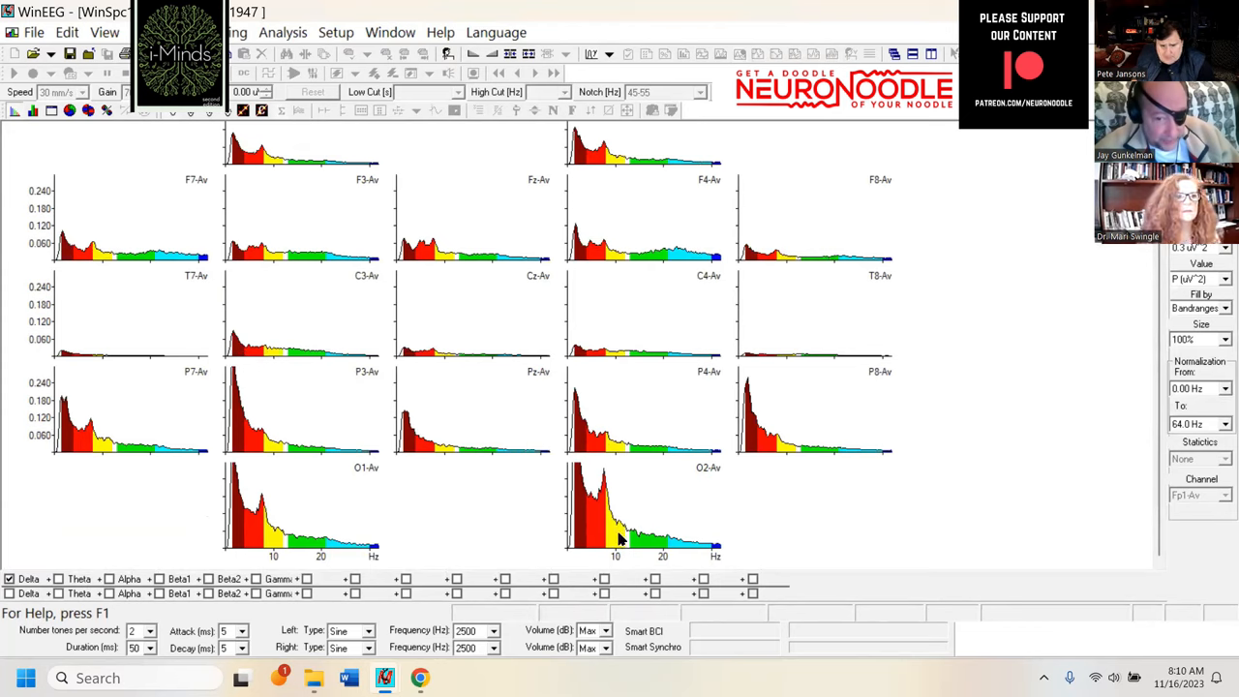
mouse_move(416, 565)
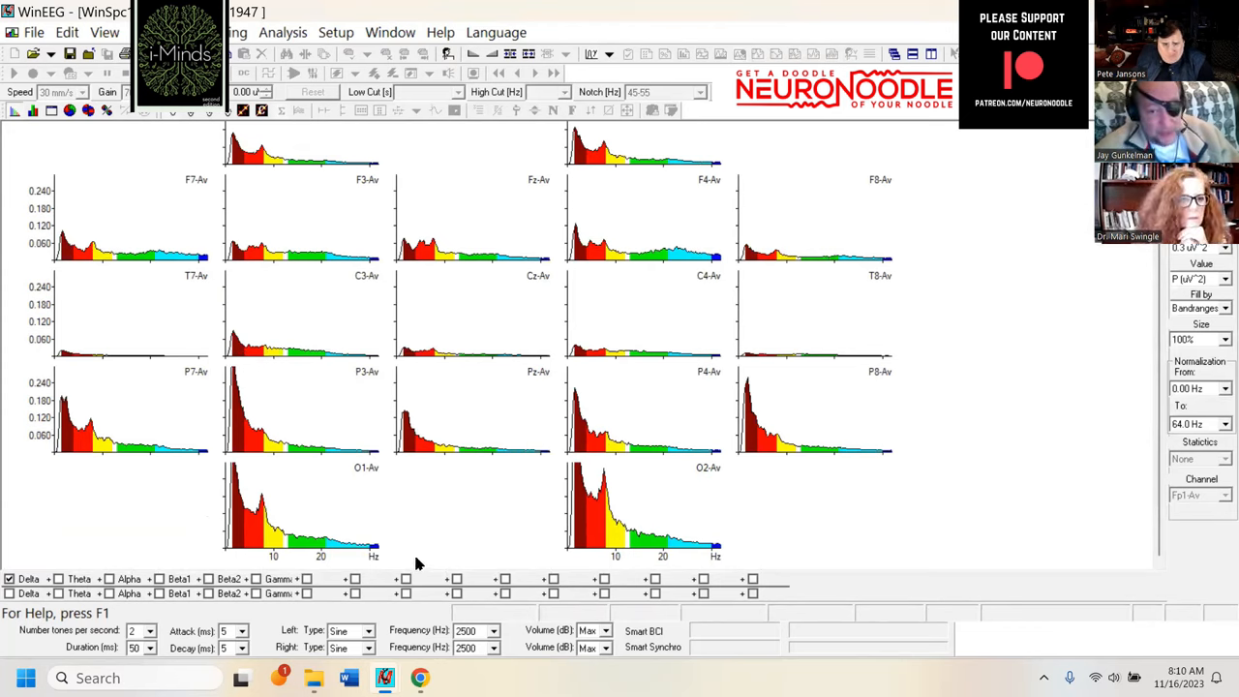
mouse_move(598, 496)
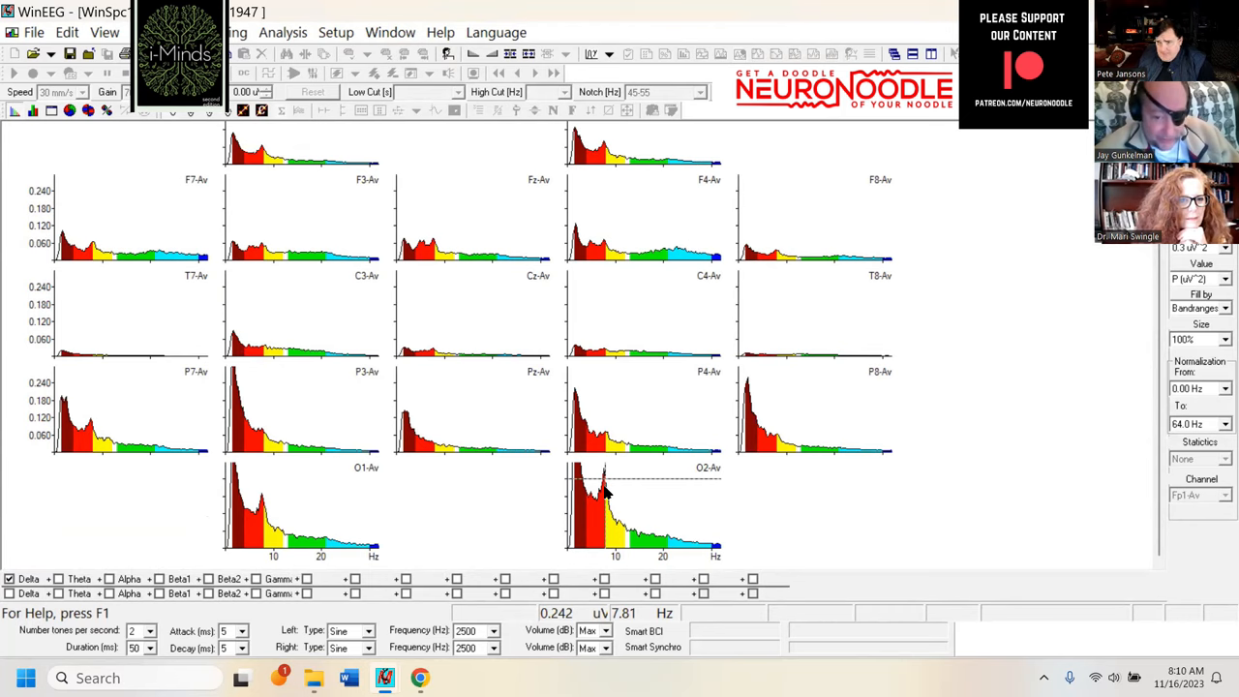
mouse_move(116, 418)
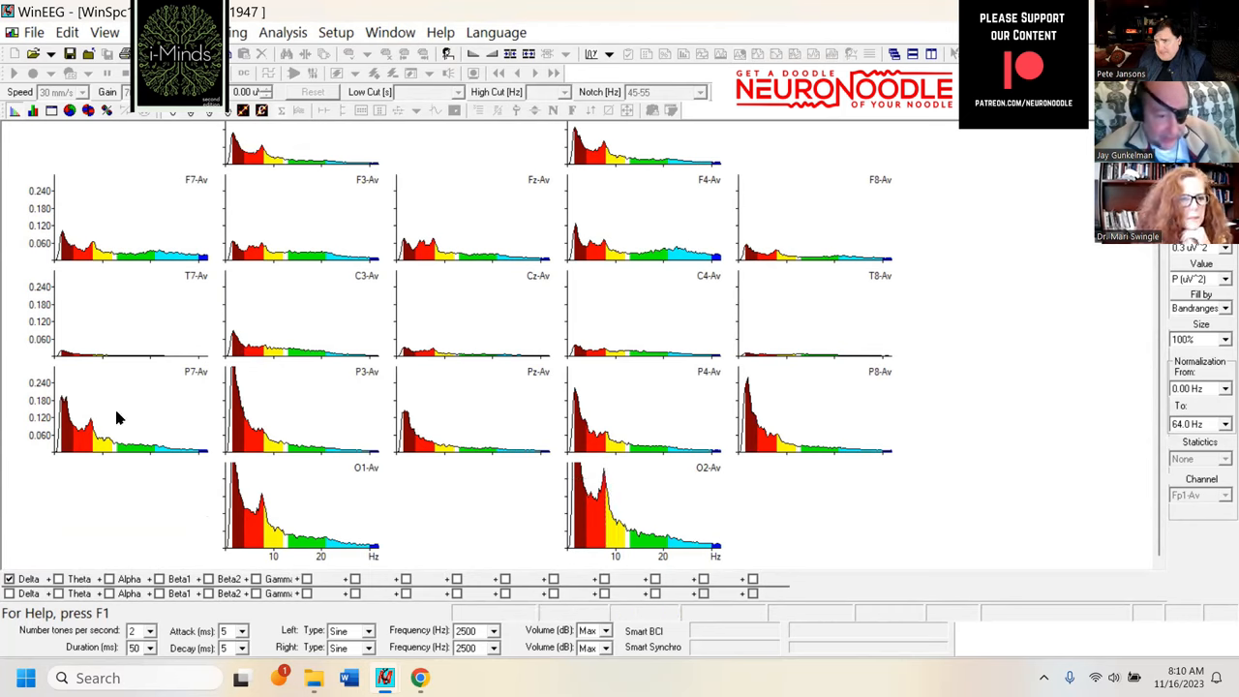
mouse_move(93, 429)
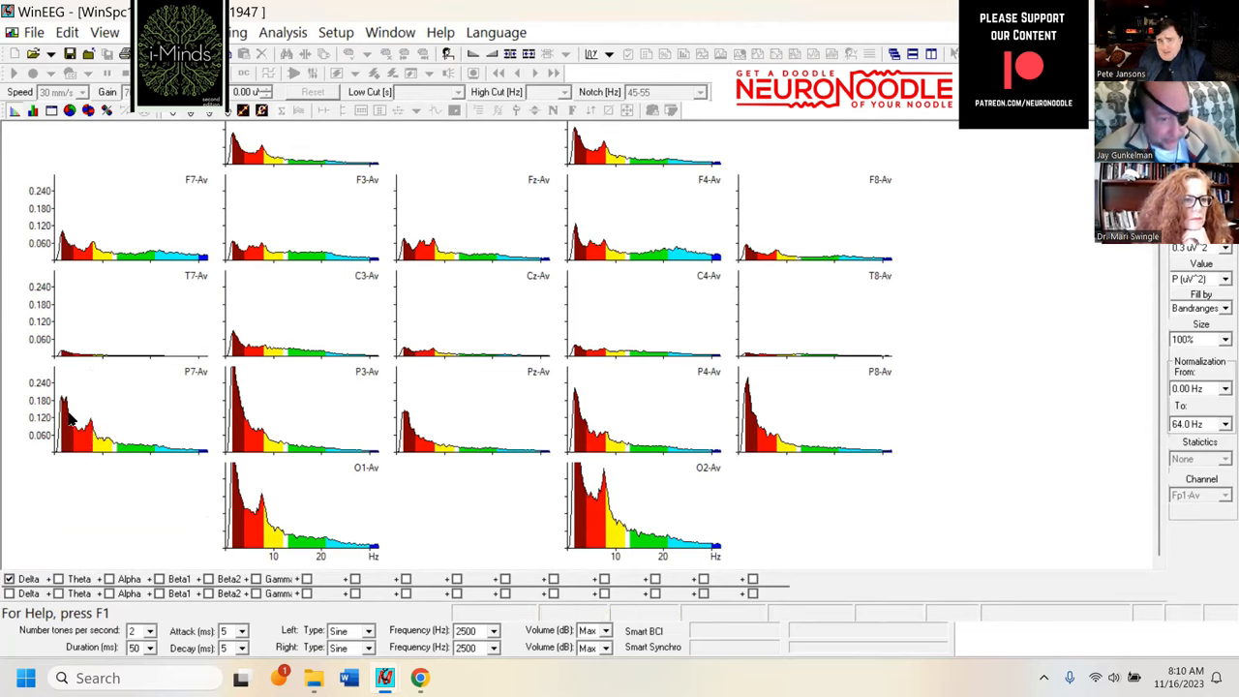
mouse_move(68, 399)
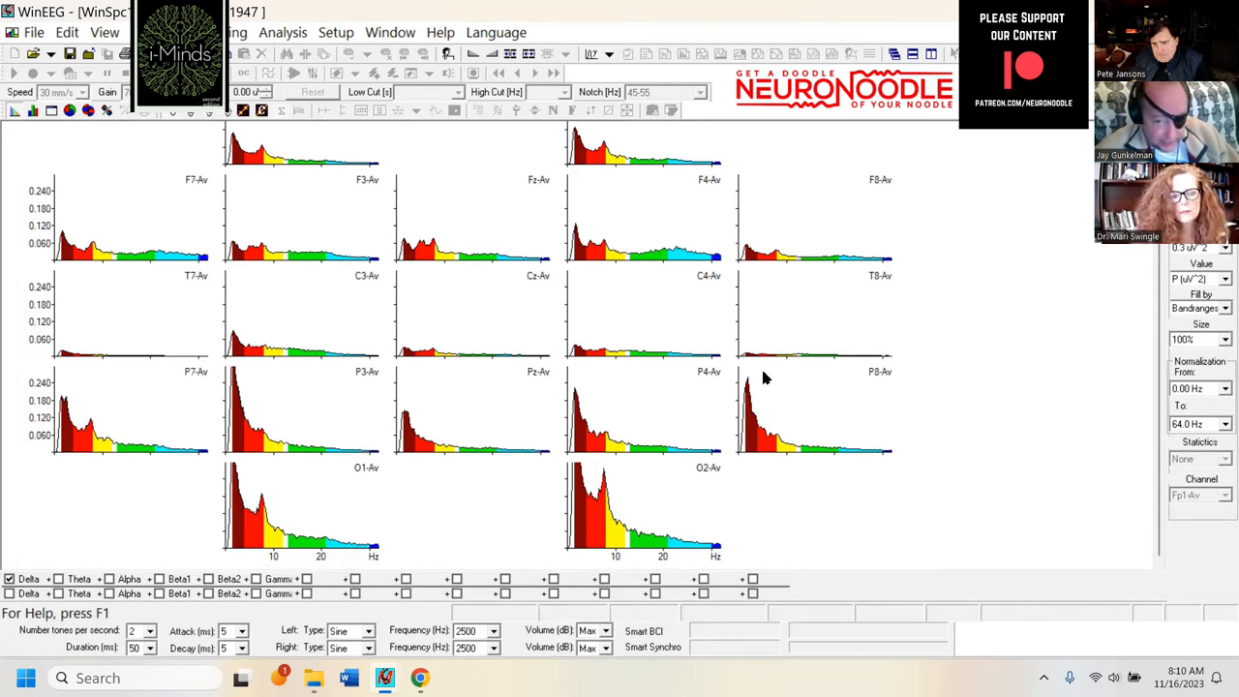
mouse_move(248, 358)
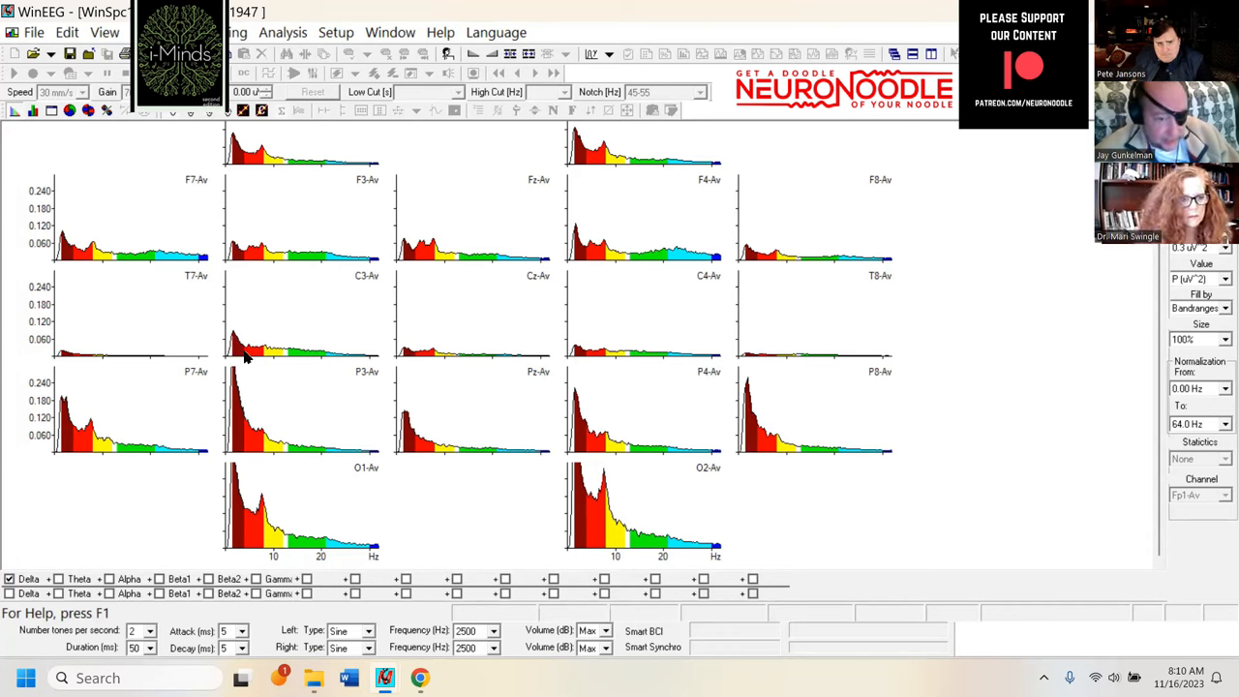
mouse_move(588, 547)
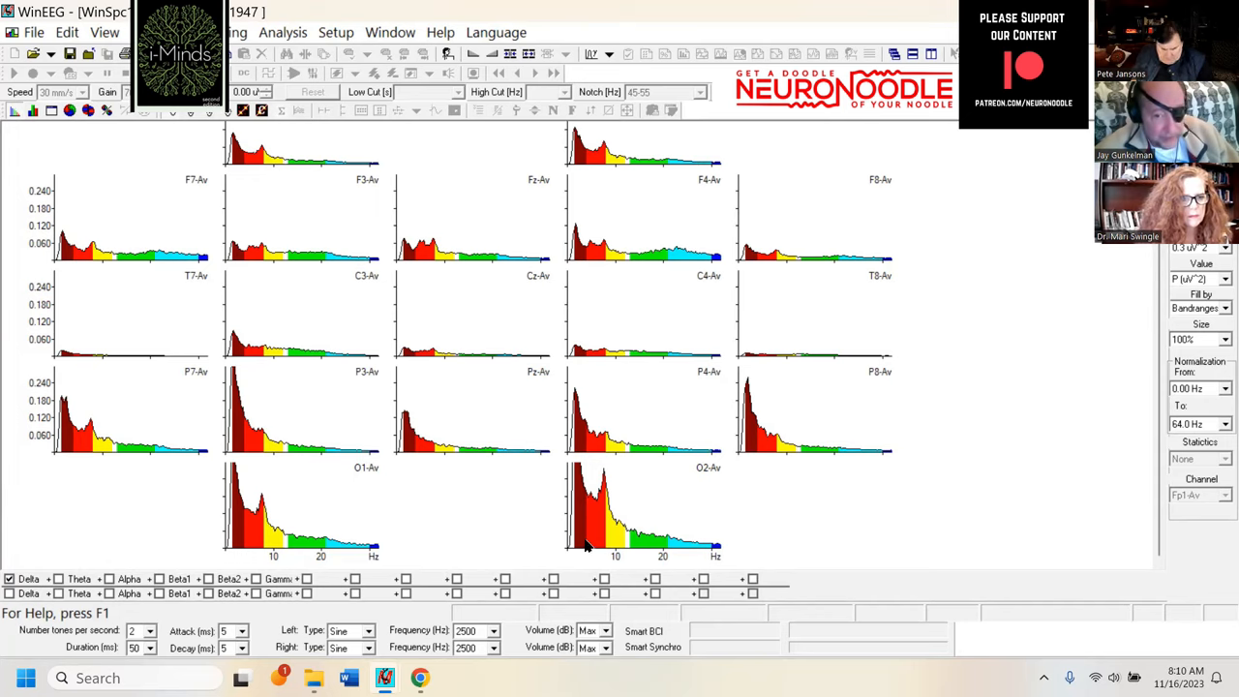
mouse_move(495, 557)
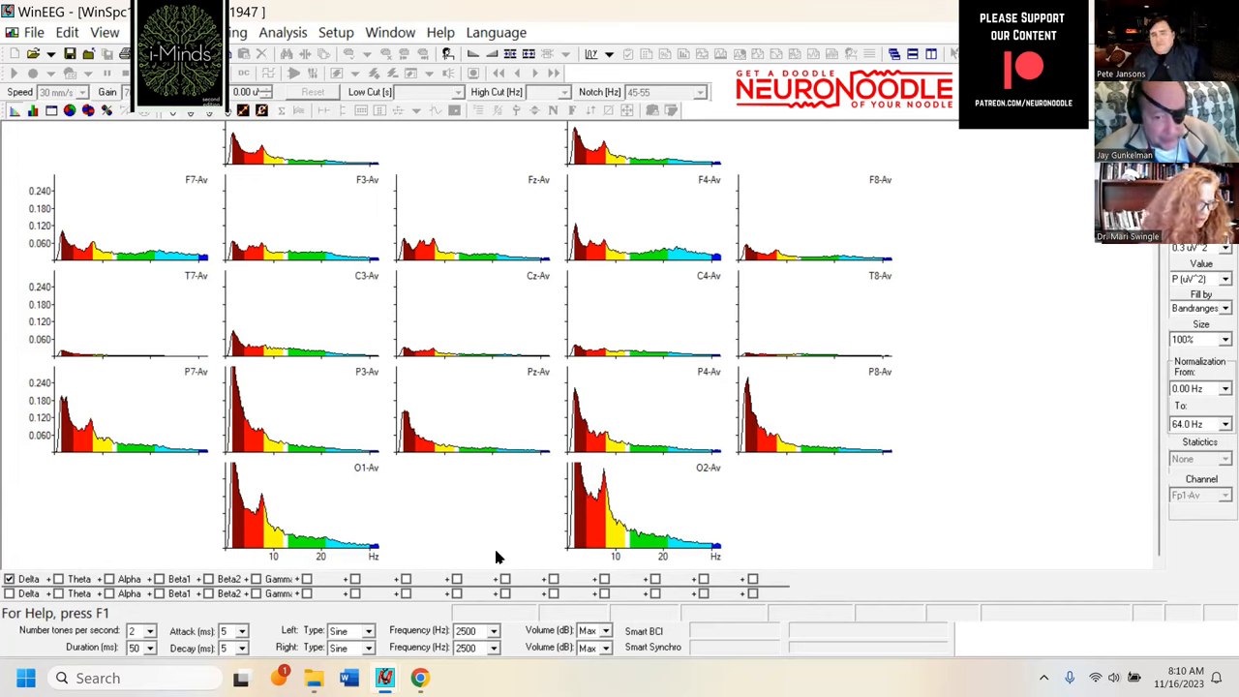
mouse_move(515, 534)
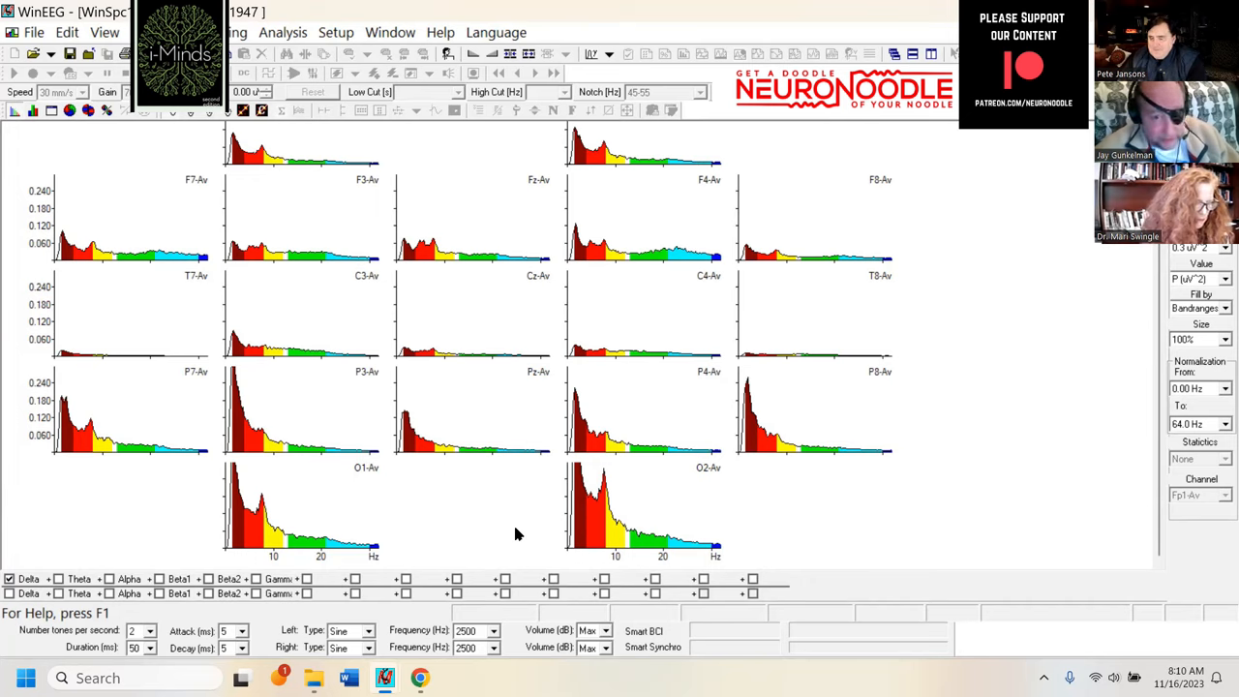
mouse_move(600, 524)
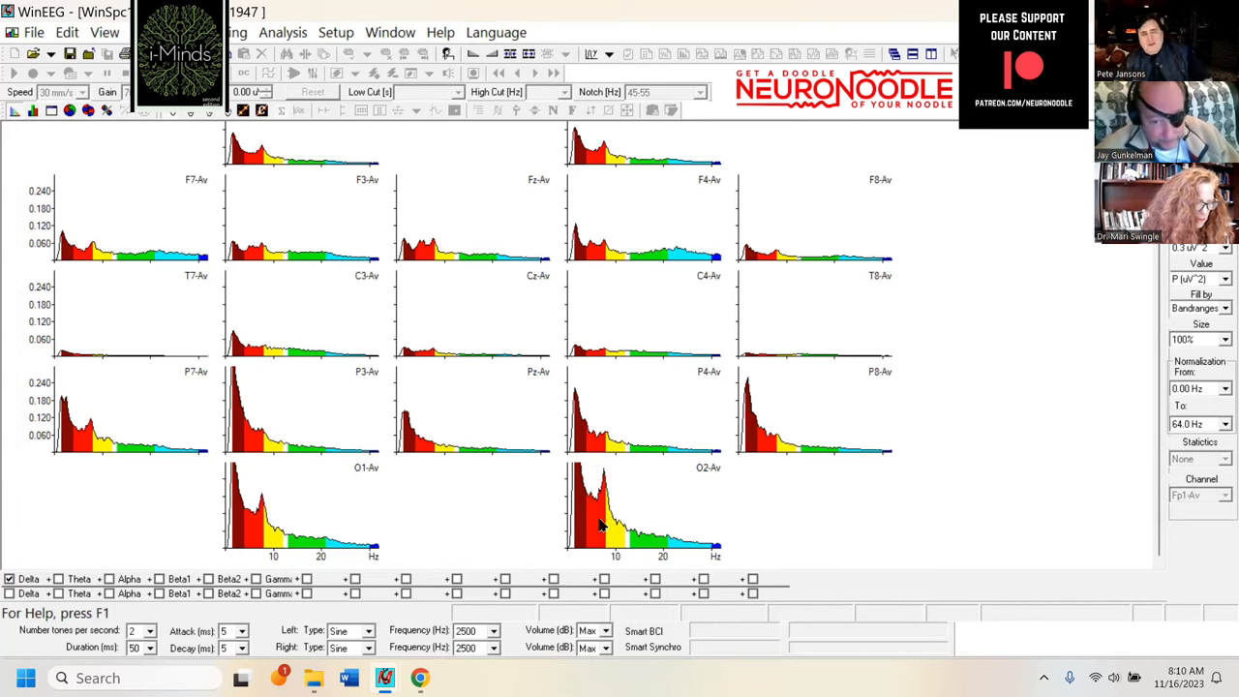
mouse_move(608, 523)
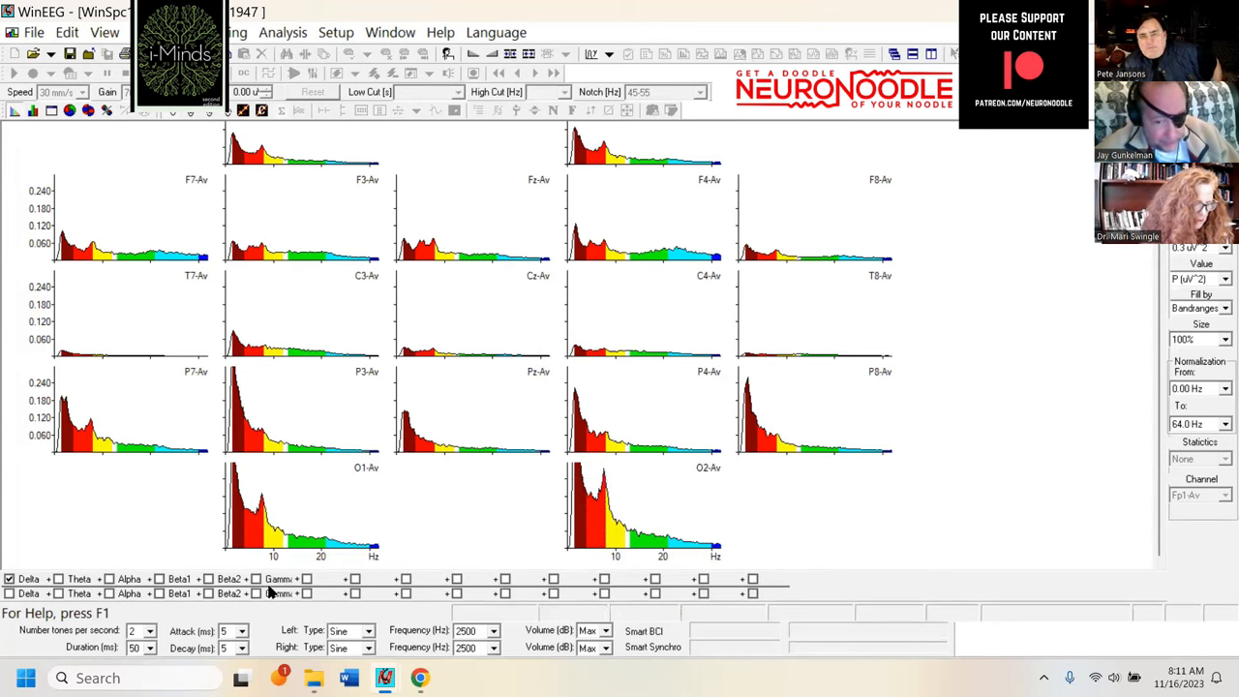
mouse_move(621, 447)
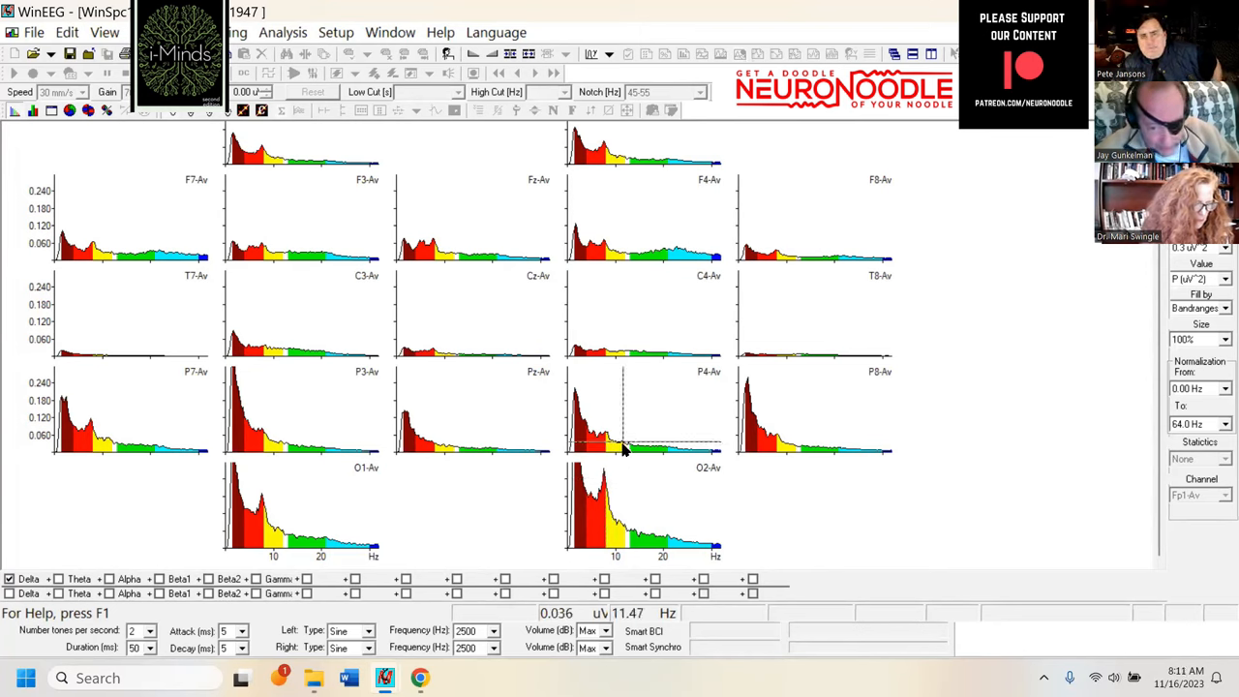
mouse_move(619, 540)
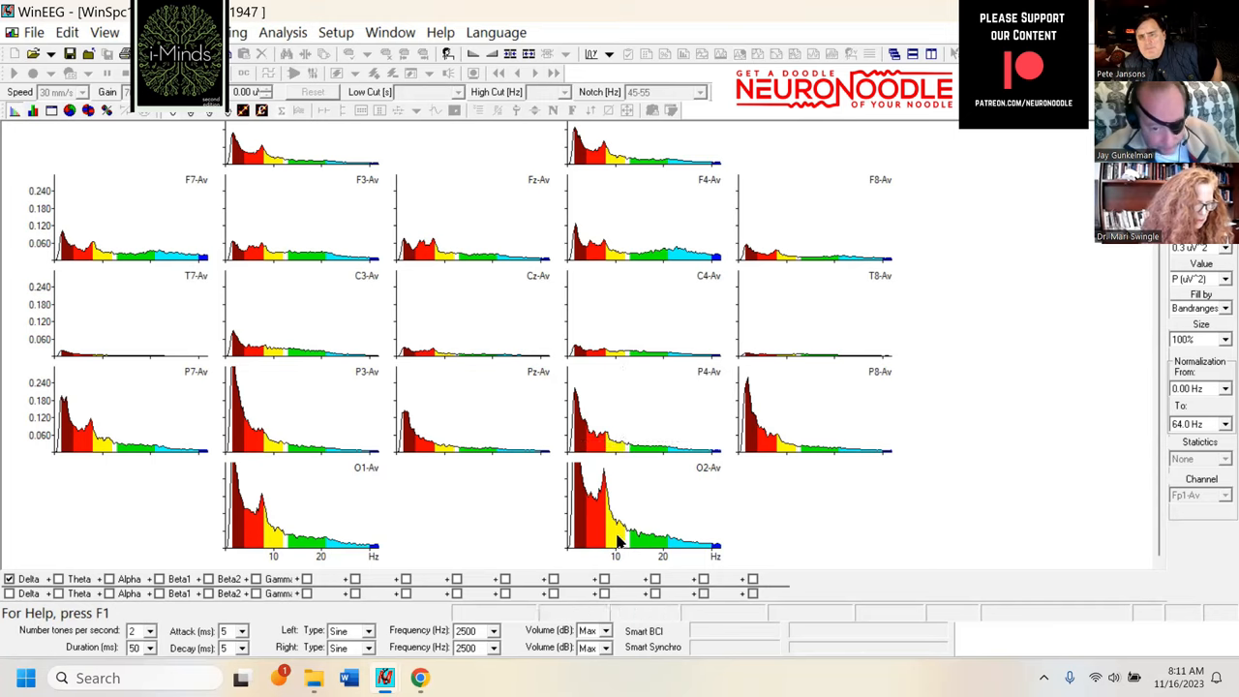
mouse_move(449, 453)
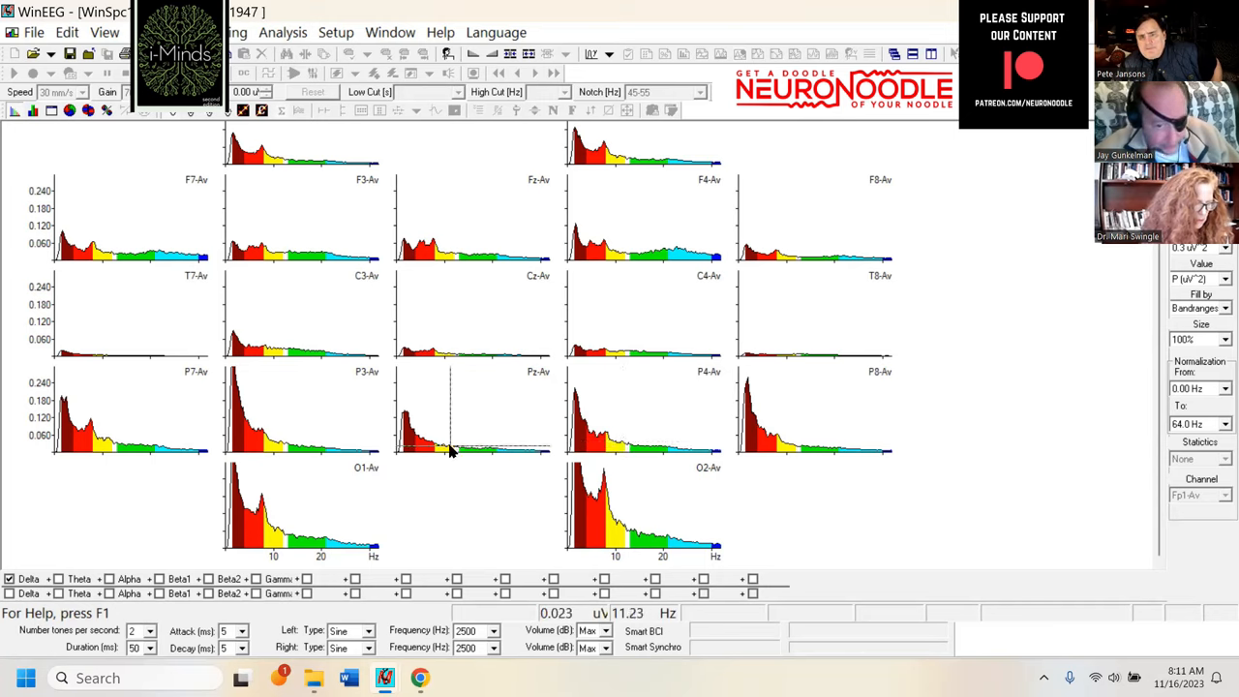
mouse_move(275, 542)
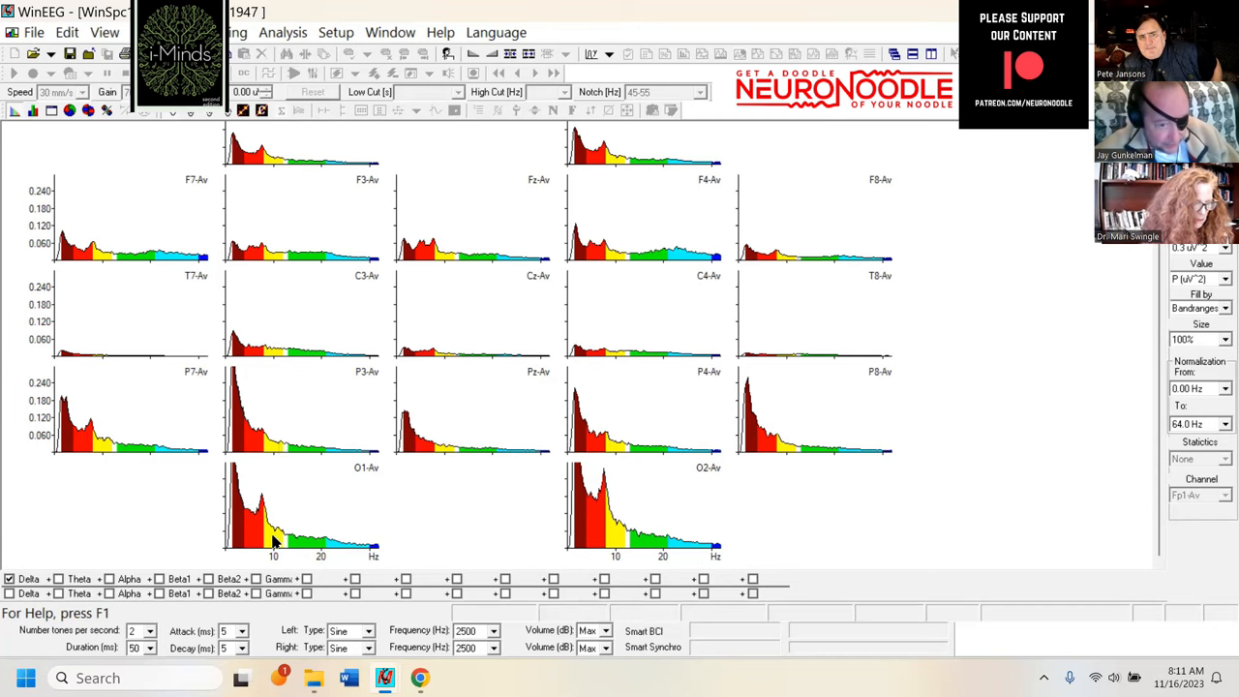
mouse_move(87, 430)
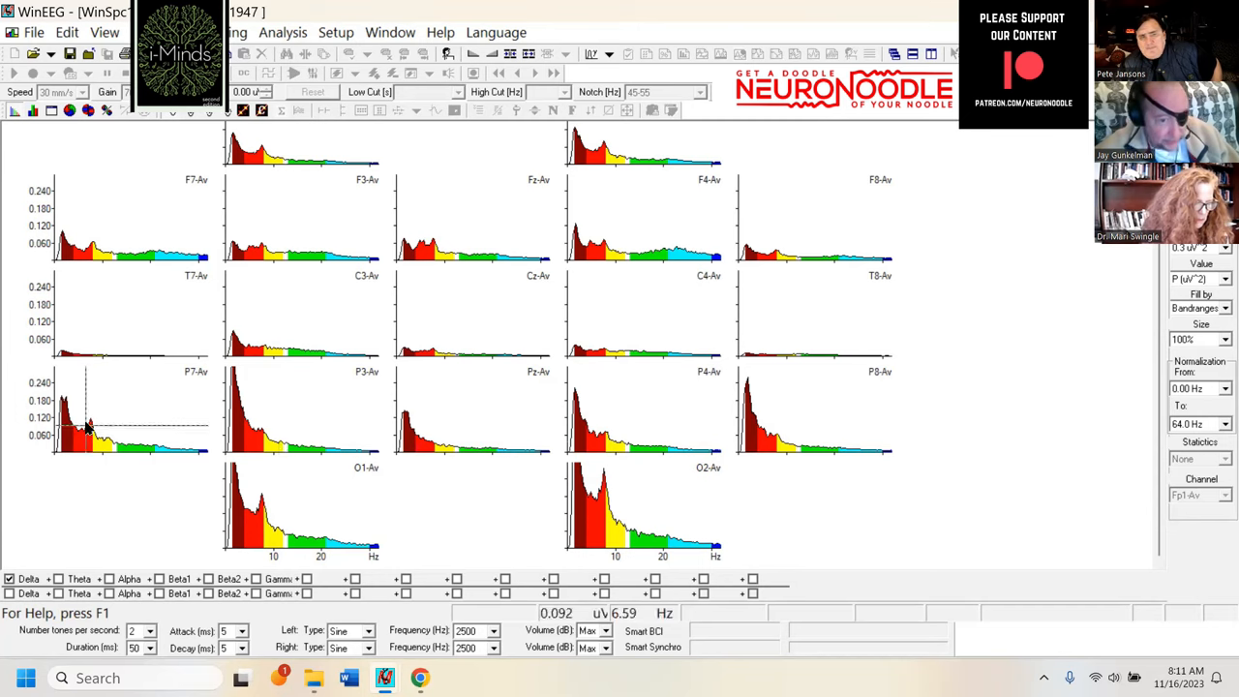
mouse_move(264, 511)
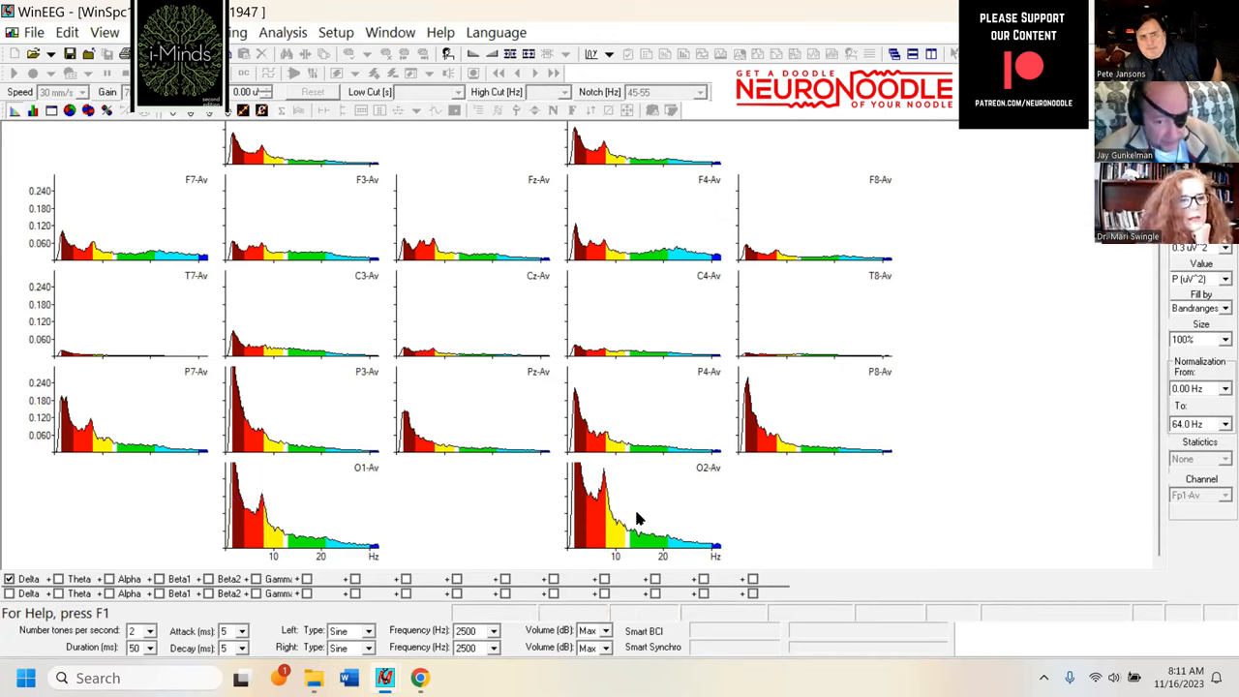
mouse_move(455, 306)
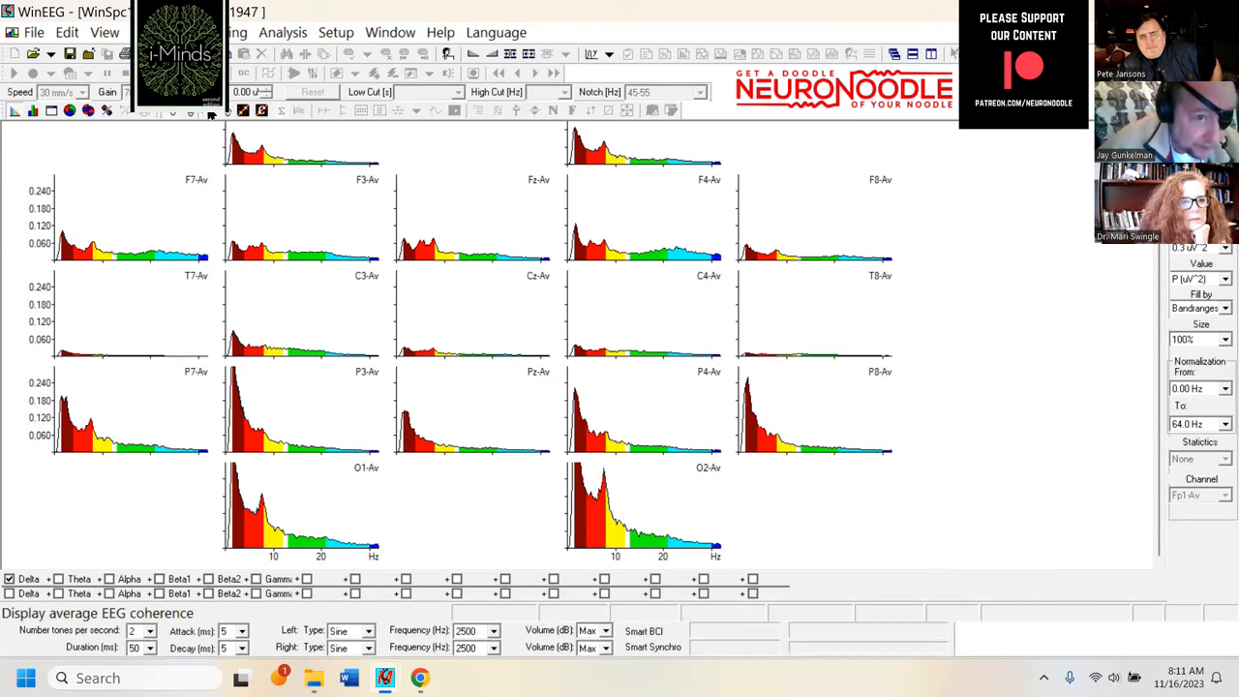
left_click(1200, 263)
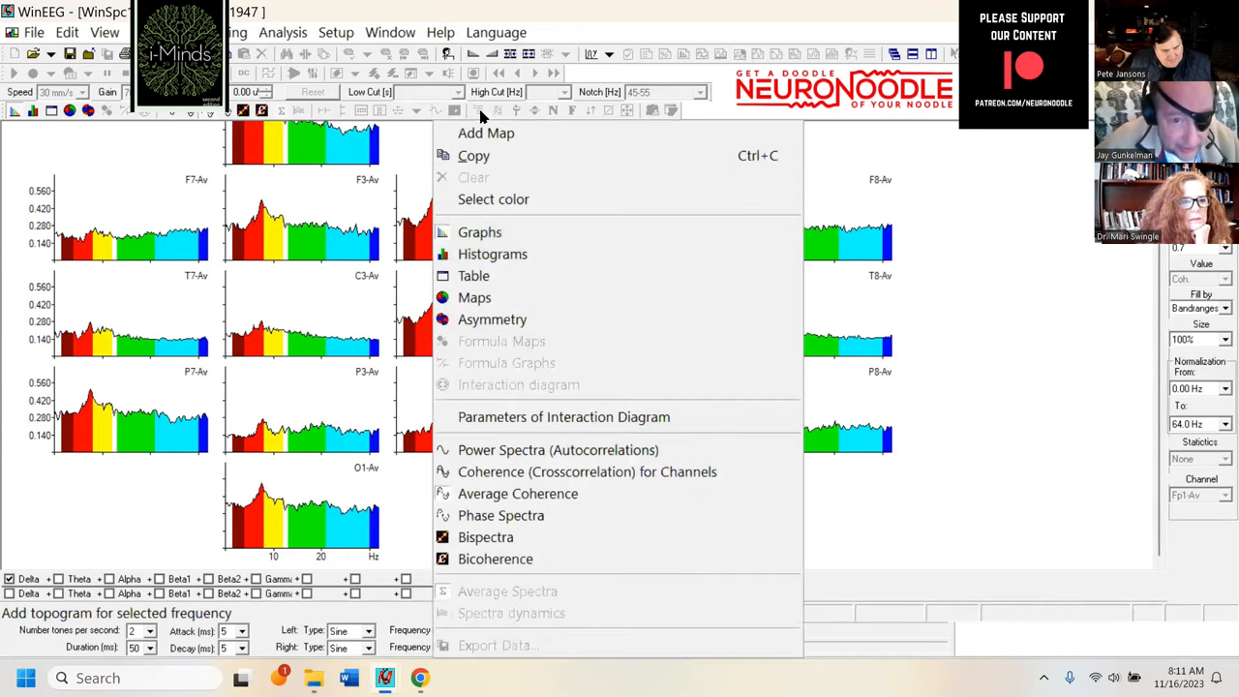
left_click(558, 449)
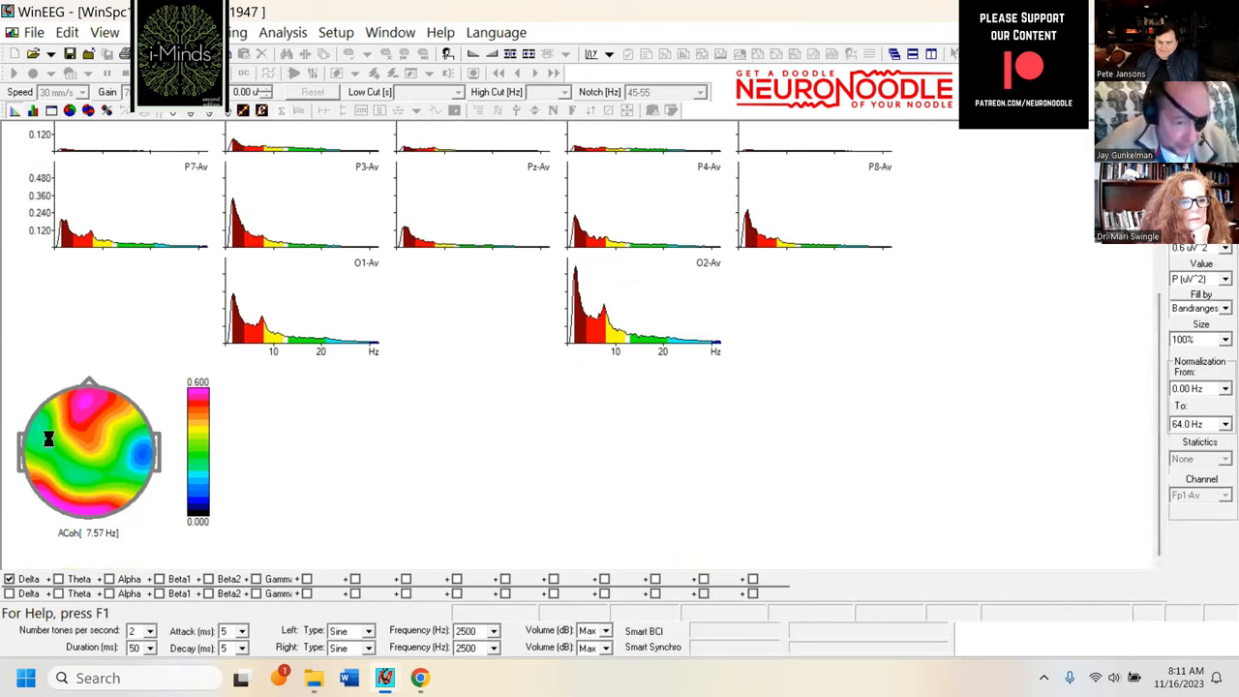
mouse_move(112, 377)
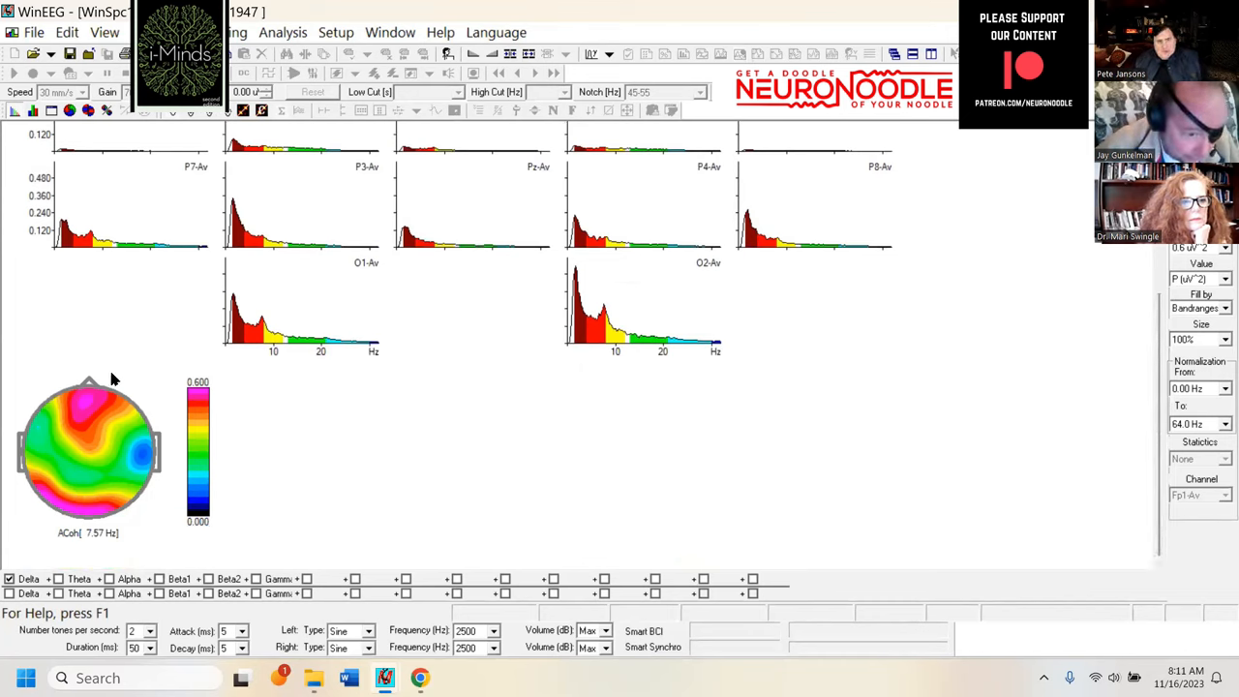
mouse_move(124, 410)
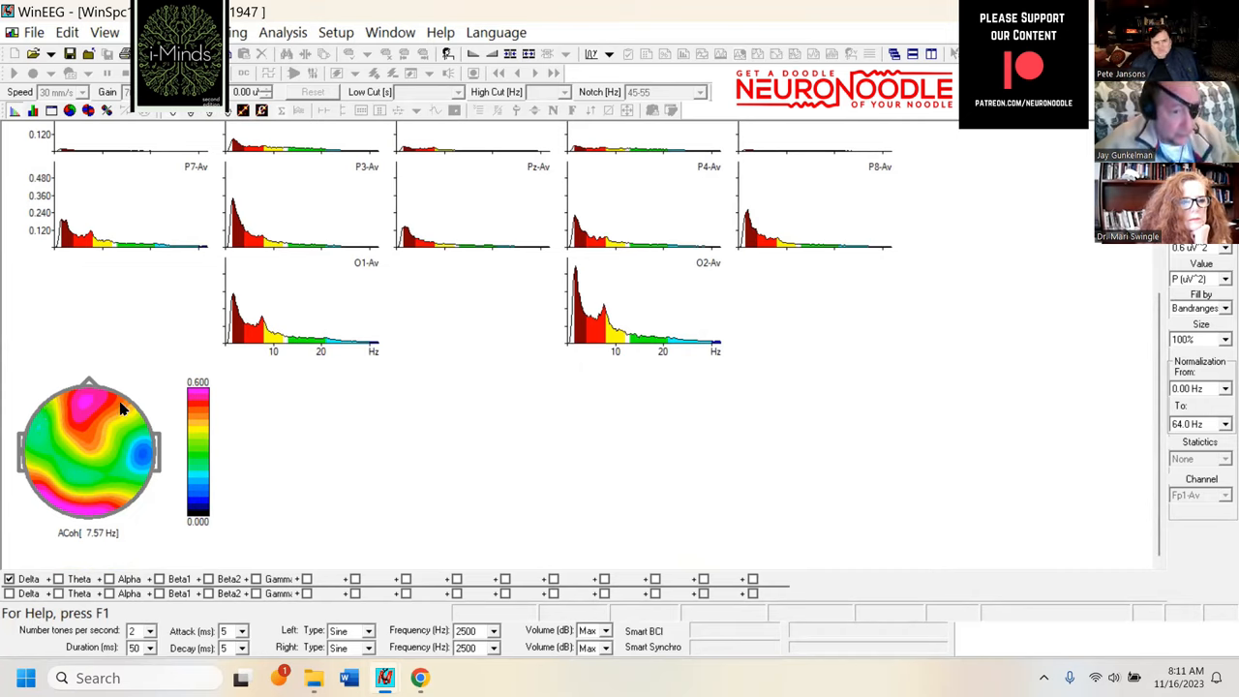
mouse_move(96, 414)
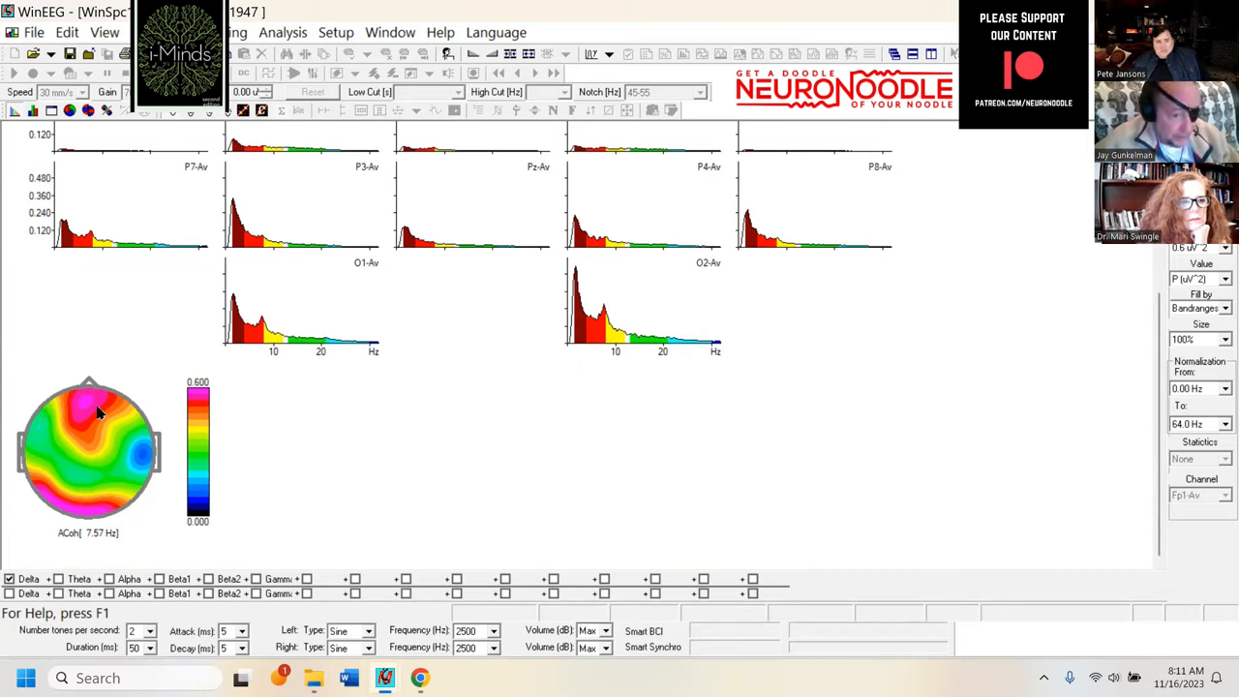
mouse_move(74, 445)
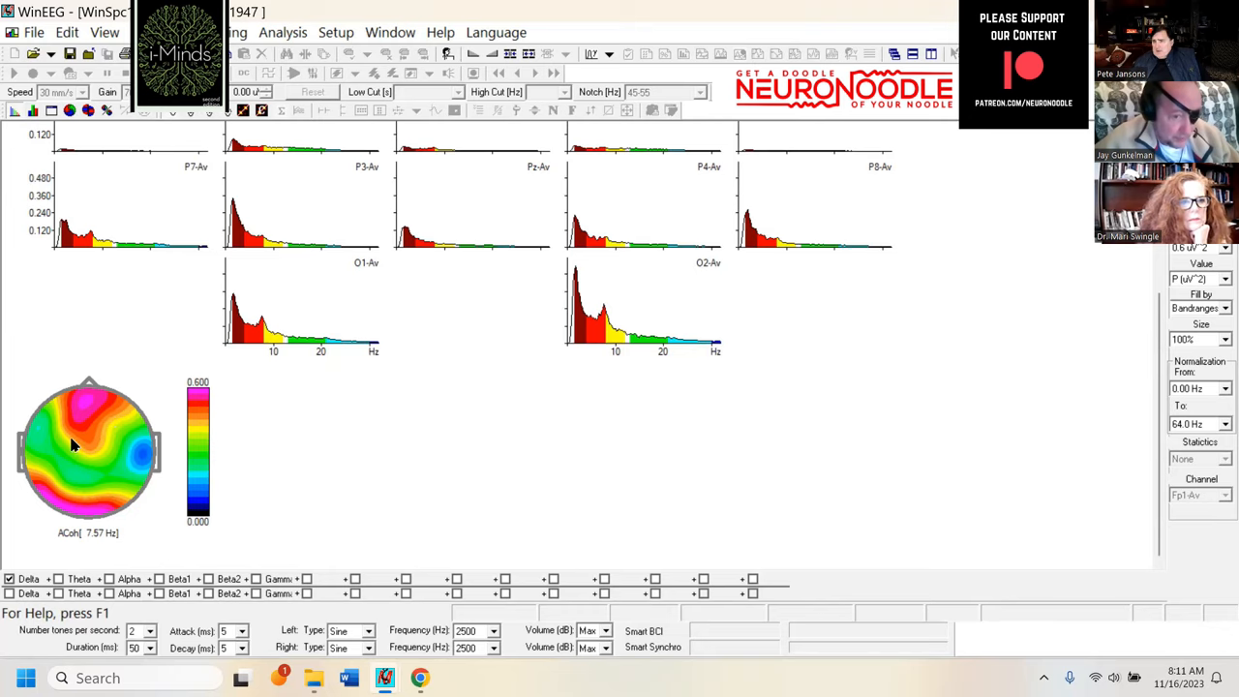
mouse_move(87, 418)
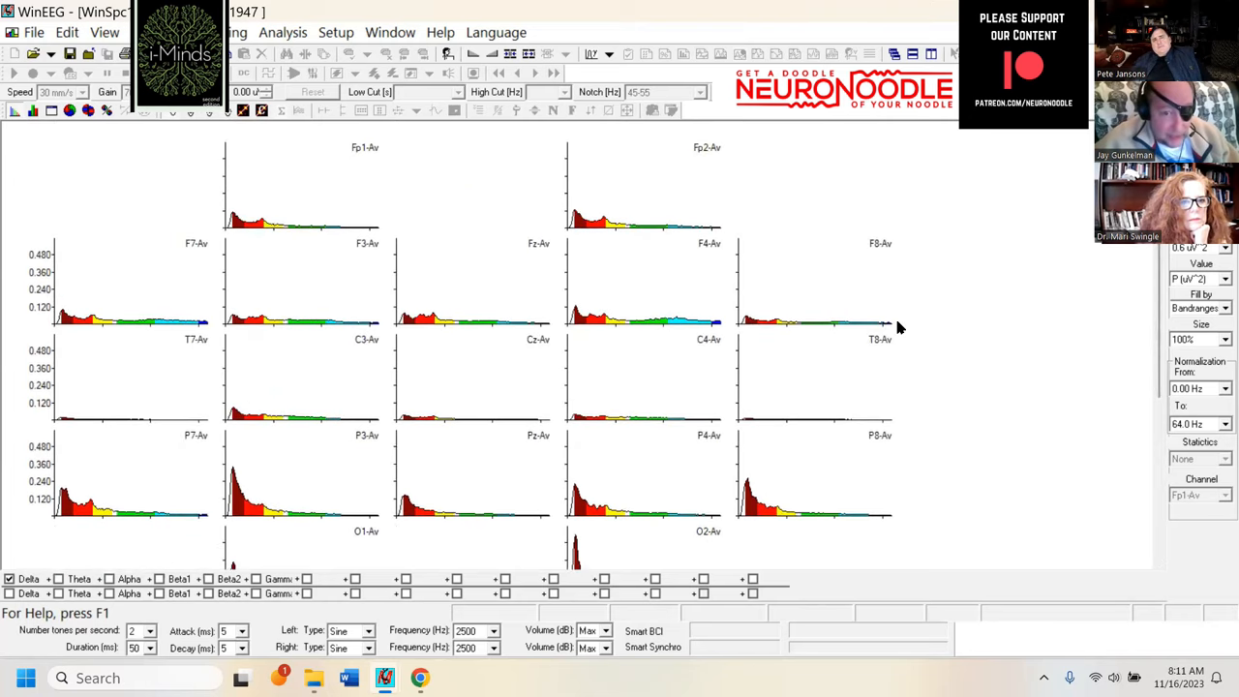
mouse_move(790, 320)
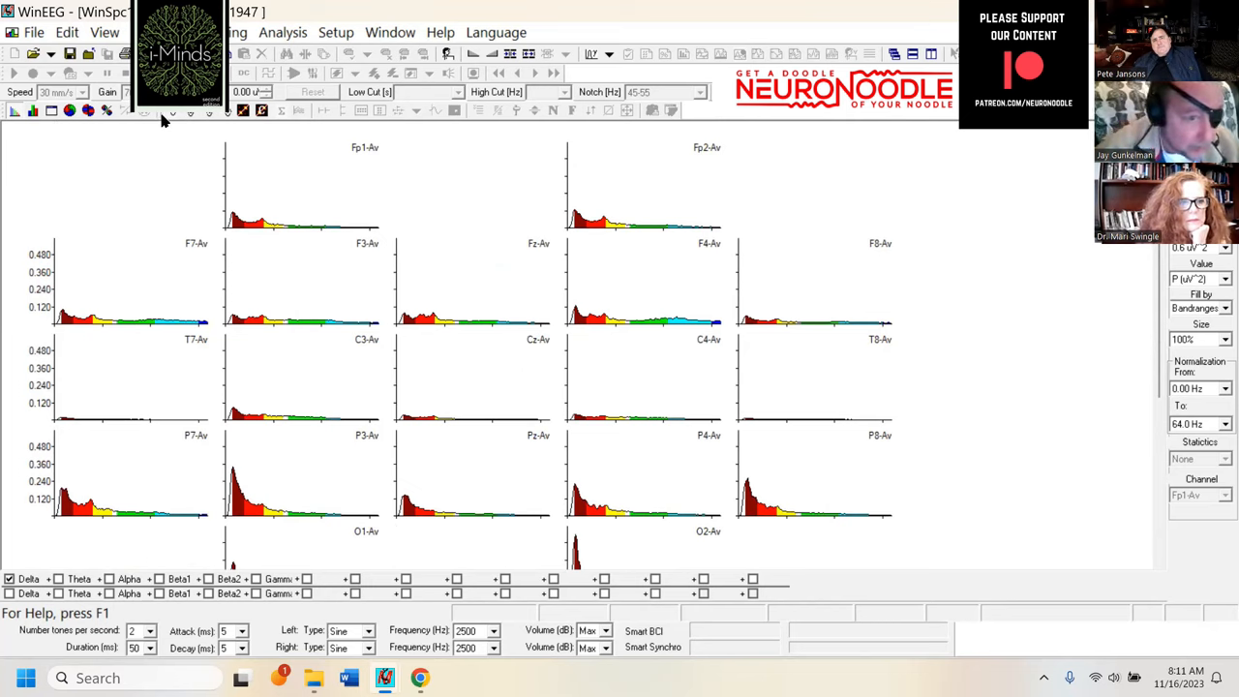
mouse_move(521, 298)
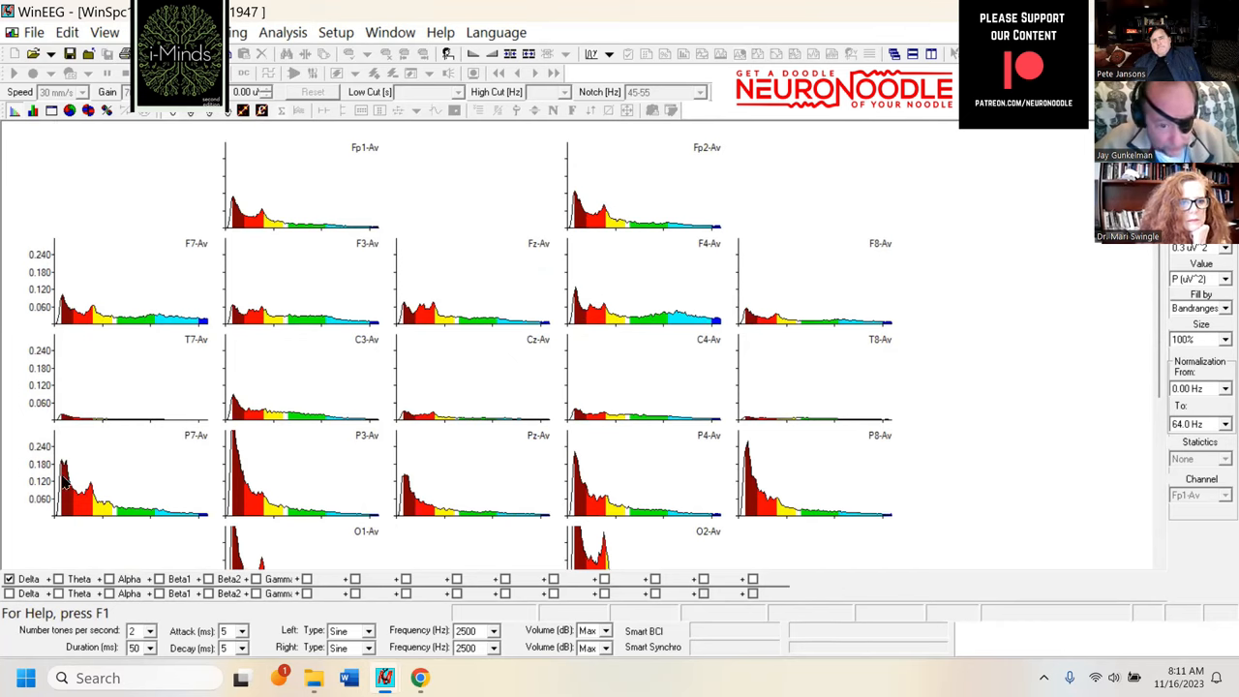
mouse_move(733, 472)
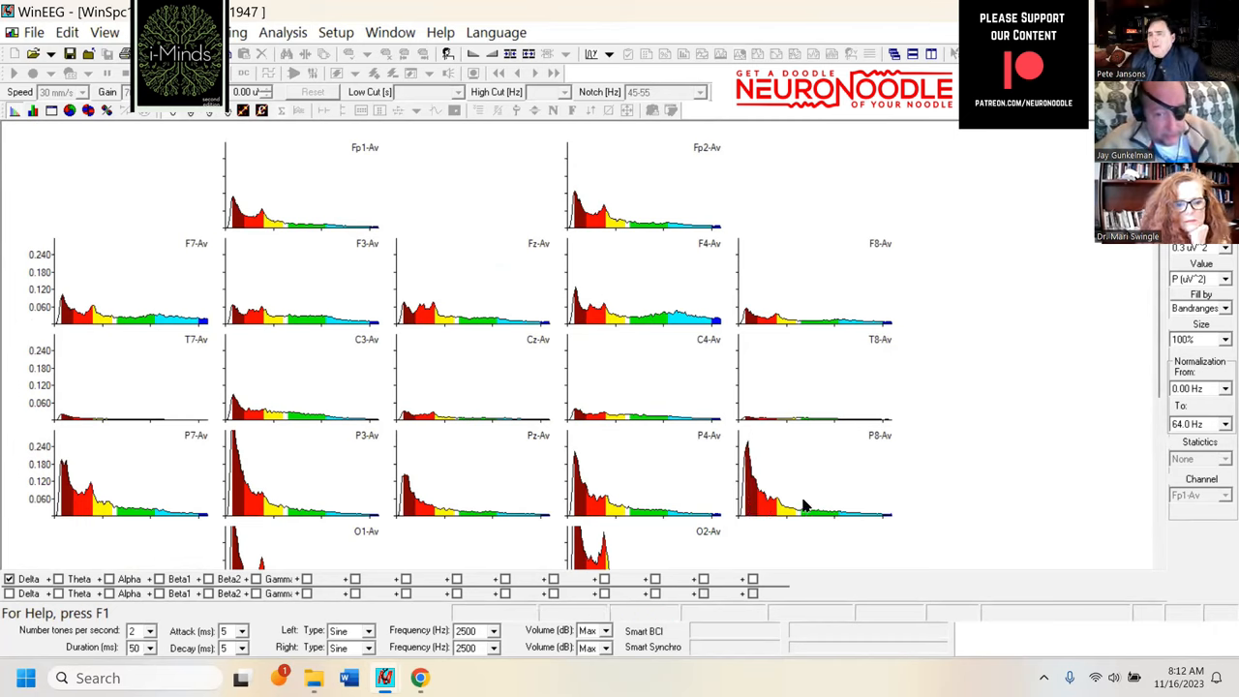
mouse_move(1011, 433)
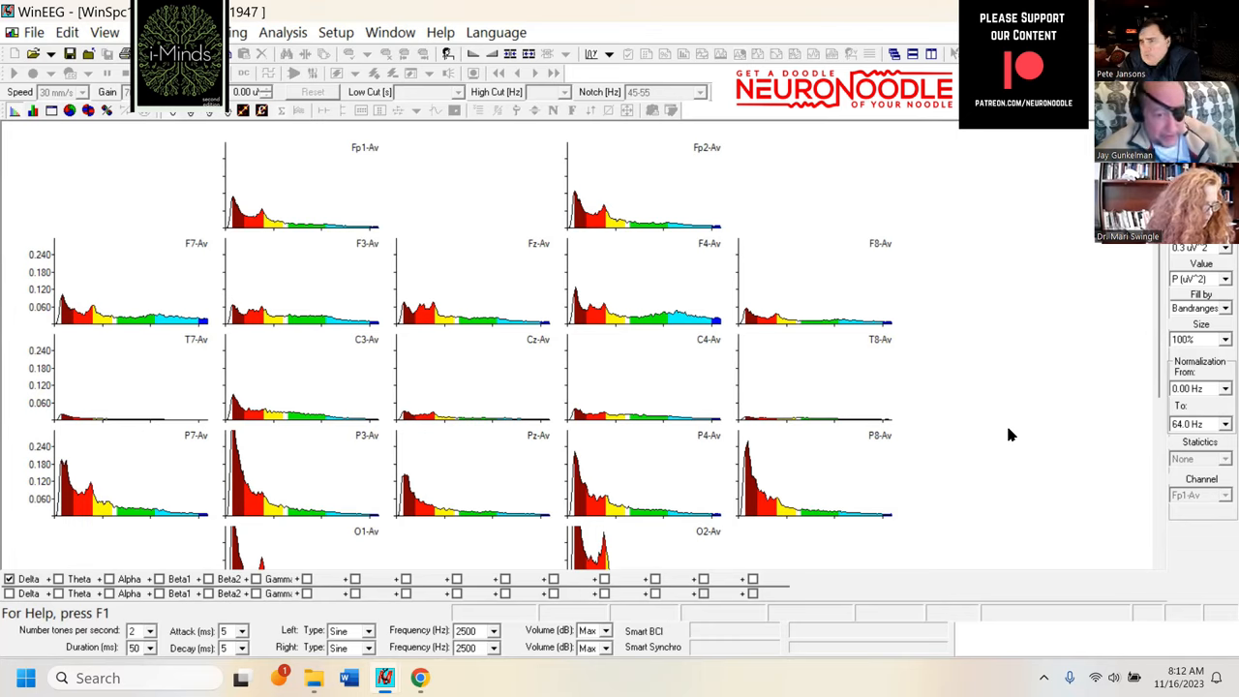
mouse_move(643, 647)
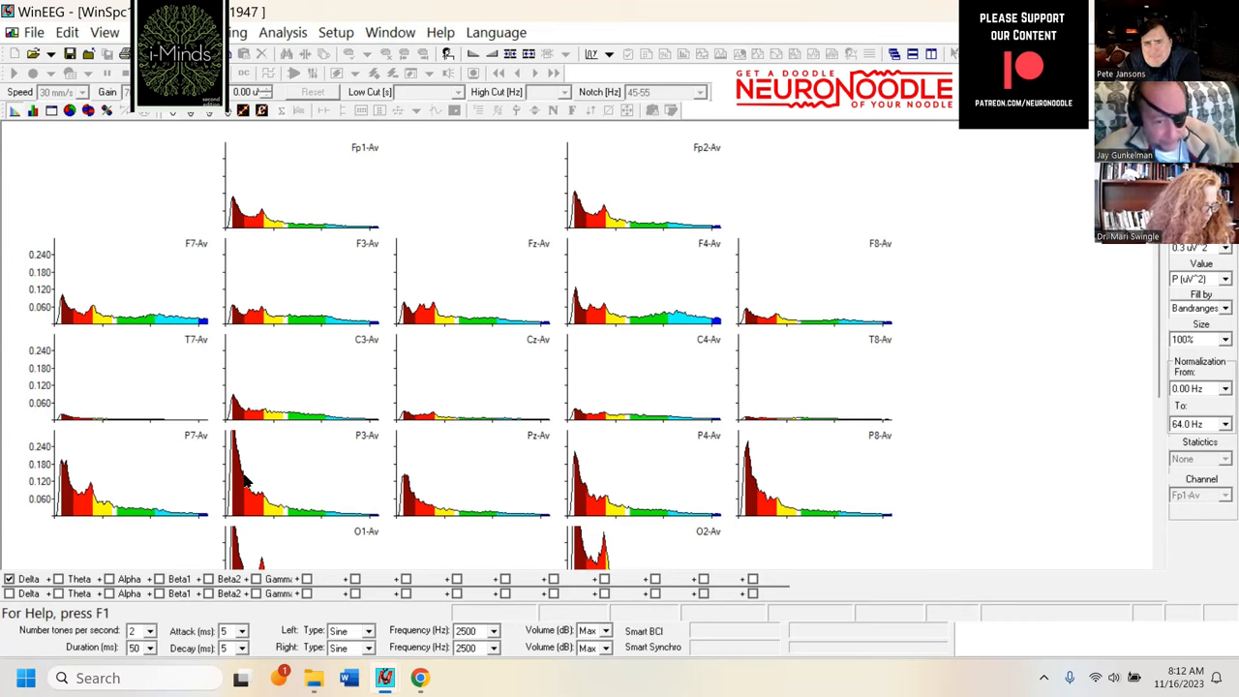
mouse_move(186, 557)
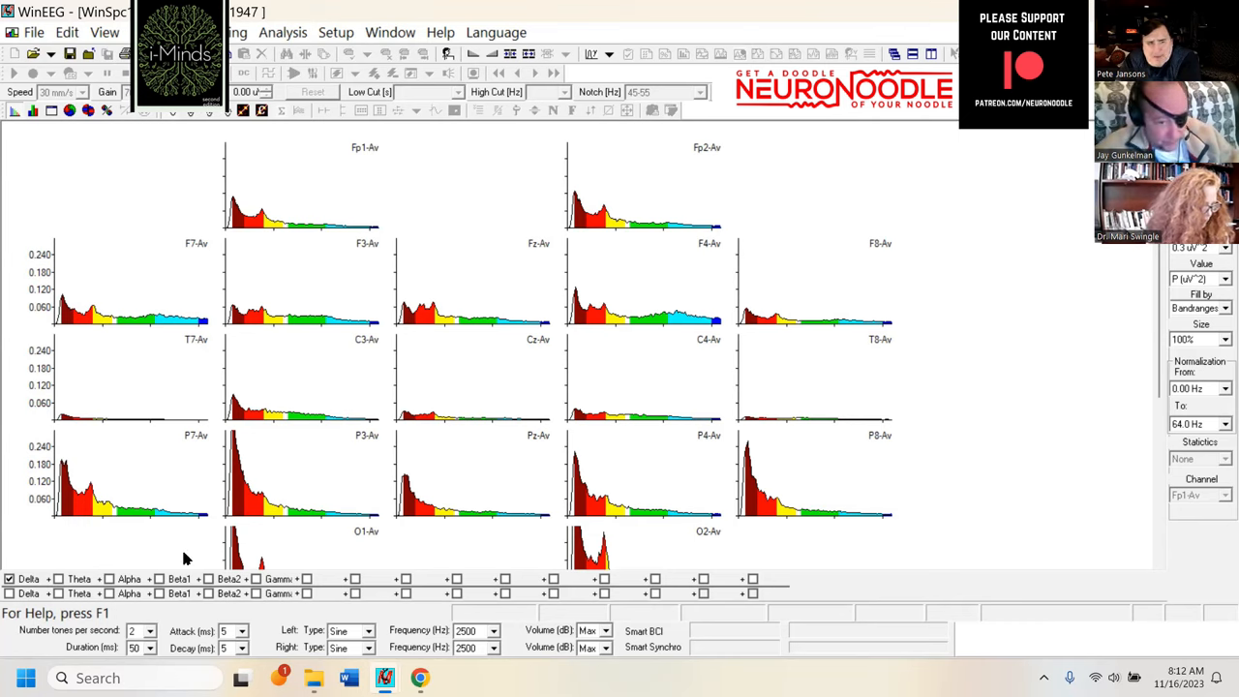
Step: Scroll the spectra window toward the posterior channels' band-coloured spectra
scroll("down", 3)
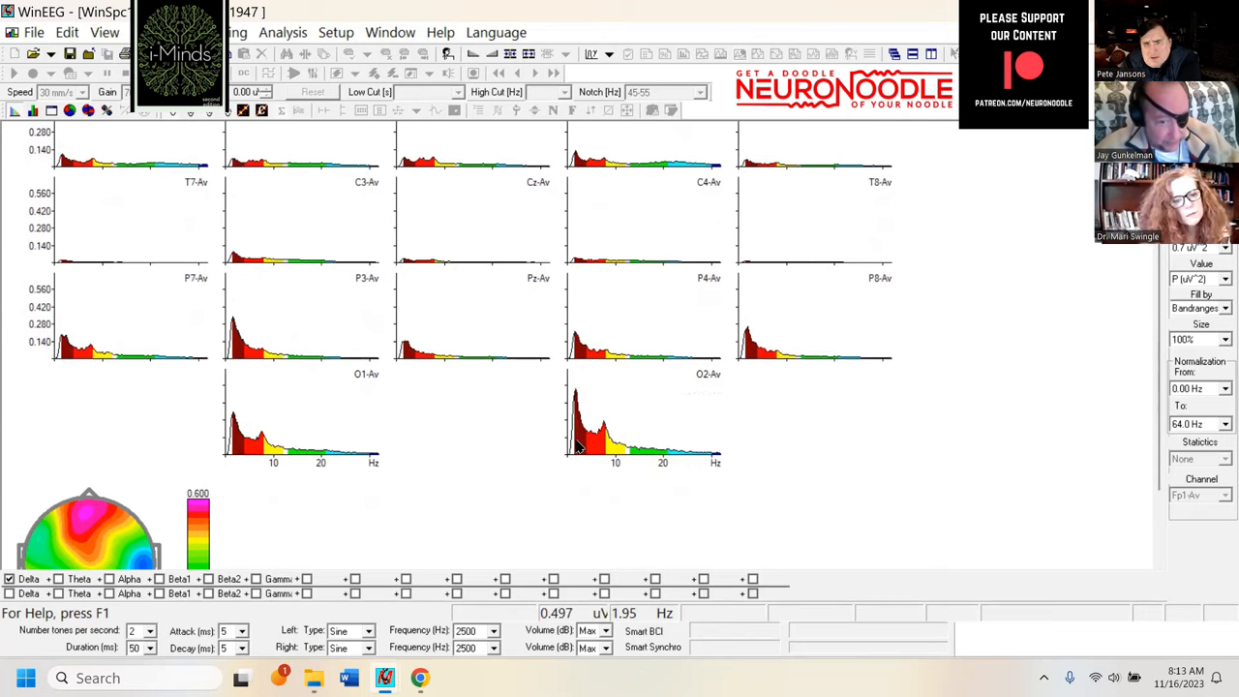
mouse_move(240, 455)
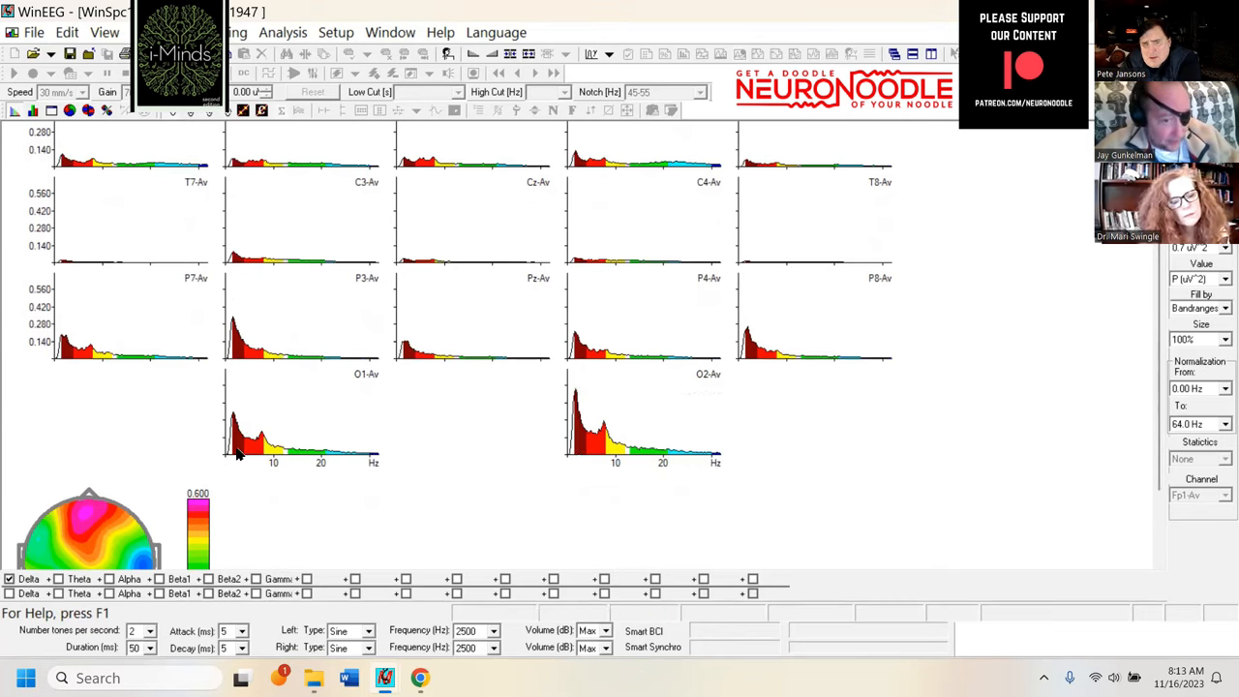
mouse_move(658, 451)
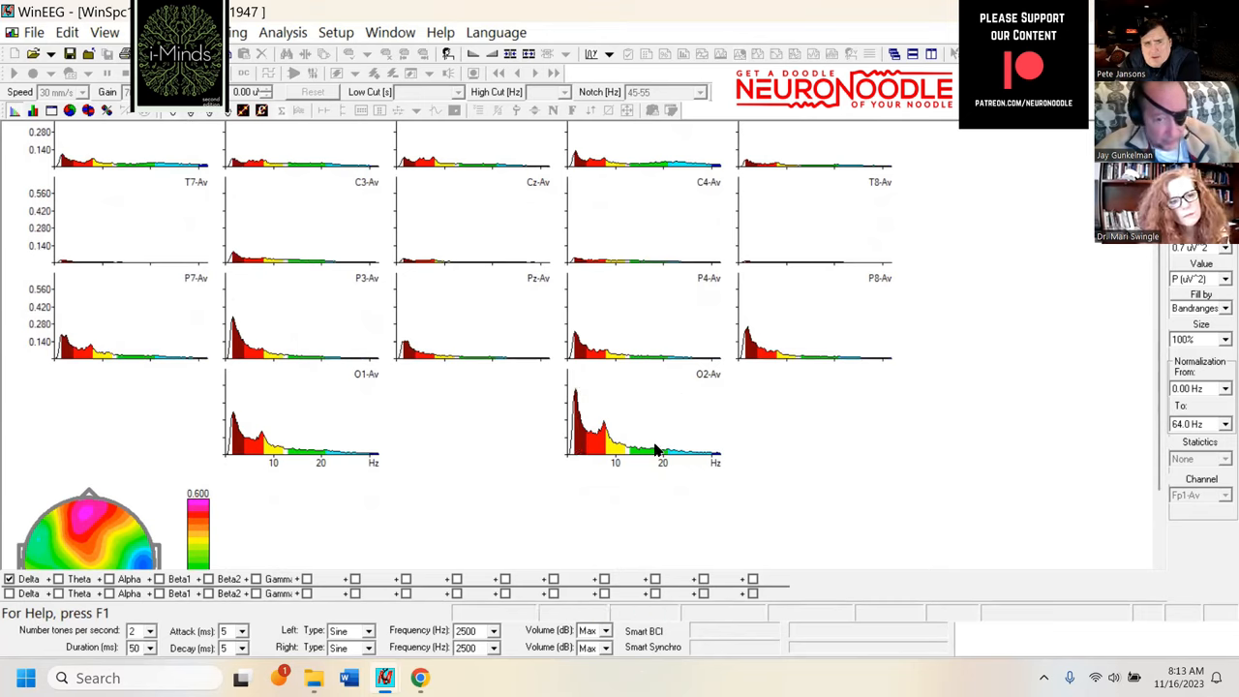
mouse_move(681, 149)
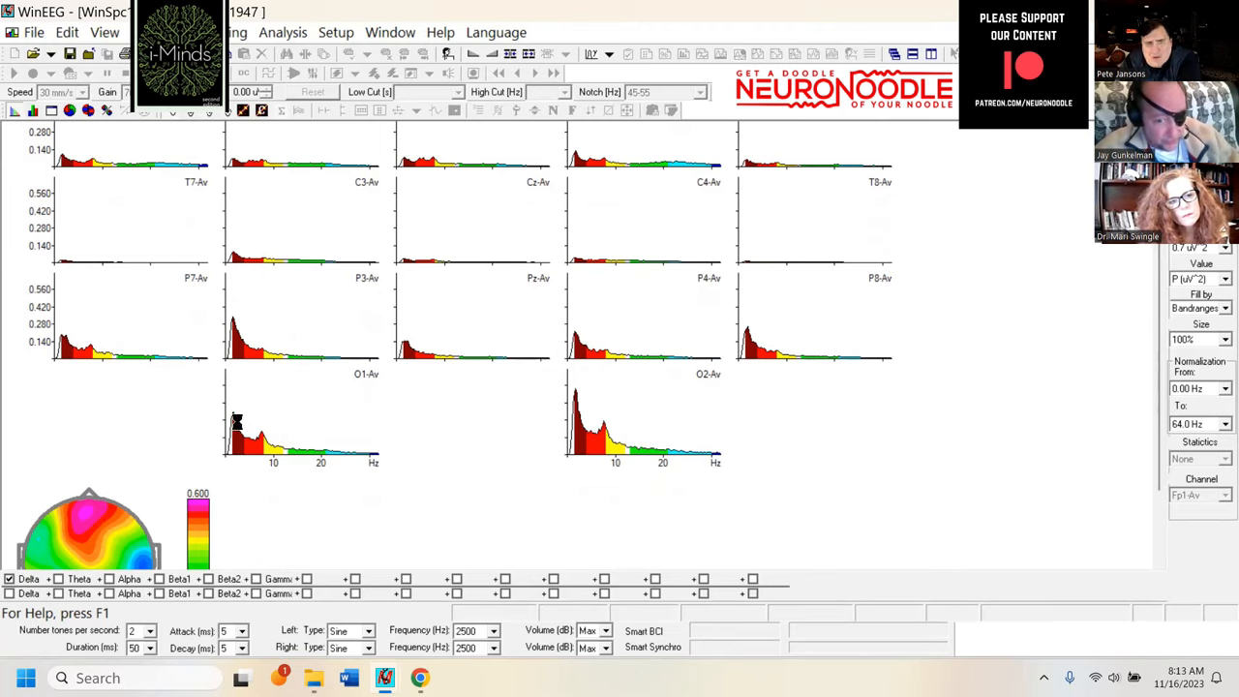
mouse_move(937, 499)
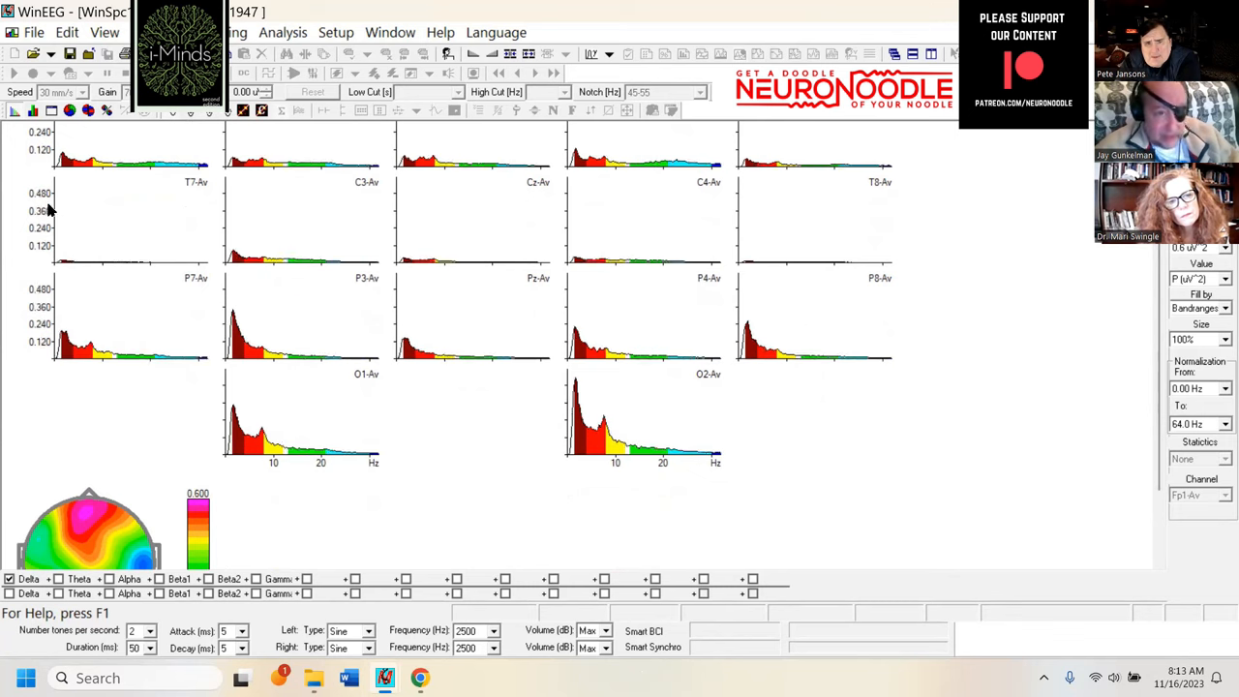
left_click(33, 31)
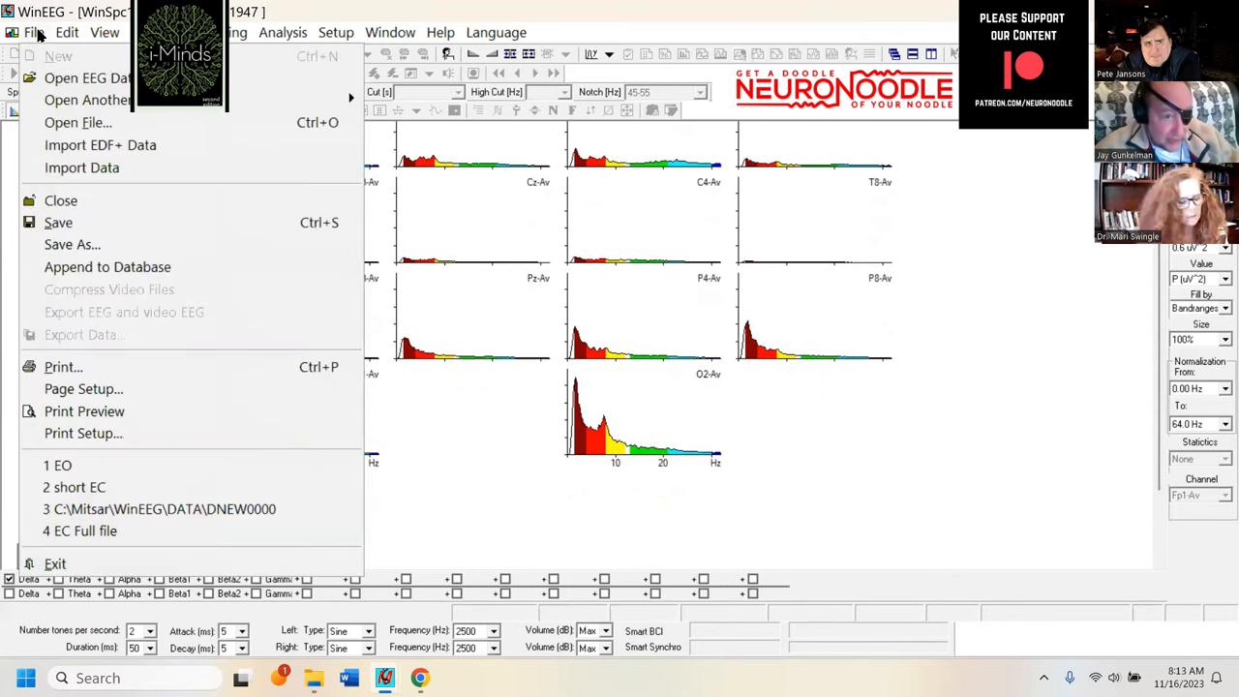
mouse_move(77, 122)
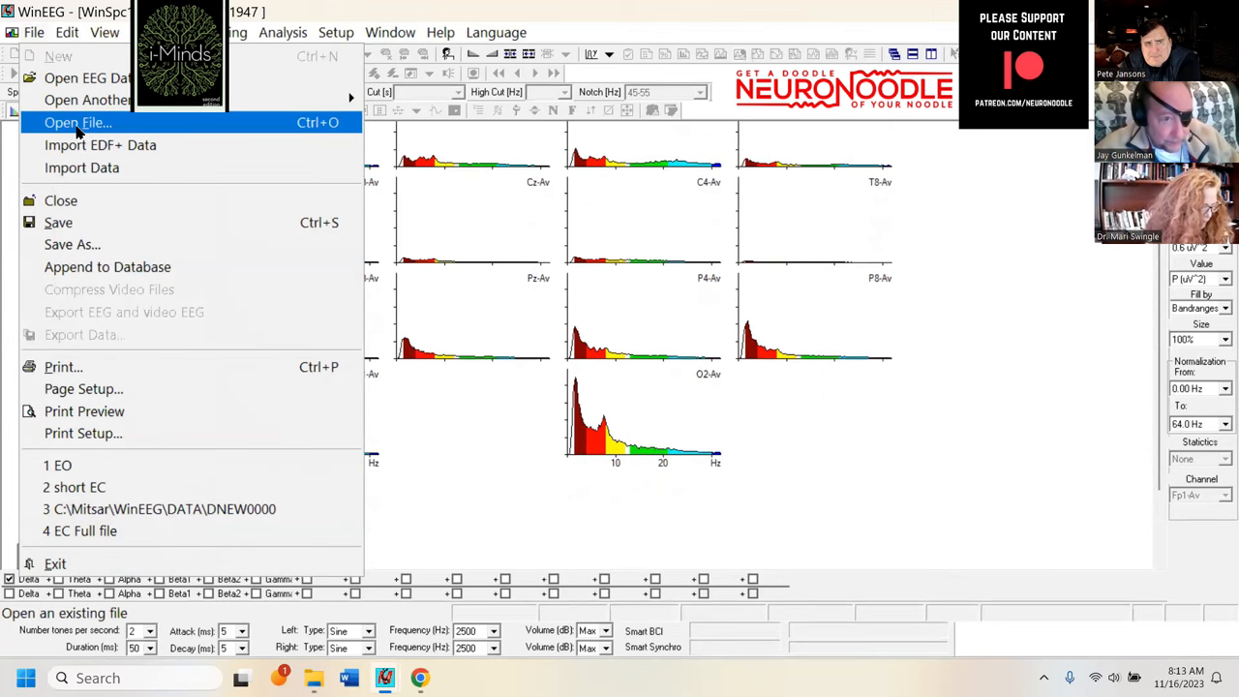
left_click(77, 122)
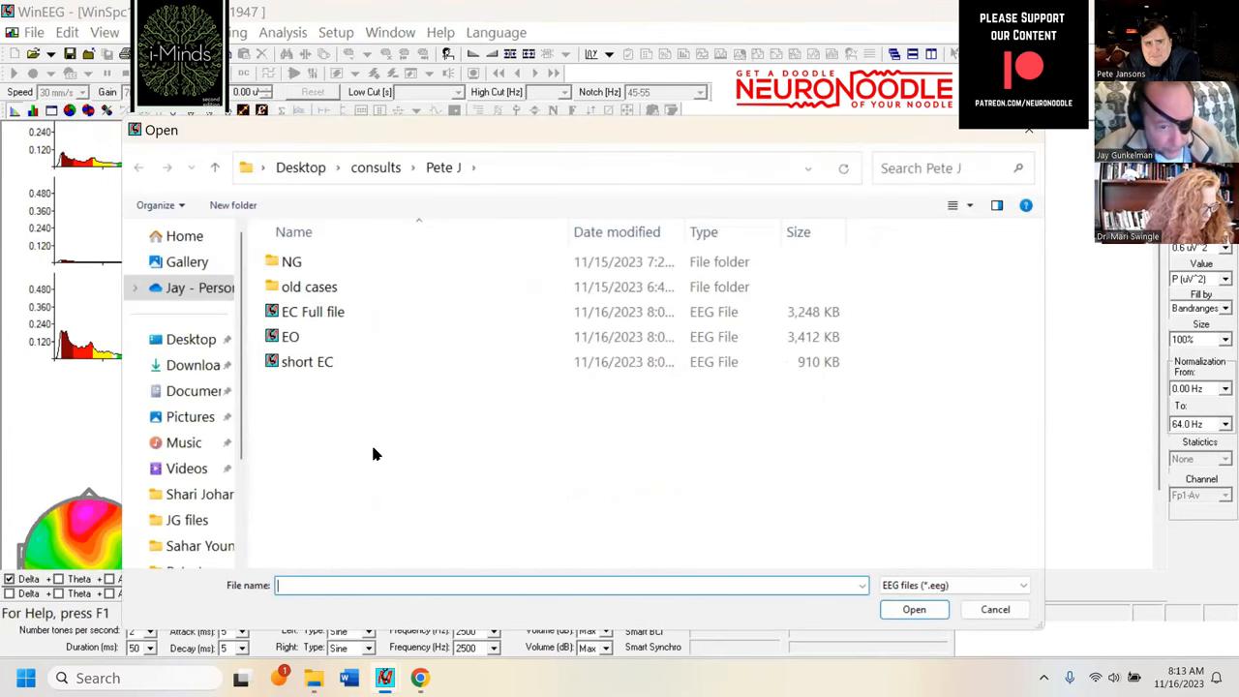
left_click(314, 310)
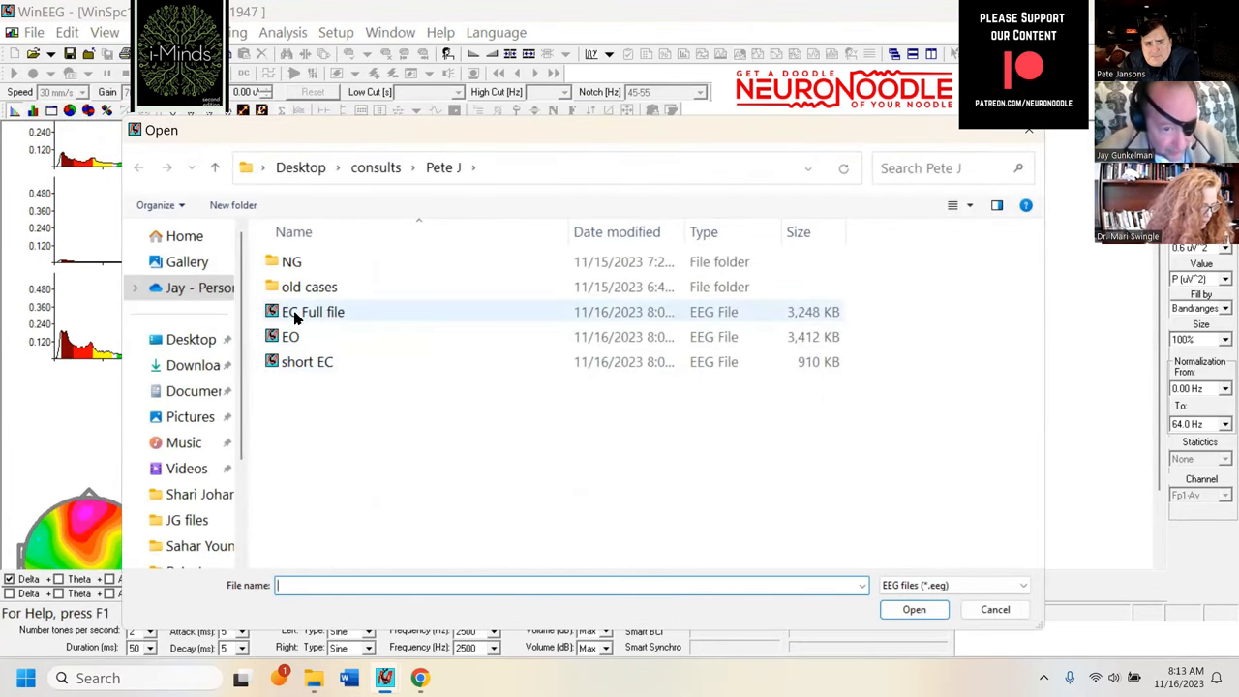
double_click(313, 310)
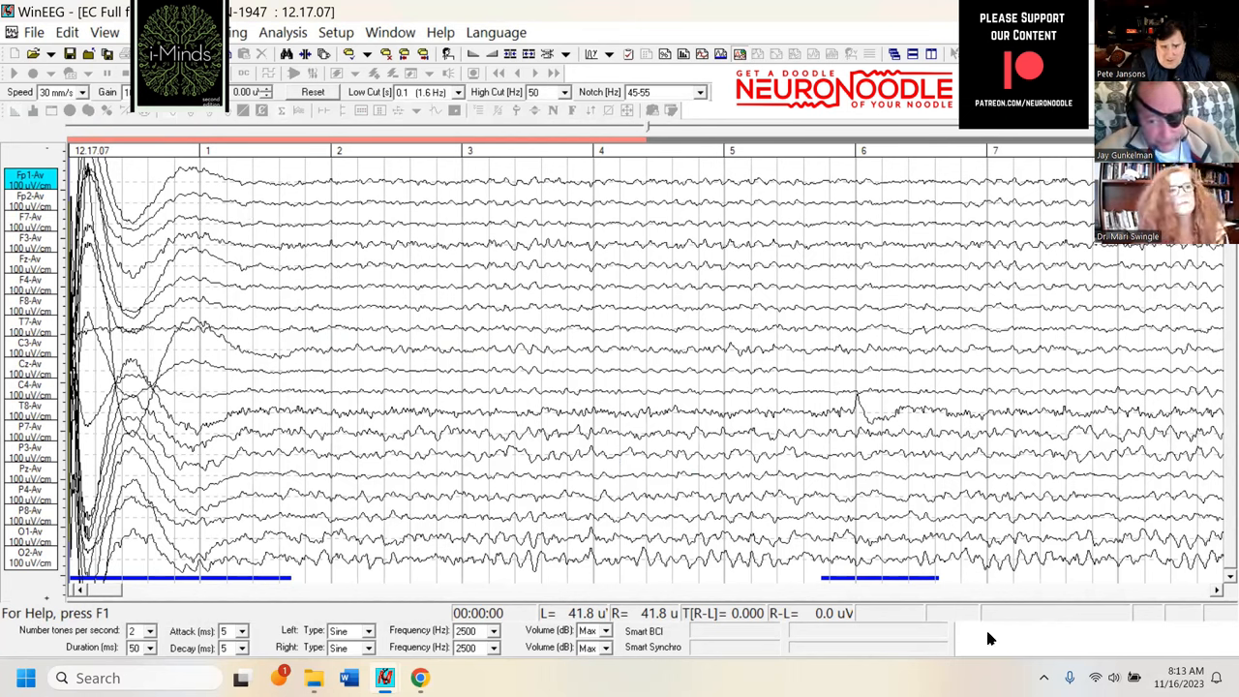
mouse_move(902, 584)
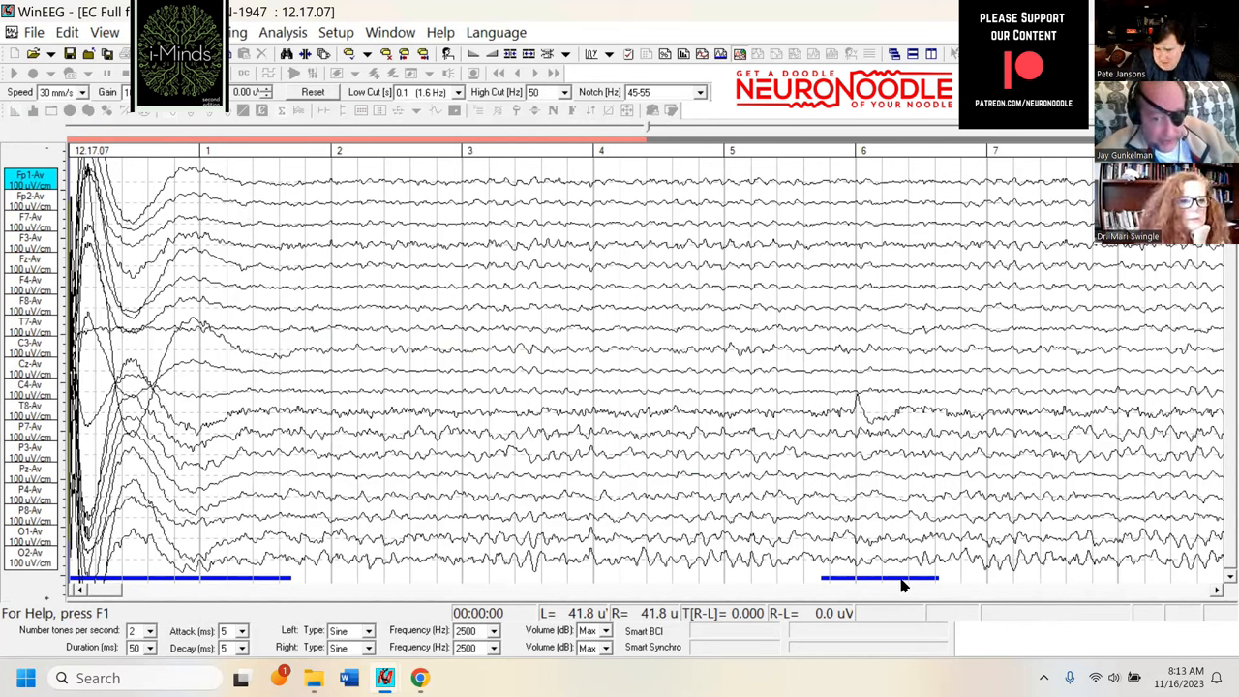
mouse_move(906, 532)
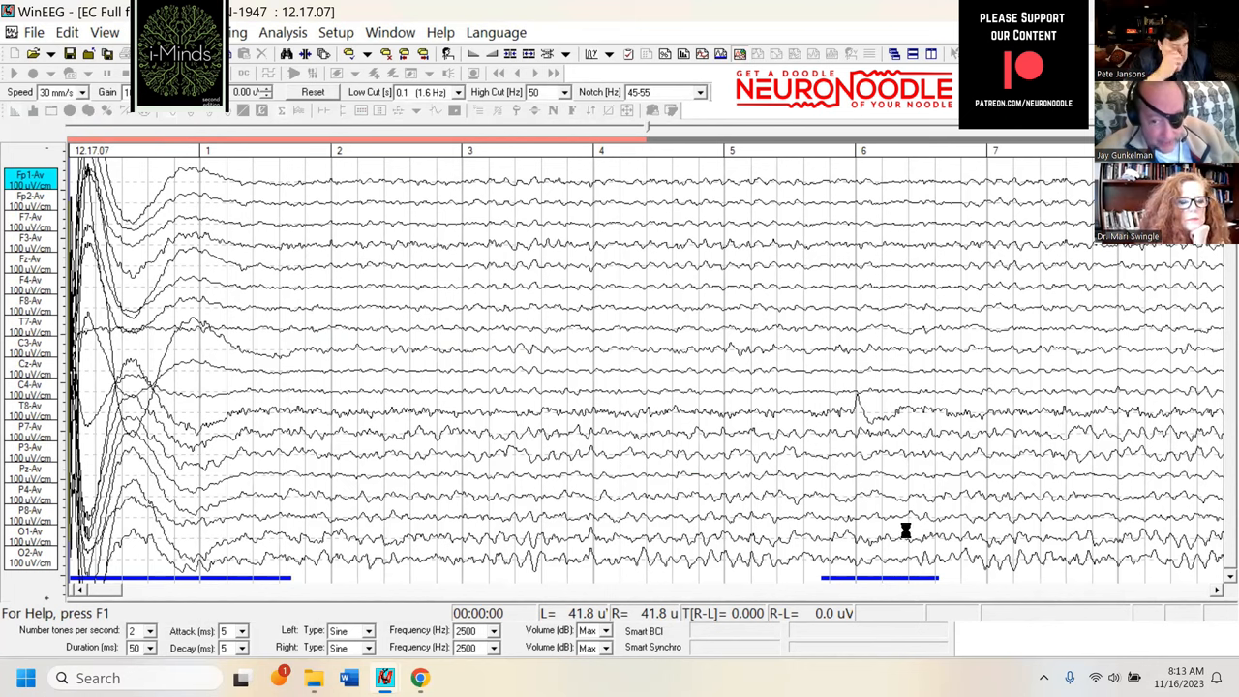
mouse_move(861, 384)
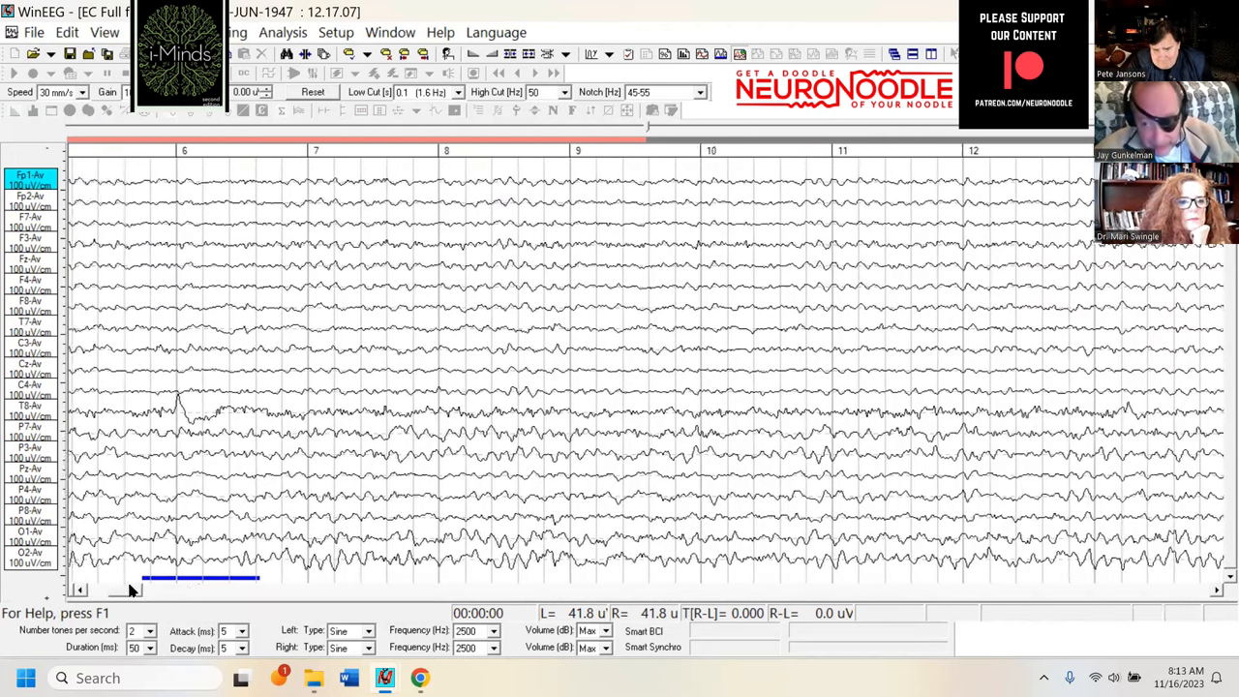
Step: Scroll the eyes-closed traces forward toward the 23–30 second stretch
scroll("right", 3)
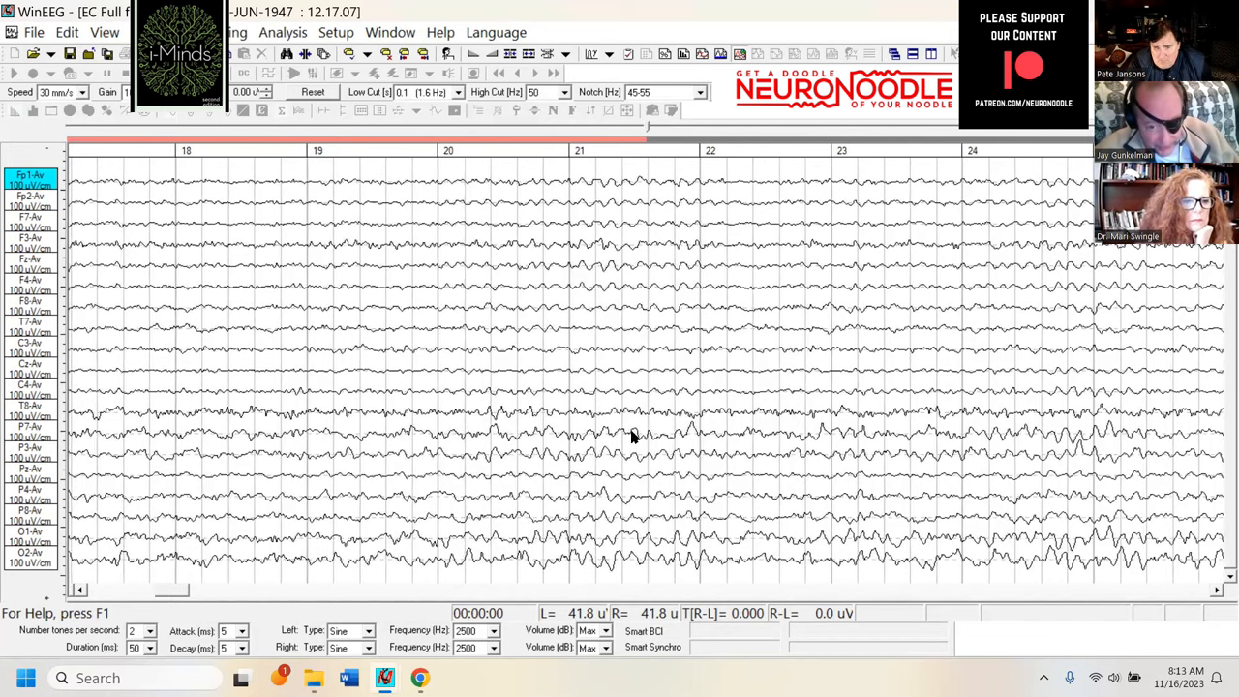
mouse_move(758, 447)
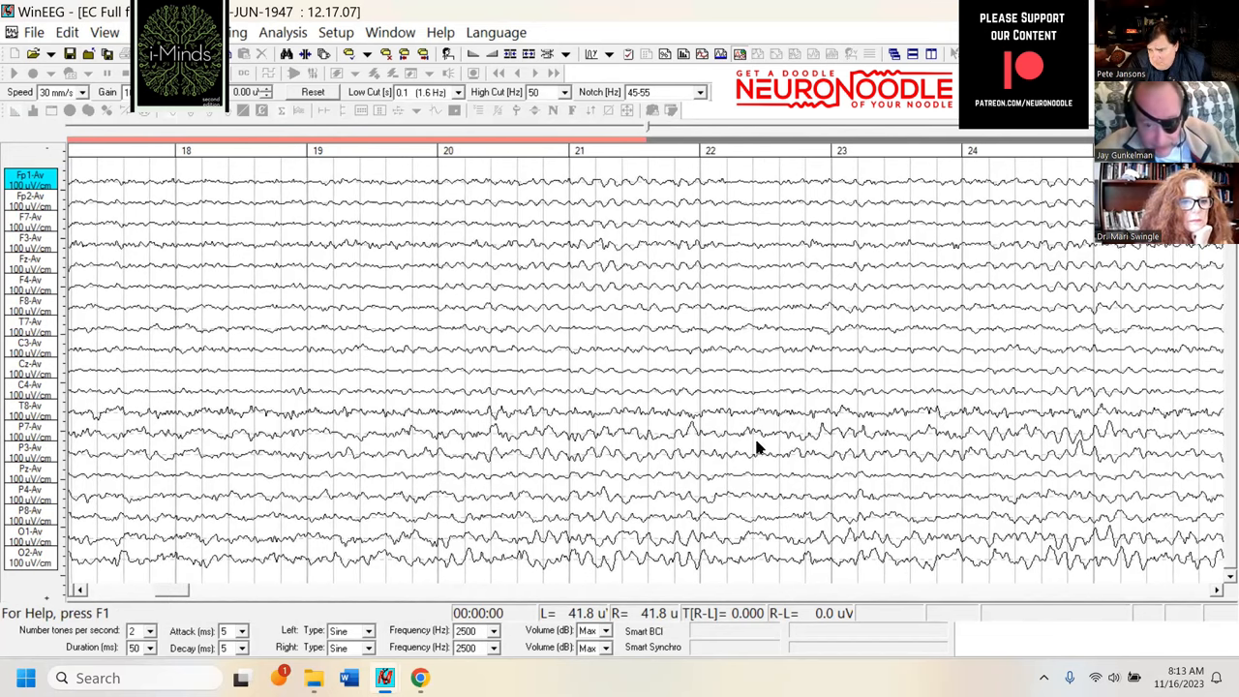
mouse_move(338, 441)
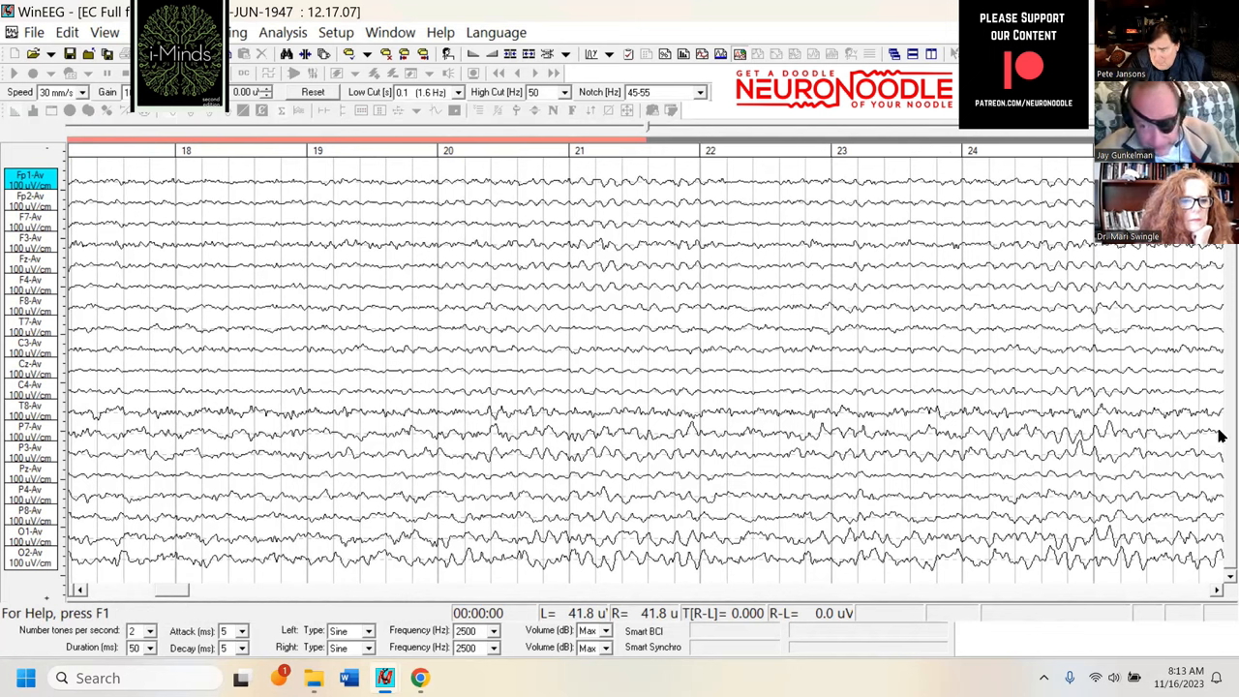
mouse_move(165, 437)
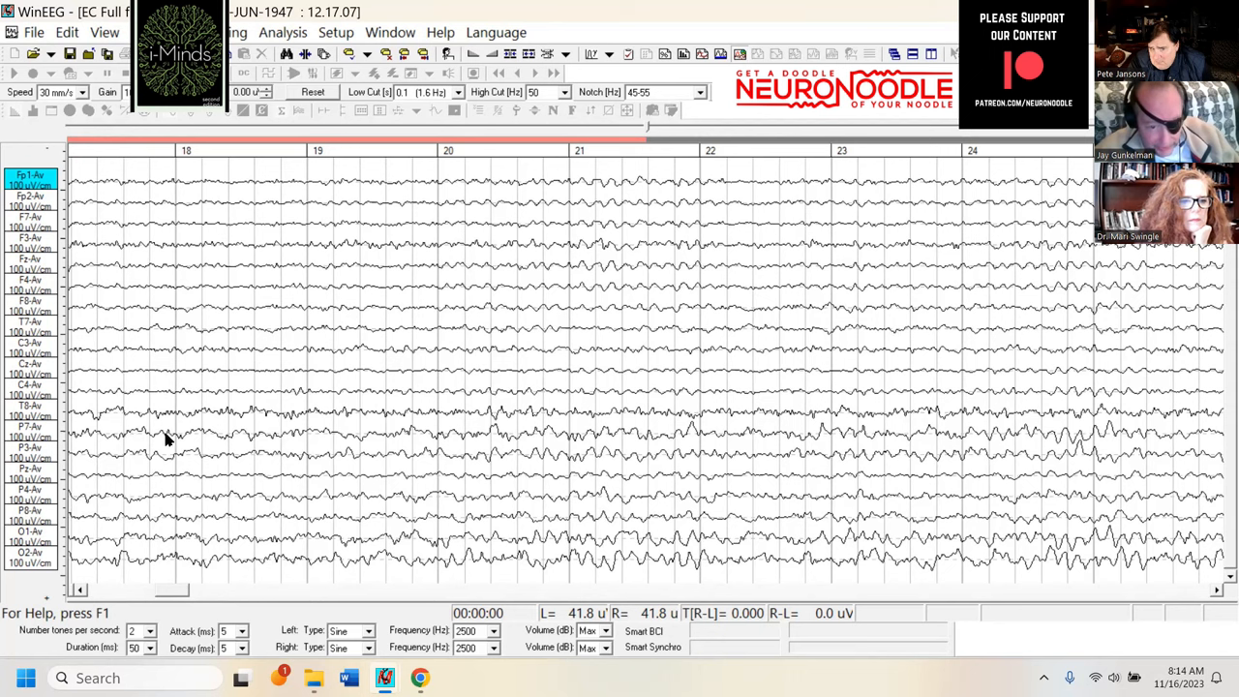
mouse_move(1177, 437)
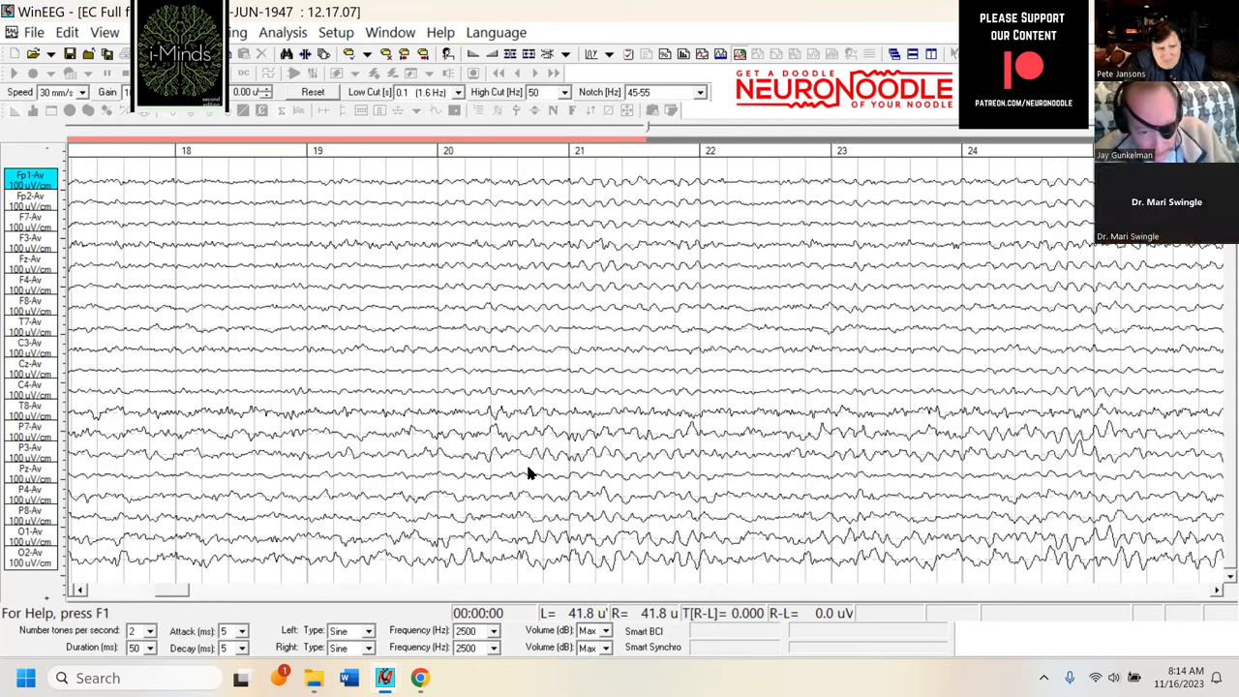
mouse_move(531, 445)
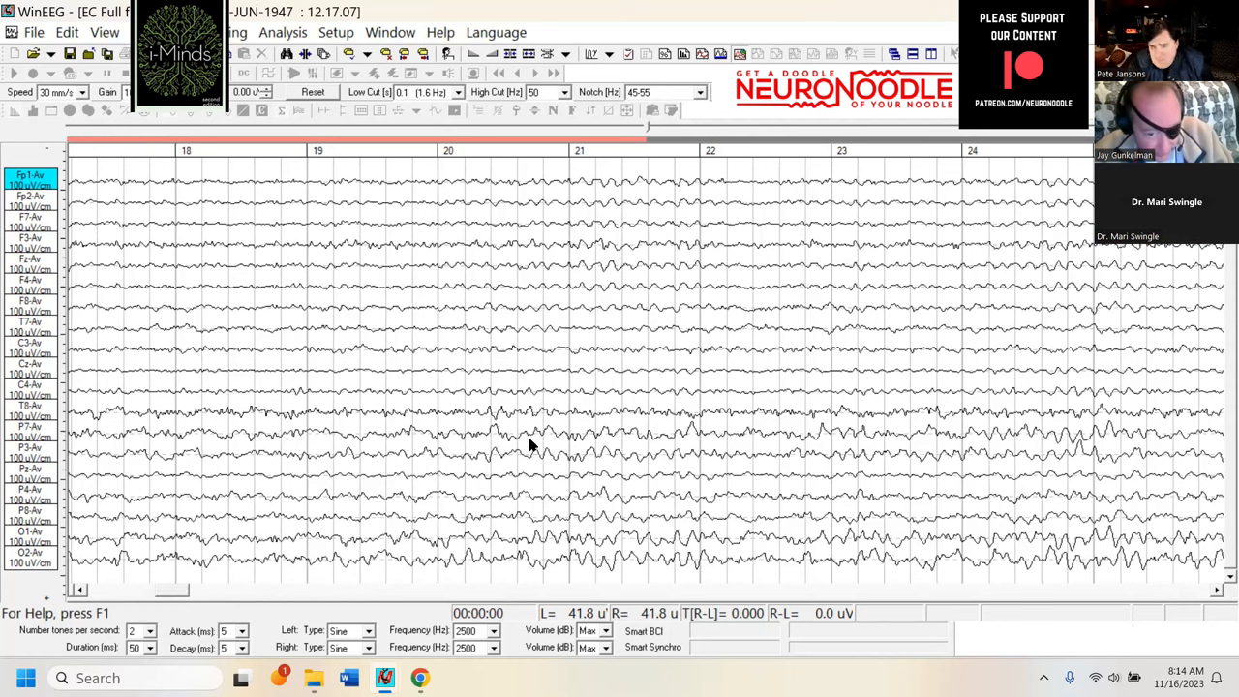
mouse_move(407, 443)
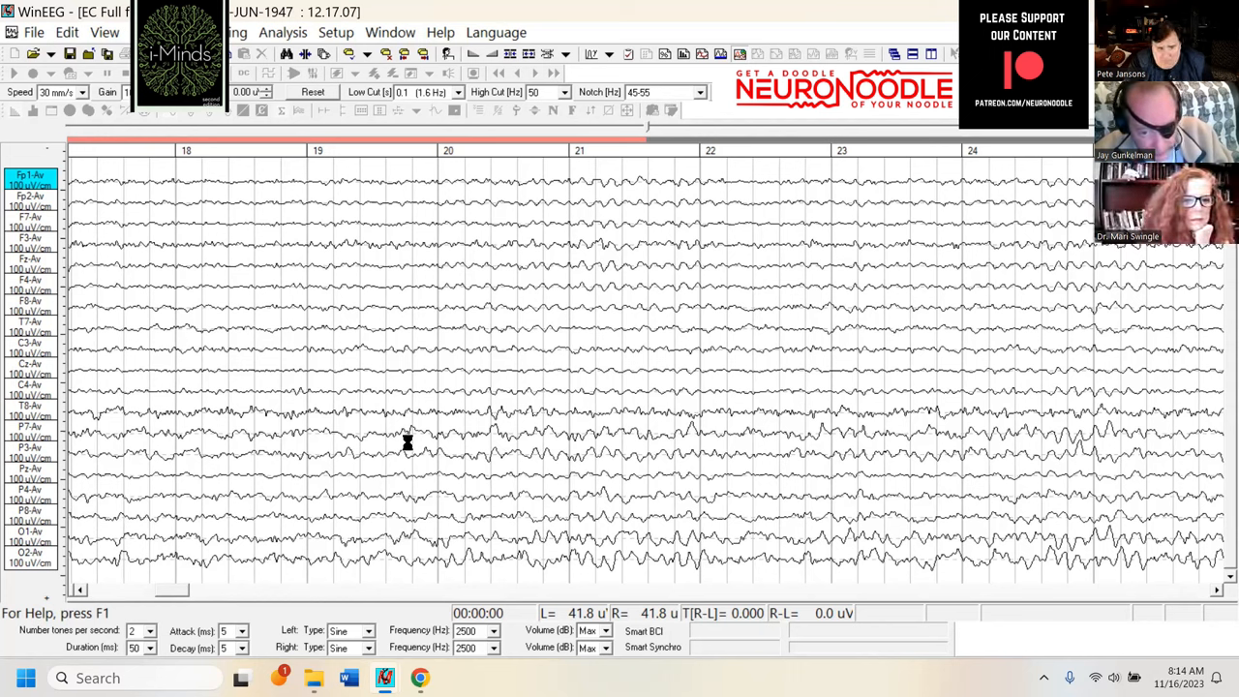
mouse_move(714, 460)
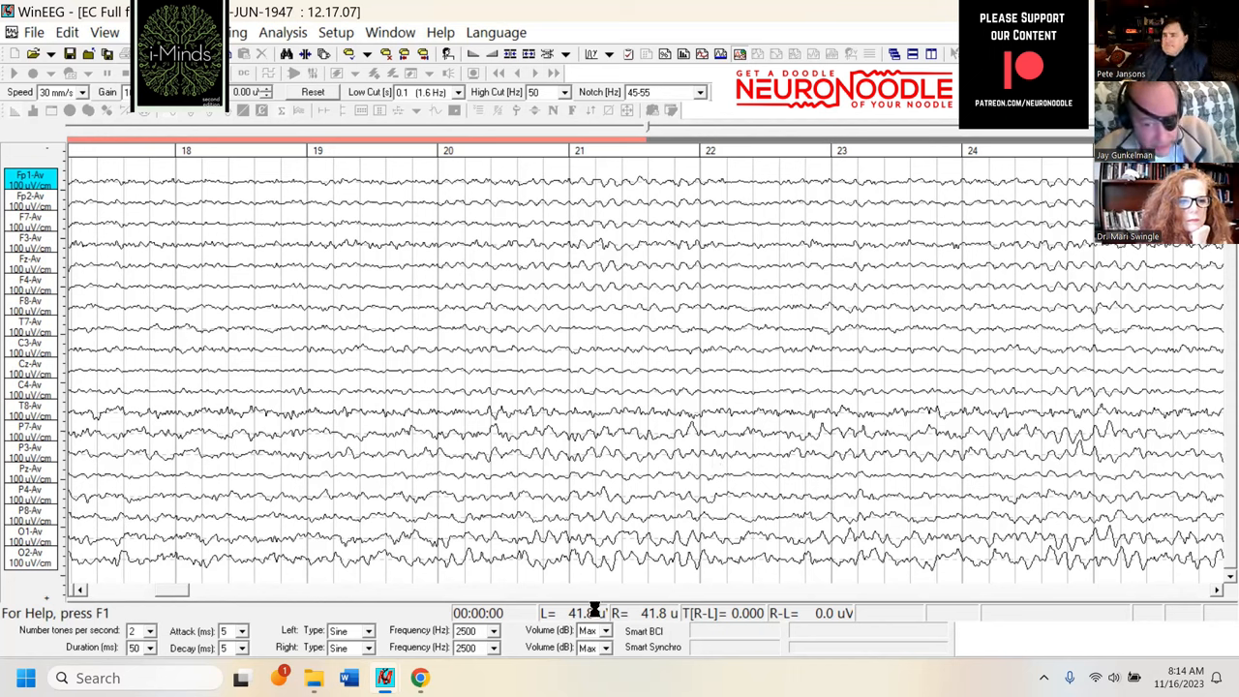
mouse_move(731, 191)
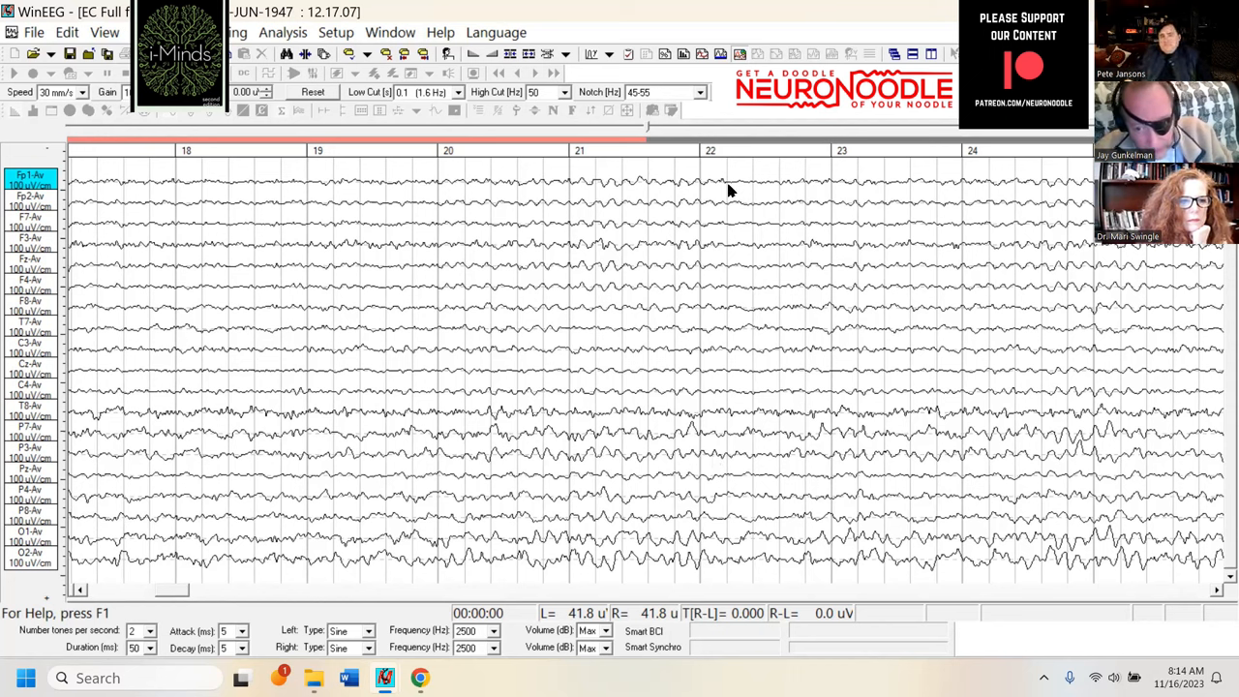
mouse_move(977, 558)
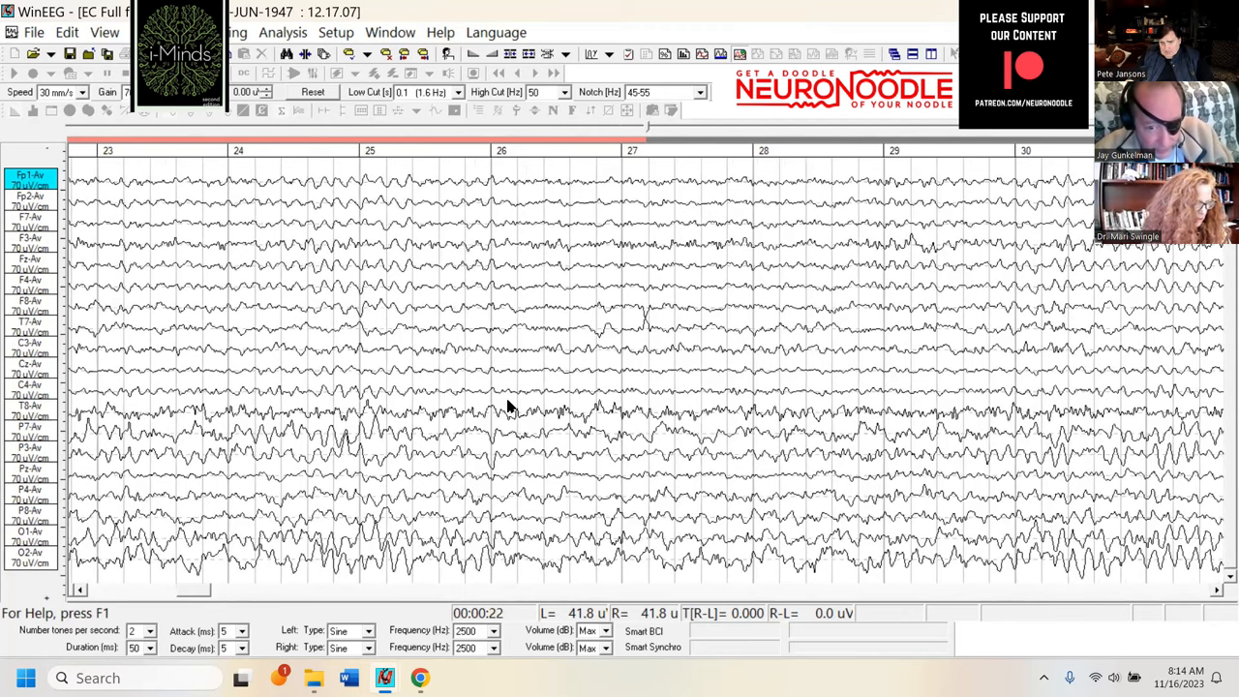
mouse_move(774, 200)
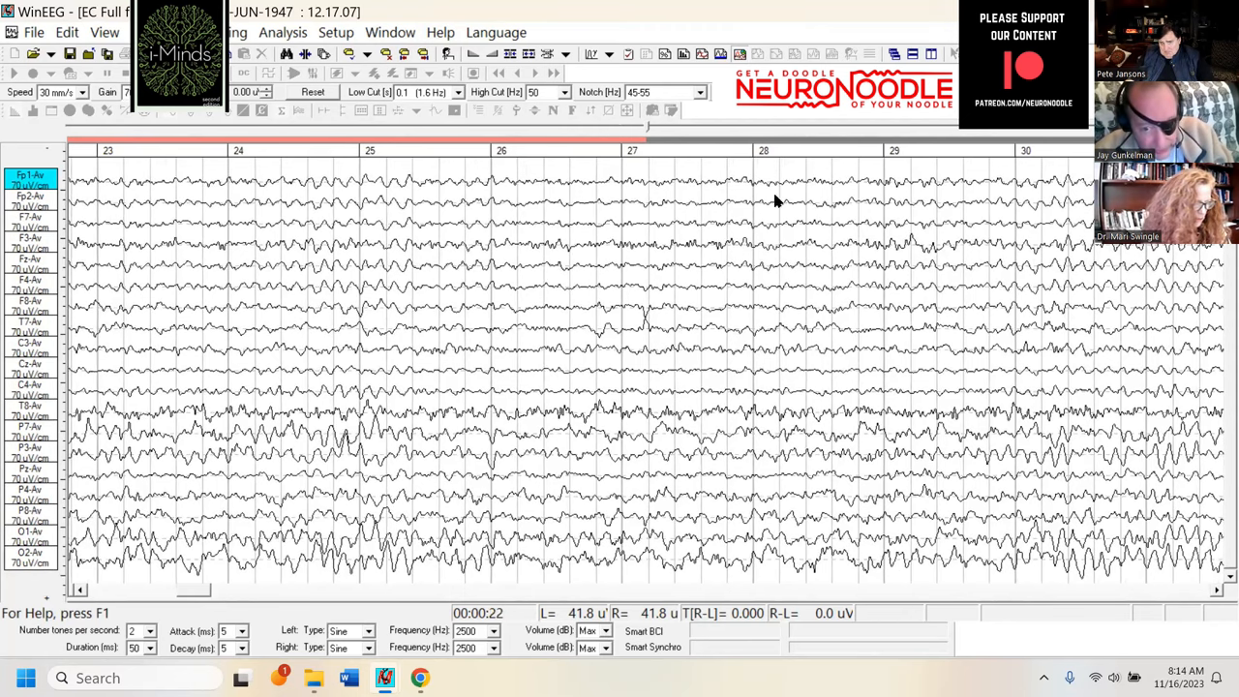
mouse_move(861, 298)
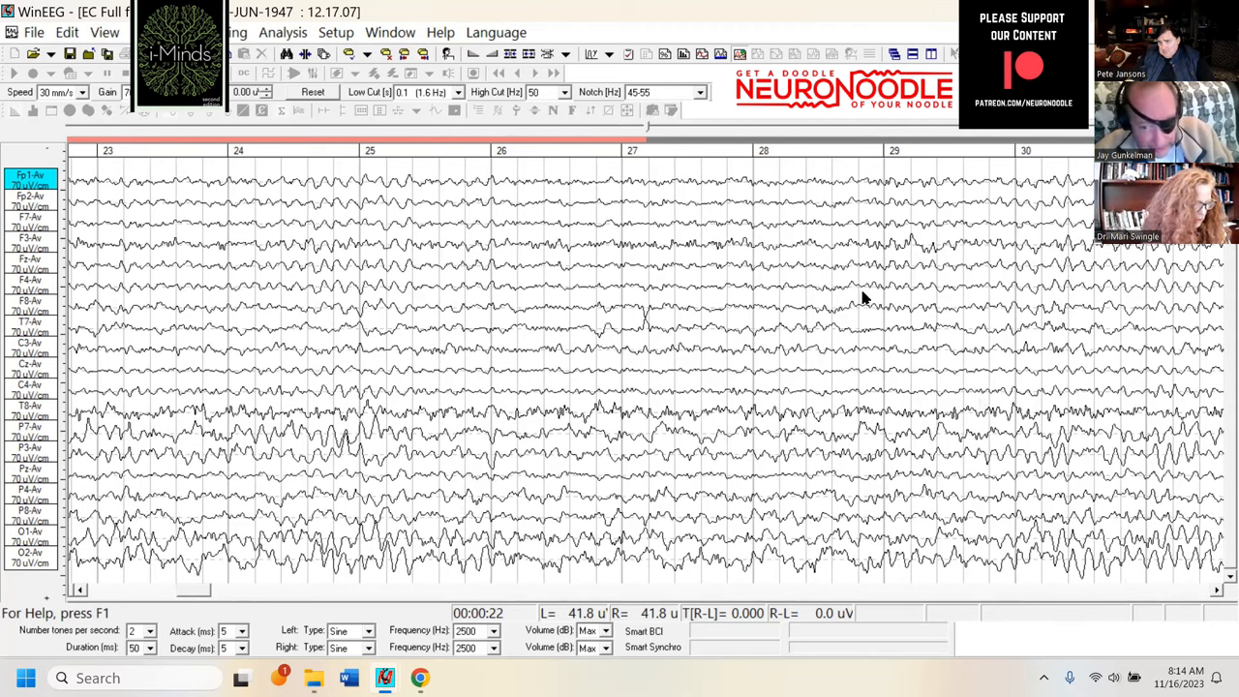
mouse_move(778, 558)
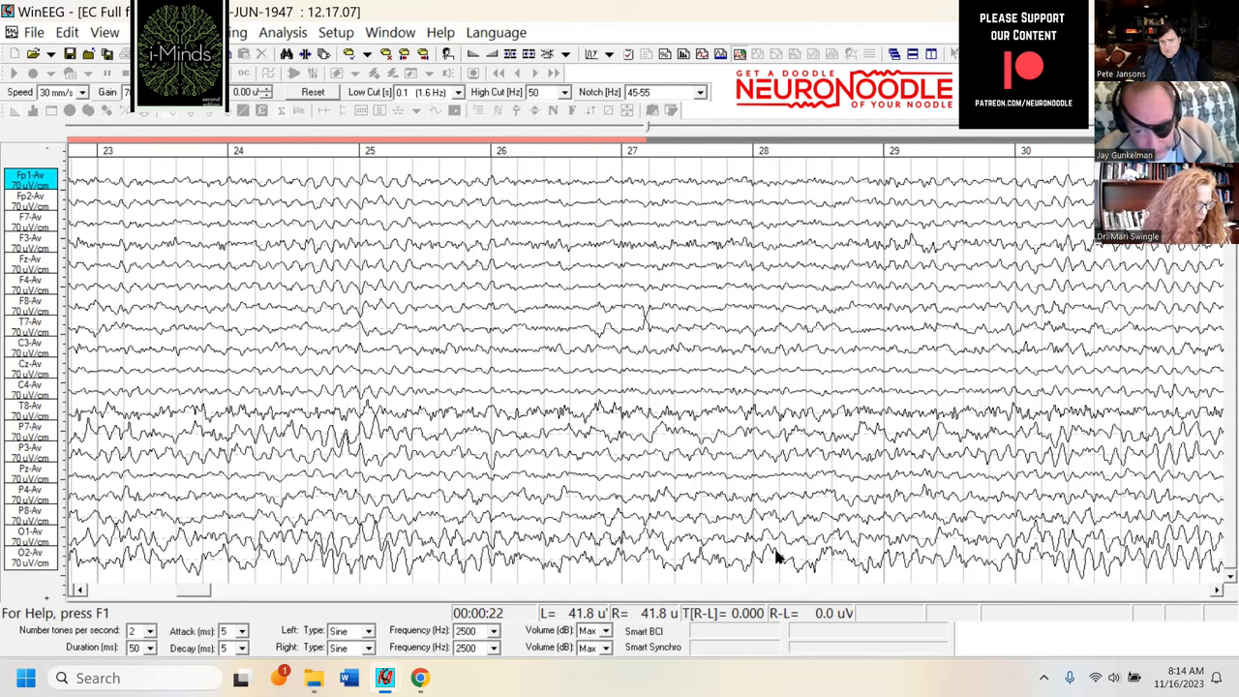
mouse_move(464, 434)
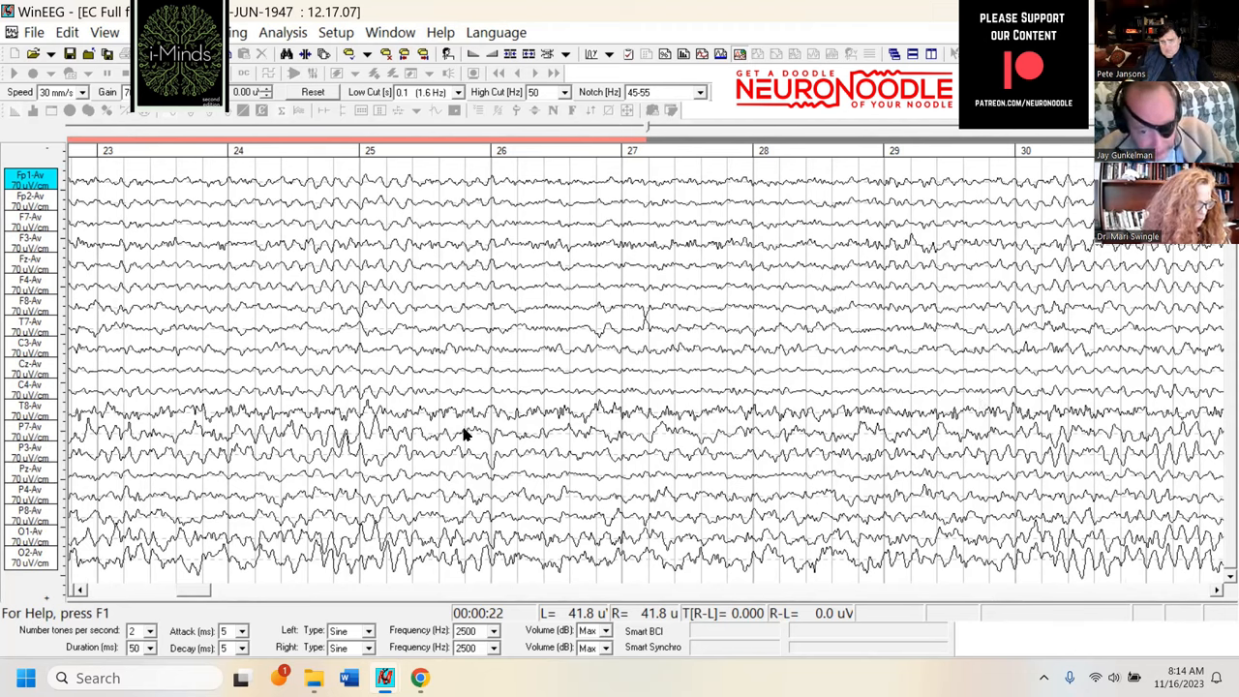
mouse_move(1072, 435)
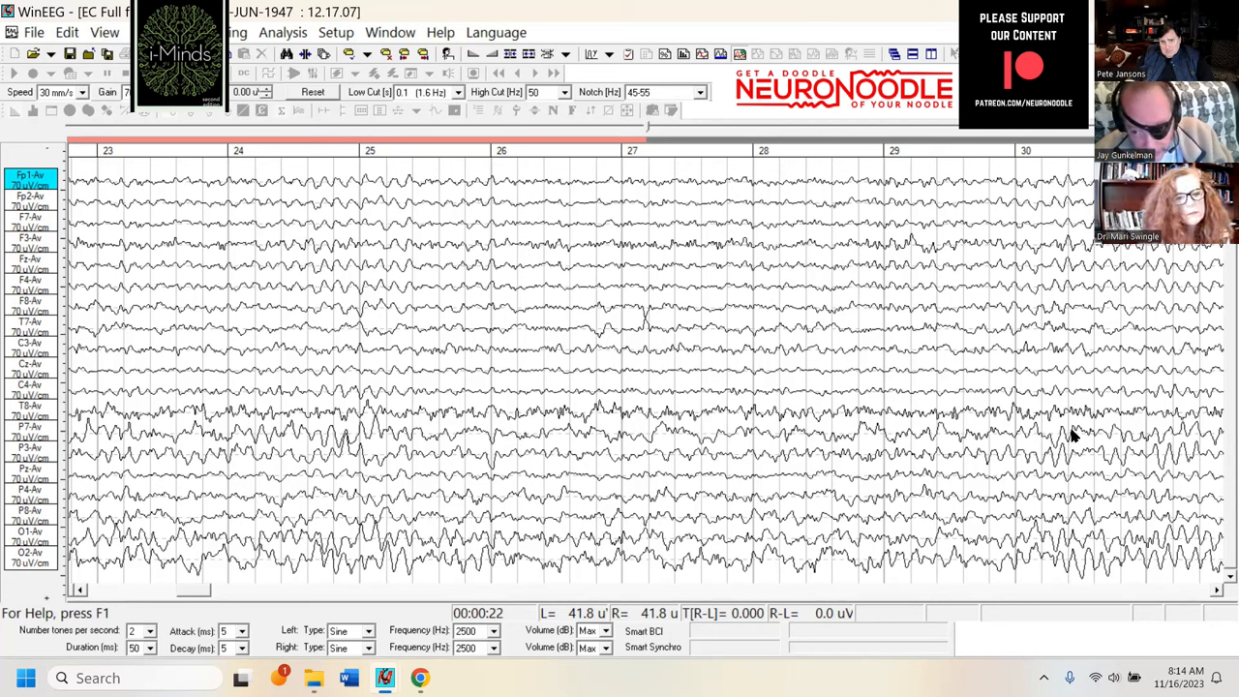
mouse_move(1068, 433)
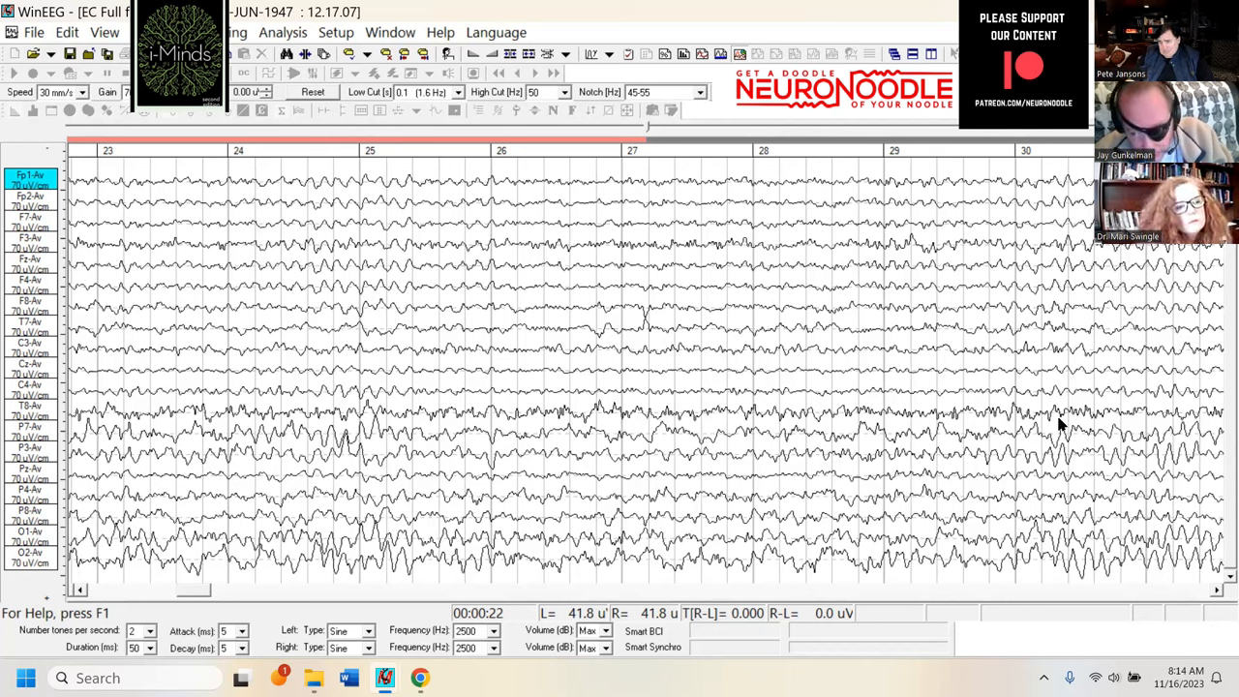
mouse_move(848, 557)
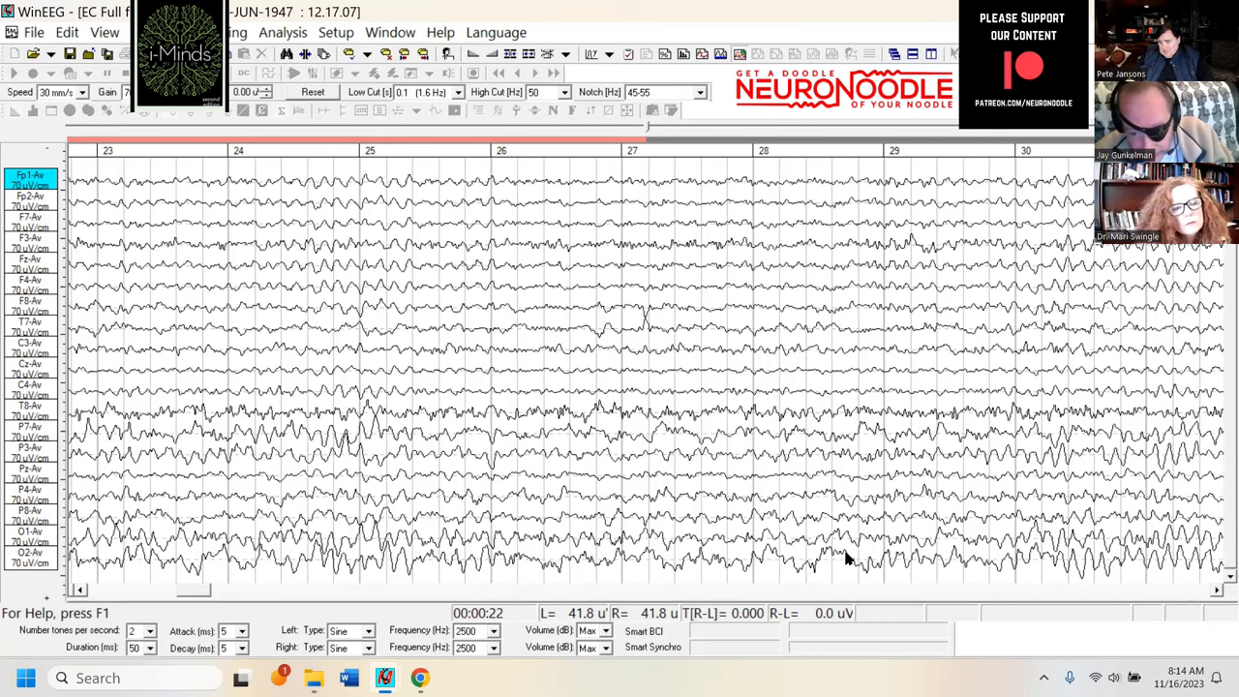
mouse_move(203, 593)
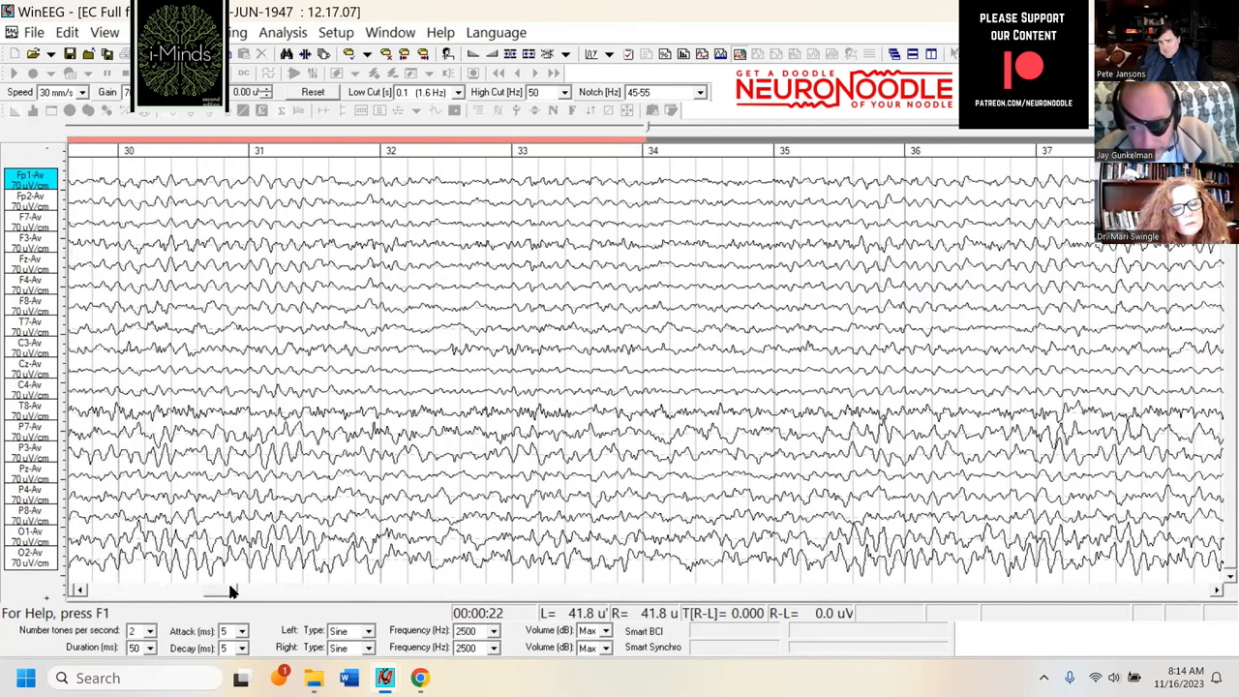
scroll("right", 3)
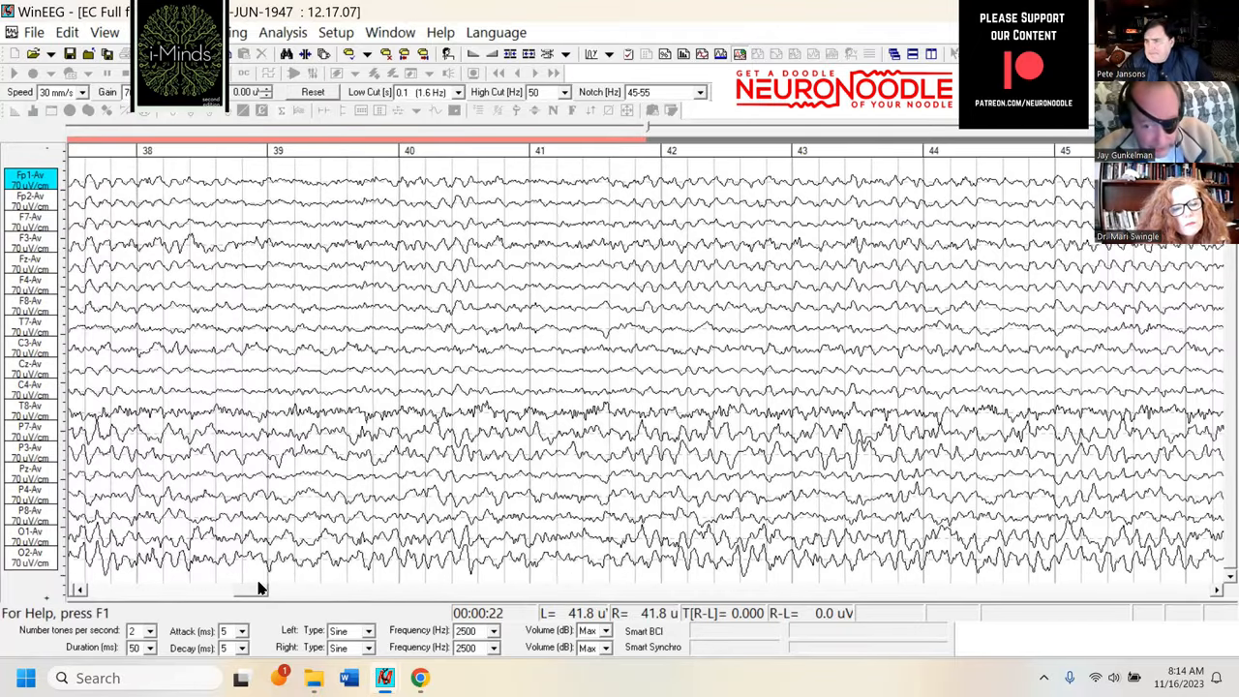
scroll("right", 3)
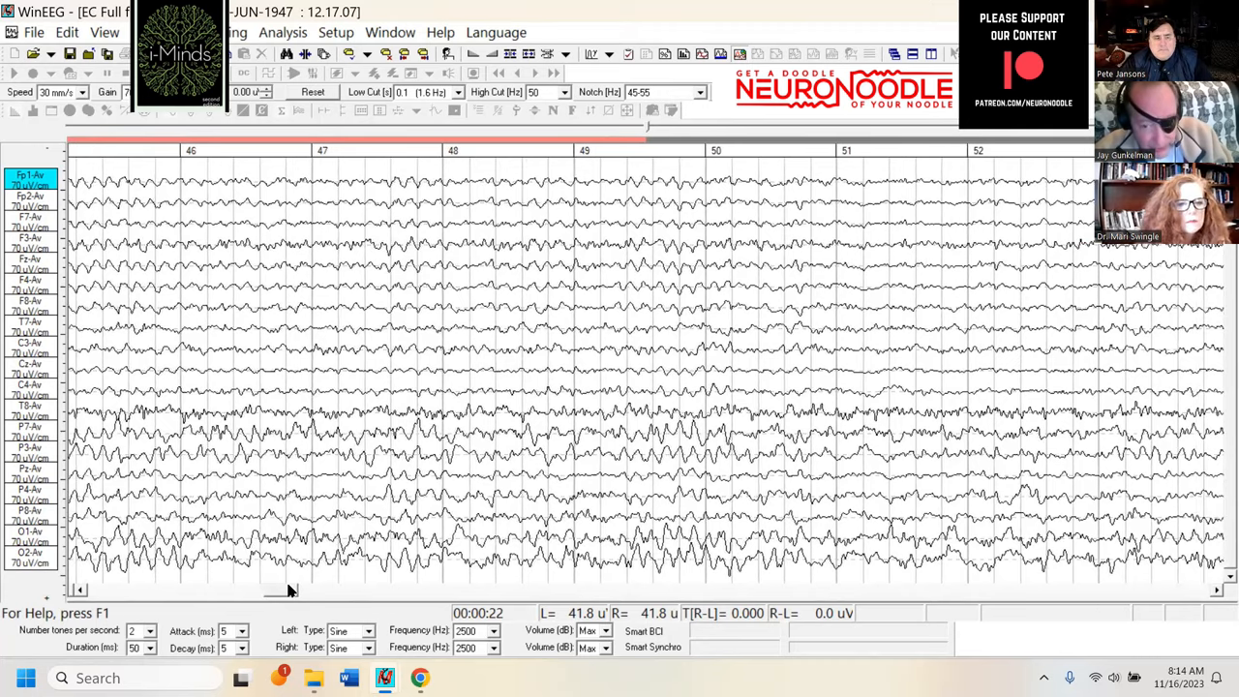
scroll("right", 3)
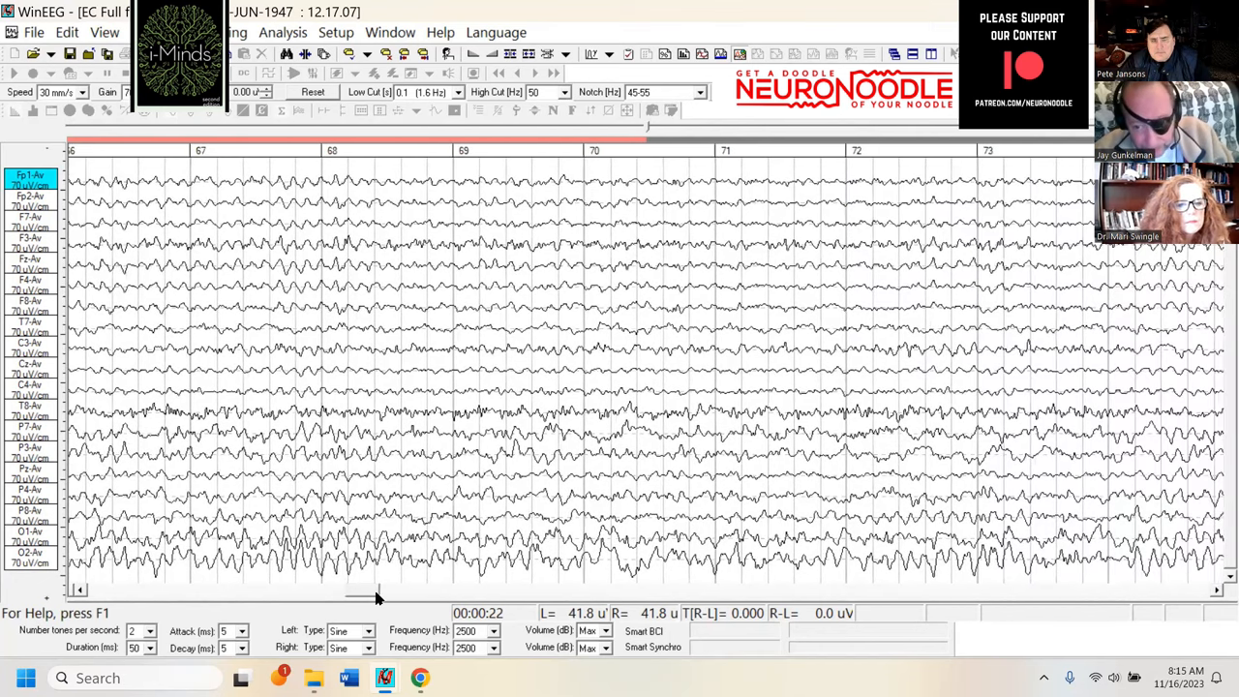
scroll("right", 3)
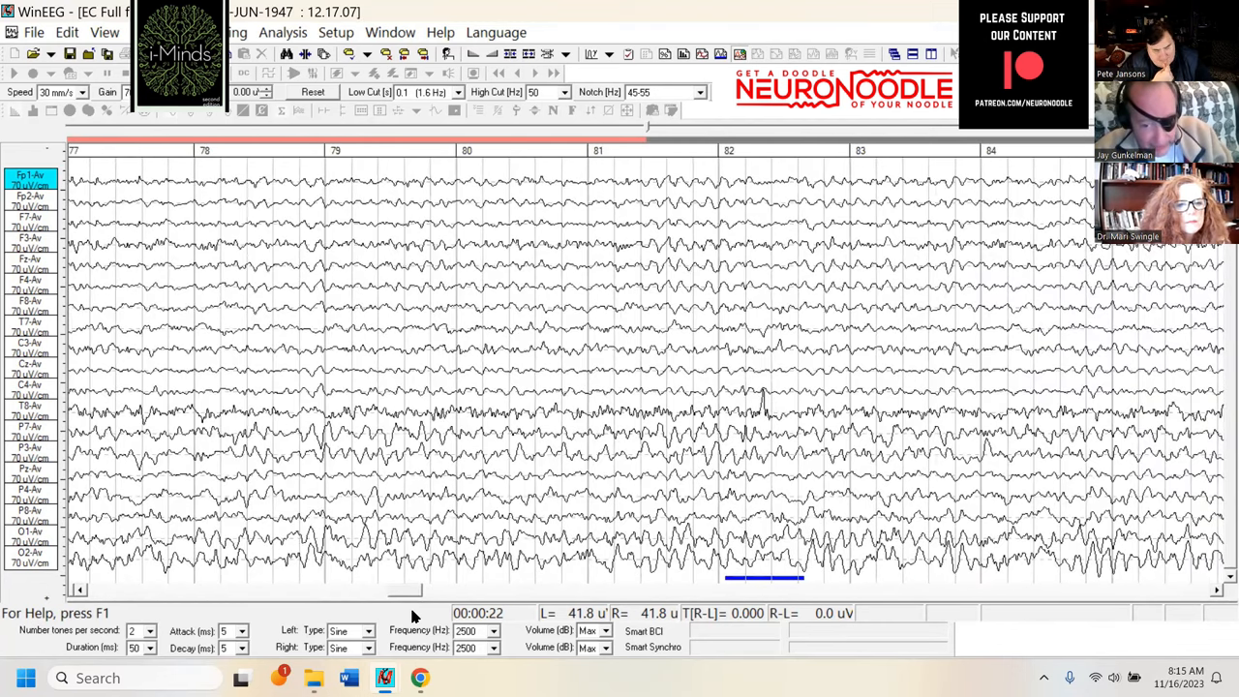
scroll("right", 3)
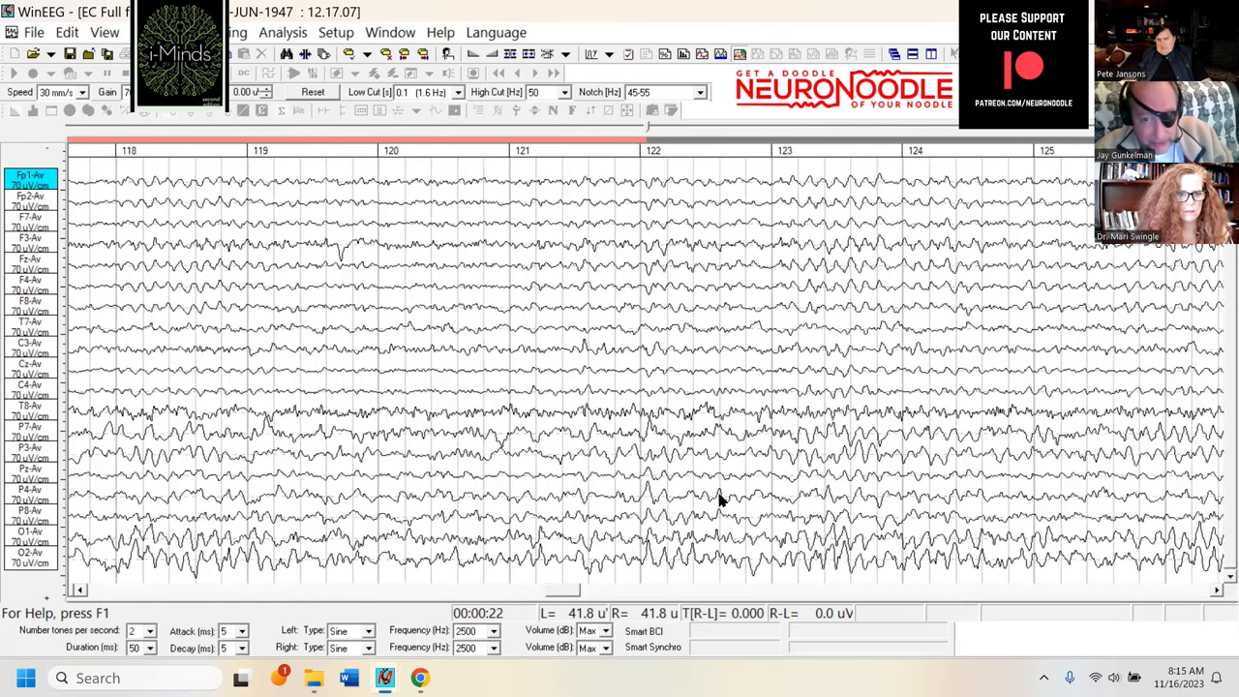
mouse_move(821, 391)
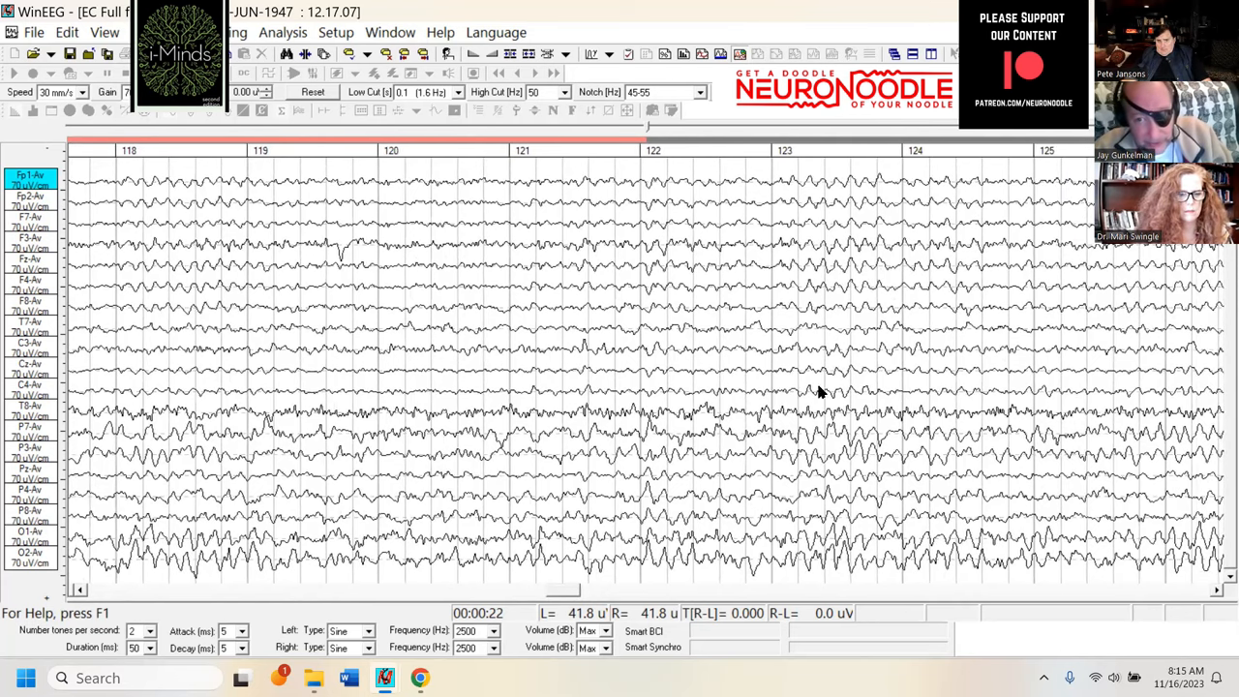
mouse_move(871, 143)
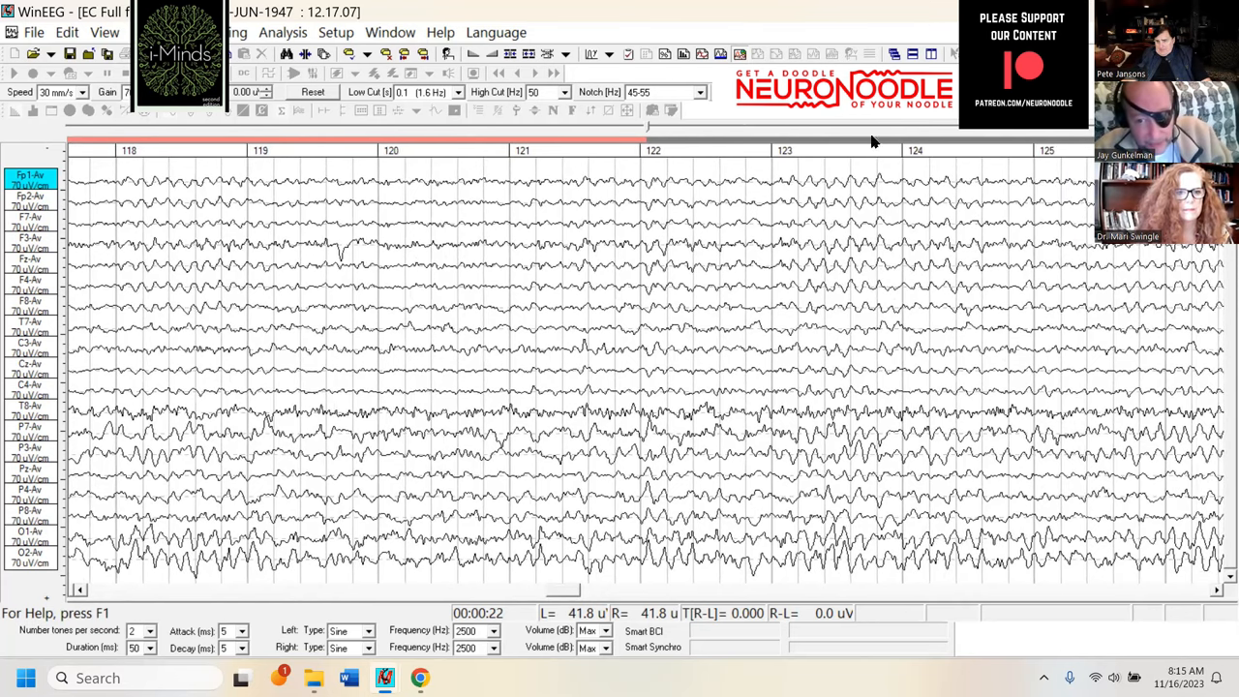
mouse_move(764, 259)
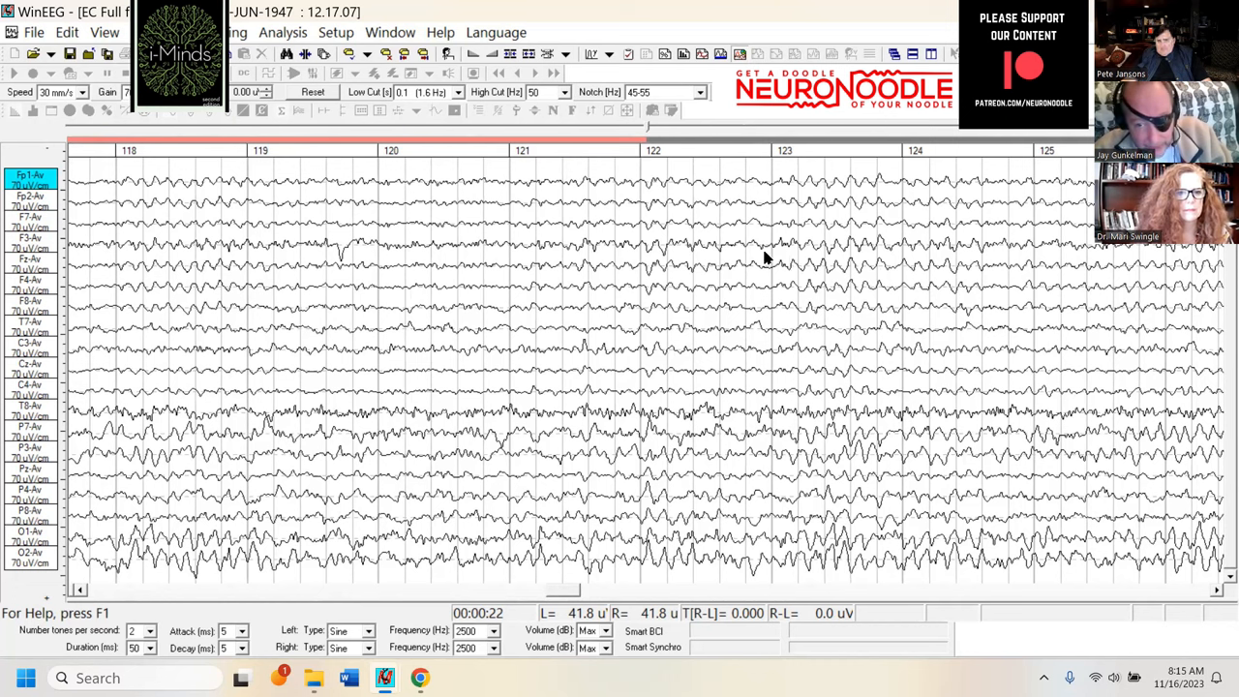
mouse_move(797, 249)
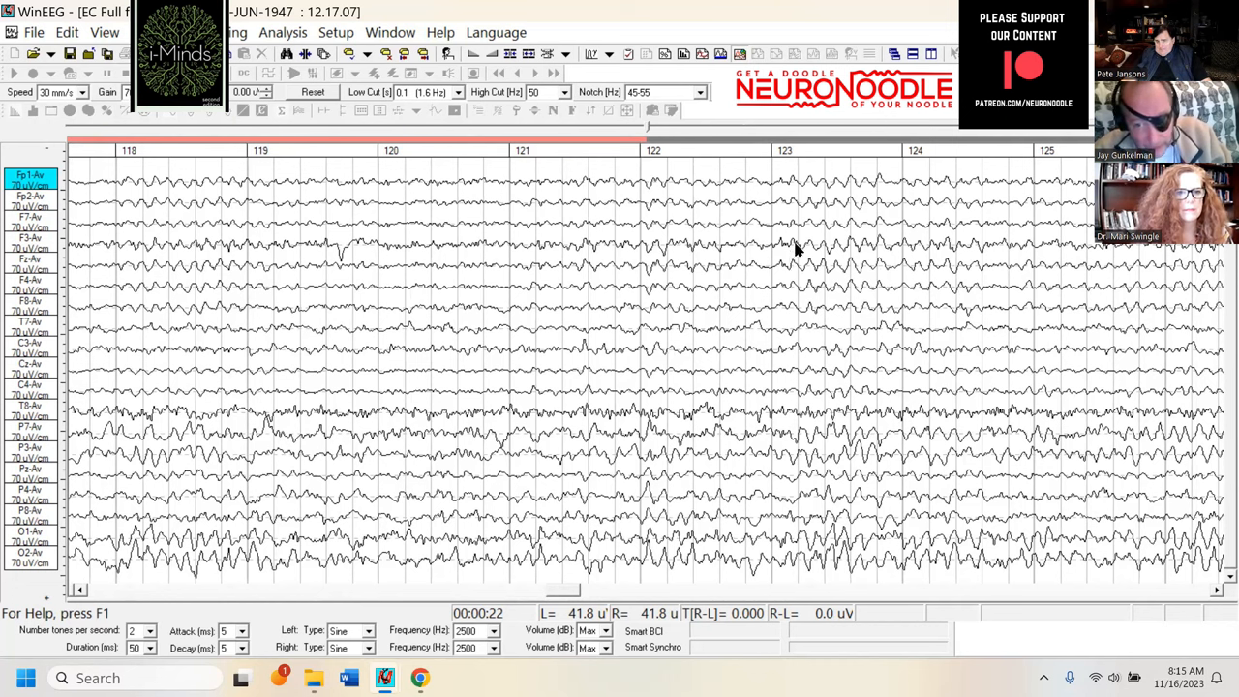
mouse_move(828, 261)
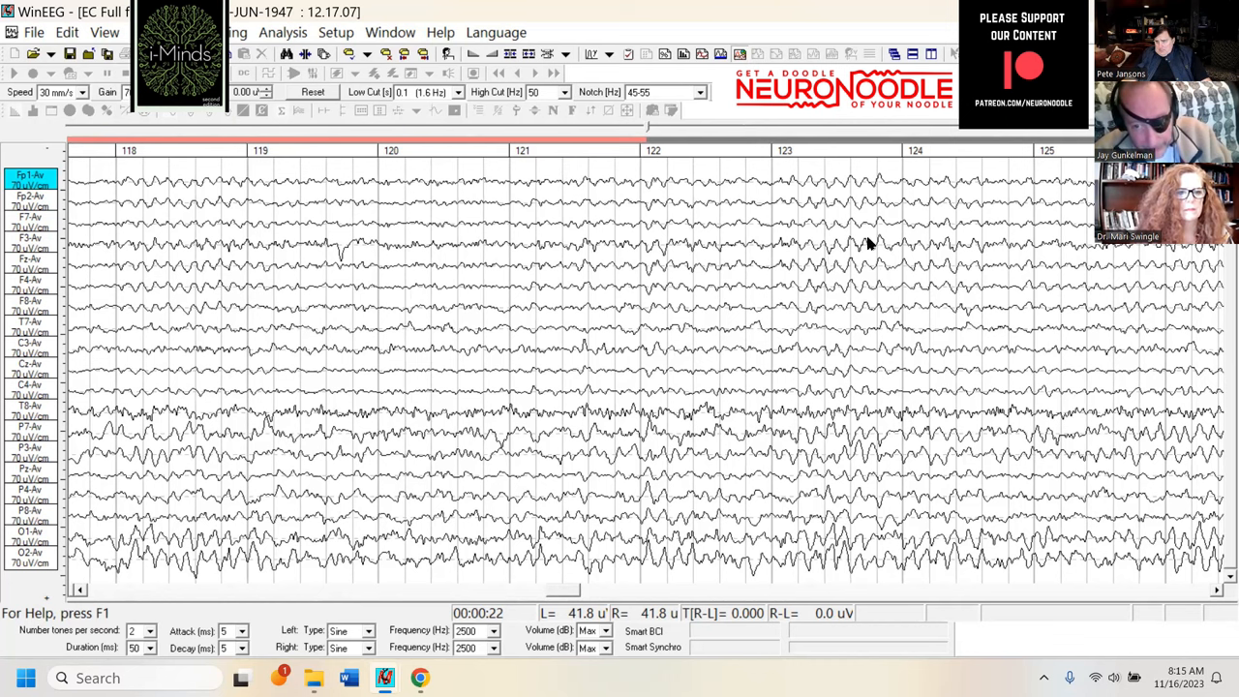
mouse_move(894, 254)
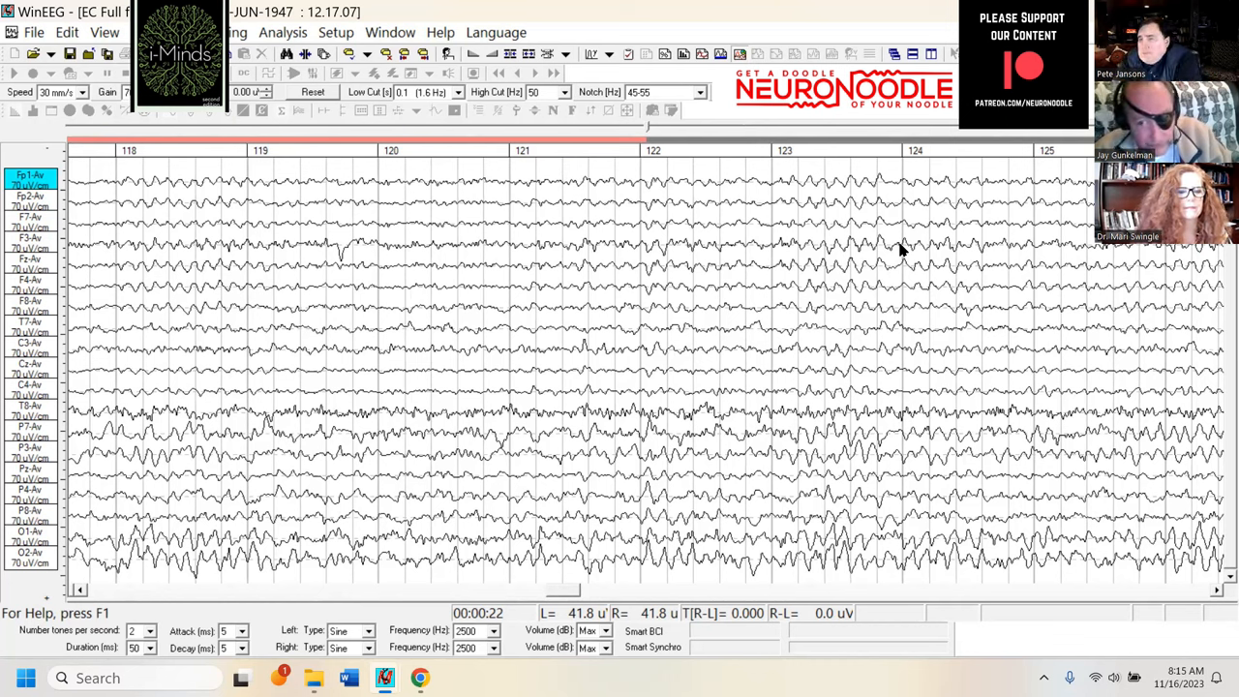
mouse_move(669, 205)
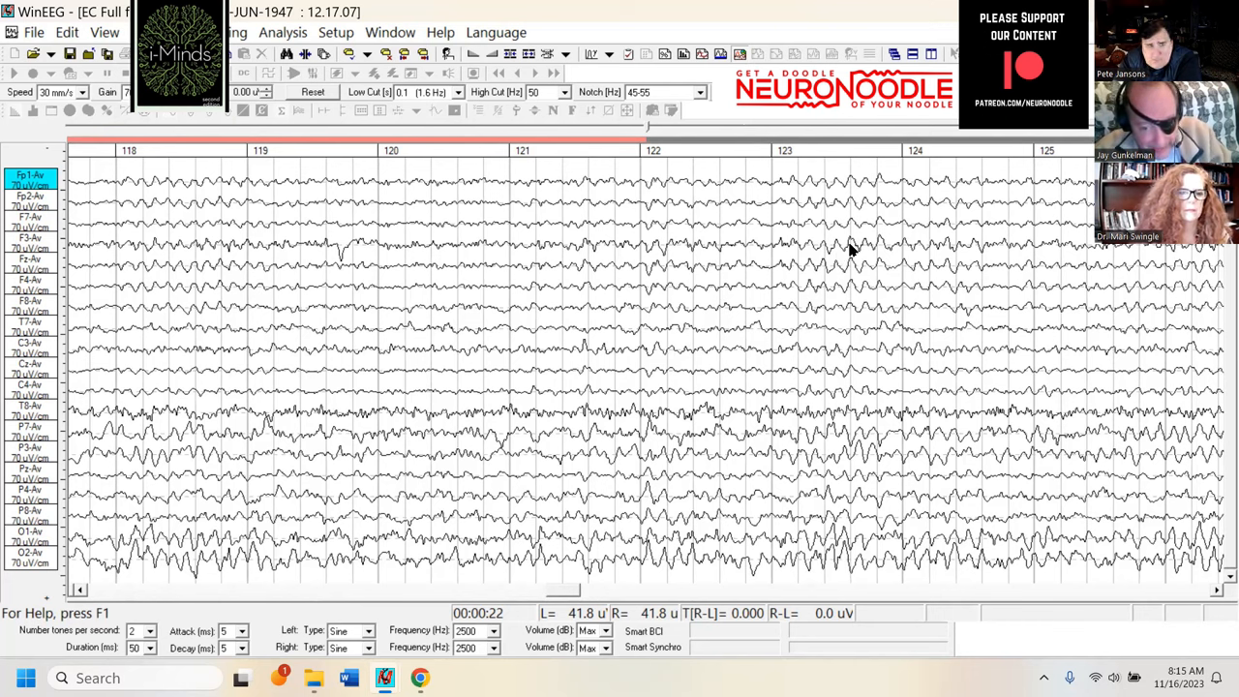
mouse_move(919, 569)
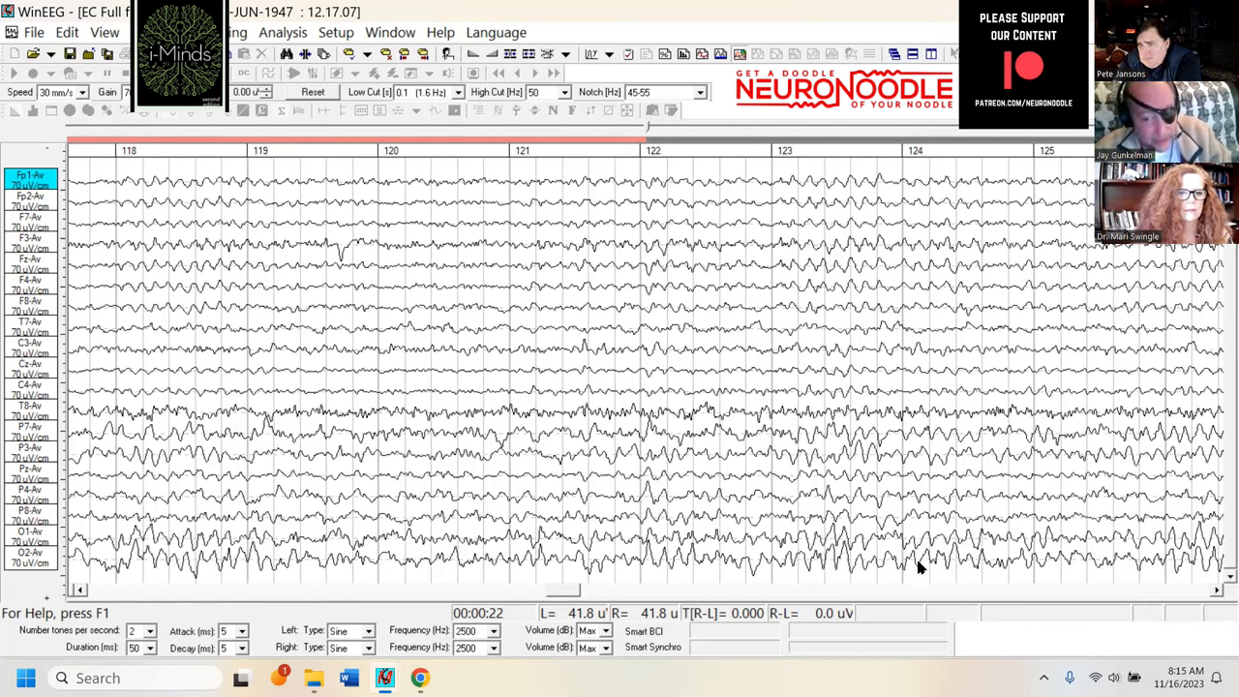
mouse_move(693, 482)
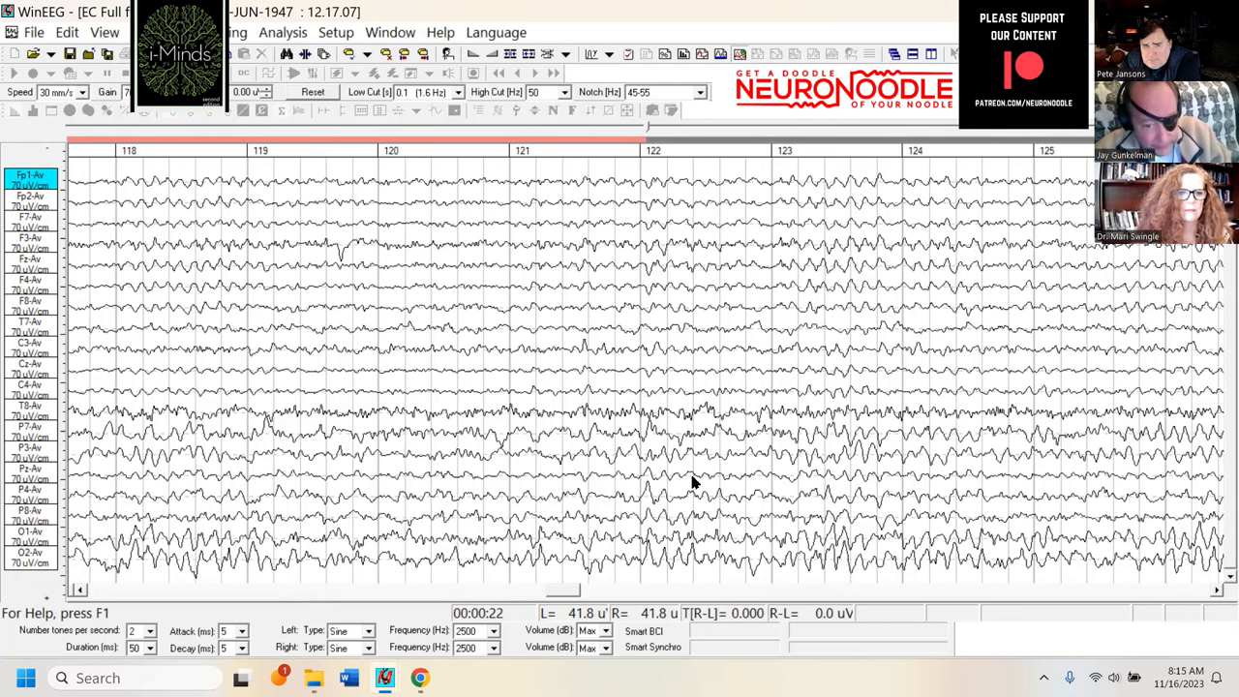
mouse_move(638, 507)
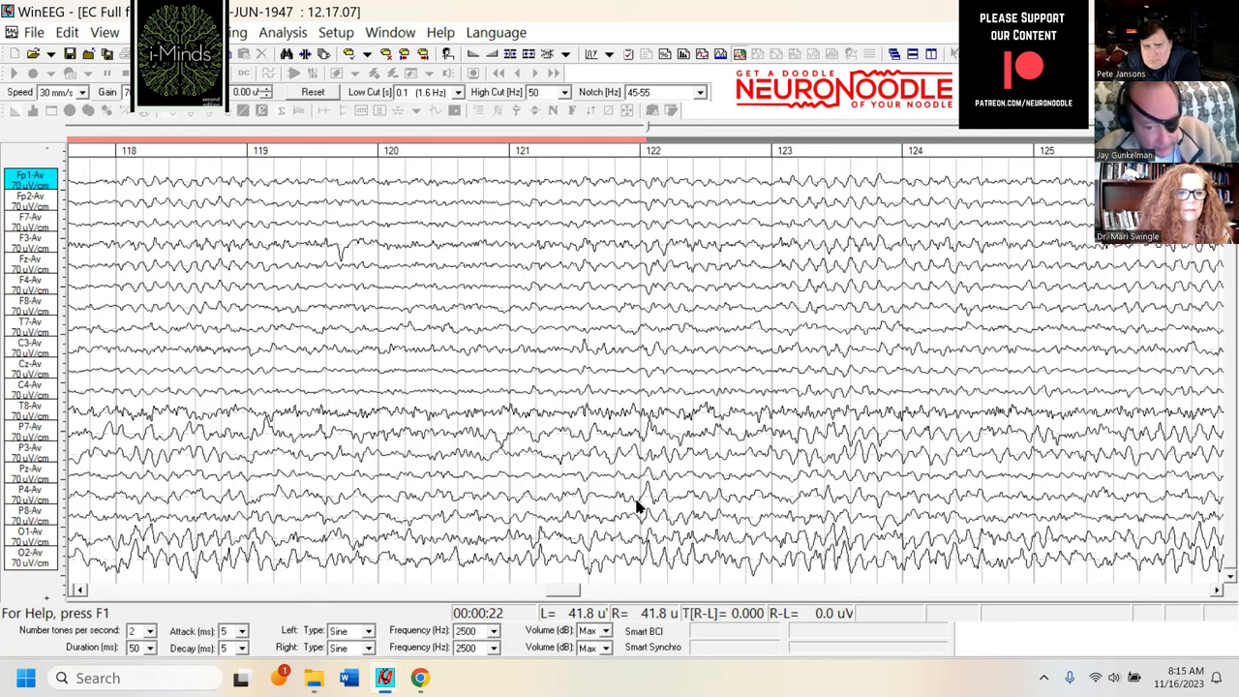
mouse_move(668, 493)
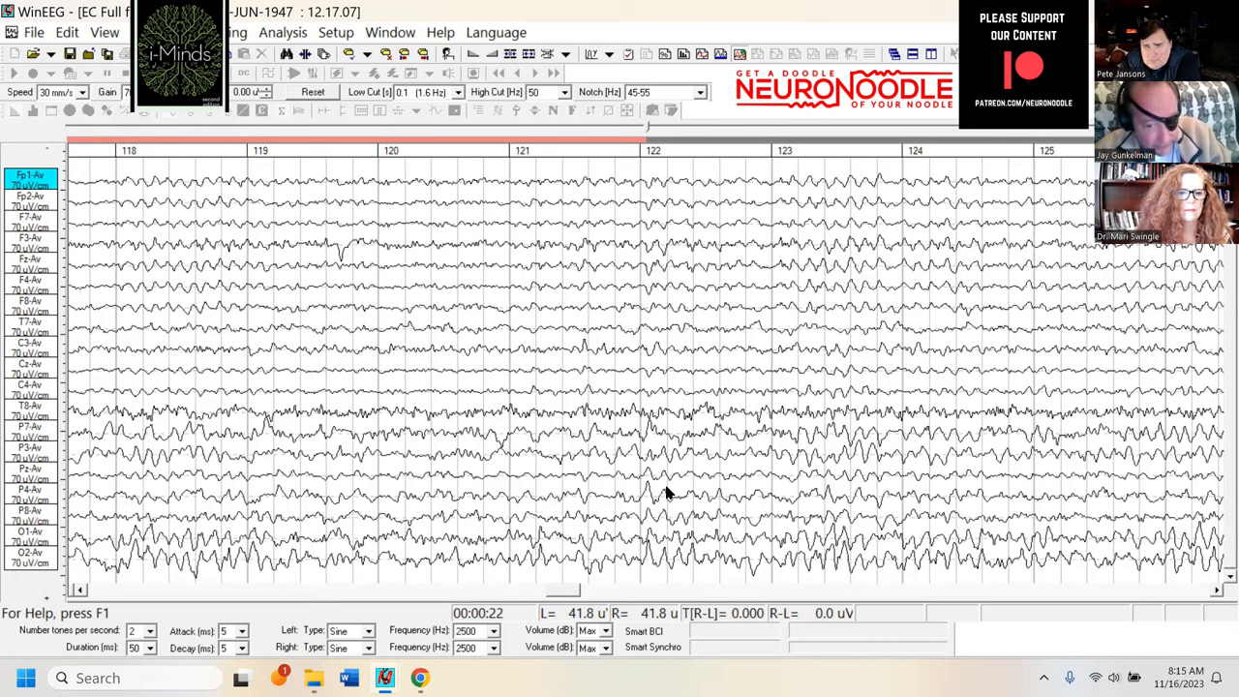
mouse_move(665, 504)
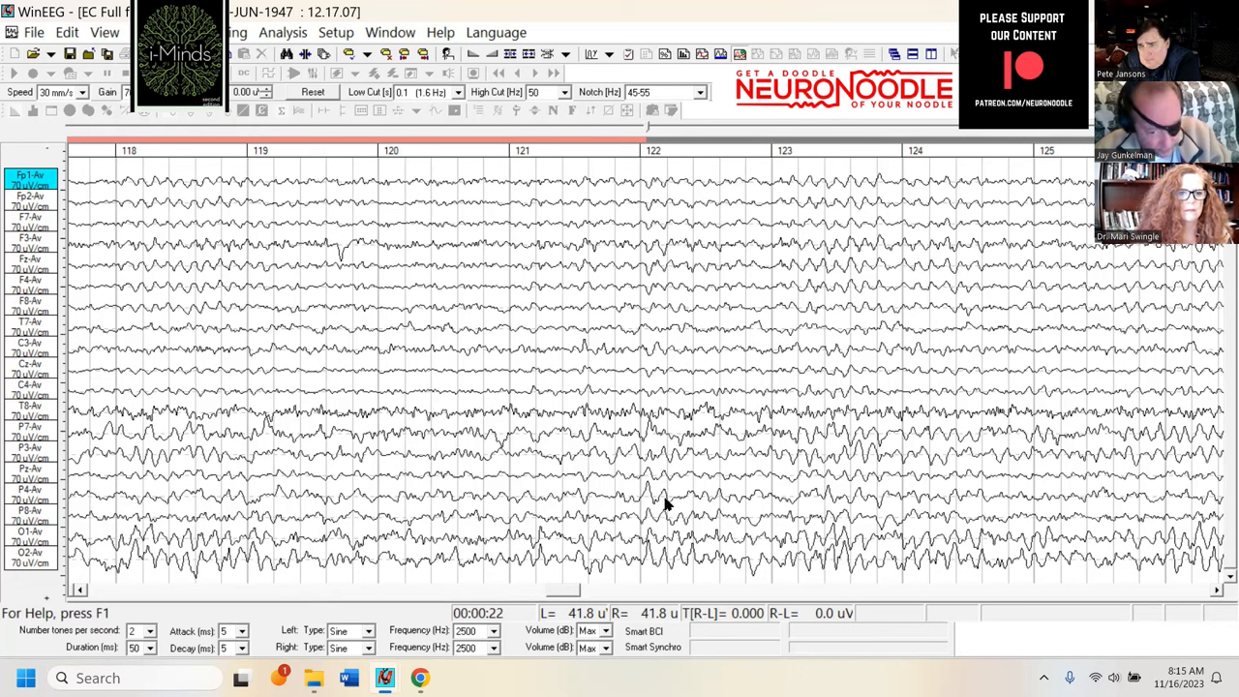
mouse_move(637, 515)
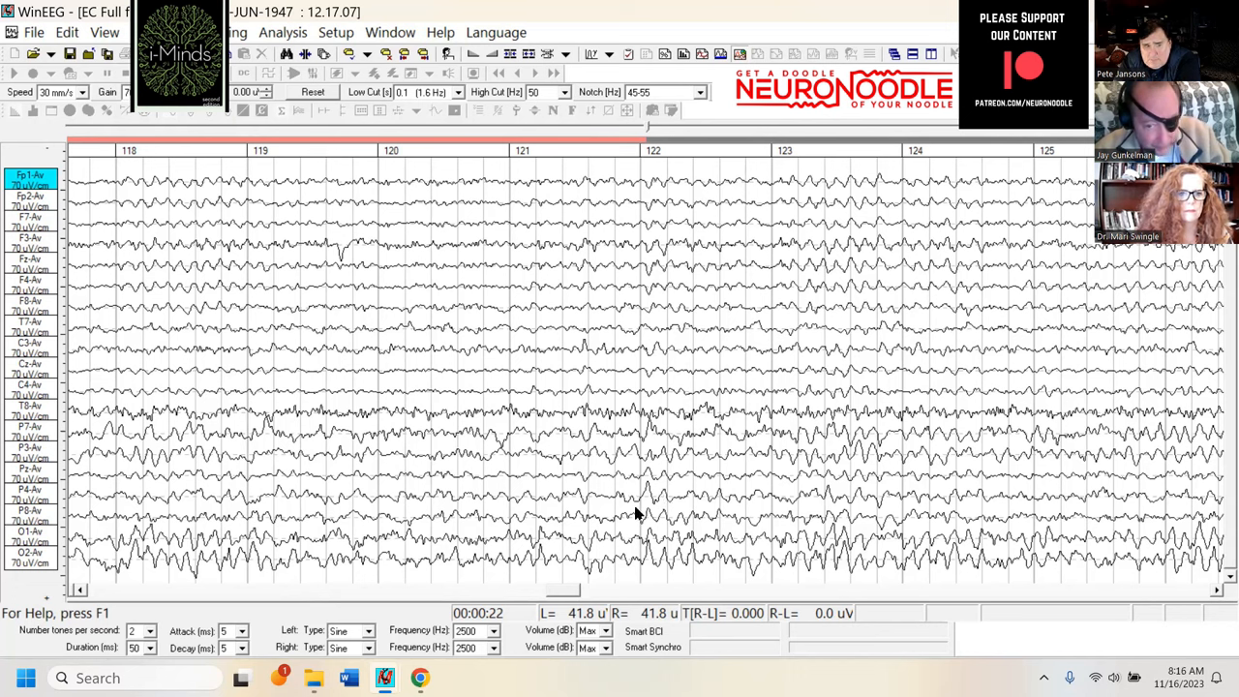
mouse_move(902, 503)
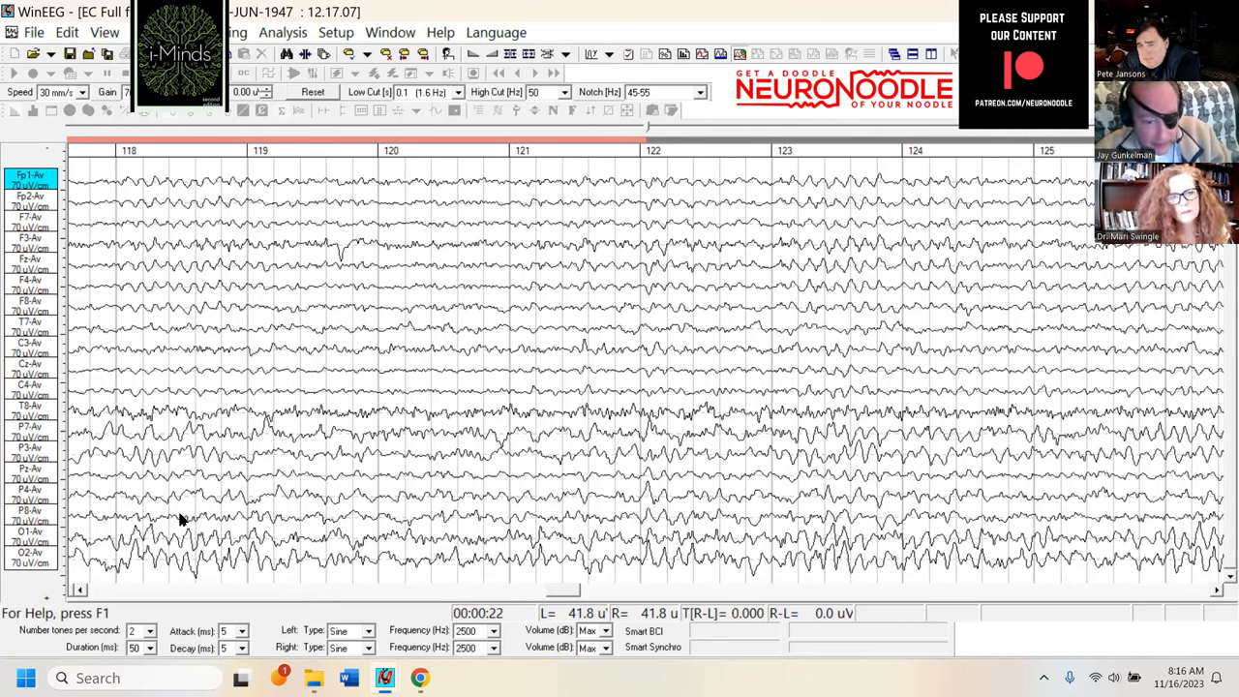
mouse_move(1132, 443)
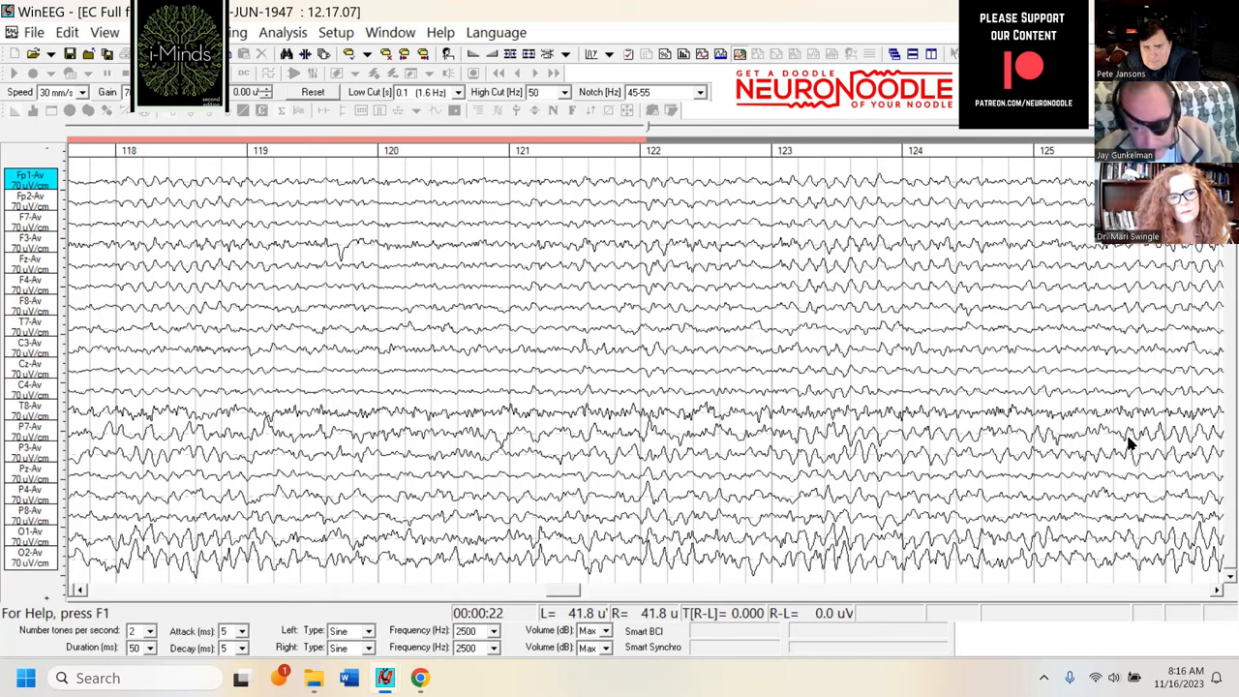
mouse_move(1037, 455)
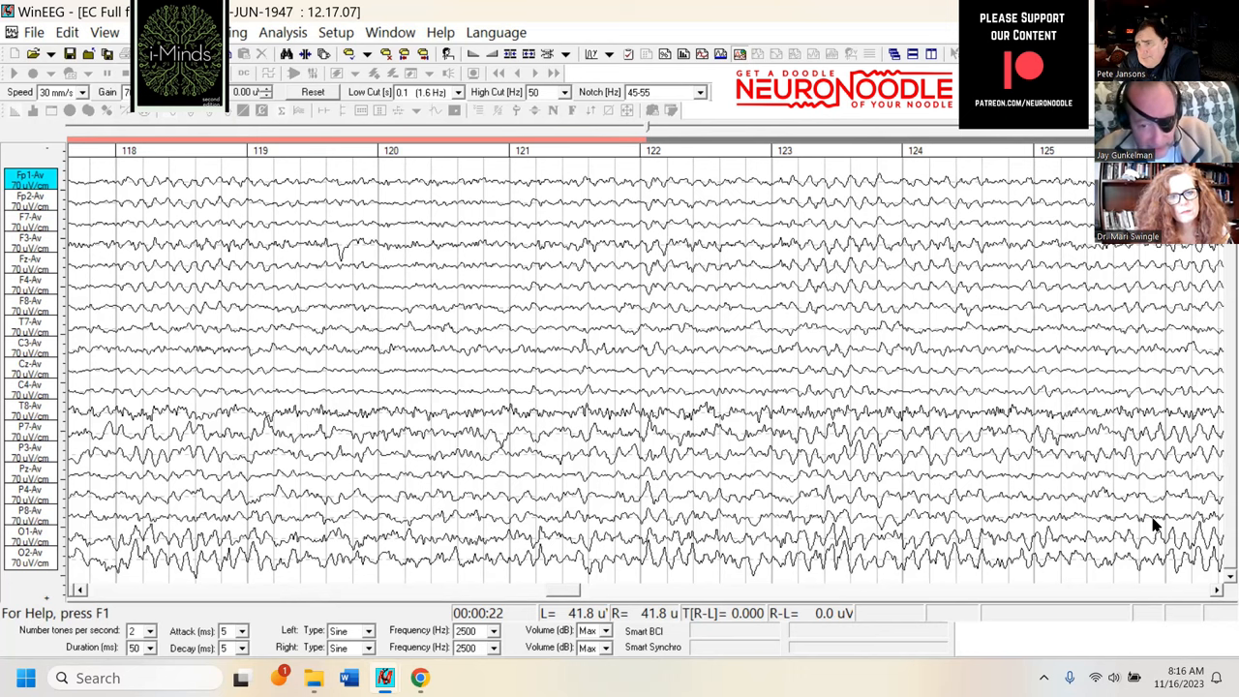
mouse_move(701, 461)
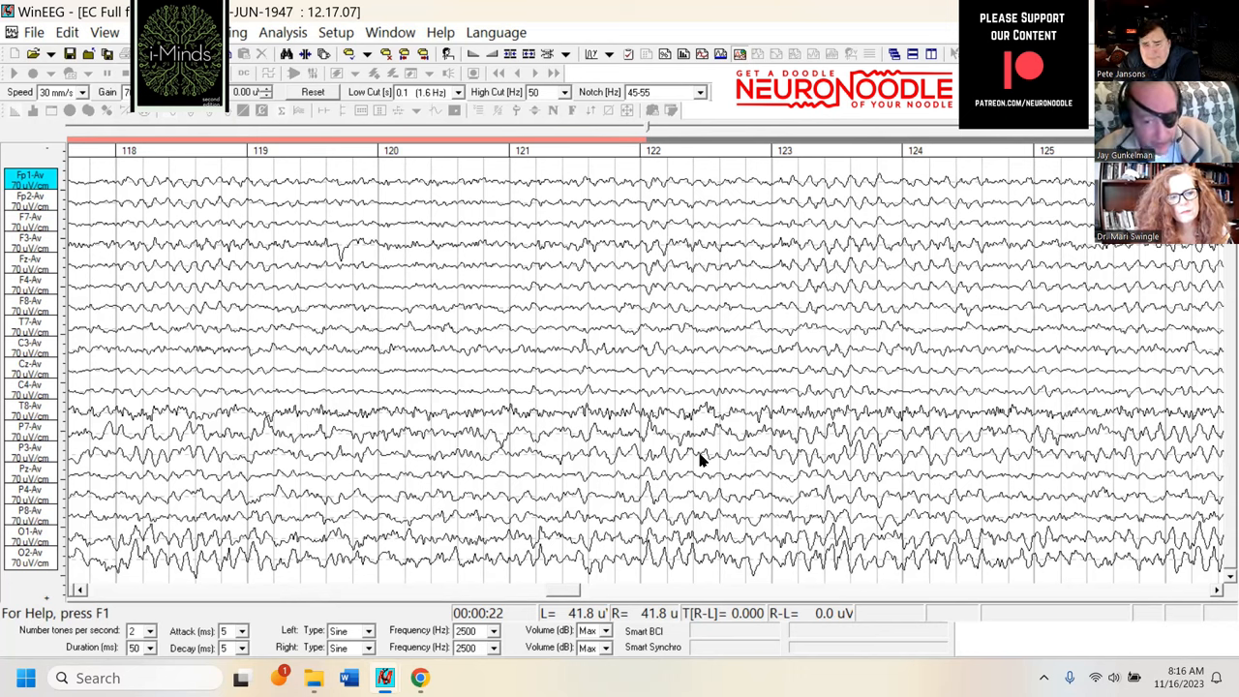
mouse_move(1221, 464)
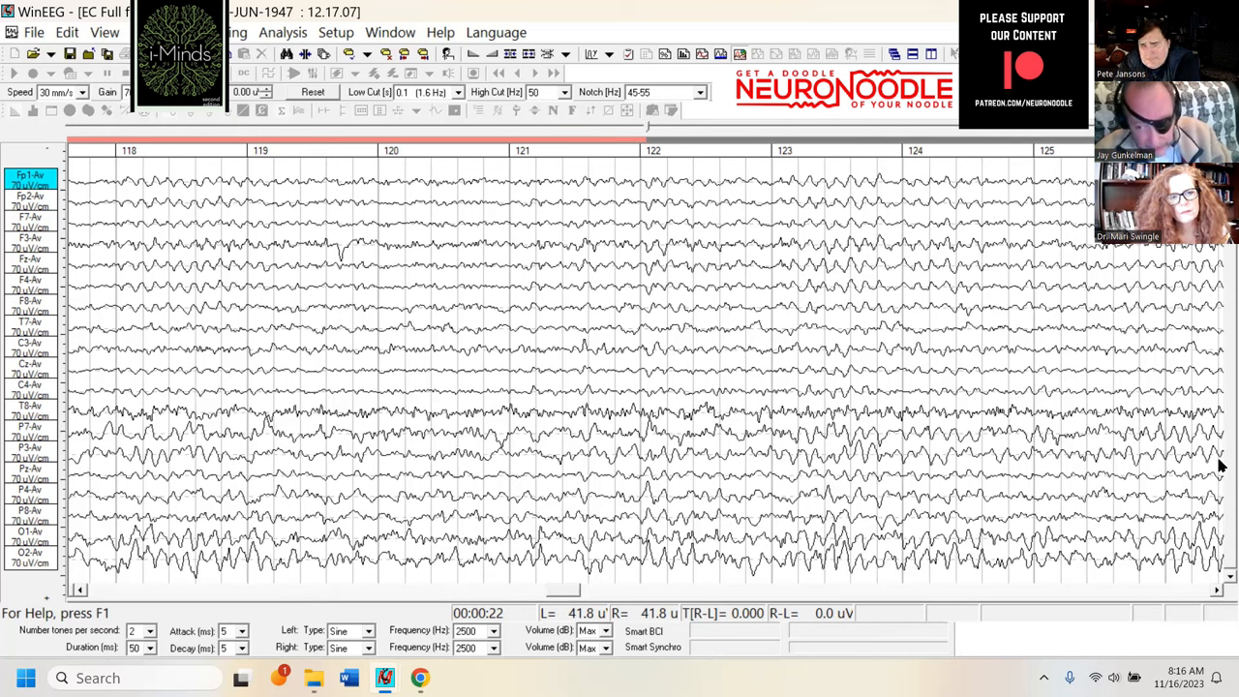
mouse_move(753, 437)
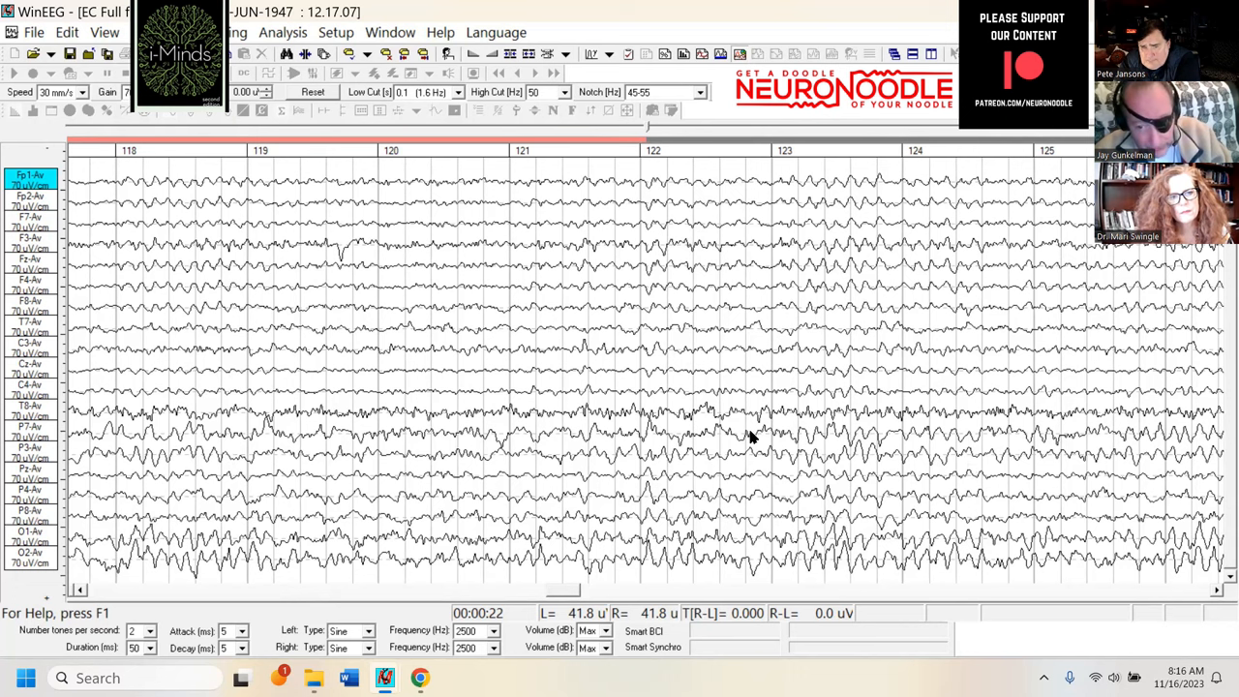
mouse_move(840, 434)
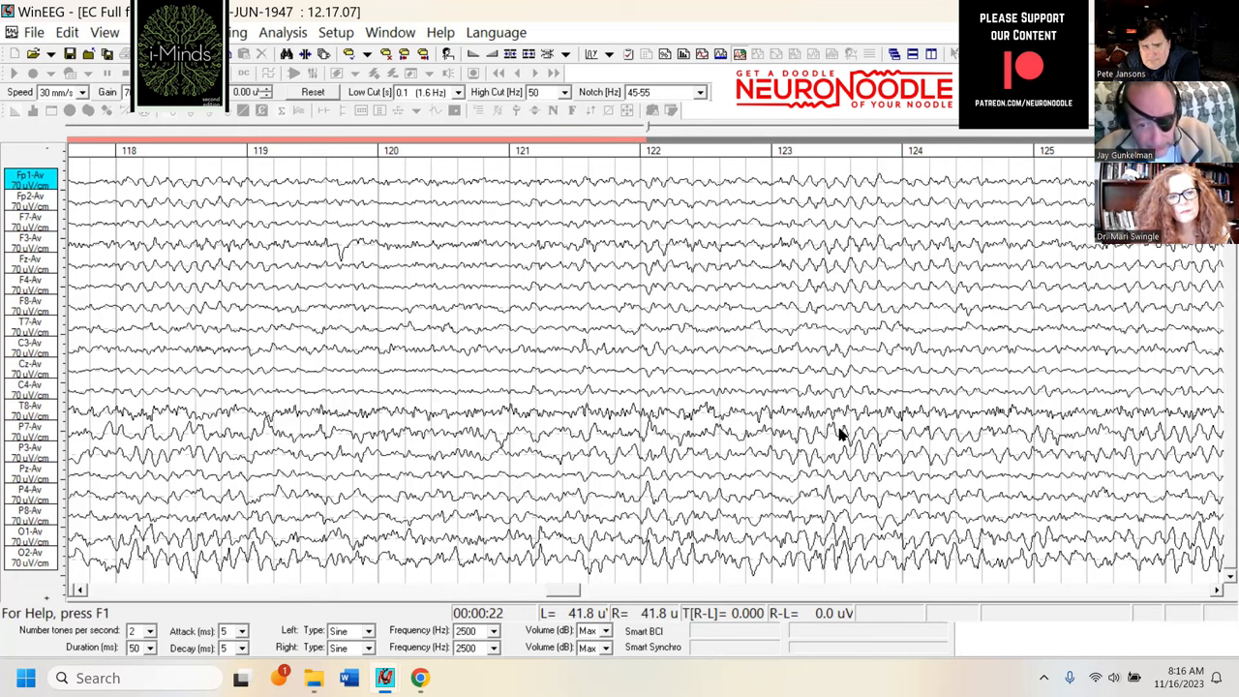
mouse_move(554, 596)
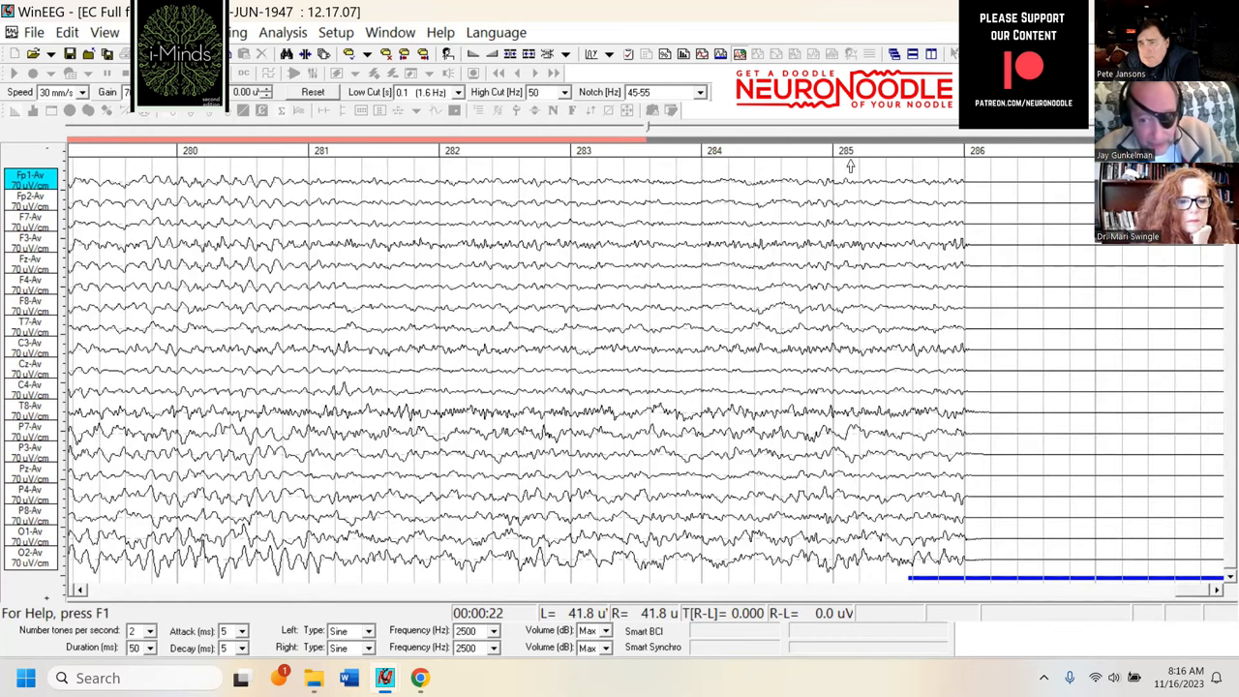
mouse_move(1072, 551)
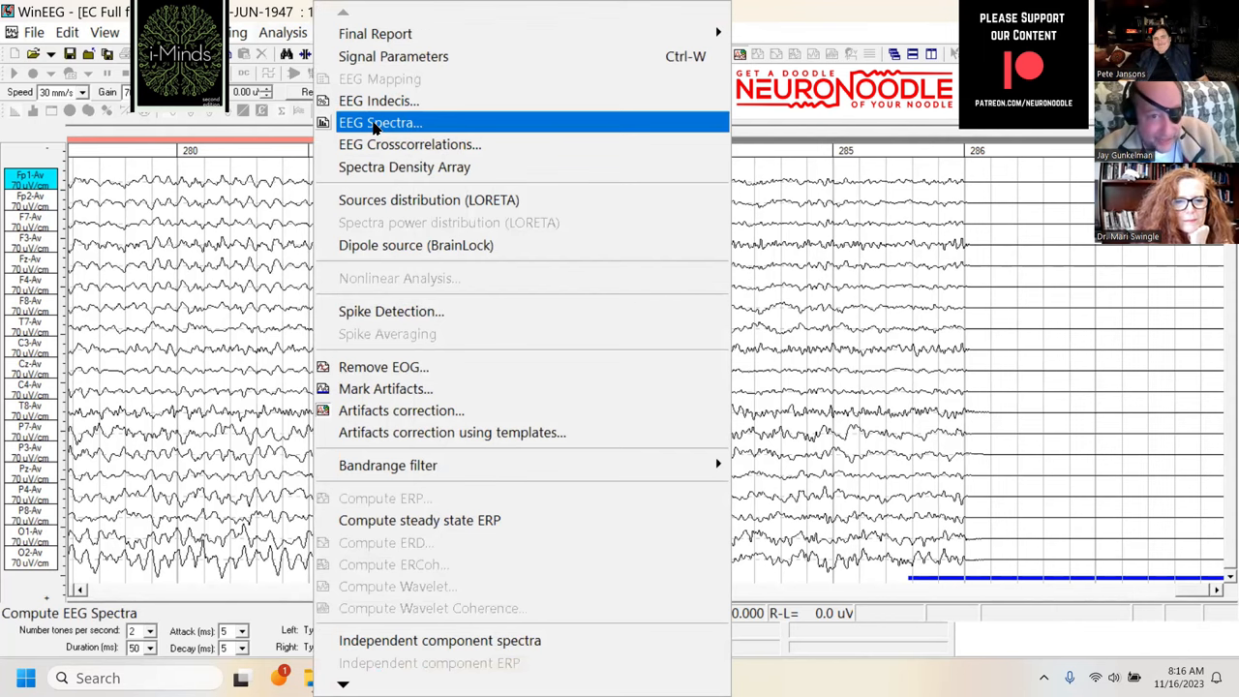
Step: Compute EEG spectra over the full EEG file via Analysis > EEG Spectra
left_click(379, 122)
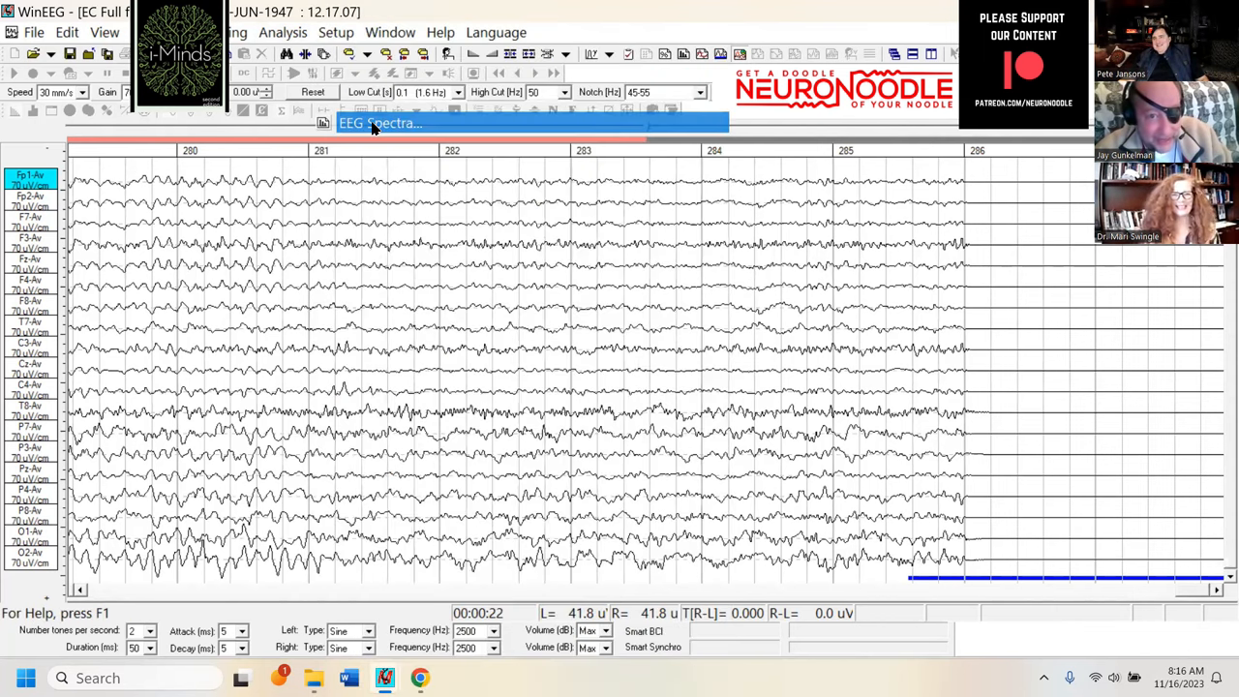
left_click(378, 124)
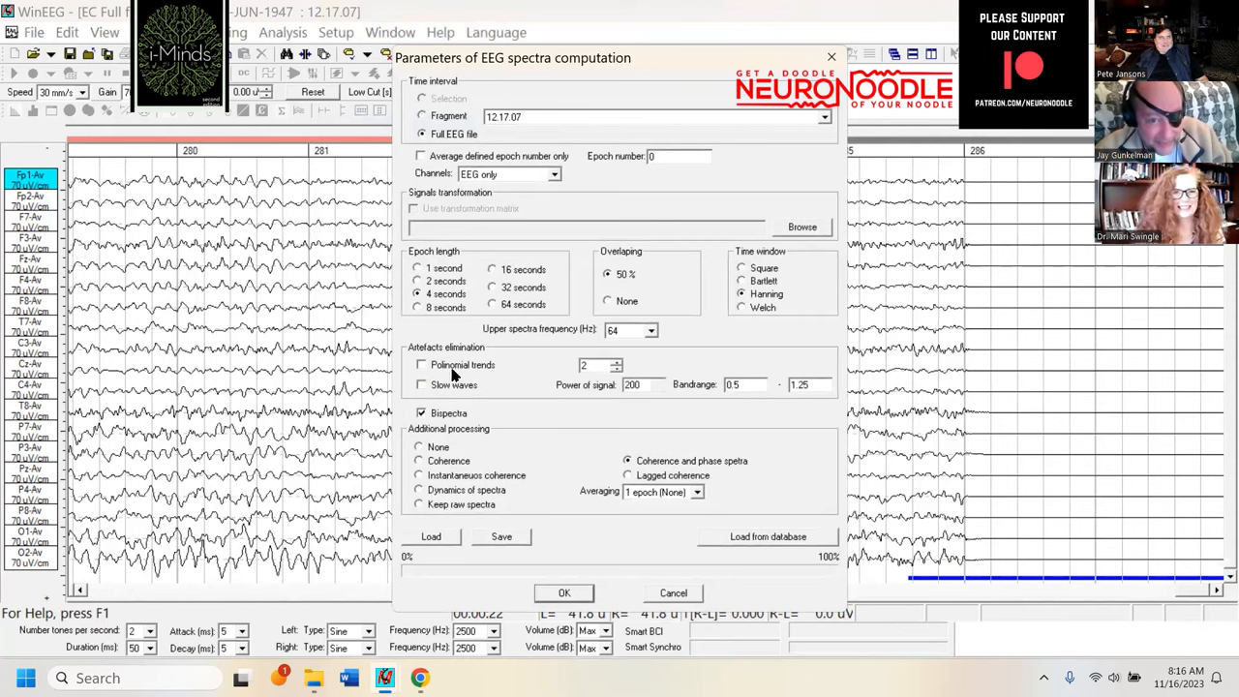
mouse_move(449, 132)
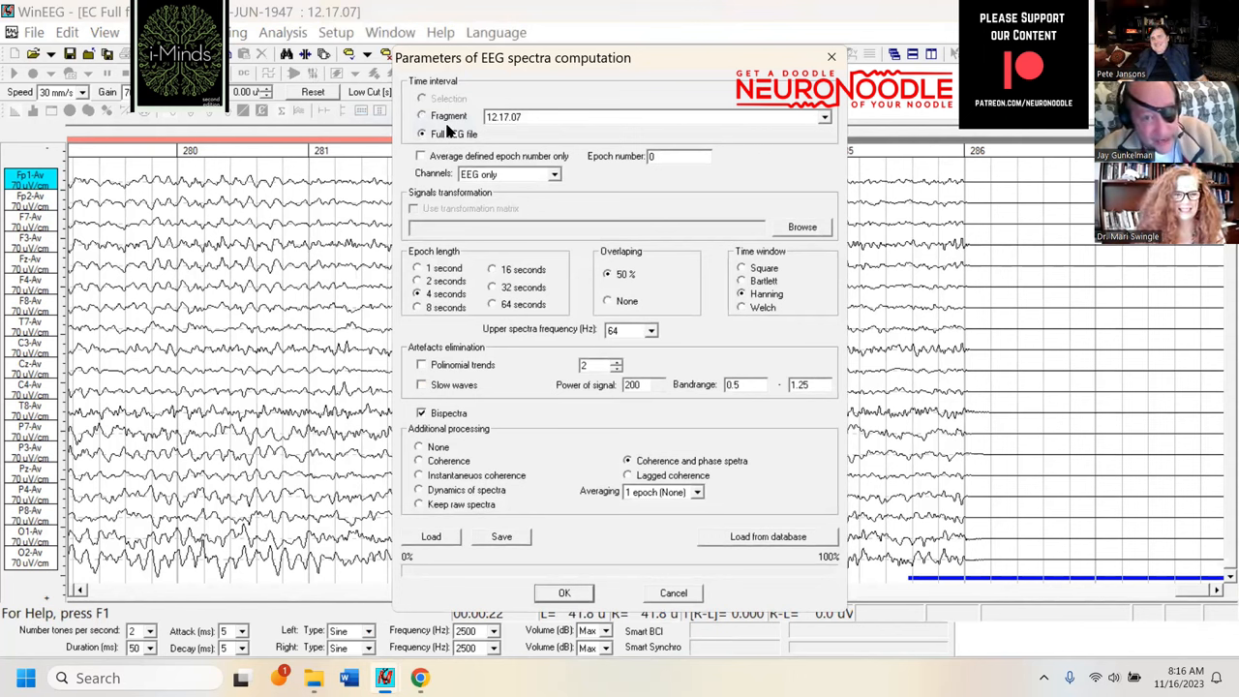
left_click(563, 593)
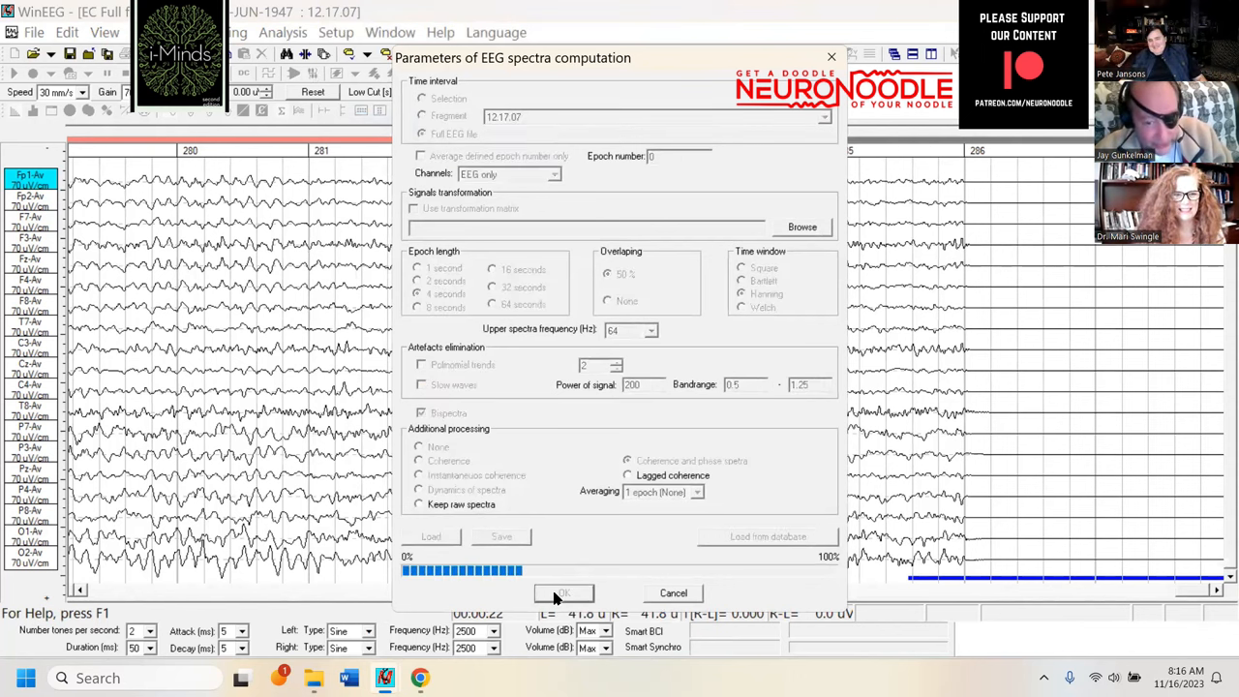
left_click(563, 593)
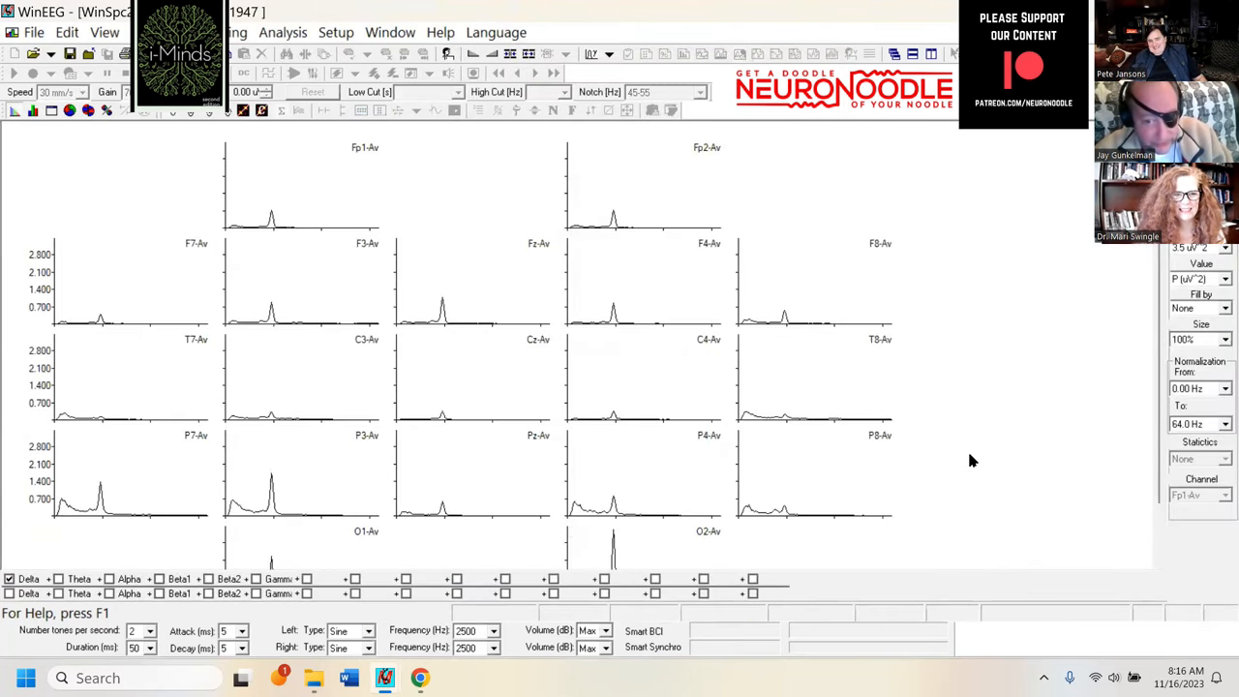
Step: Set the spectra Fill by option to Bandranges with O1/O2 scrolled into view
scroll("down", 3)
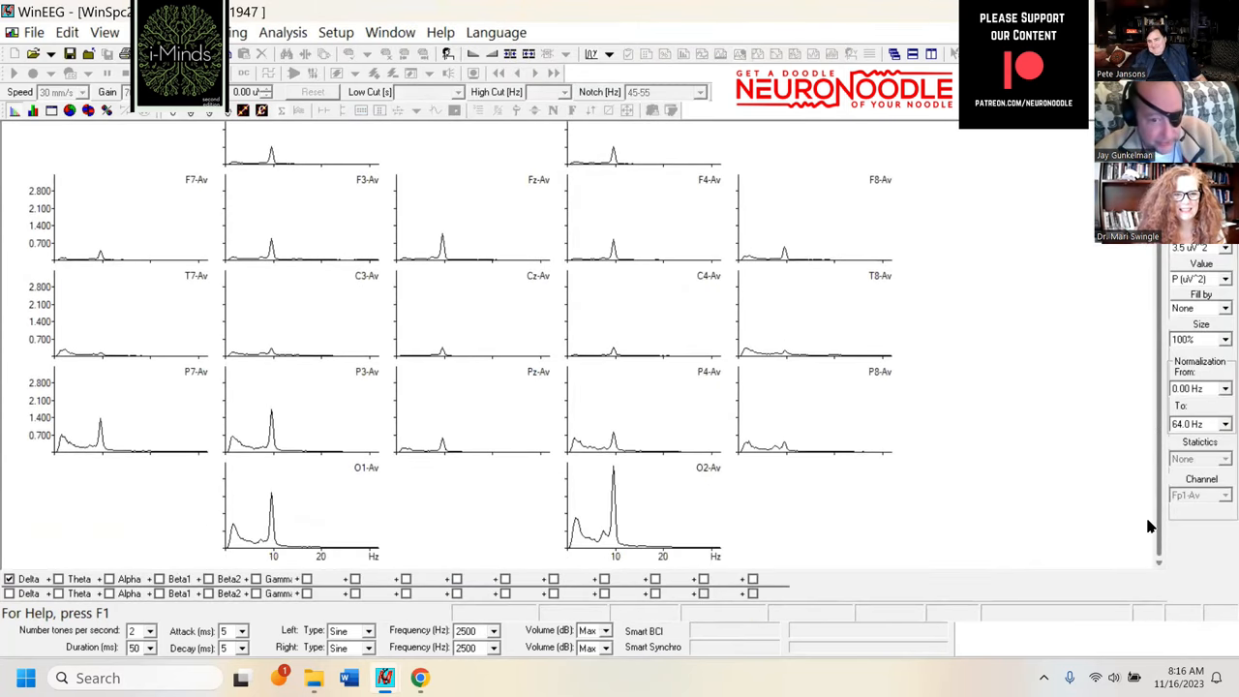
left_click(1227, 308)
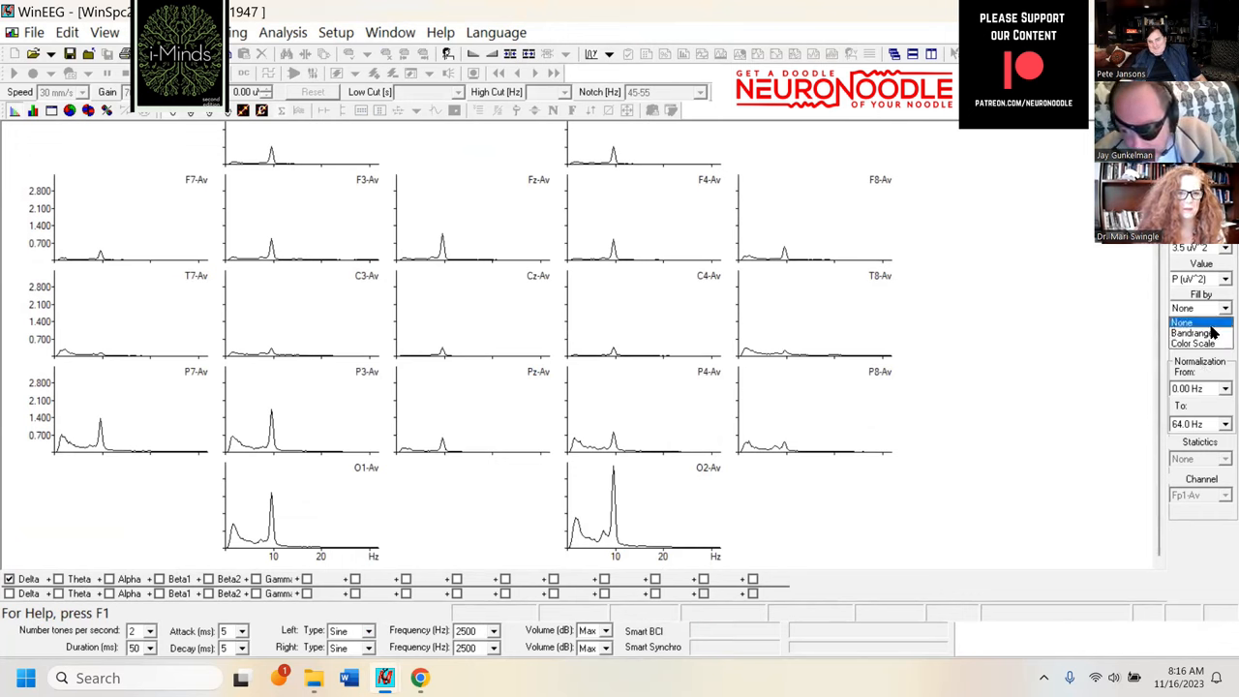
left_click(1194, 333)
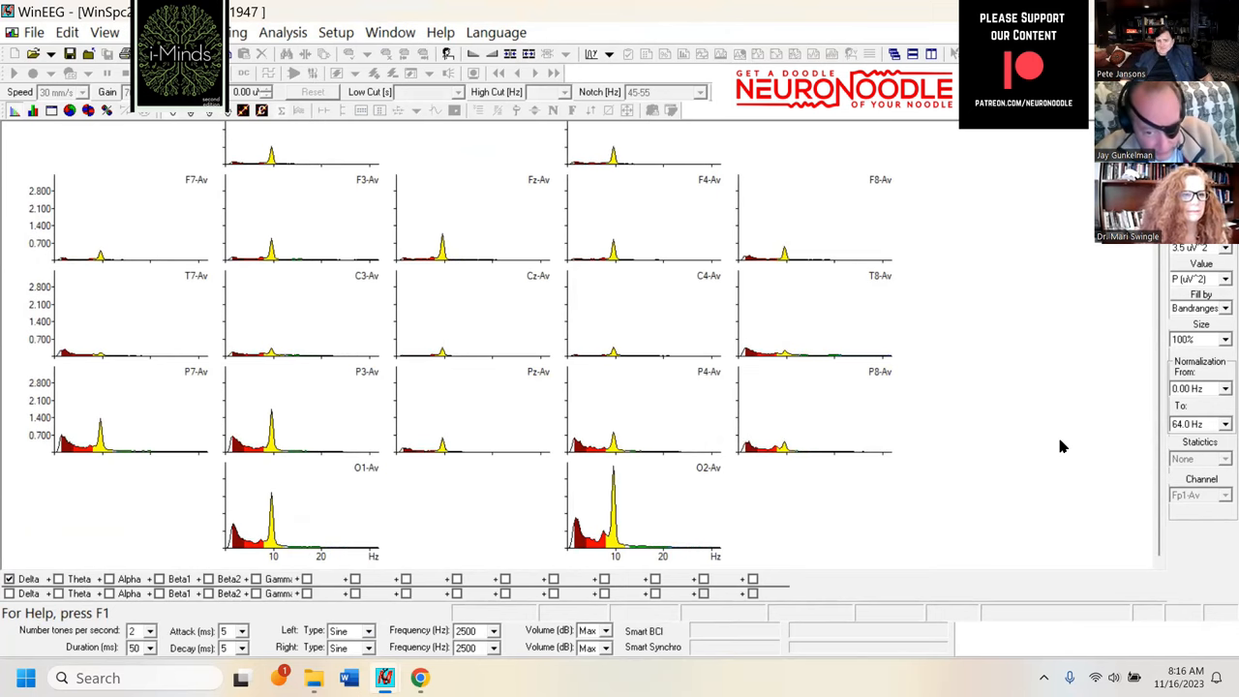
mouse_move(622, 589)
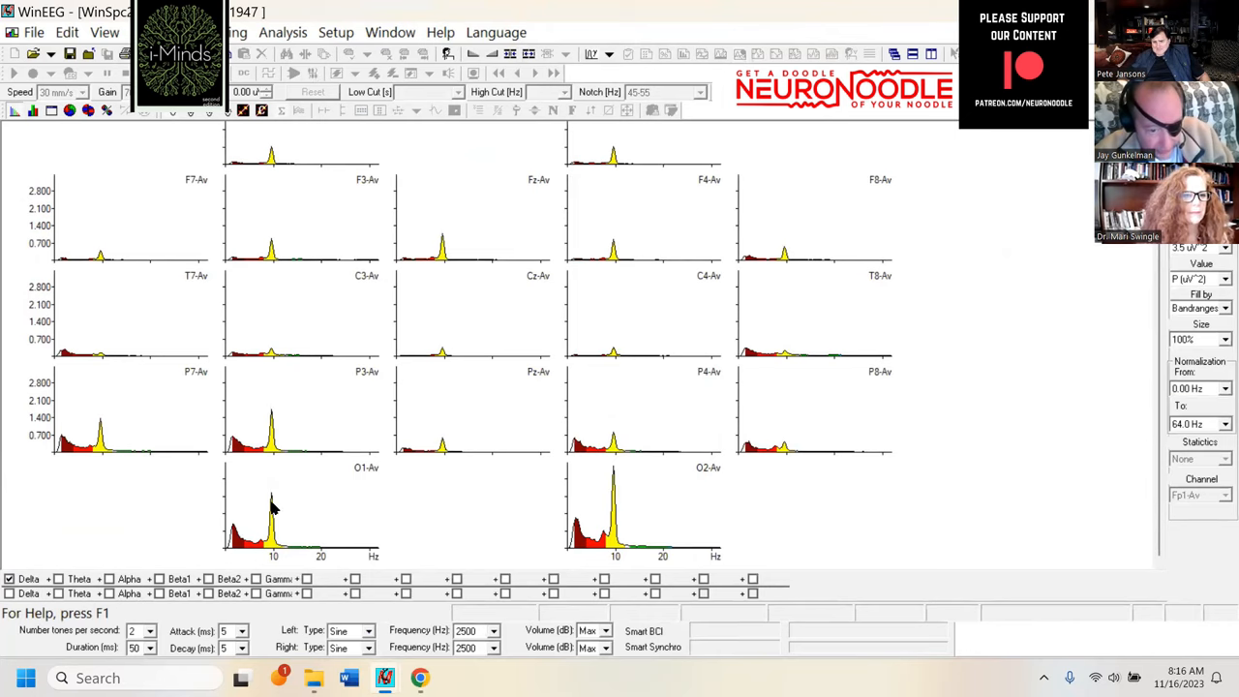
mouse_move(591, 476)
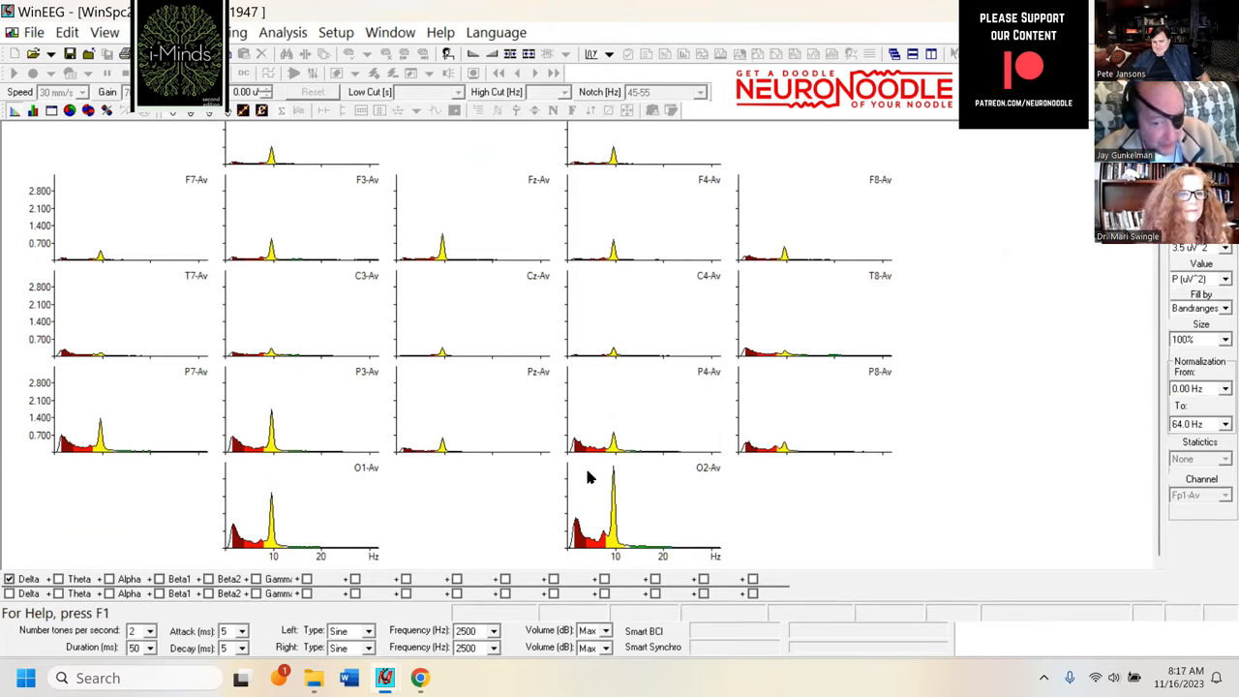
mouse_move(169, 526)
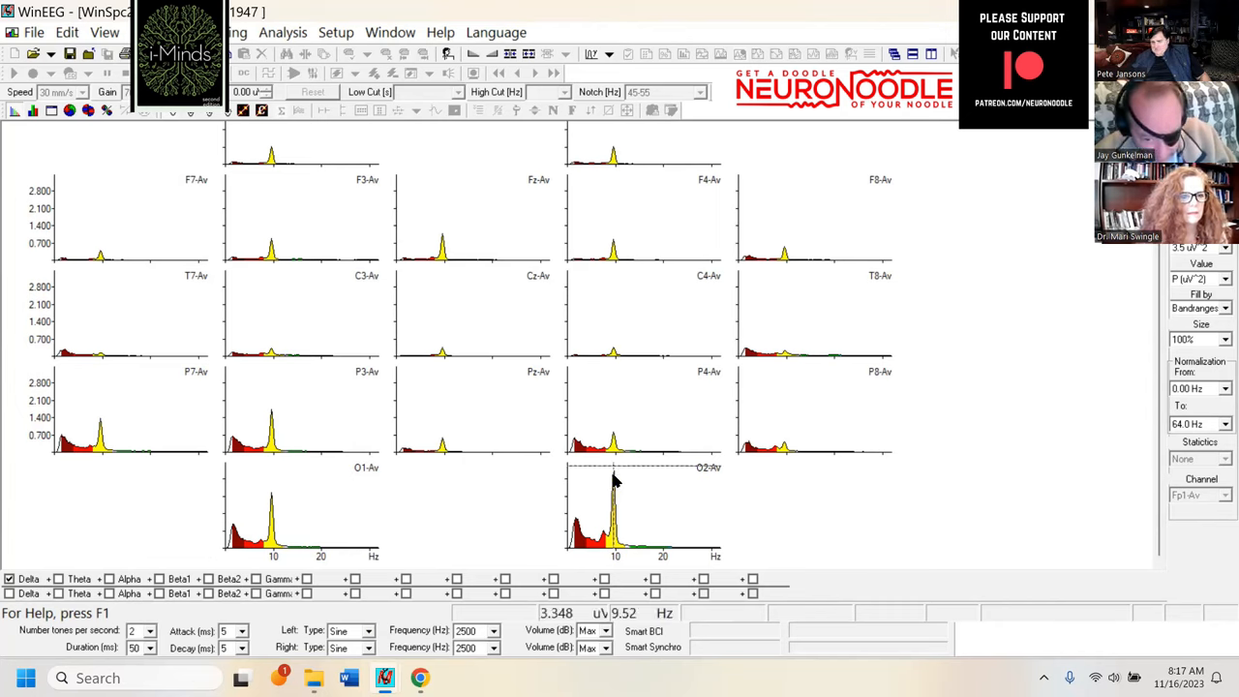
Step: Add scalp power maps at the O2 alpha peak (9.77 Hz) and at 7.32 Hz
right_click(615, 480)
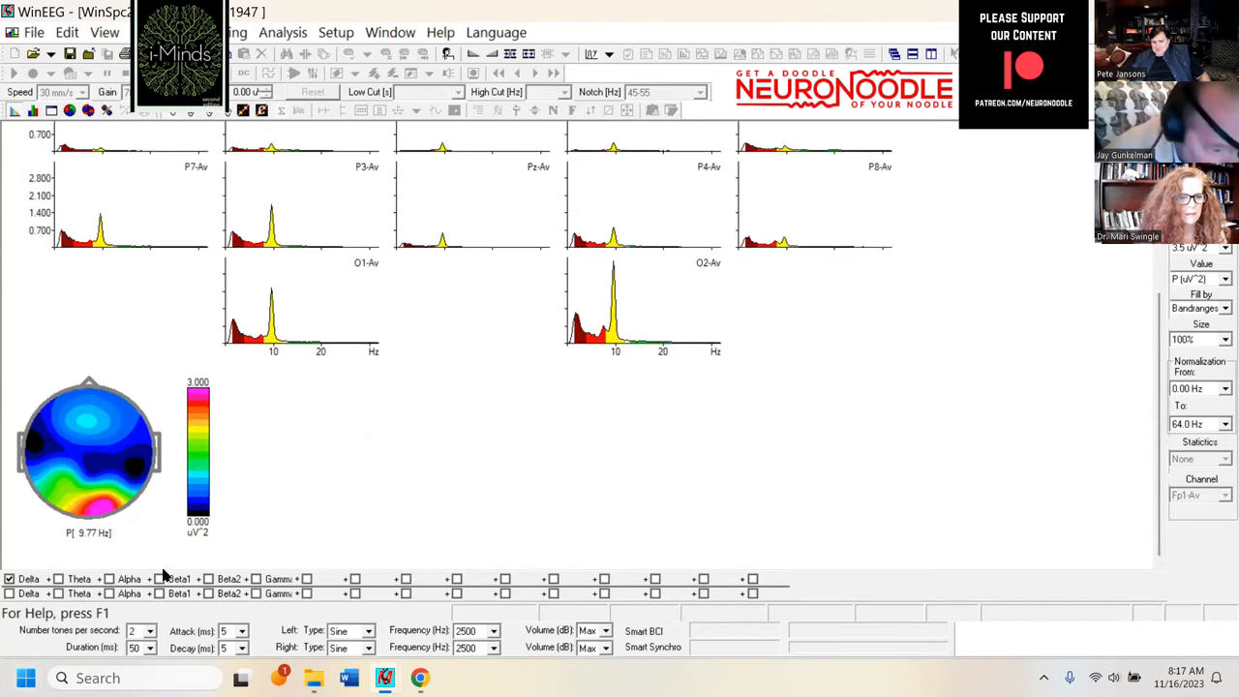
mouse_move(613, 325)
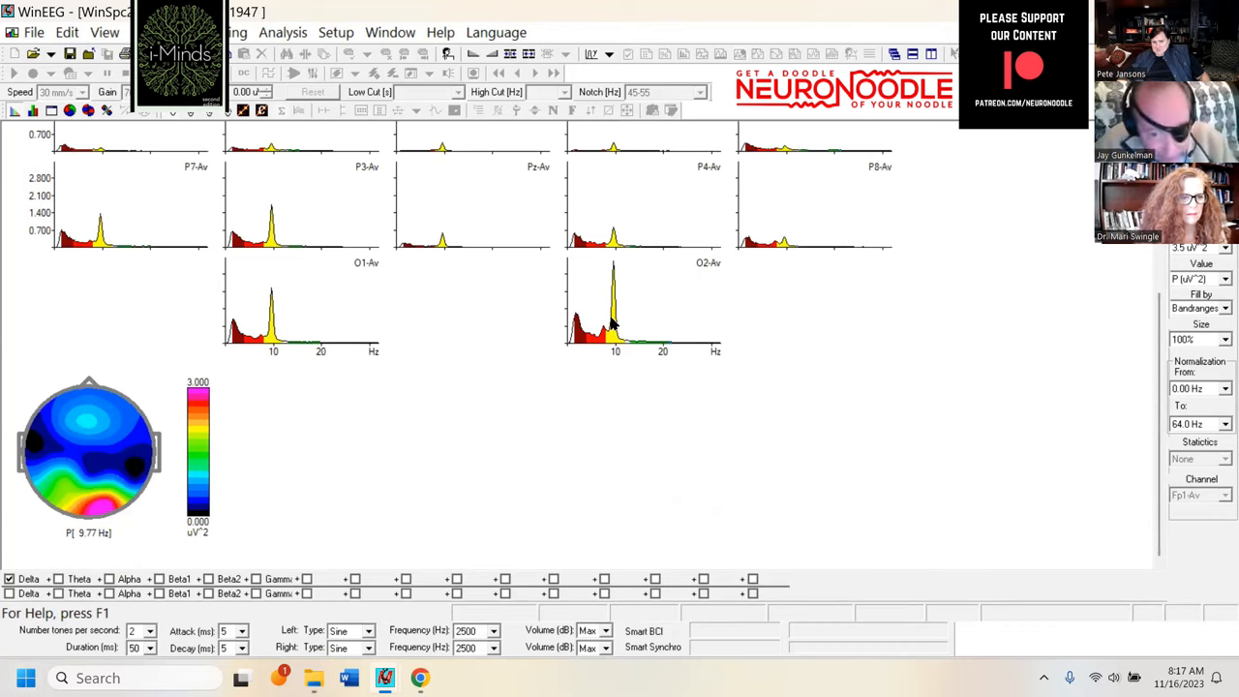
mouse_move(604, 333)
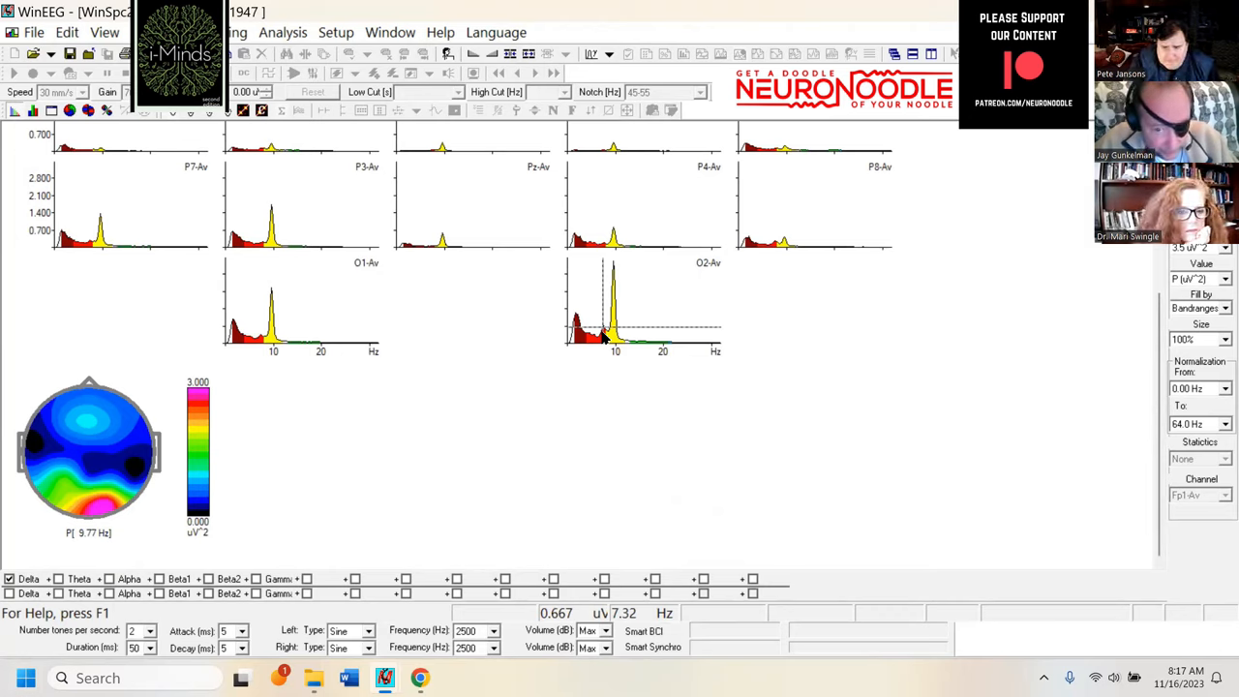
left_click(602, 333)
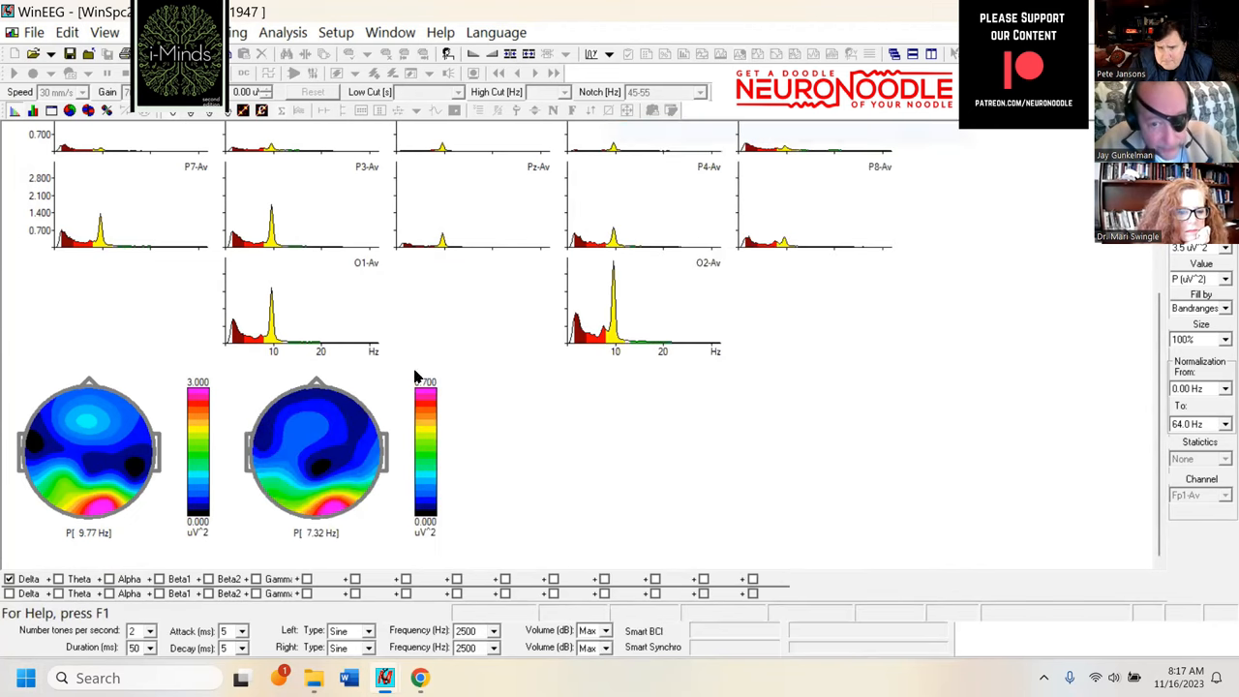
mouse_move(349, 558)
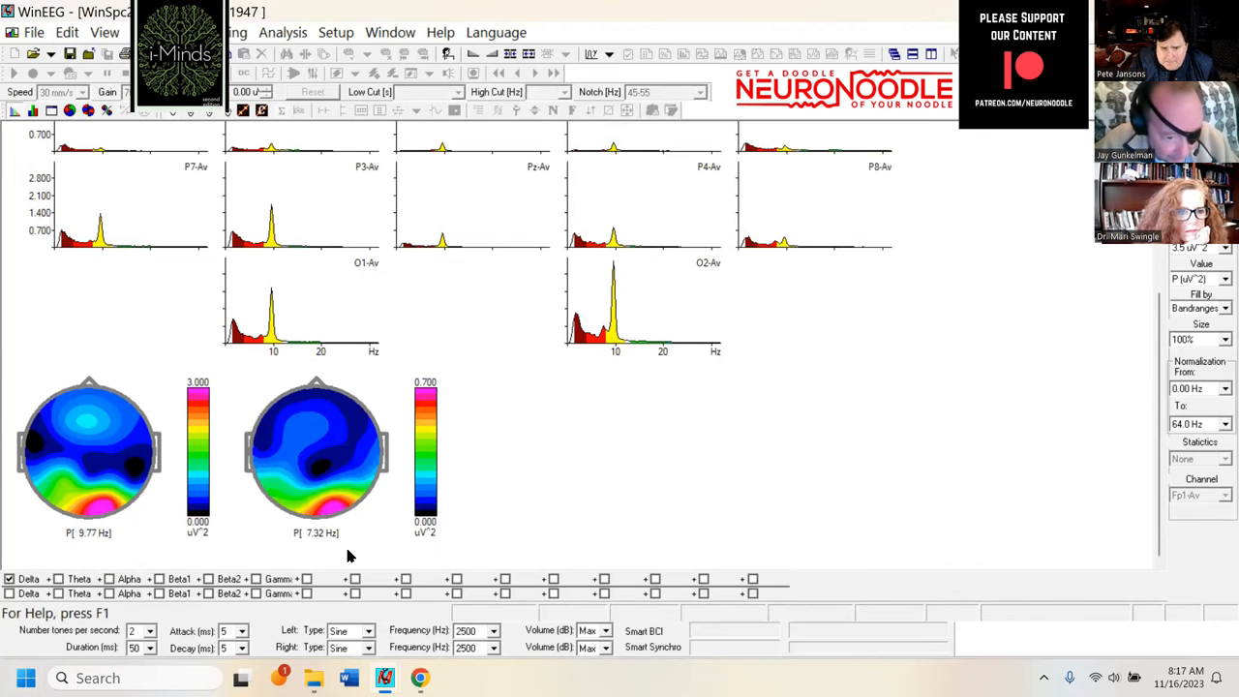
mouse_move(375, 515)
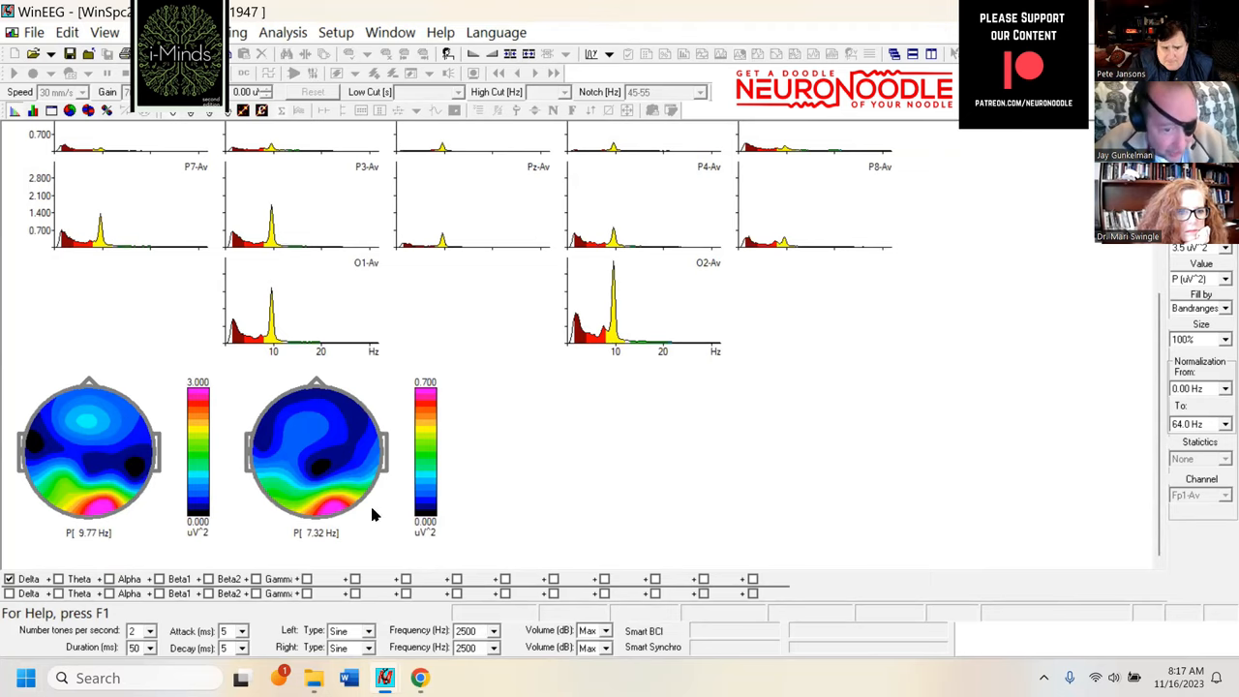
mouse_move(272, 399)
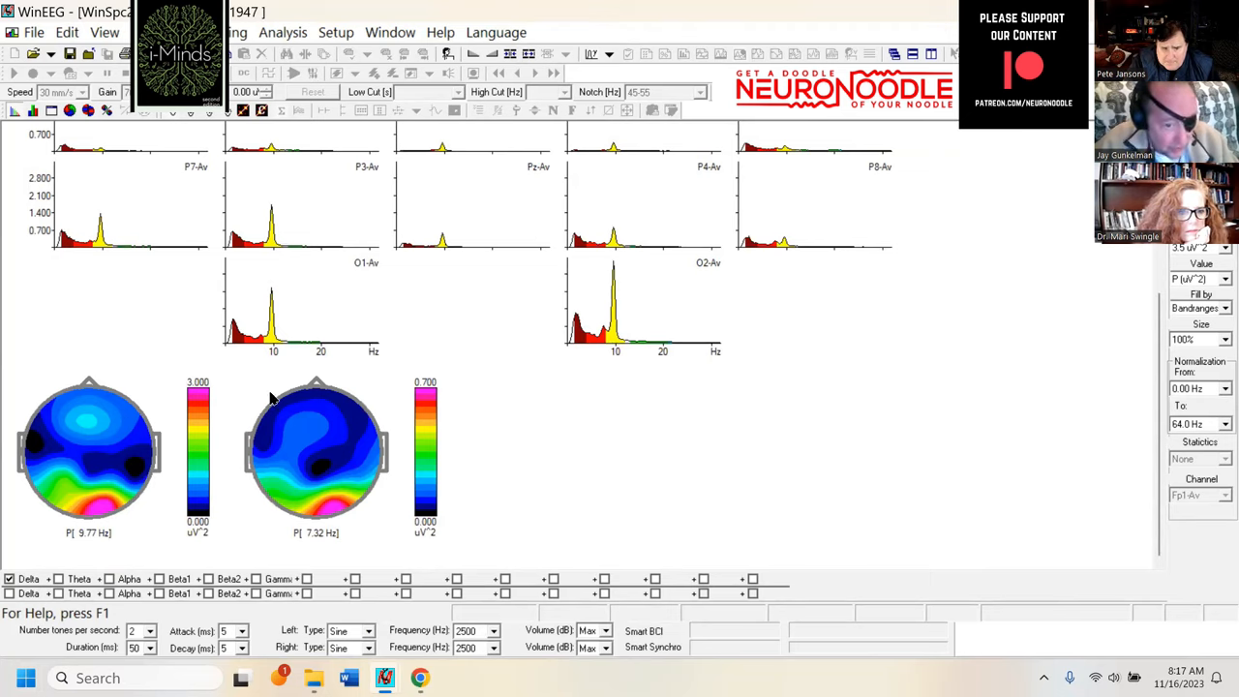
mouse_move(259, 347)
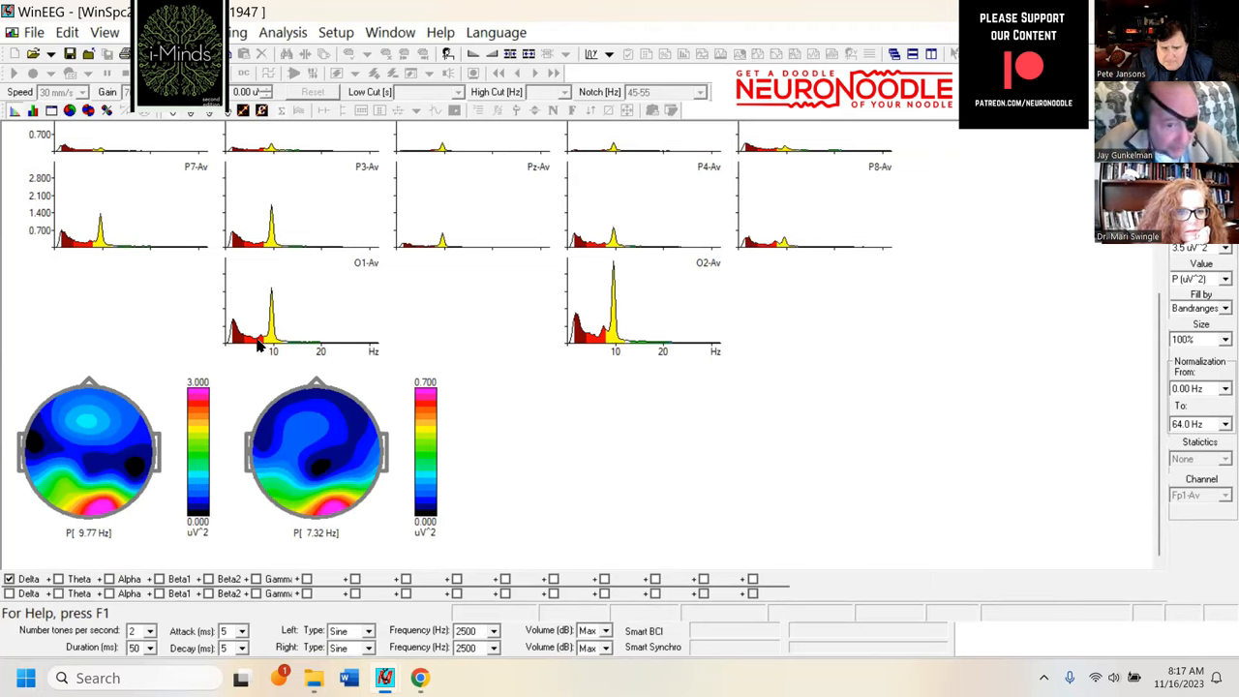
mouse_move(85, 251)
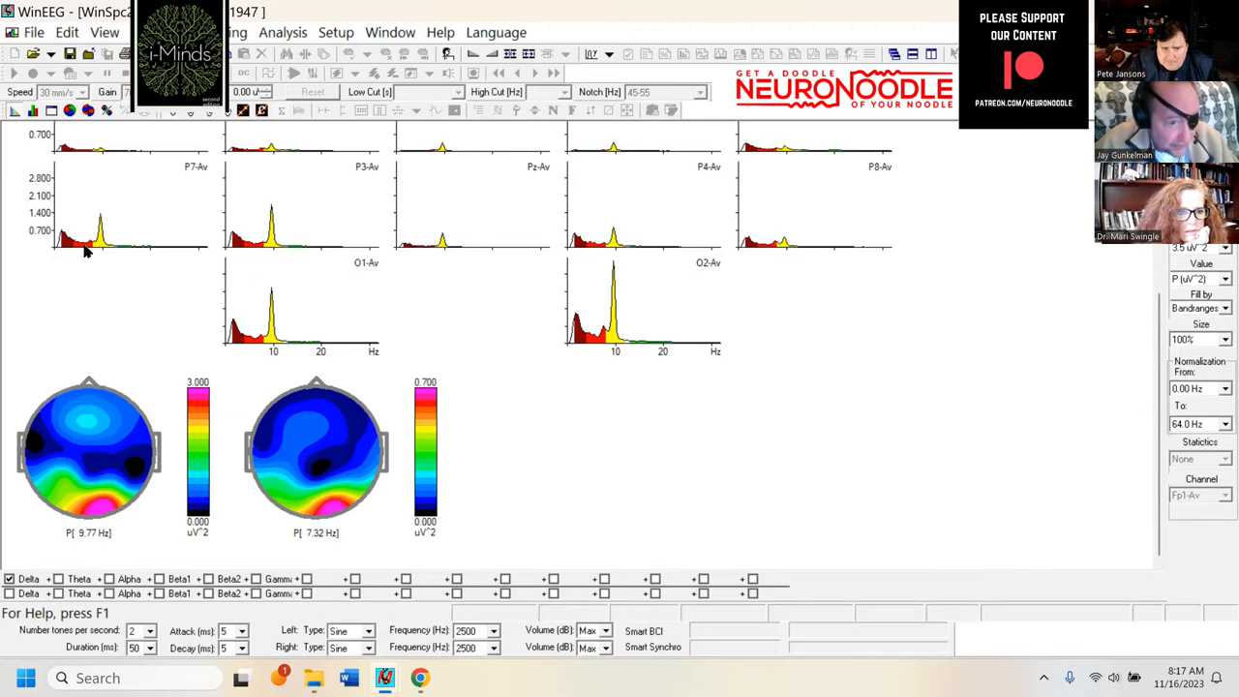
mouse_move(137, 271)
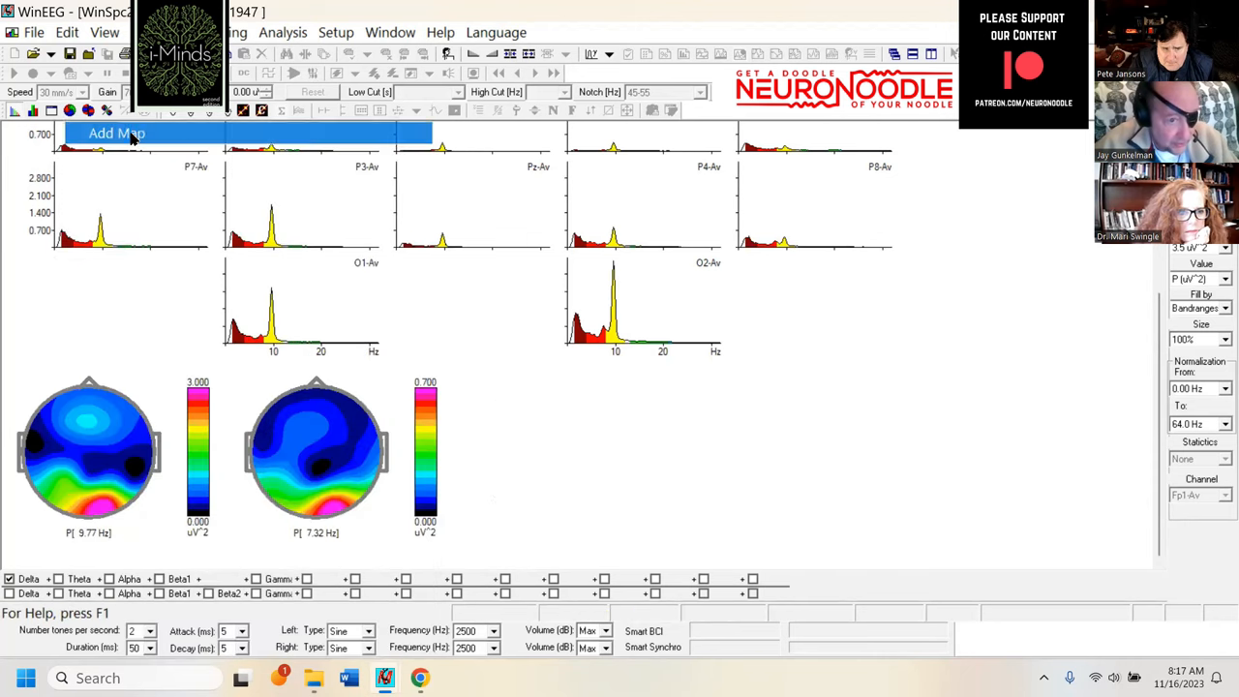
left_click(116, 131)
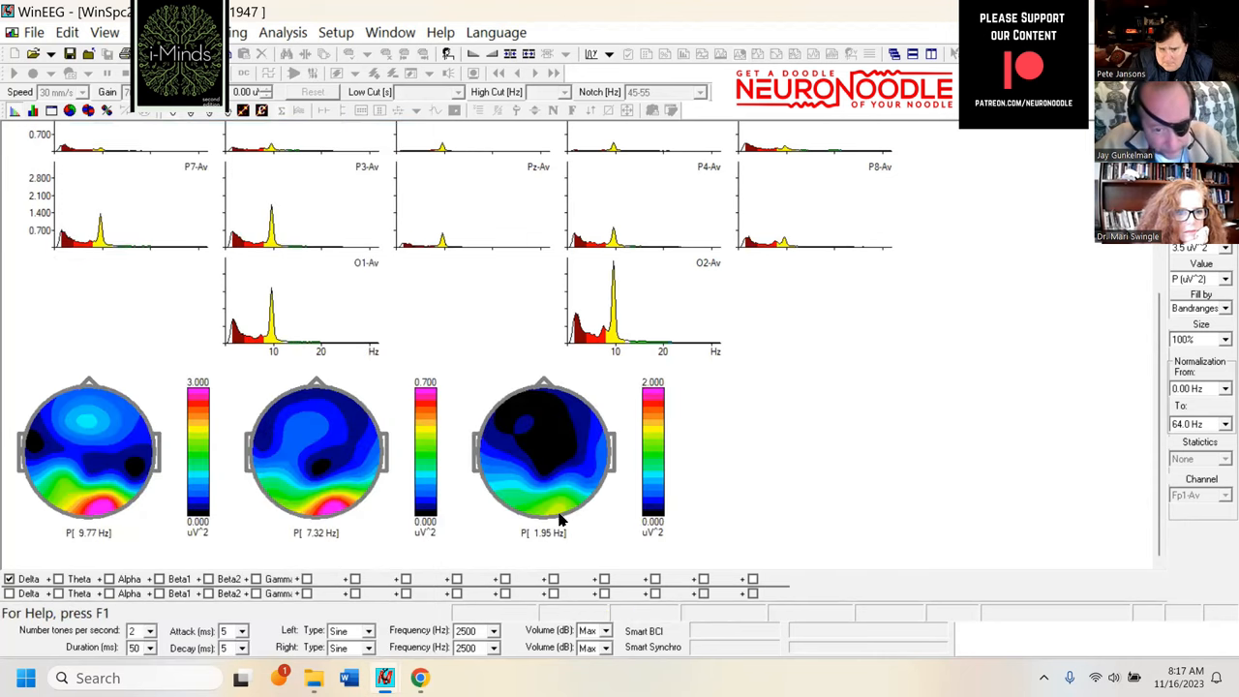
scroll("up", 3)
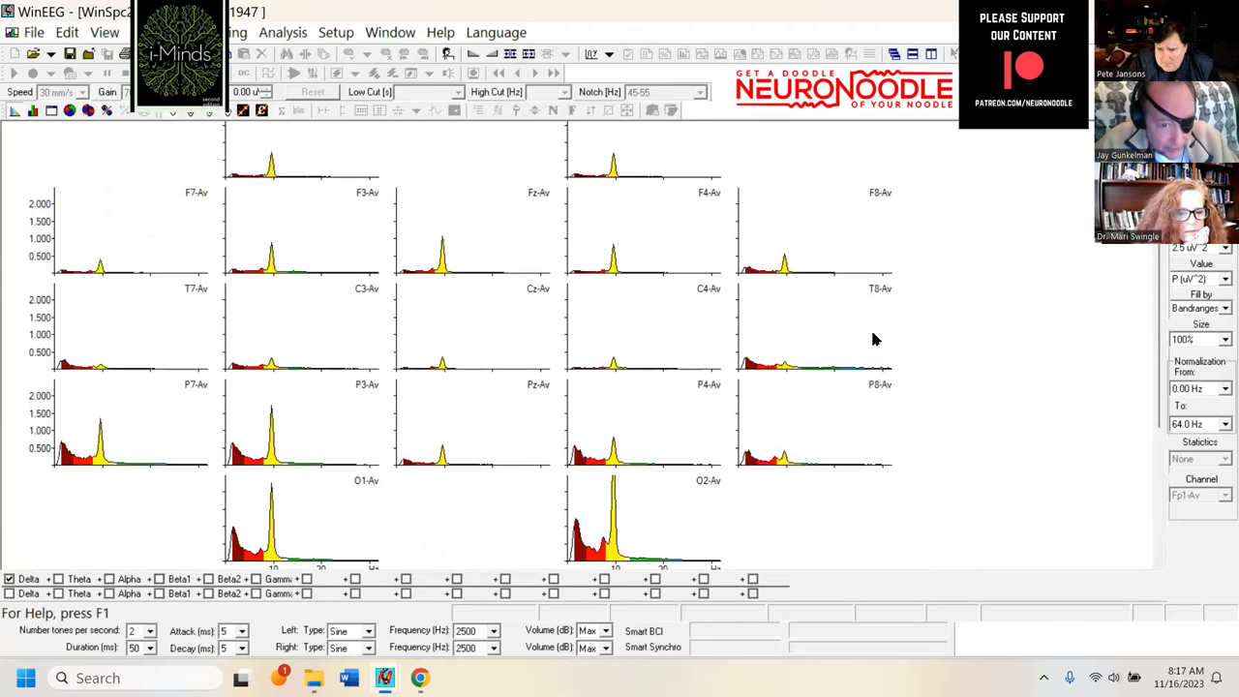
mouse_move(898, 366)
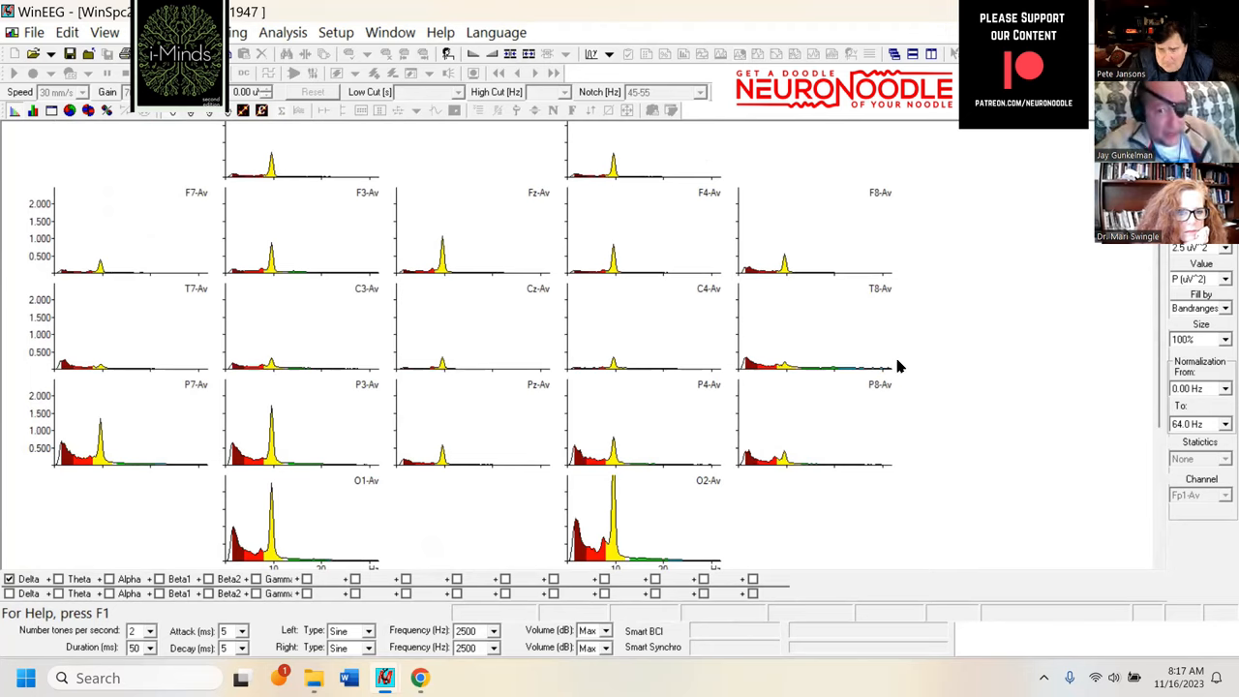
mouse_move(430, 332)
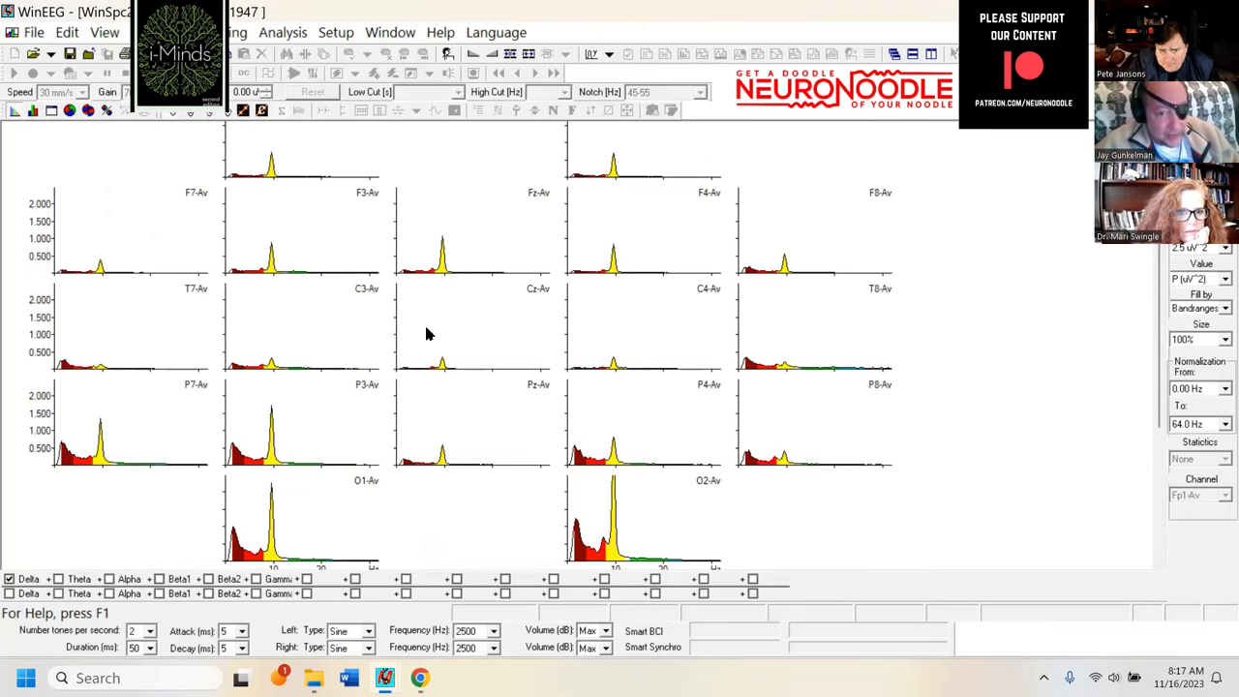
mouse_move(956, 283)
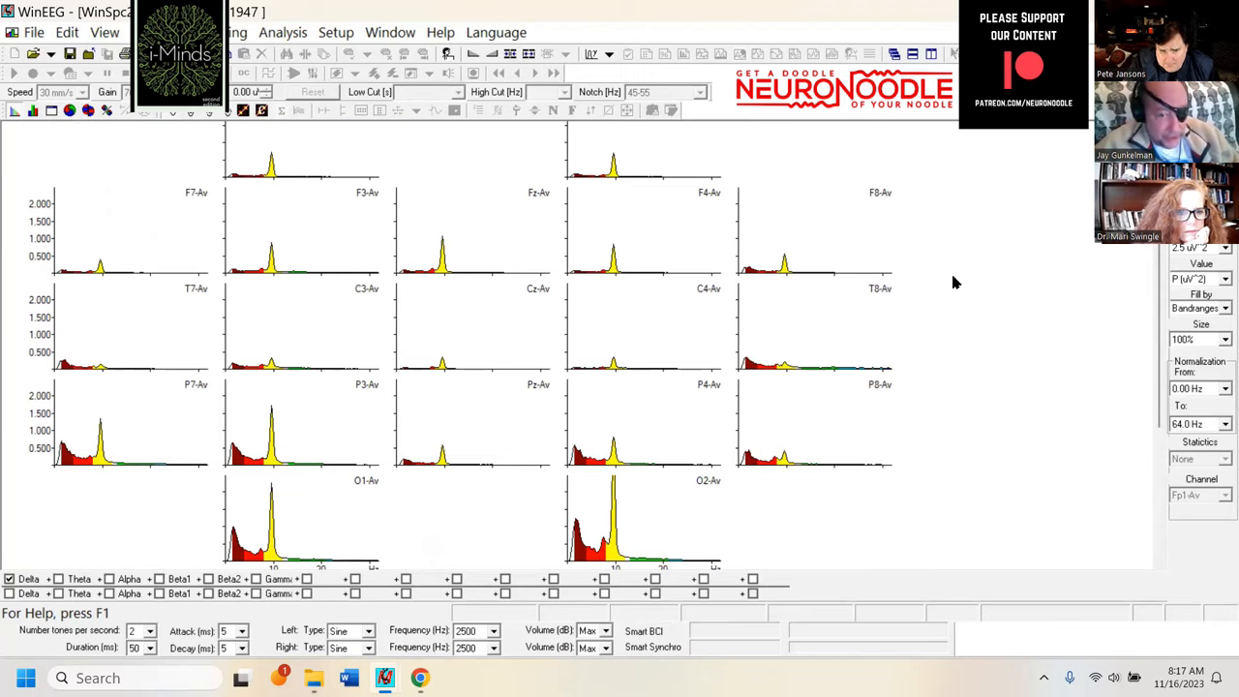
mouse_move(972, 291)
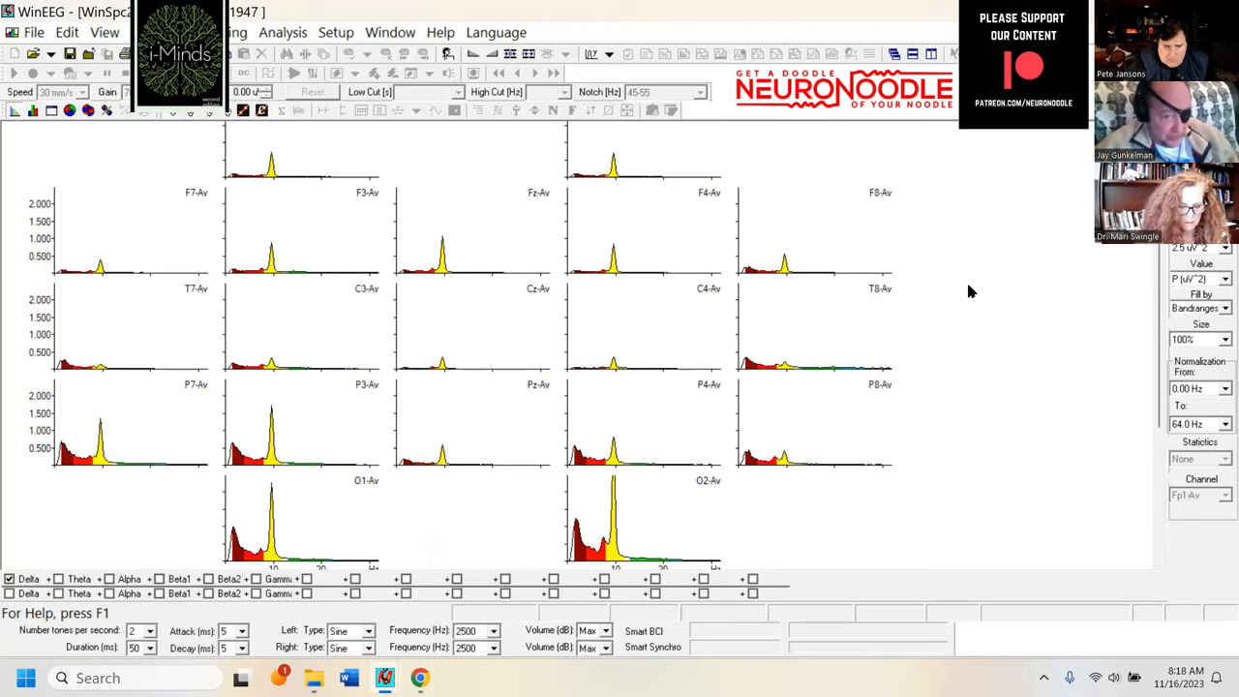
mouse_move(511, 302)
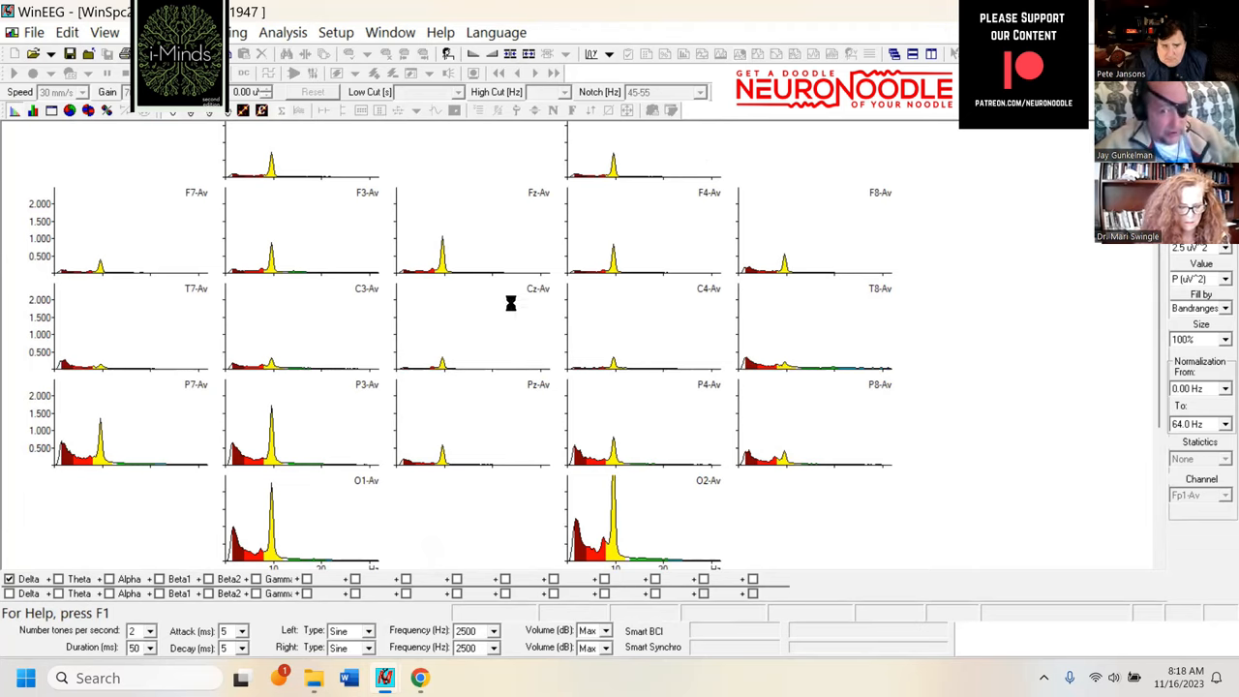
mouse_move(302, 153)
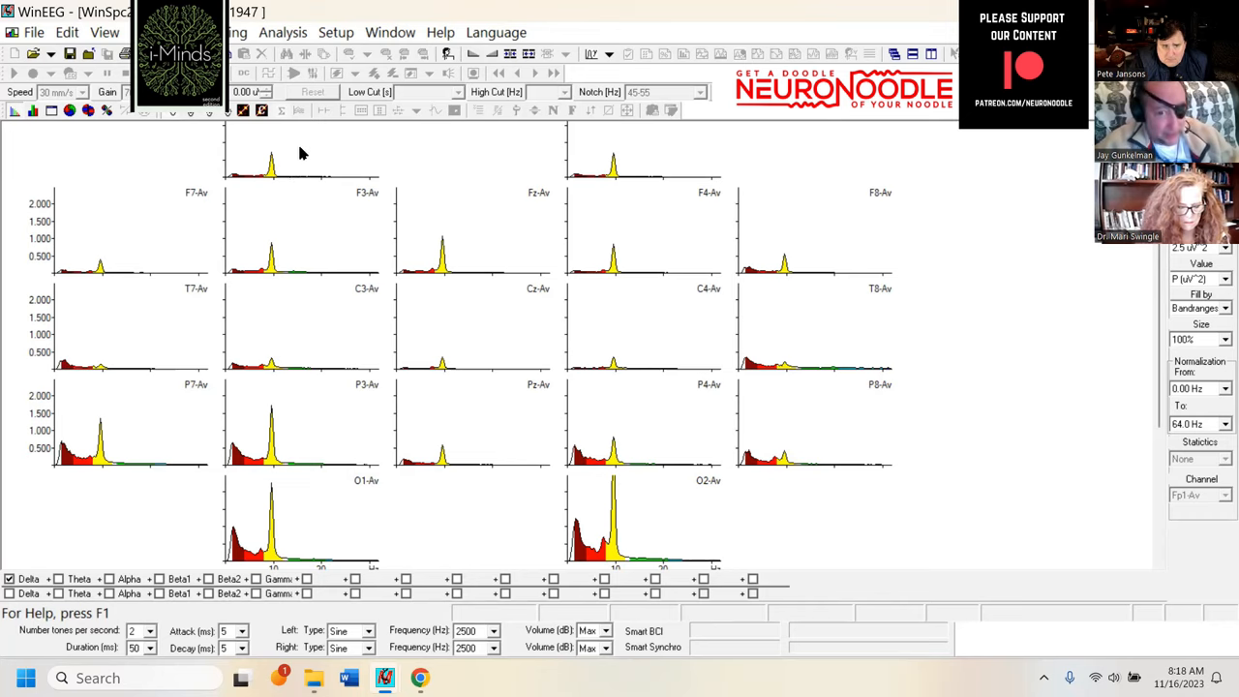
mouse_move(269, 155)
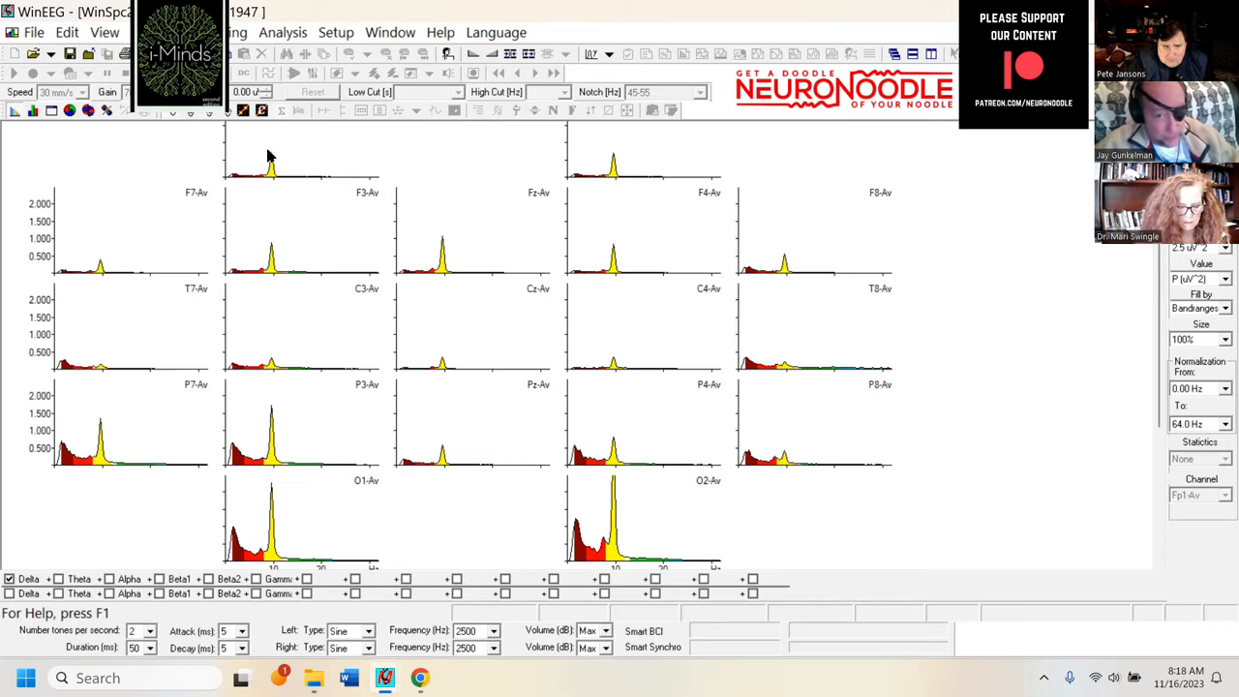
mouse_move(852, 198)
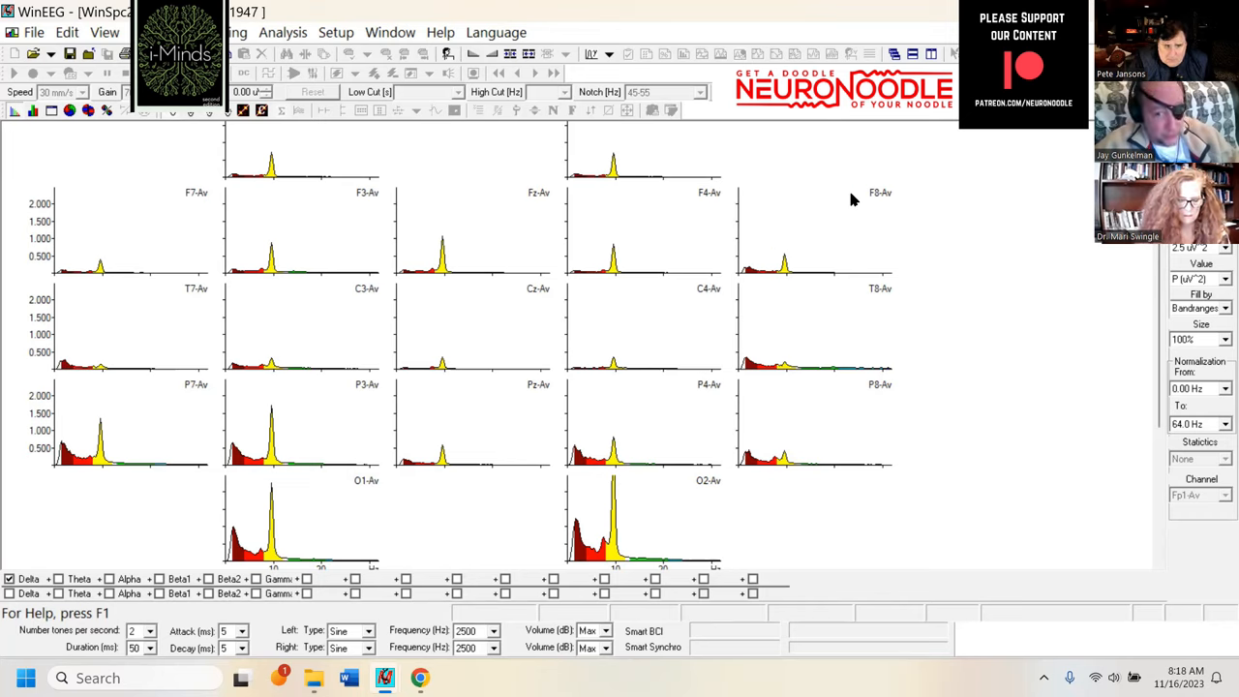
mouse_move(871, 225)
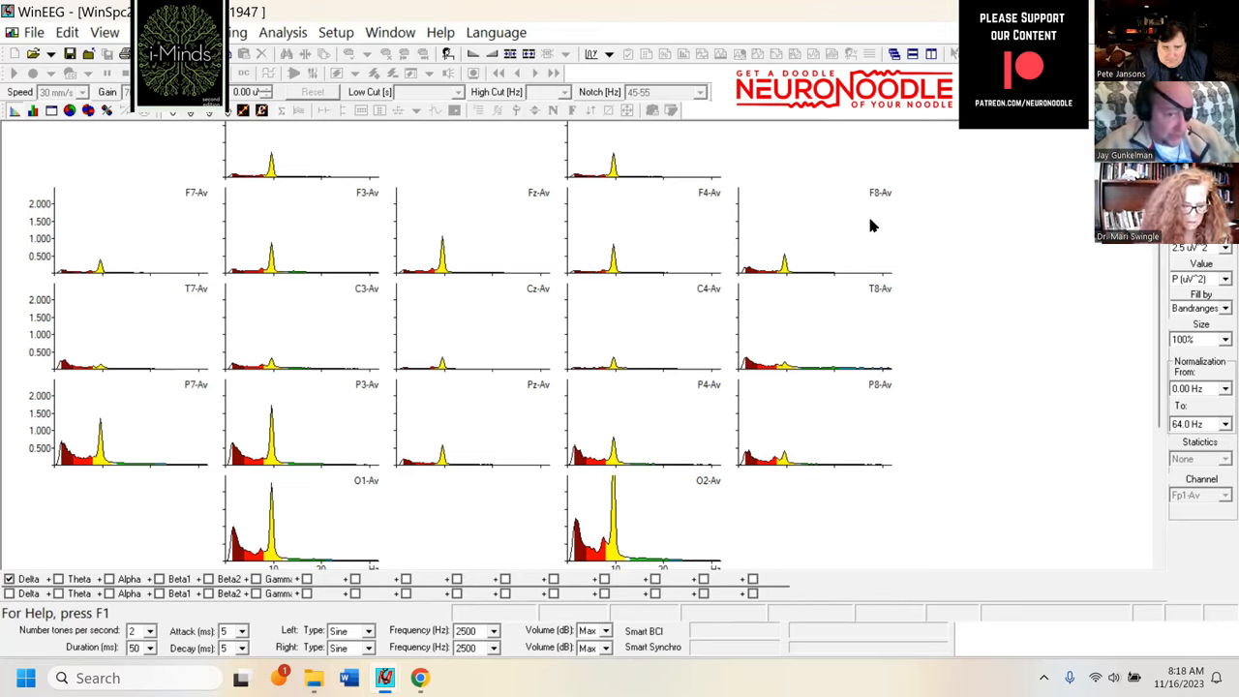
mouse_move(900, 275)
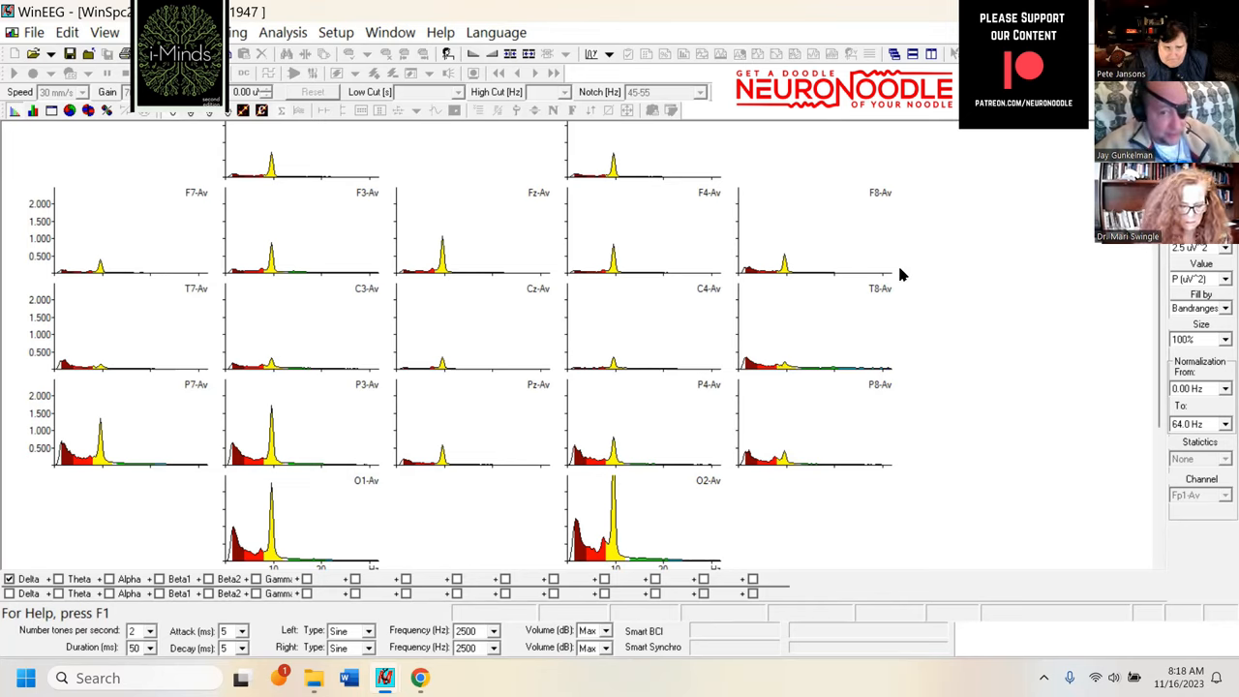
mouse_move(441, 271)
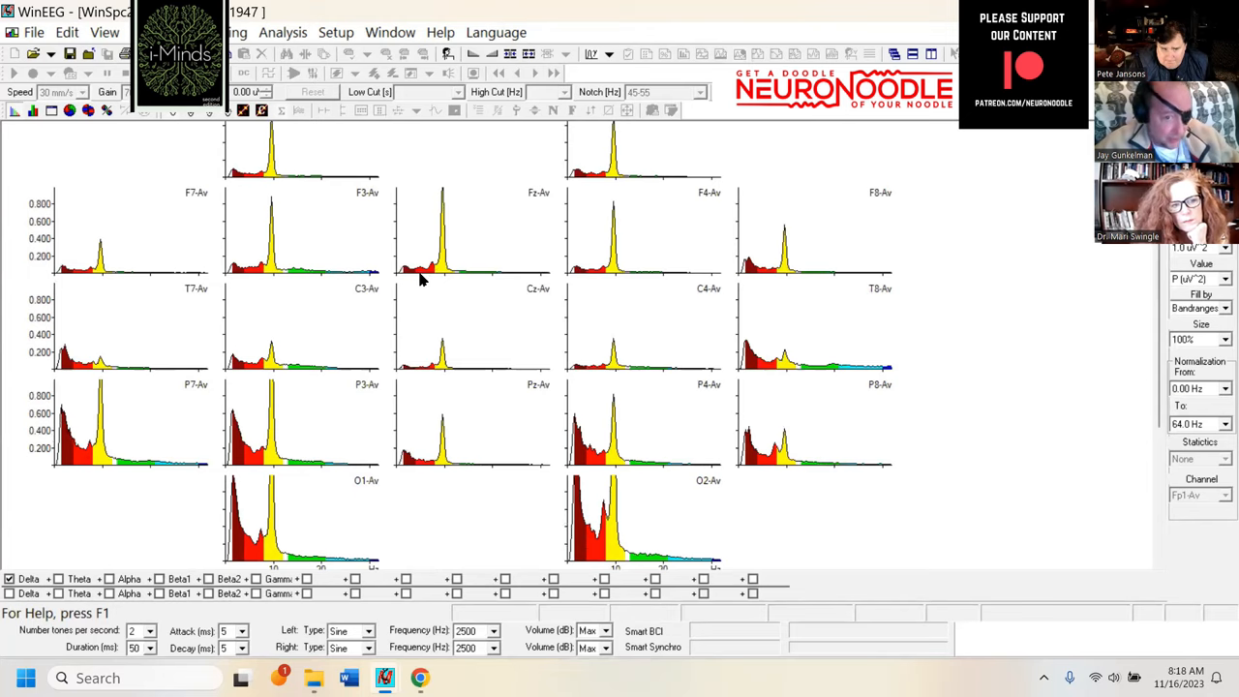
mouse_move(461, 300)
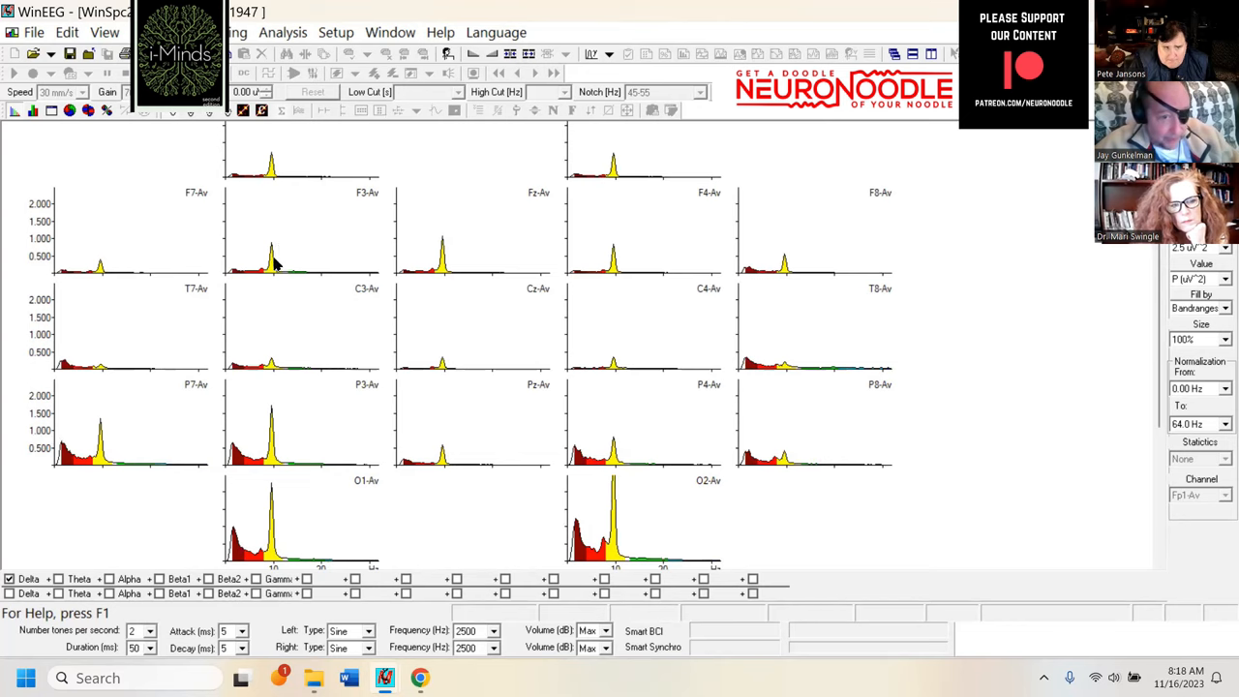
mouse_move(407, 215)
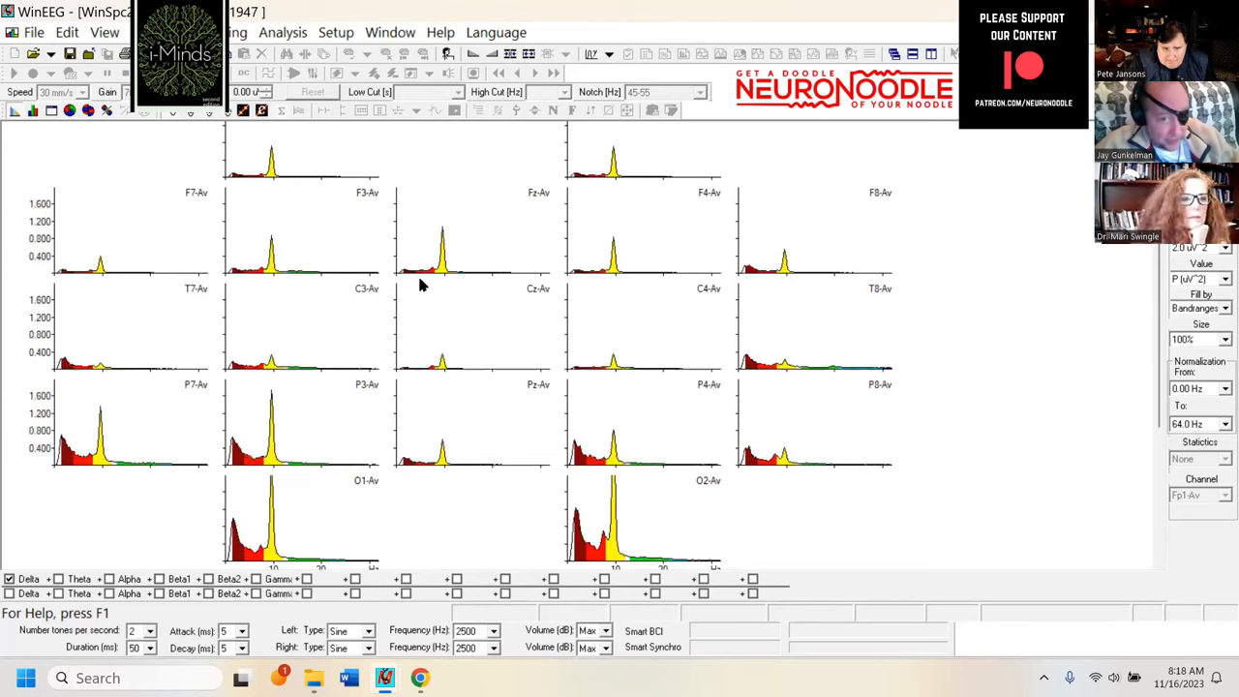
mouse_move(441, 262)
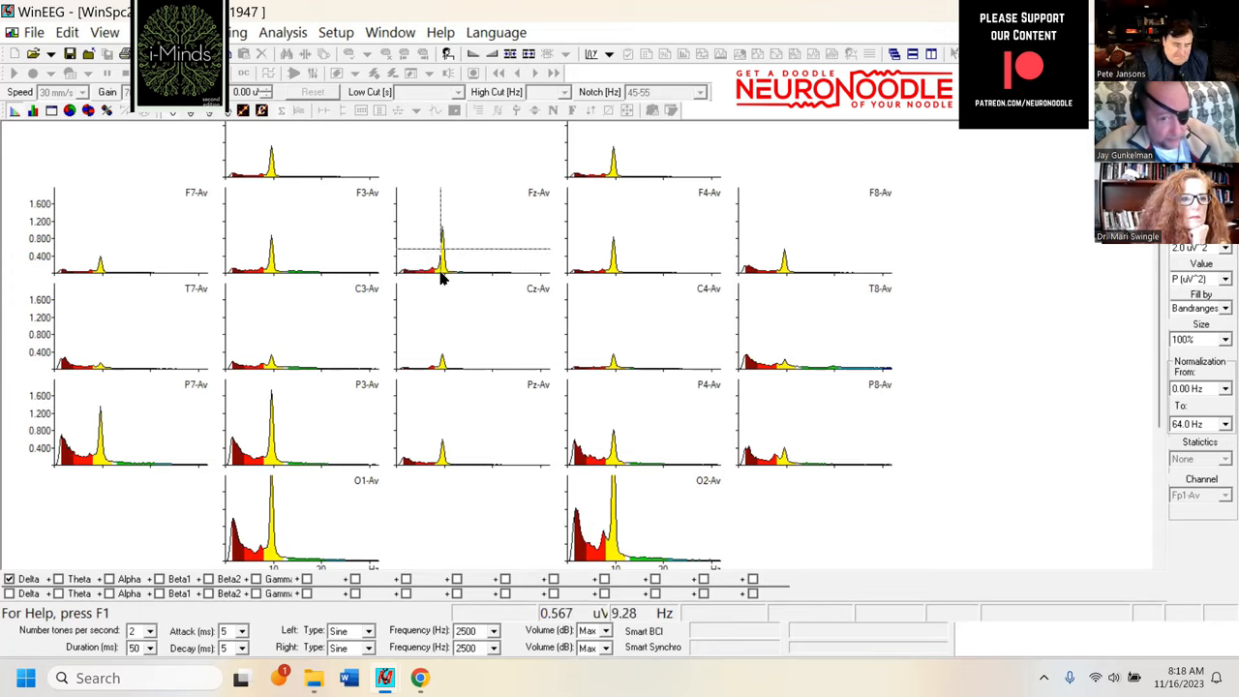
mouse_move(442, 275)
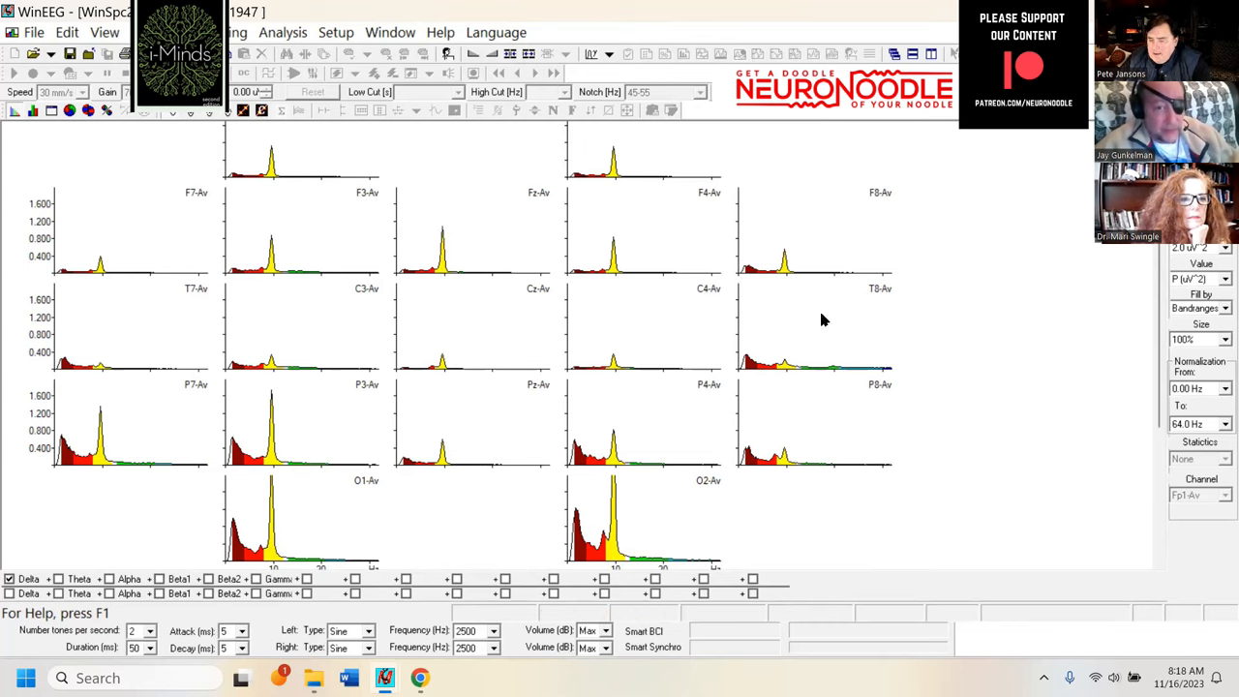
mouse_move(221, 132)
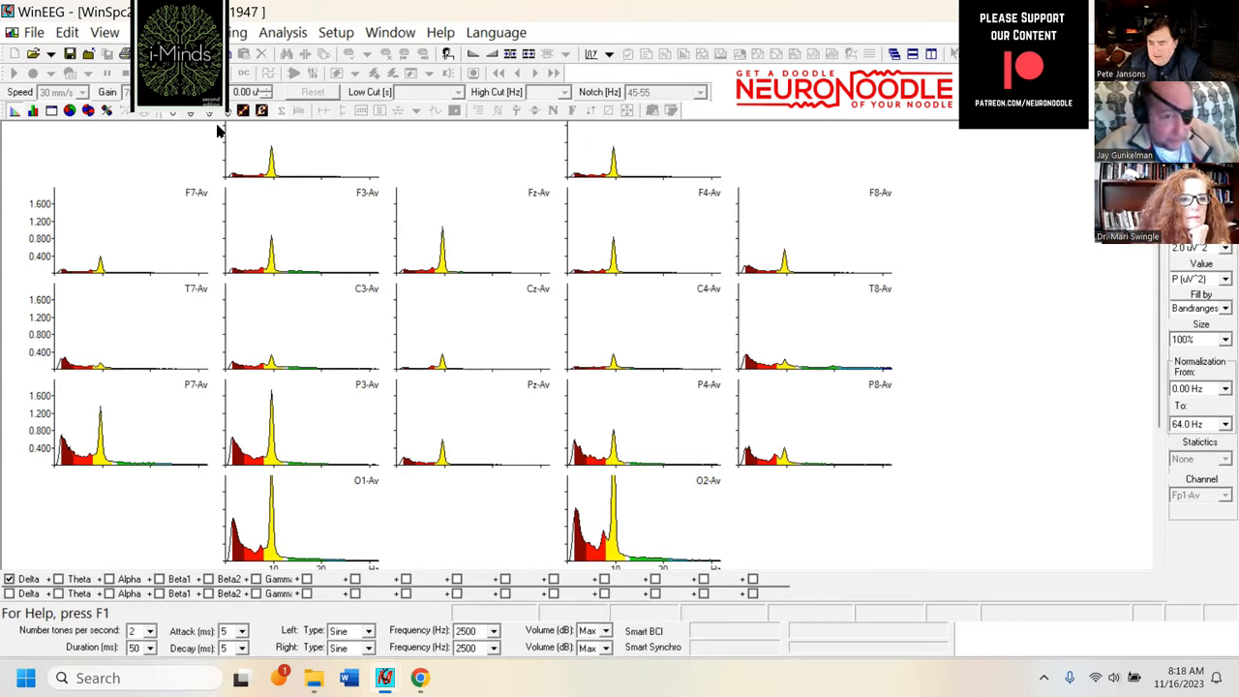
mouse_move(204, 116)
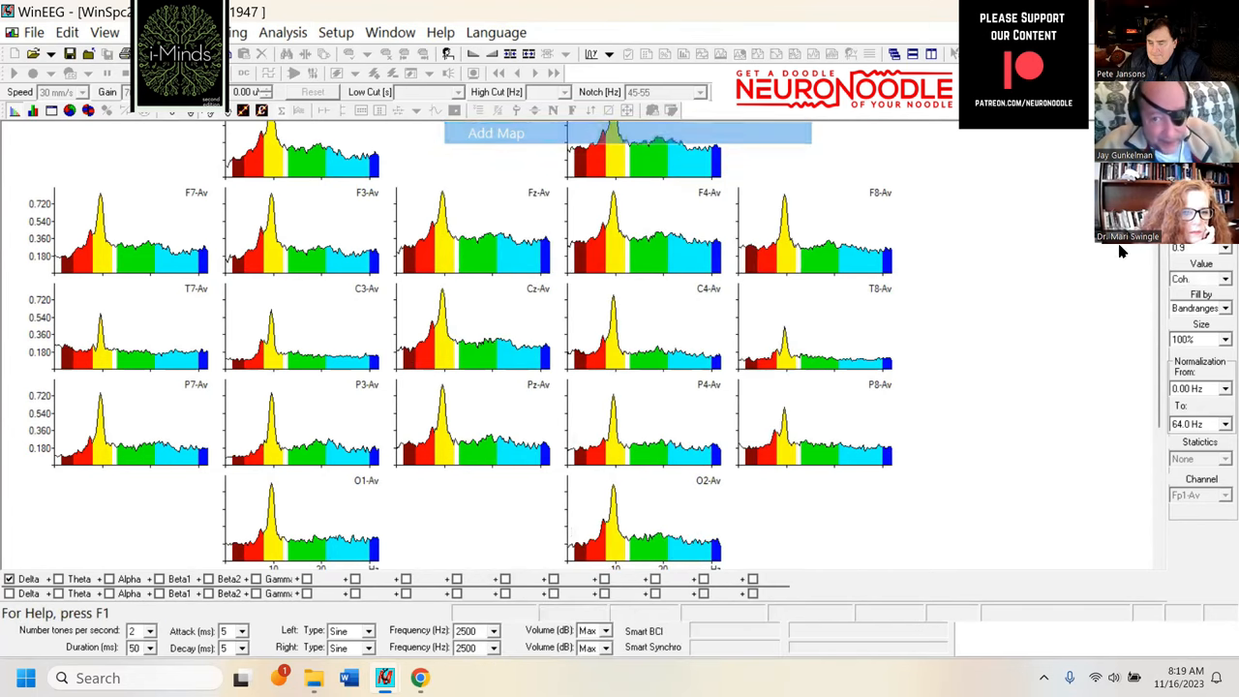
Step: Scroll down to view the power and coherence head maps beneath the spectra
scroll("down", 3)
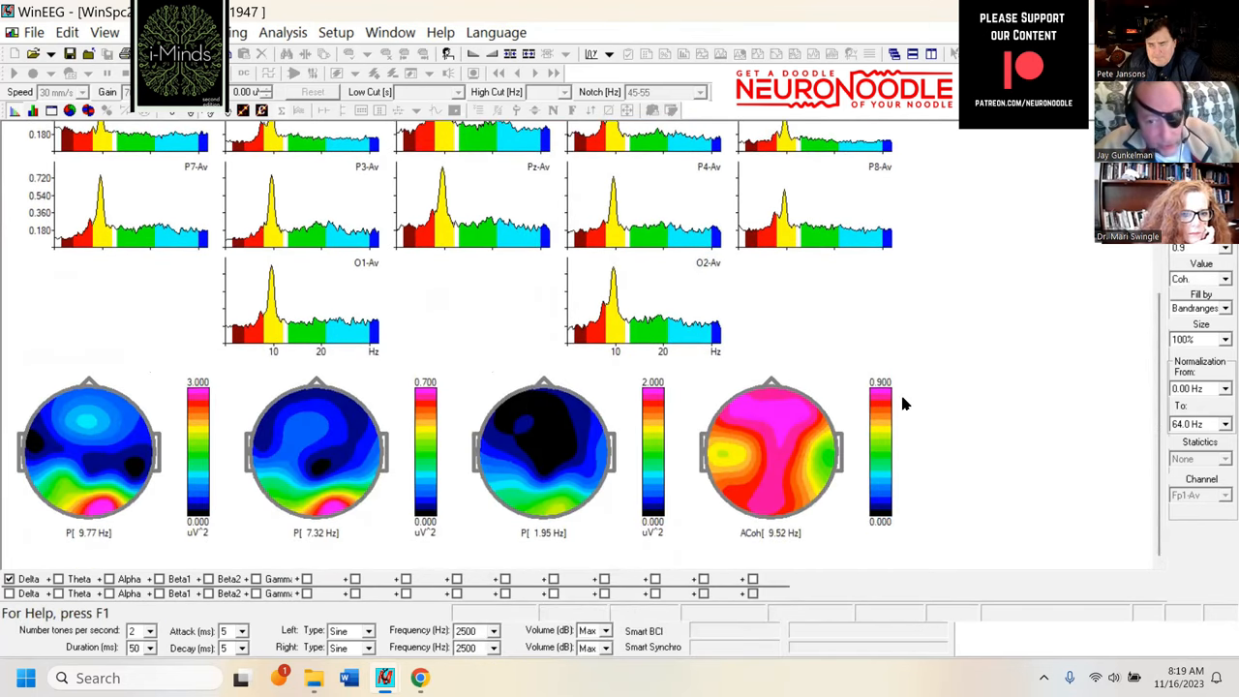
mouse_move(784, 410)
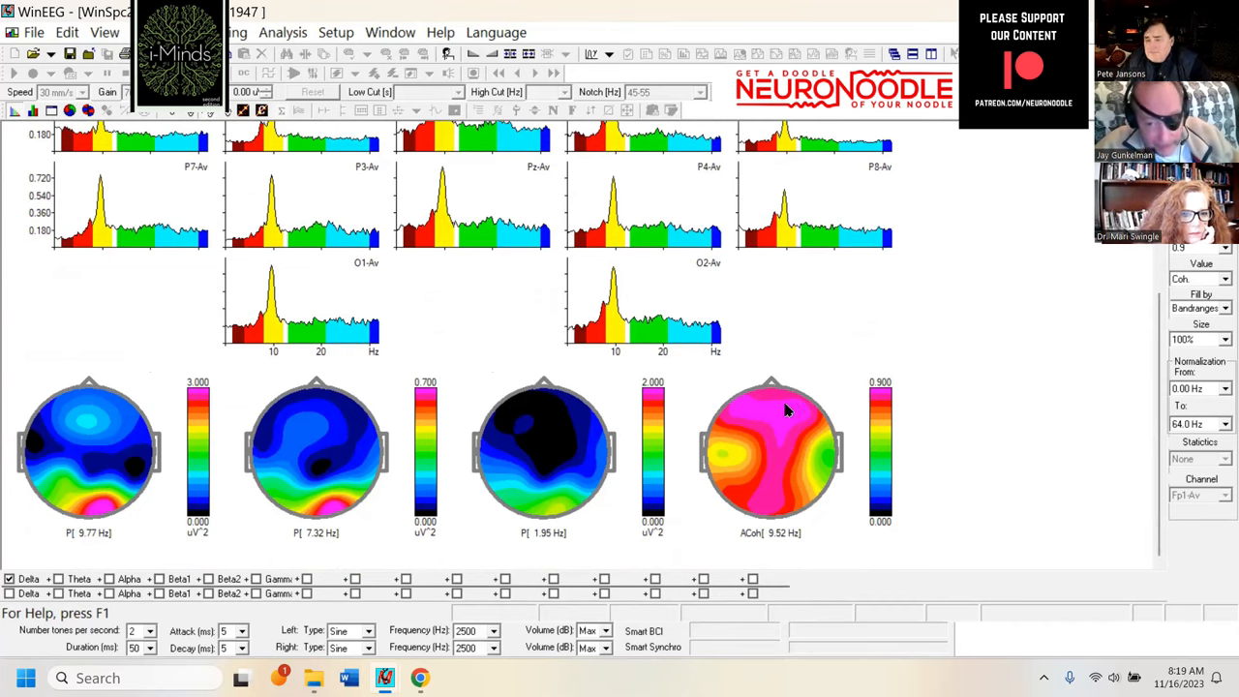
mouse_move(757, 378)
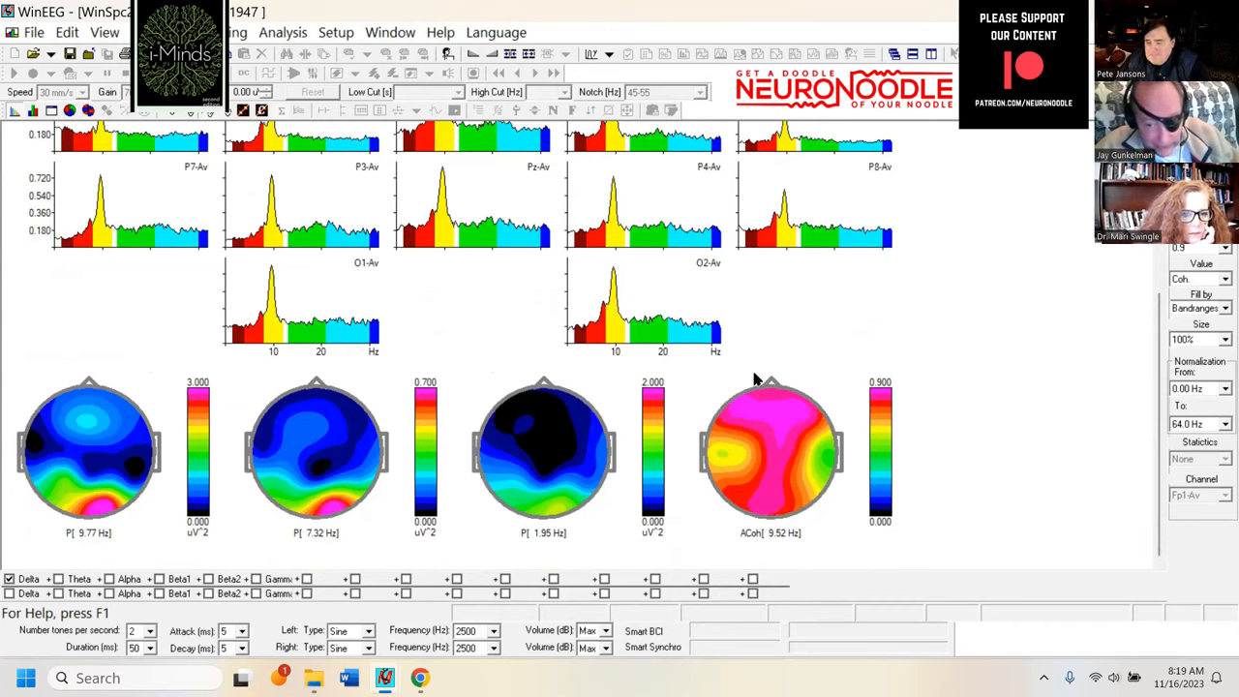
mouse_move(895, 387)
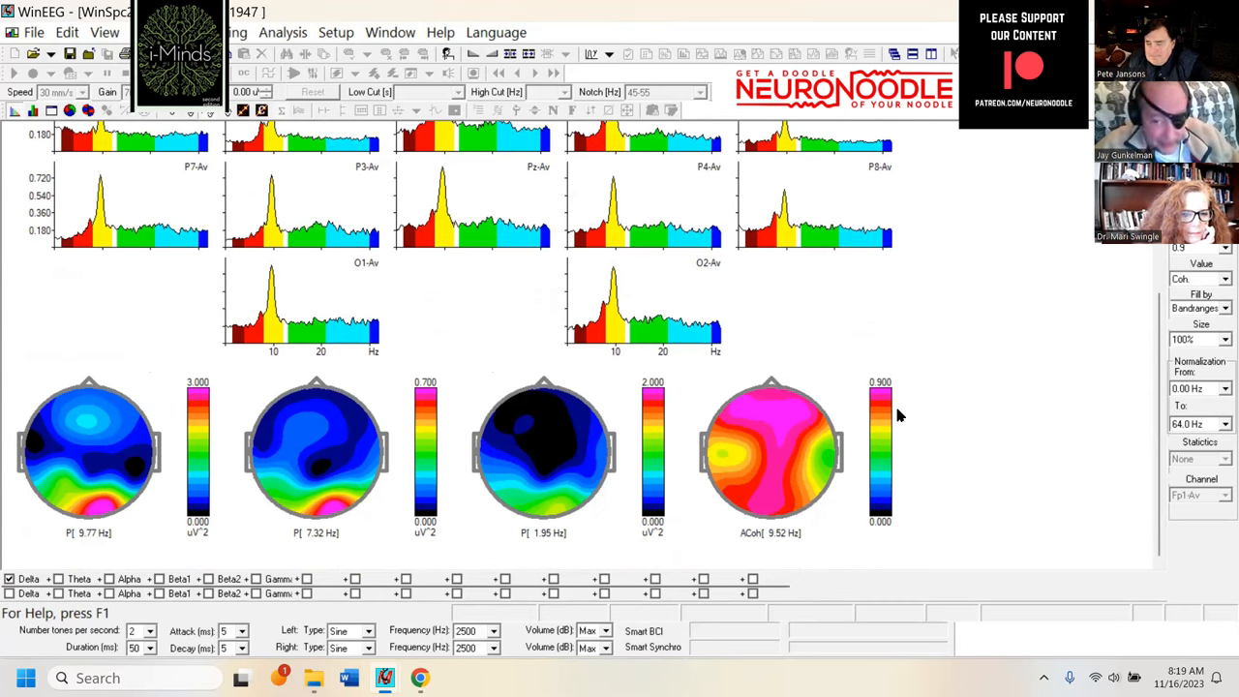
mouse_move(881, 397)
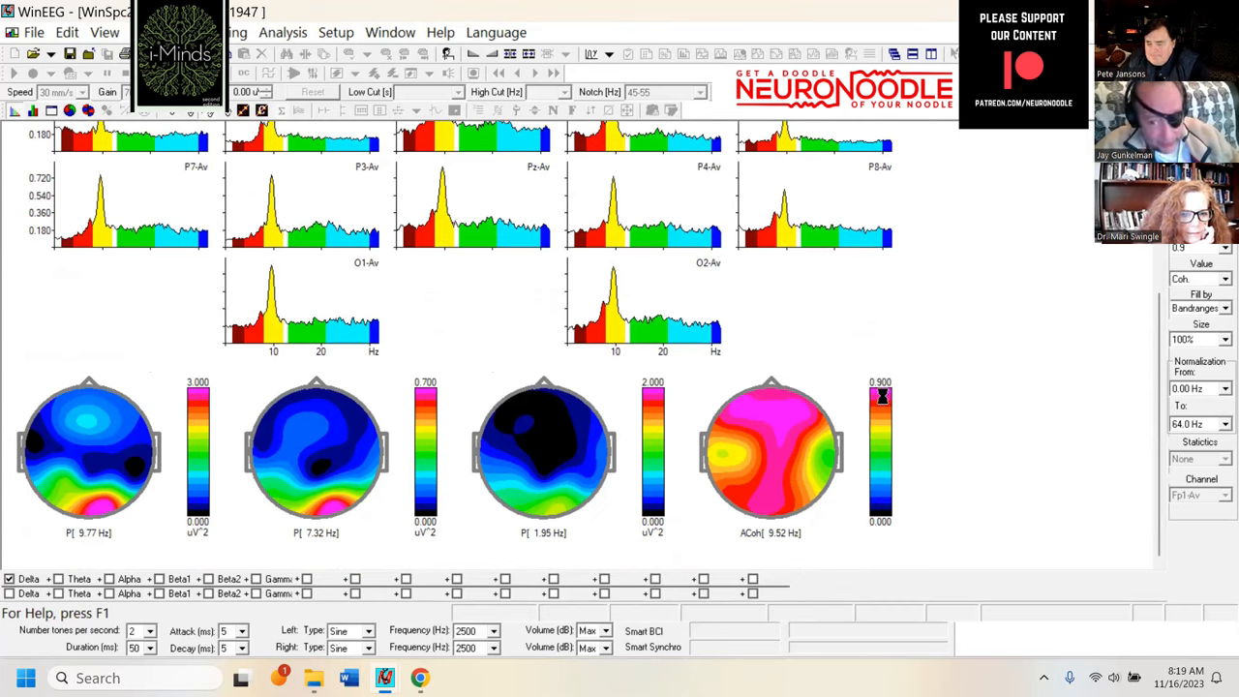
mouse_move(758, 379)
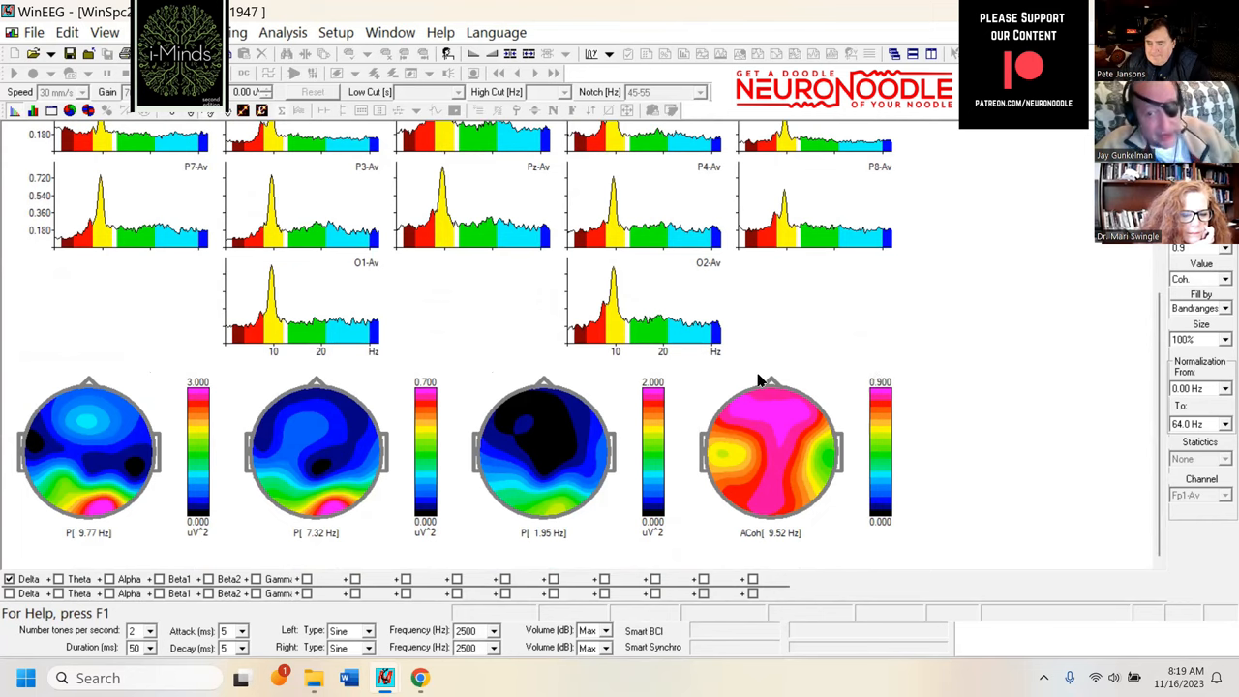
mouse_move(821, 389)
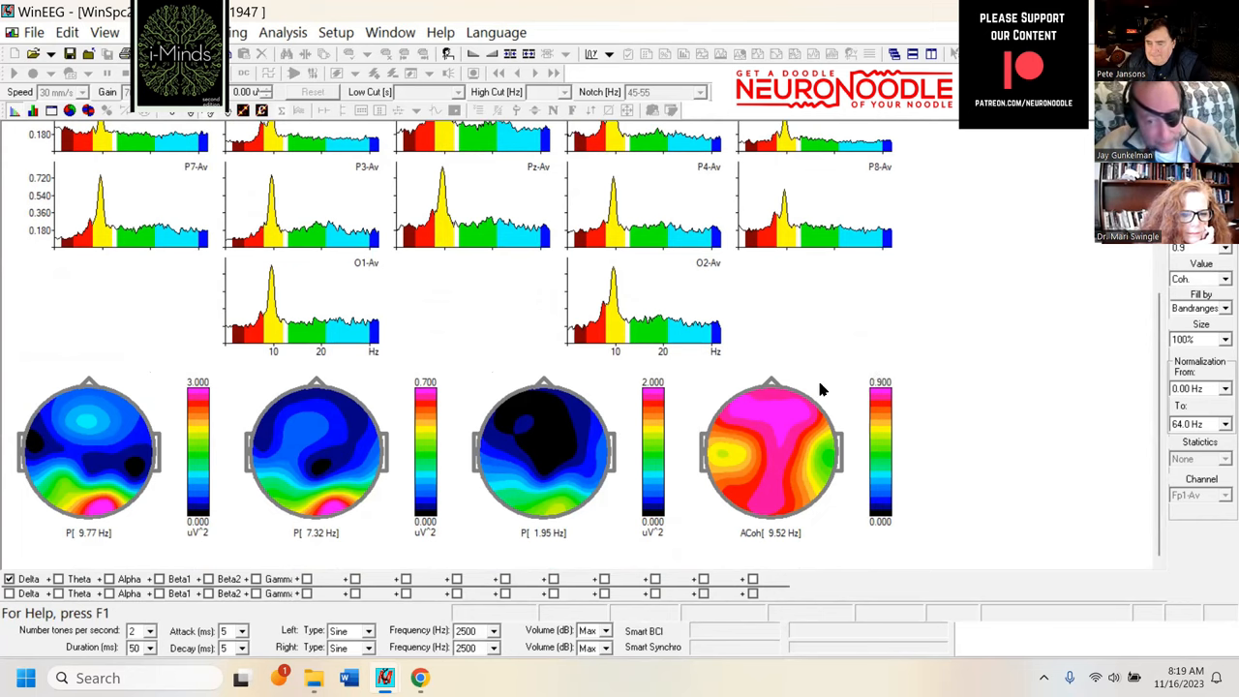
mouse_move(712, 395)
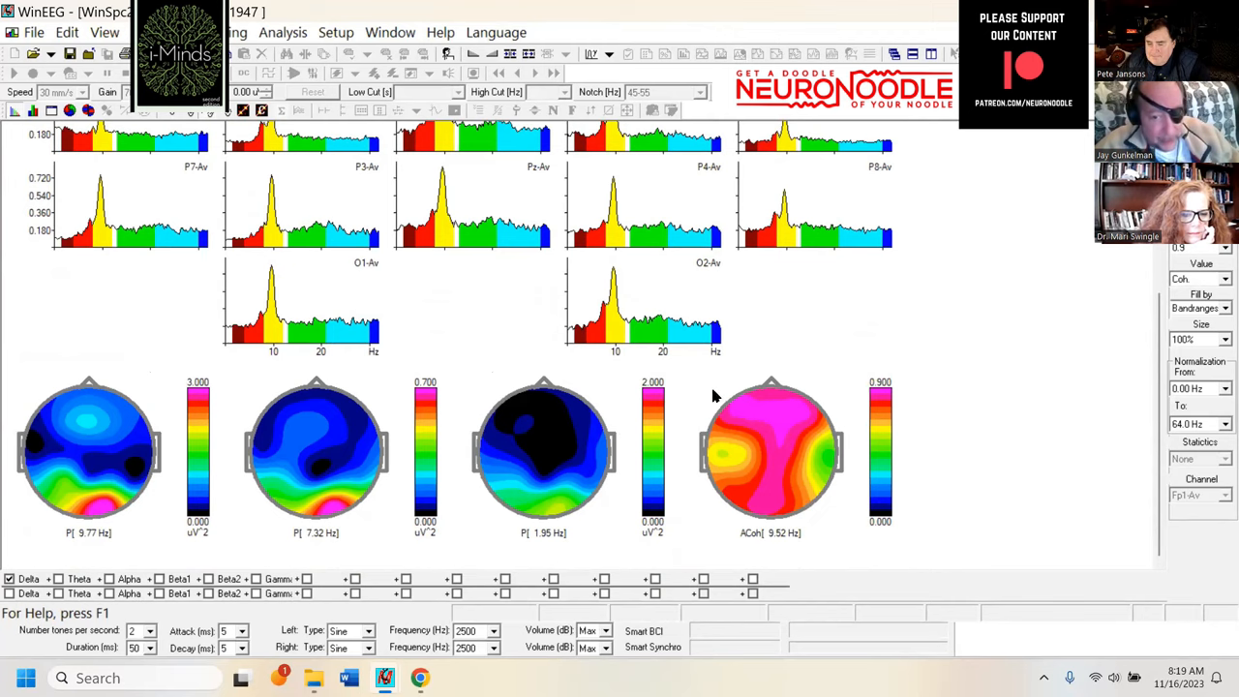
mouse_move(733, 379)
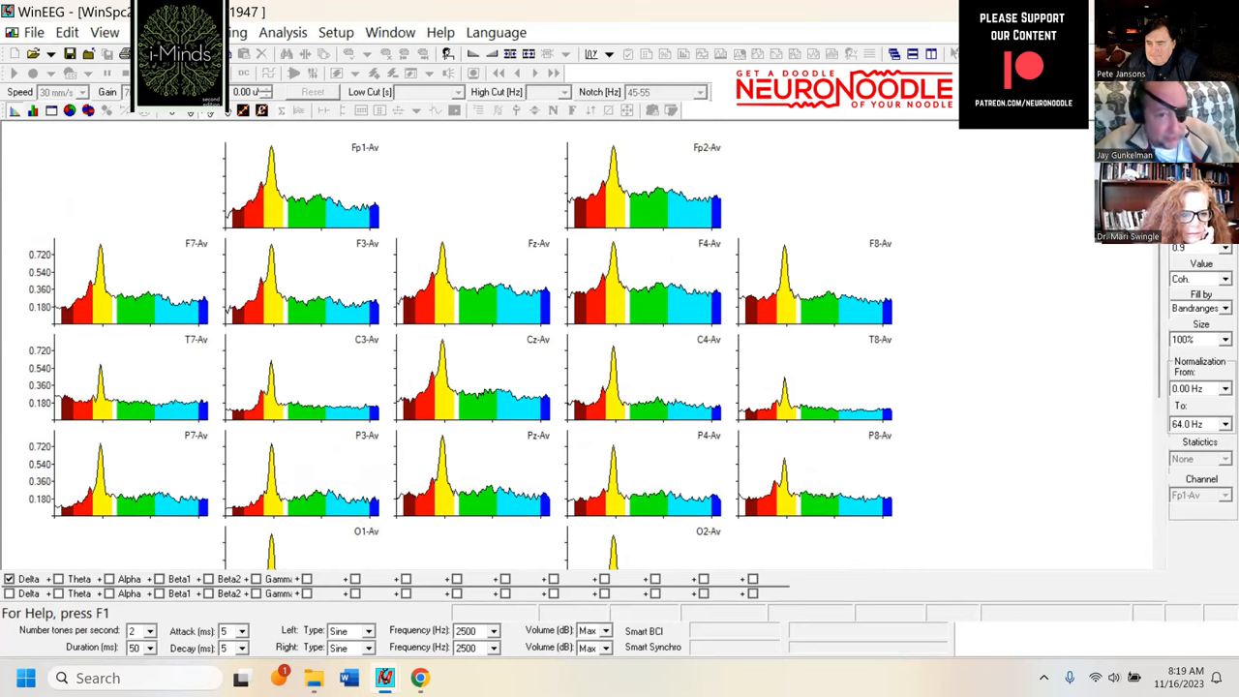
mouse_move(166, 116)
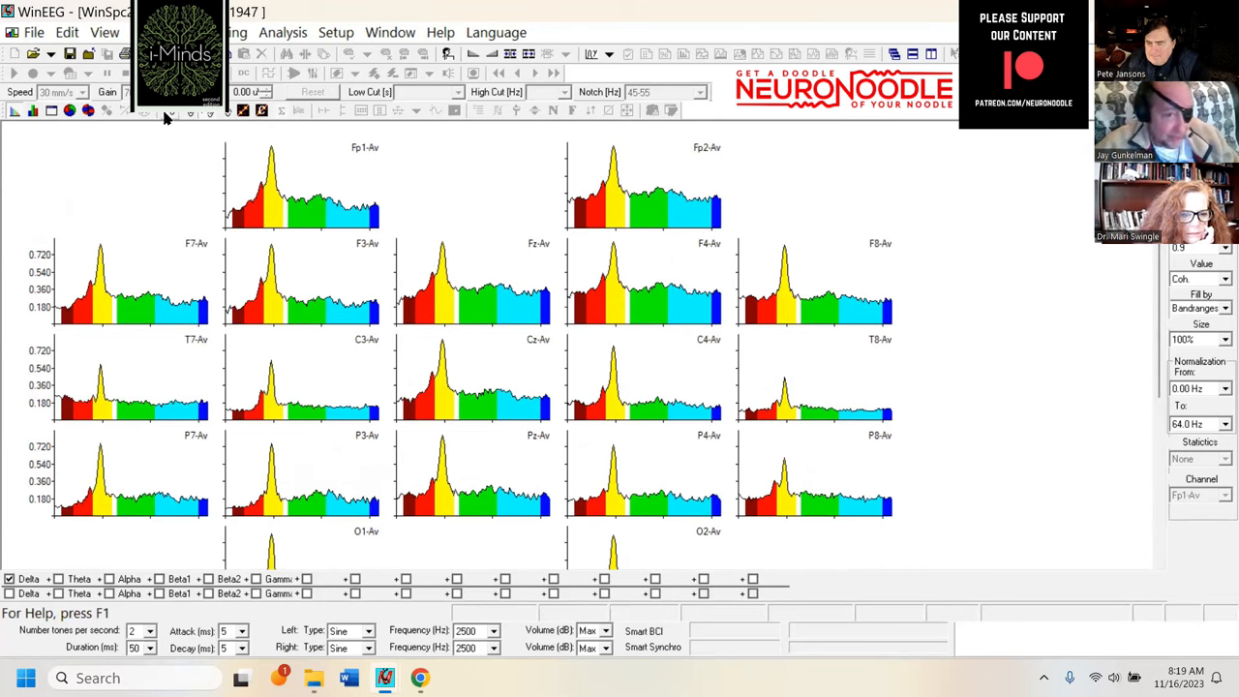
Step: Switch the Value setting back from coherence to power spectra
left_click(1224, 278)
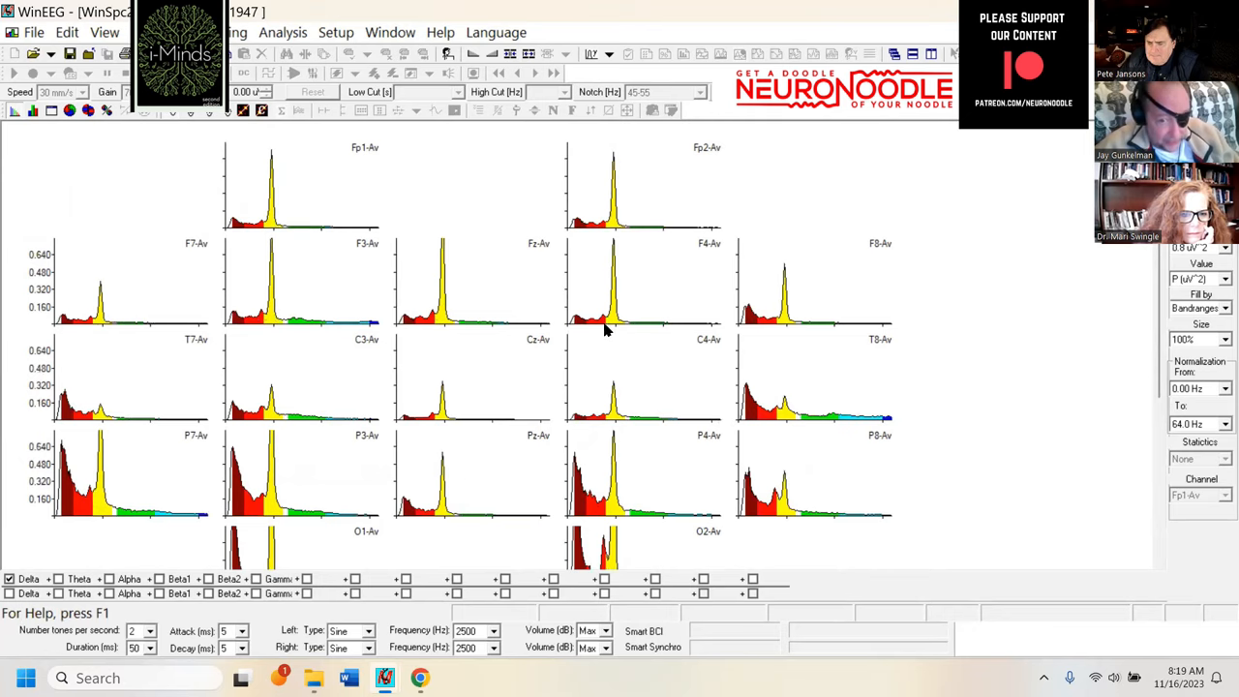
mouse_move(765, 313)
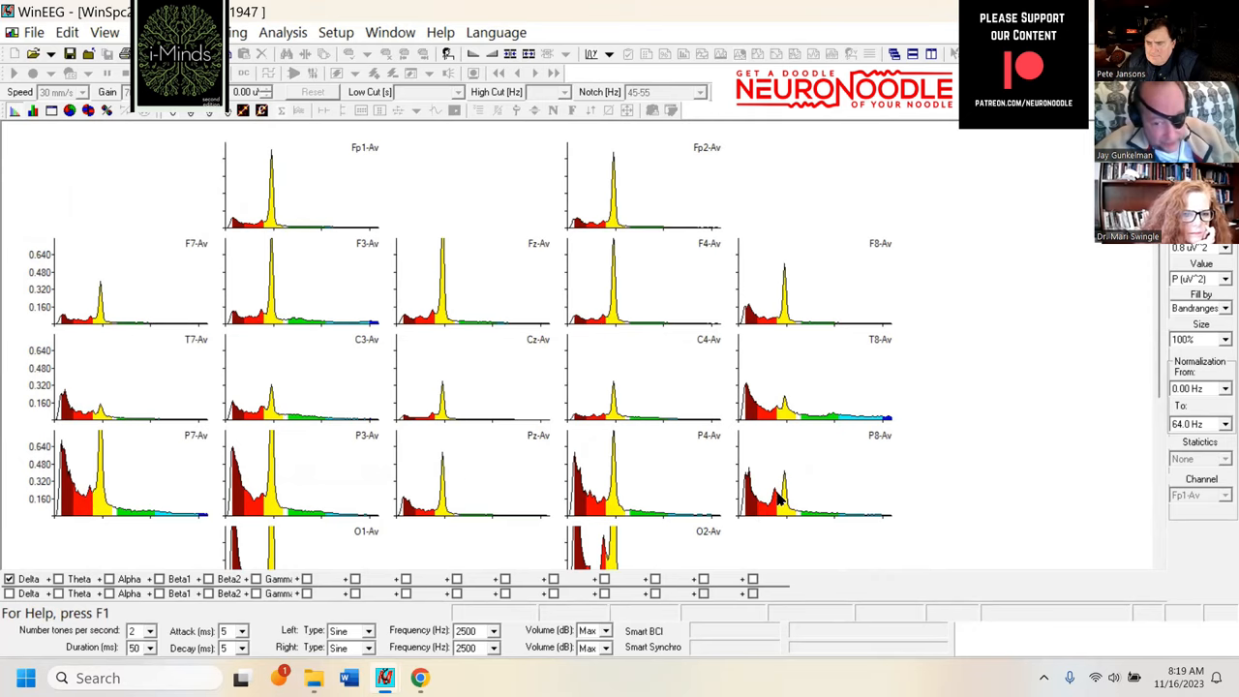
mouse_move(76, 519)
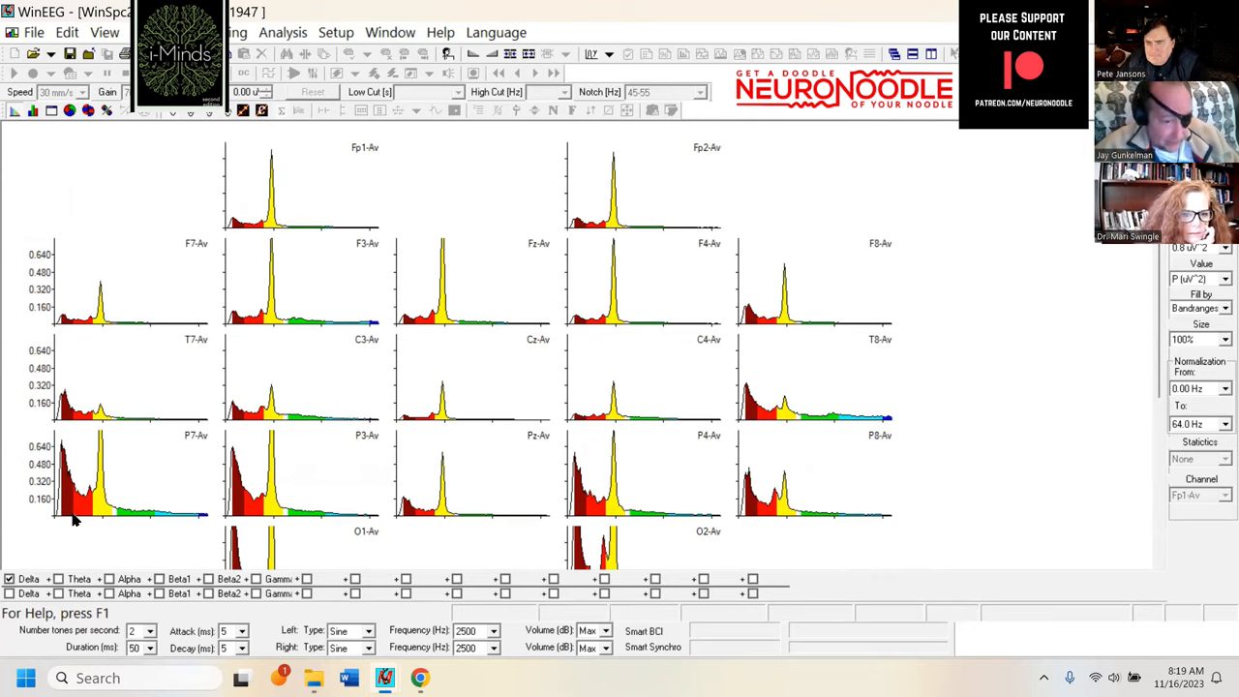
mouse_move(774, 503)
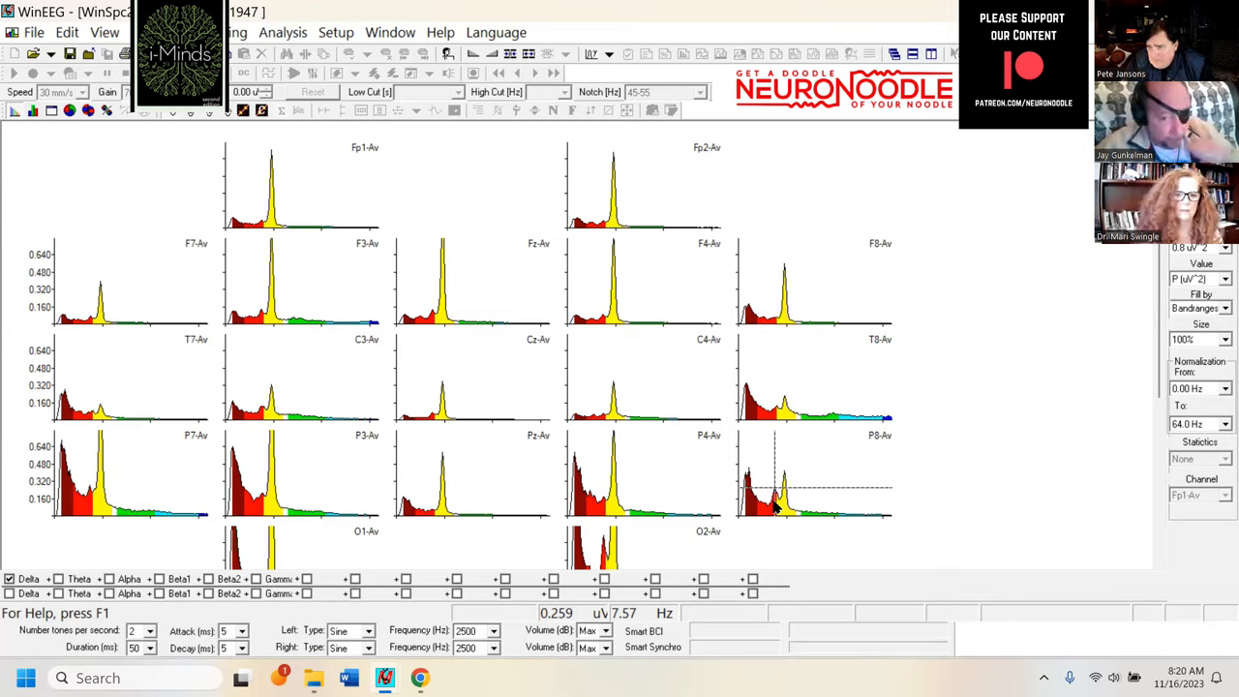
mouse_move(971, 445)
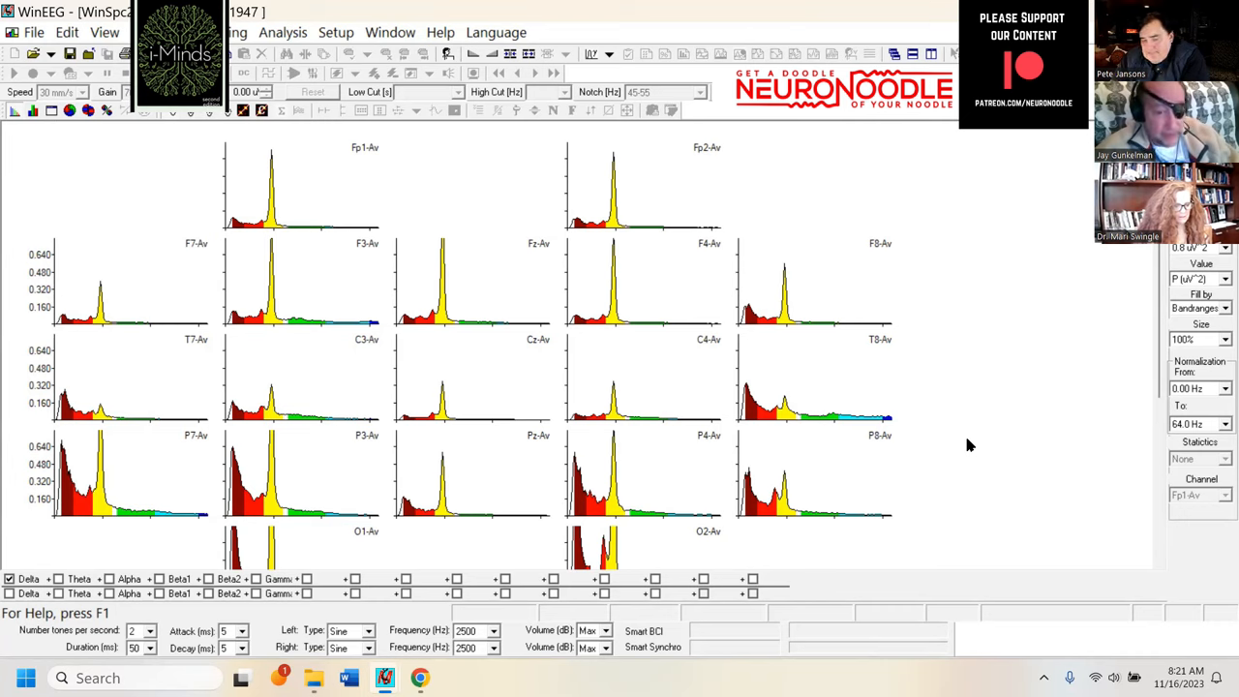
mouse_move(775, 494)
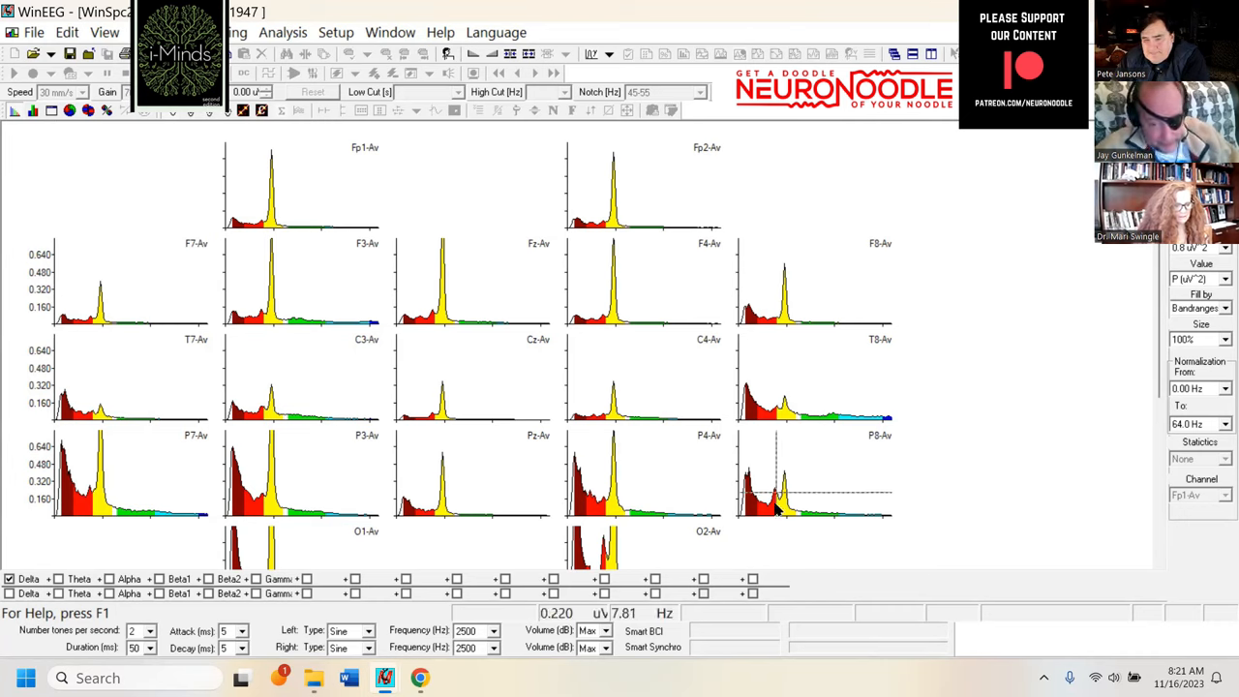
mouse_move(774, 493)
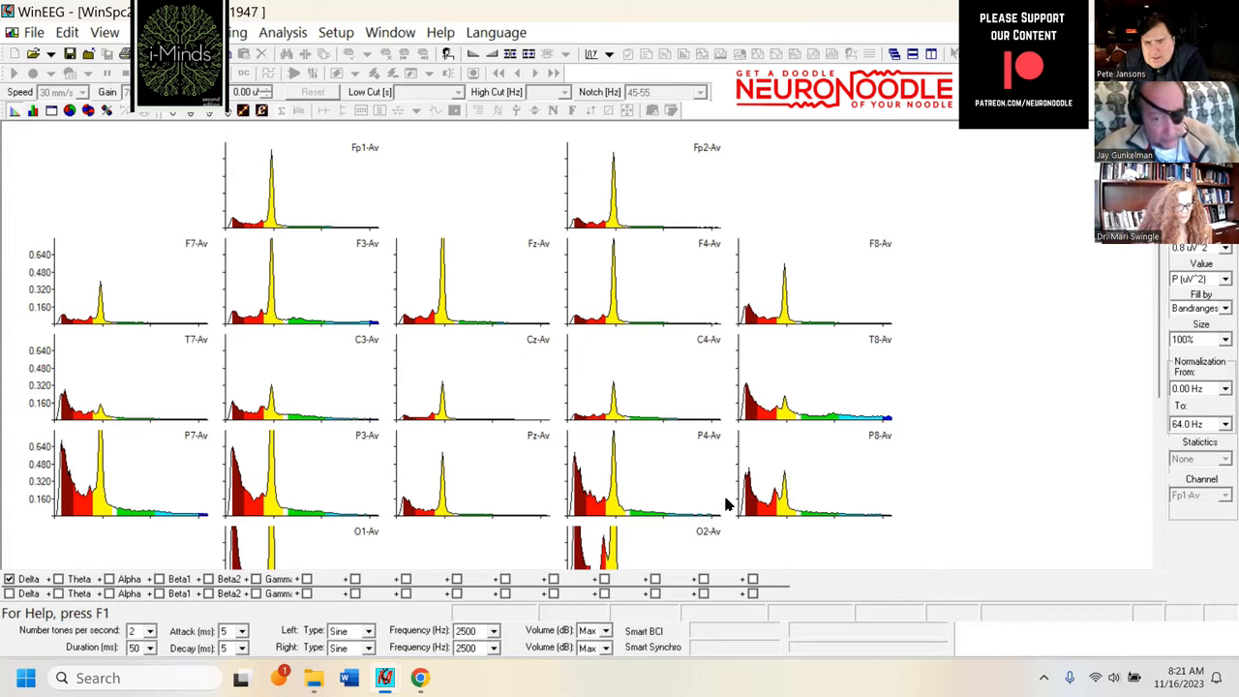
mouse_move(817, 627)
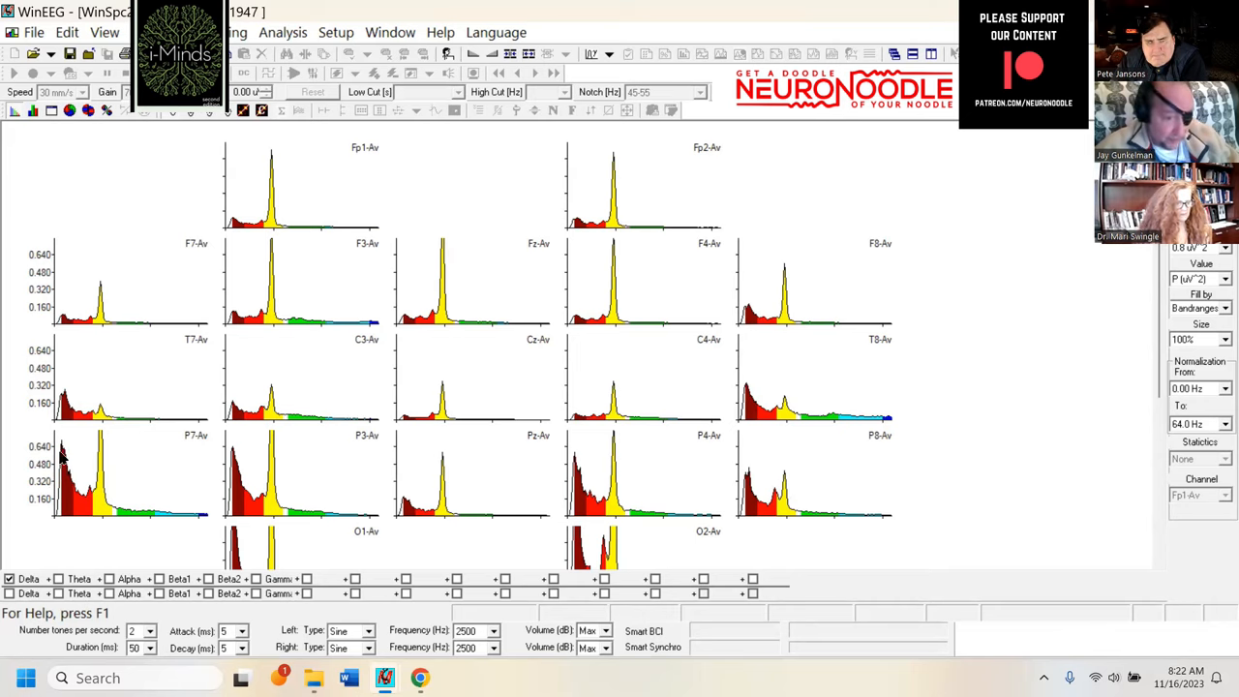
mouse_move(682, 522)
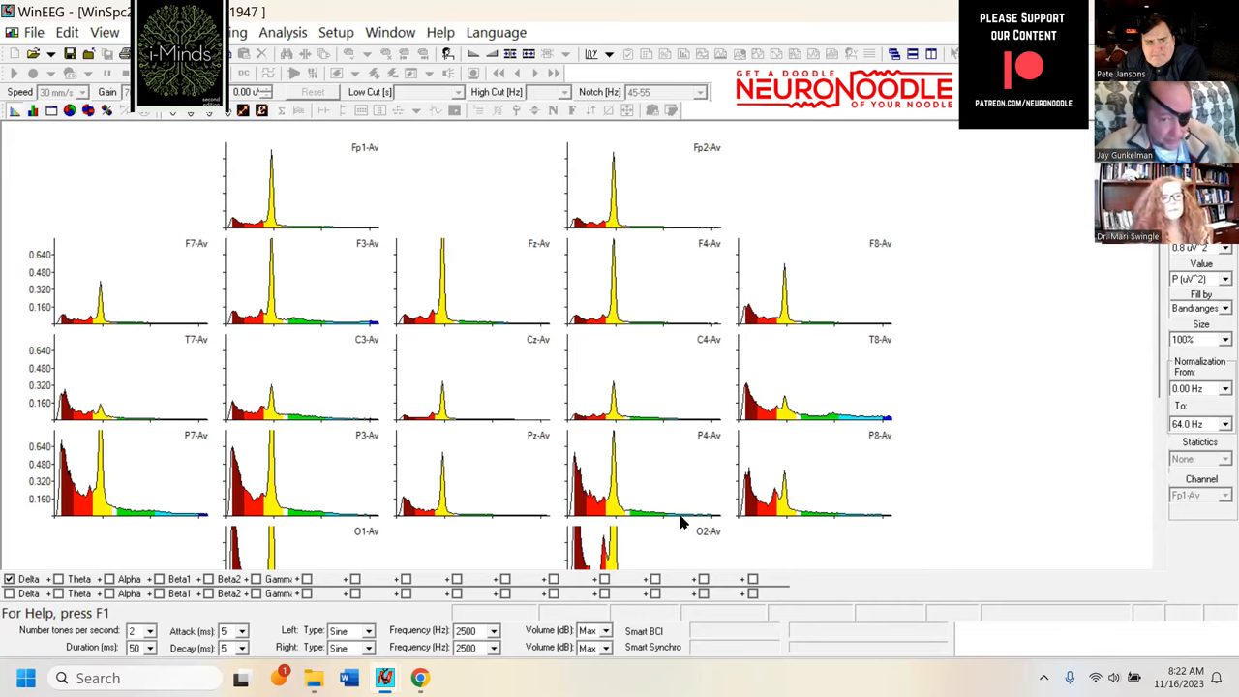
mouse_move(650, 577)
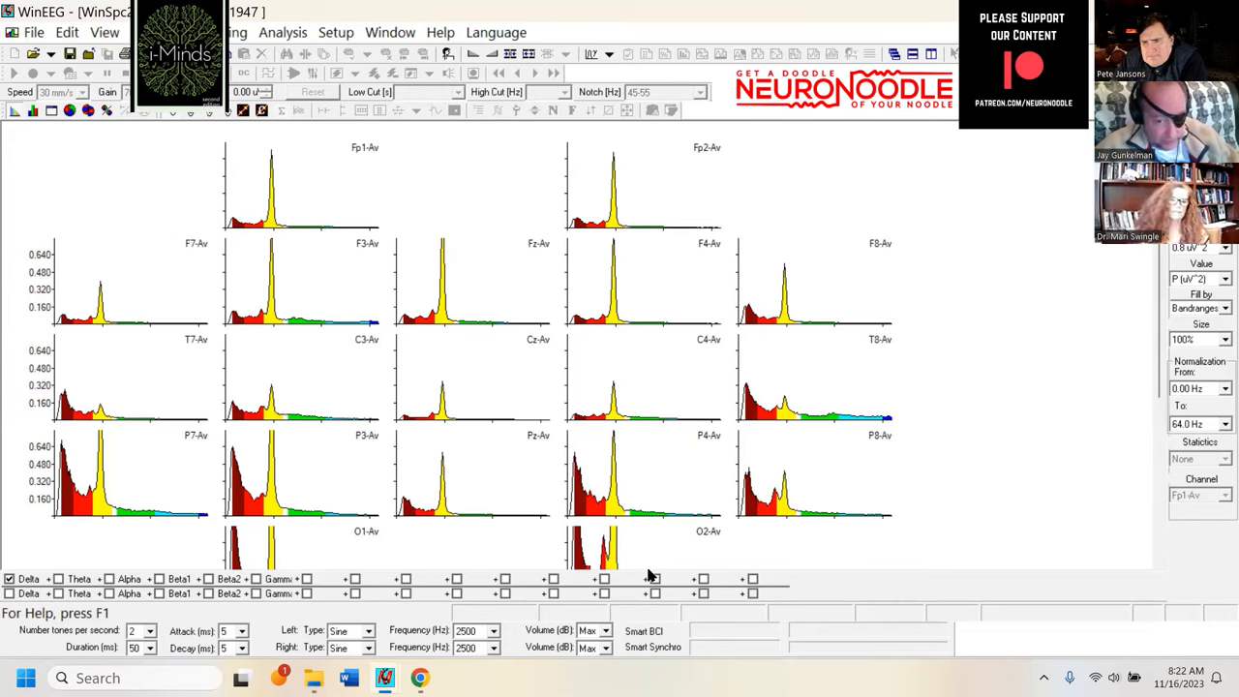
mouse_move(596, 505)
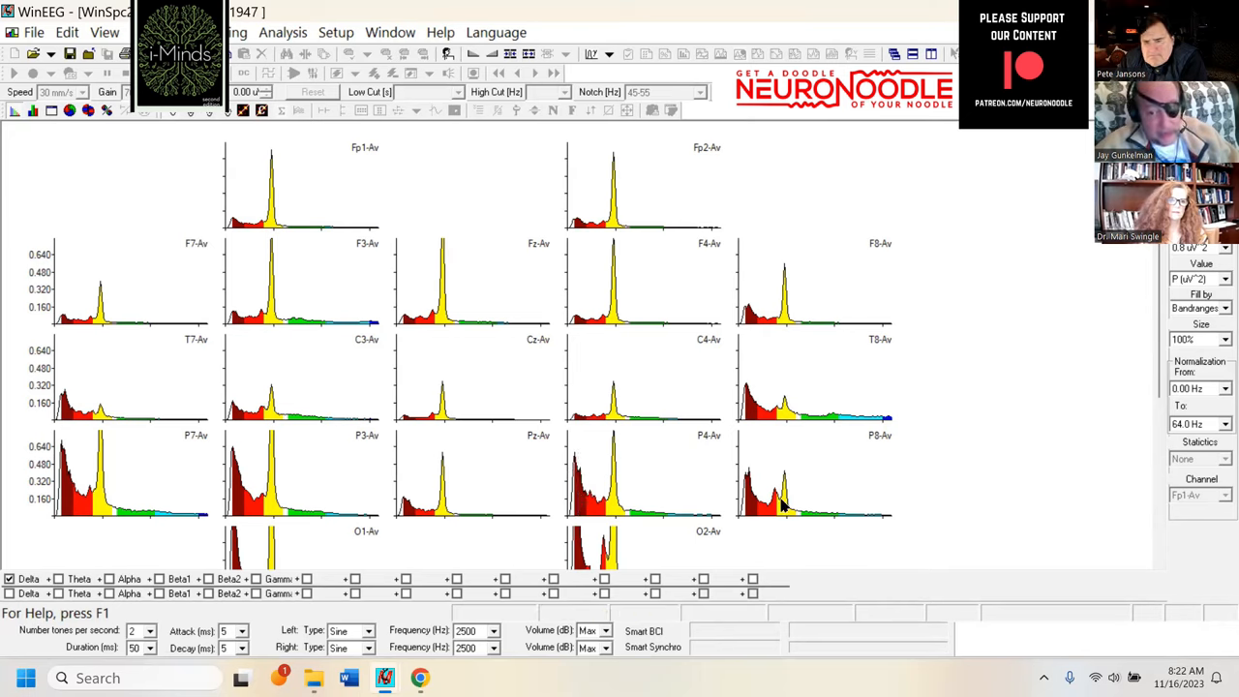
mouse_move(755, 508)
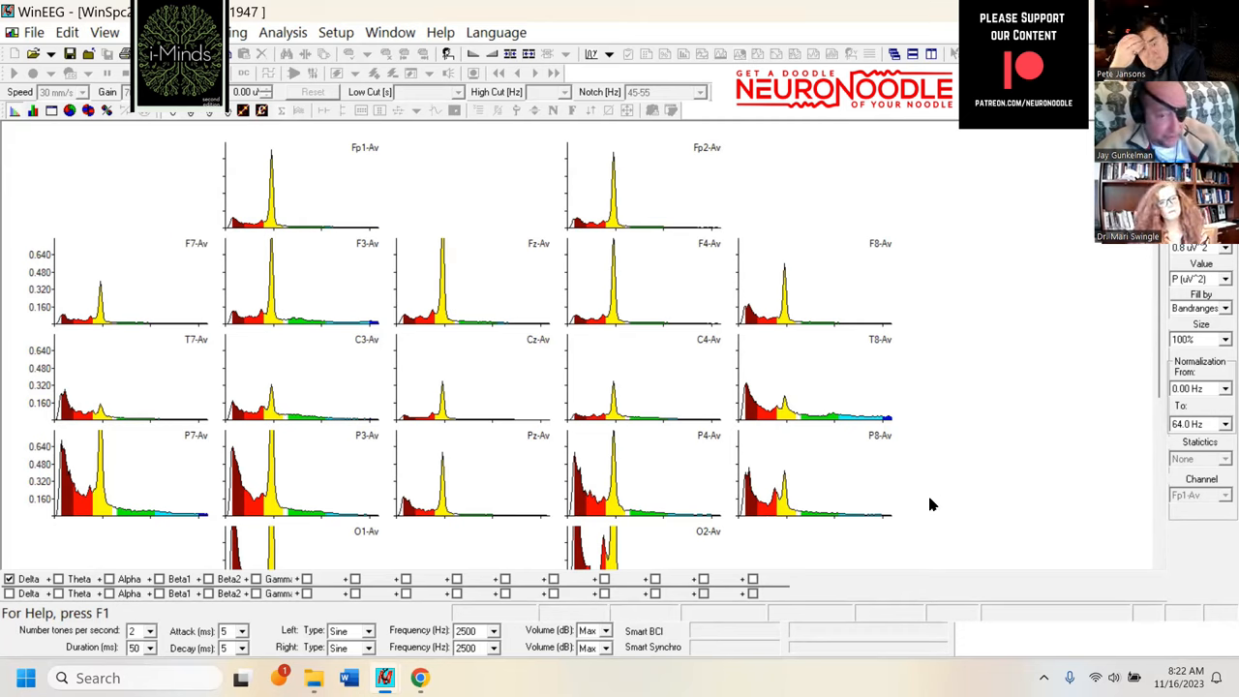
mouse_move(861, 422)
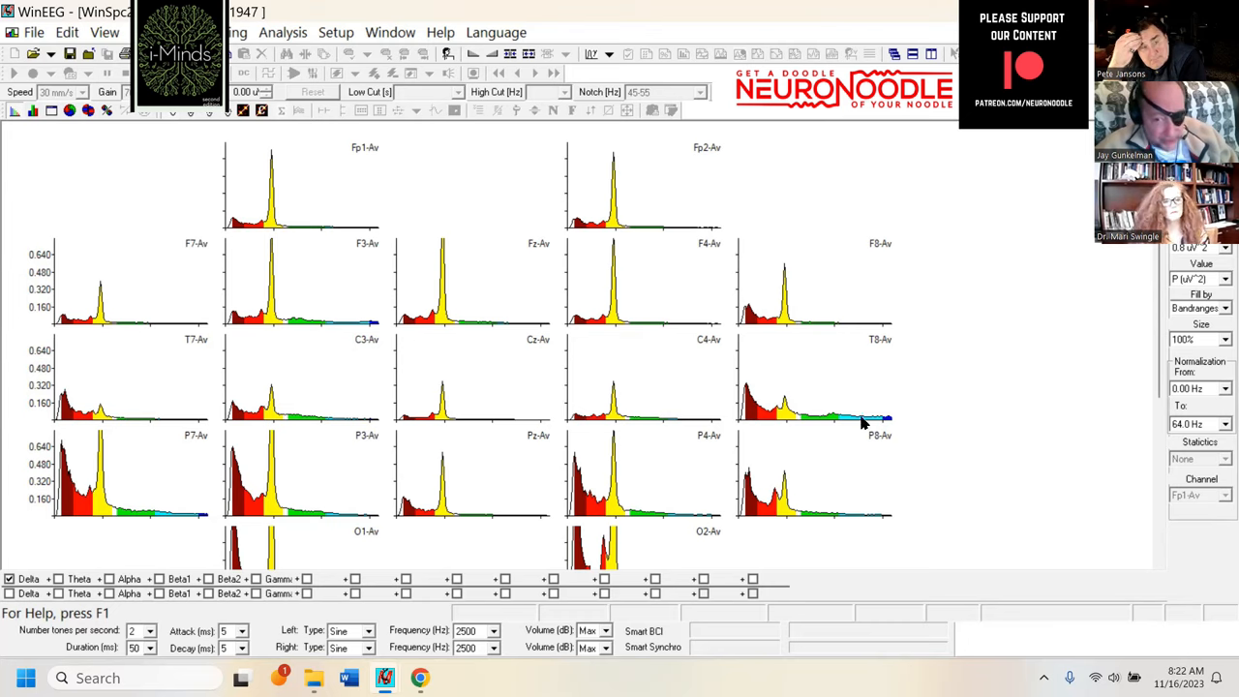
mouse_move(778, 417)
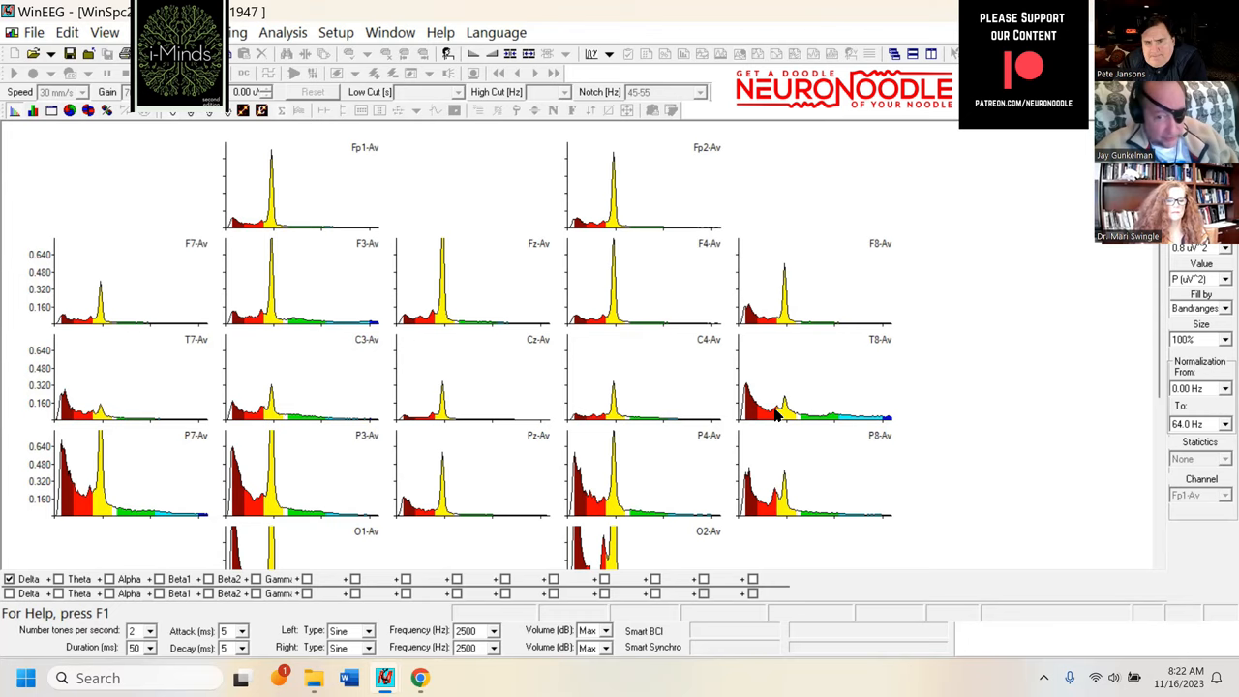
mouse_move(726, 362)
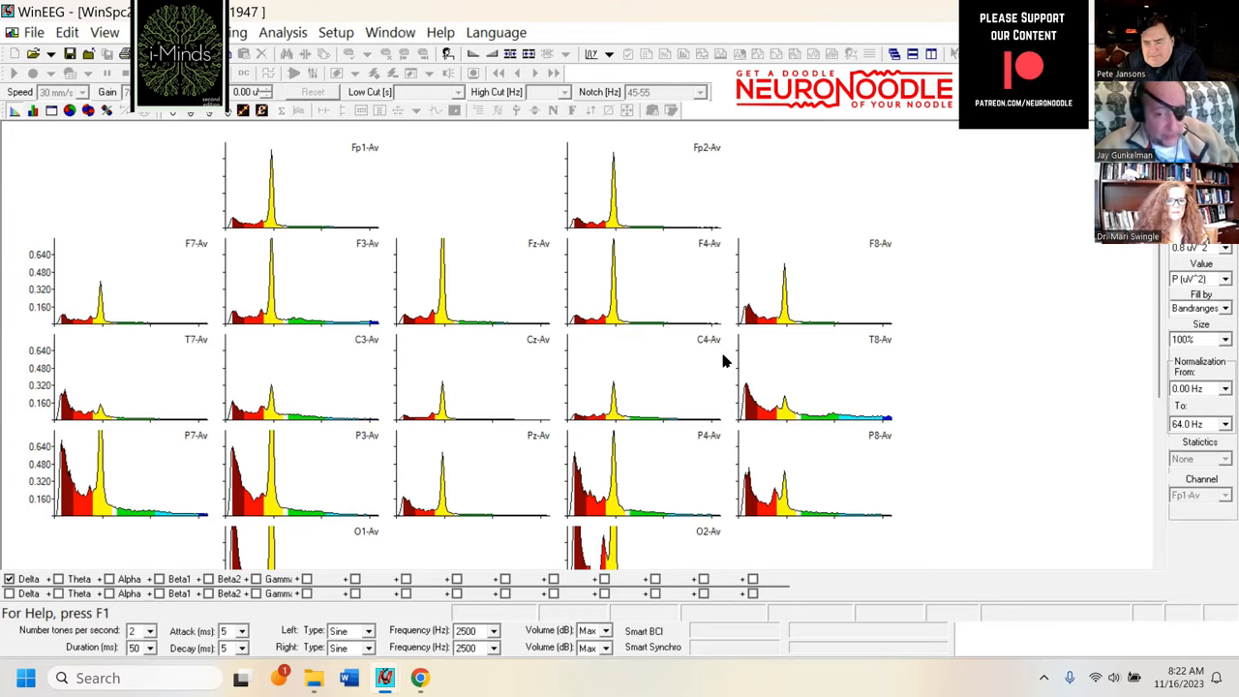
mouse_move(975, 322)
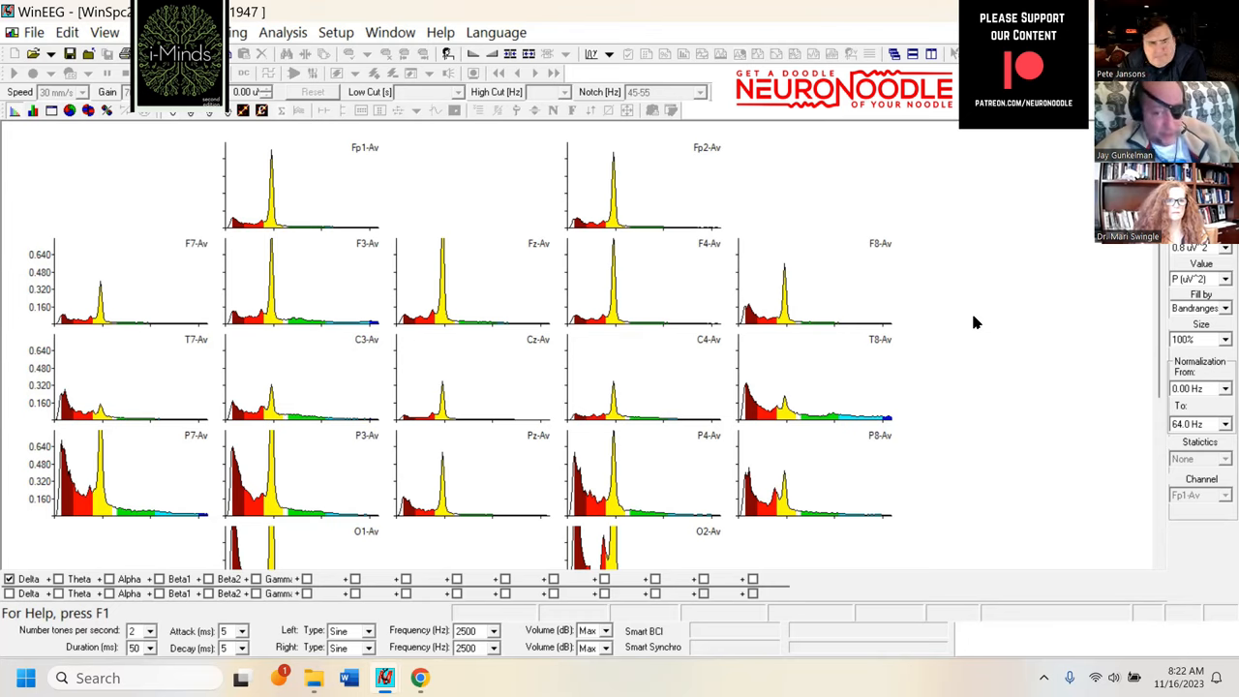
mouse_move(776, 414)
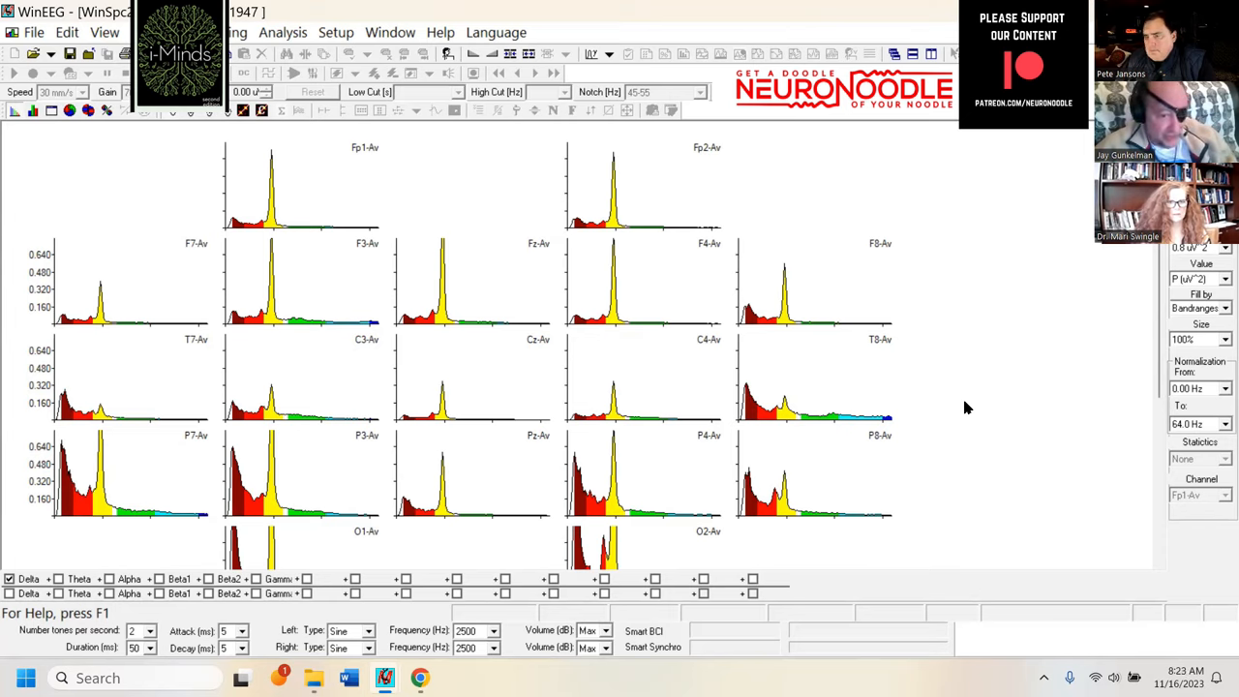
mouse_move(43, 452)
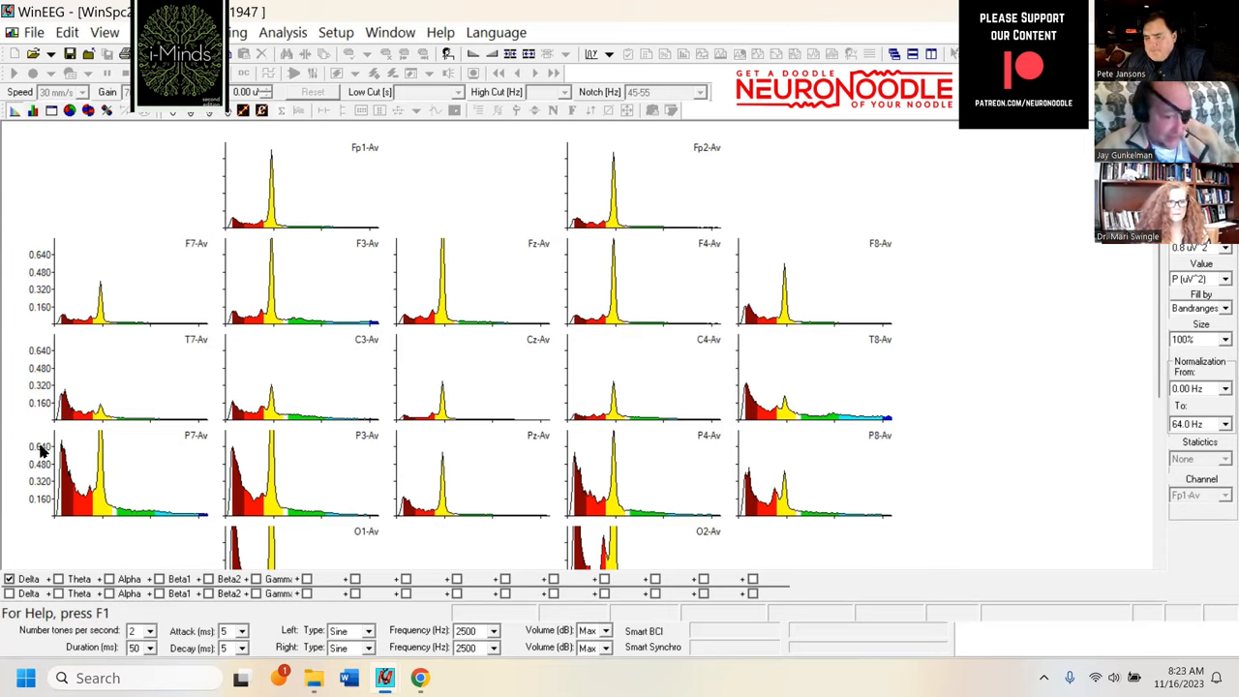
mouse_move(174, 503)
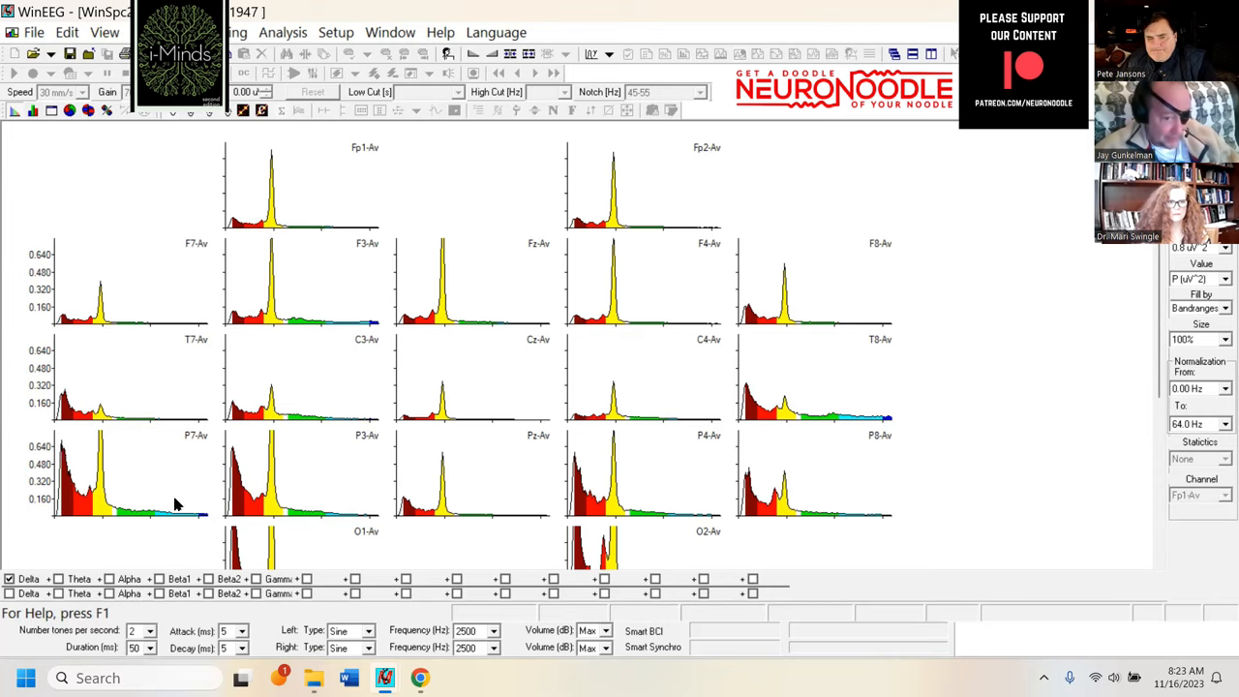
mouse_move(29, 438)
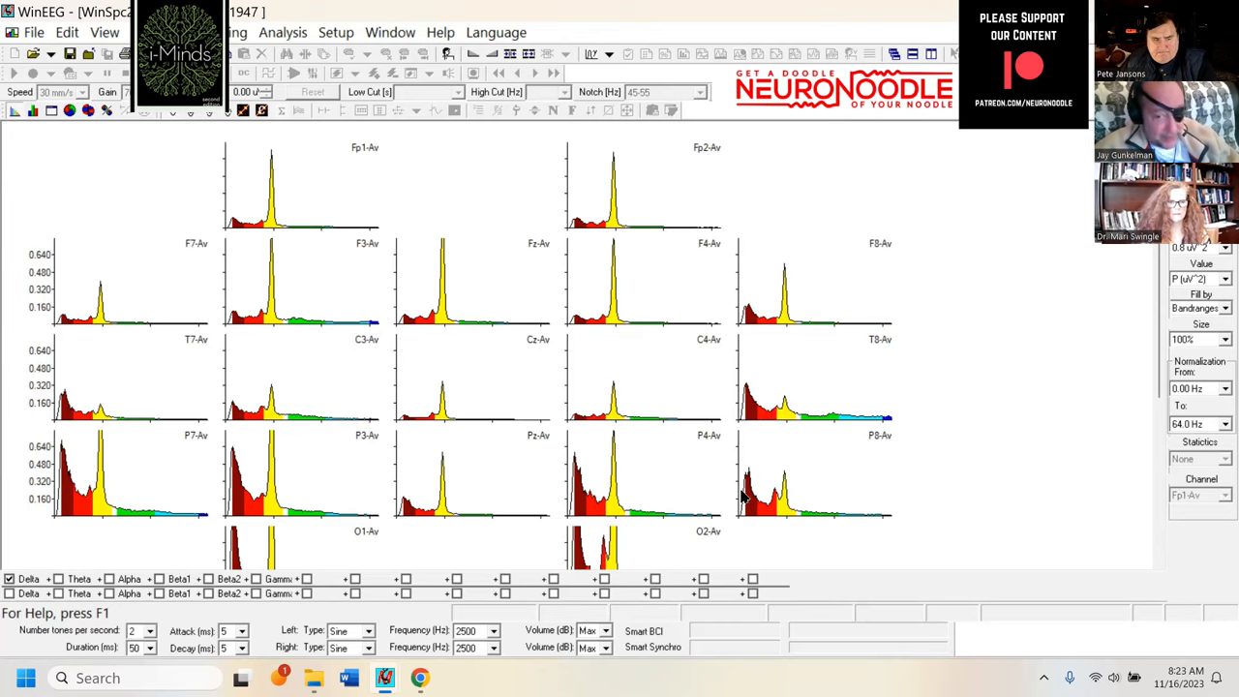
mouse_move(991, 463)
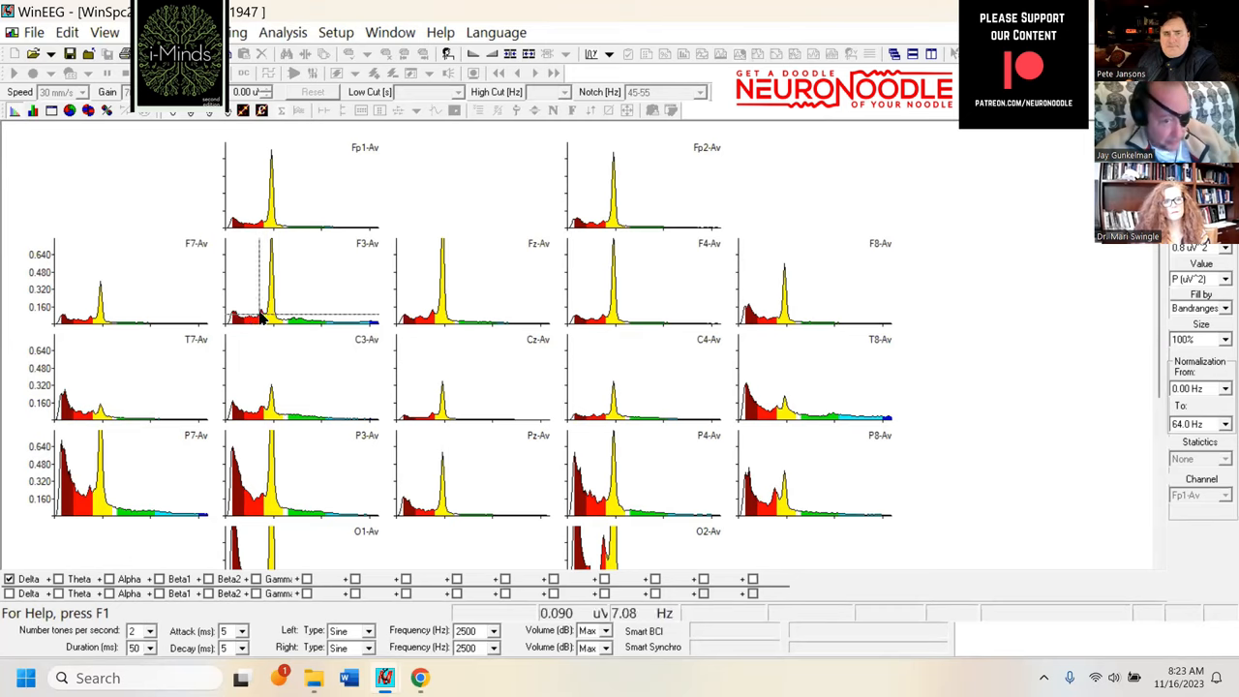
mouse_move(836, 238)
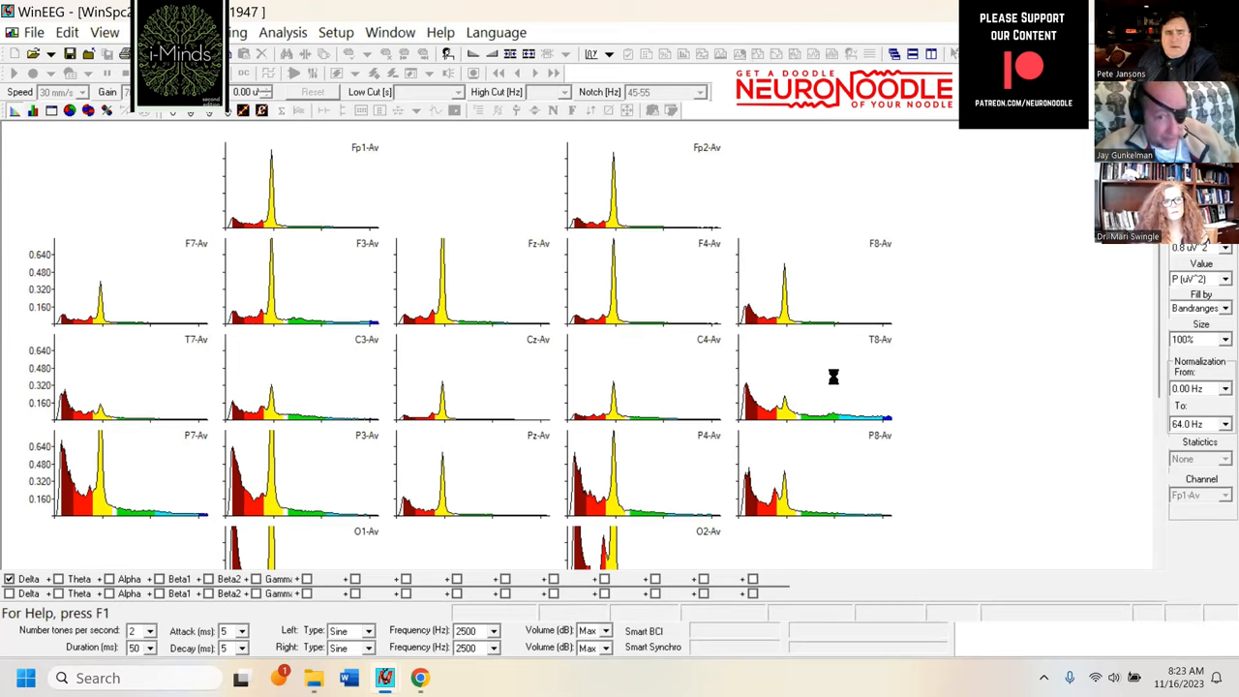
mouse_move(604, 312)
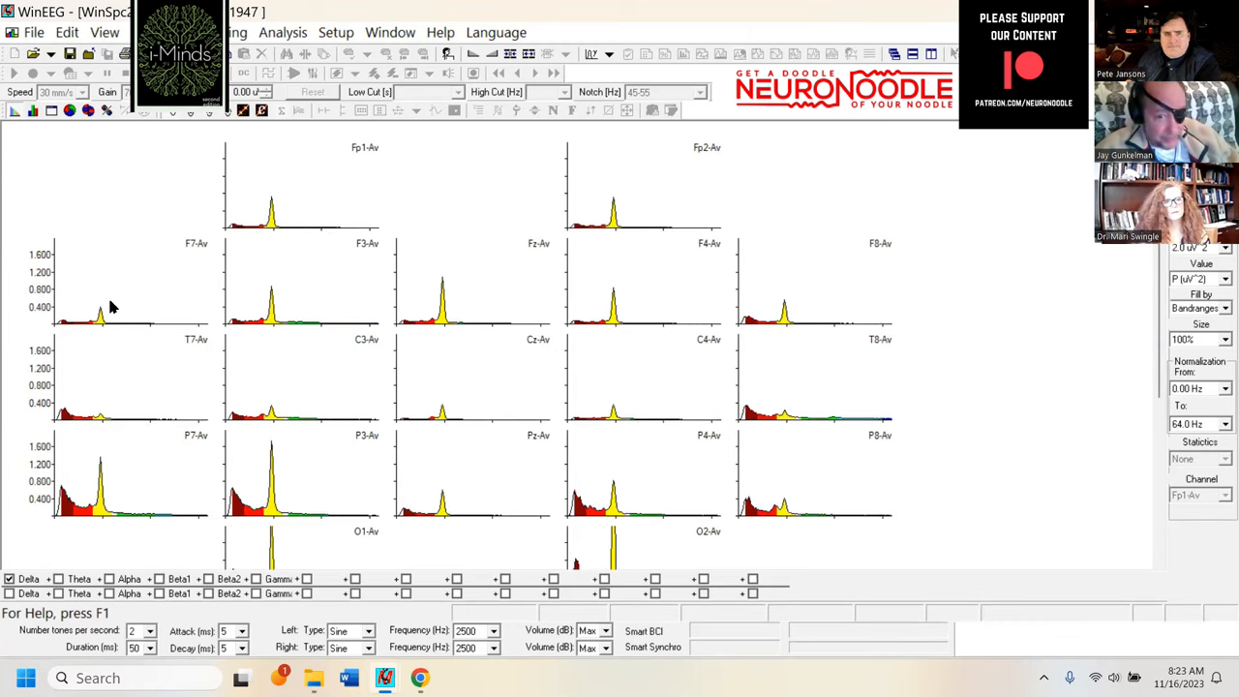
mouse_move(836, 271)
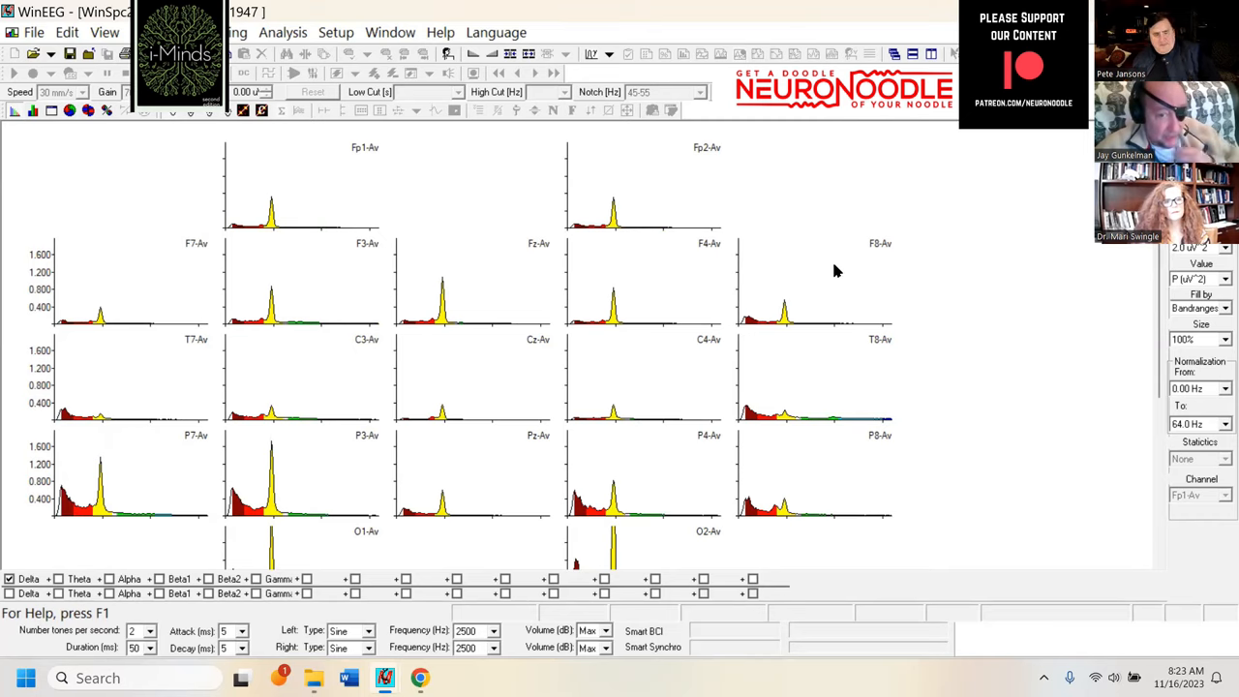
mouse_move(278, 387)
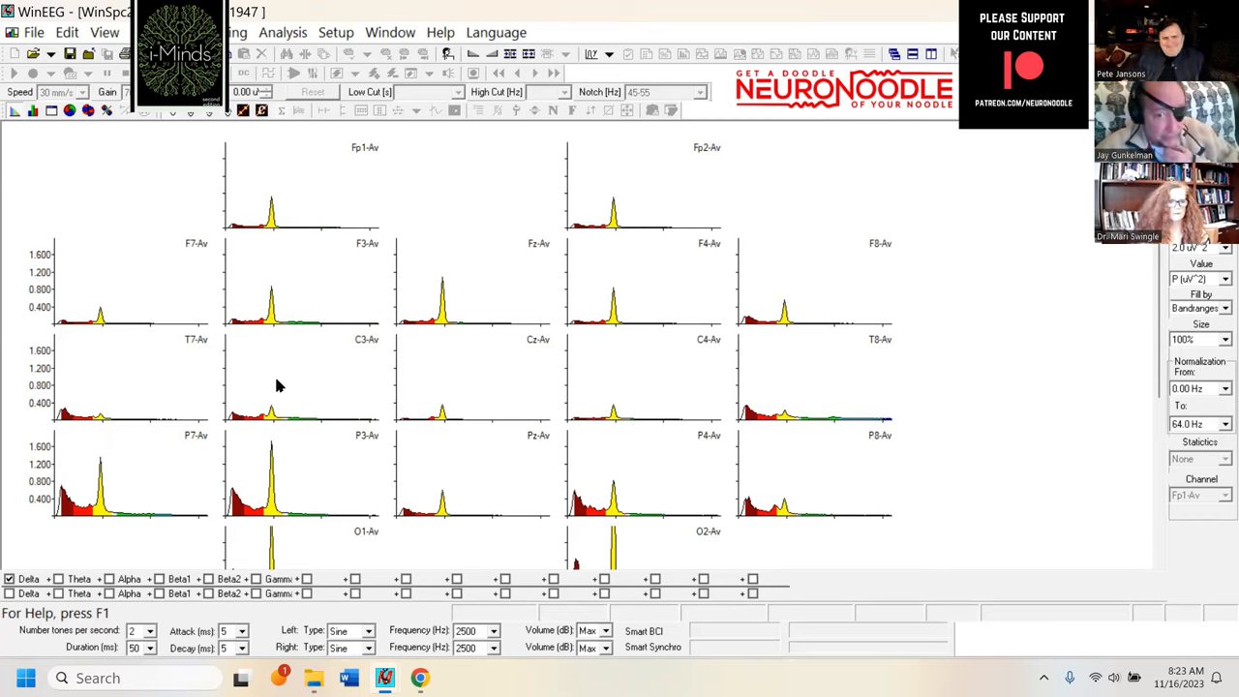
mouse_move(811, 228)
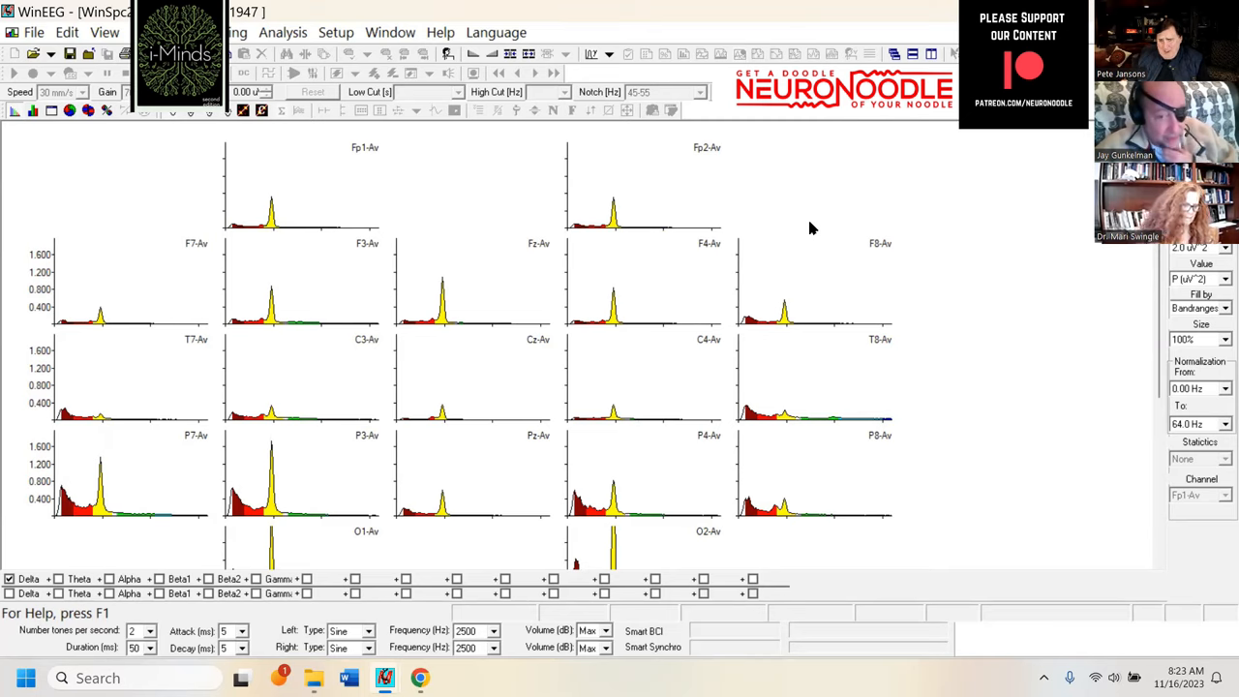
mouse_move(608, 236)
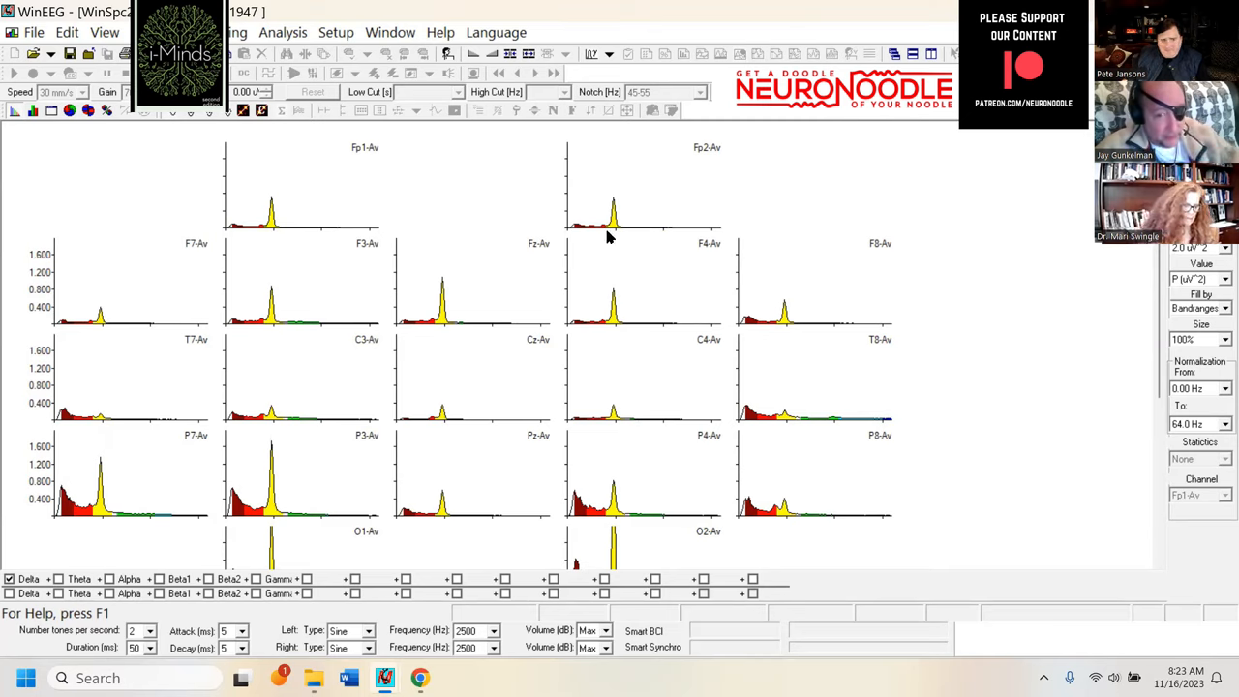
mouse_move(820, 265)
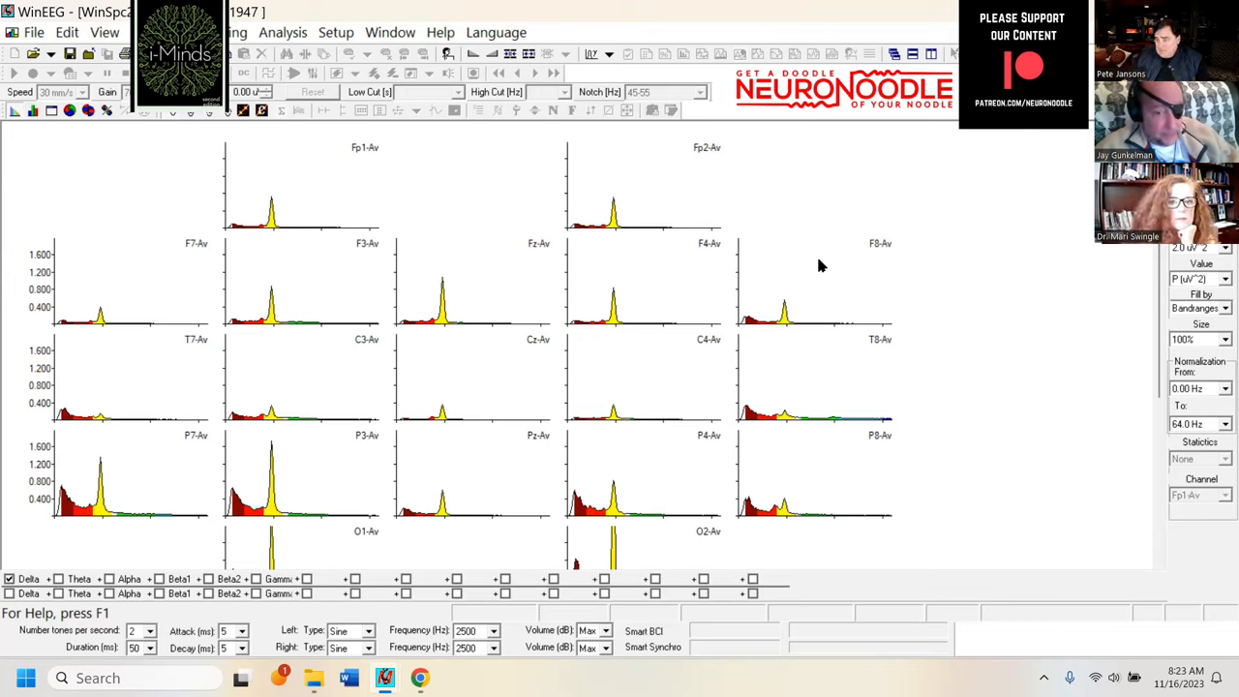
mouse_move(744, 199)
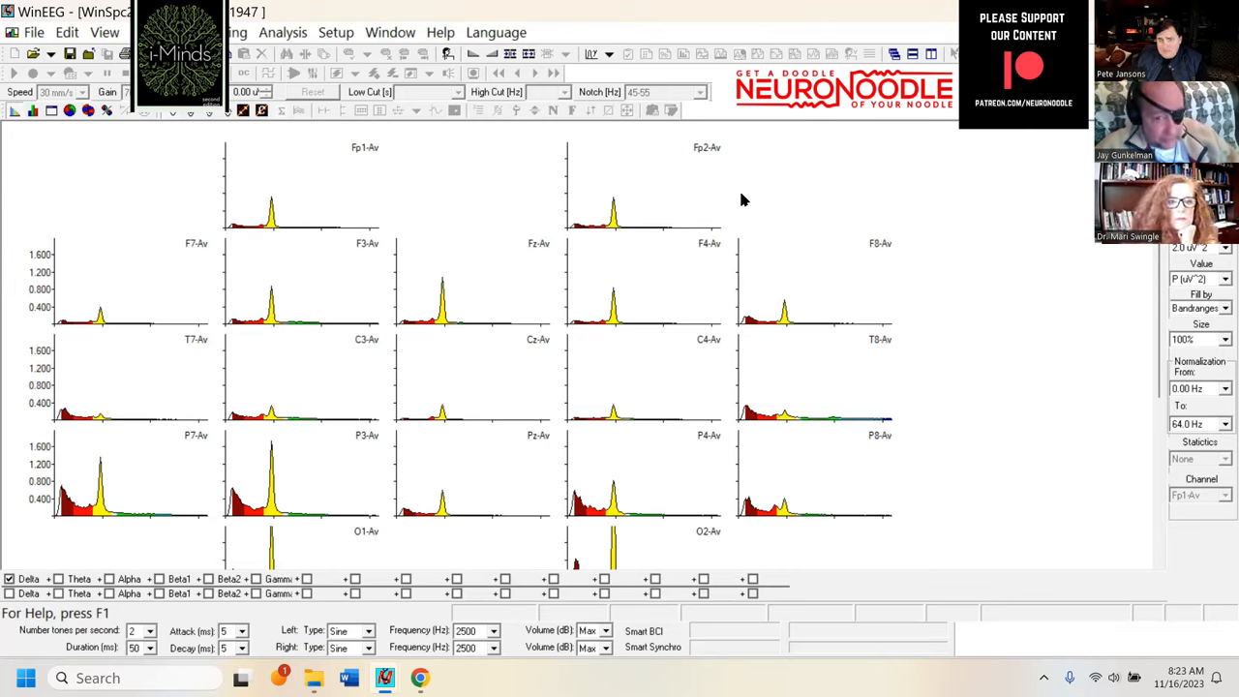
mouse_move(858, 244)
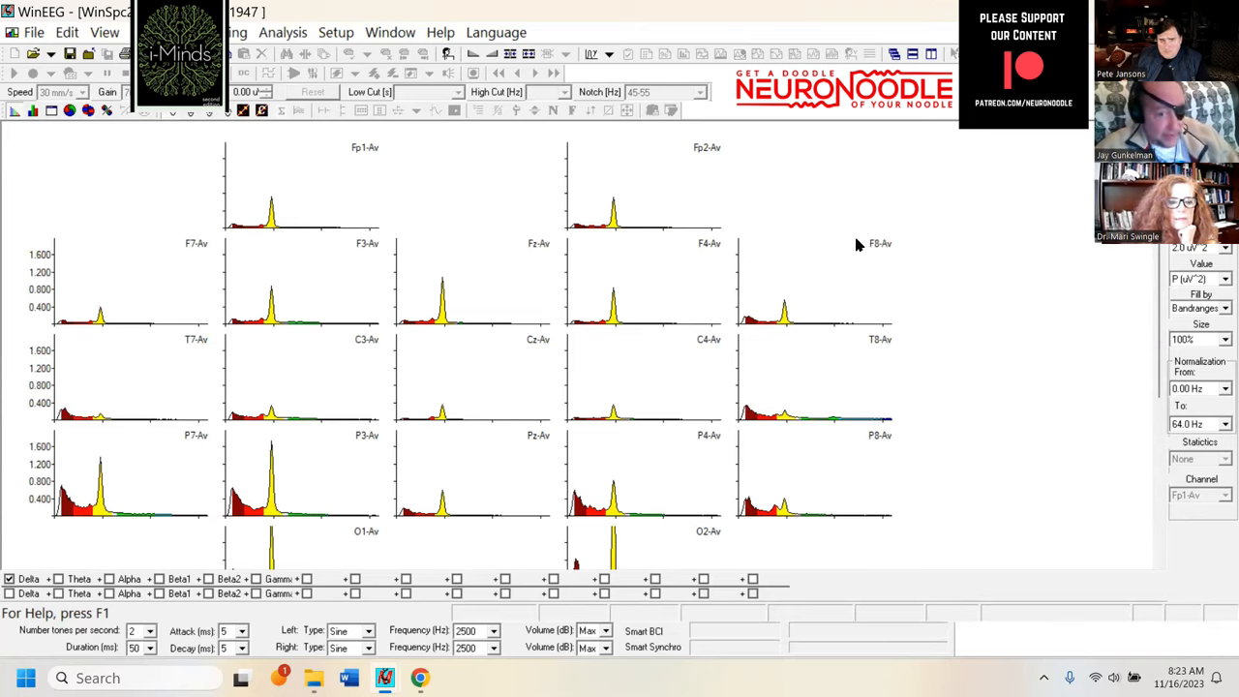
mouse_move(745, 295)
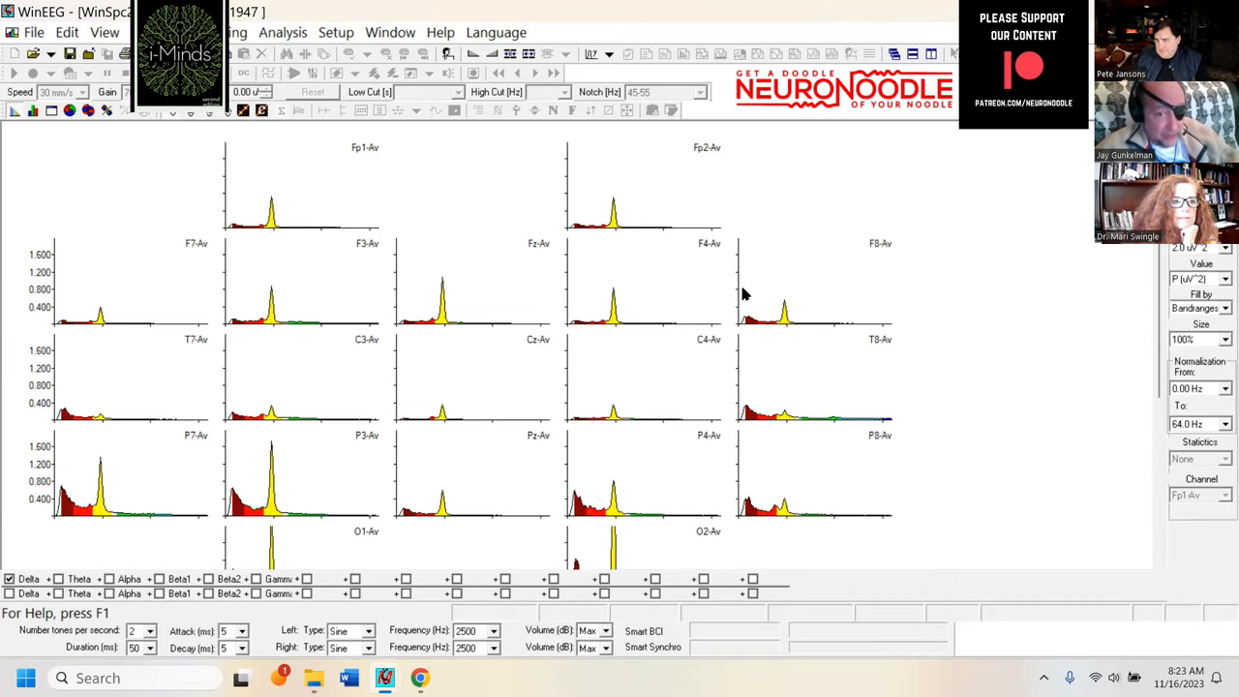
mouse_move(809, 263)
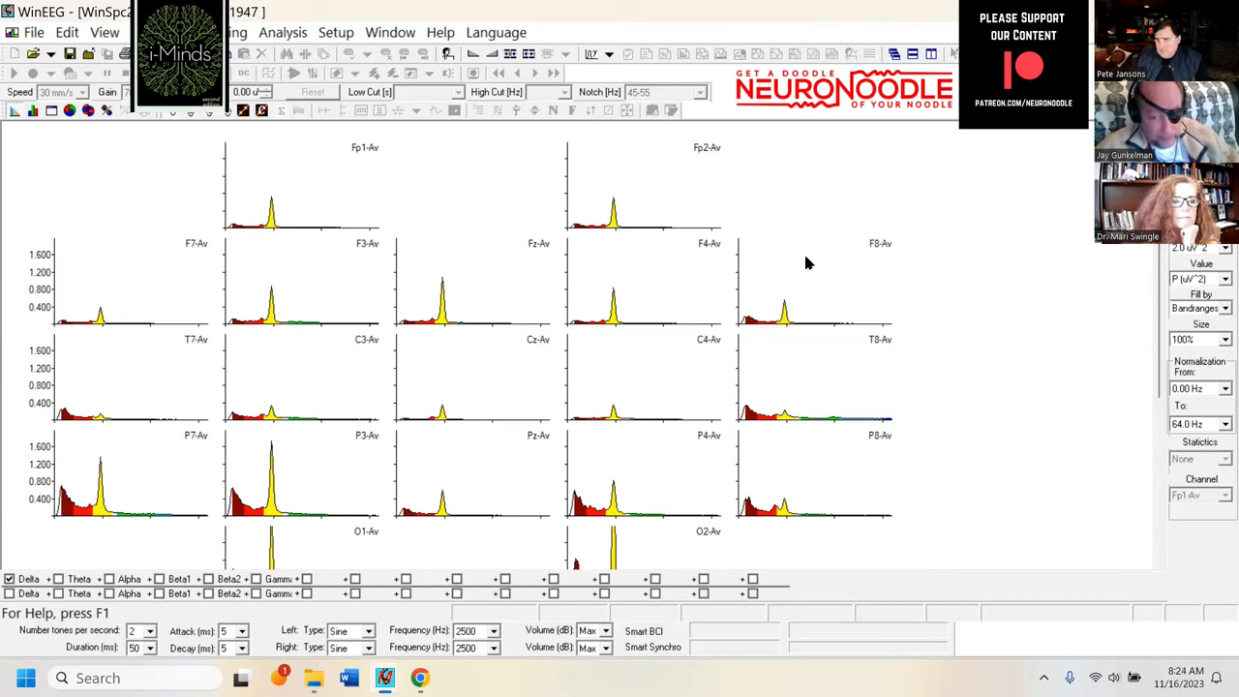
mouse_move(232, 546)
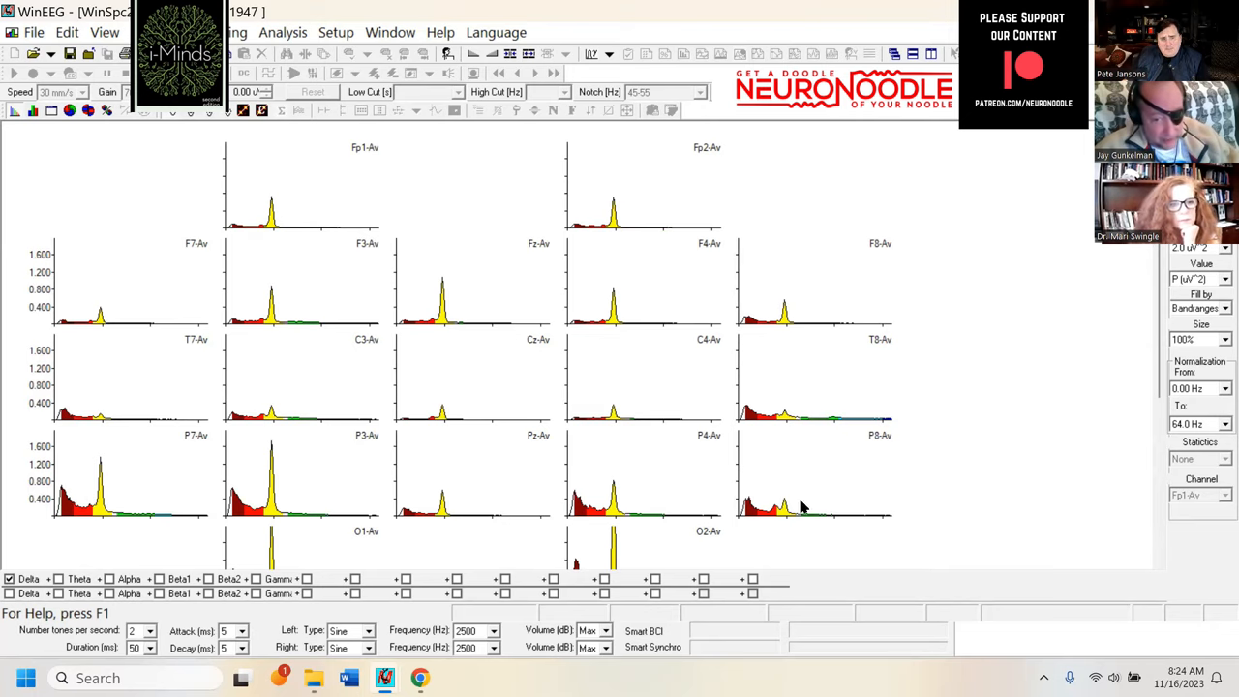
Step: Scroll down to show the rescaled O1 and O2 spectra in full
scroll("down", 3)
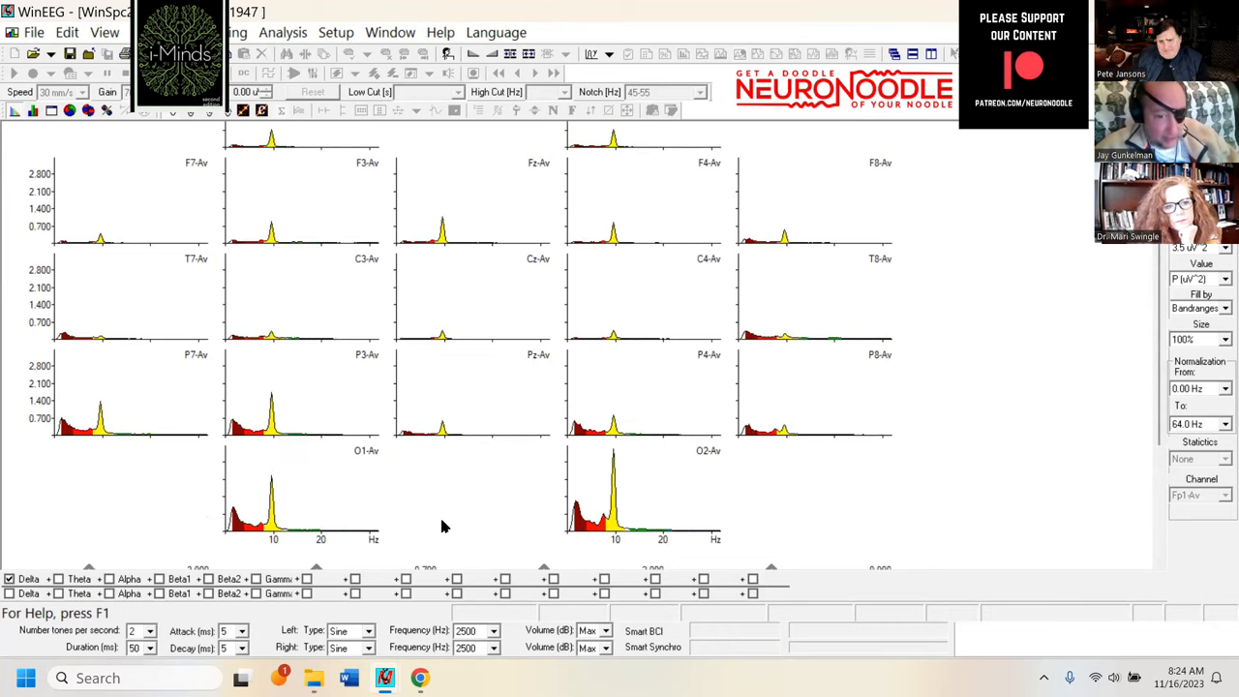
mouse_move(611, 539)
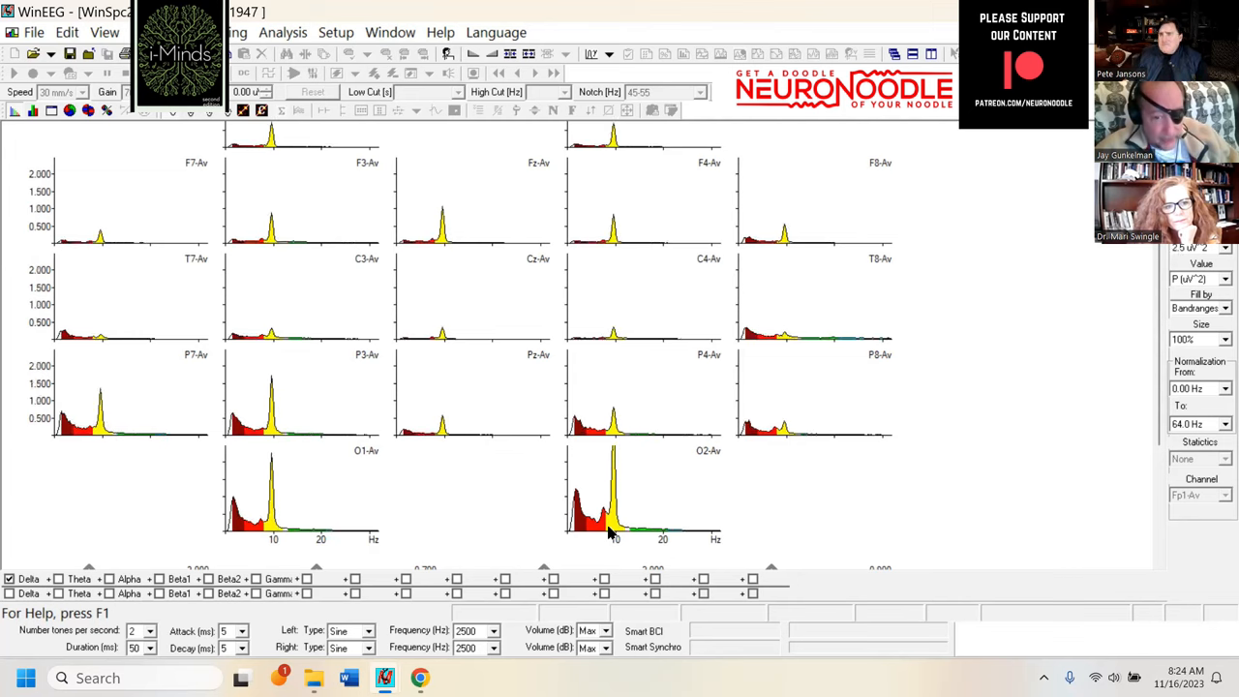
mouse_move(112, 421)
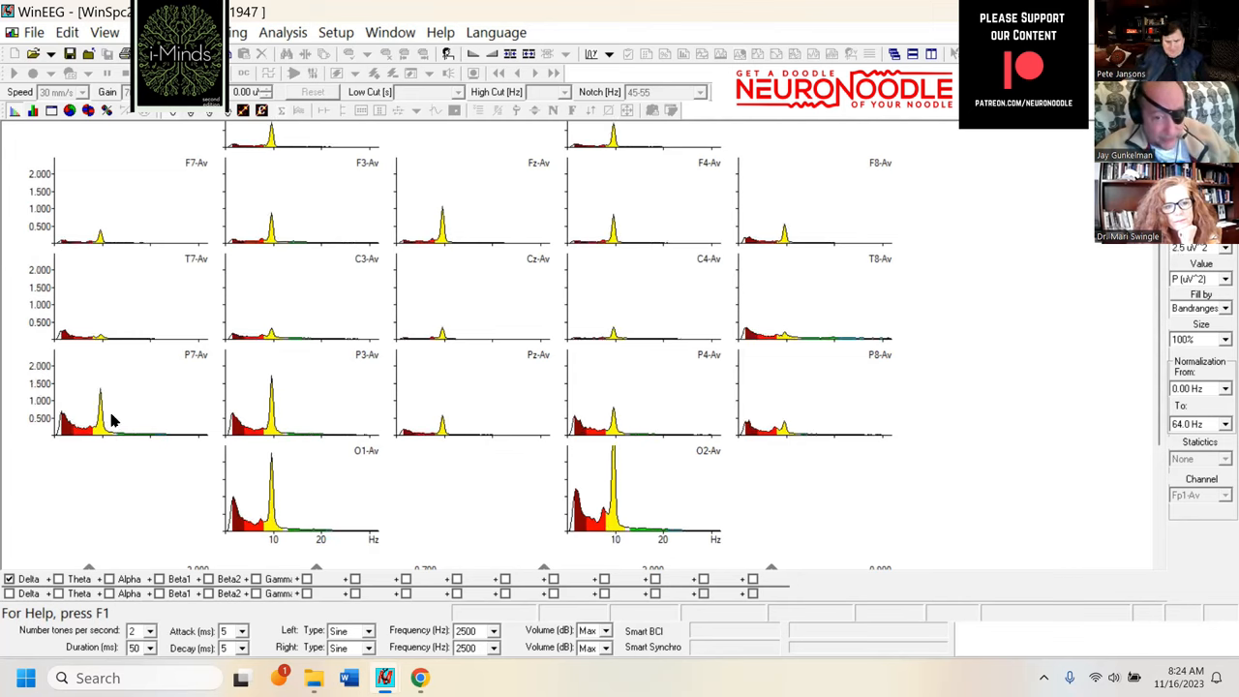
mouse_move(387, 443)
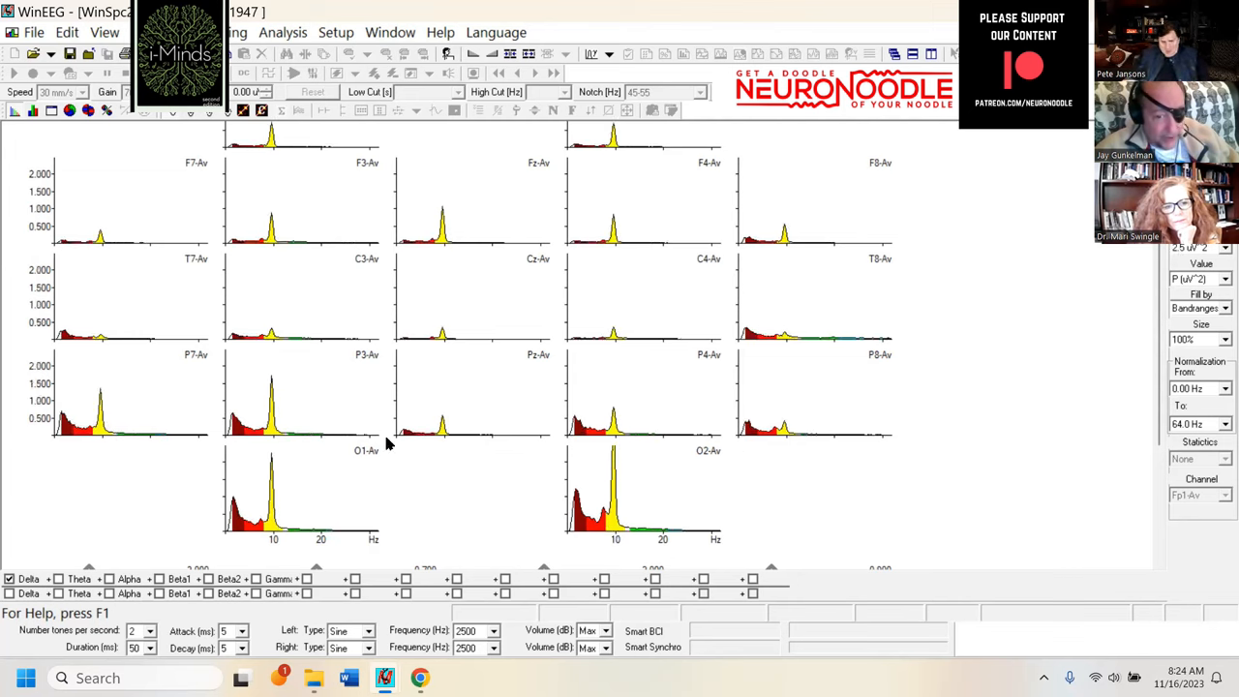
mouse_move(240, 384)
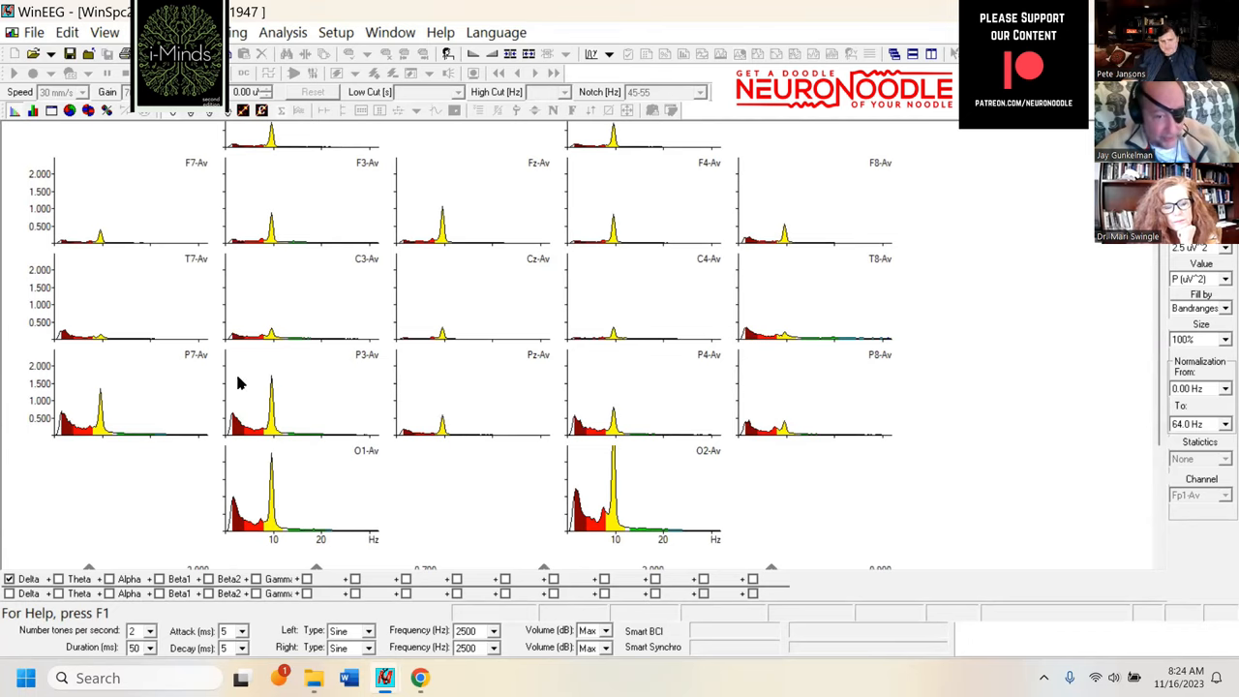
mouse_move(261, 410)
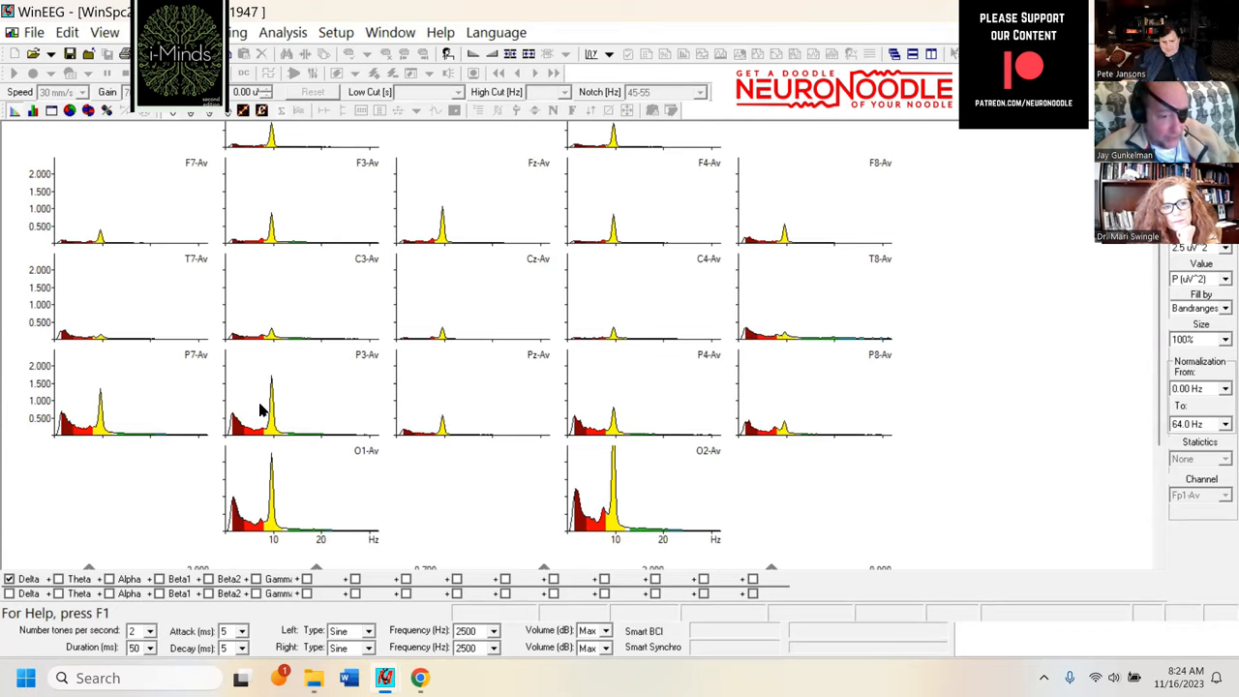
mouse_move(673, 395)
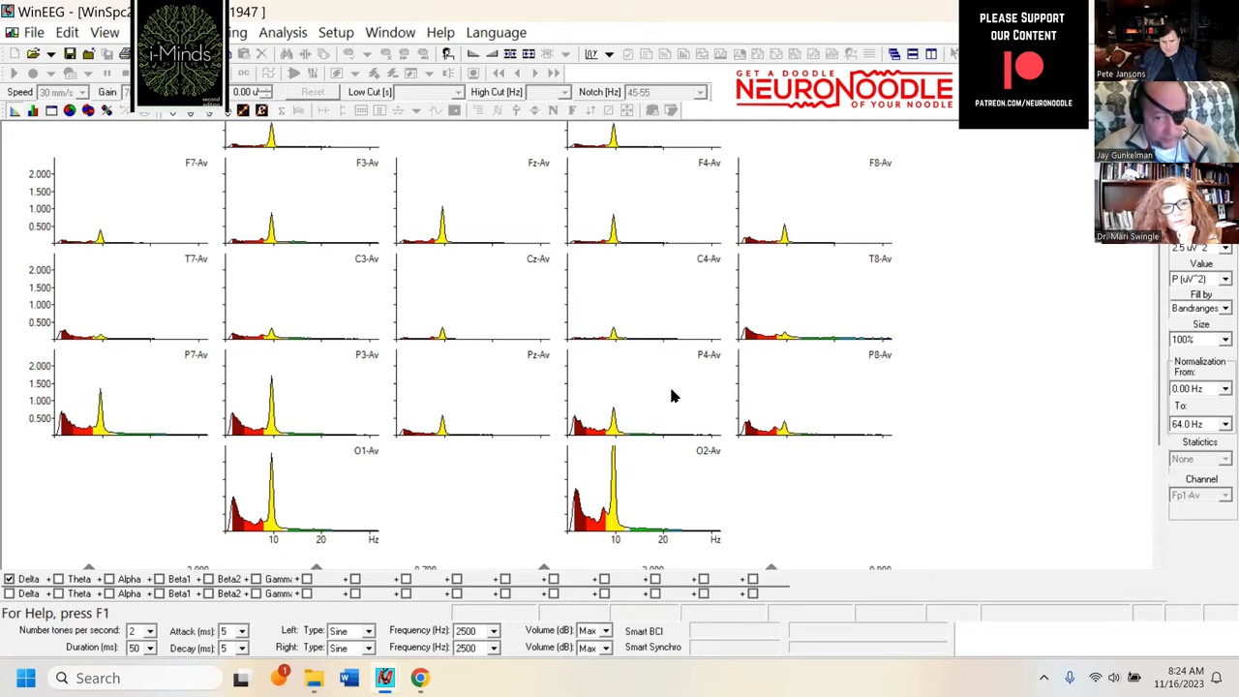
mouse_move(616, 416)
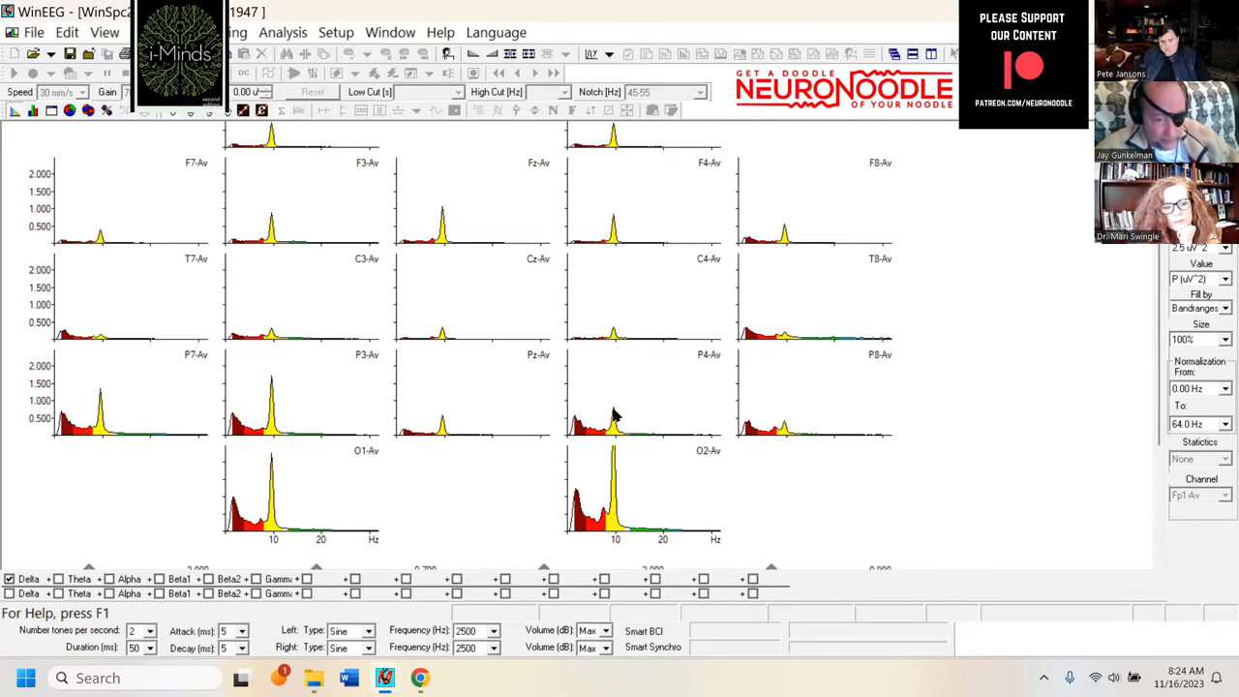
mouse_move(93, 441)
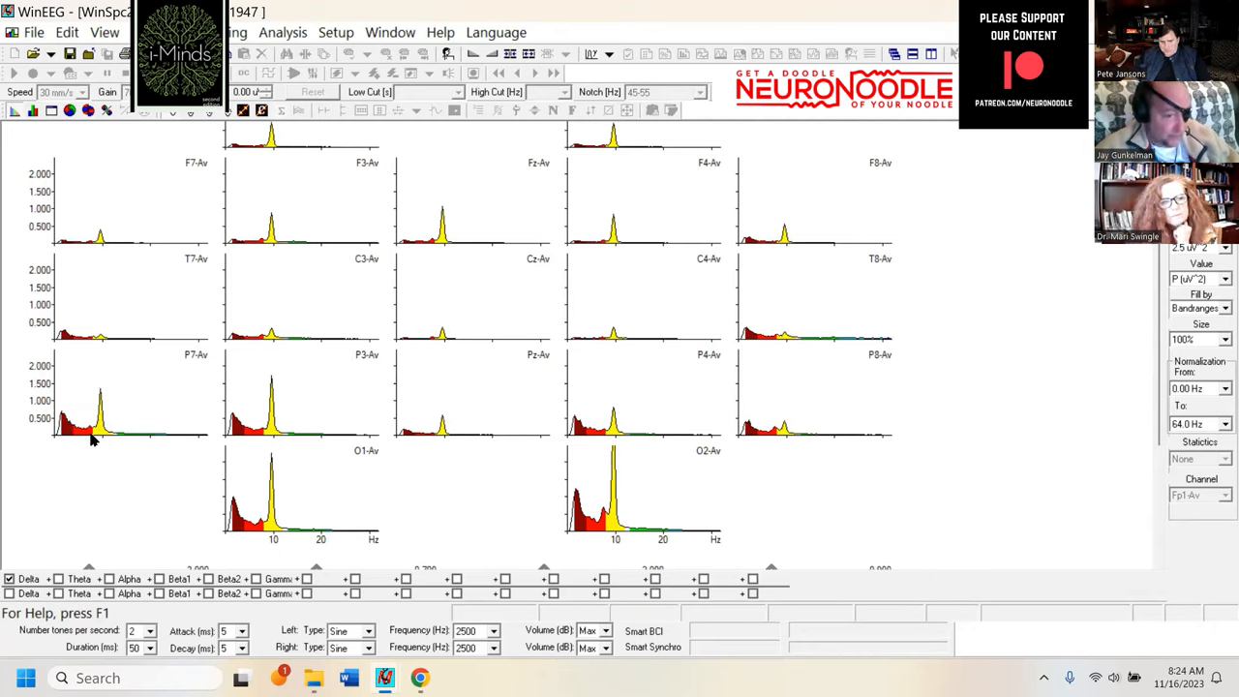
mouse_move(100, 421)
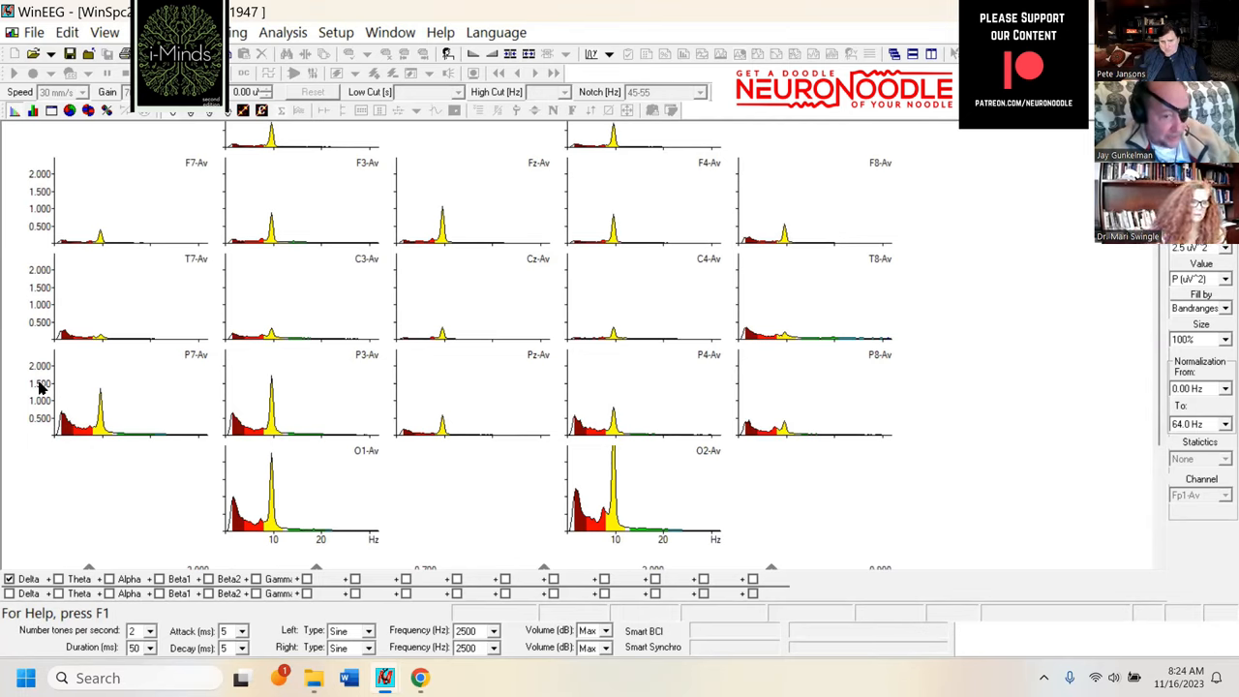
mouse_move(275, 441)
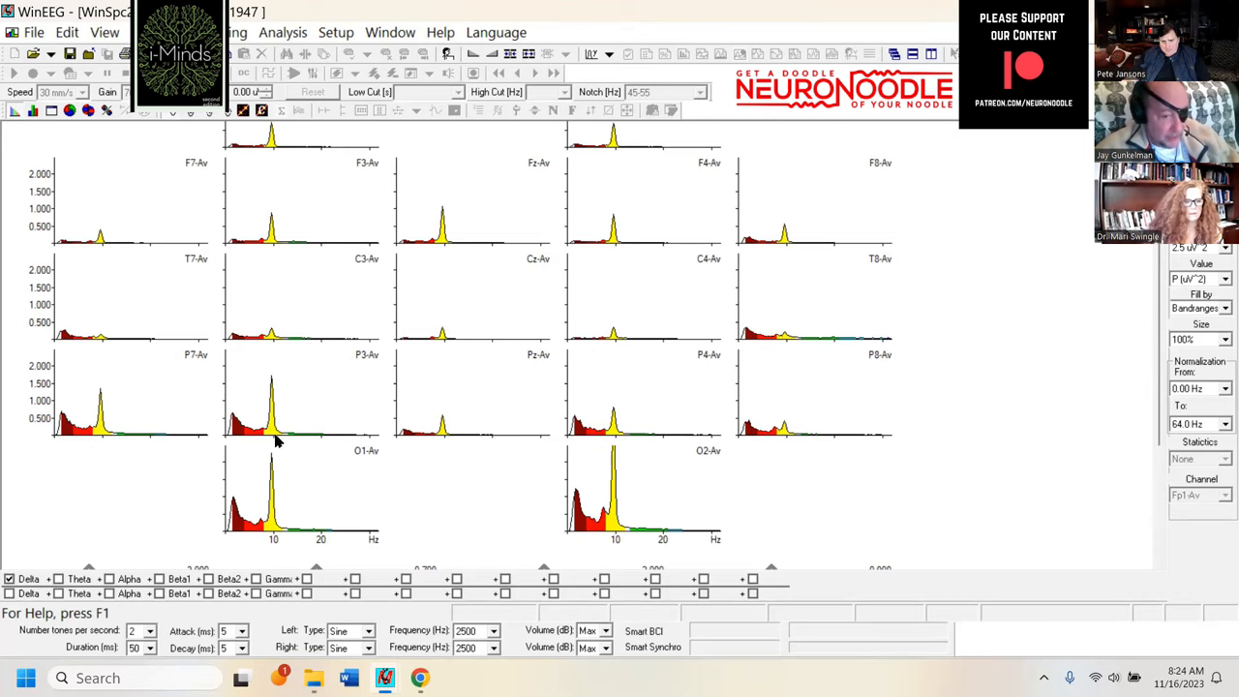
mouse_move(95, 424)
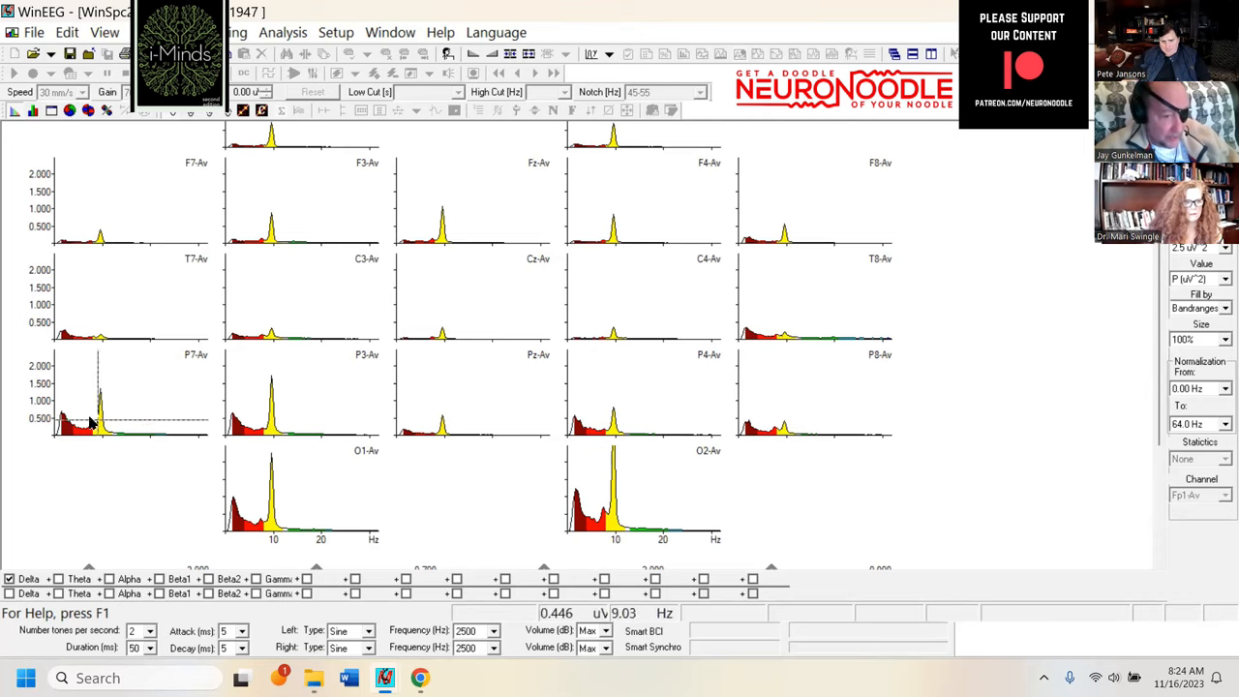
mouse_move(100, 422)
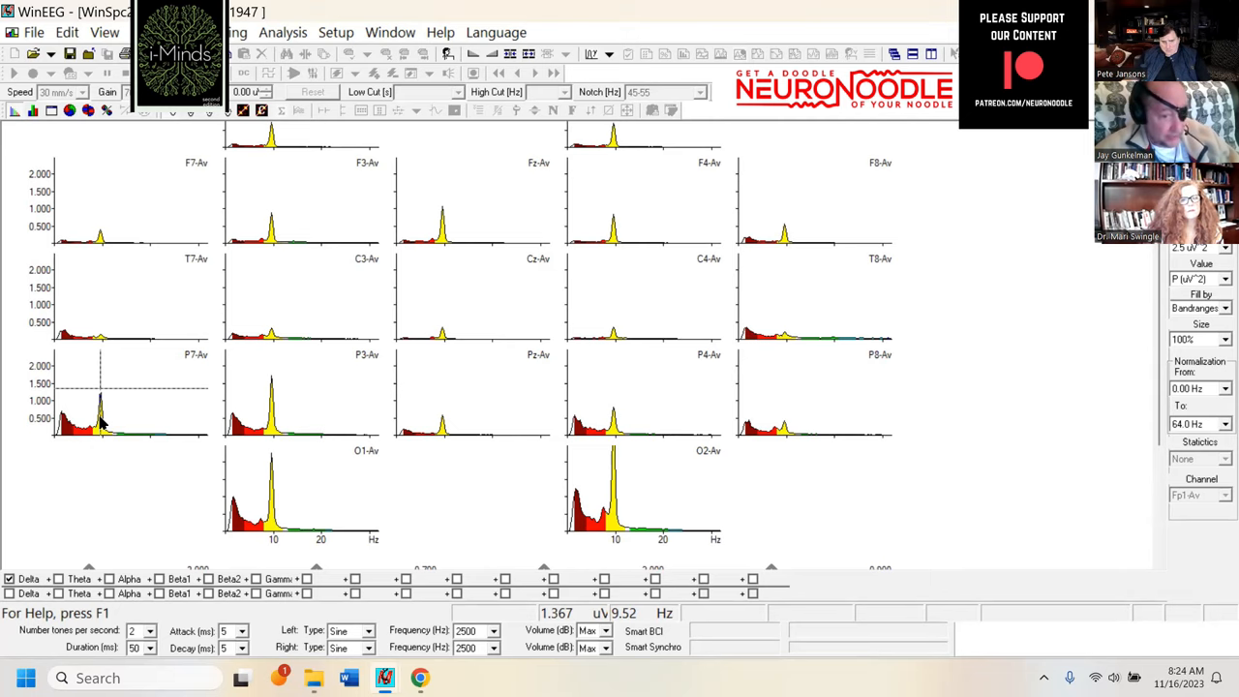
mouse_move(66, 430)
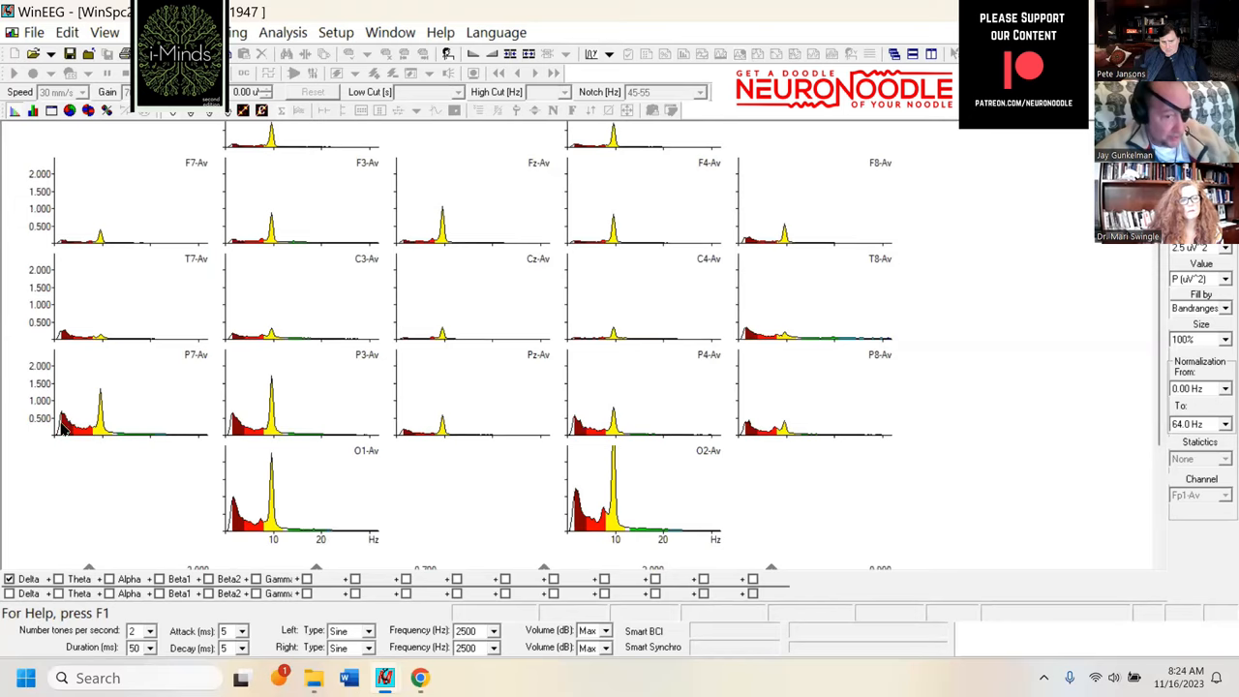
mouse_move(66, 430)
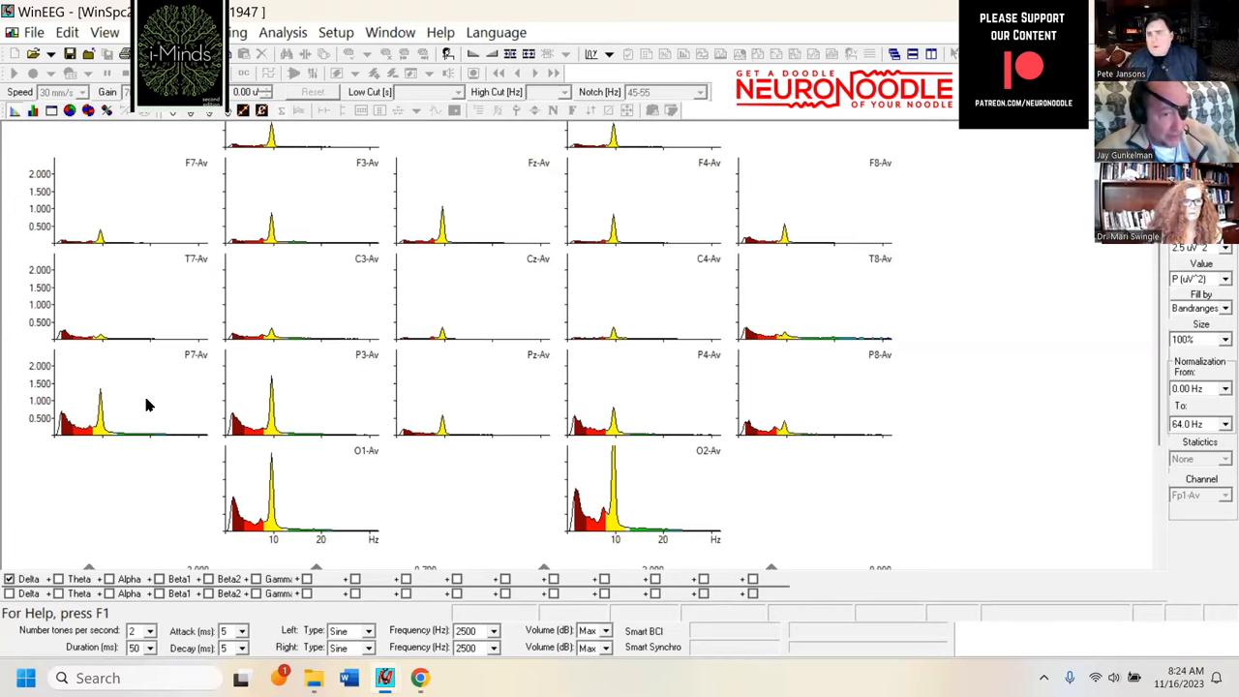
mouse_move(126, 424)
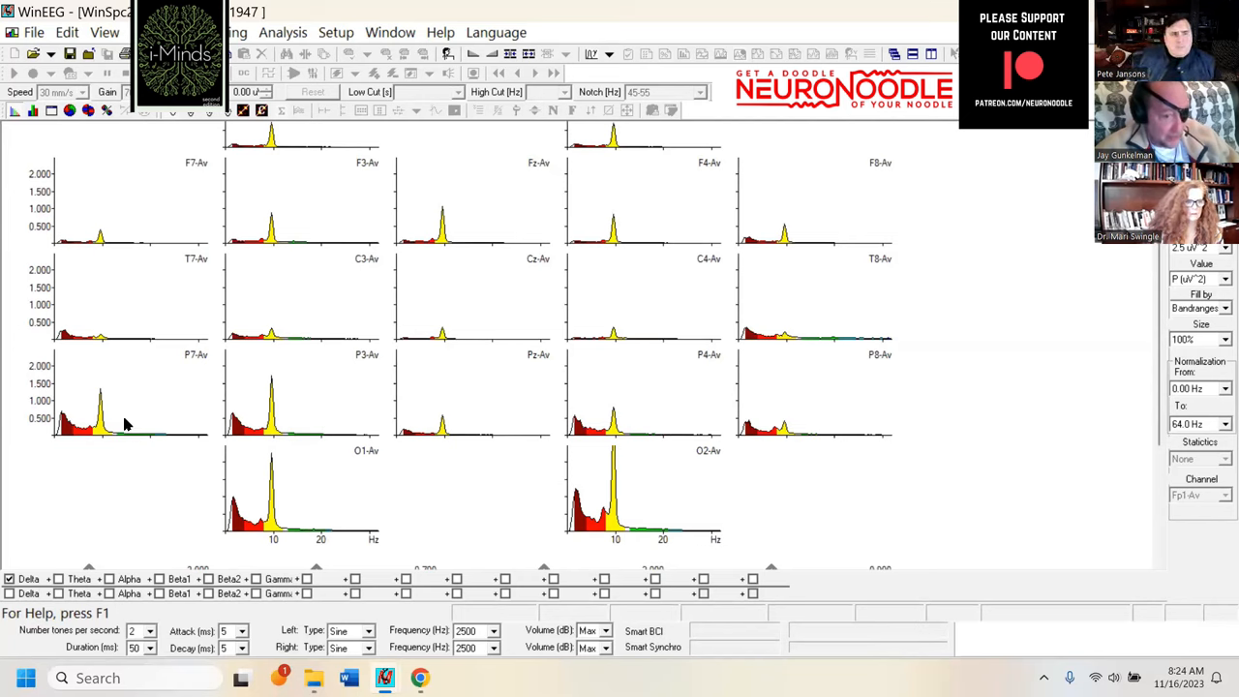
mouse_move(114, 418)
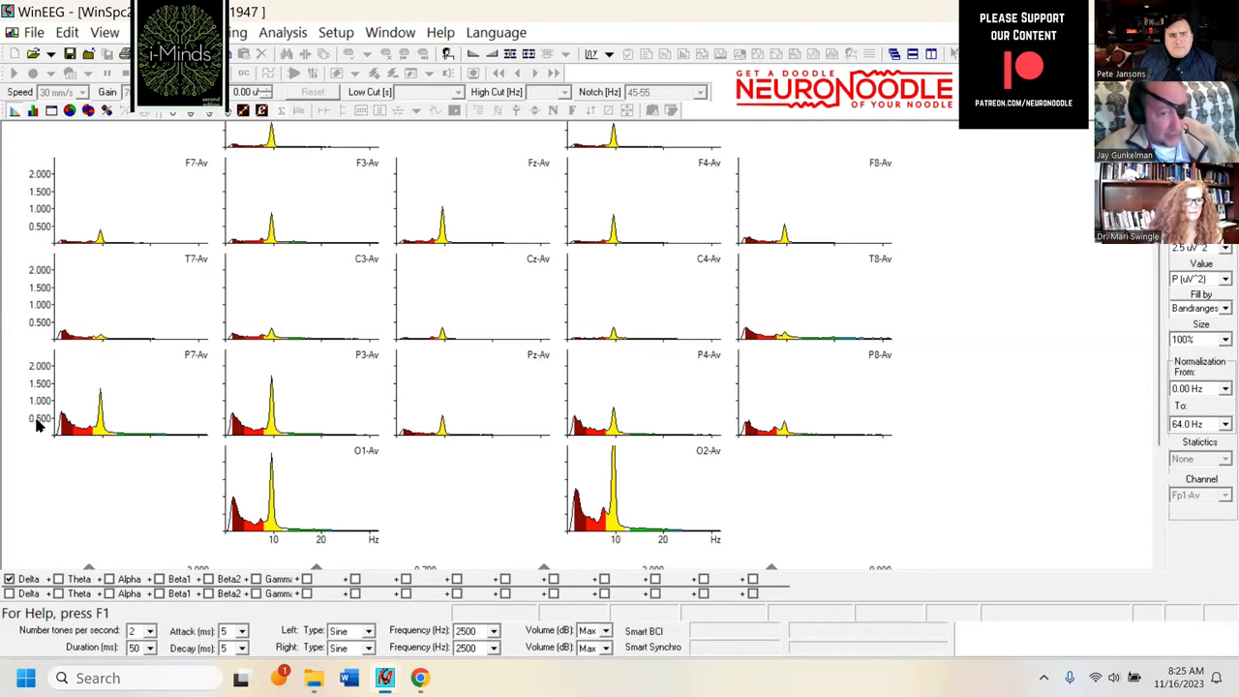
mouse_move(139, 480)
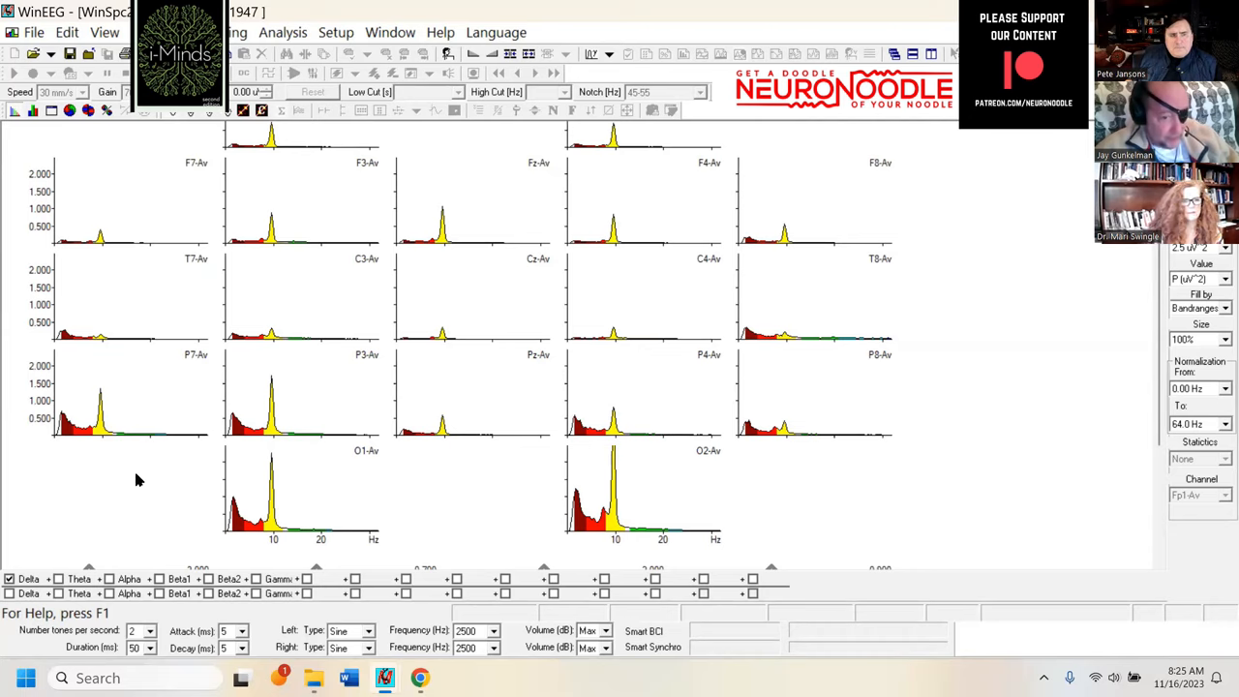
mouse_move(125, 470)
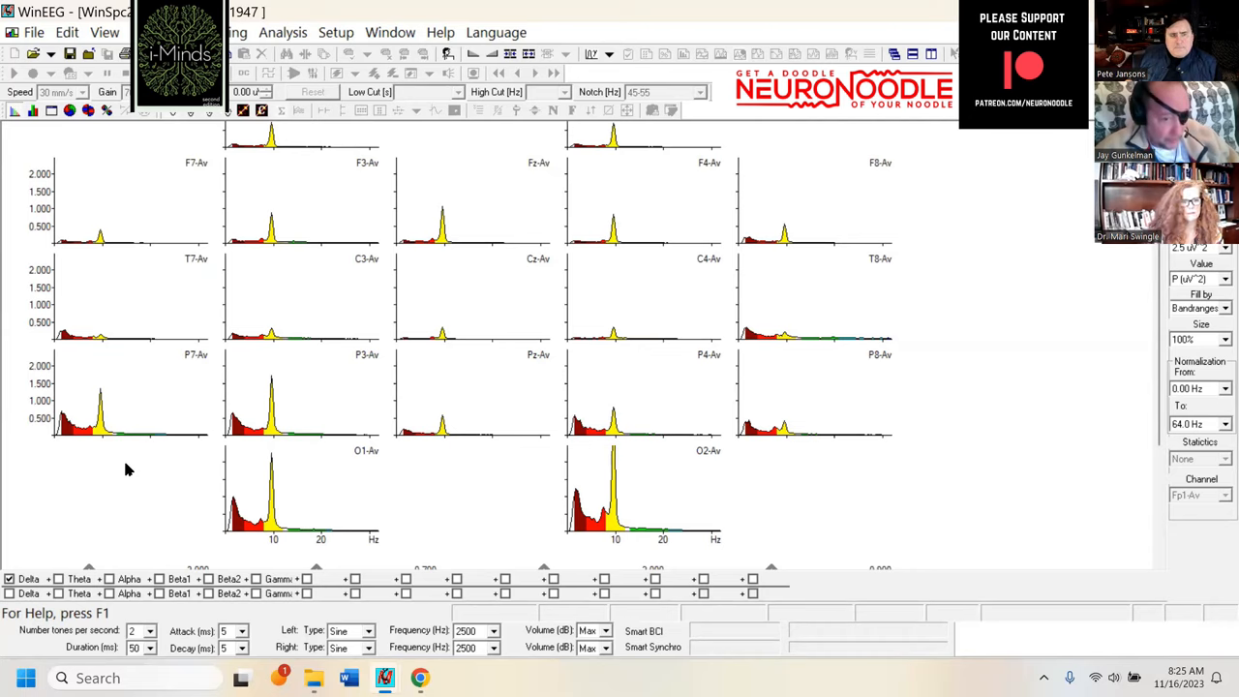
mouse_move(68, 414)
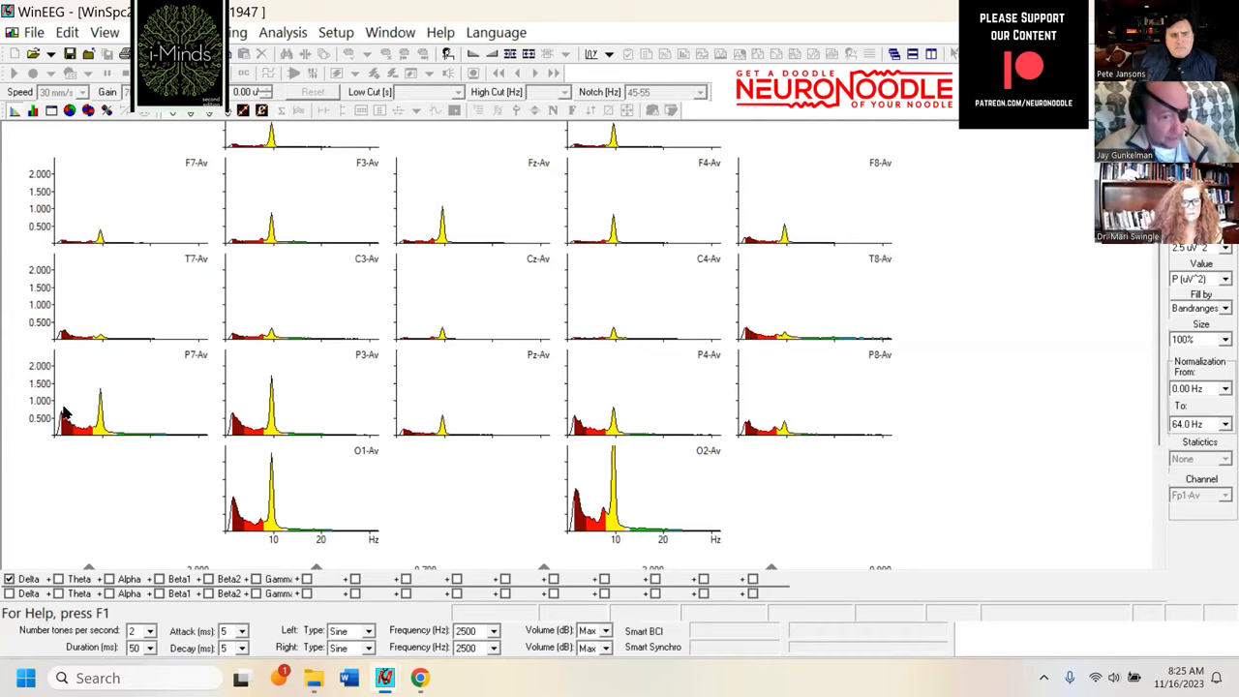
mouse_move(104, 461)
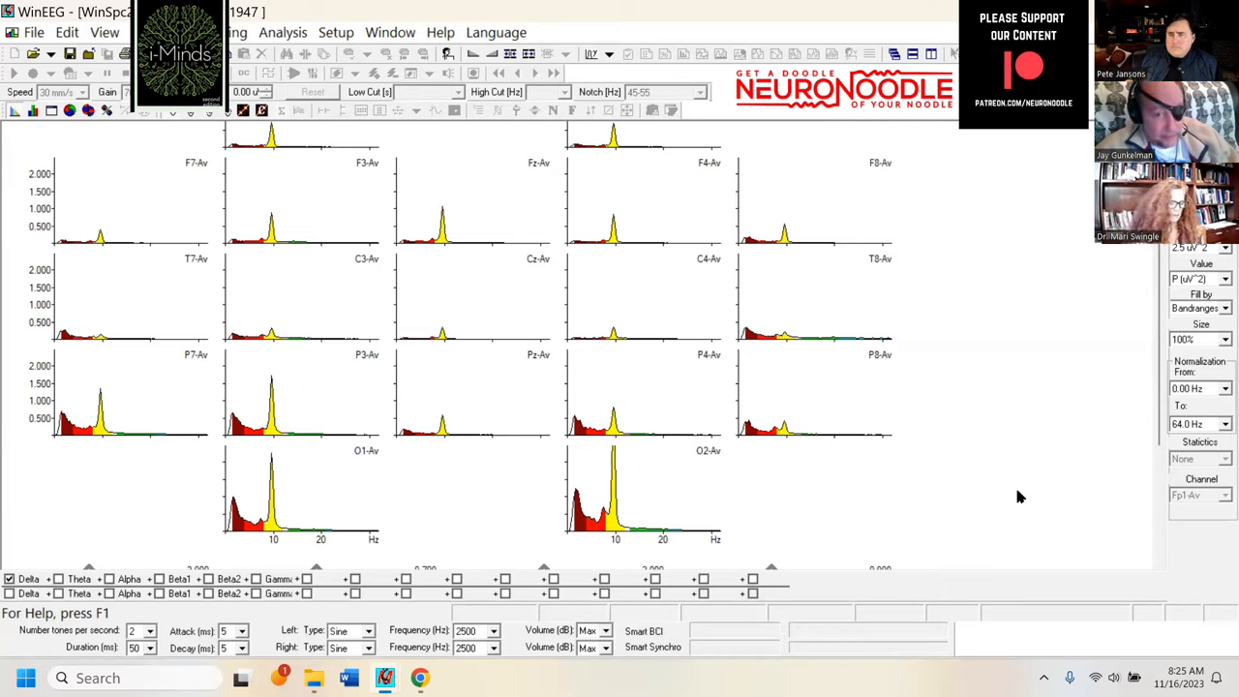
mouse_move(840, 255)
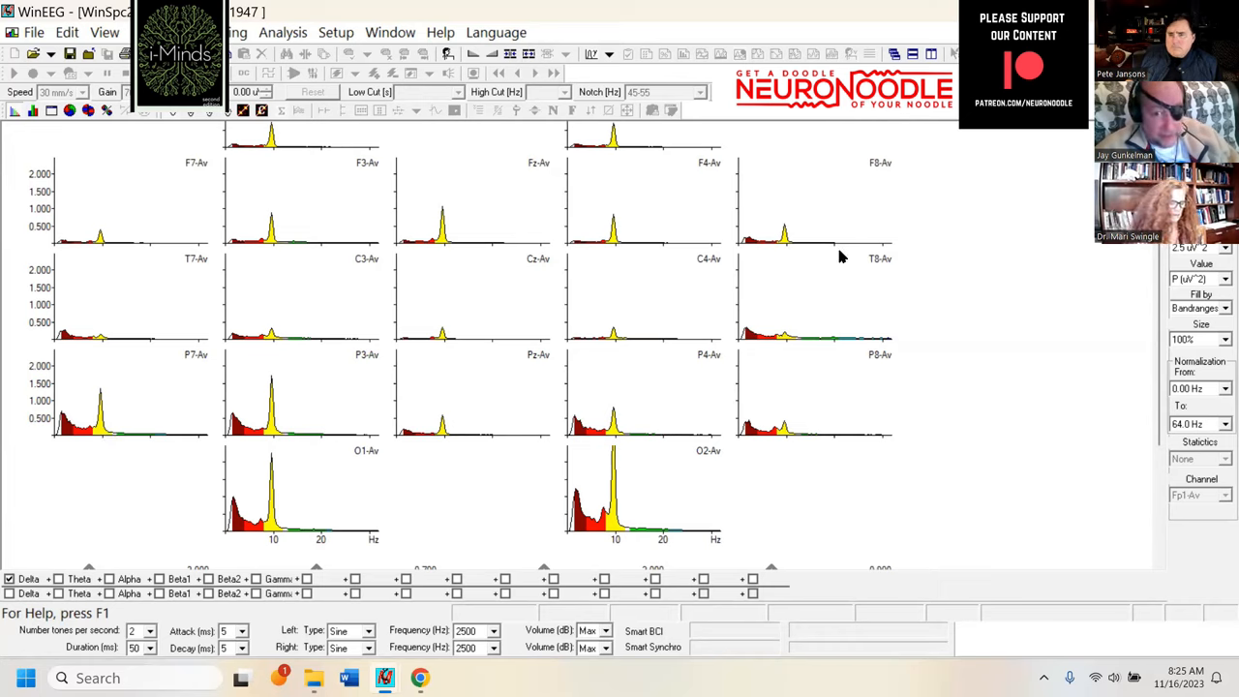
mouse_move(956, 325)
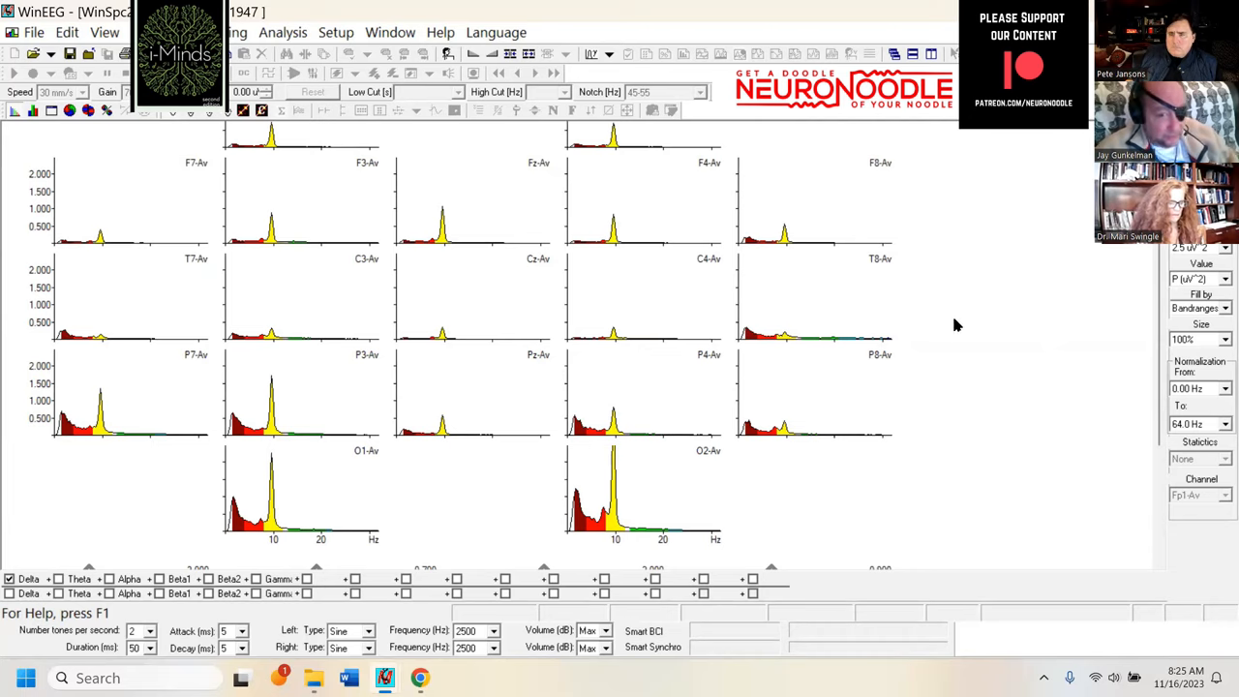
mouse_move(441, 230)
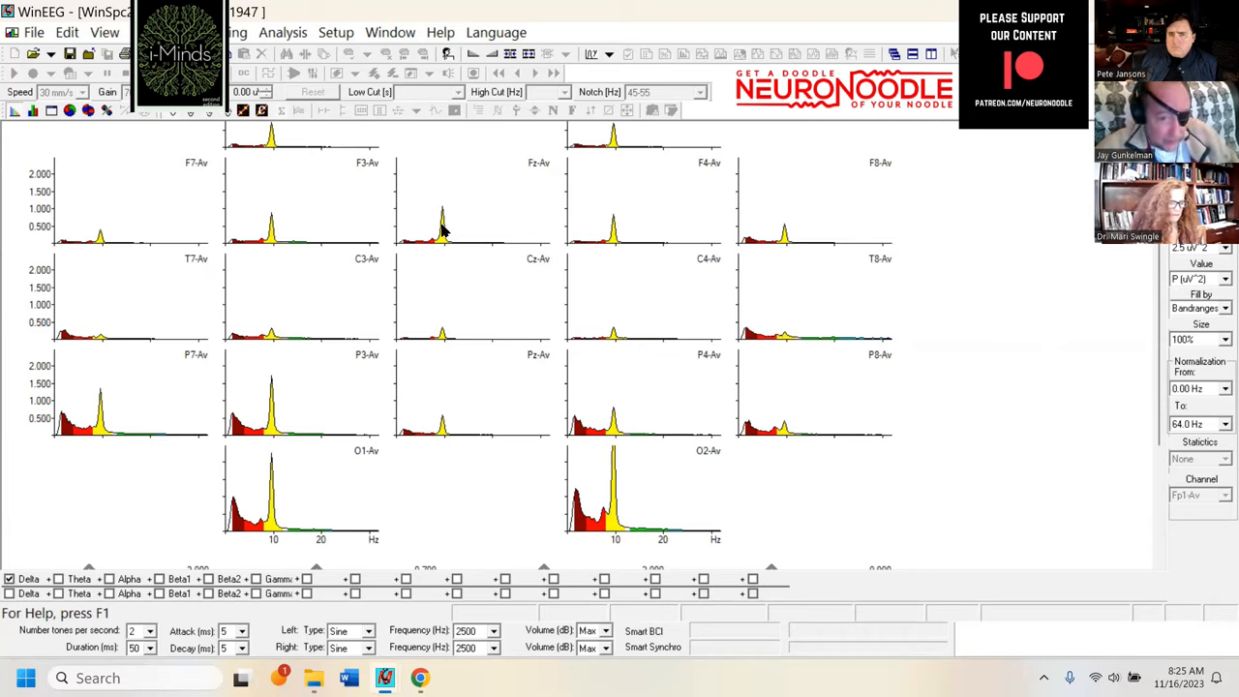
mouse_move(441, 204)
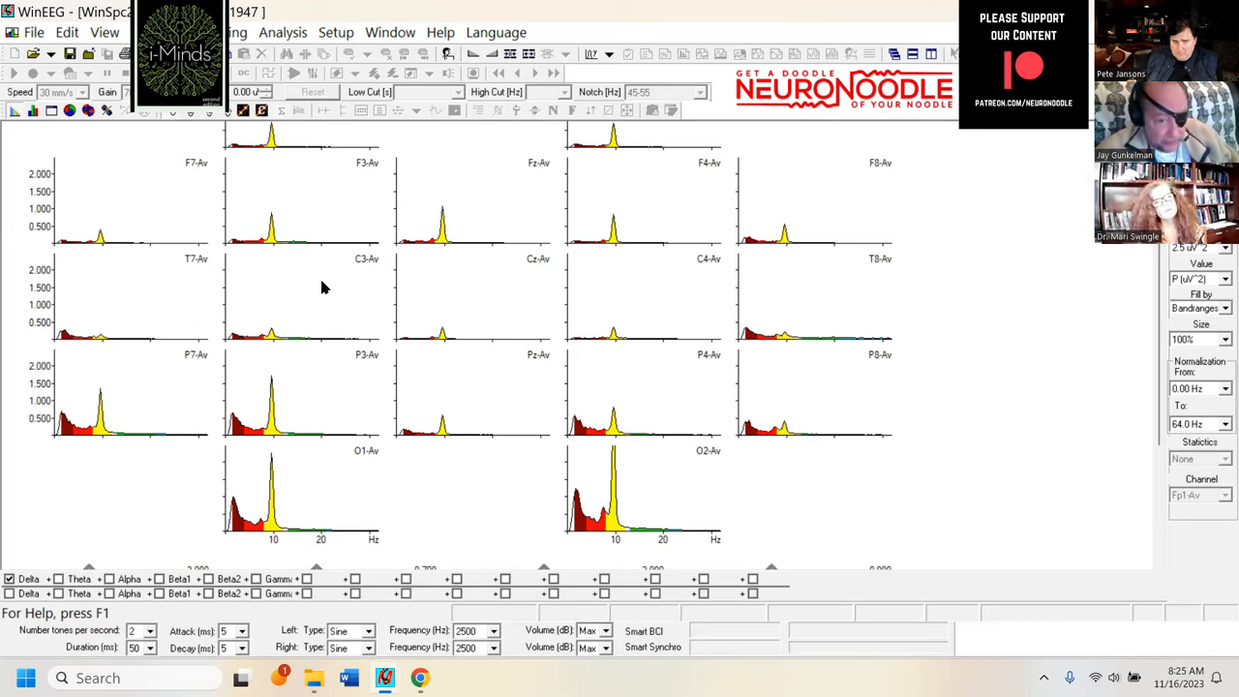
mouse_move(153, 356)
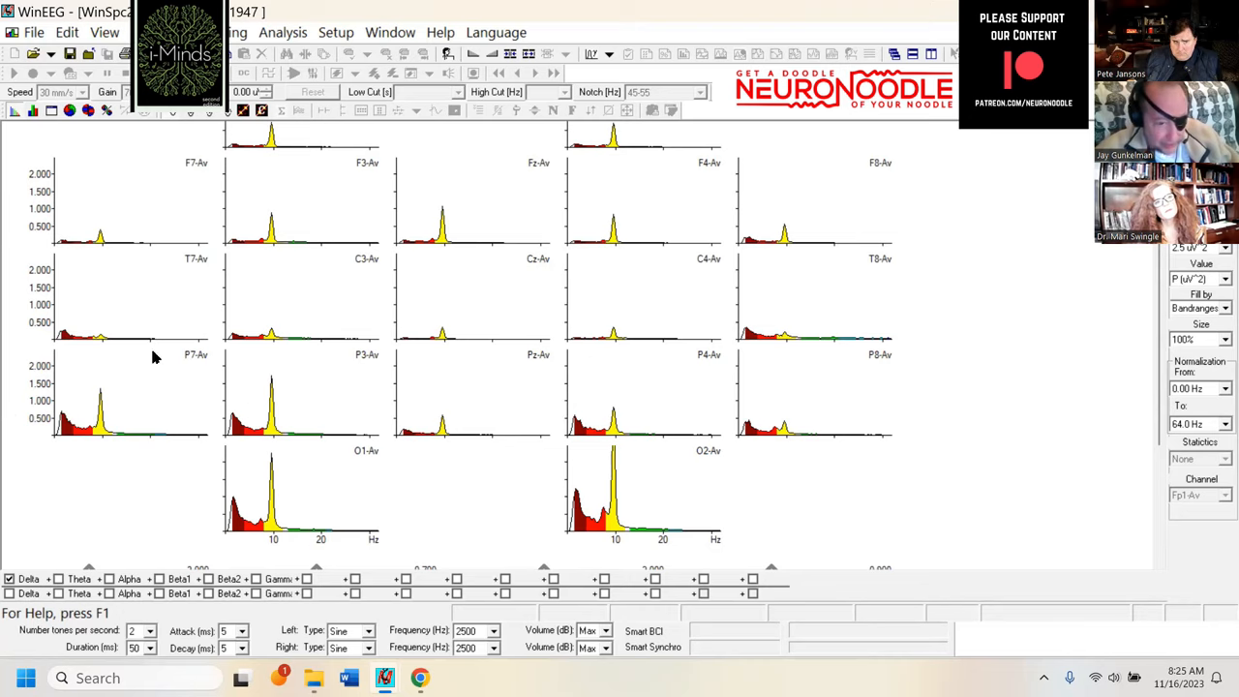
mouse_move(557, 612)
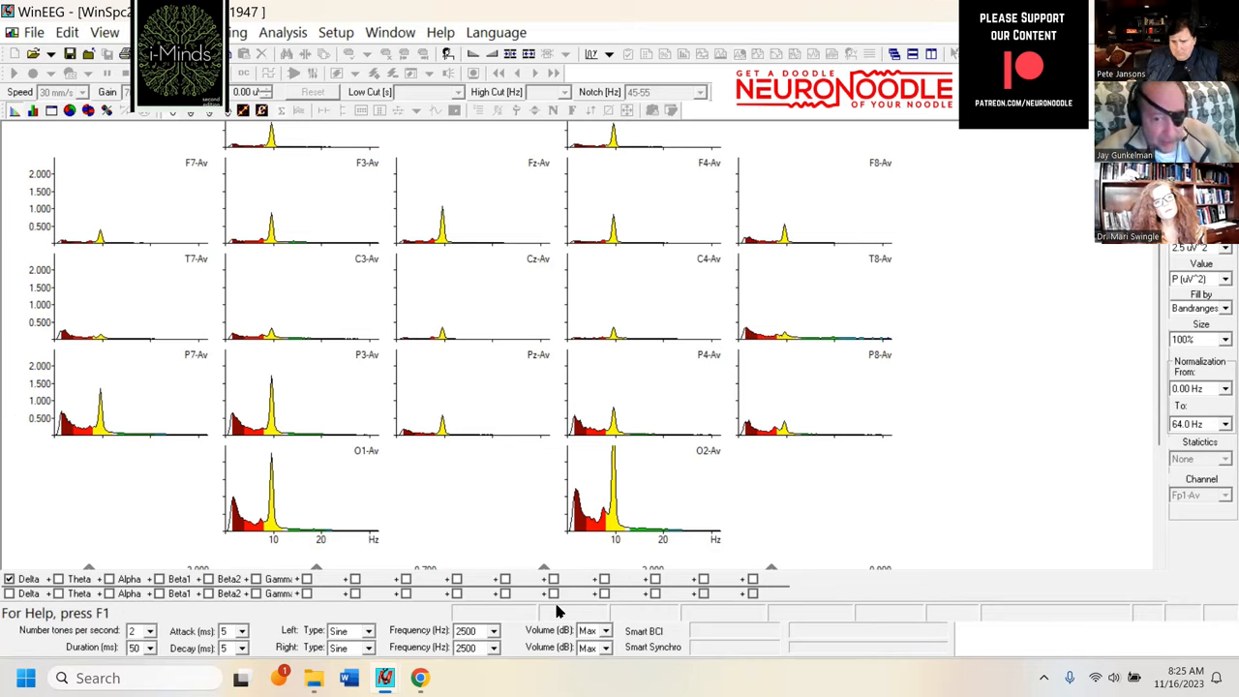
mouse_move(336, 499)
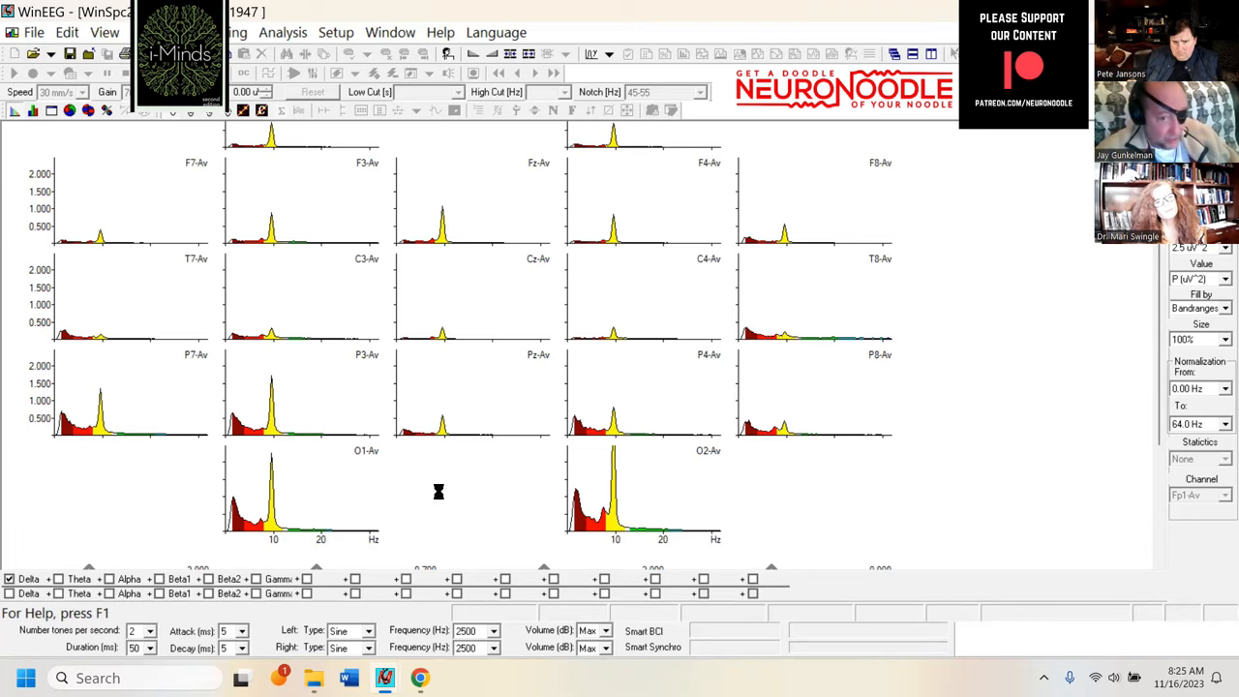
mouse_move(435, 493)
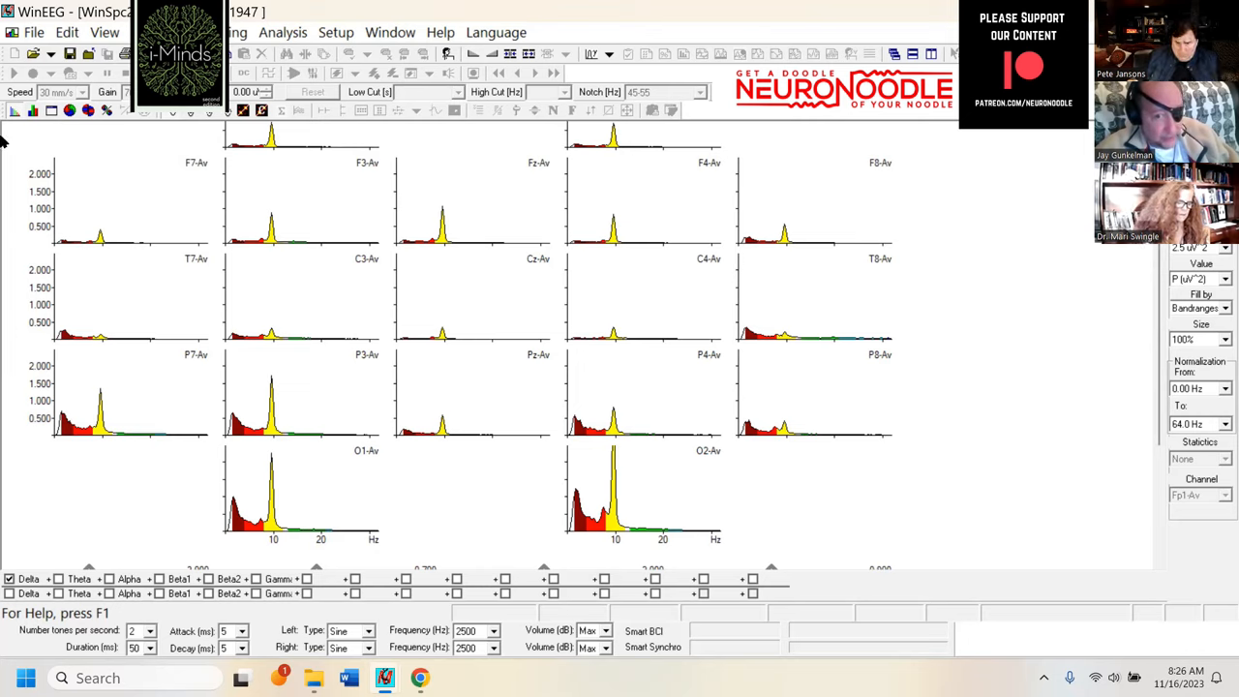
mouse_move(798, 203)
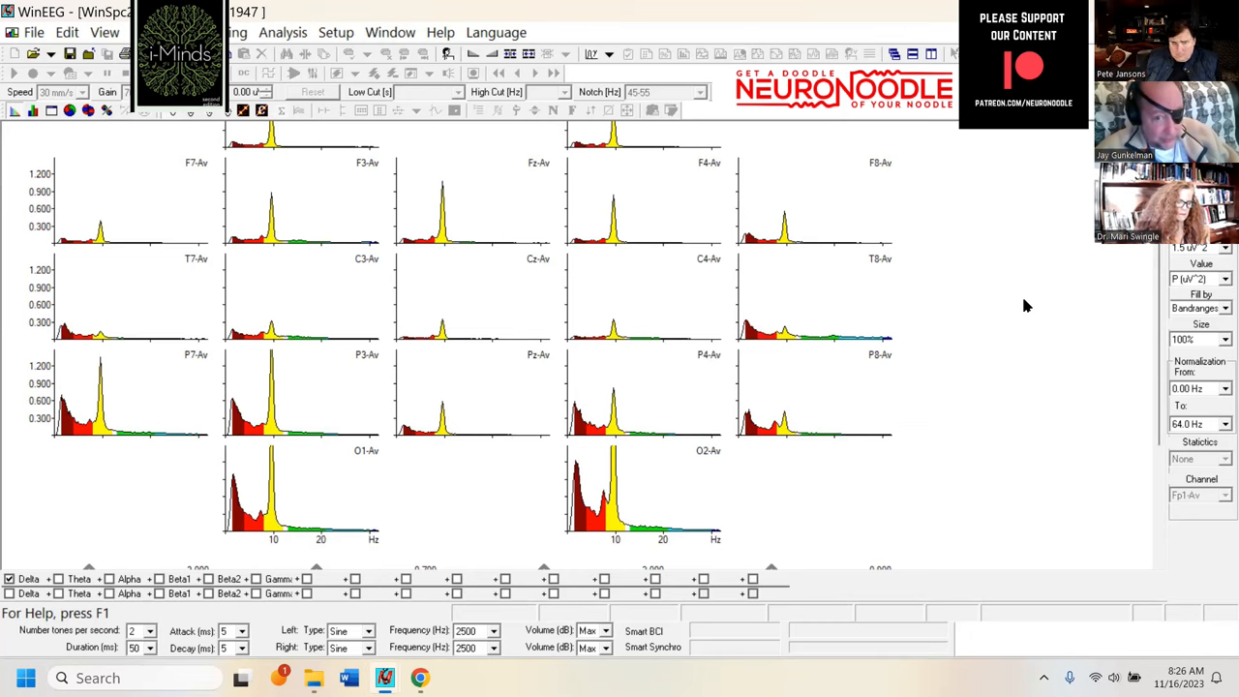
mouse_move(958, 310)
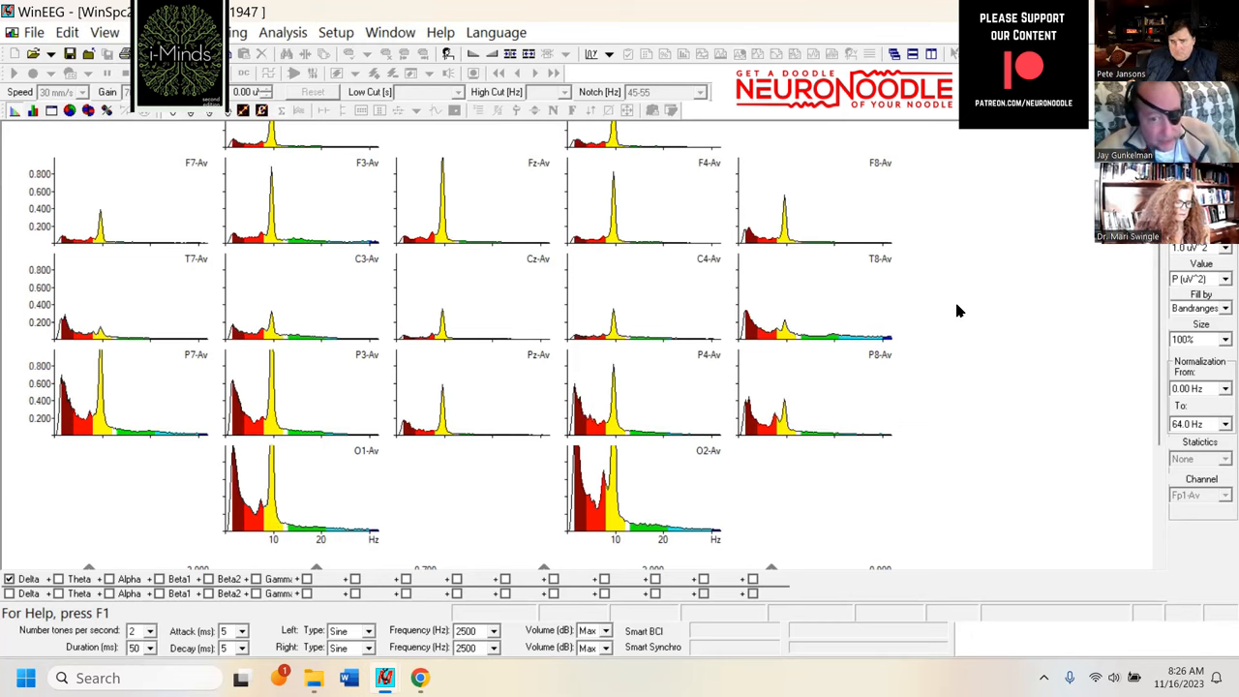
mouse_move(745, 269)
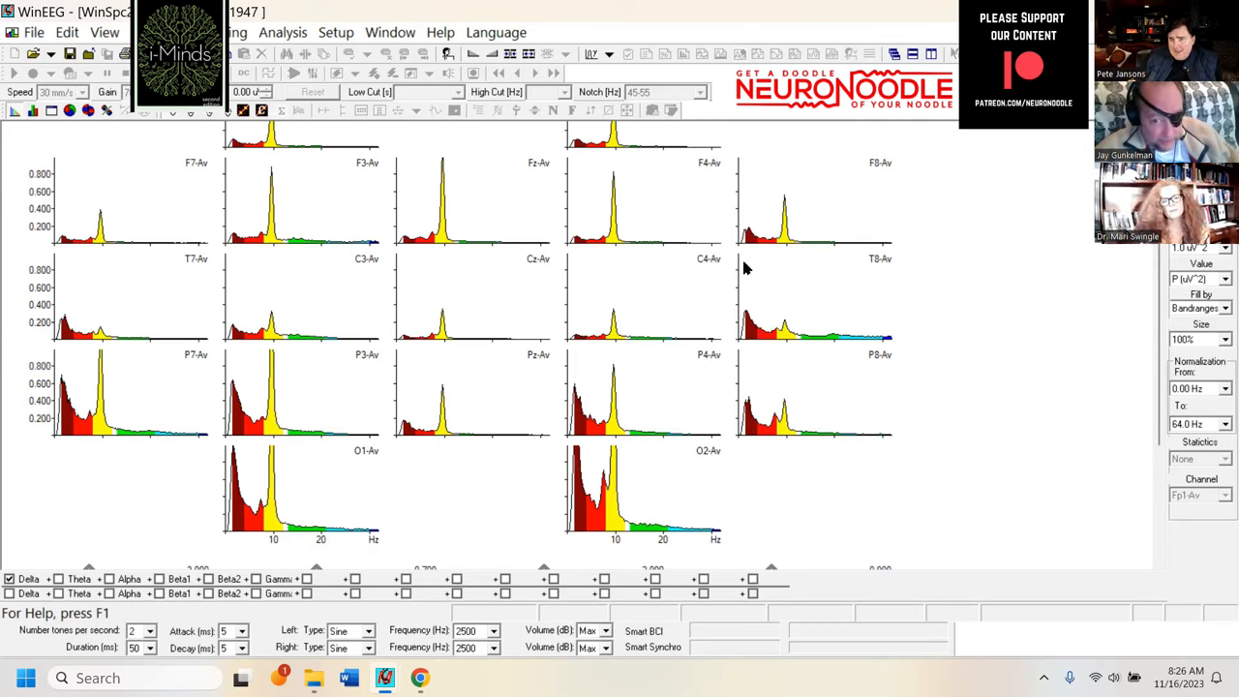
mouse_move(972, 313)
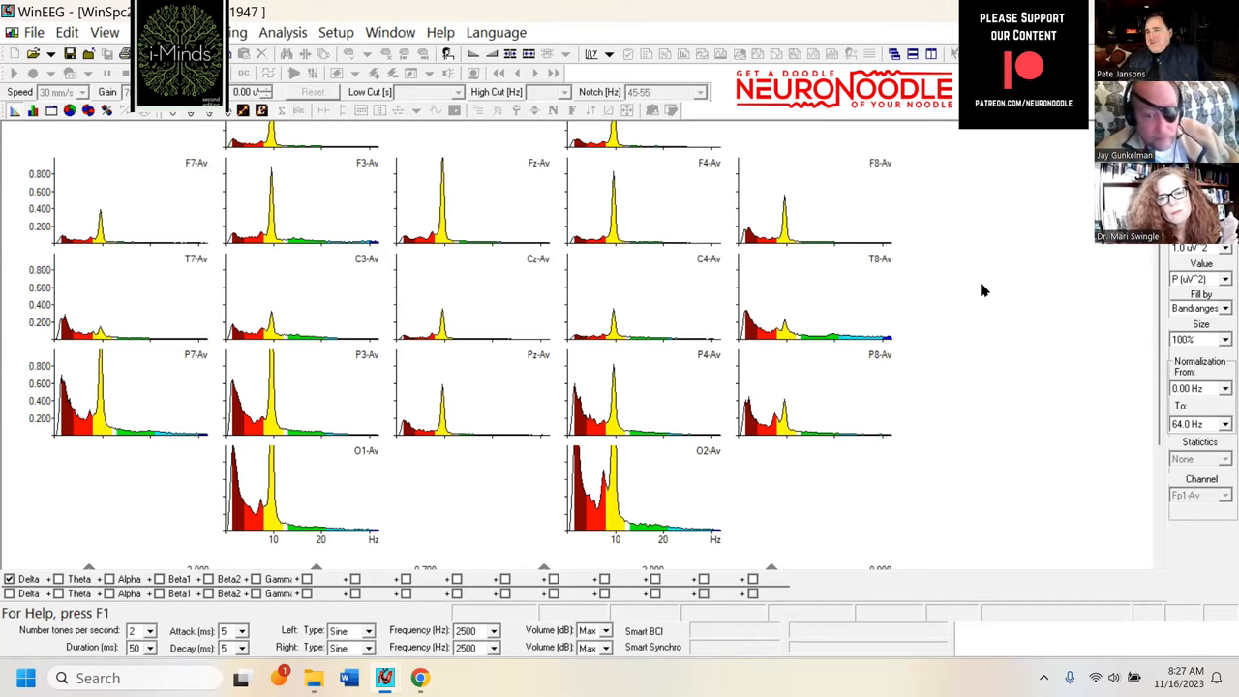
mouse_move(919, 337)
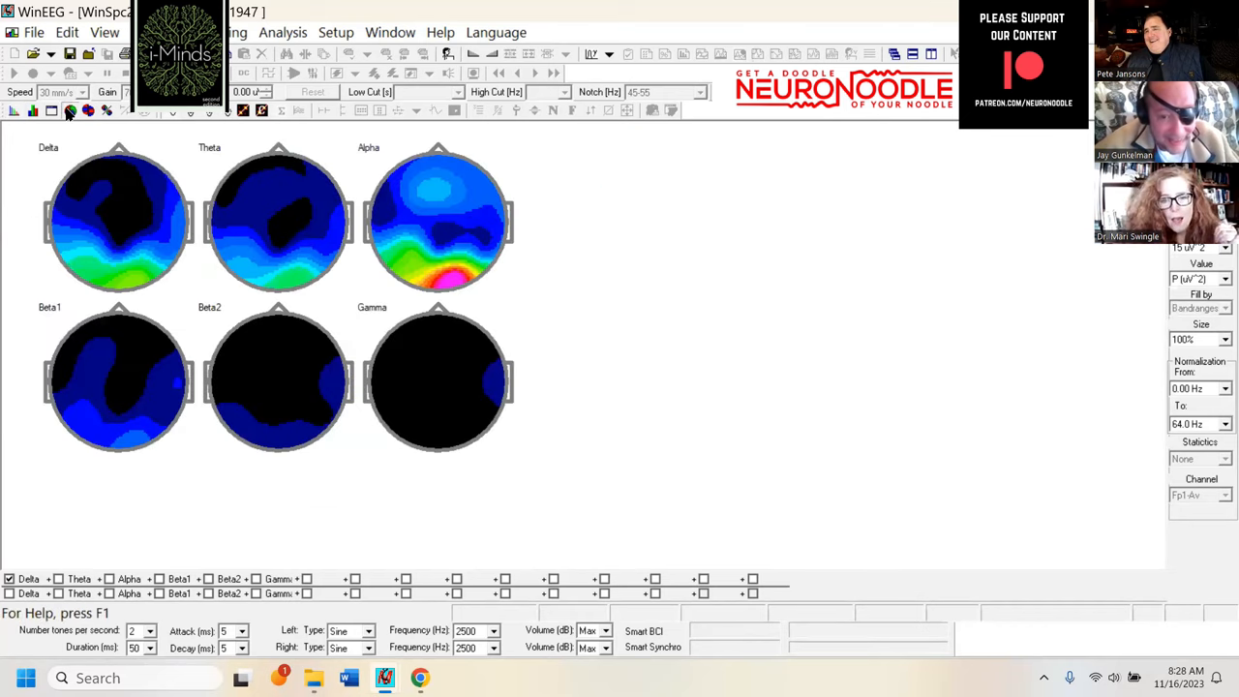
mouse_move(590, 62)
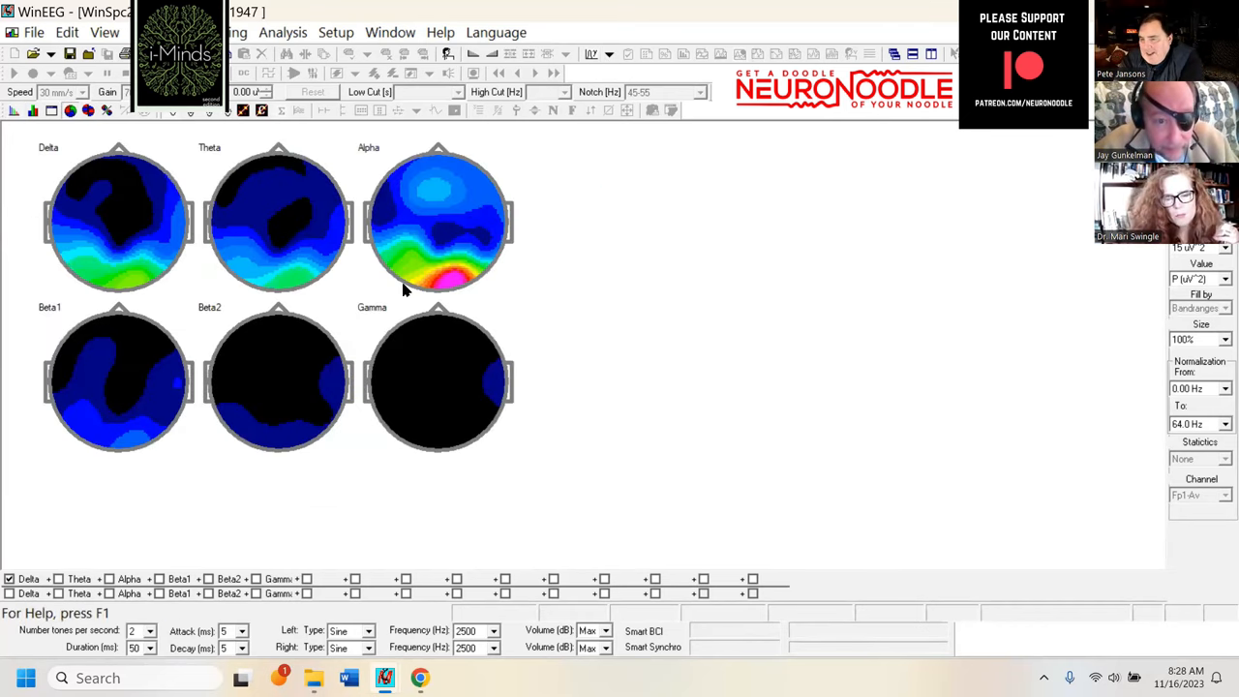
mouse_move(666, 344)
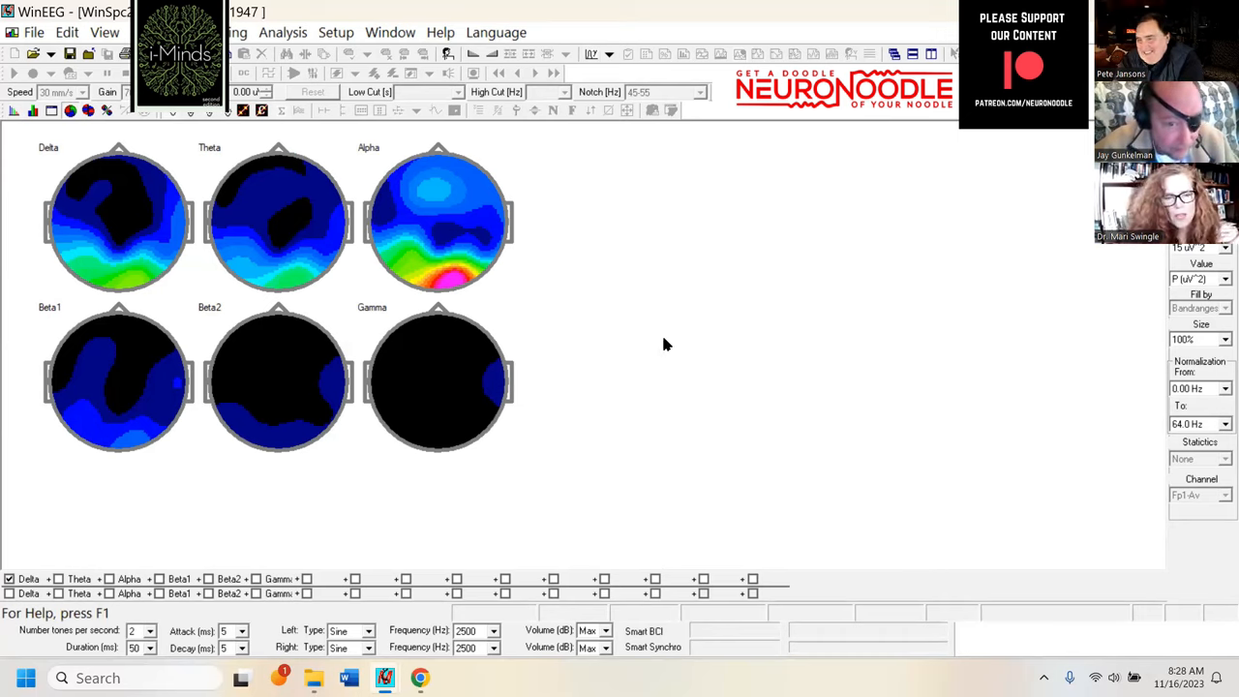
mouse_move(573, 166)
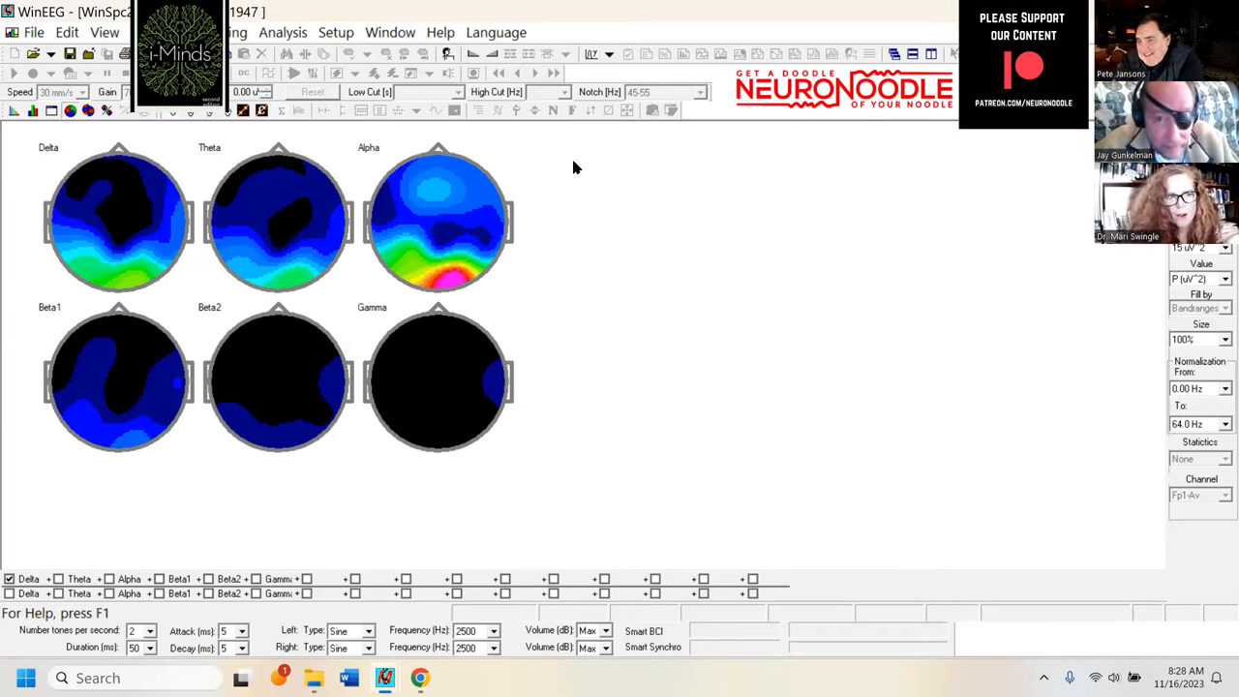
Step: Choose the Two Hz frequency band scheme for the head maps
left_click(610, 54)
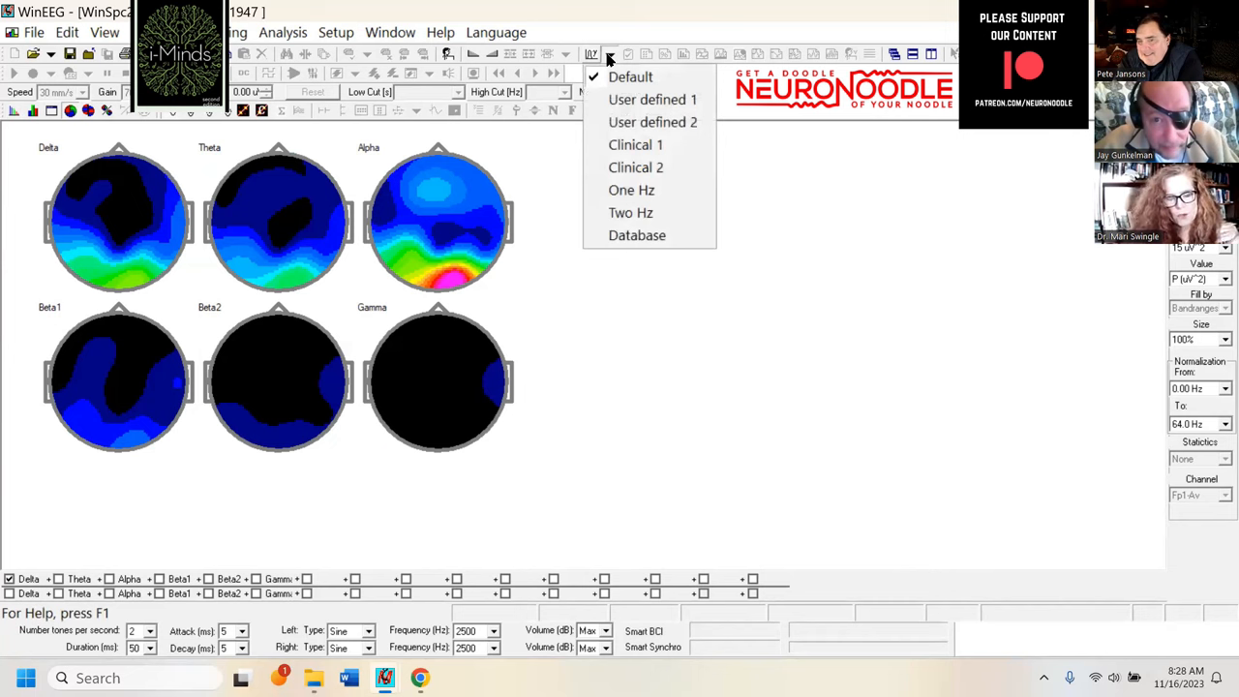
mouse_move(631, 190)
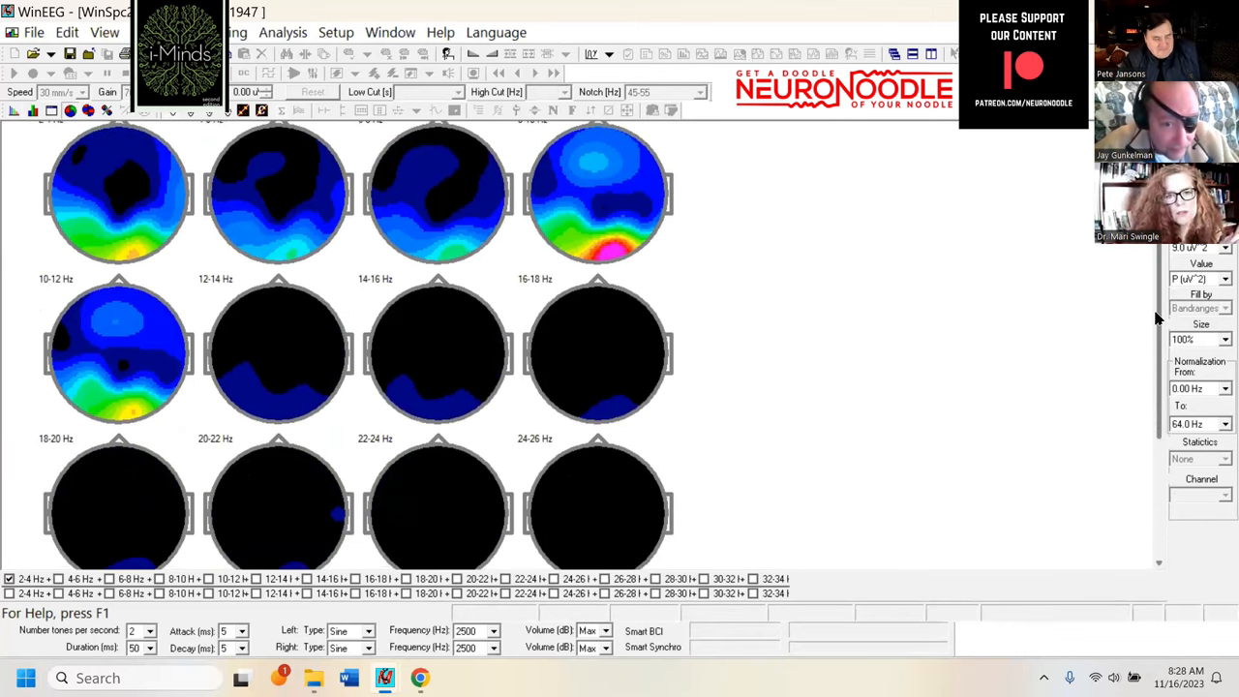
scroll("up", 3)
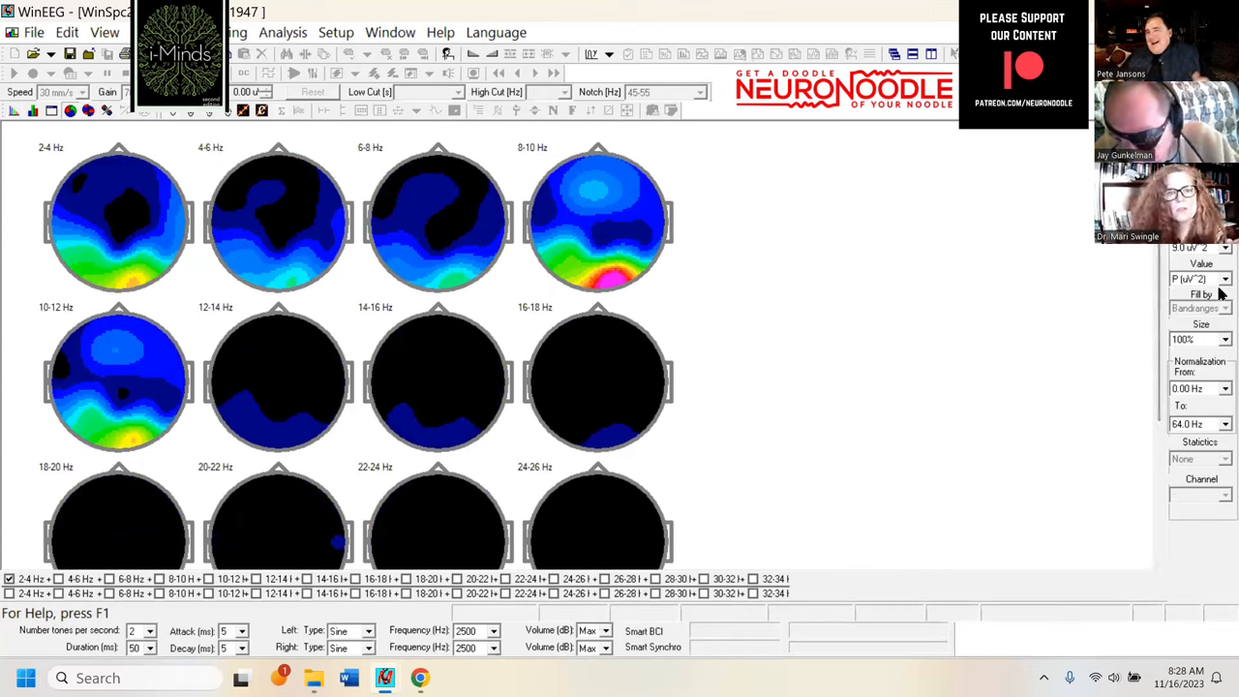
Step: Change the map Value from P (uV^2) to A (uV) amplitude
left_click(1223, 279)
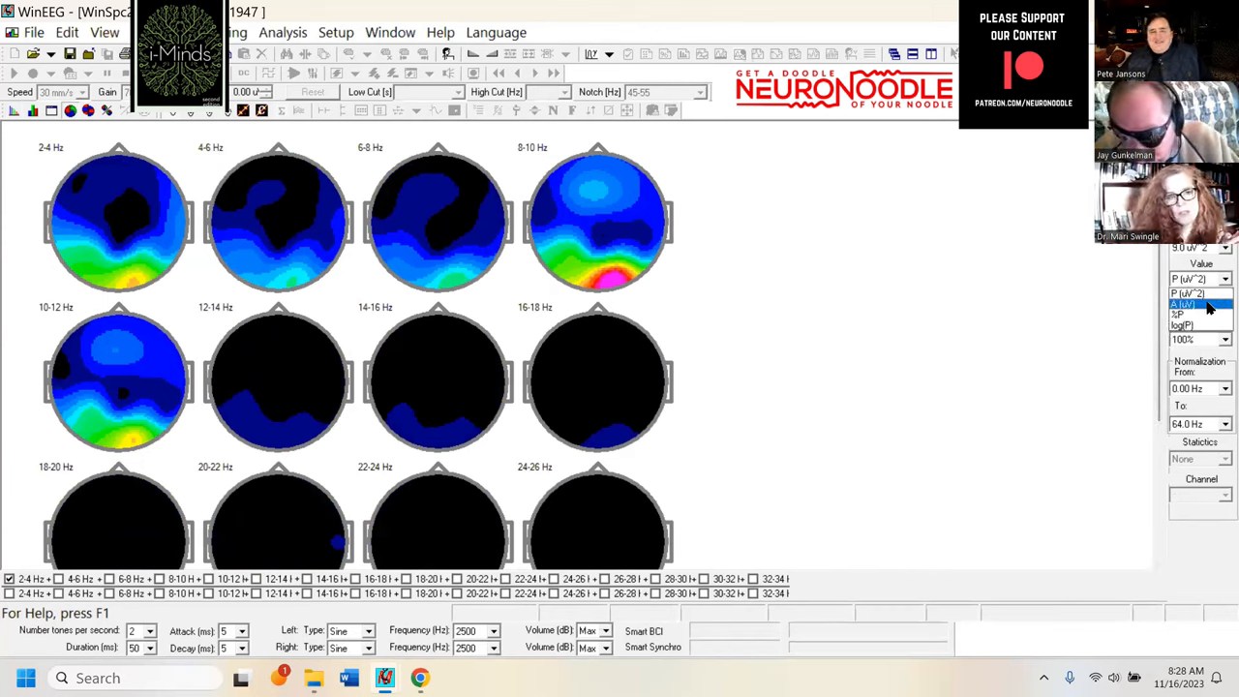
left_click(1185, 304)
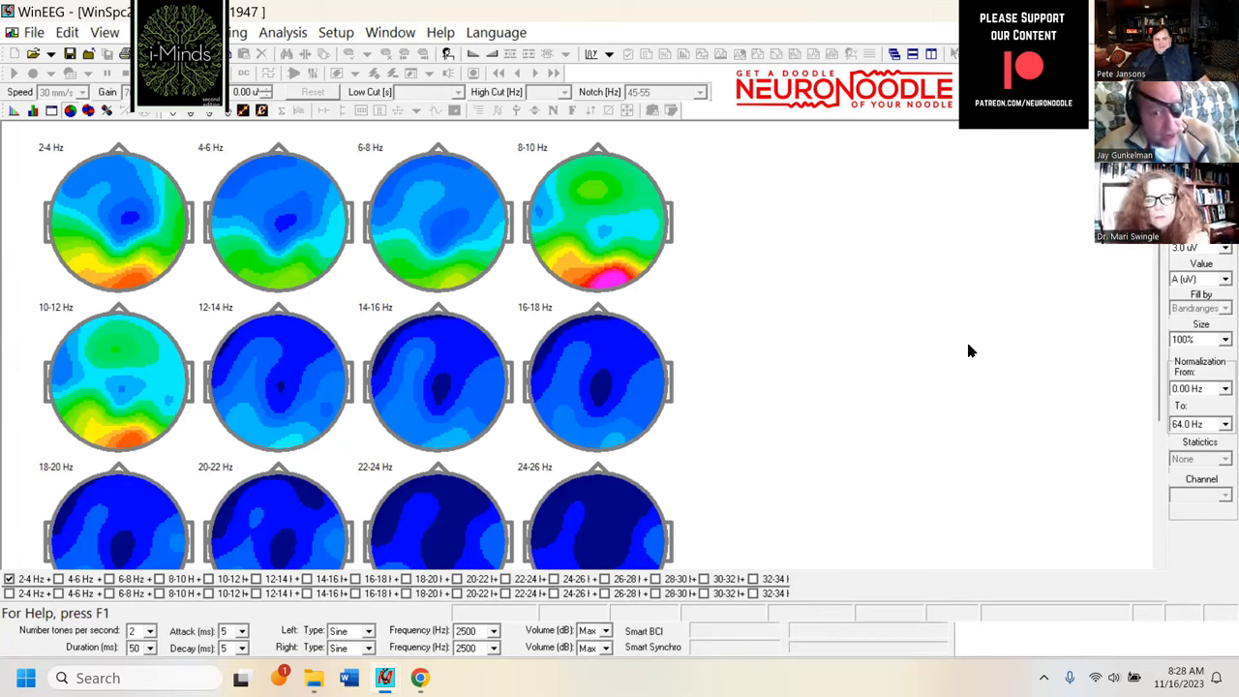
mouse_move(947, 377)
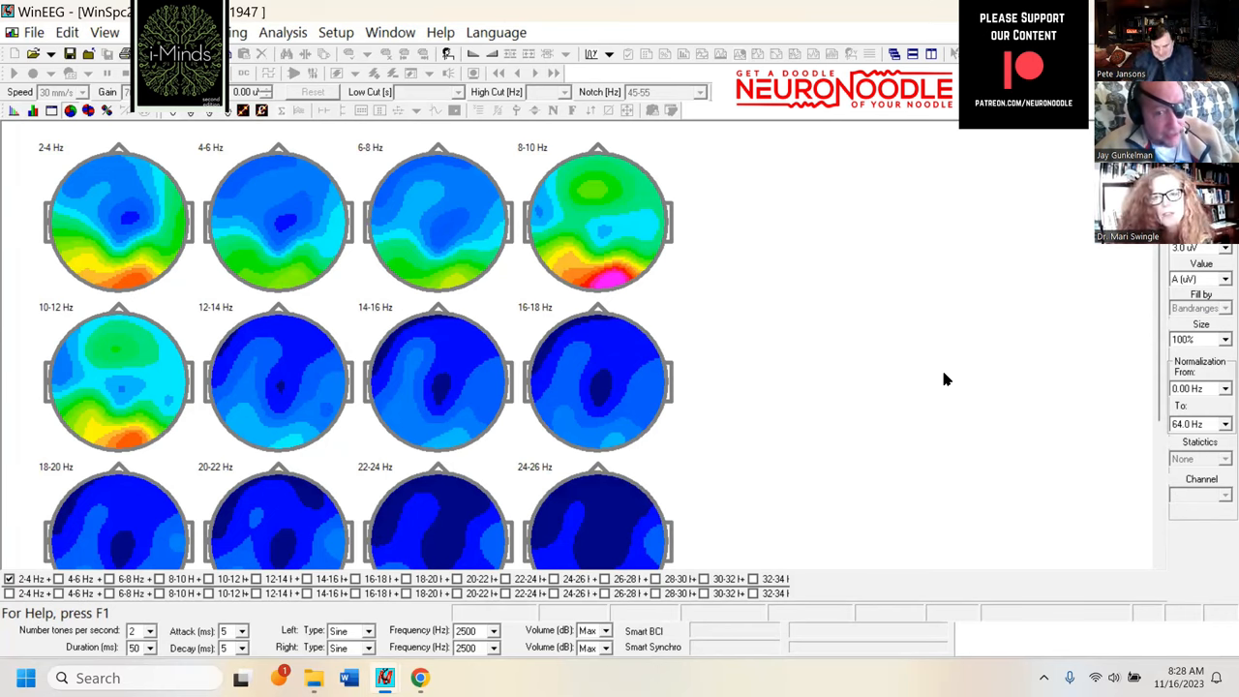
mouse_move(762, 352)
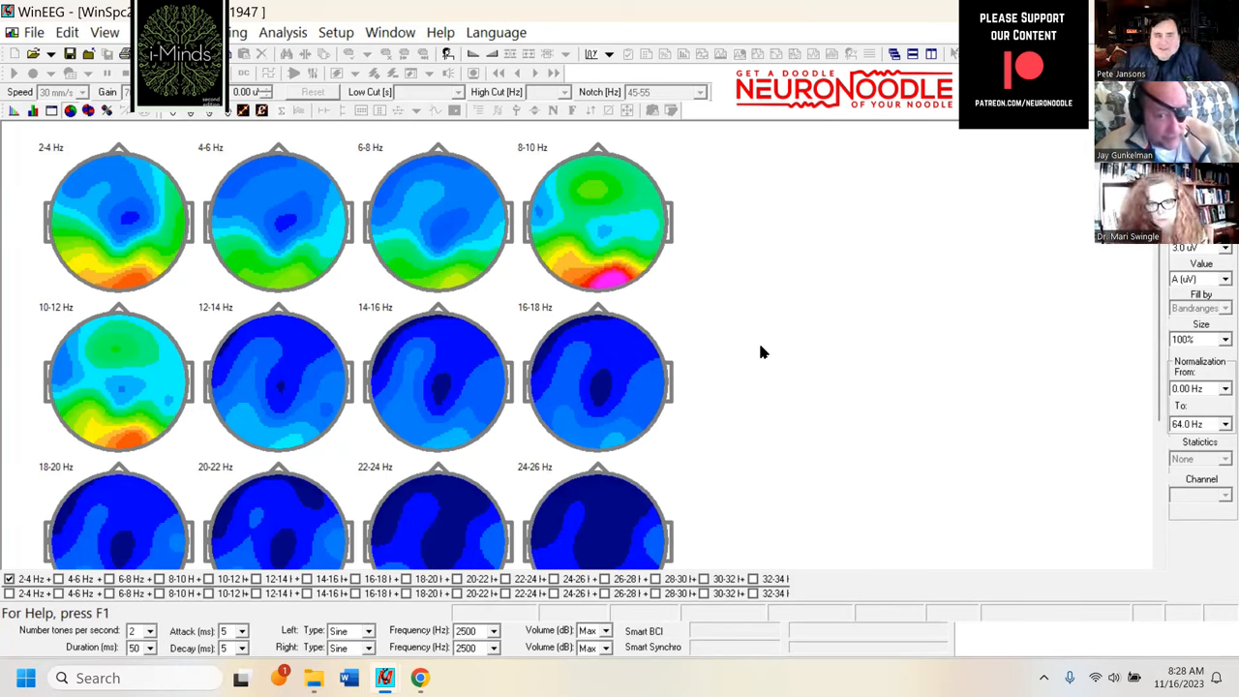
mouse_move(939, 465)
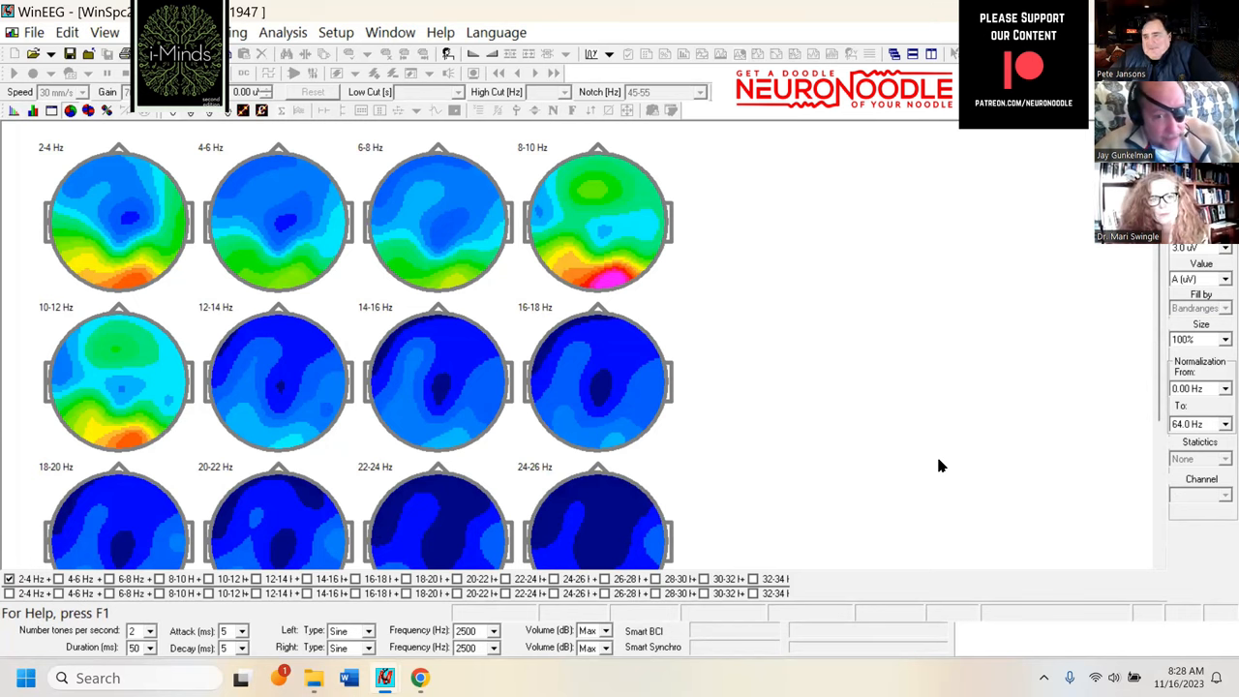
mouse_move(964, 414)
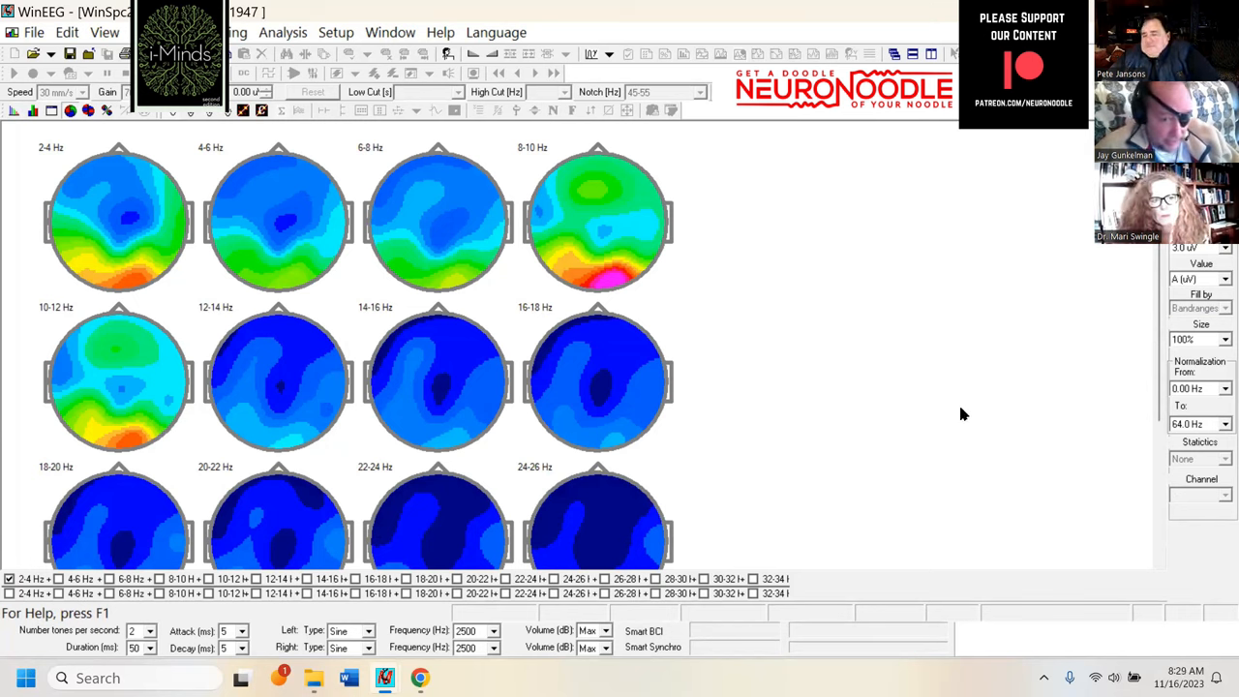
mouse_move(929, 457)
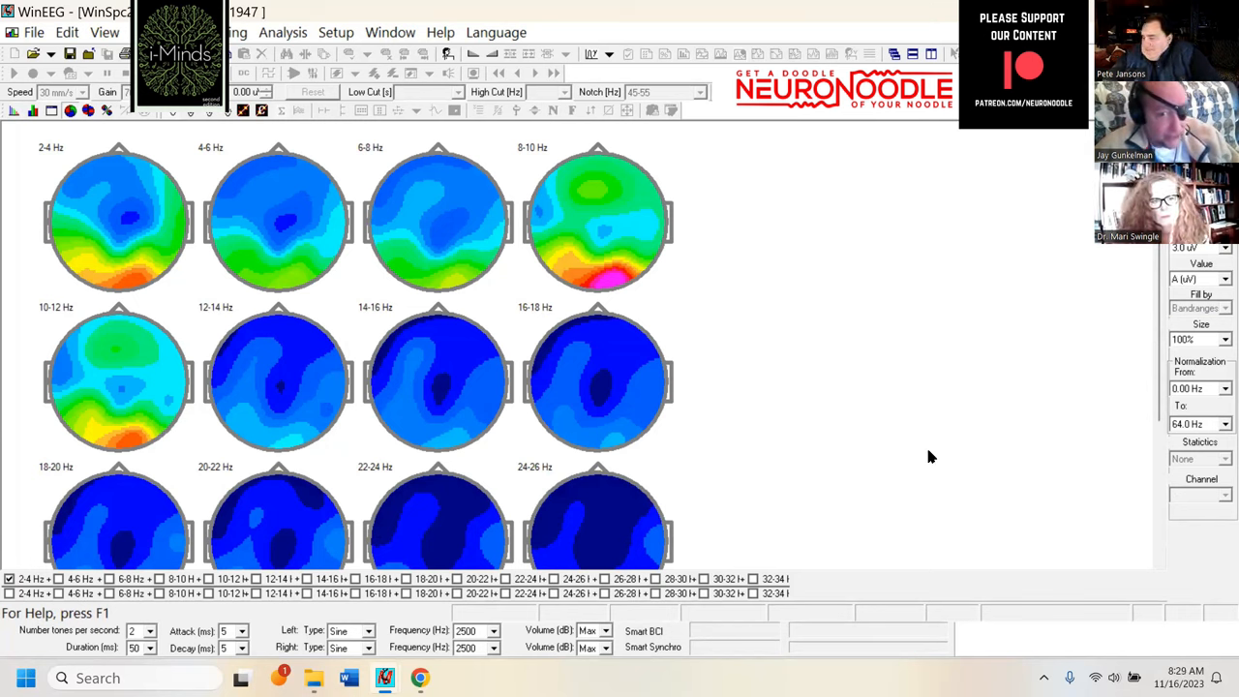
mouse_move(968, 428)
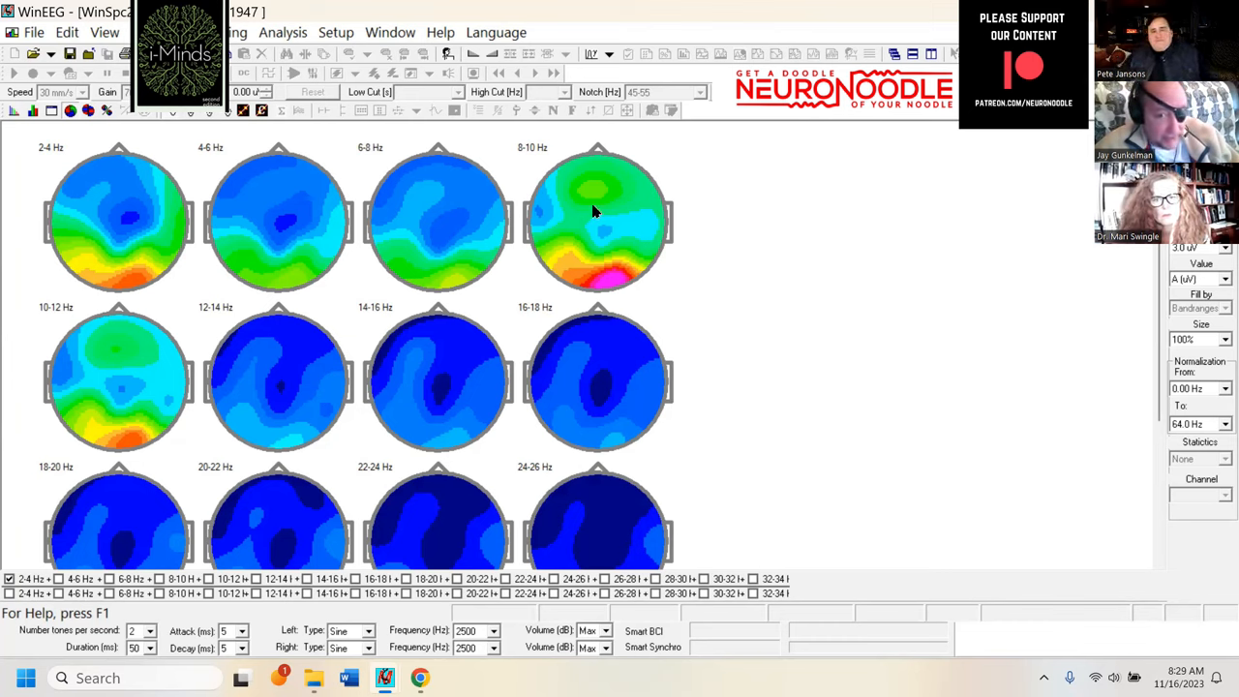
mouse_move(531, 151)
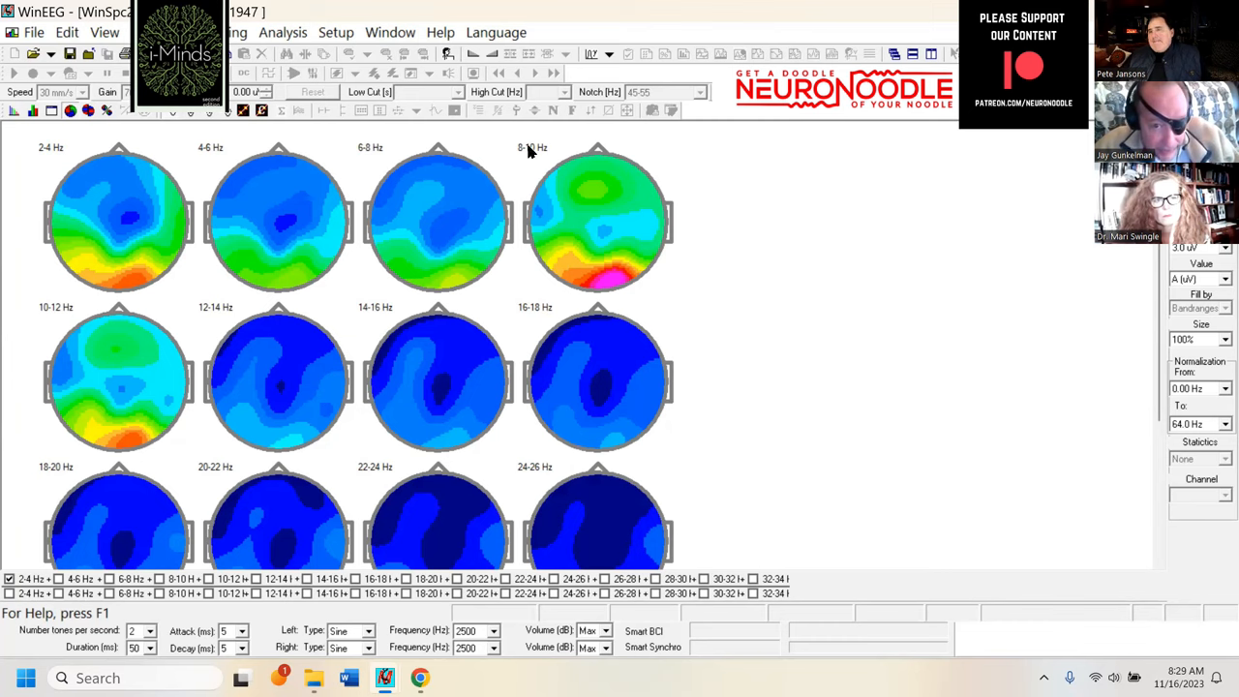
mouse_move(108, 475)
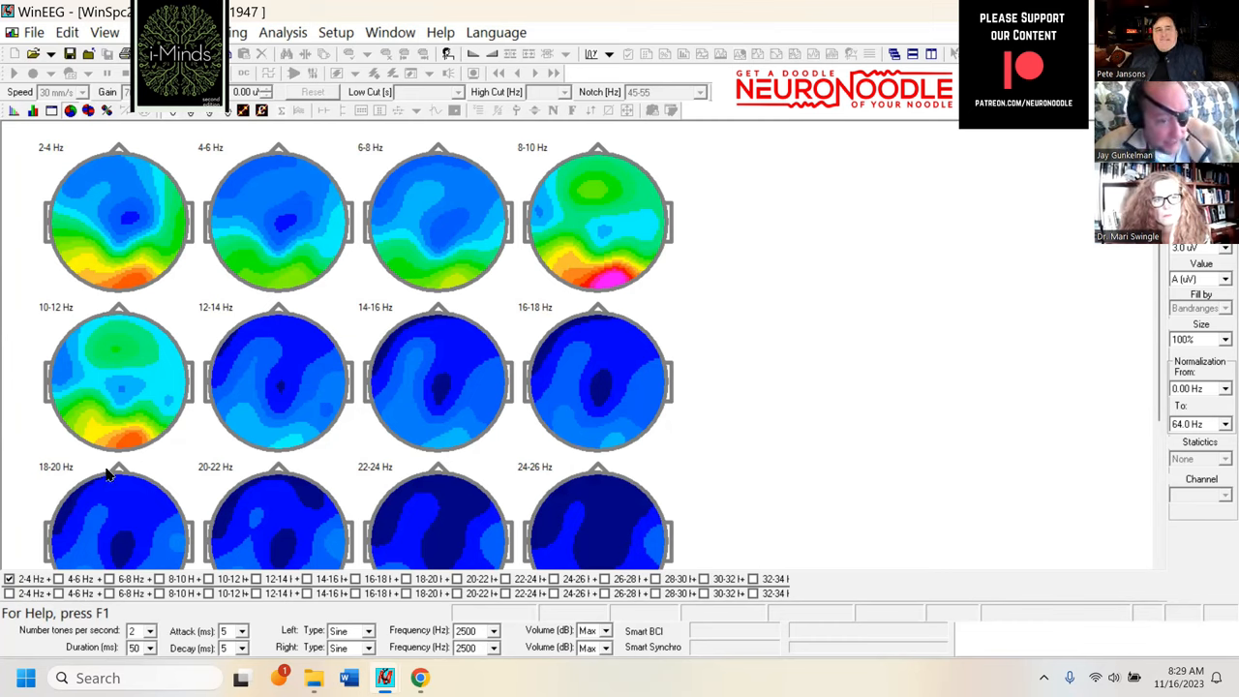
mouse_move(604, 287)
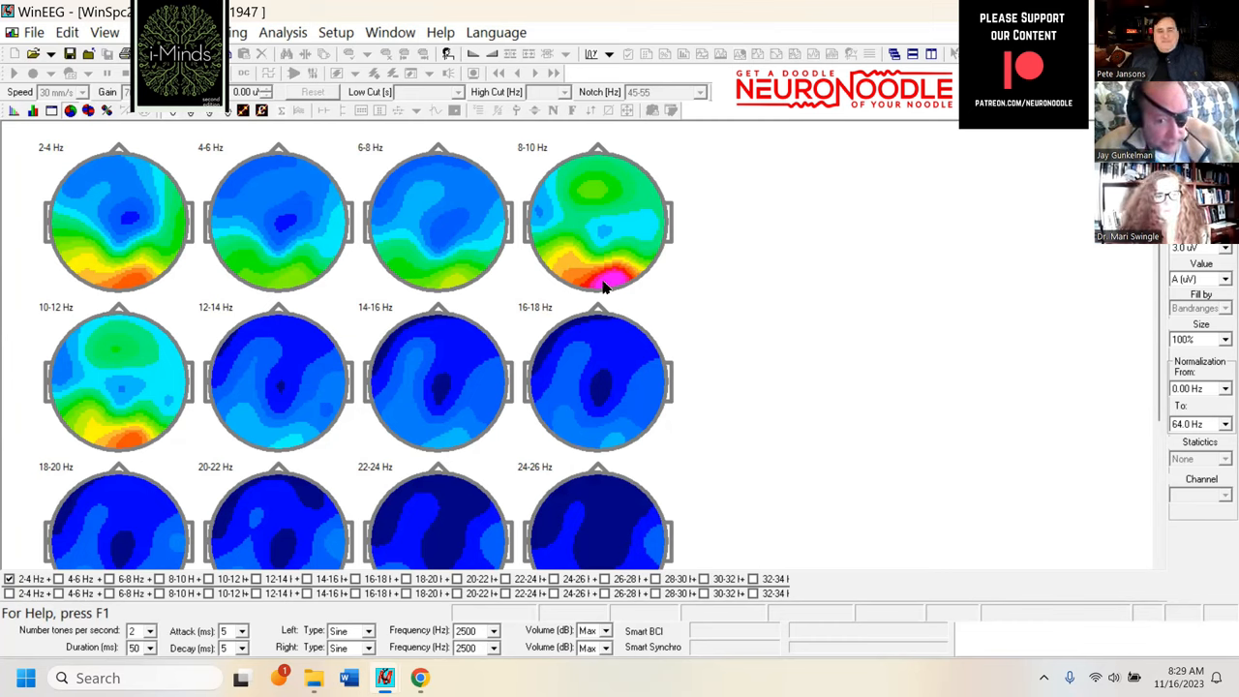
mouse_move(124, 447)
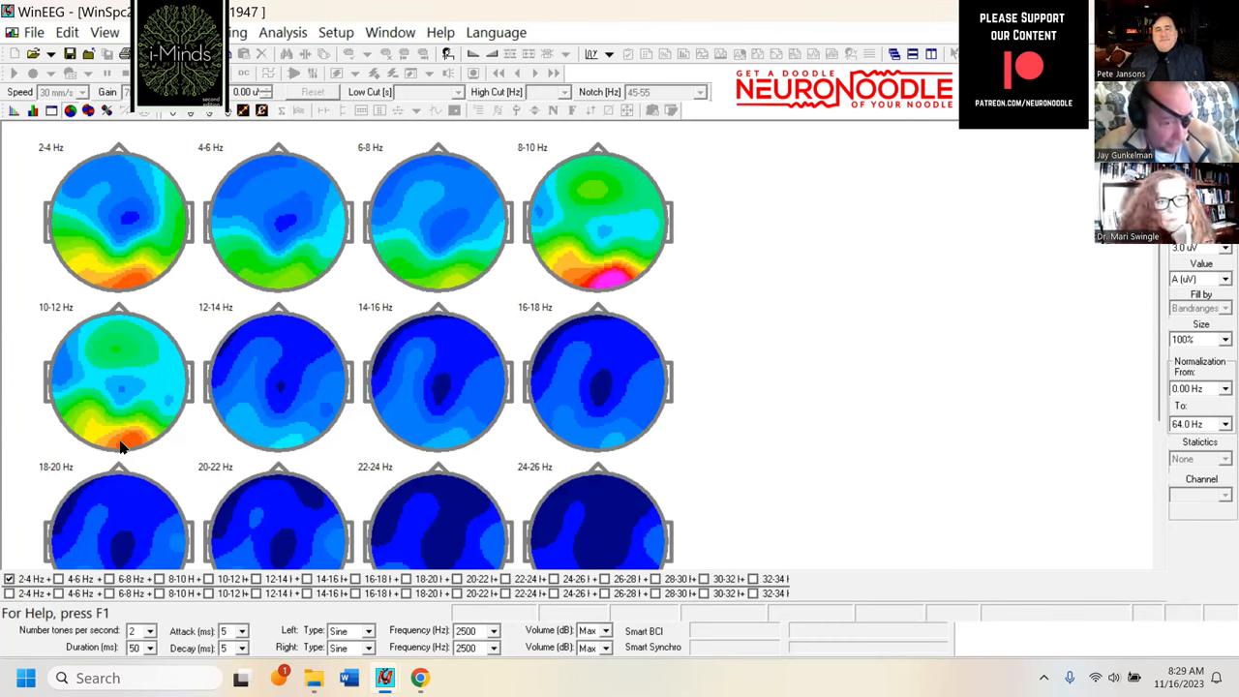
mouse_move(136, 447)
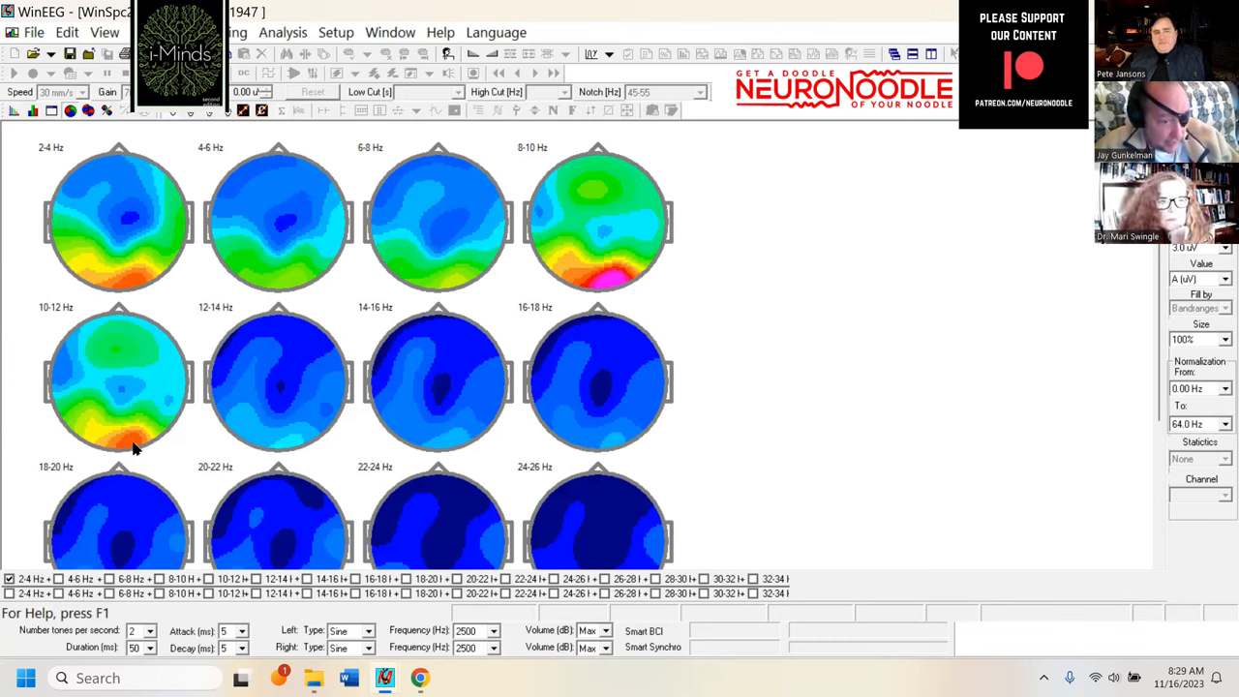
mouse_move(147, 455)
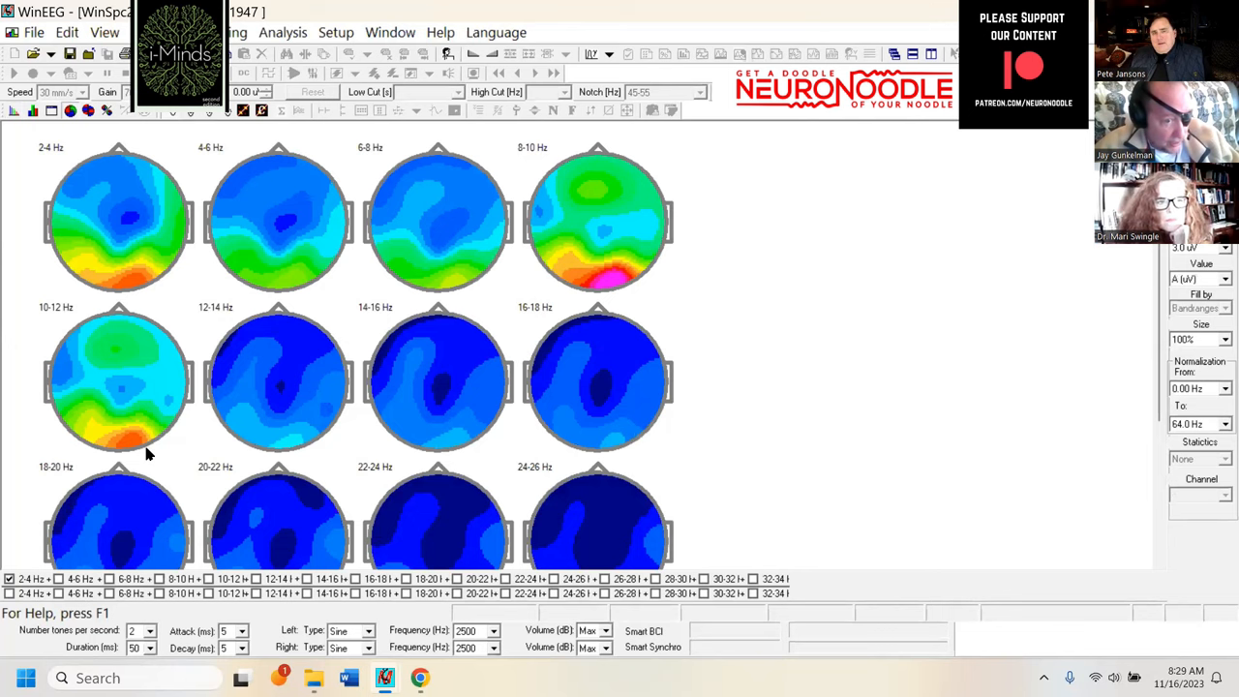
mouse_move(85, 259)
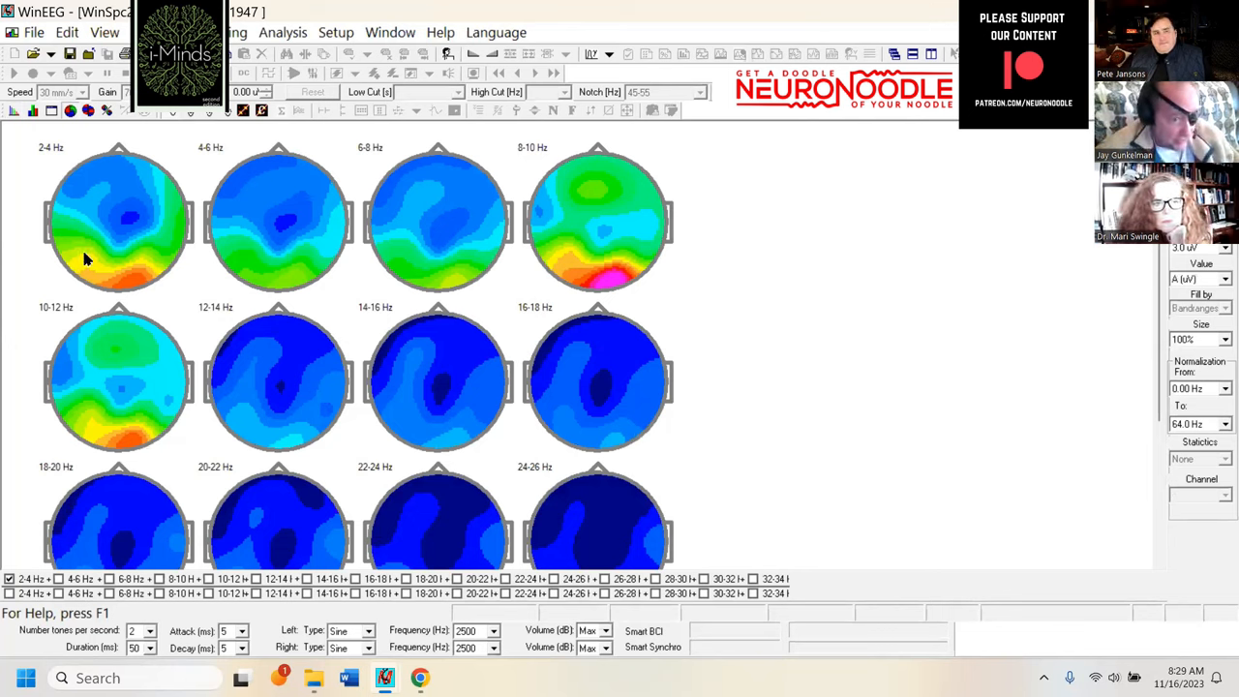
mouse_move(172, 263)
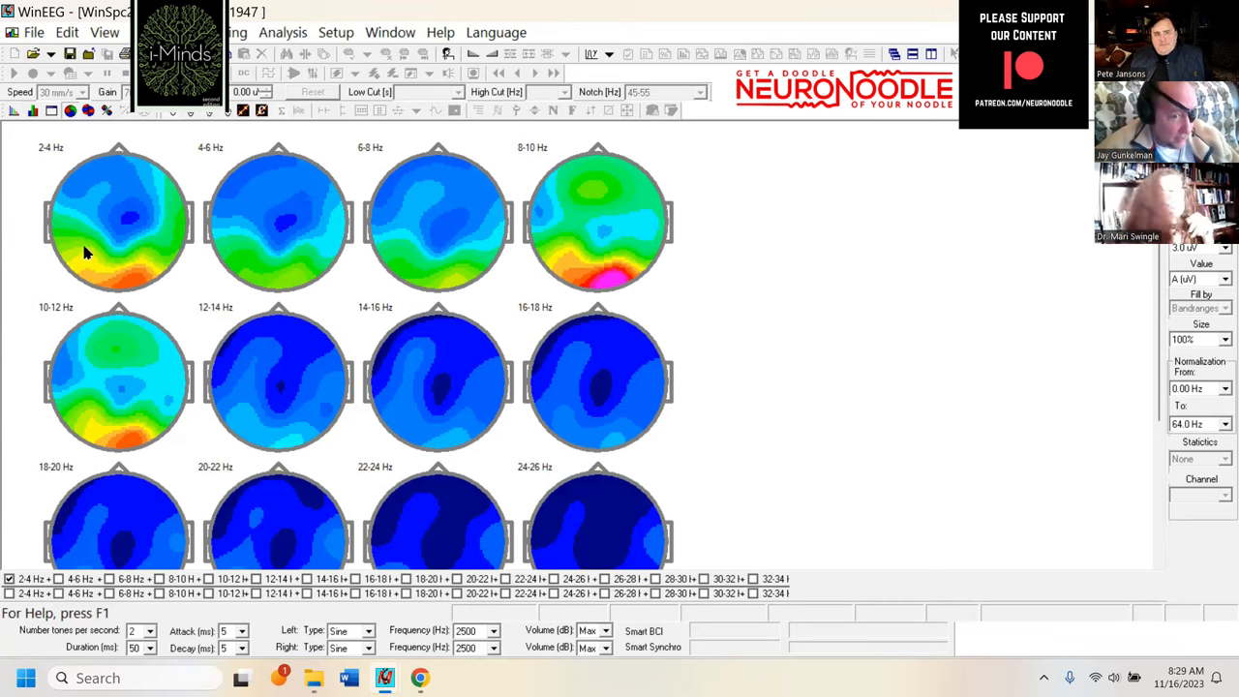
mouse_move(240, 255)
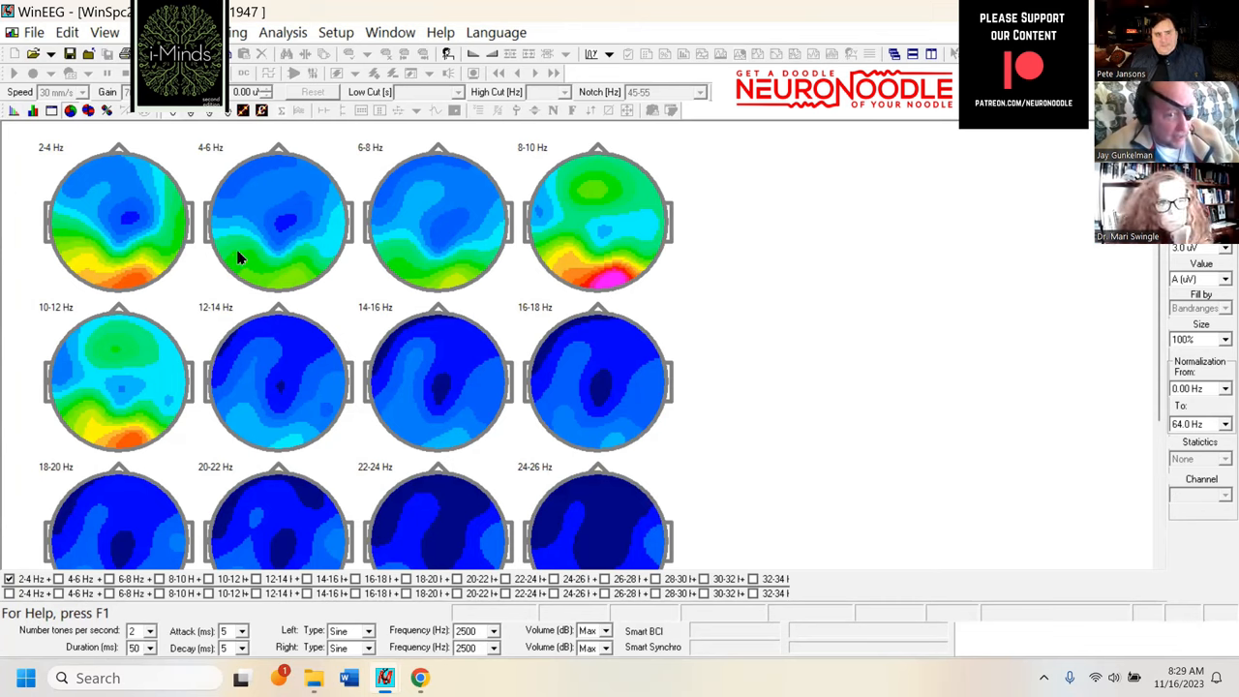
mouse_move(407, 279)
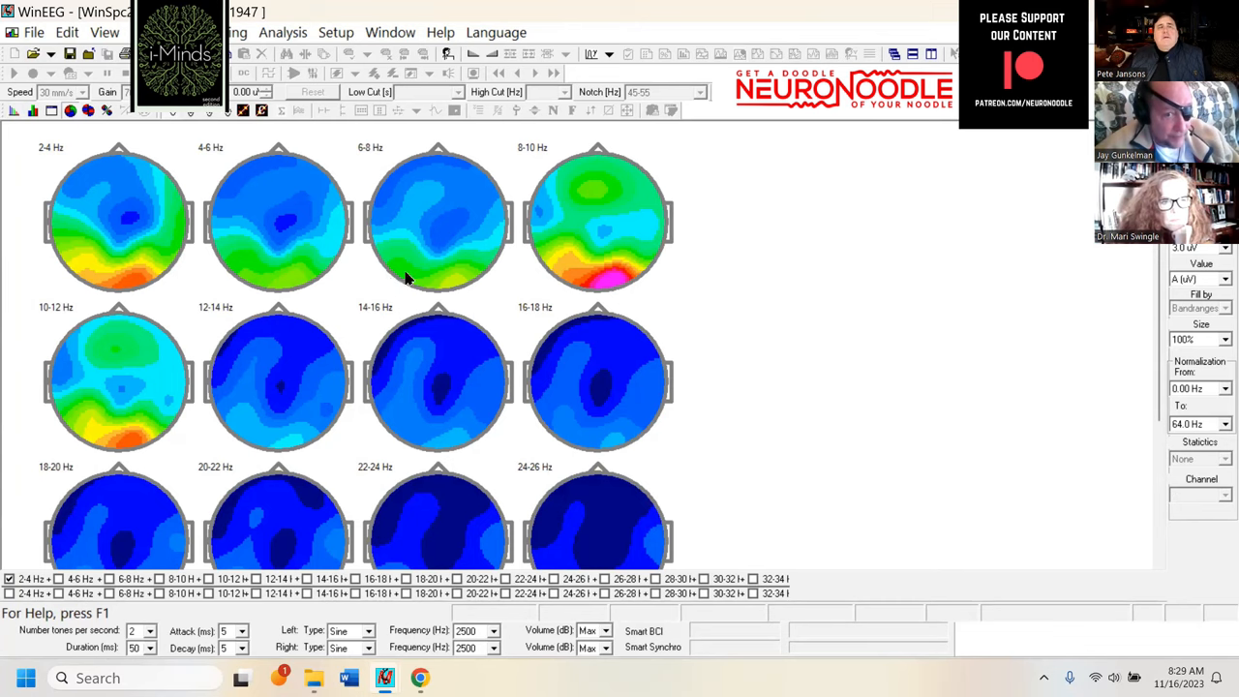
mouse_move(1044, 385)
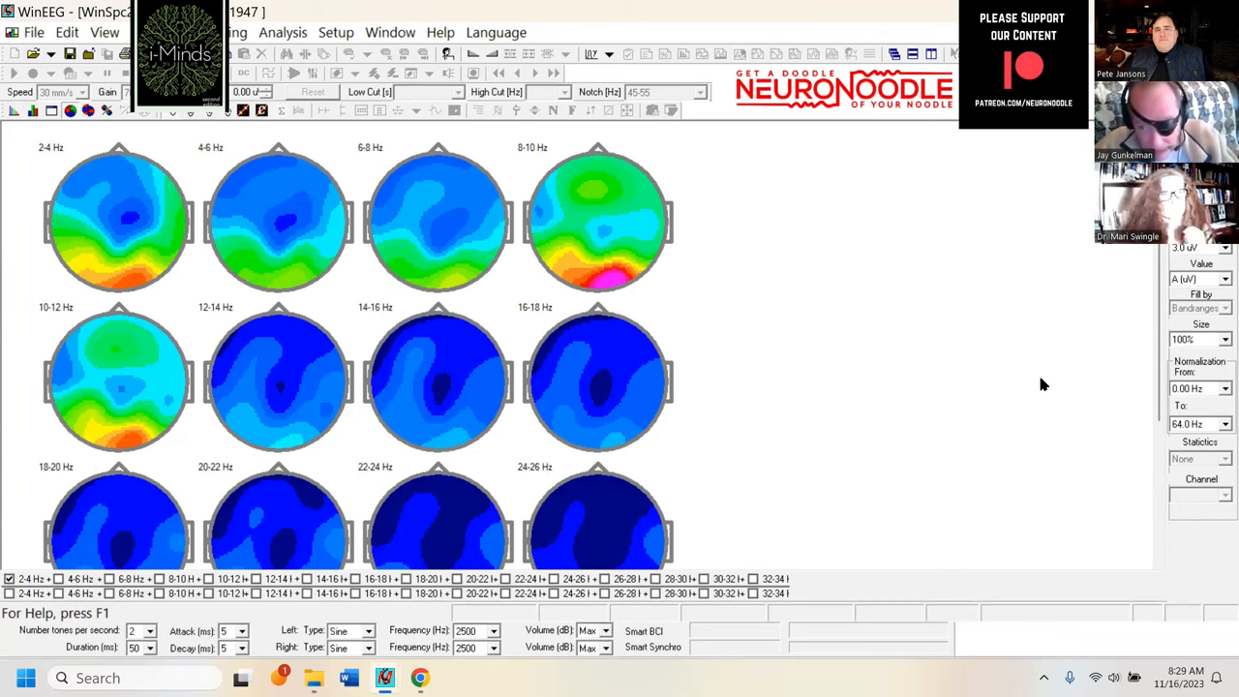
Step: Review higher-frequency bins, switch the maps back to power, then reopen the Value list
scroll("down", 3)
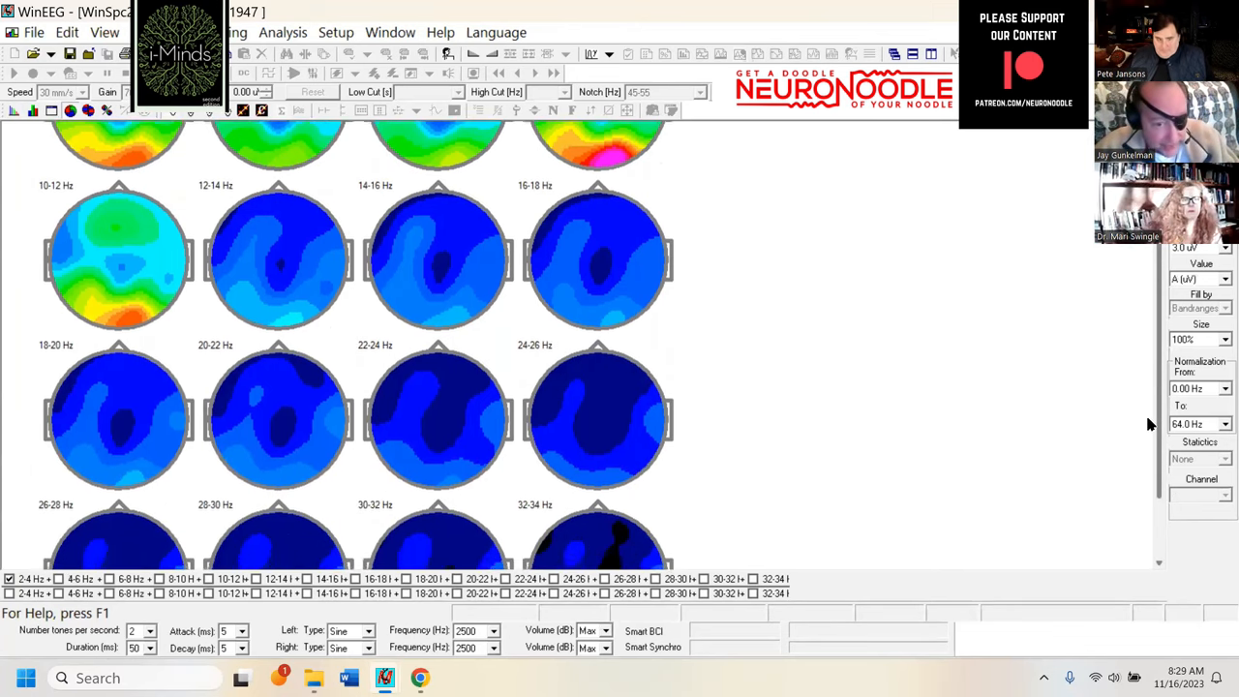
scroll("down", 3)
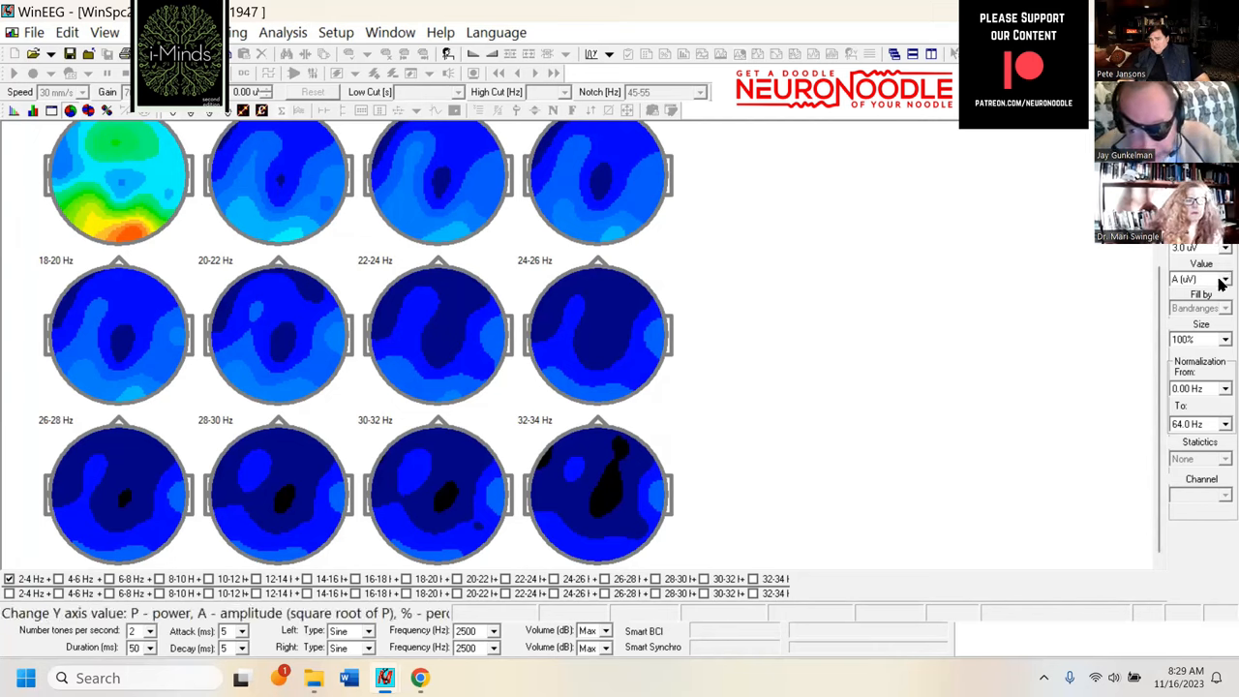
left_click(1223, 279)
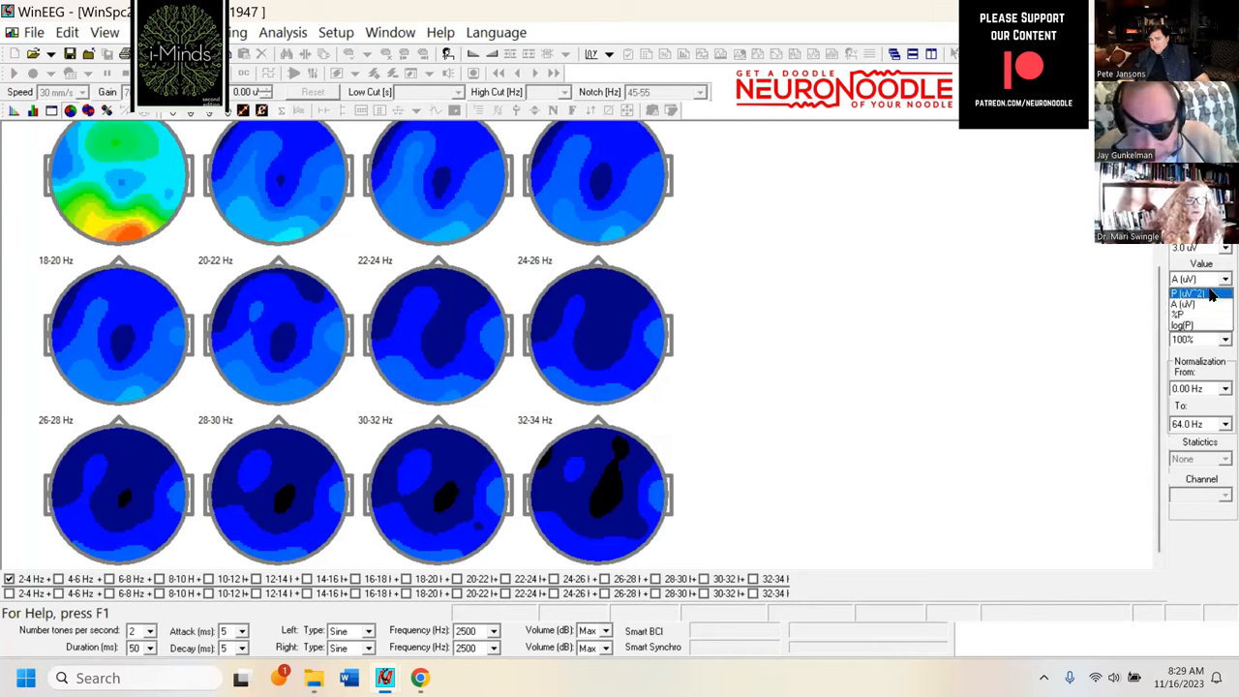
left_click(1185, 294)
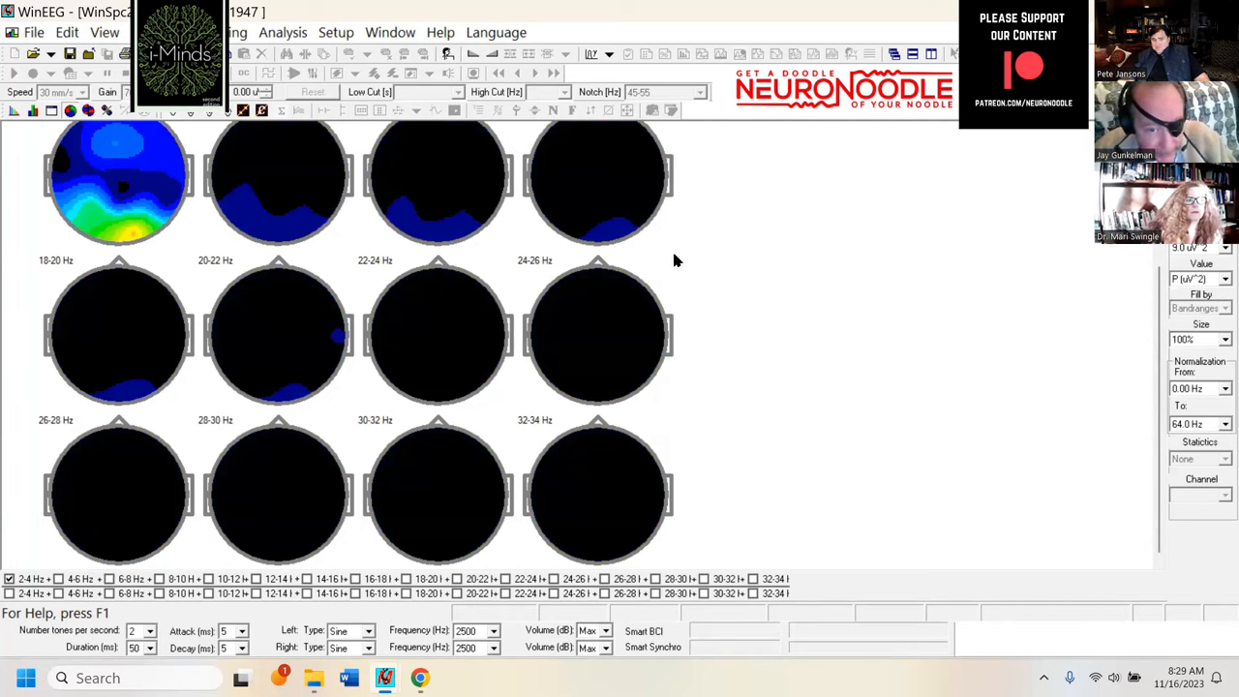
mouse_move(217, 480)
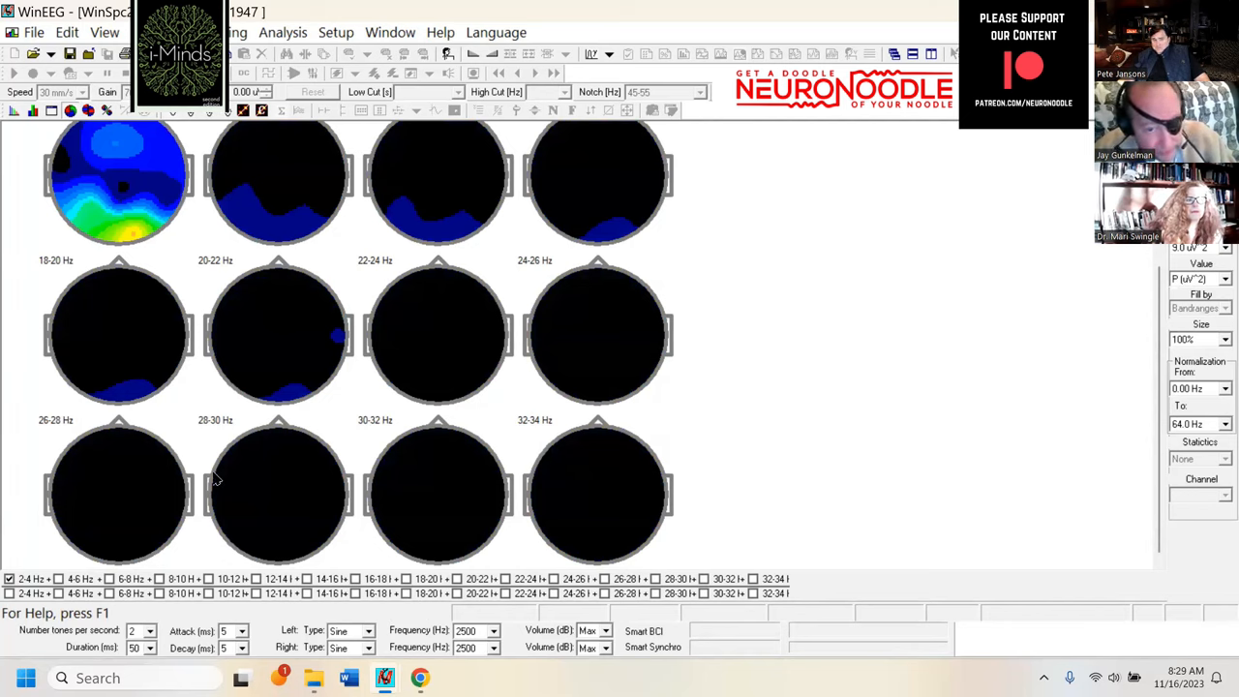
mouse_move(784, 309)
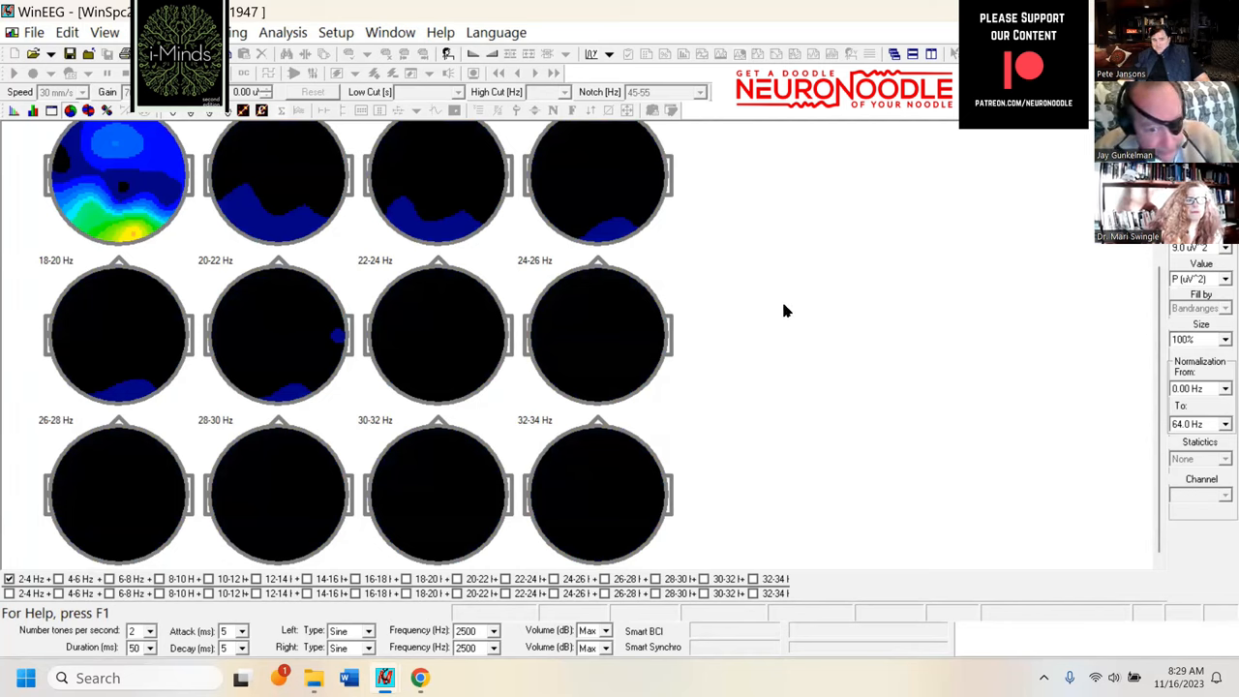
mouse_move(1072, 364)
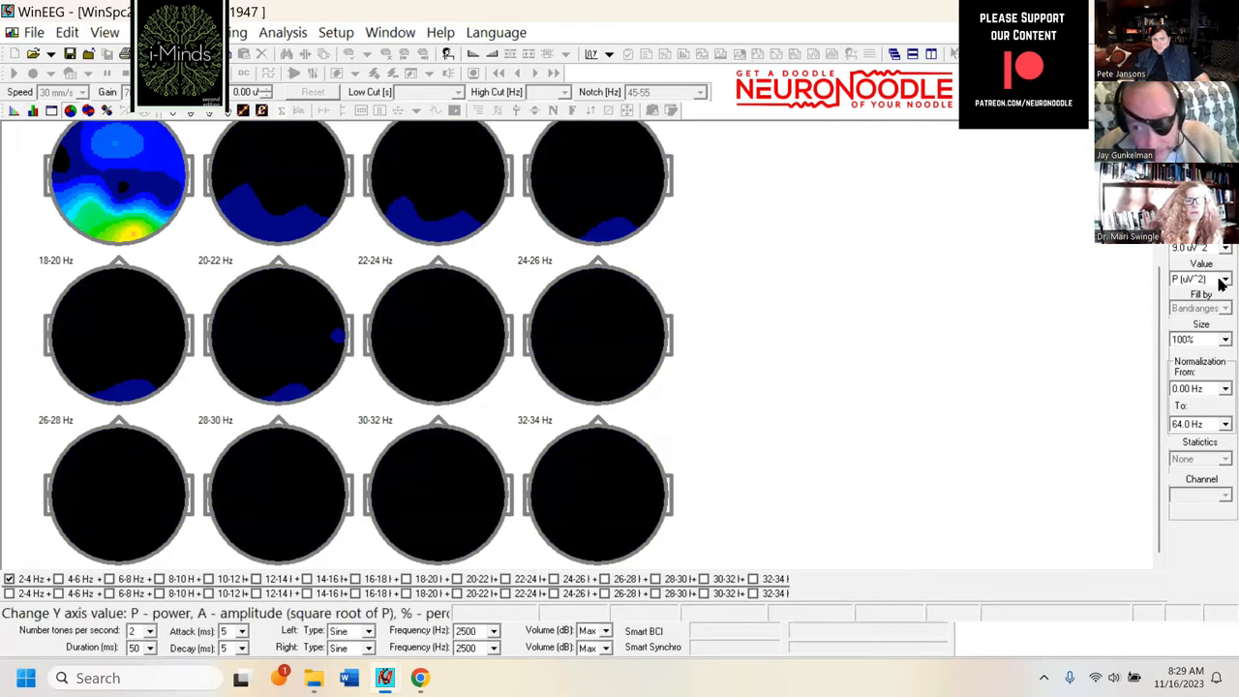
mouse_move(1201, 279)
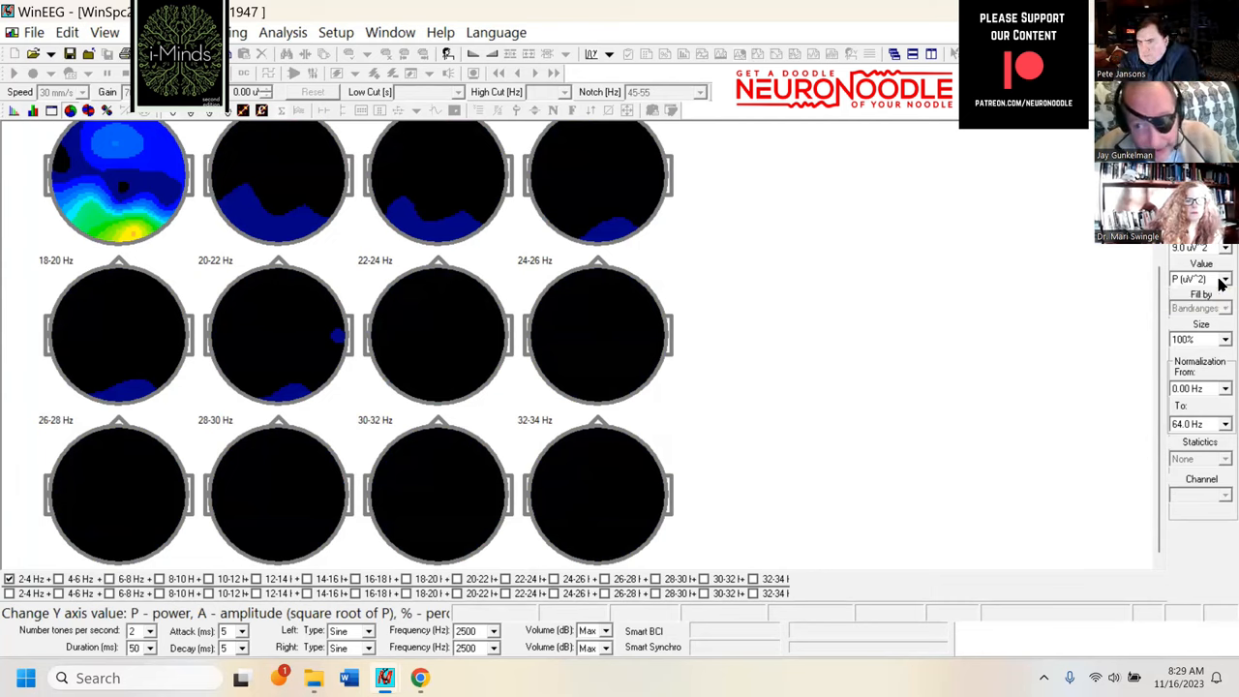
left_click(1224, 279)
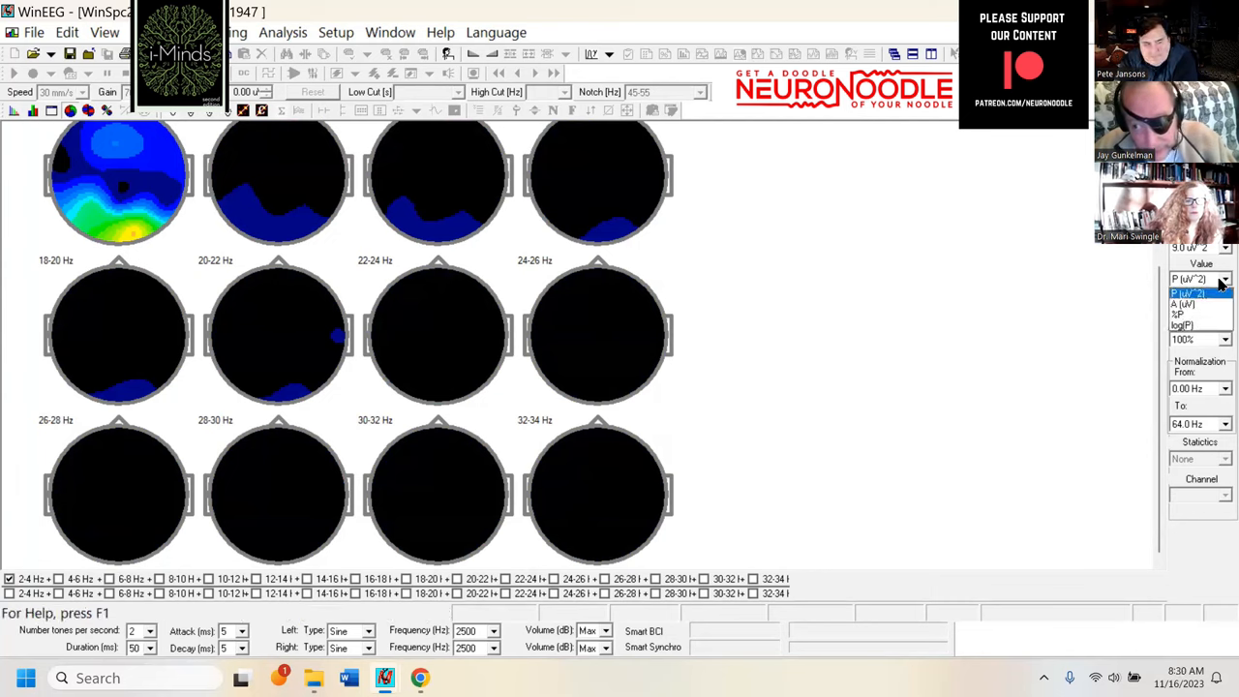
Step: Select A (uV) amplitude for the maps and scroll back up to the low-frequency bins
left_click(1184, 302)
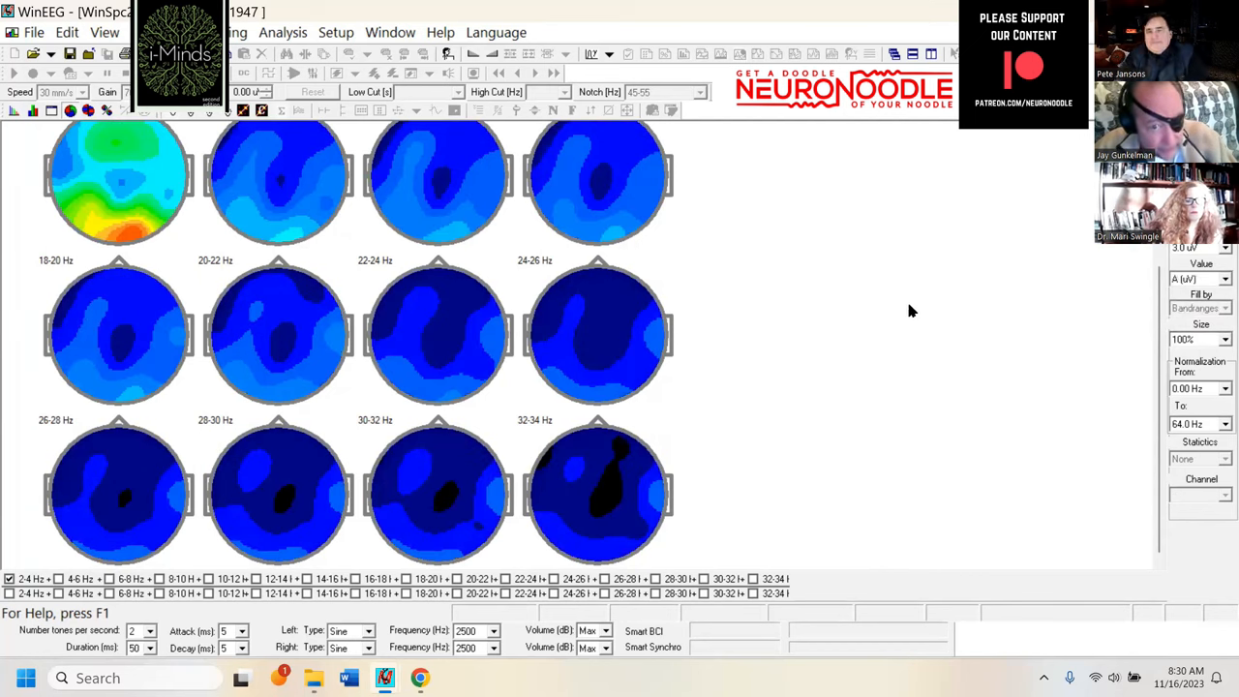
mouse_move(527, 274)
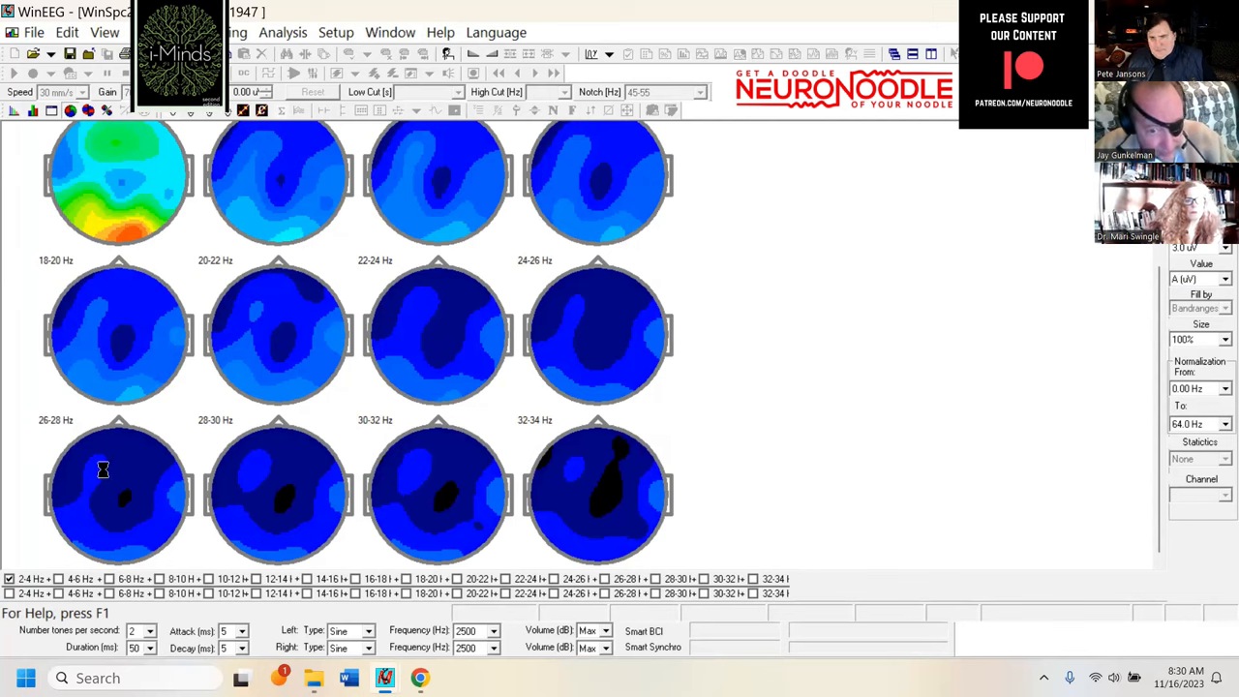
mouse_move(1161, 348)
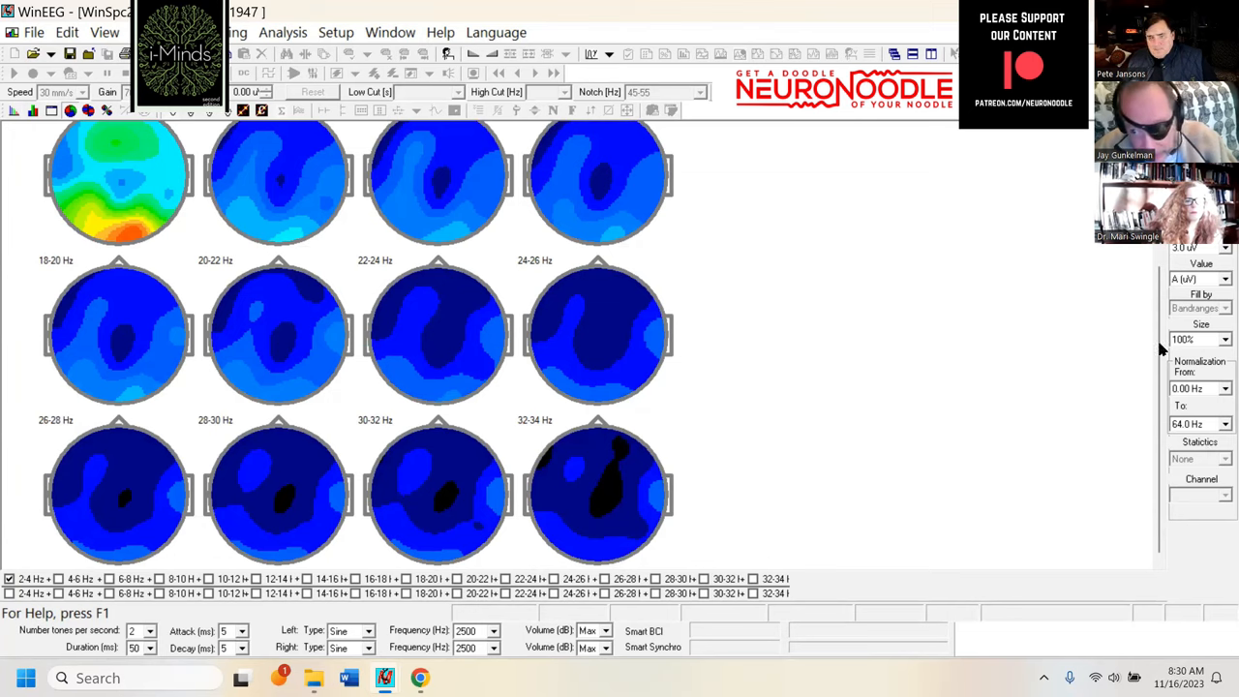
mouse_move(913, 441)
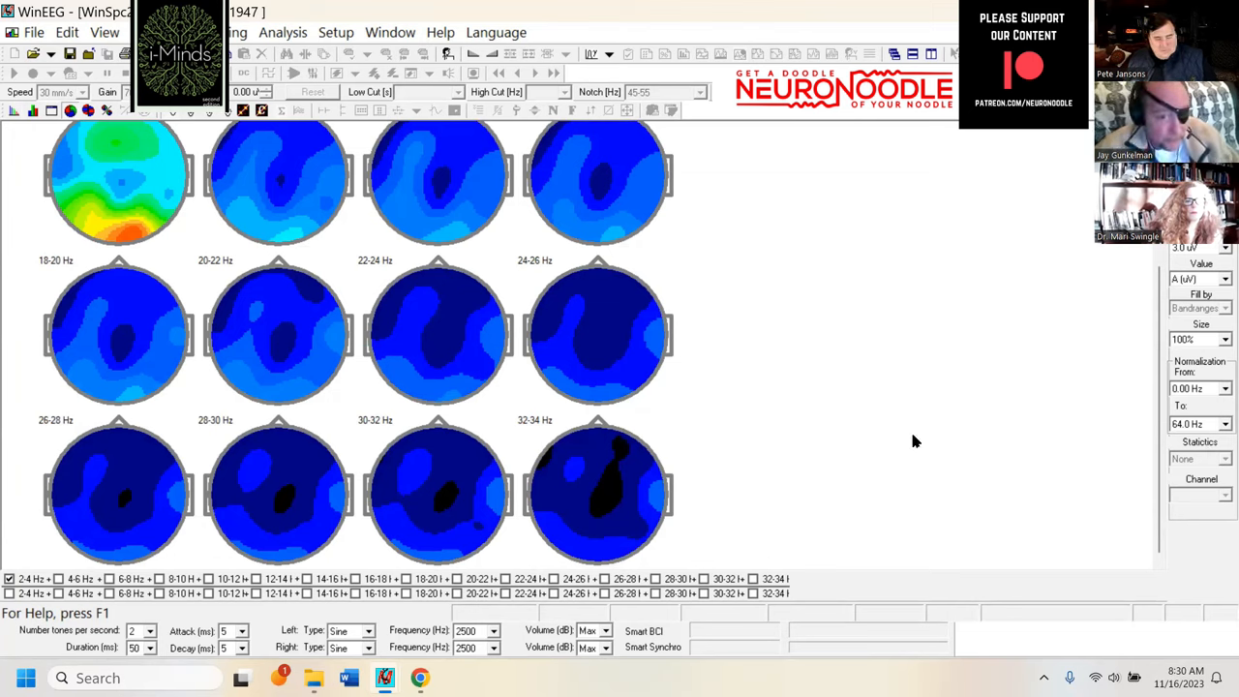
mouse_move(945, 473)
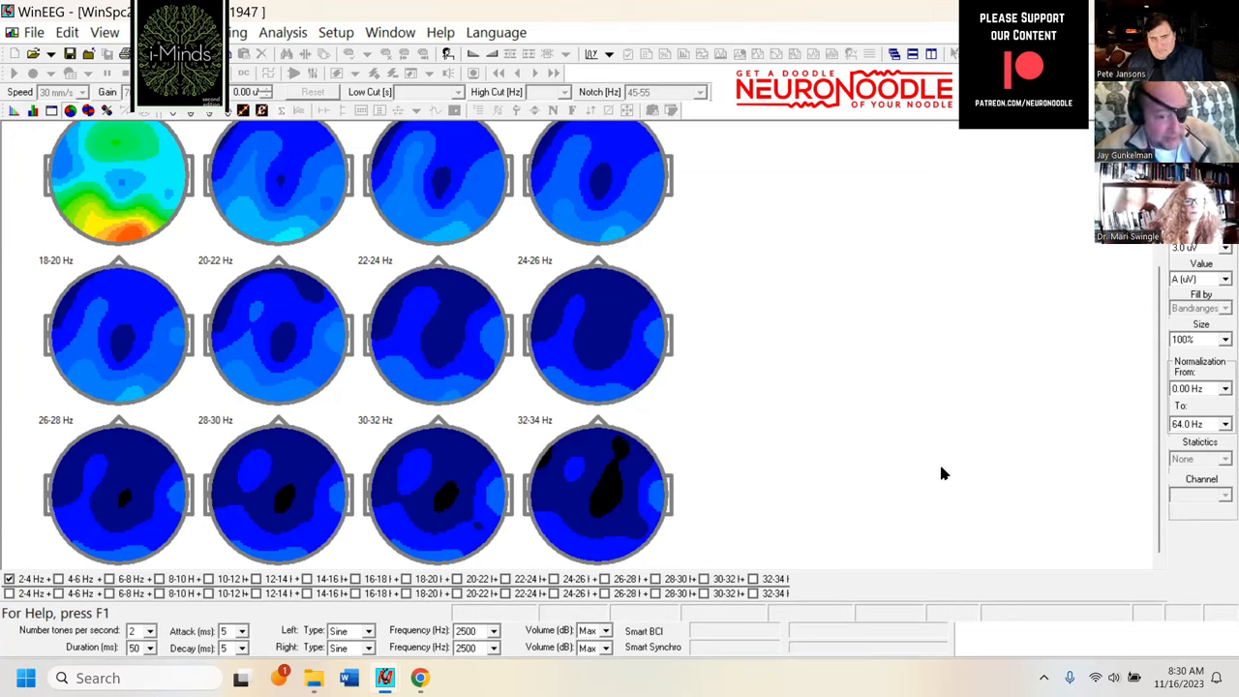
mouse_move(608, 623)
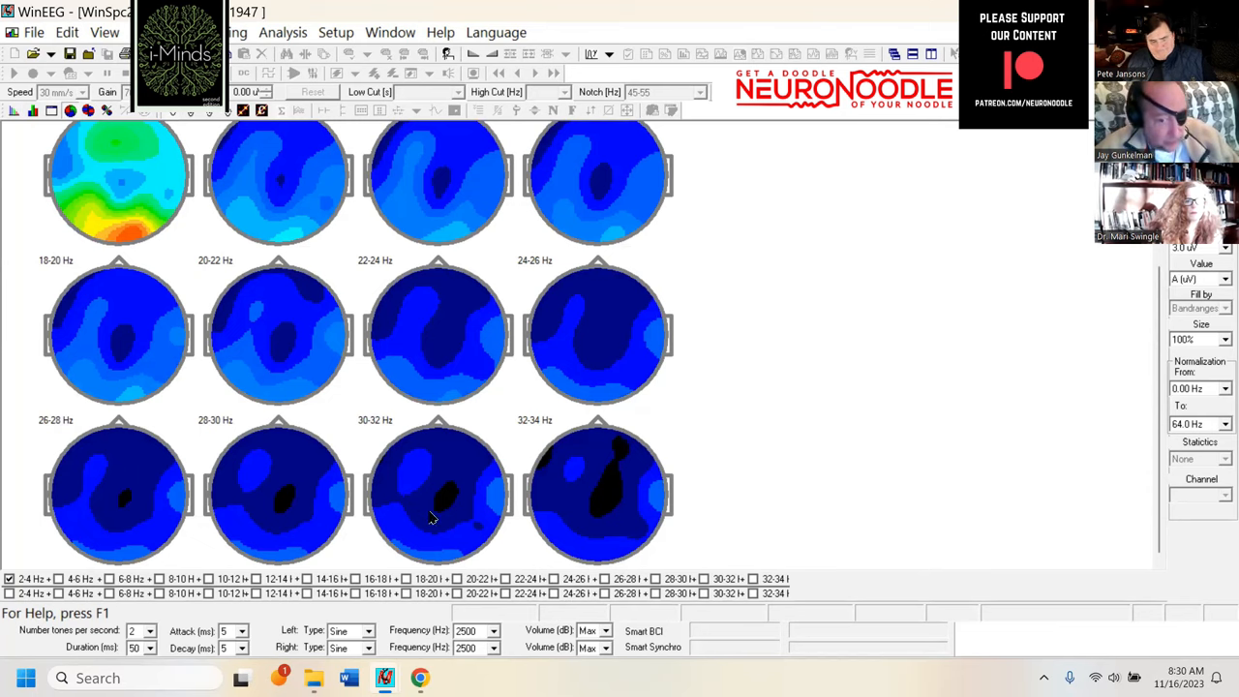
mouse_move(975, 496)
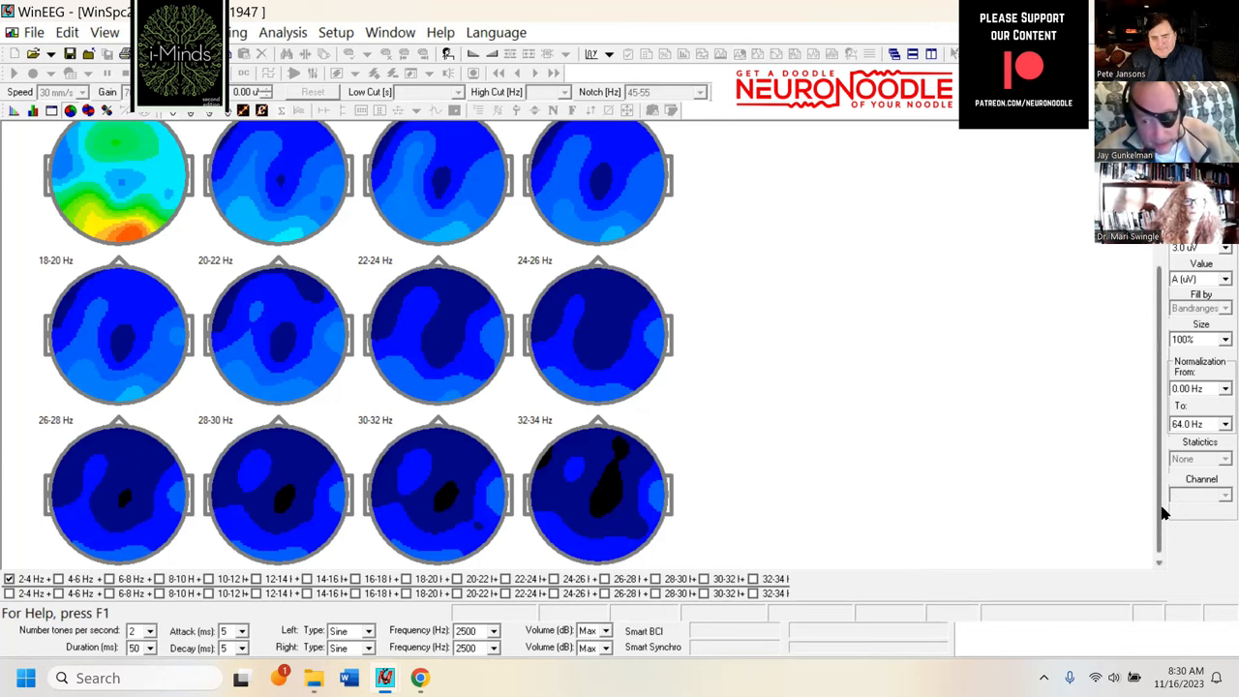
scroll("up", 3)
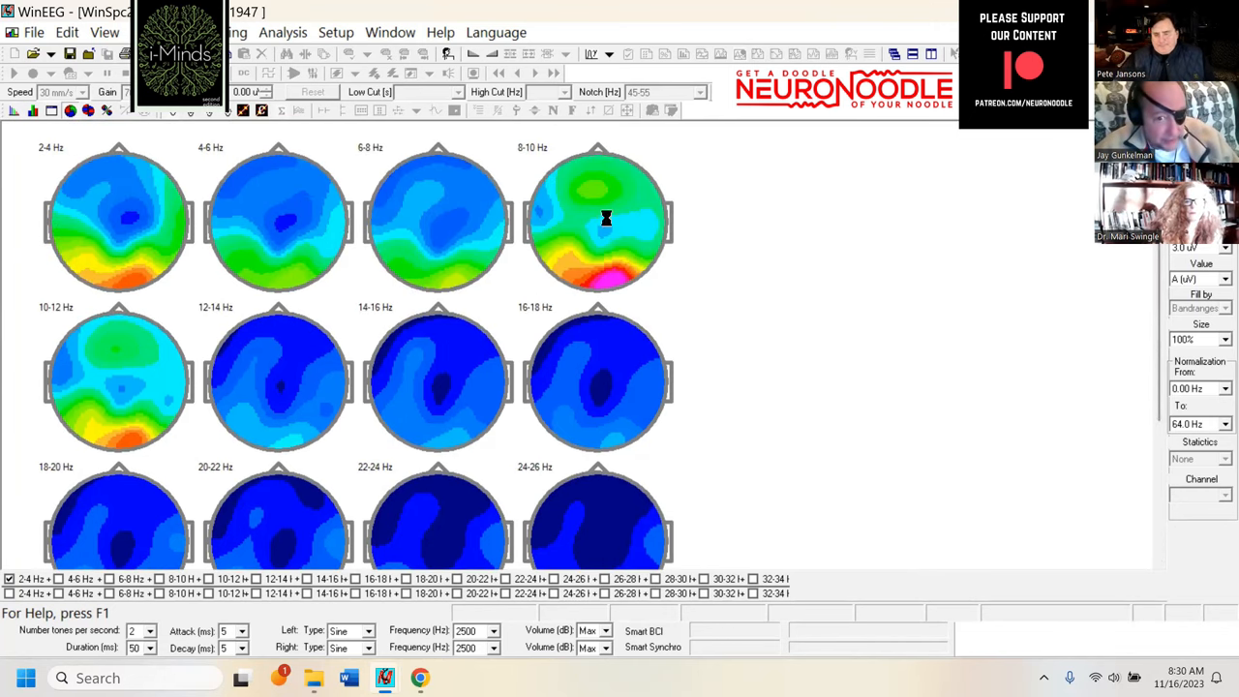
mouse_move(566, 341)
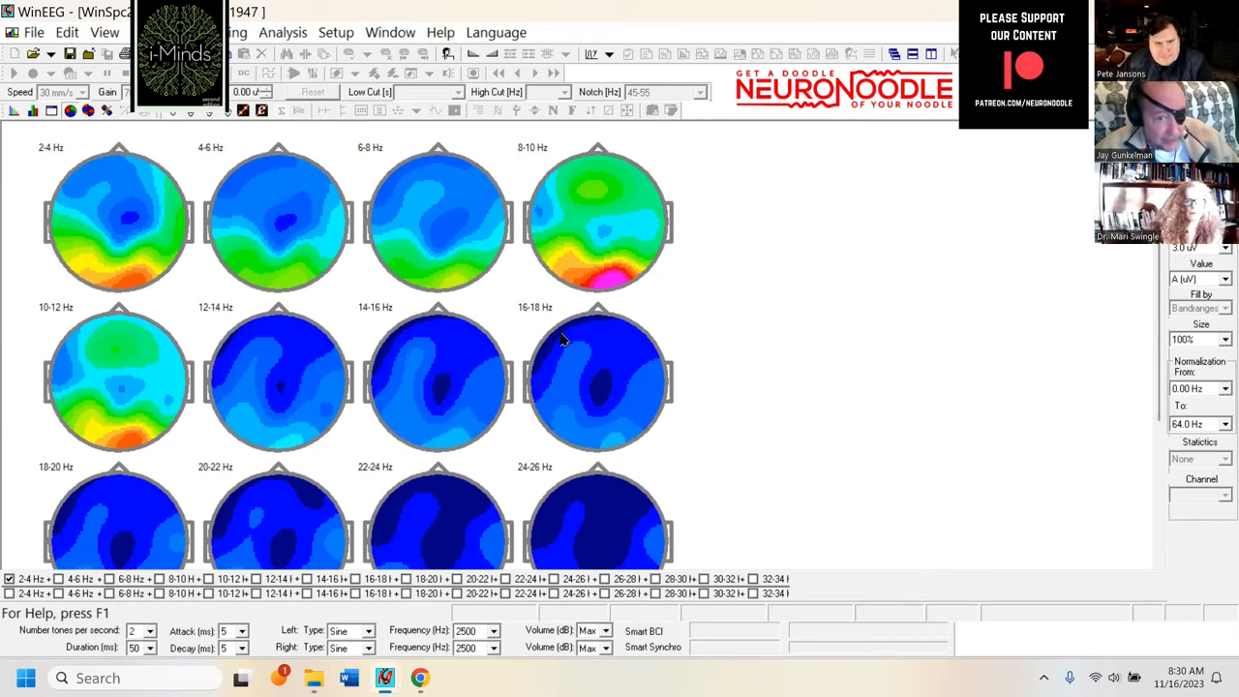
mouse_move(564, 267)
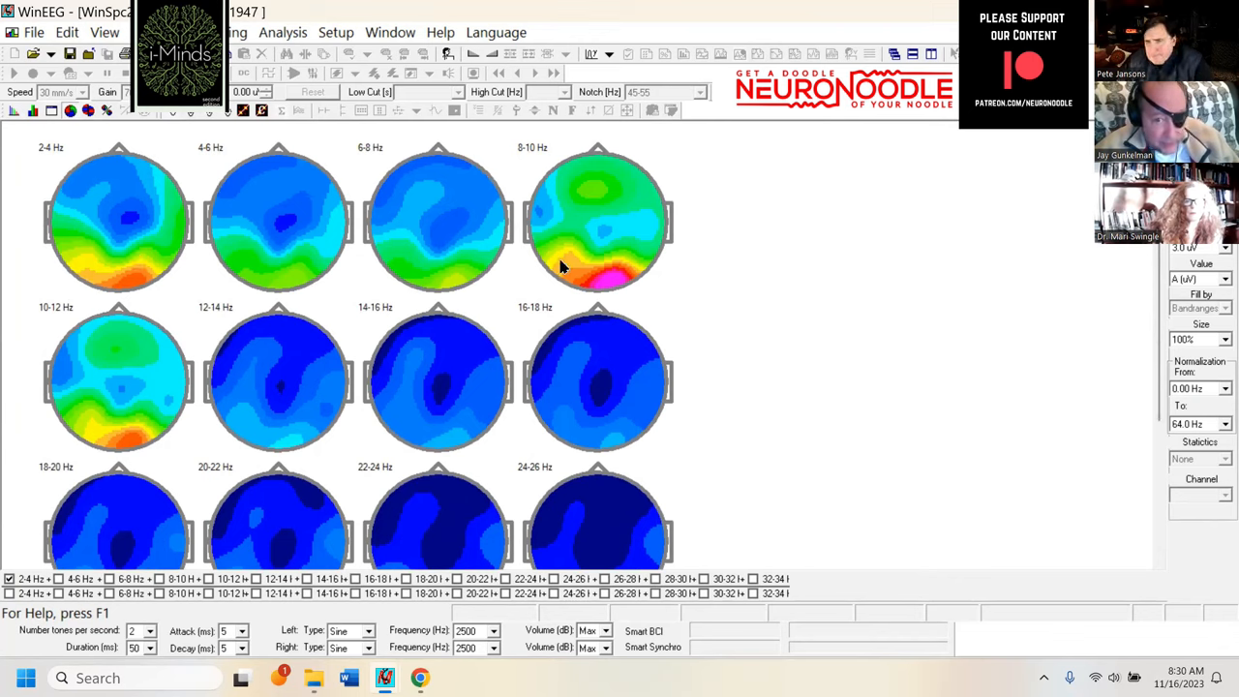
mouse_move(569, 236)
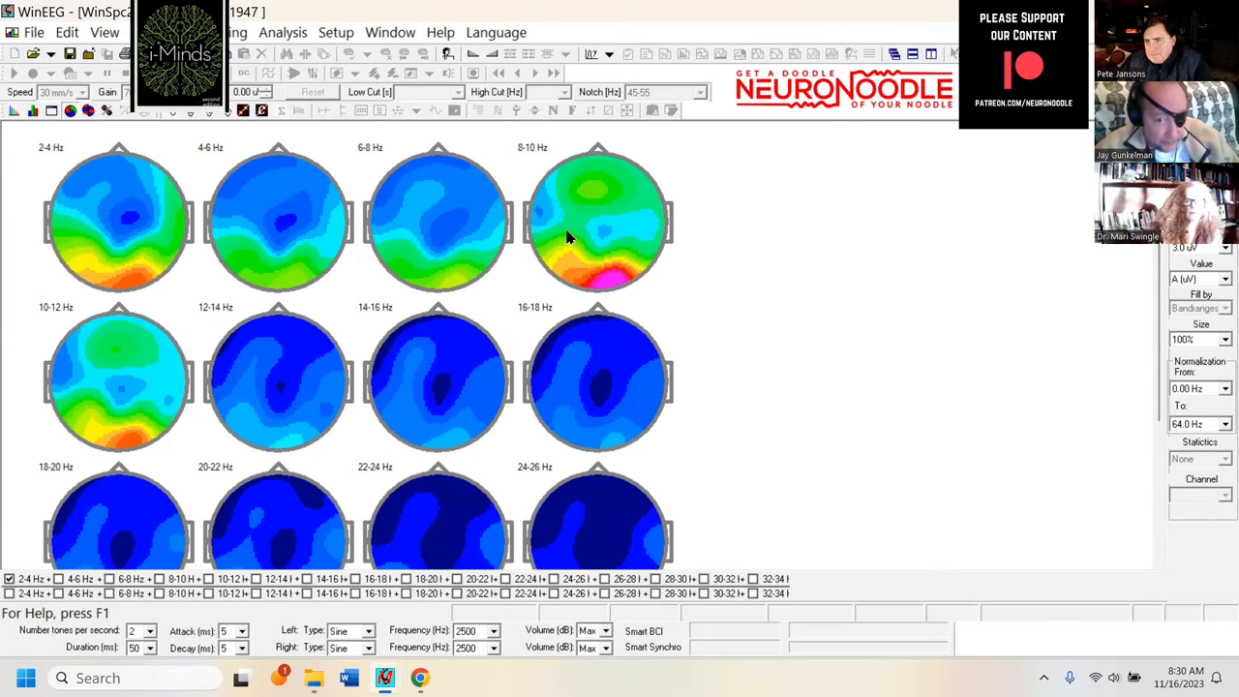
mouse_move(378, 282)
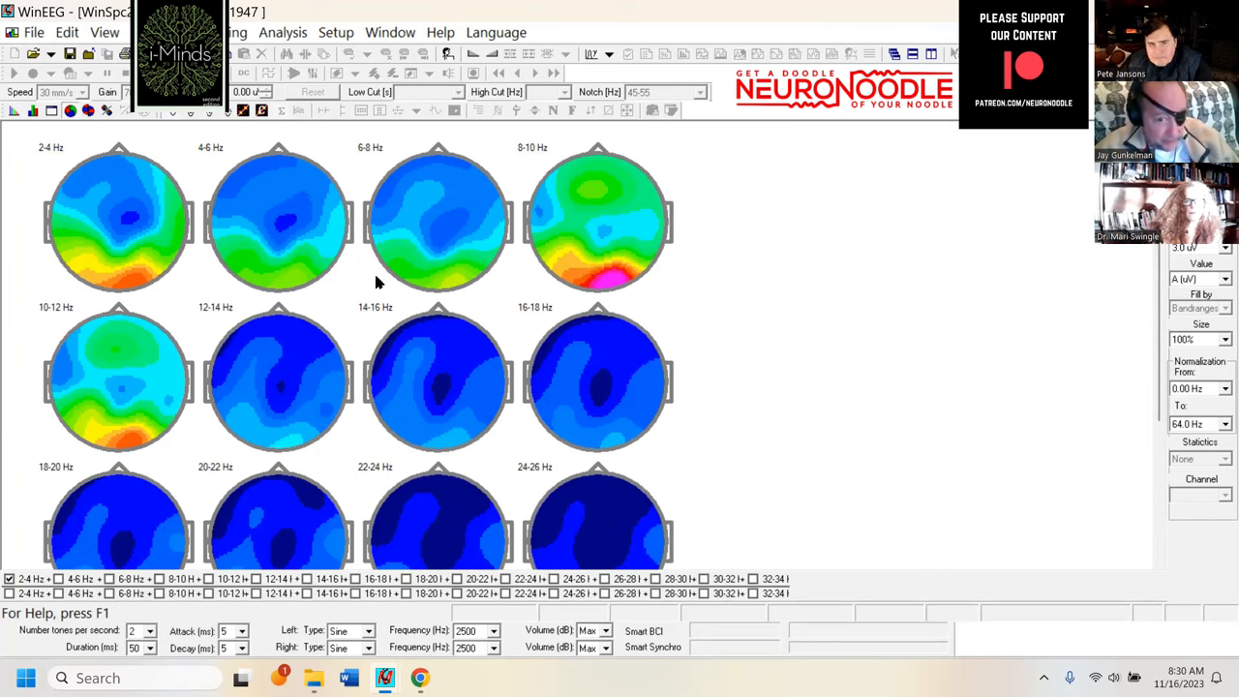
mouse_move(349, 135)
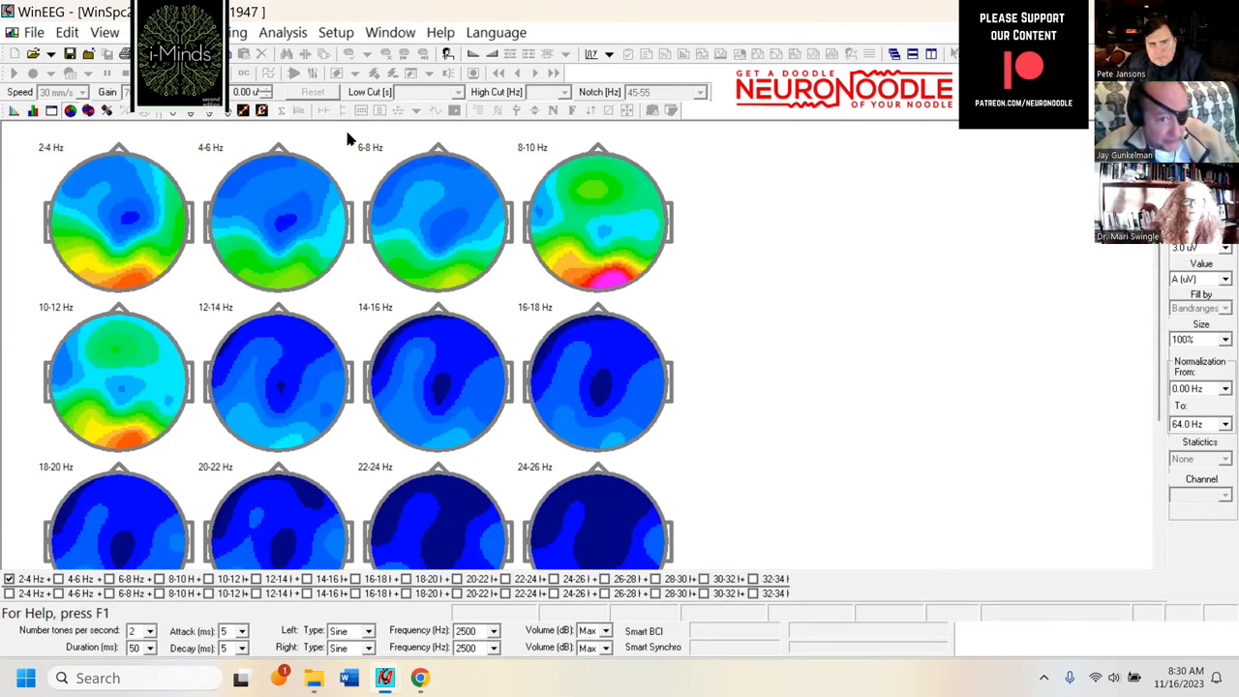
mouse_move(362, 145)
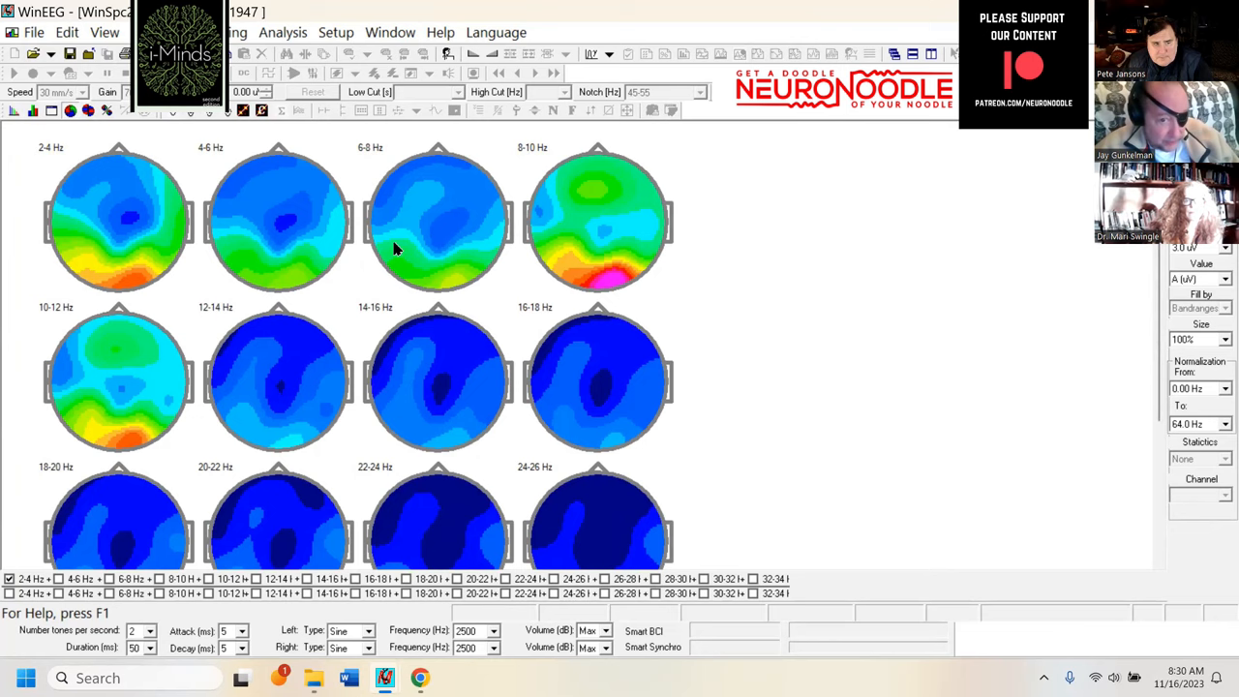
mouse_move(375, 255)
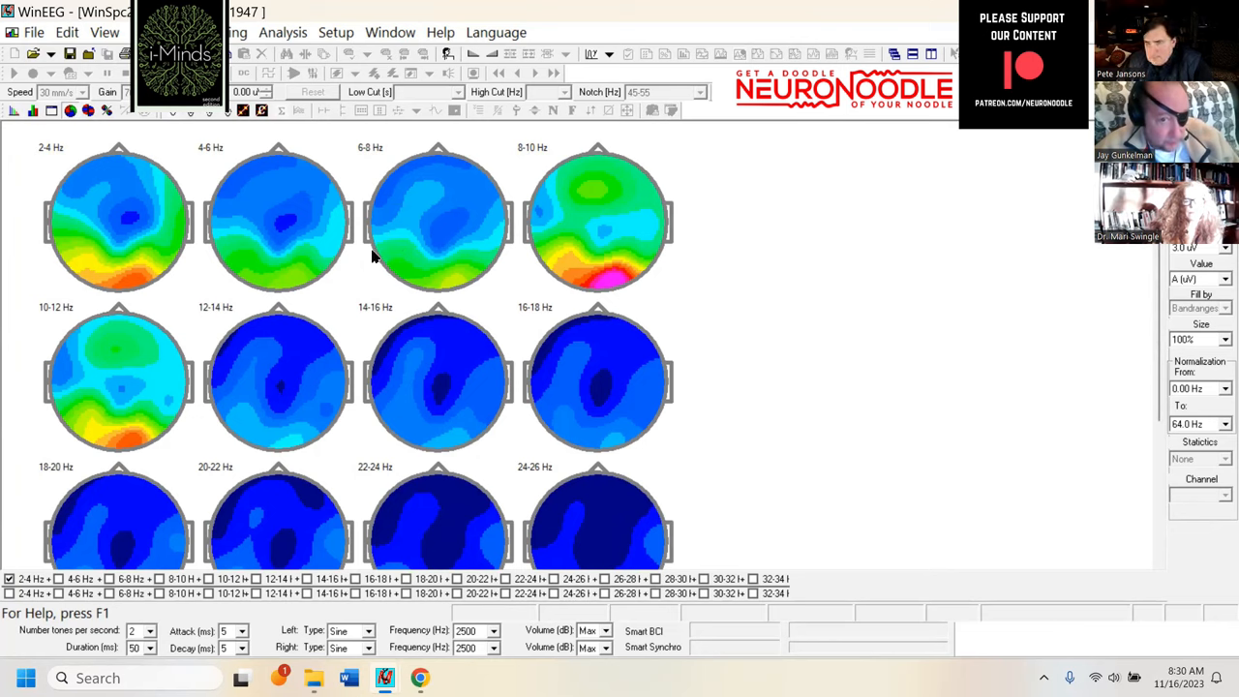
mouse_move(385, 252)
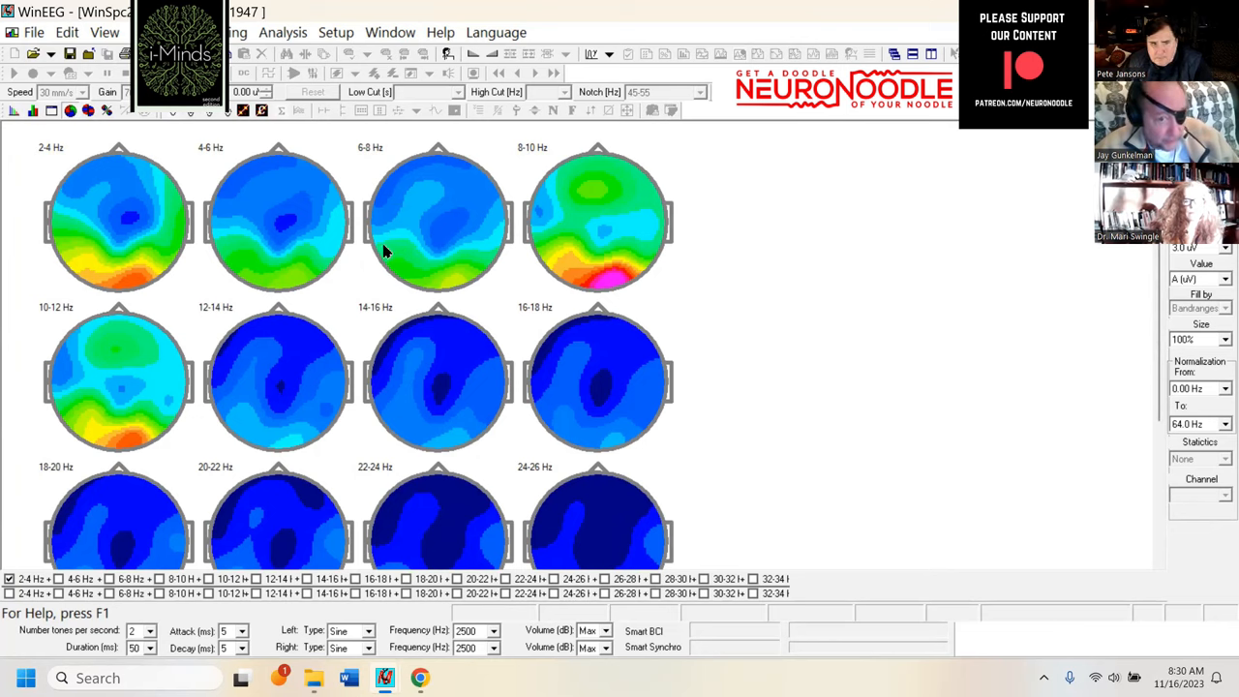
mouse_move(391, 267)
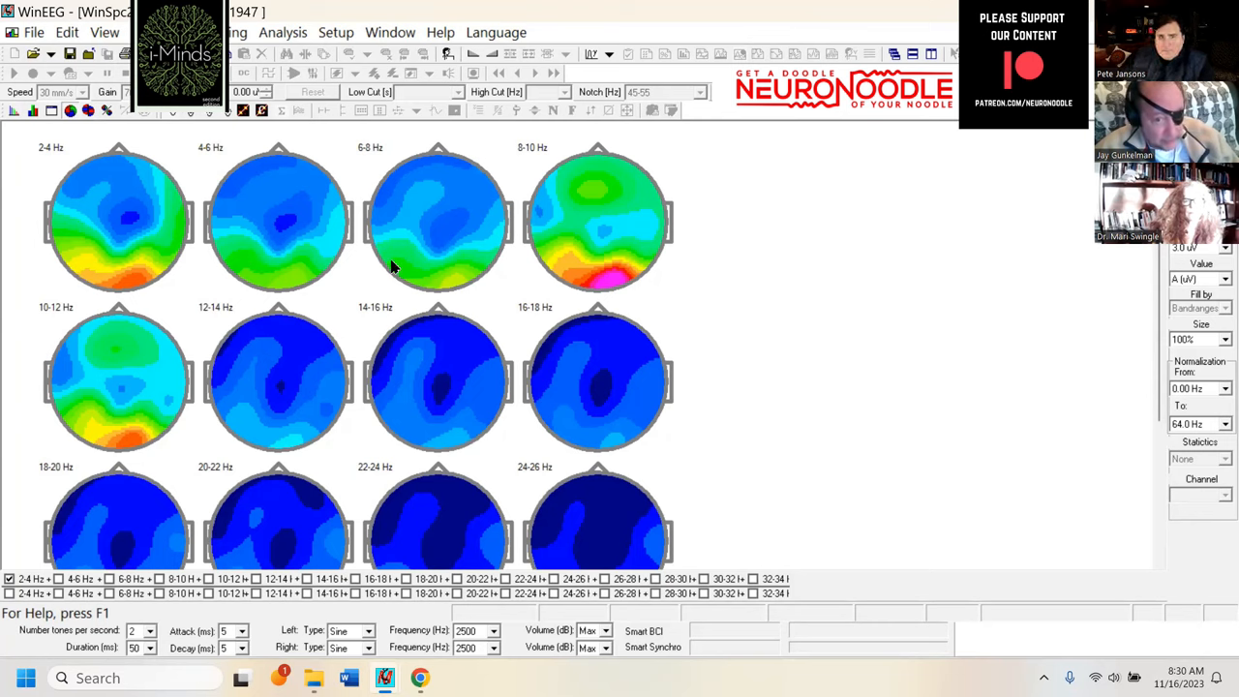
mouse_move(519, 275)
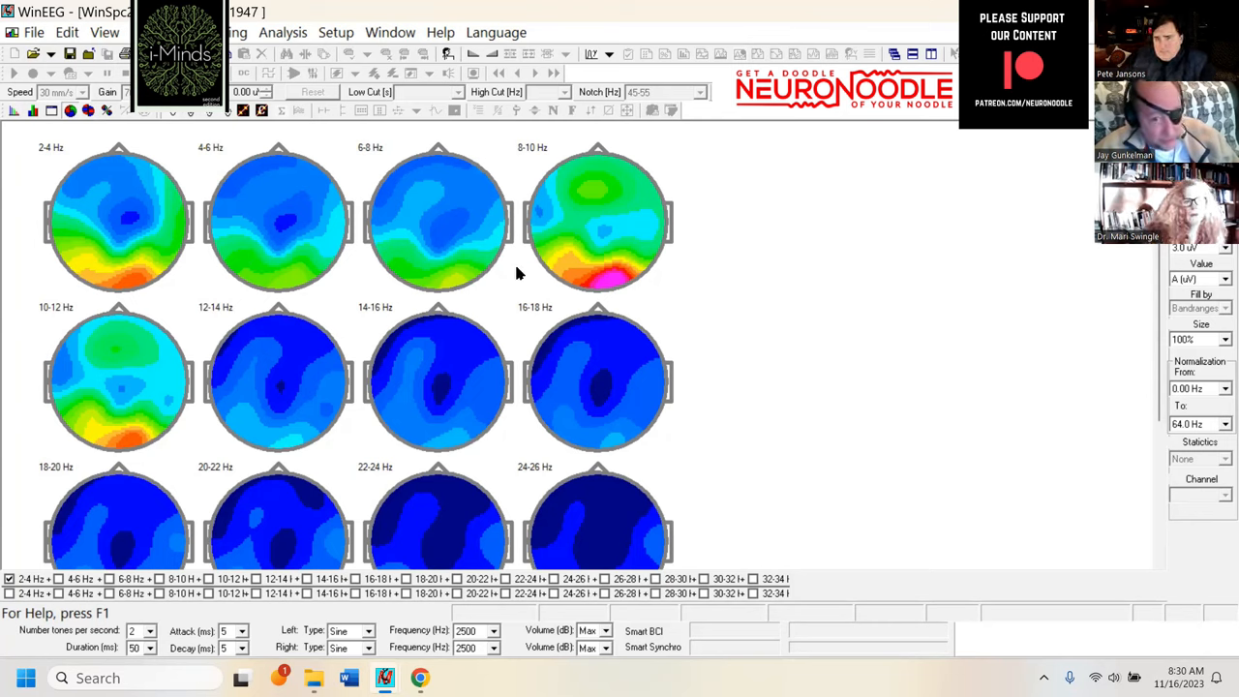
mouse_move(836, 355)
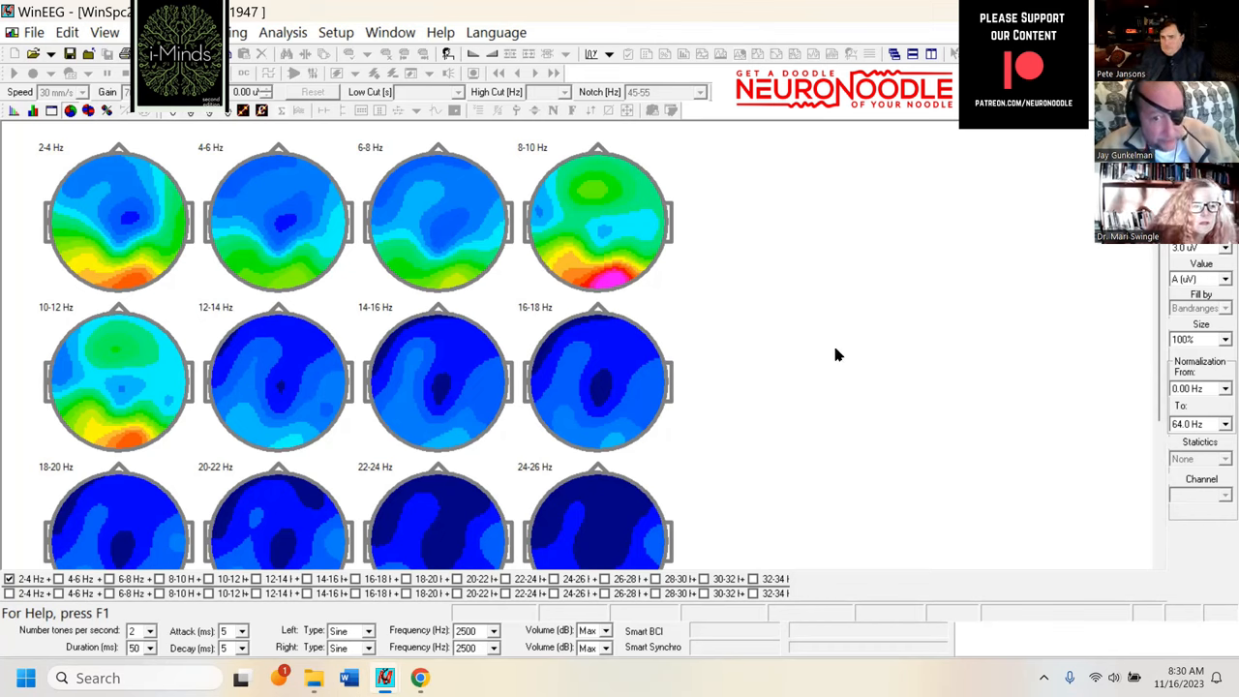
mouse_move(847, 372)
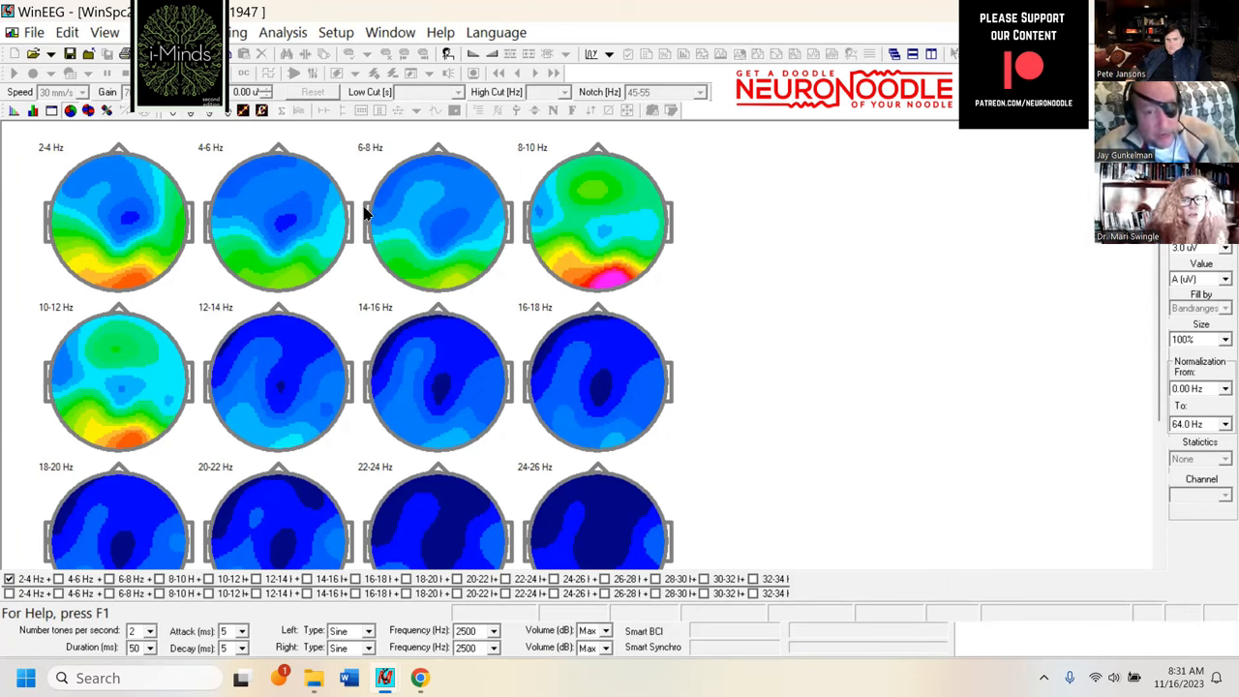
mouse_move(604, 271)
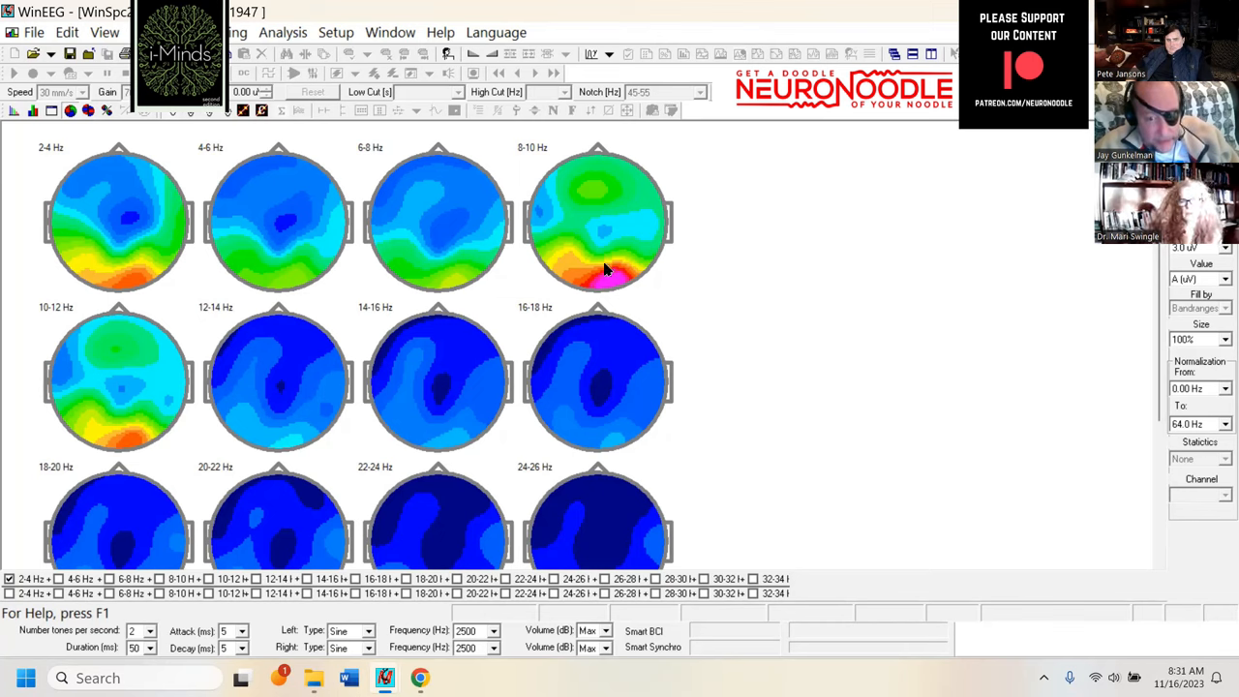
mouse_move(627, 294)
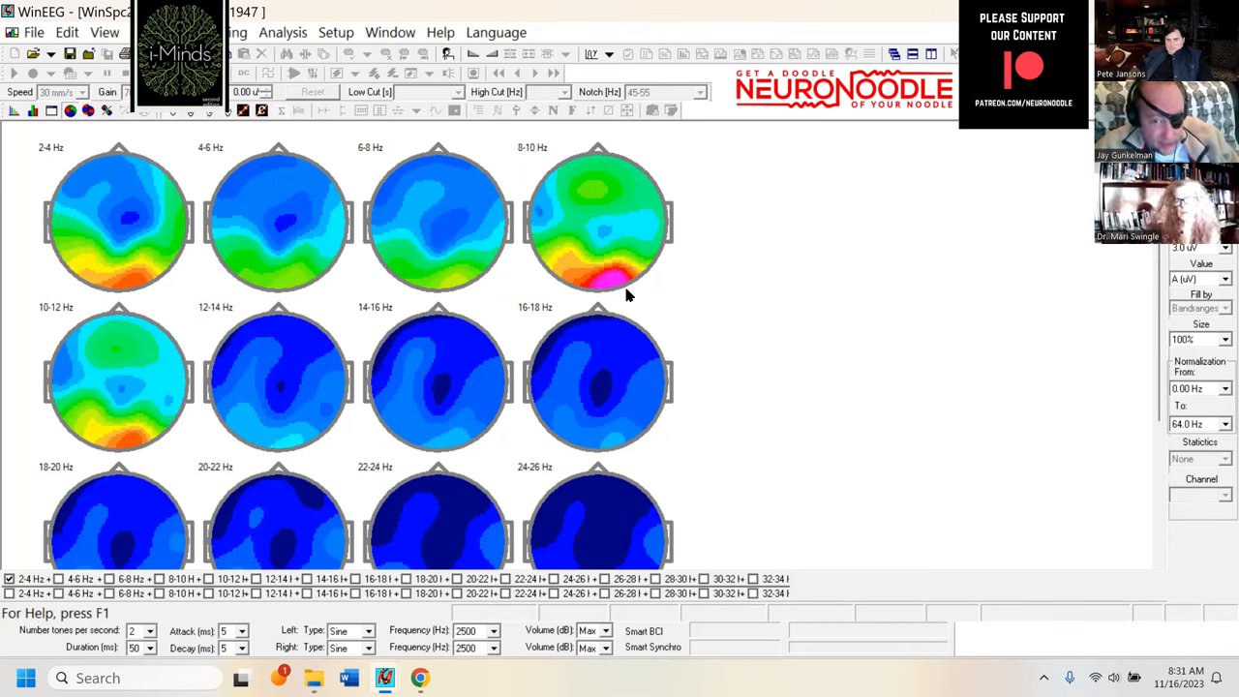
mouse_move(310, 192)
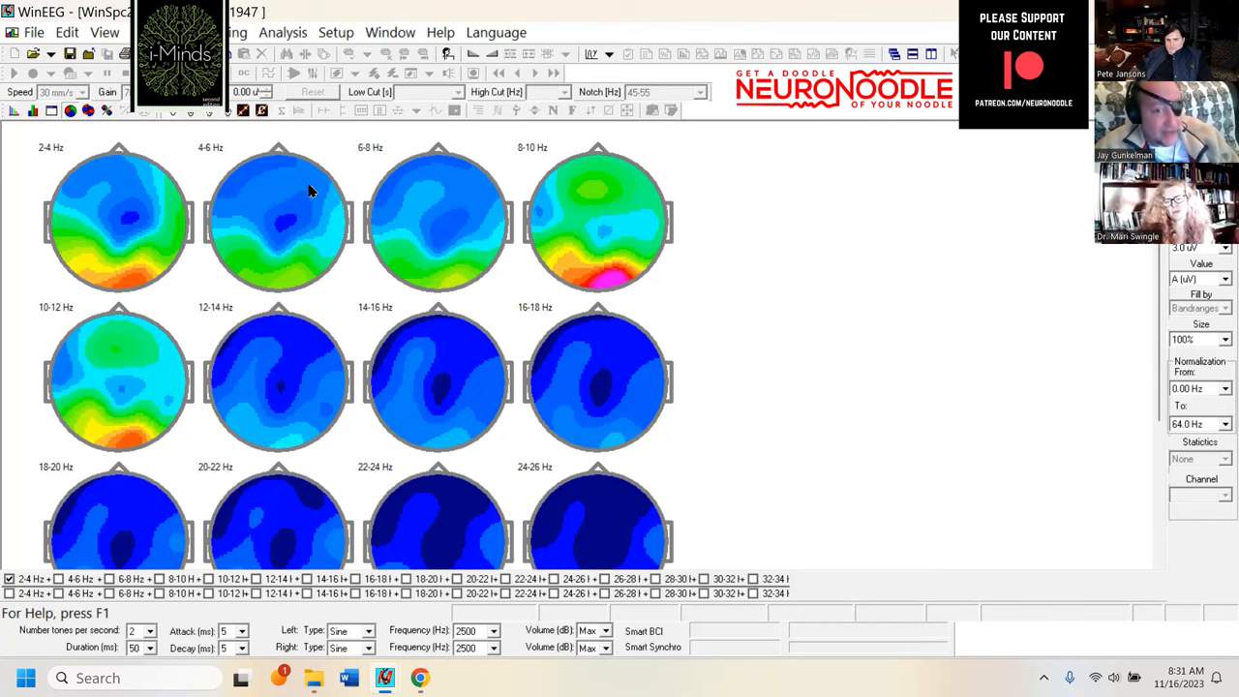
mouse_move(312, 191)
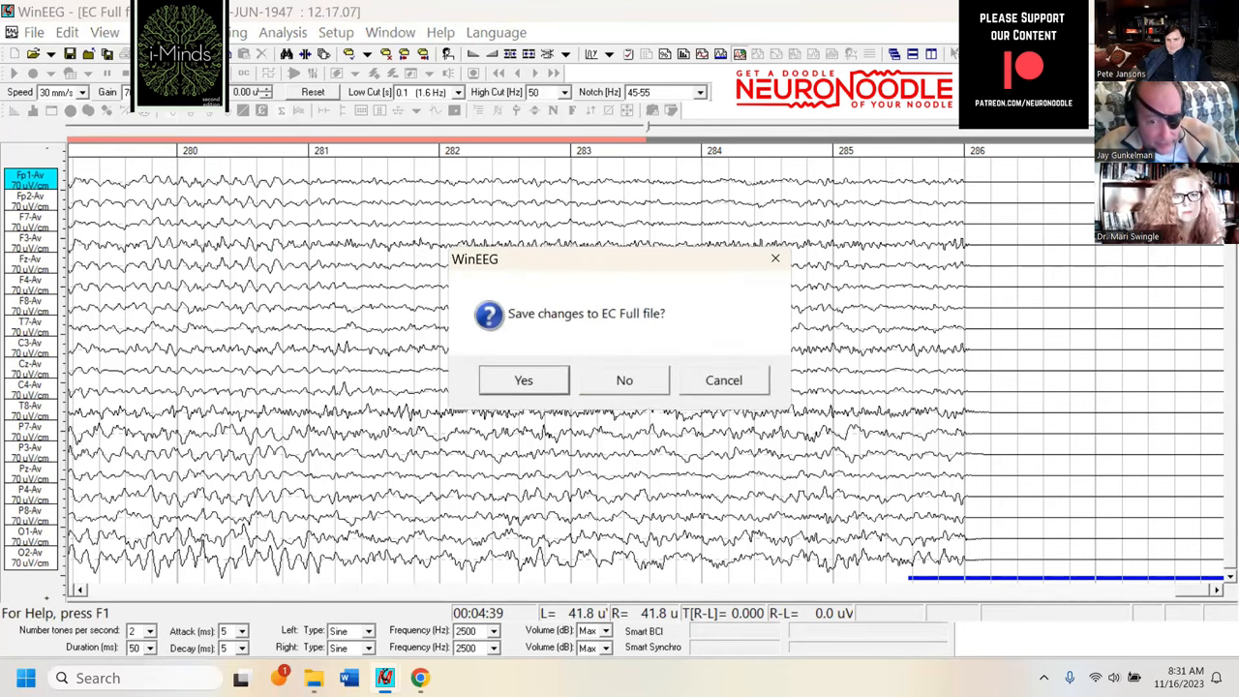
Step: Answer the 'Save changes to EC Full file?' prompt to return to the per-channel spectra
left_click(624, 380)
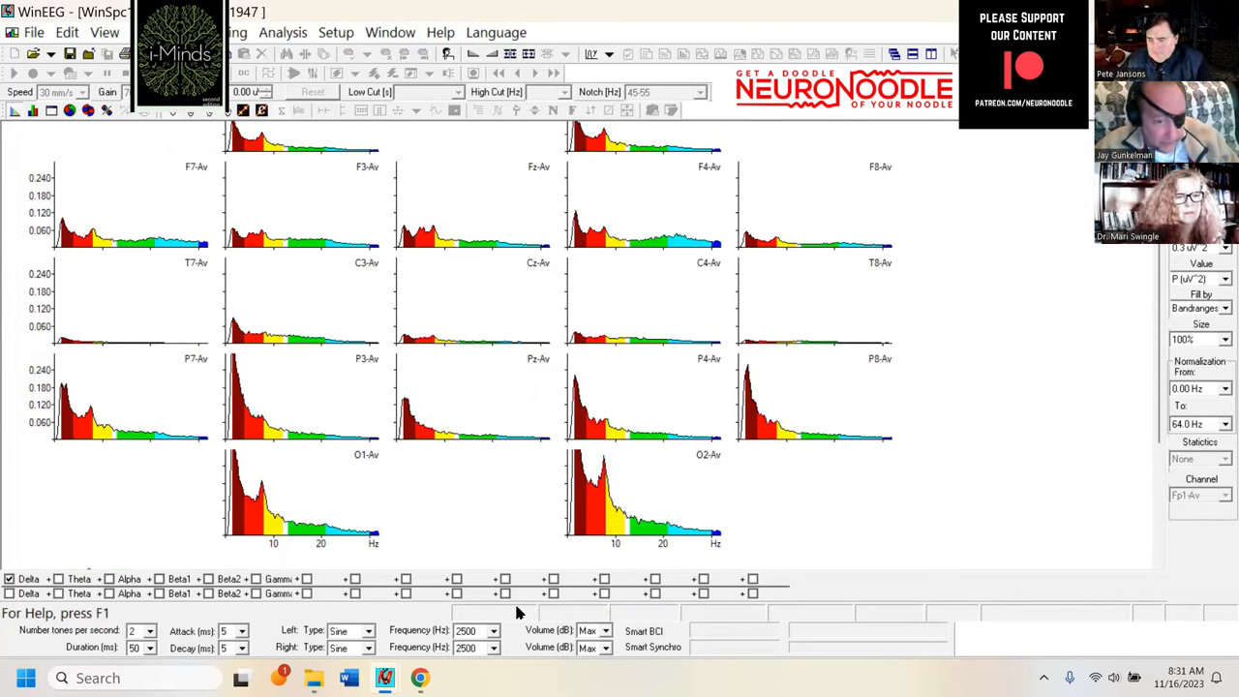
mouse_move(616, 522)
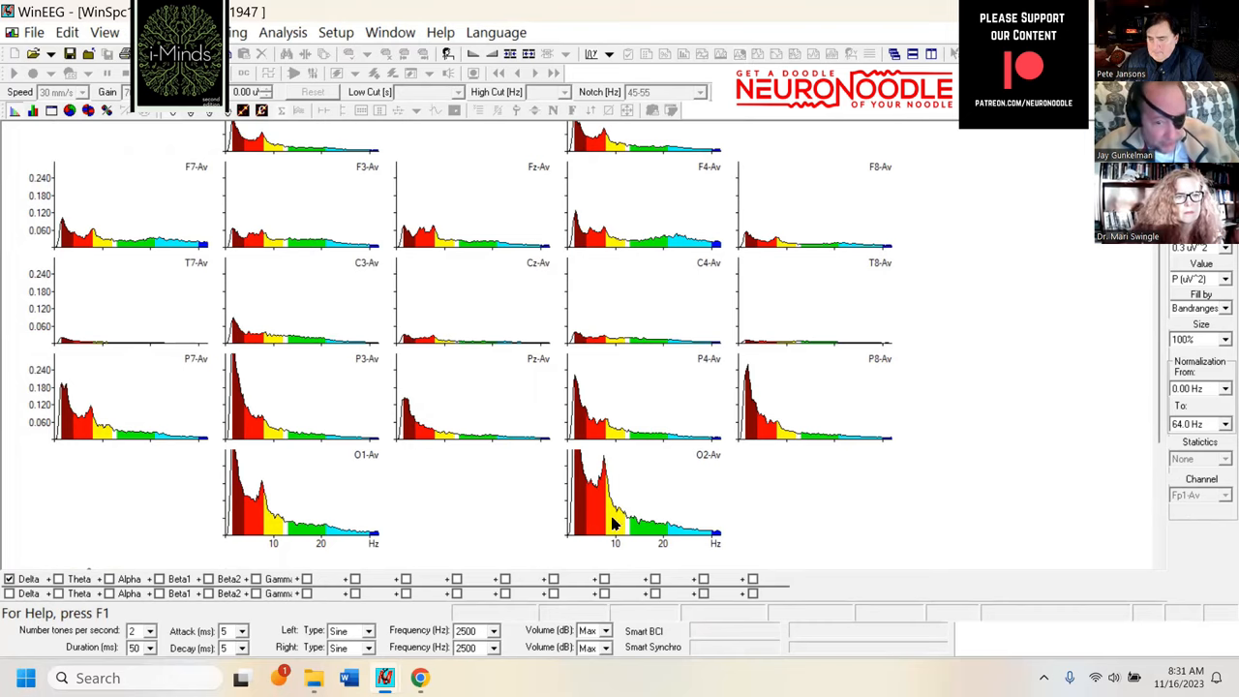
mouse_move(93, 410)
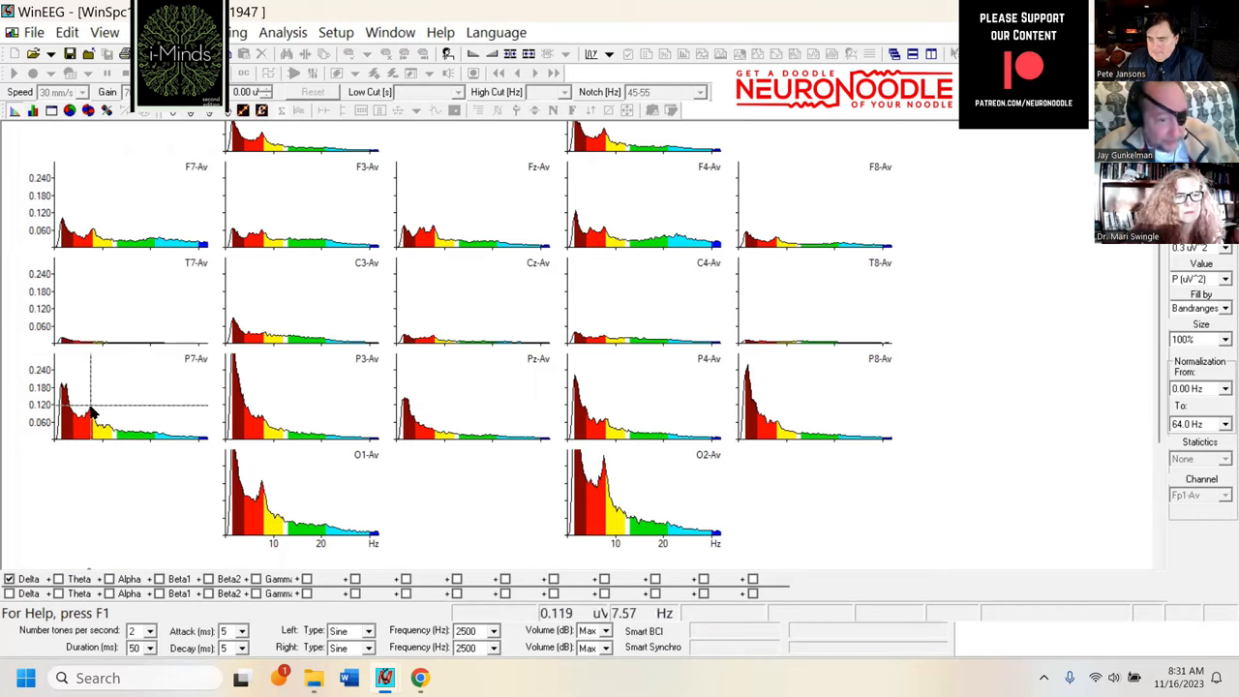
mouse_move(92, 414)
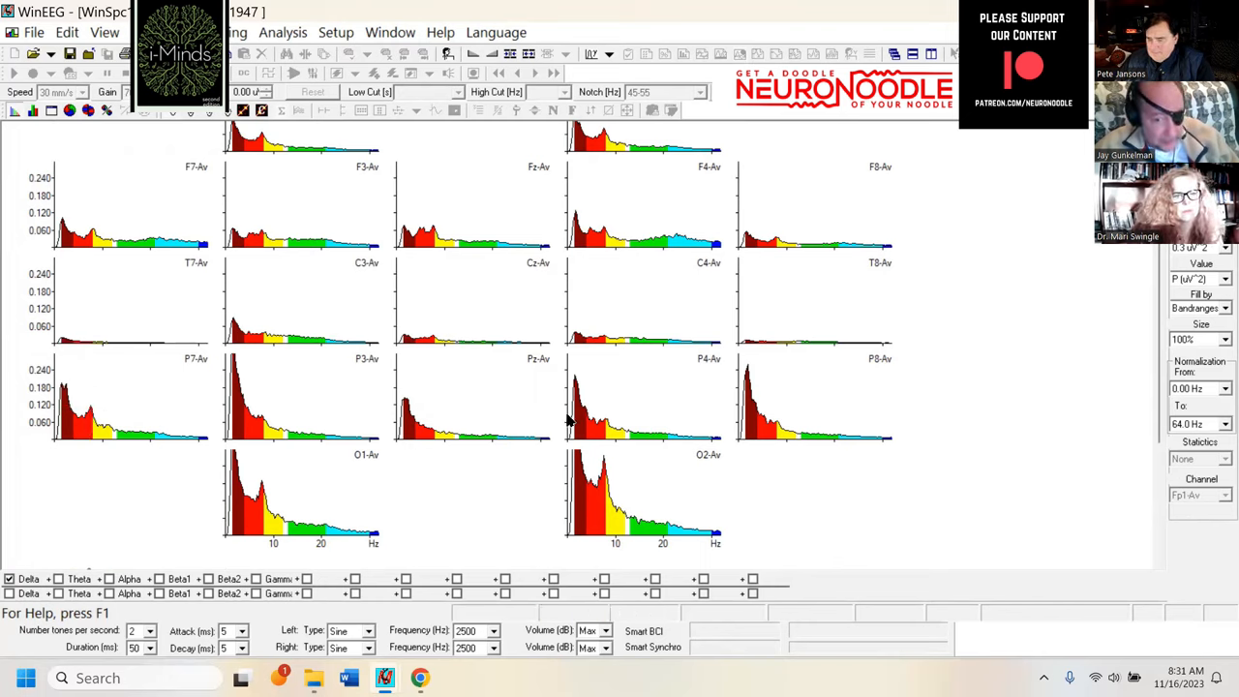
mouse_move(1019, 513)
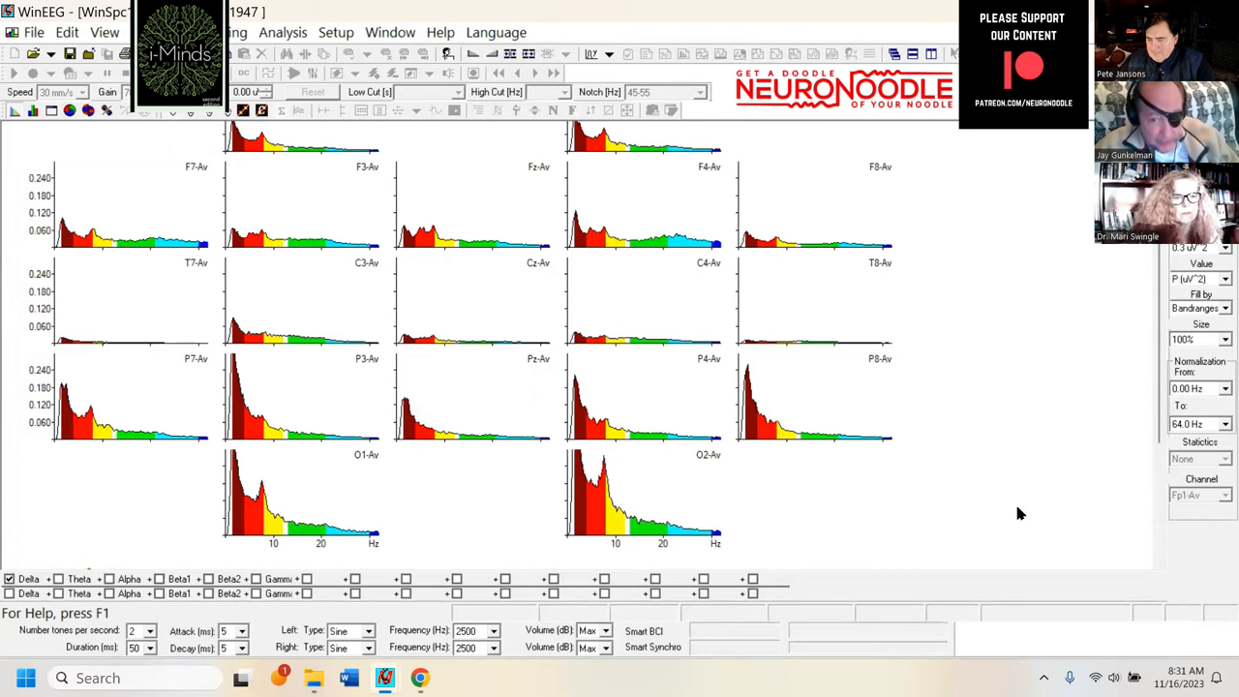
mouse_move(705, 499)
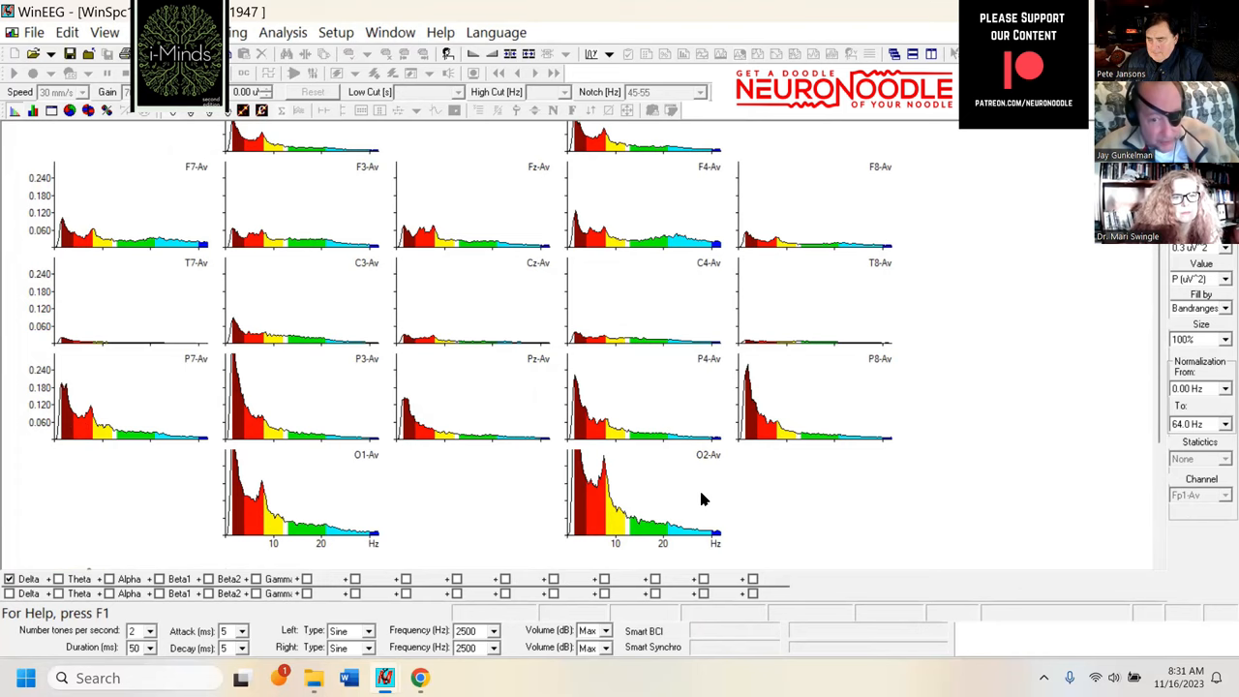
mouse_move(240, 407)
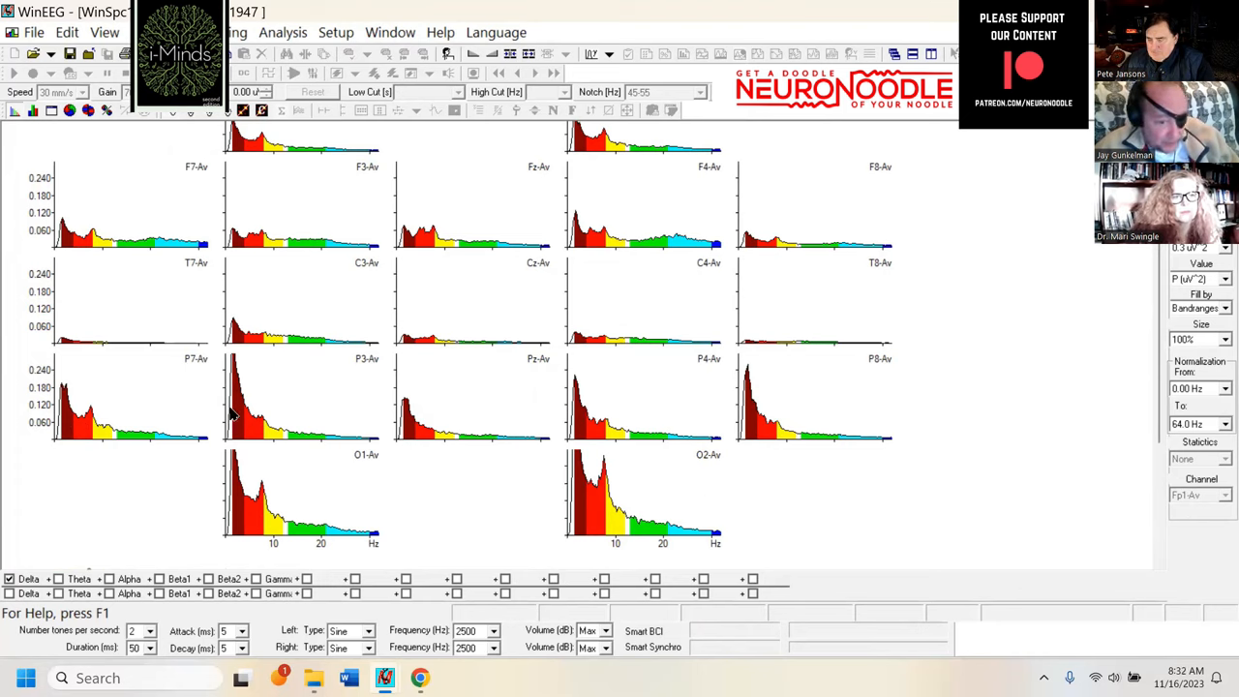
mouse_move(310, 356)
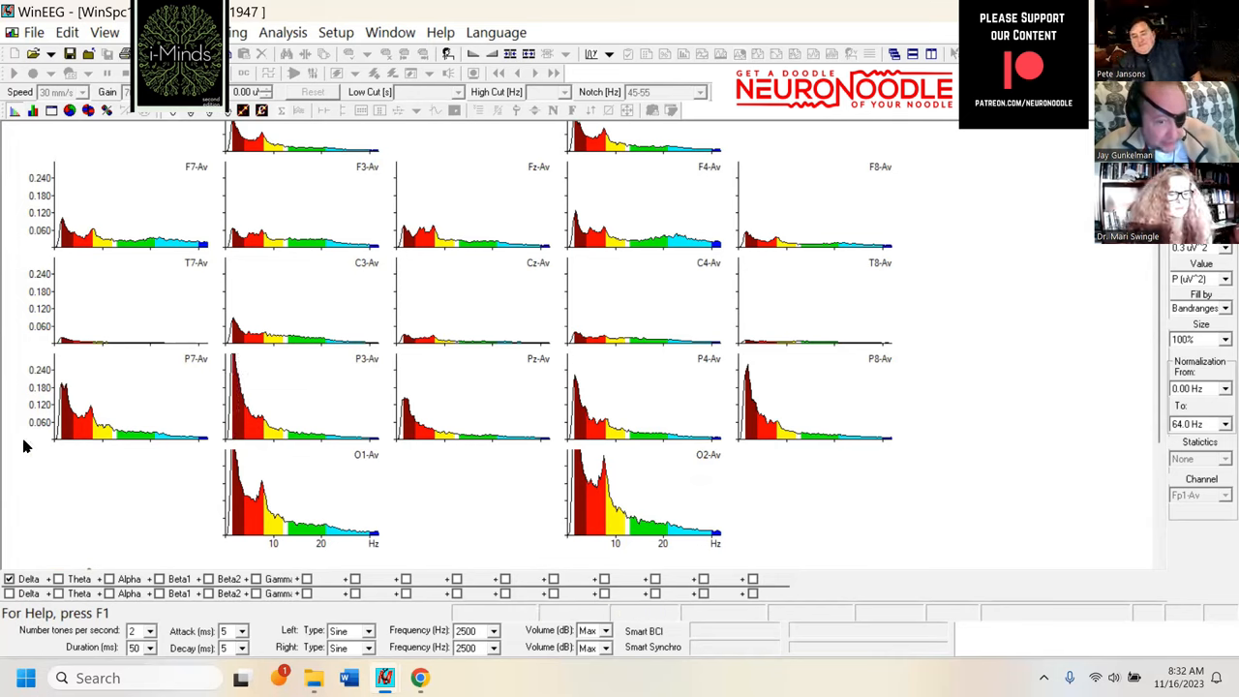
mouse_move(918, 493)
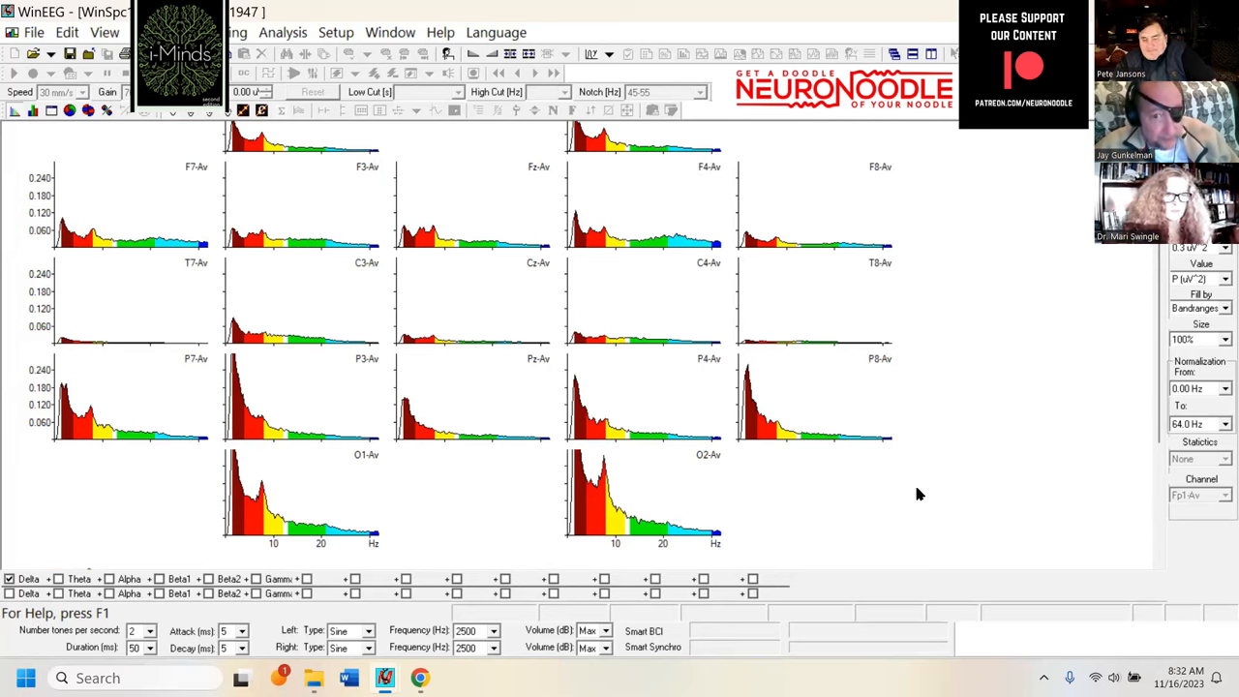
mouse_move(666, 242)
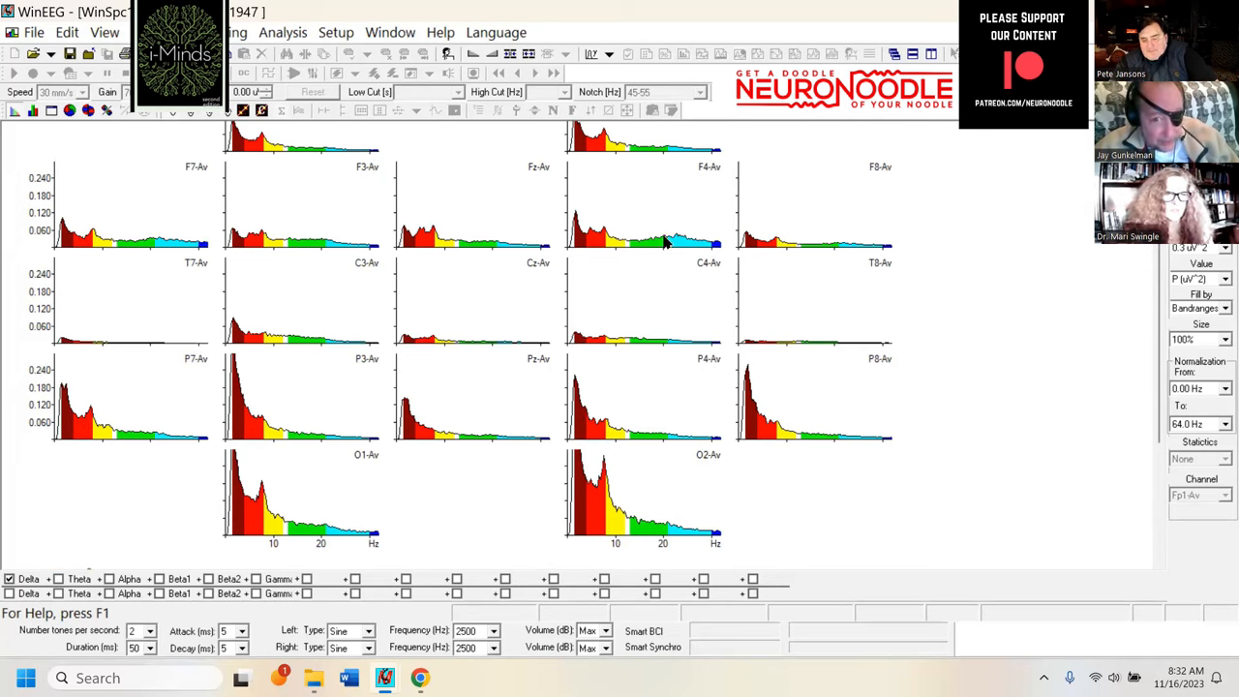
mouse_move(474, 244)
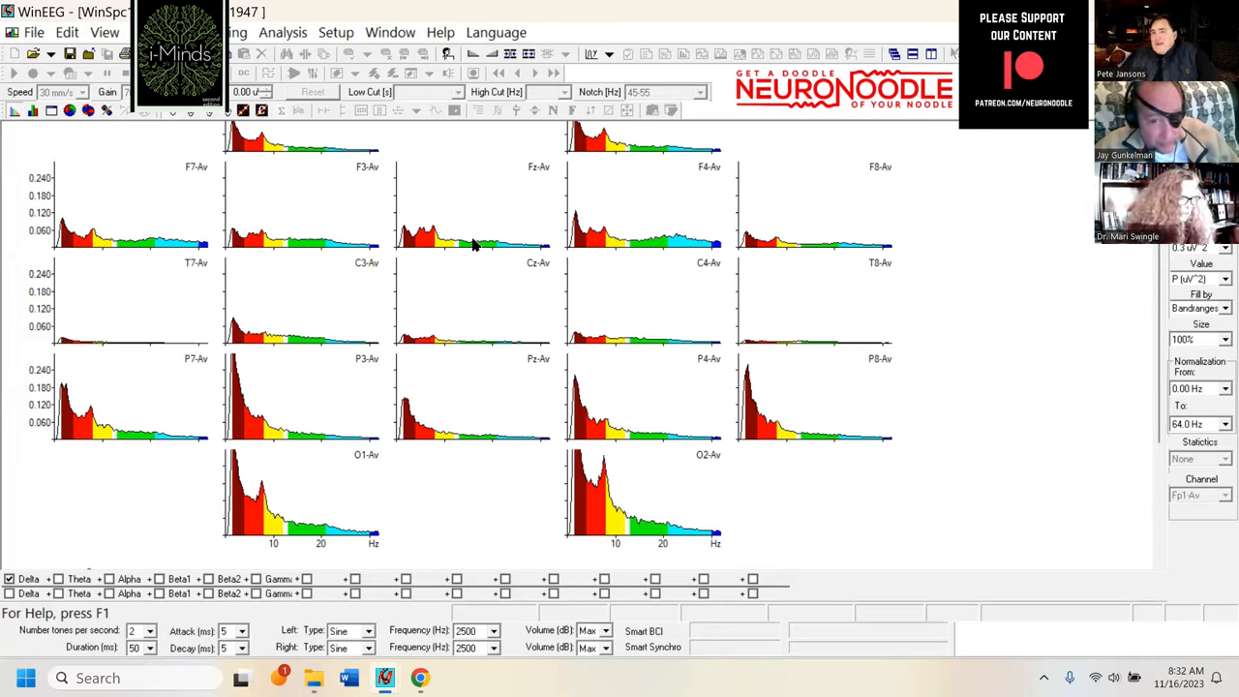
scroll("down", 3)
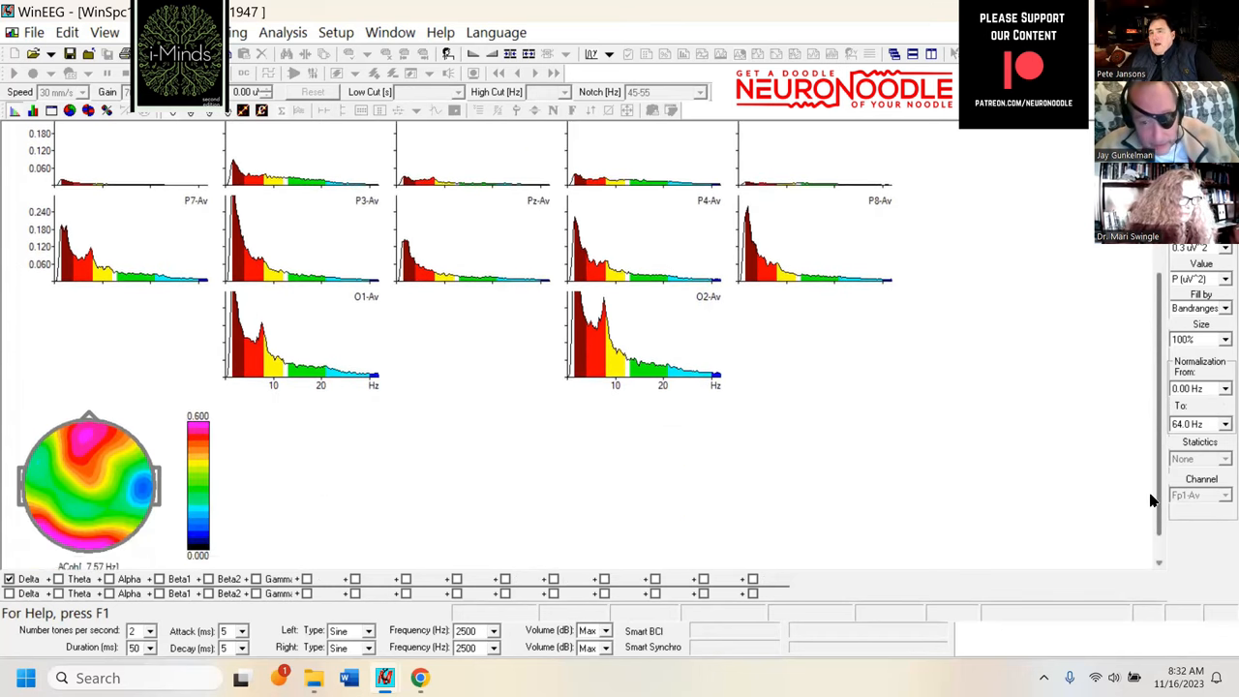
scroll("up", 3)
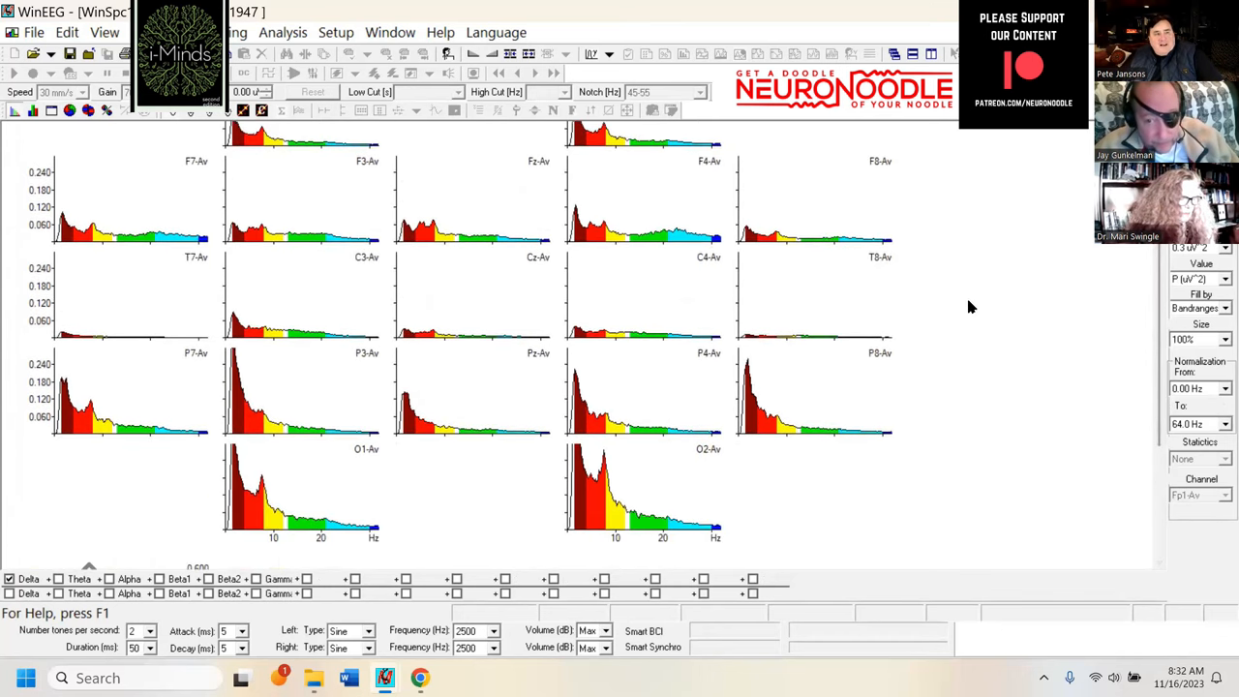
mouse_move(991, 360)
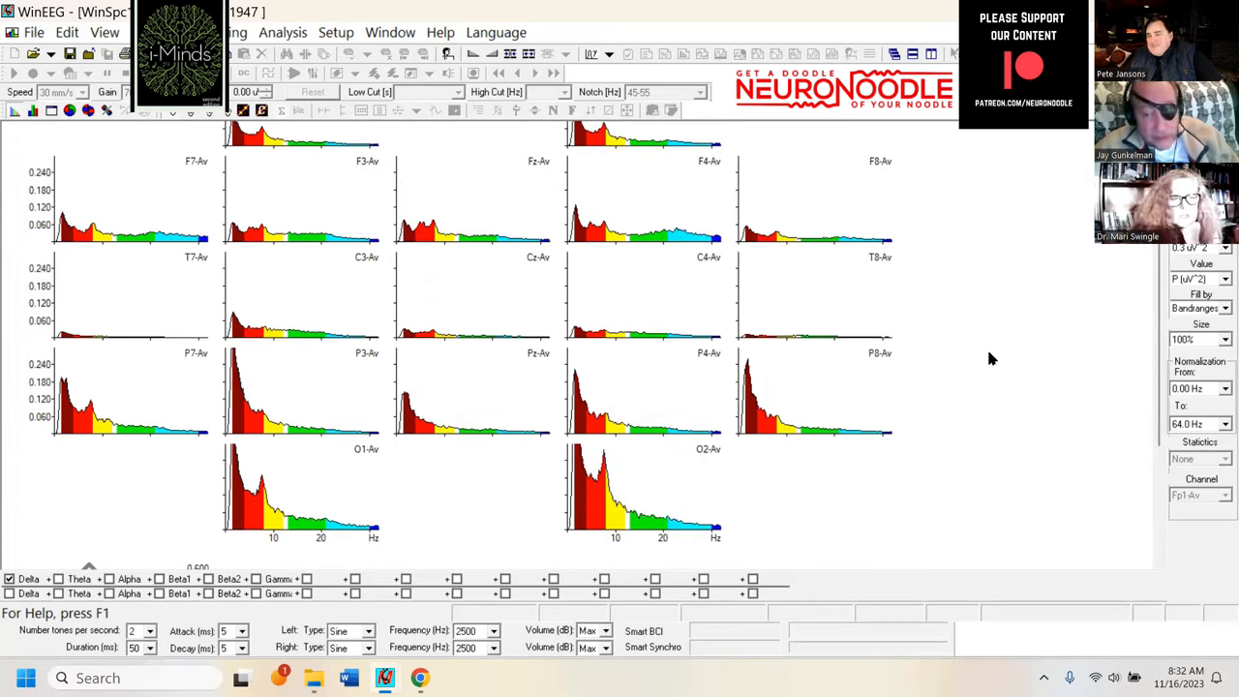
mouse_move(1003, 389)
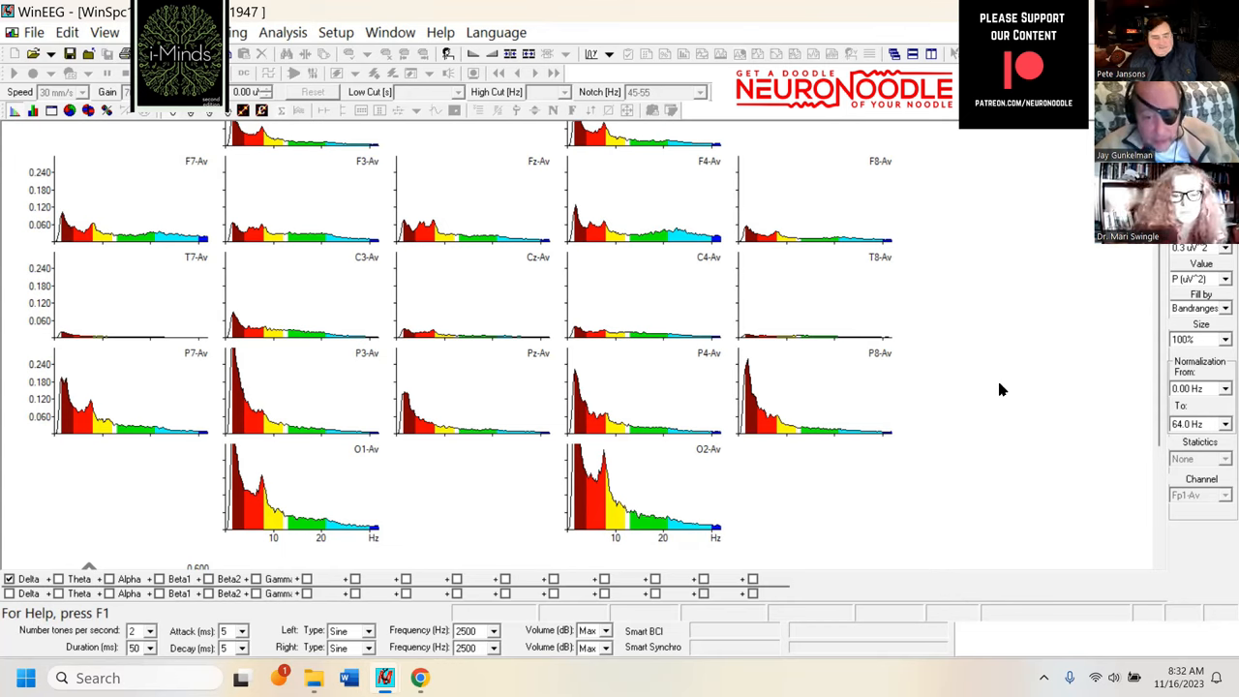
mouse_move(589, 496)
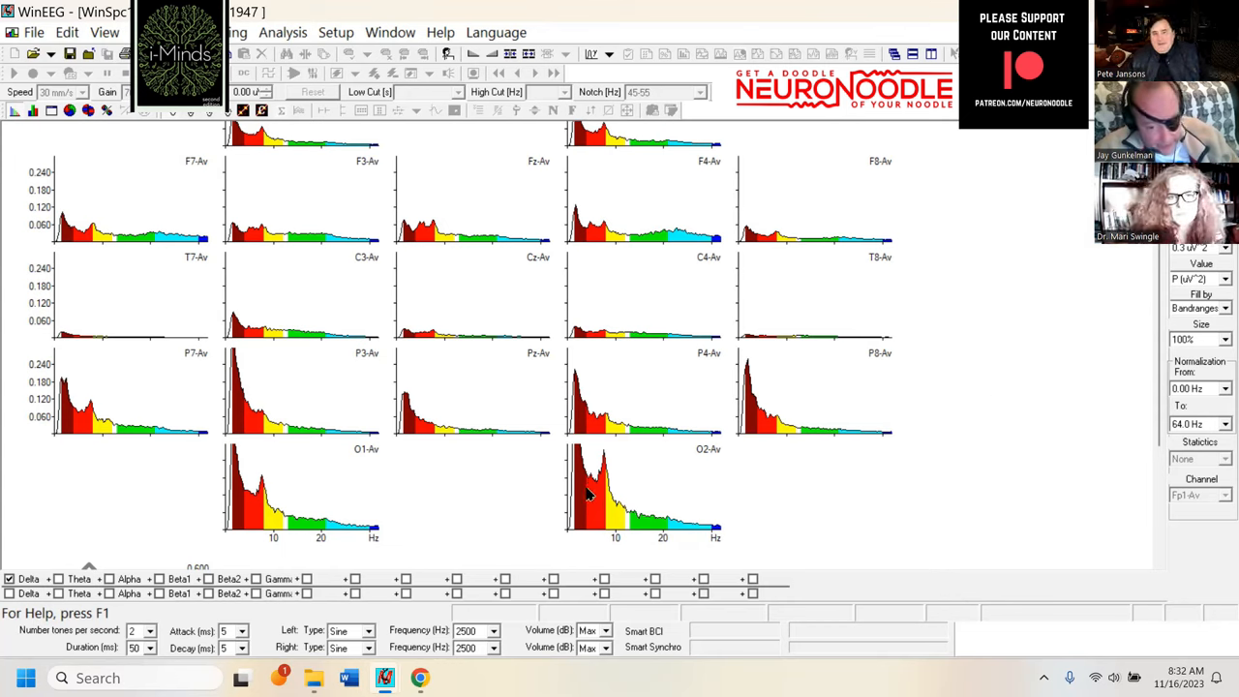
mouse_move(608, 480)
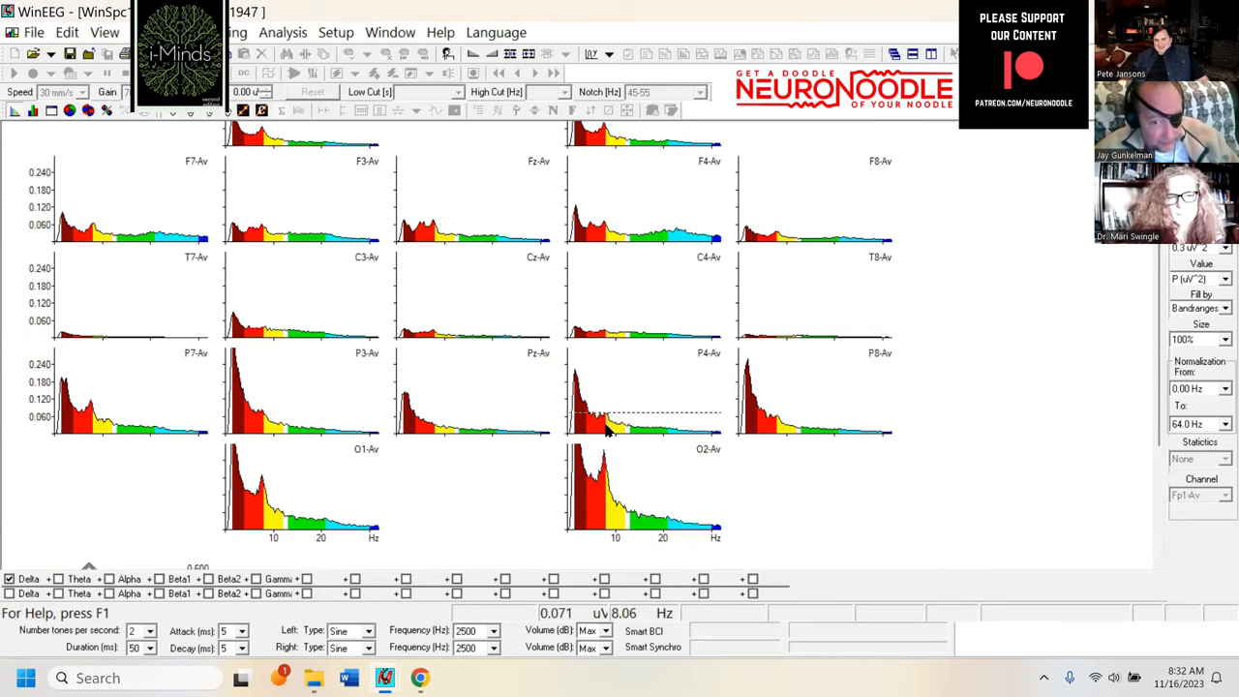
mouse_move(608, 488)
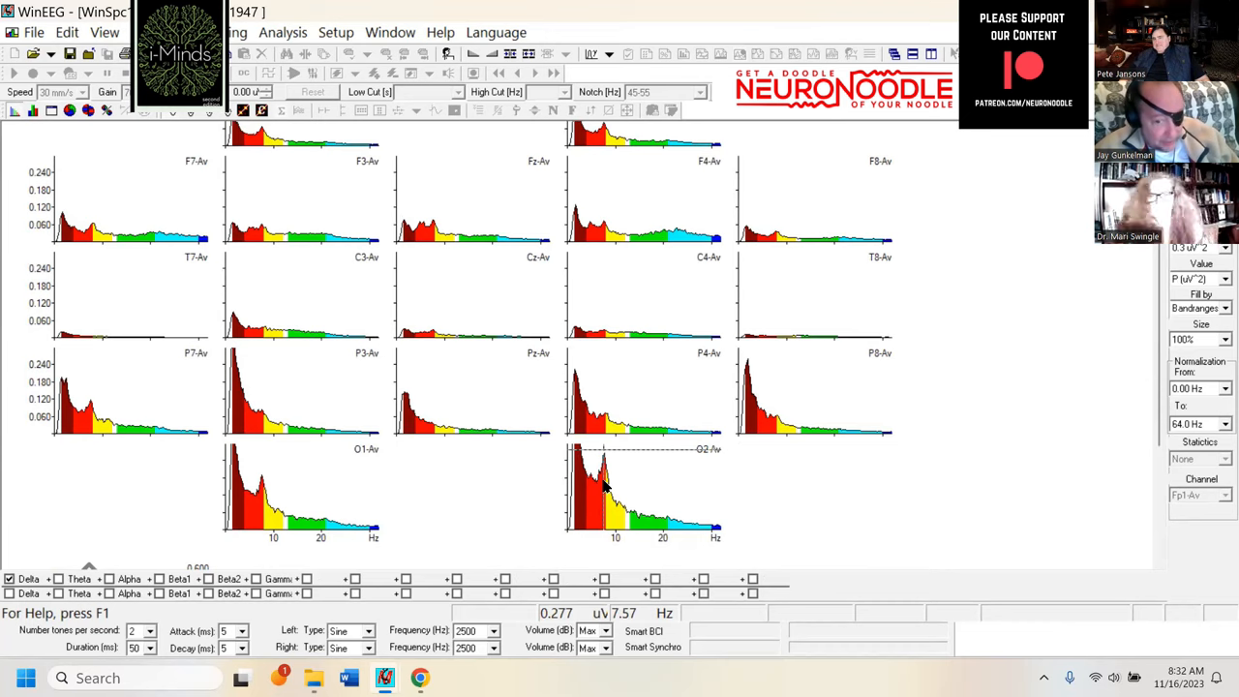
mouse_move(956, 470)
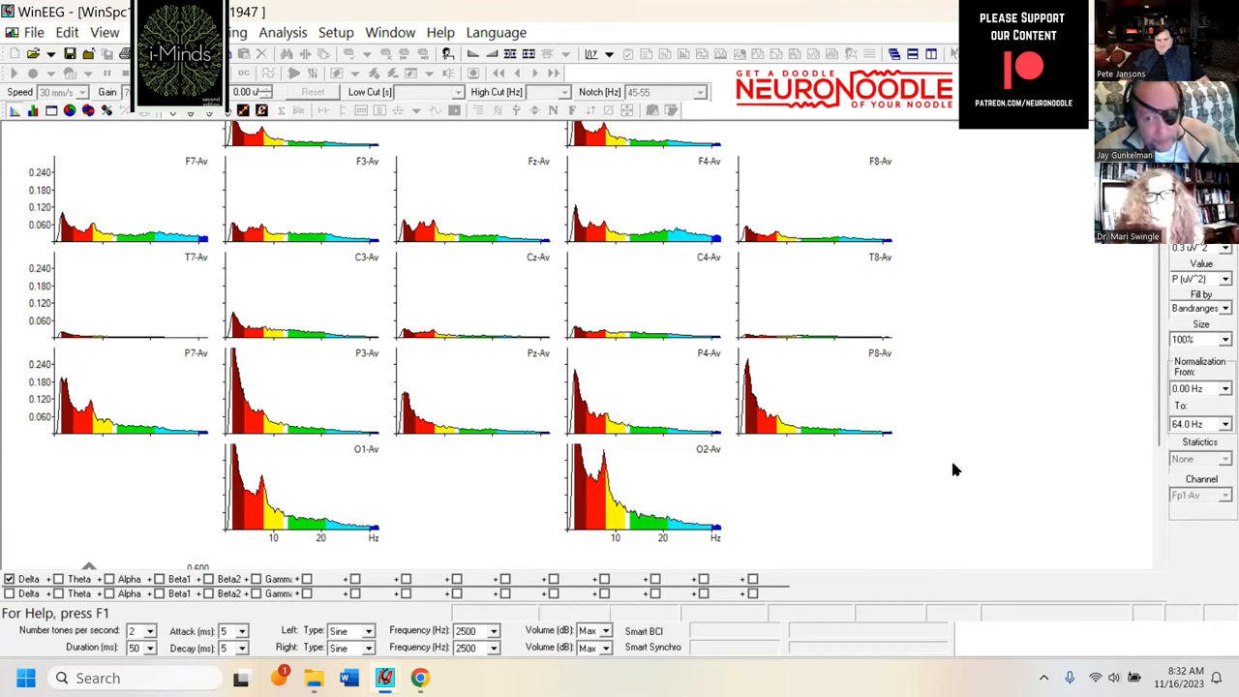
mouse_move(1094, 461)
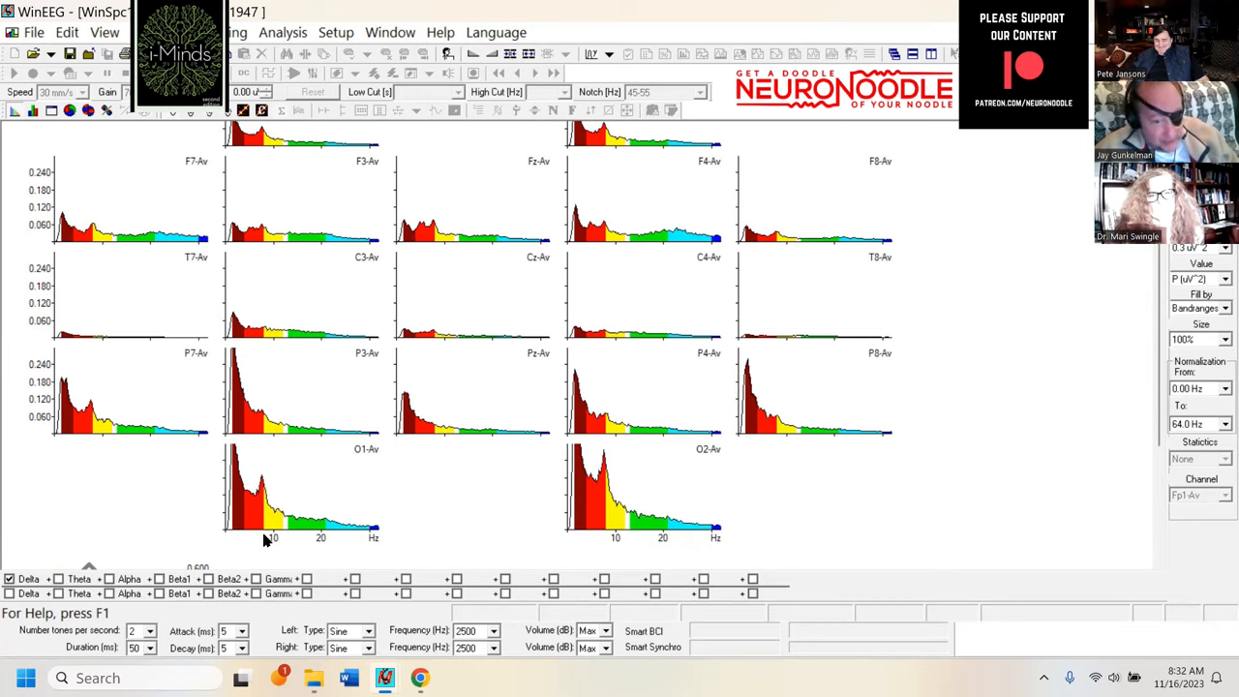
mouse_move(248, 398)
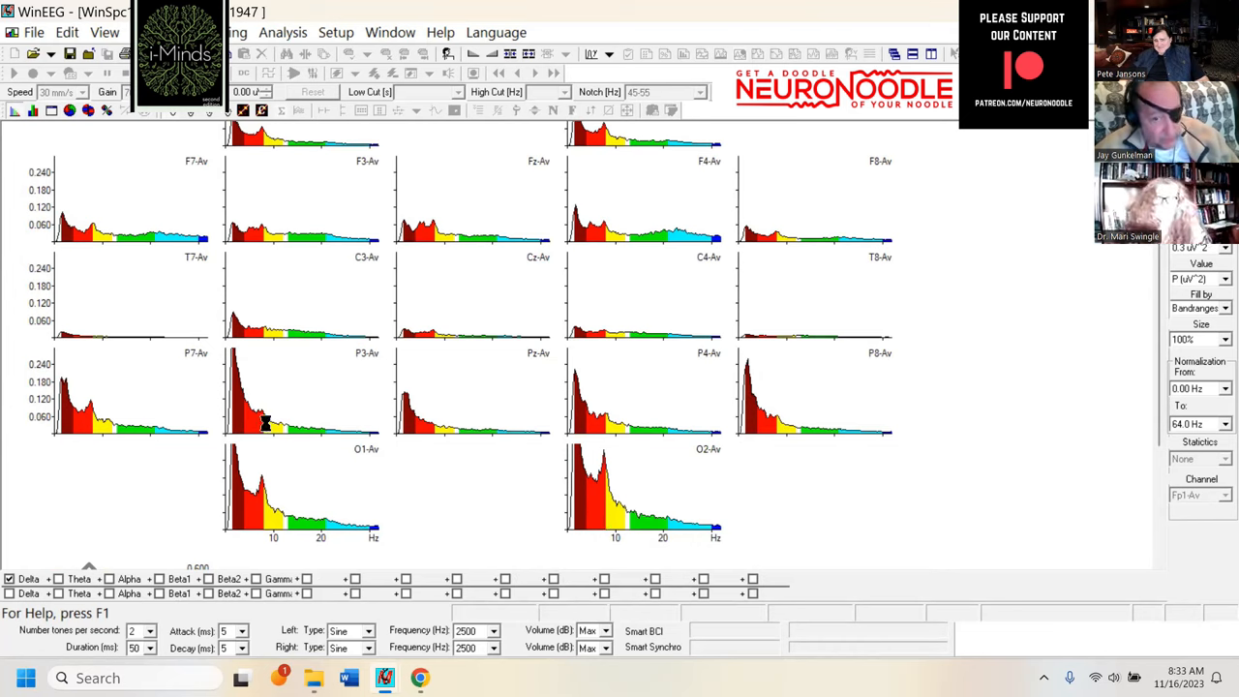
mouse_move(840, 404)
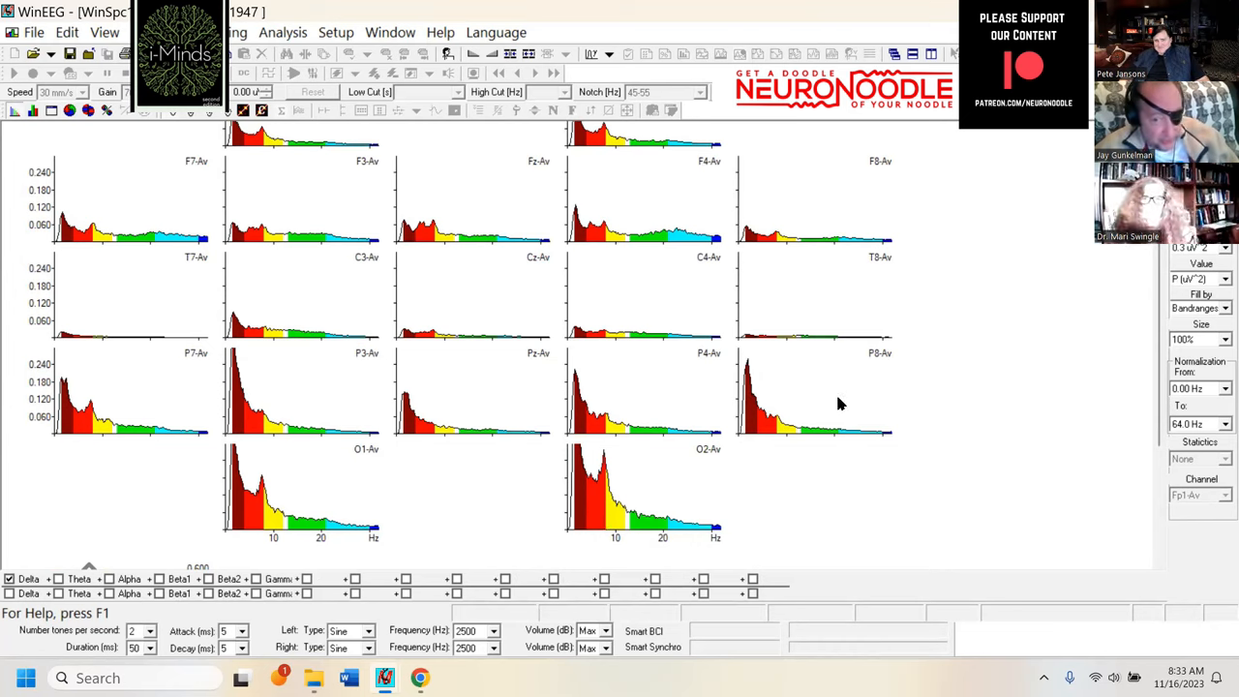
mouse_move(948, 395)
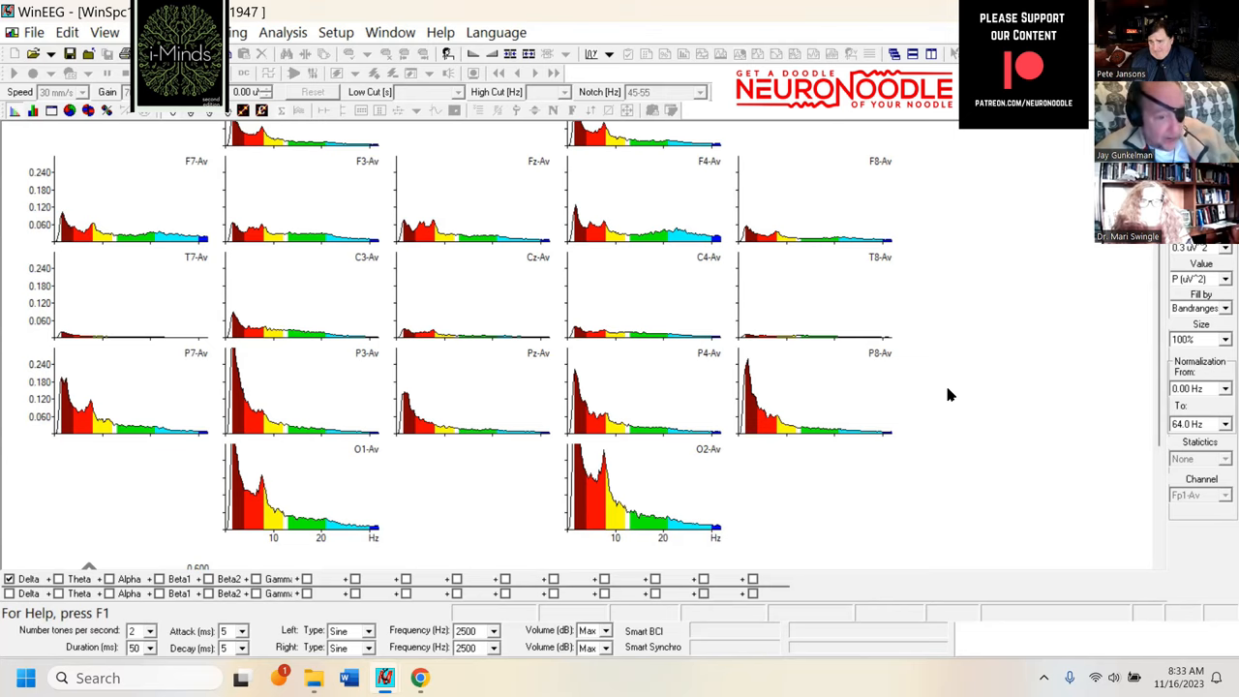
mouse_move(75, 427)
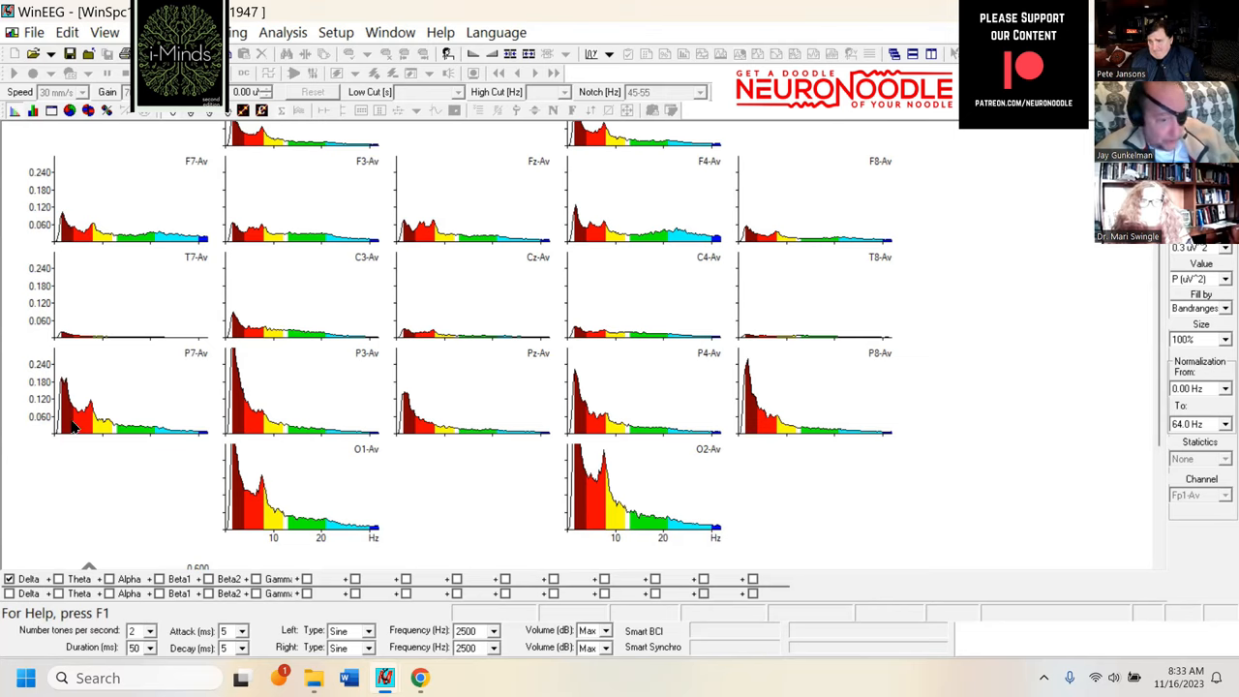
mouse_move(47, 387)
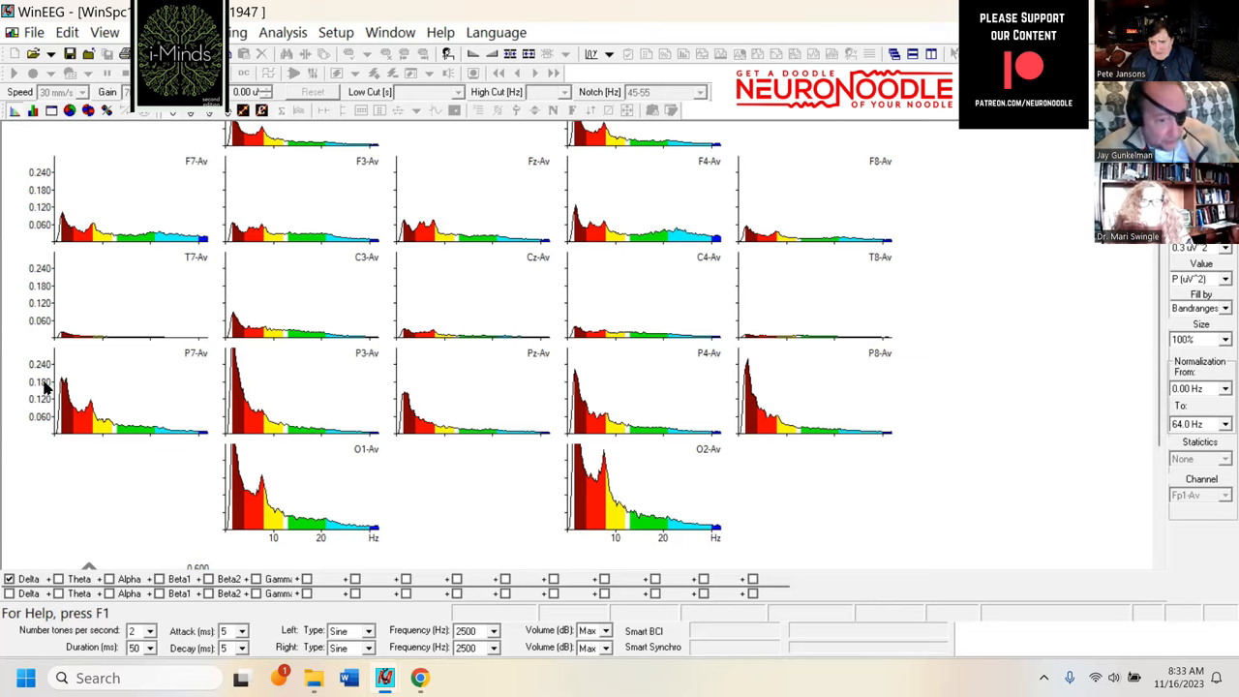
mouse_move(925, 415)
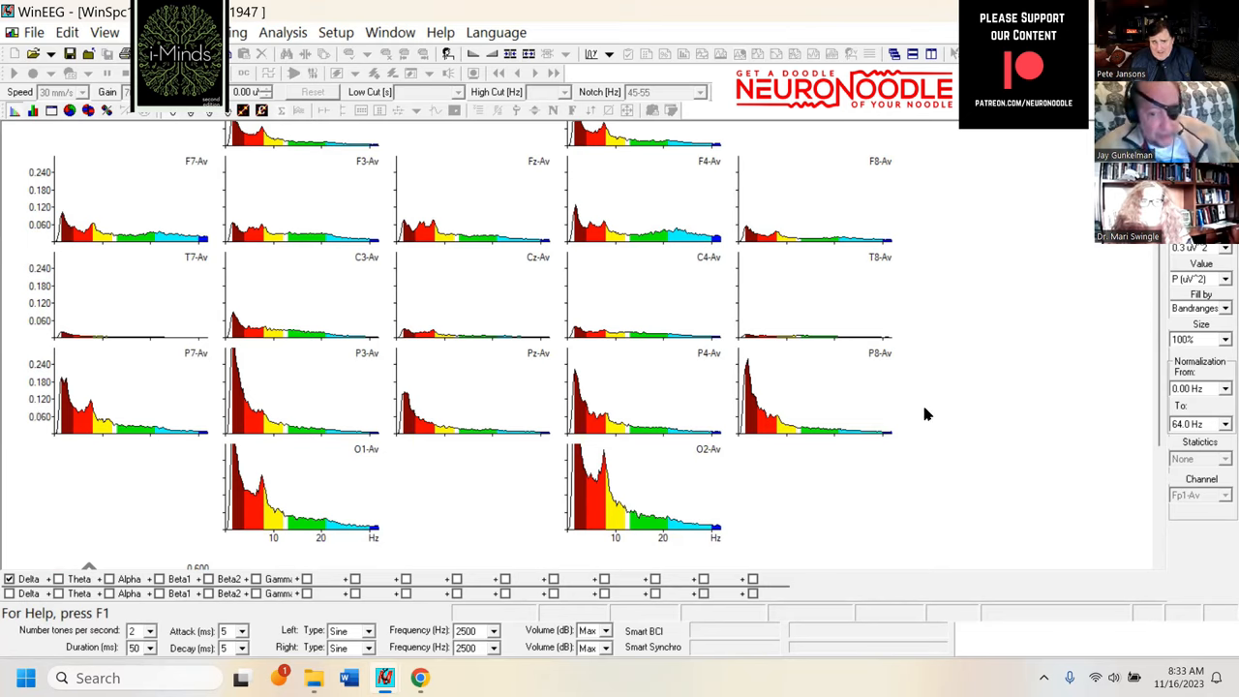
mouse_move(949, 426)
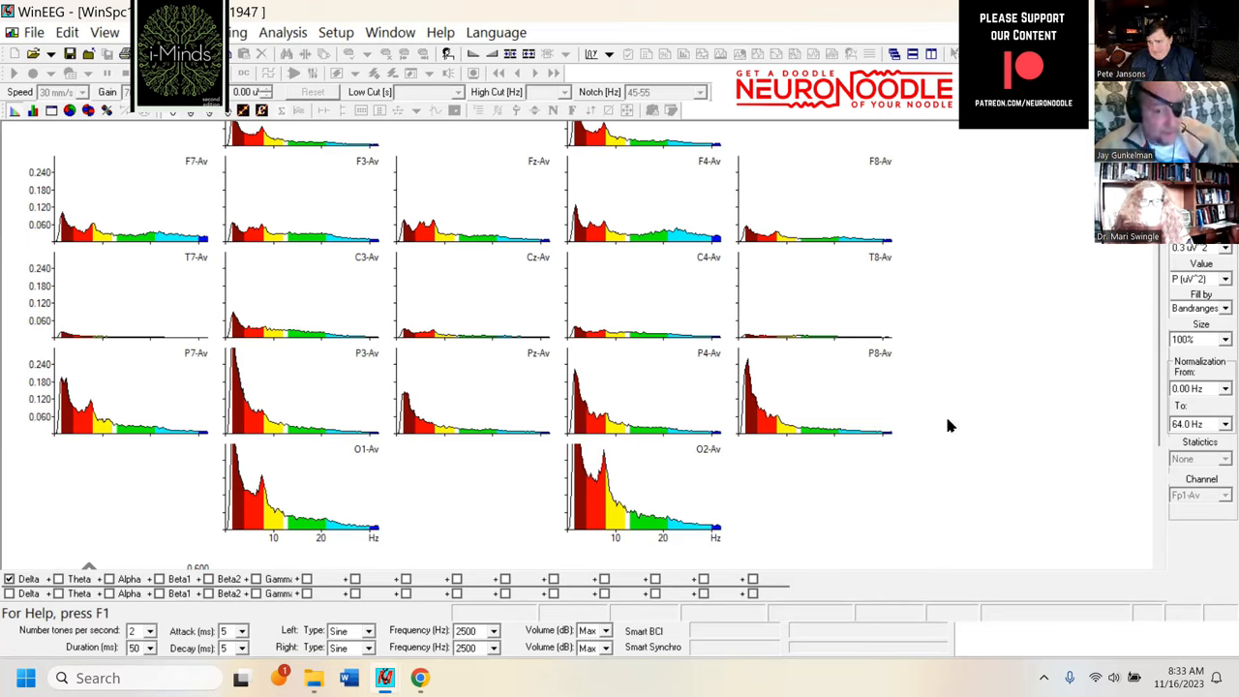
mouse_move(927, 504)
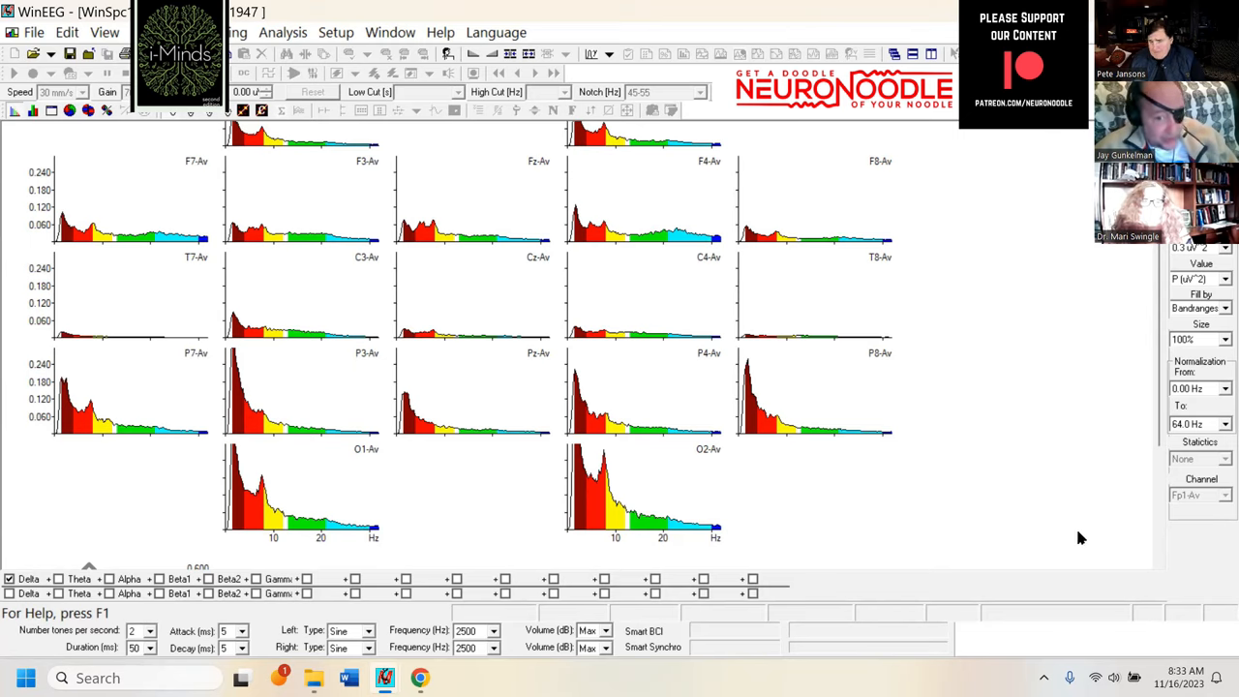
mouse_move(1015, 472)
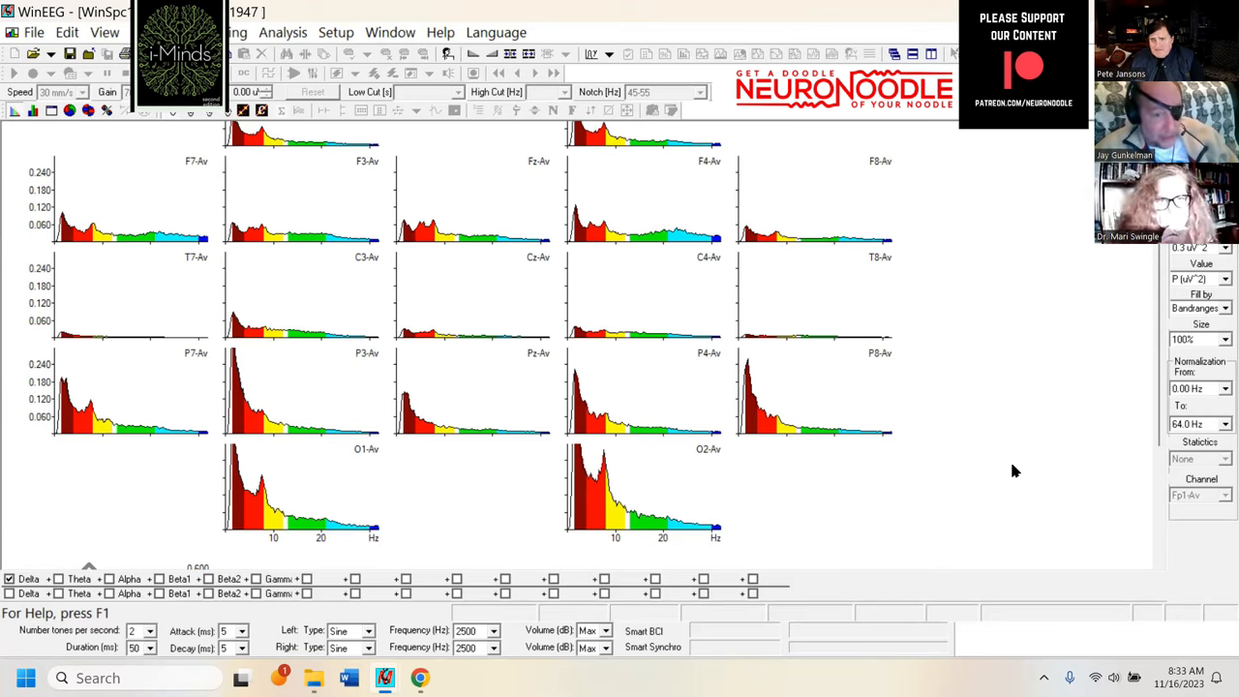
mouse_move(68, 407)
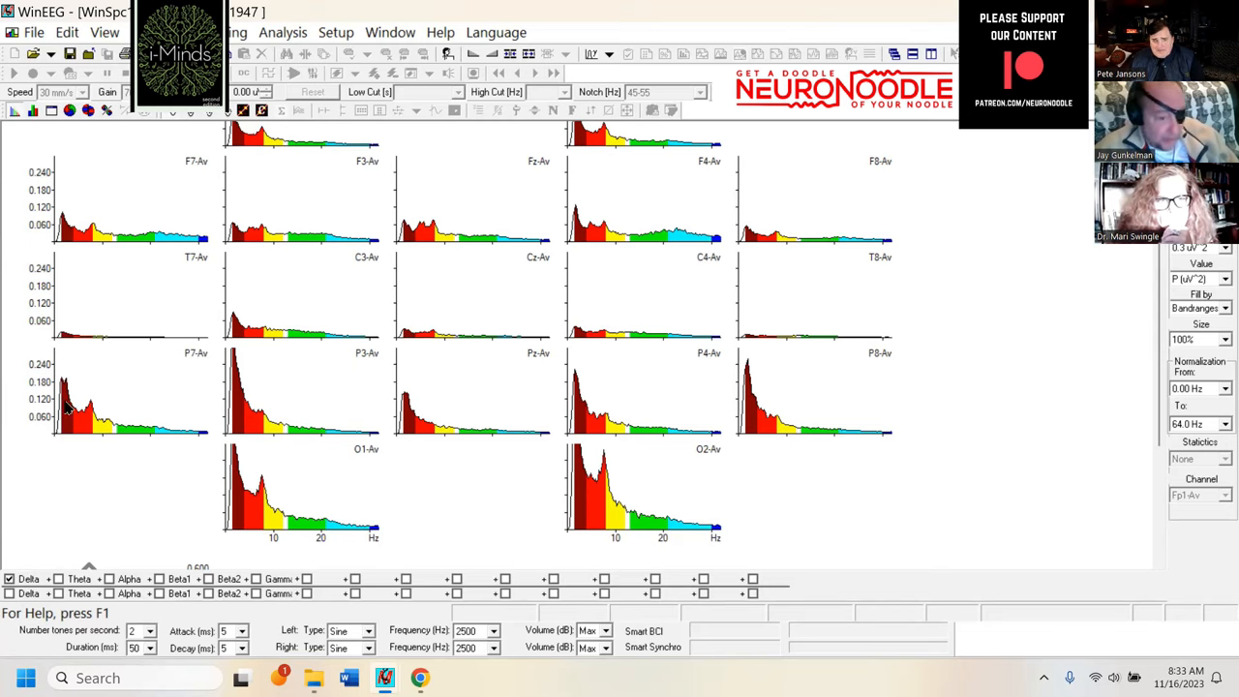
mouse_move(991, 406)
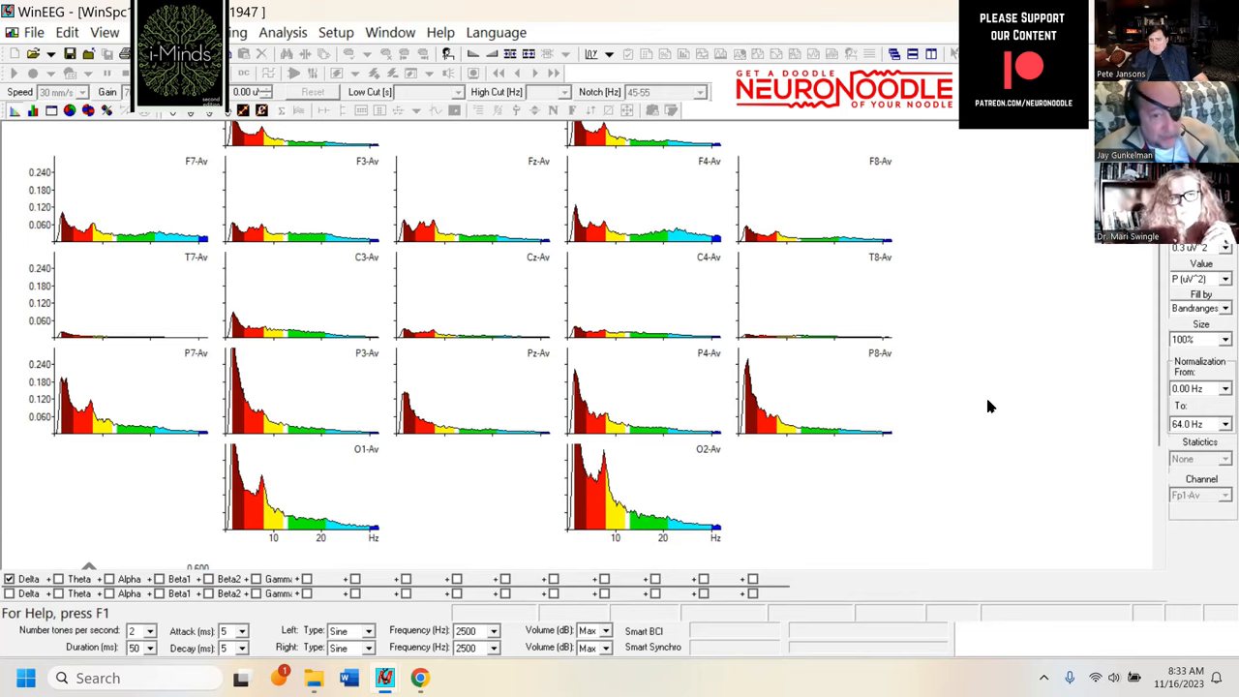
mouse_move(863, 604)
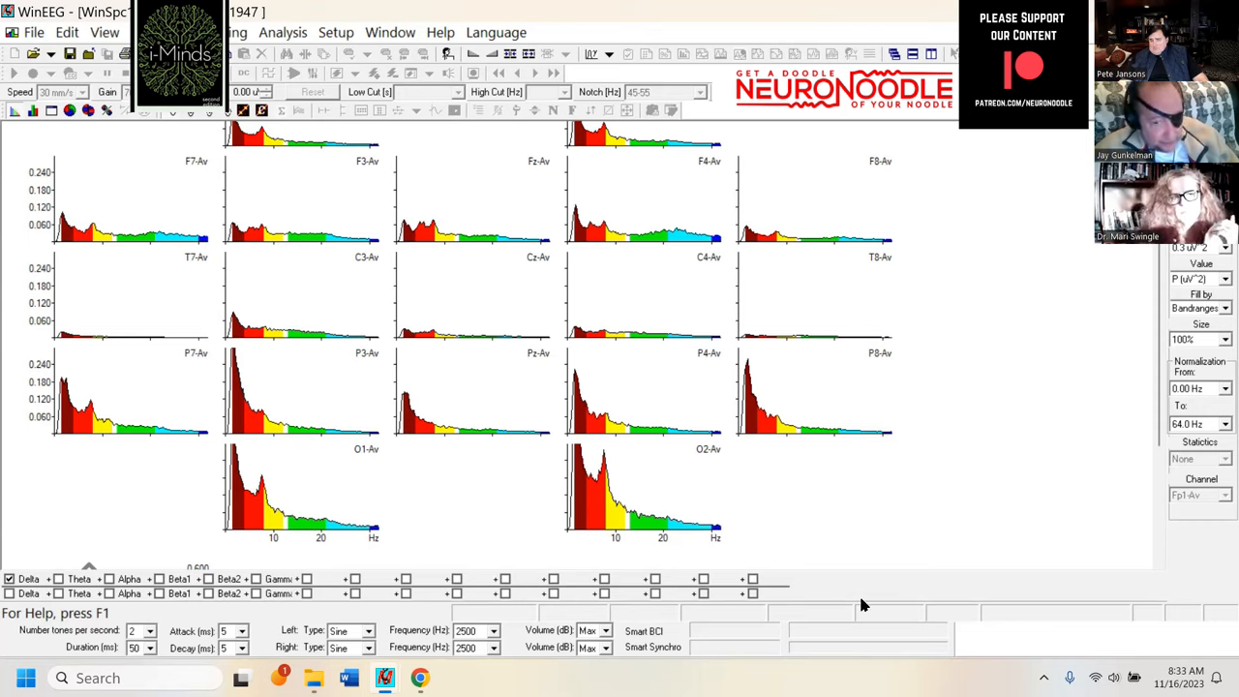
mouse_move(817, 441)
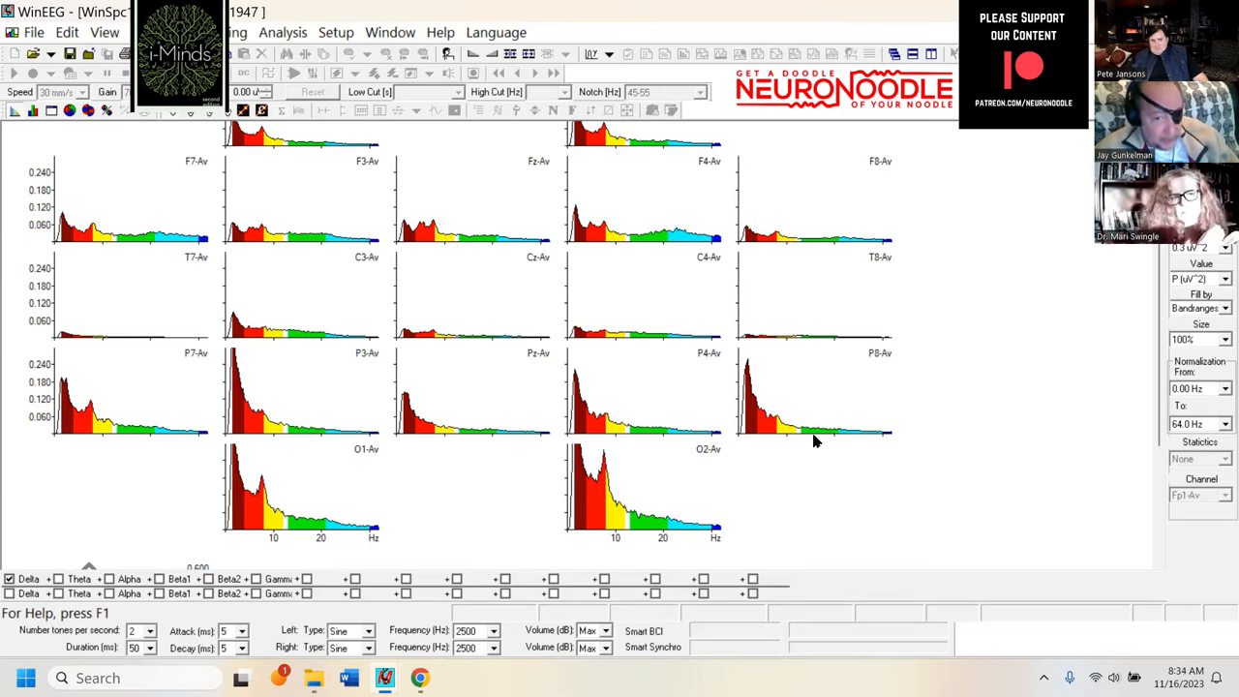
mouse_move(16, 217)
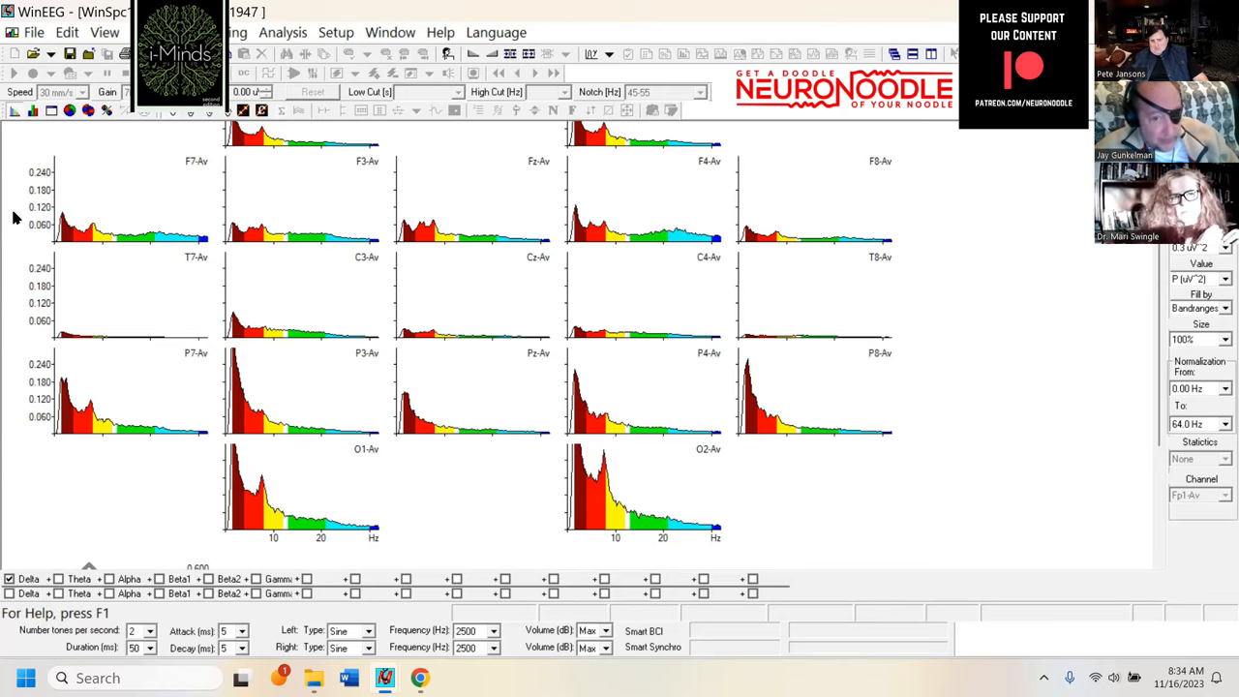
mouse_move(829, 484)
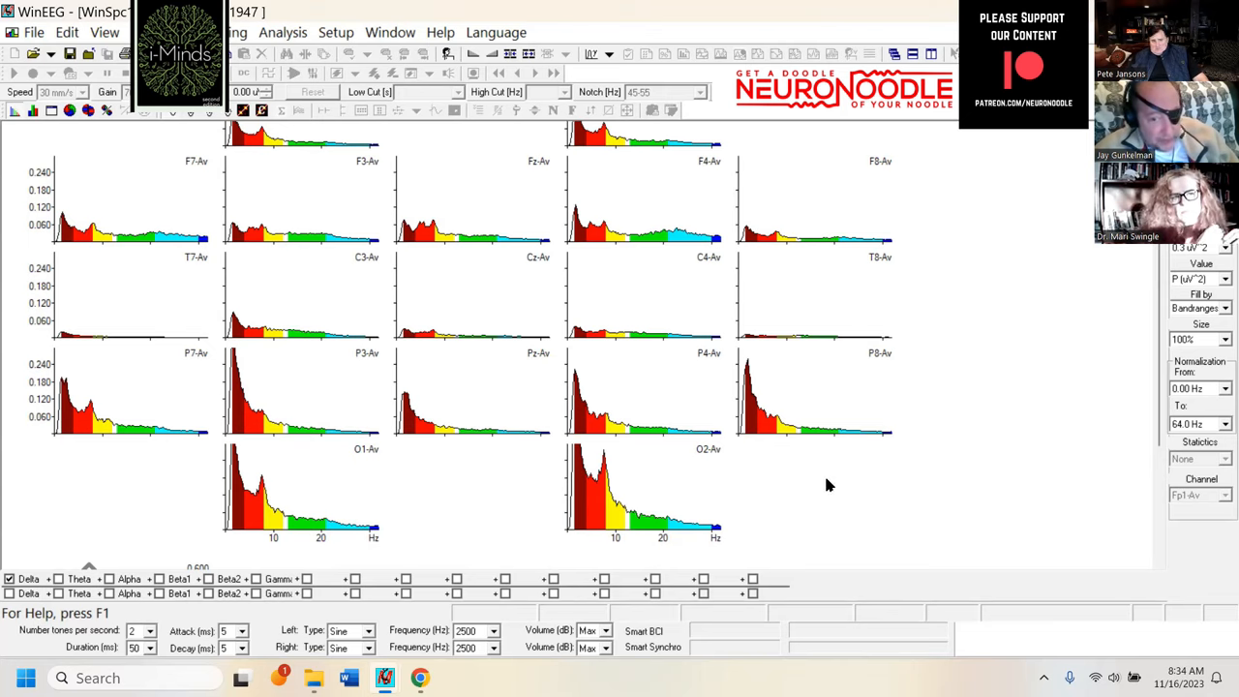
mouse_move(976, 395)
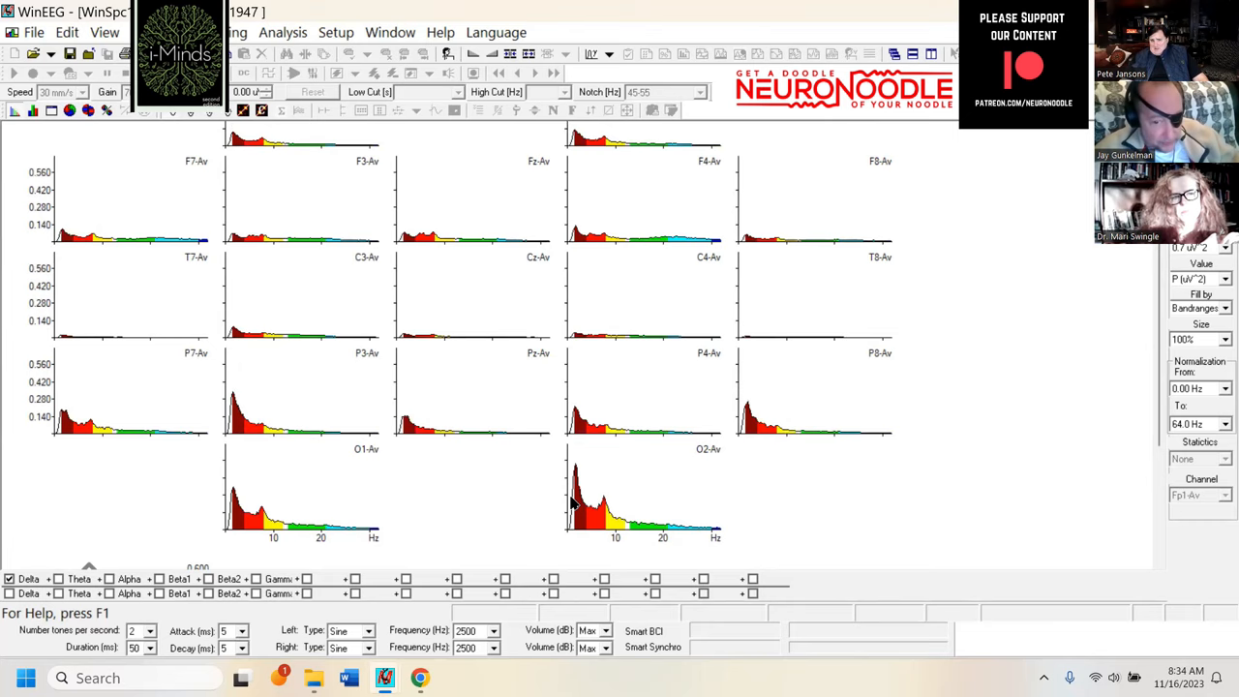
mouse_move(433, 503)
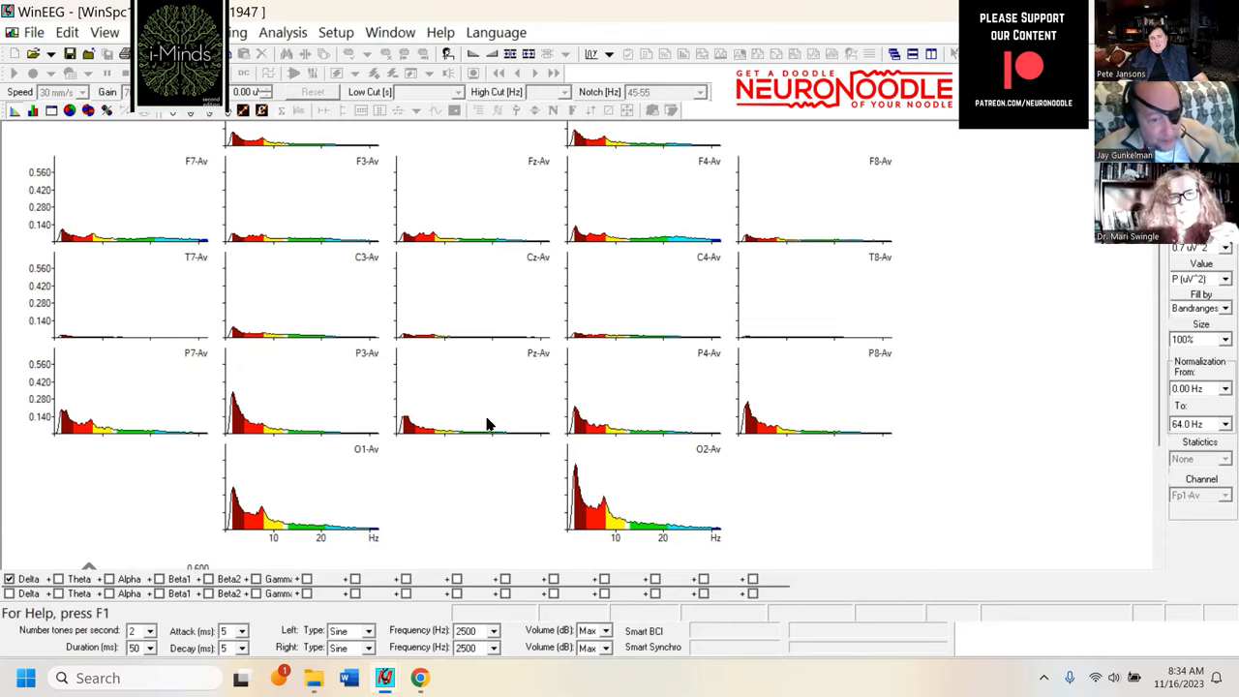
mouse_move(881, 550)
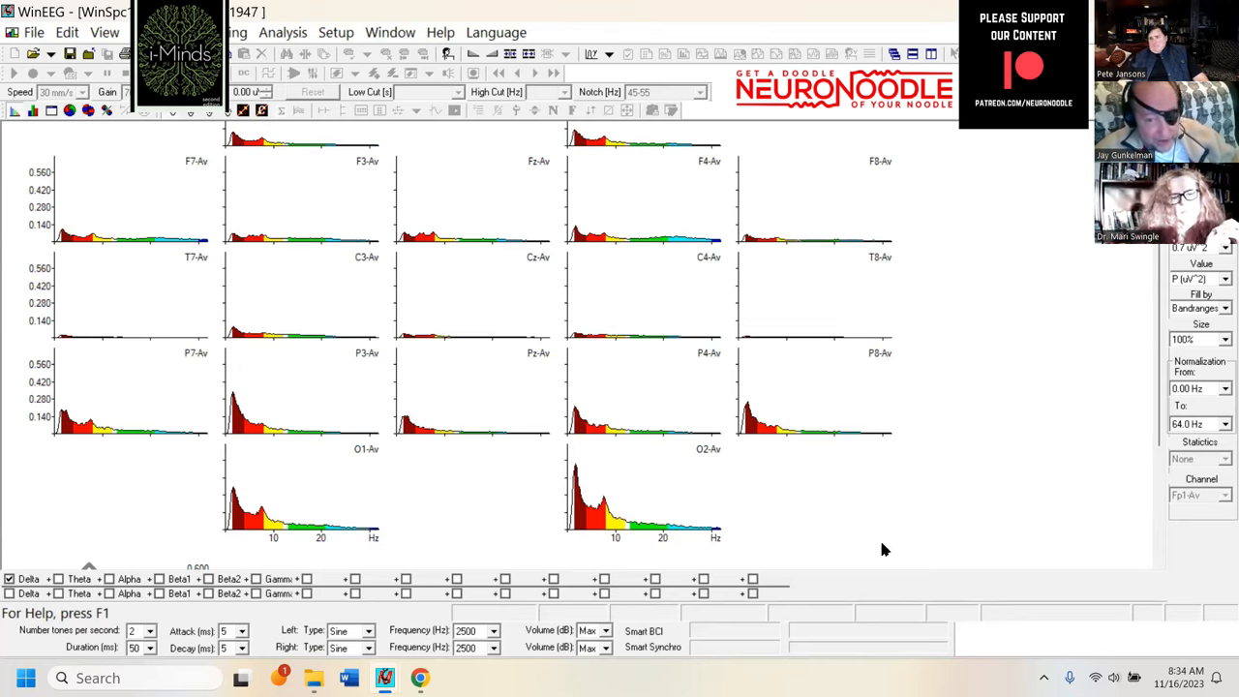
mouse_move(774, 488)
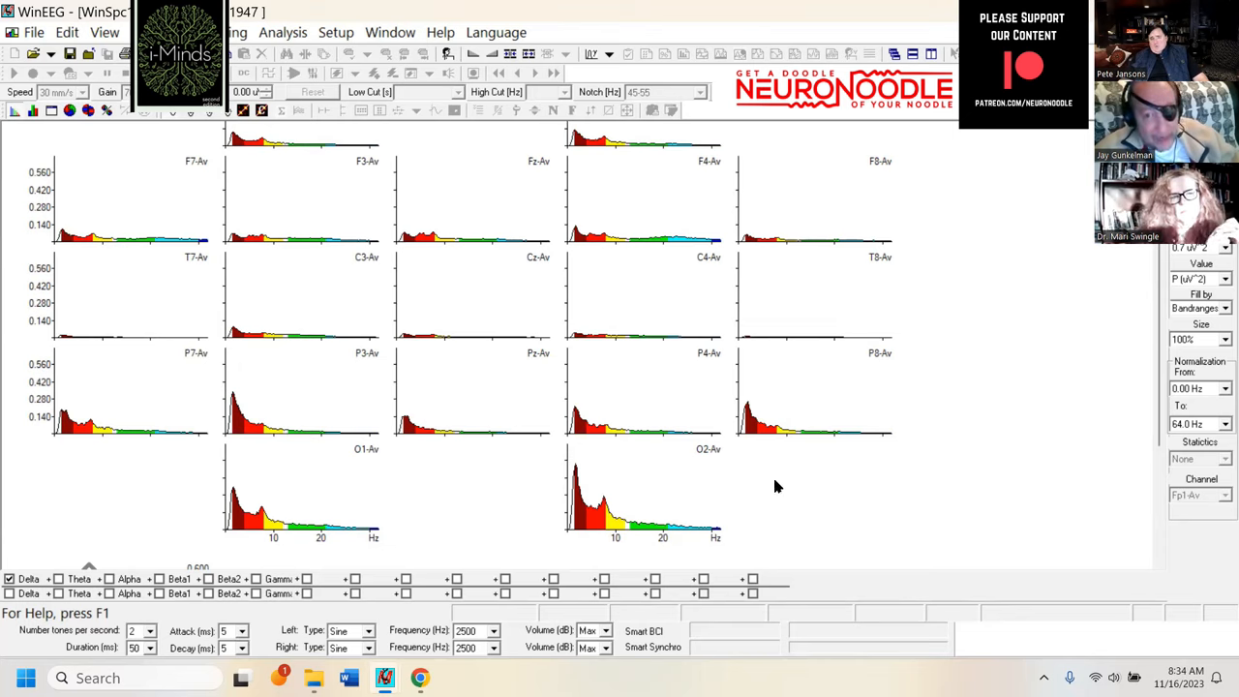
mouse_move(978, 497)
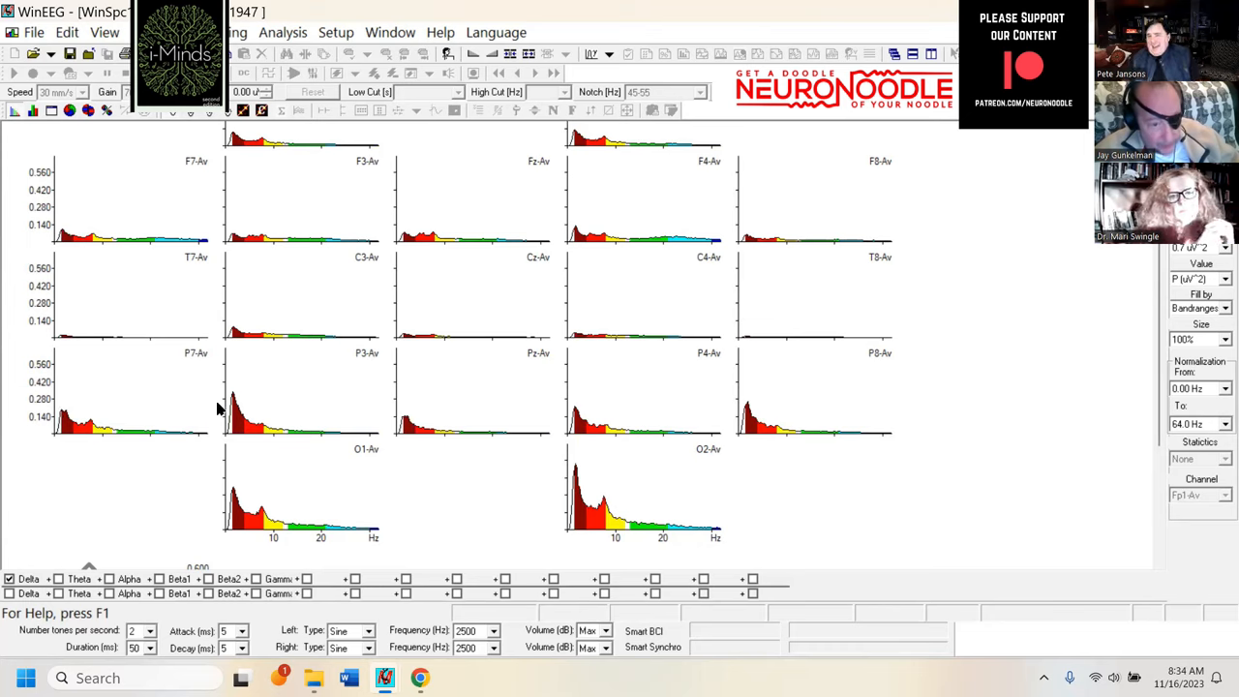
mouse_move(320, 507)
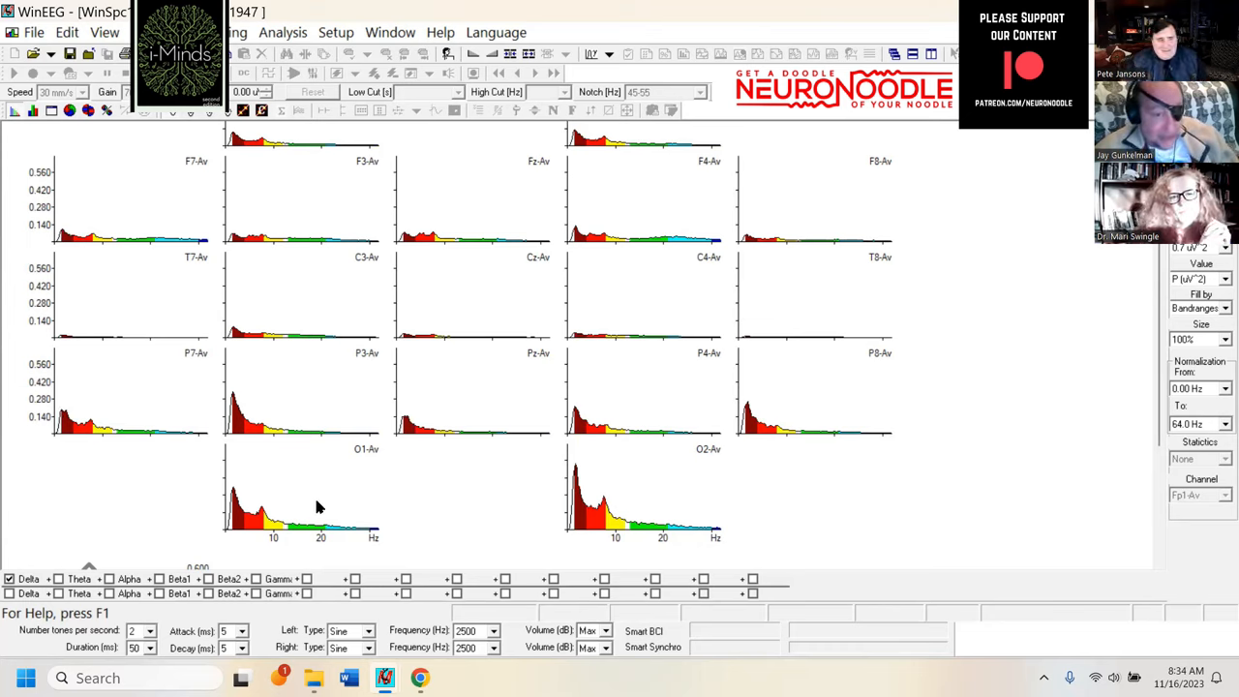
mouse_move(236, 513)
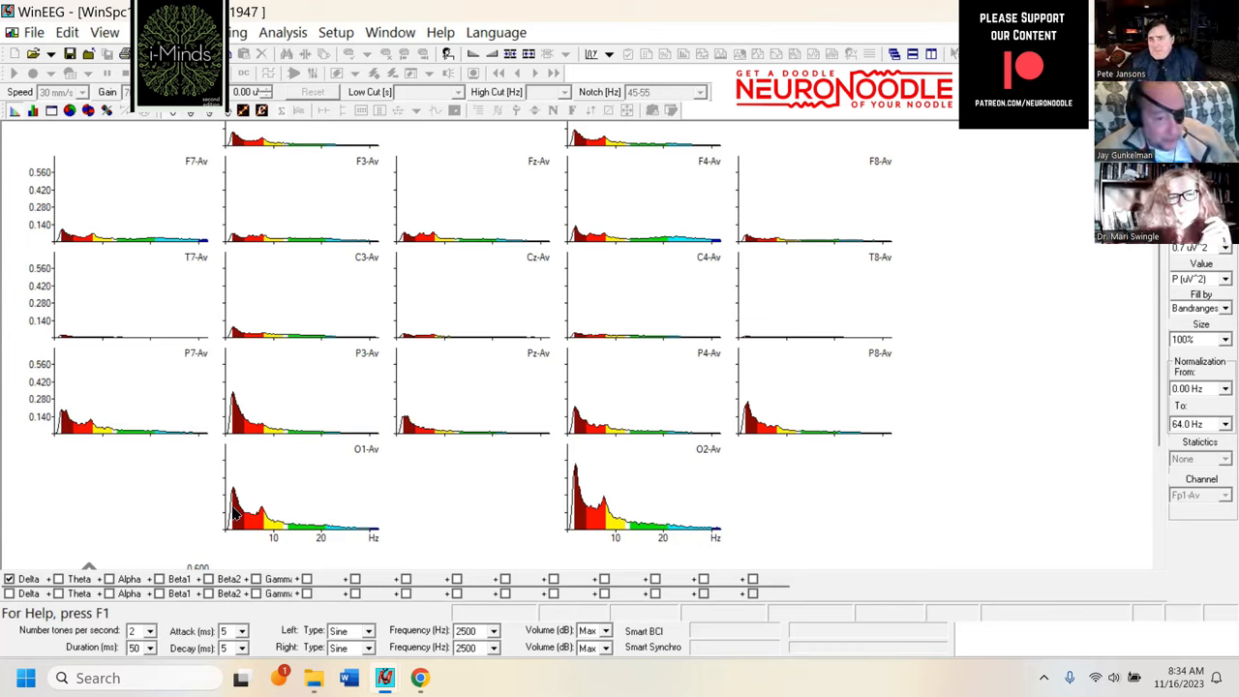
mouse_move(755, 569)
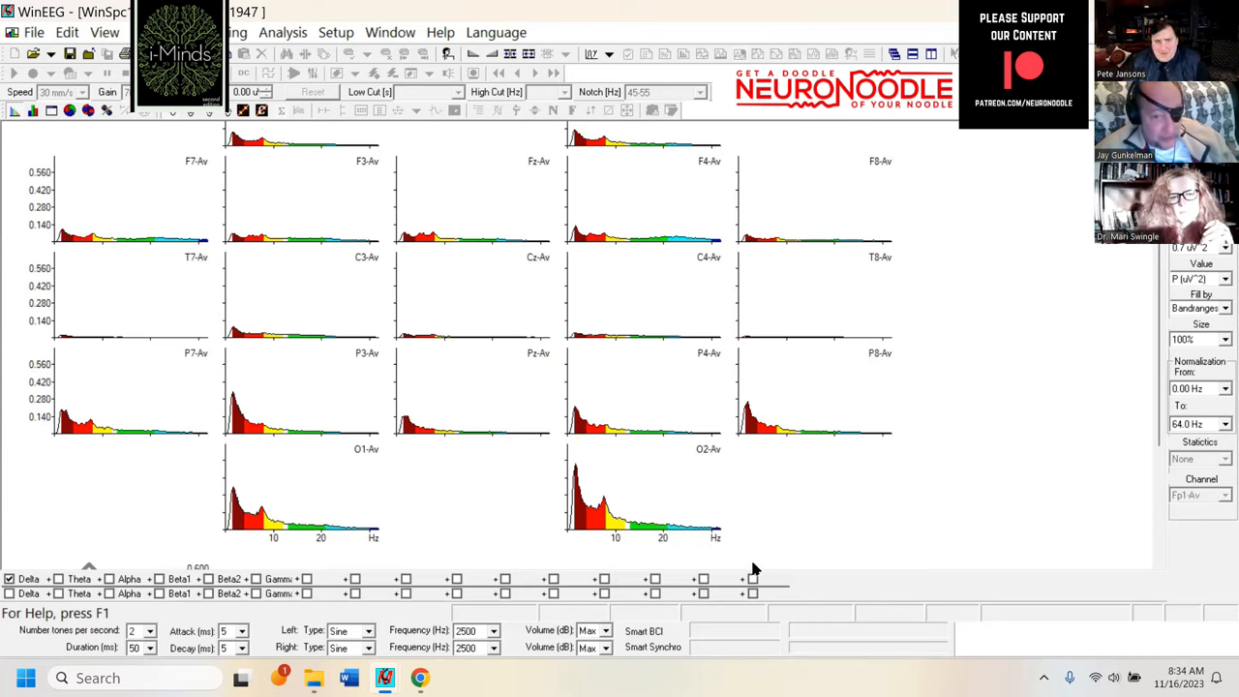
mouse_move(754, 469)
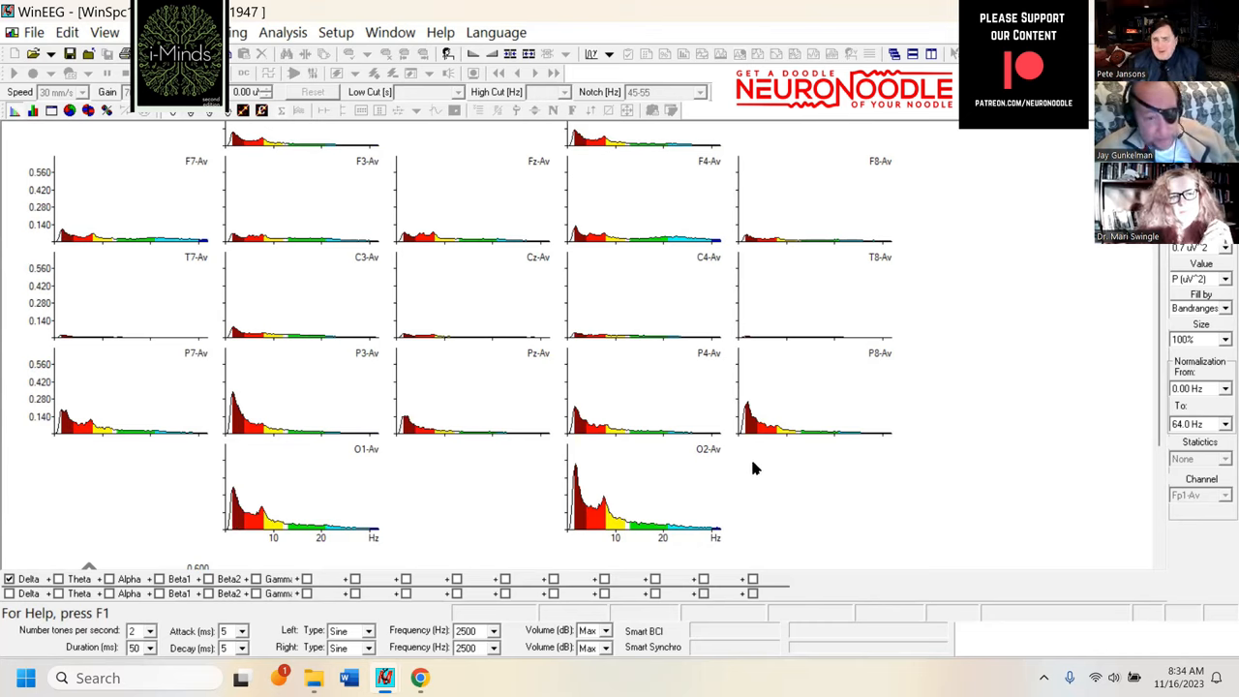
mouse_move(809, 478)
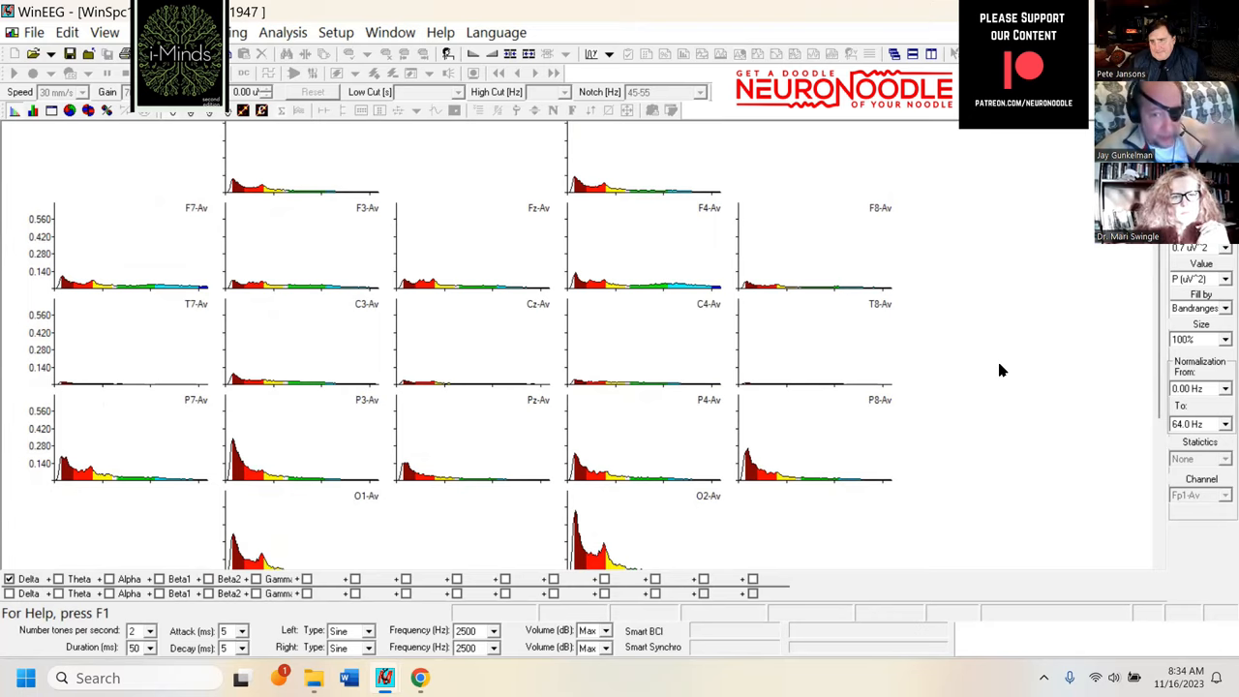
mouse_move(275, 213)
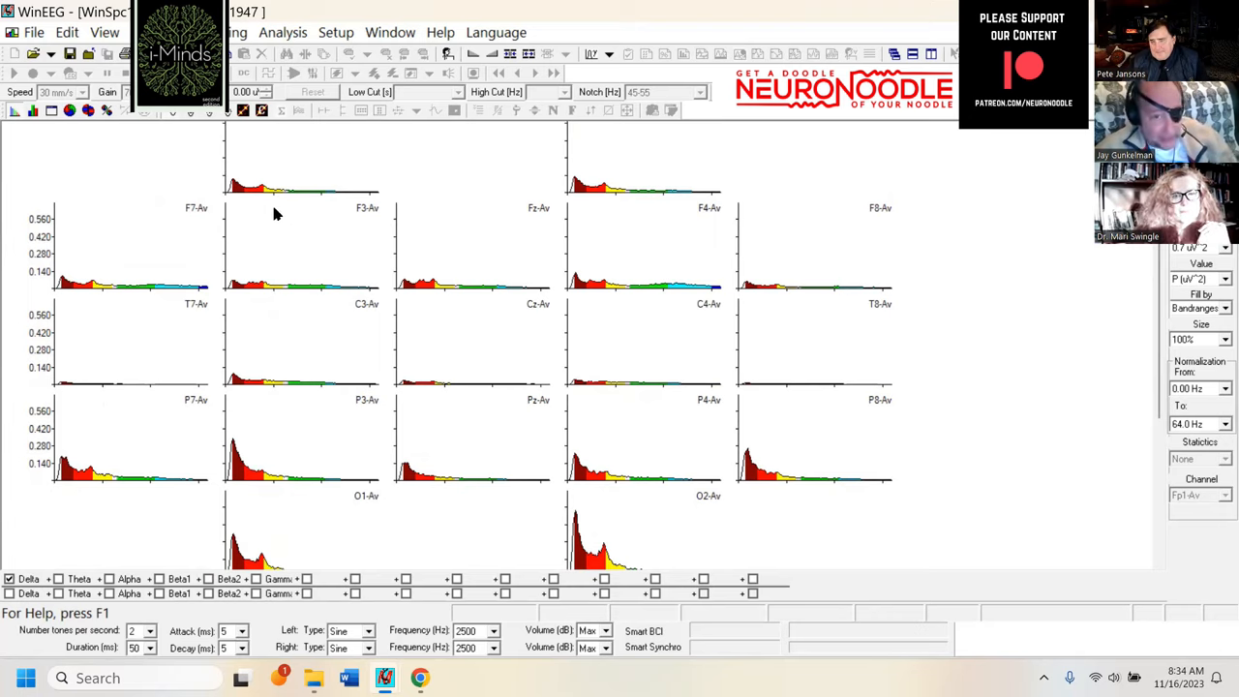
mouse_move(46, 368)
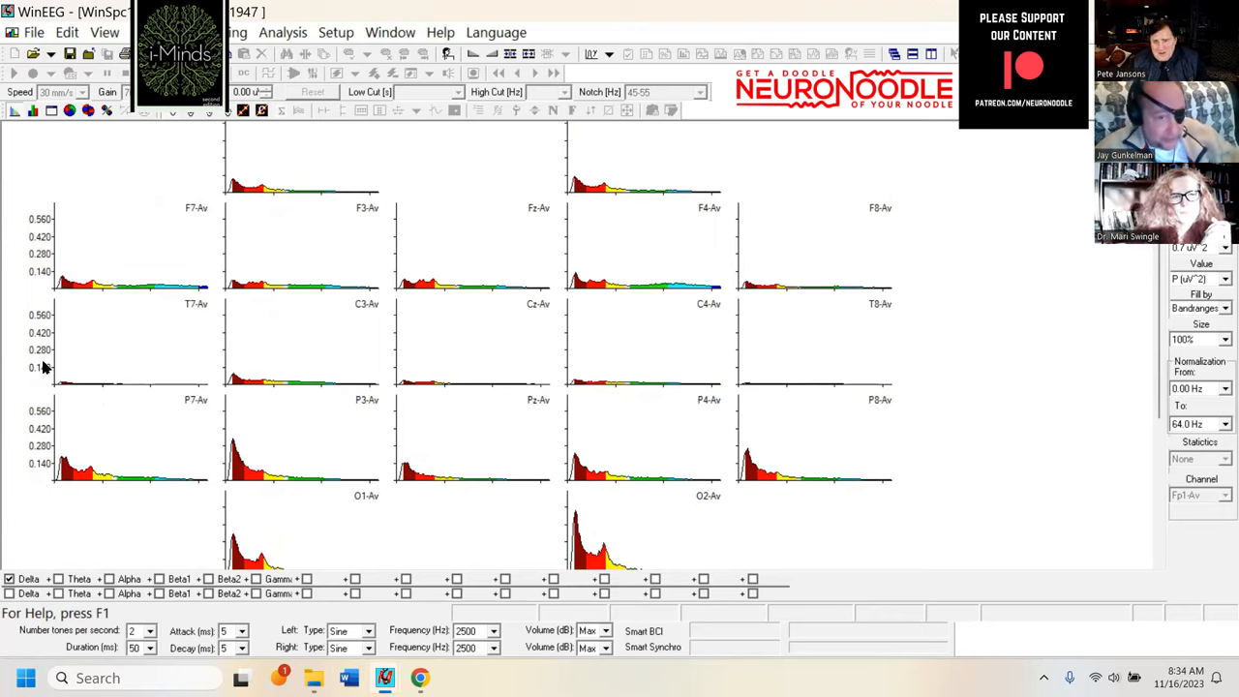
mouse_move(120, 159)
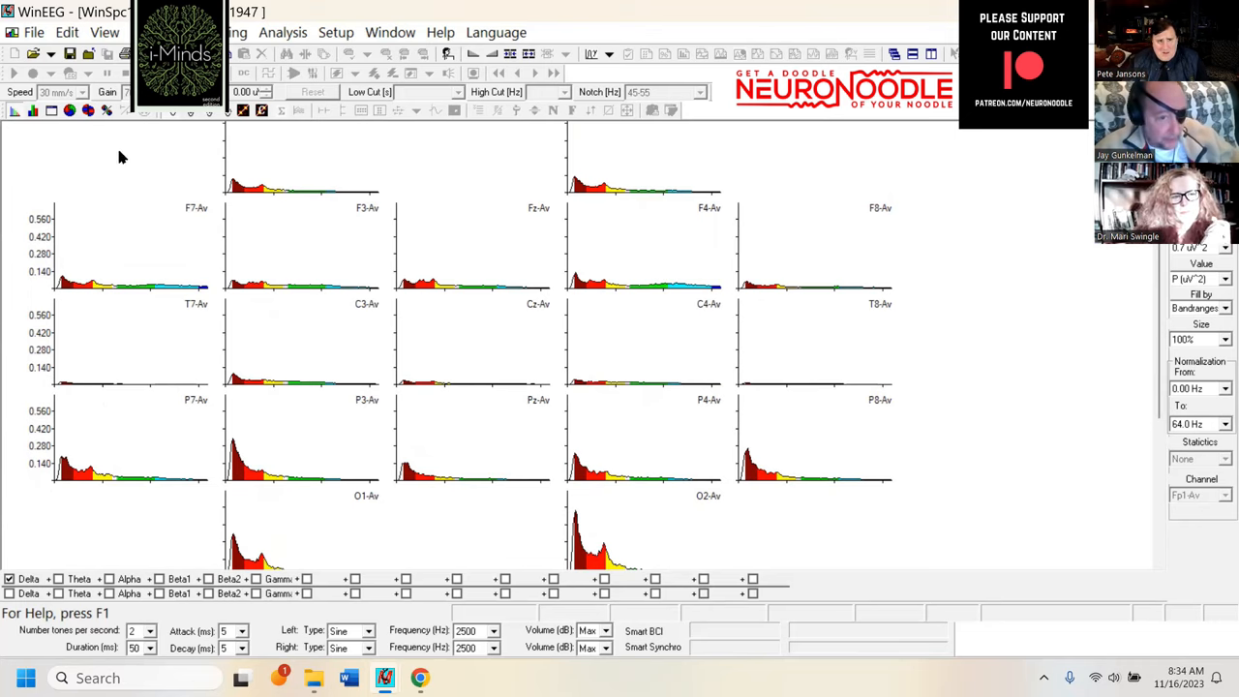
mouse_move(202, 165)
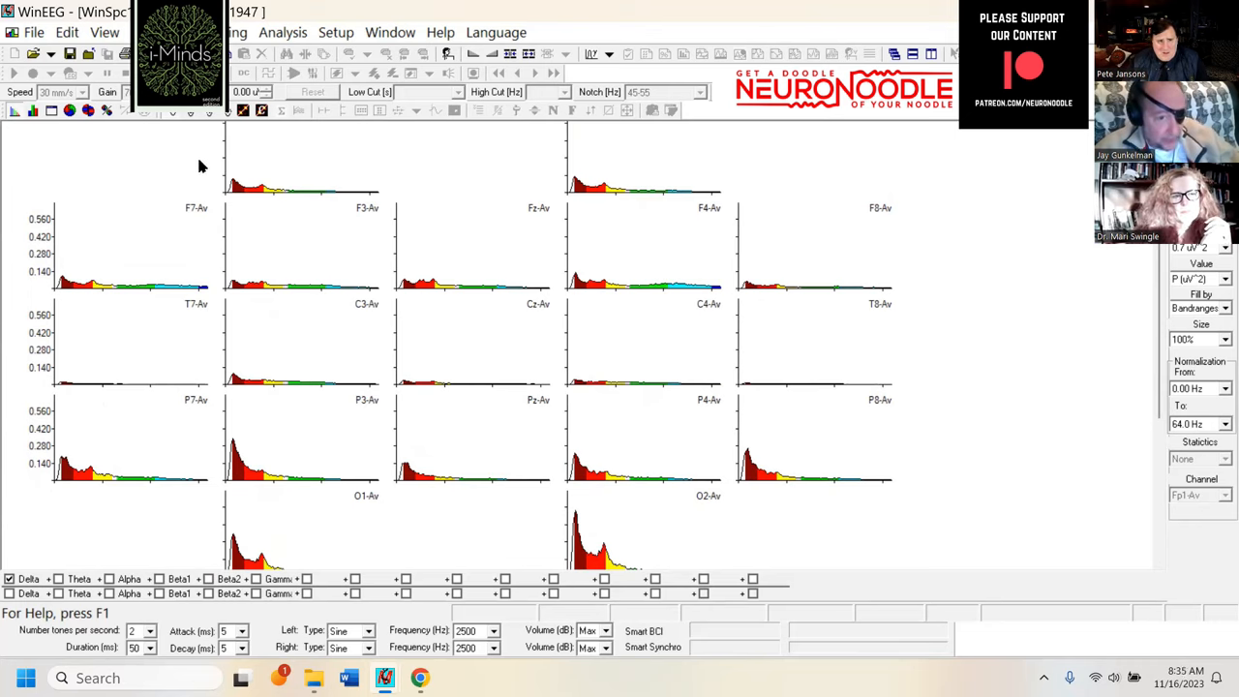
mouse_move(64, 341)
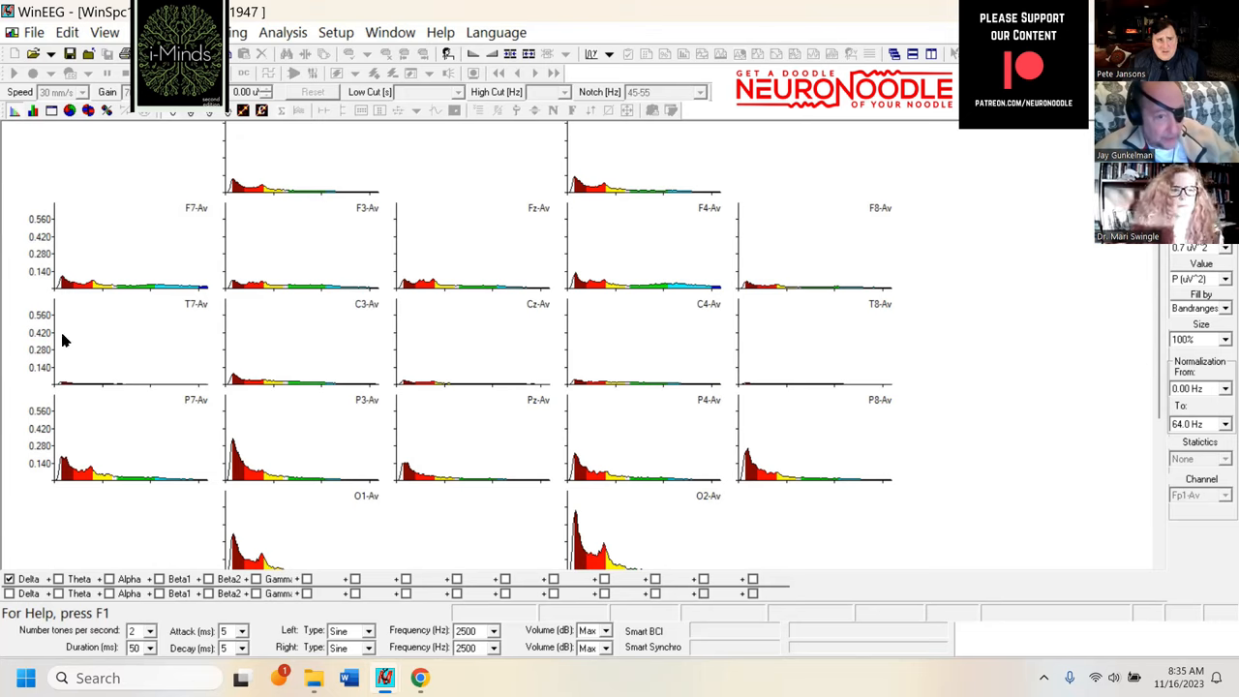
mouse_move(237, 449)
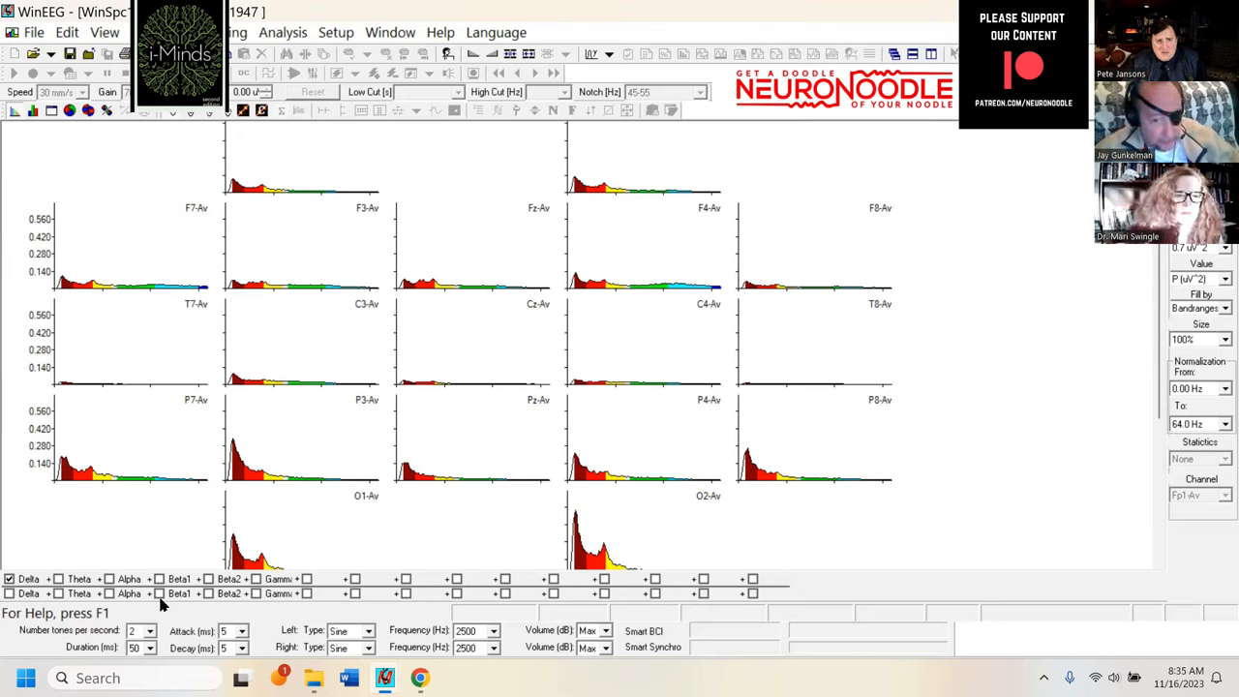
mouse_move(991, 446)
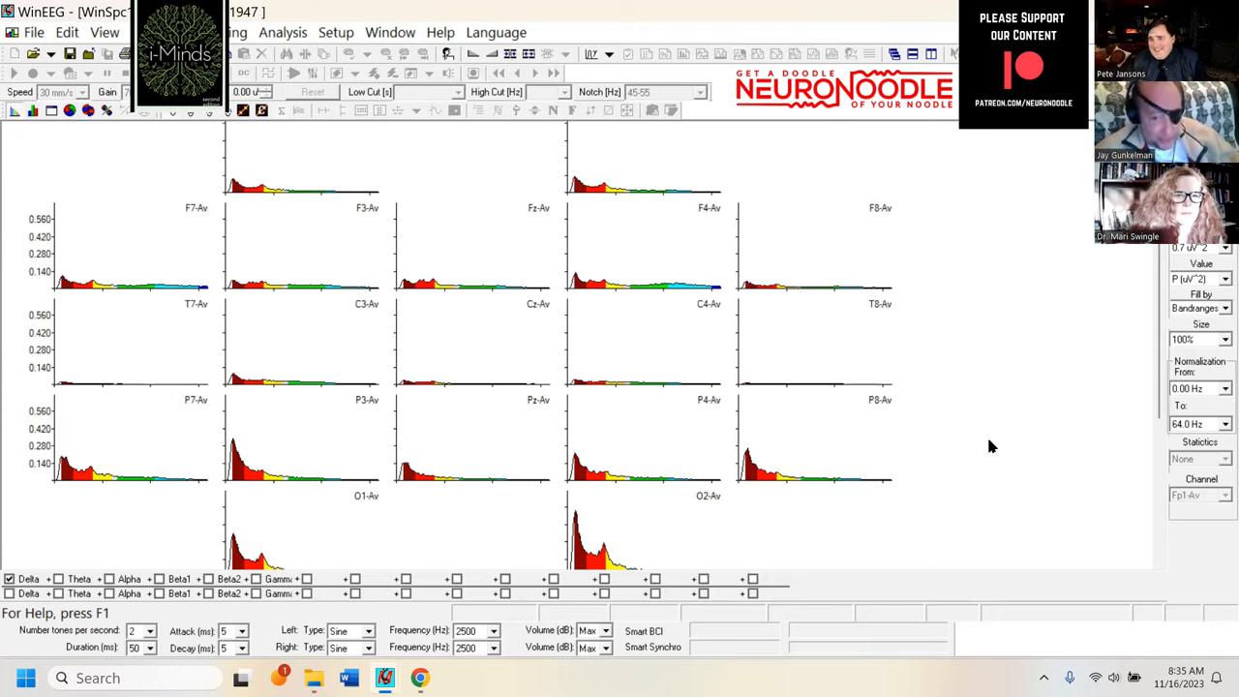
mouse_move(469, 549)
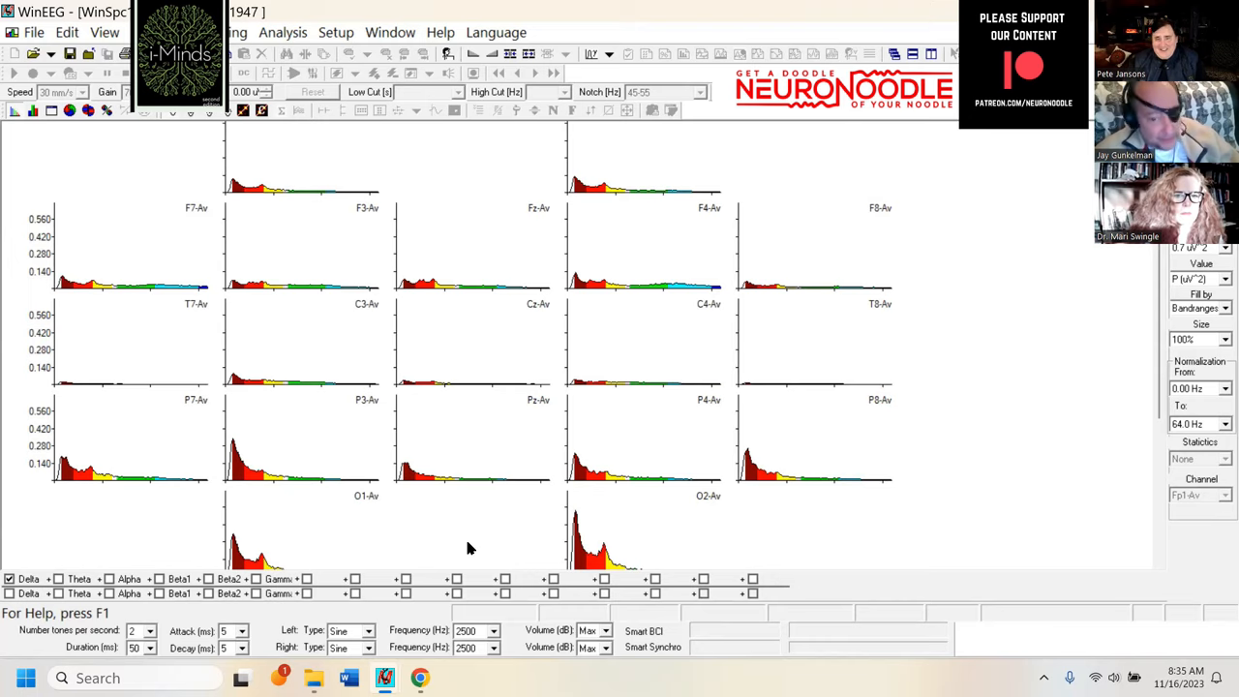
mouse_move(987, 449)
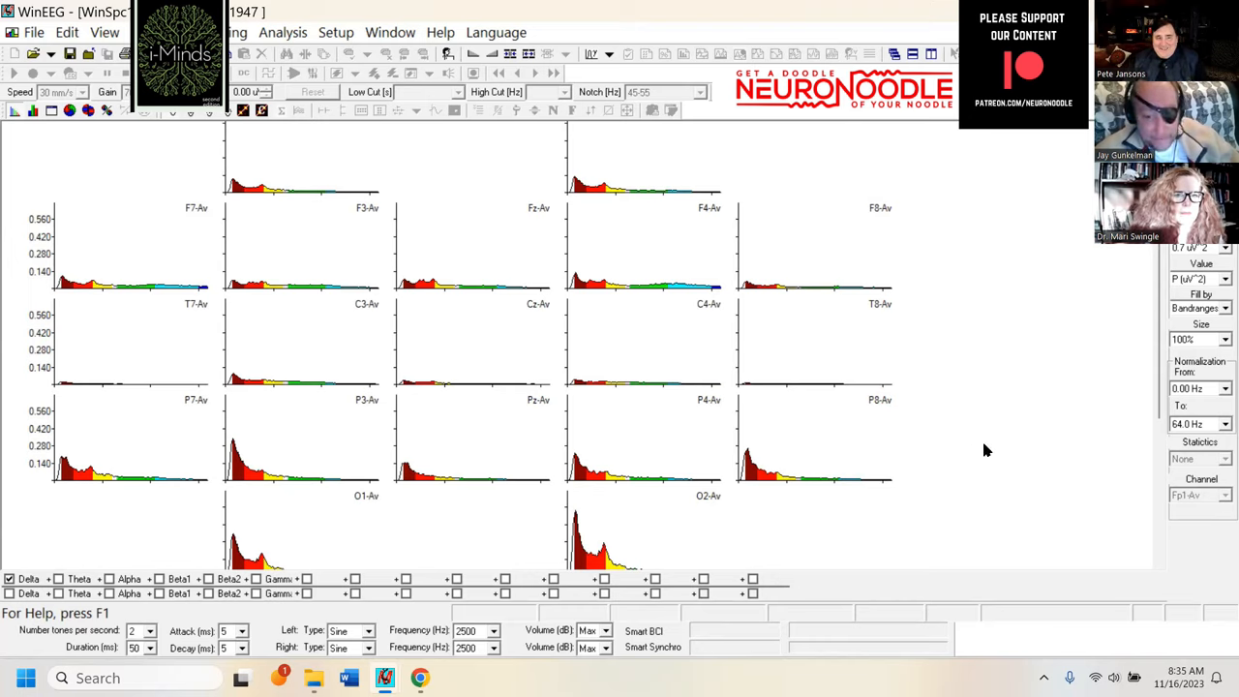
mouse_move(989, 460)
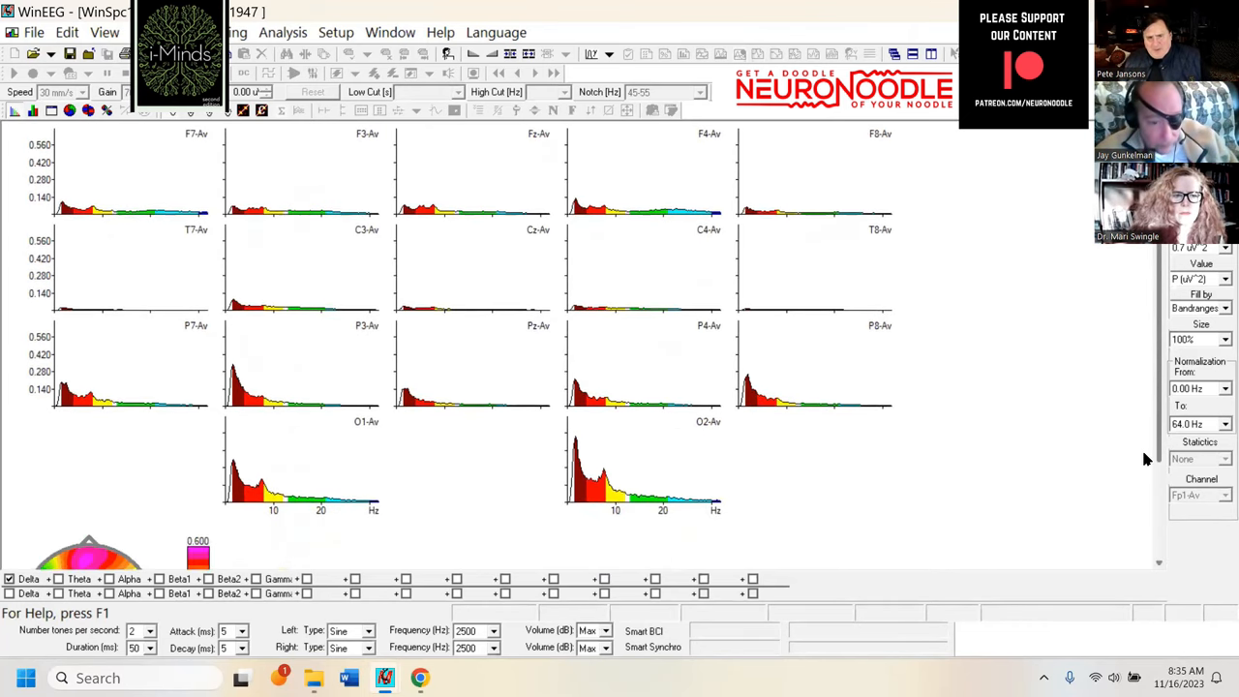
Step: Scroll the spectra window down to reveal the Delta-band head map area
scroll("down", 3)
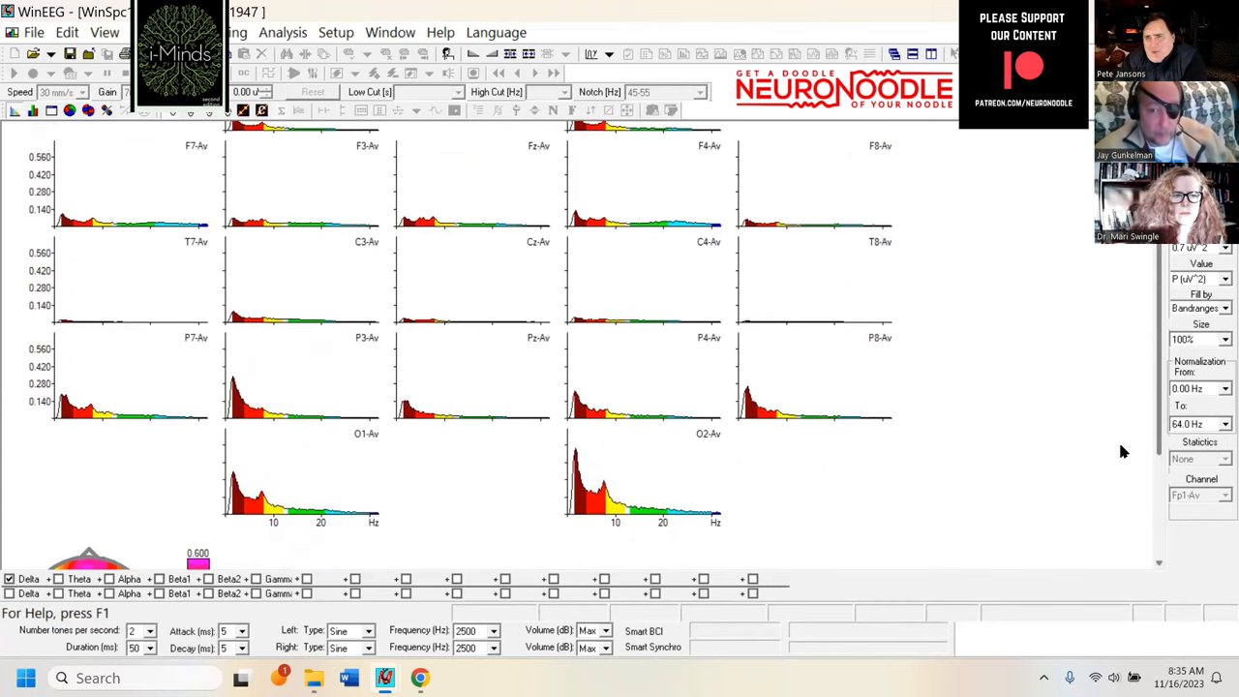
mouse_move(1069, 484)
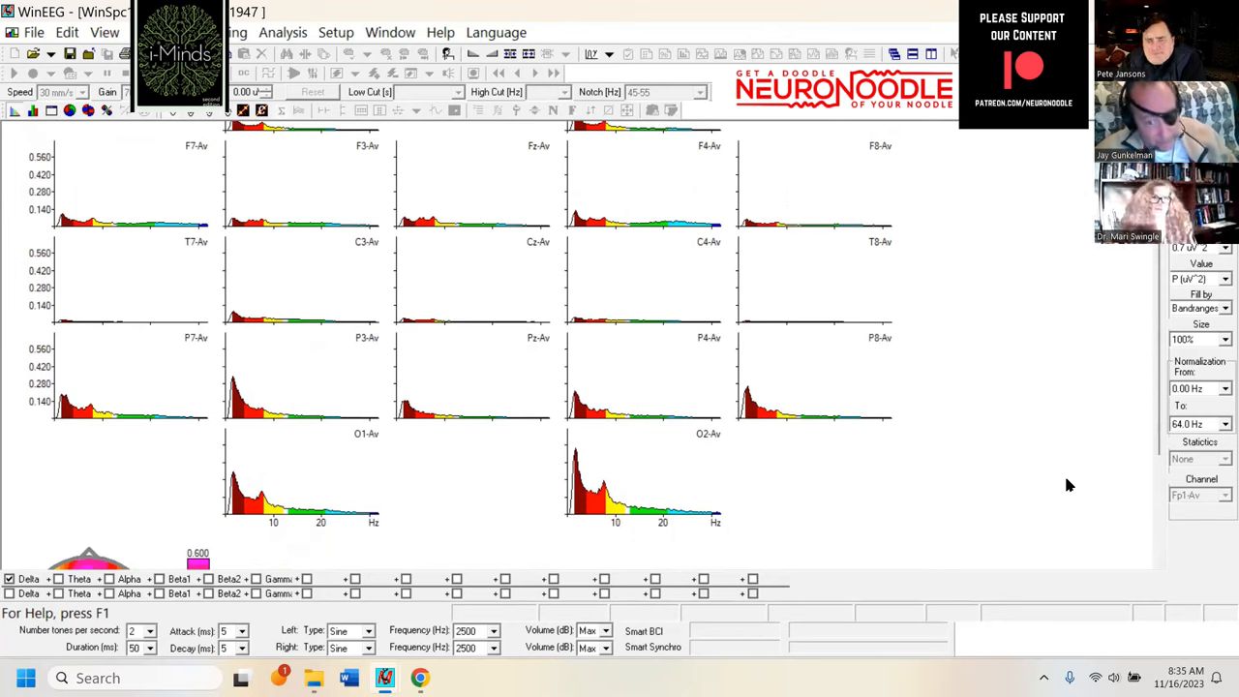
mouse_move(886, 375)
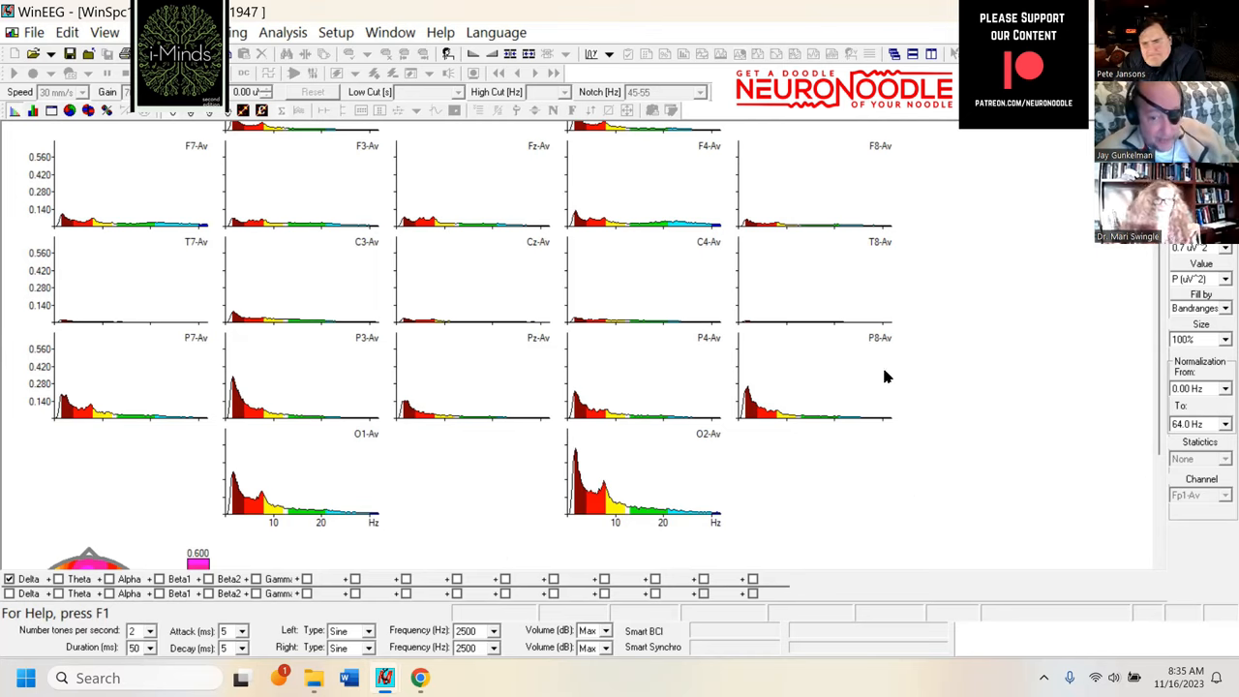
mouse_move(914, 561)
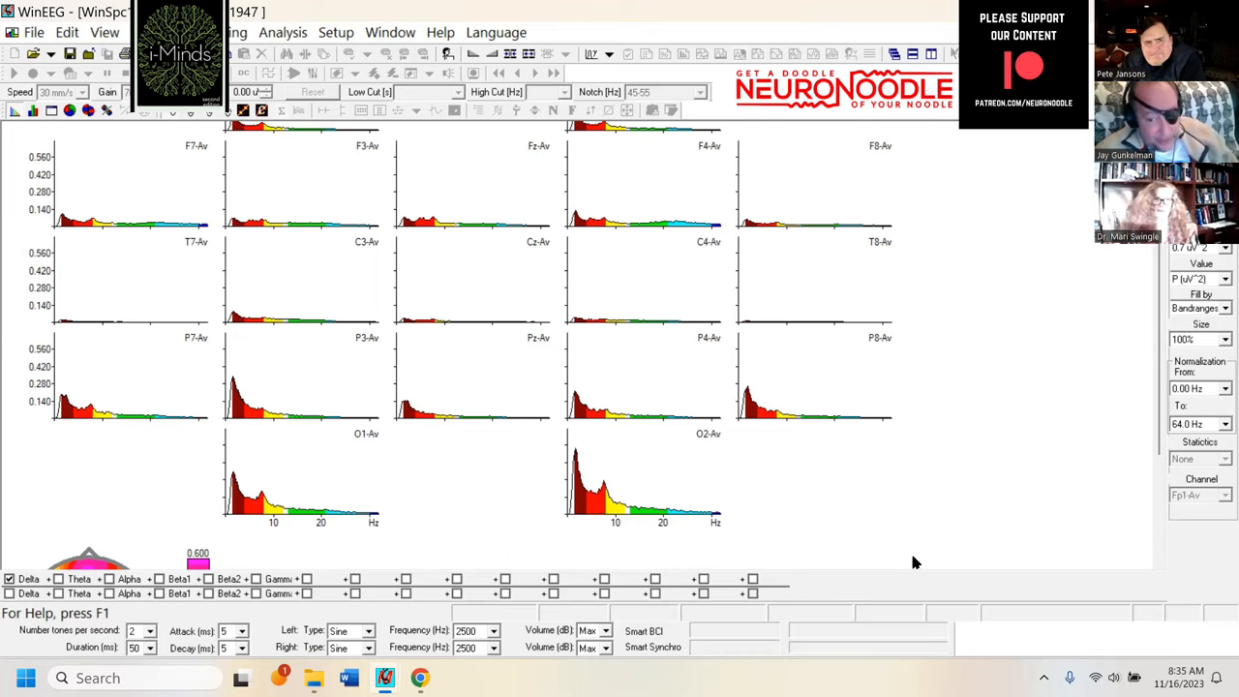
mouse_move(538, 554)
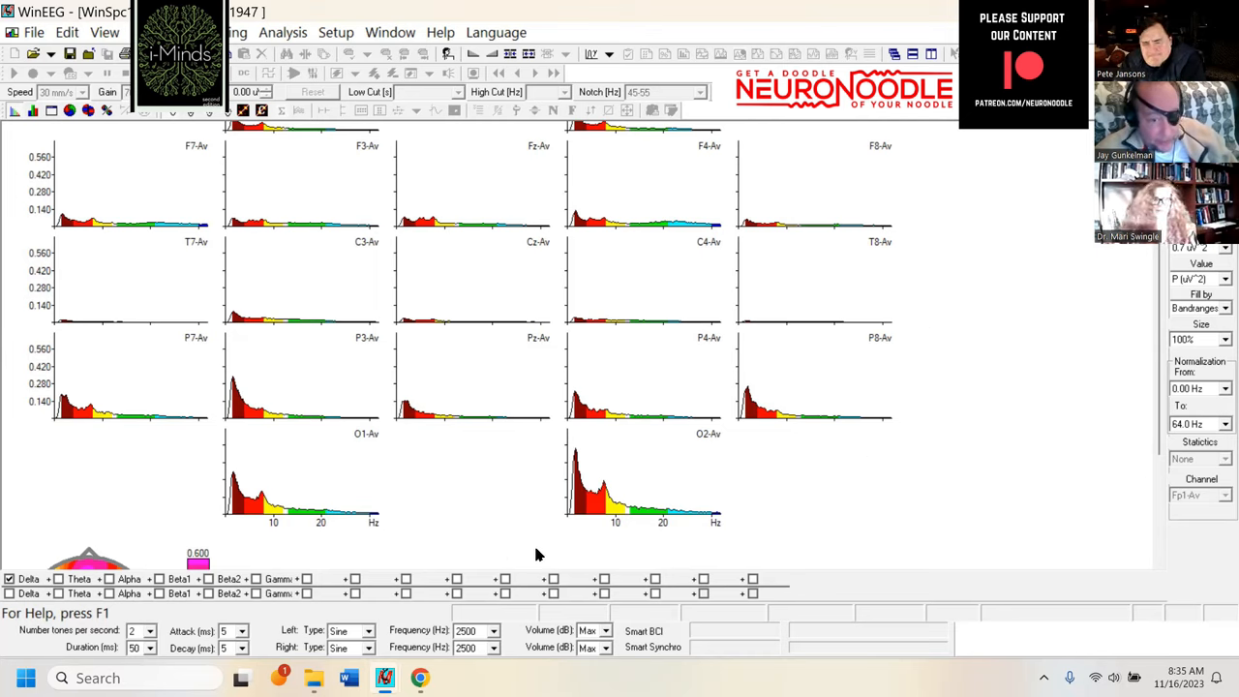
mouse_move(678, 571)
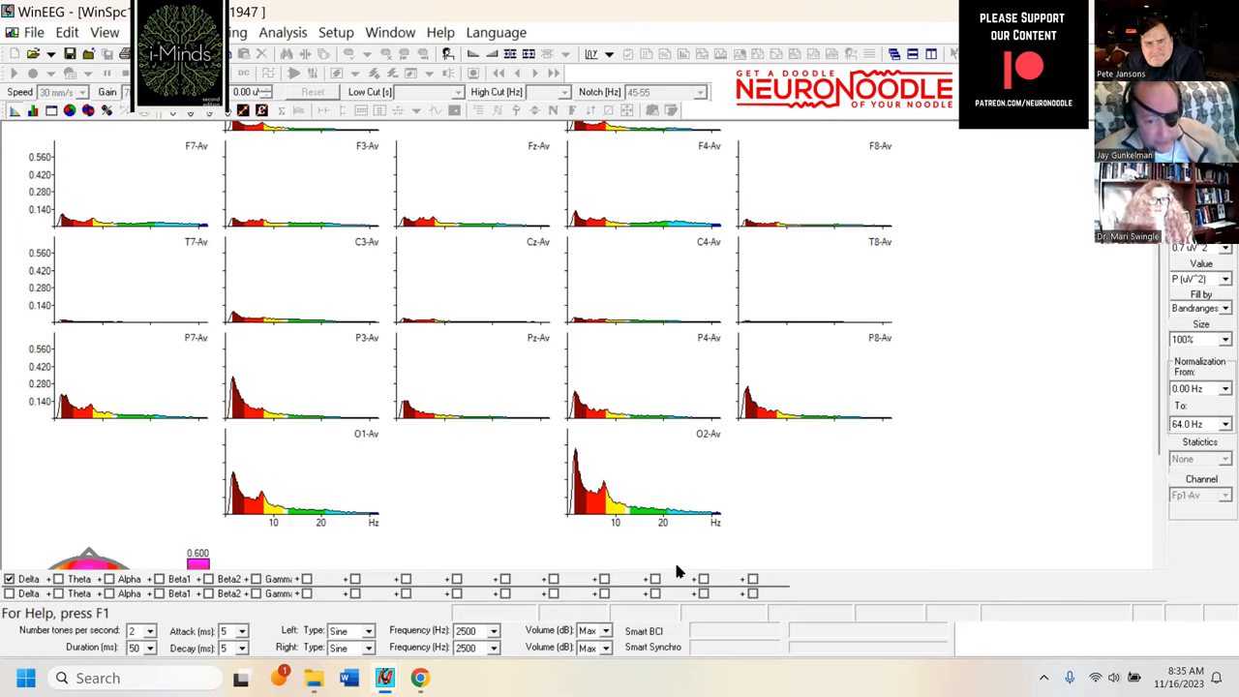
mouse_move(794, 333)
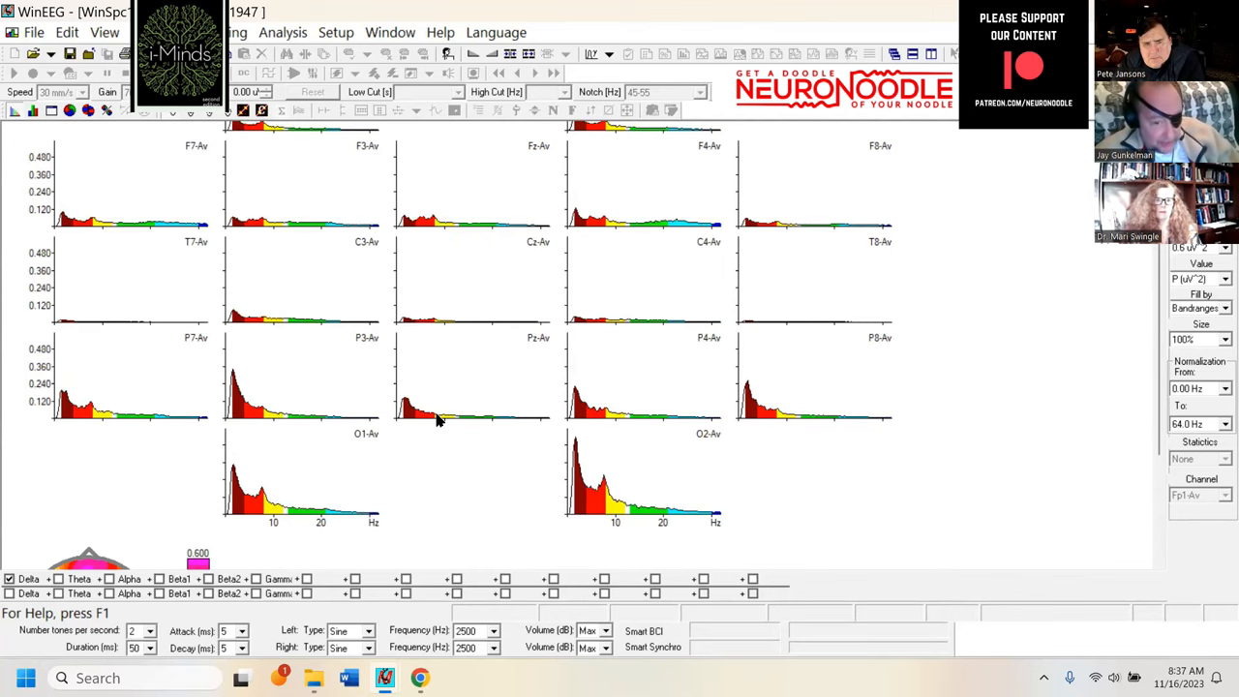
mouse_move(557, 546)
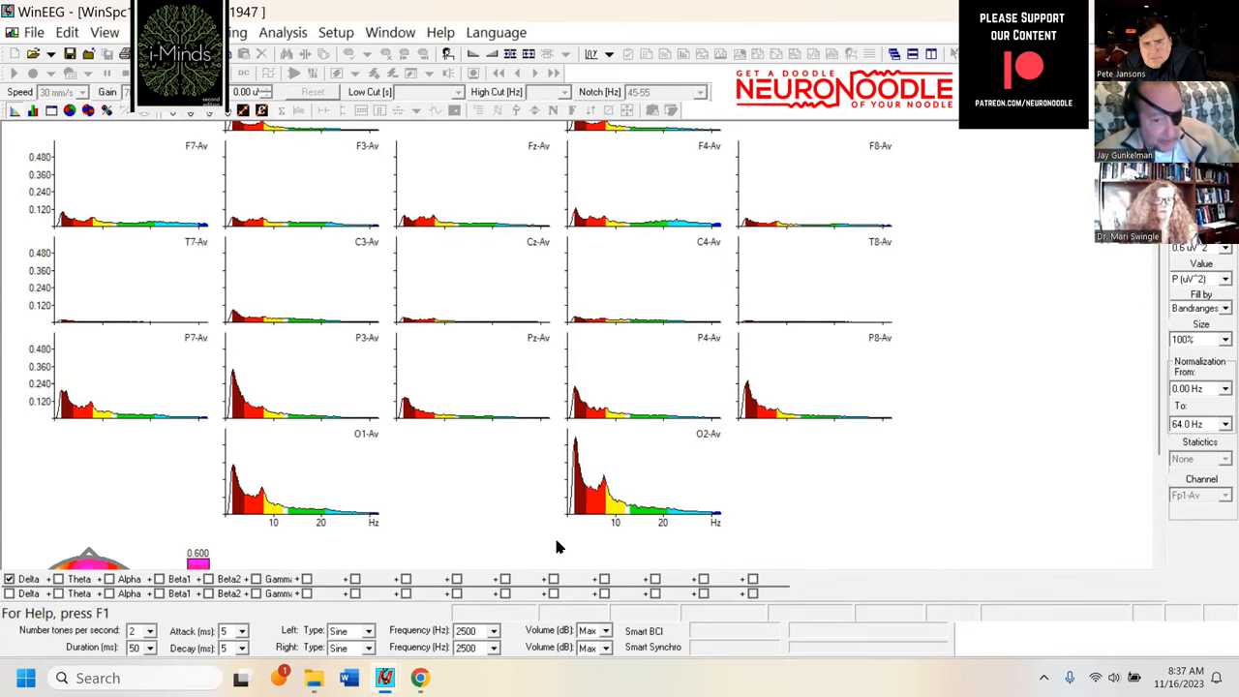
mouse_move(445, 480)
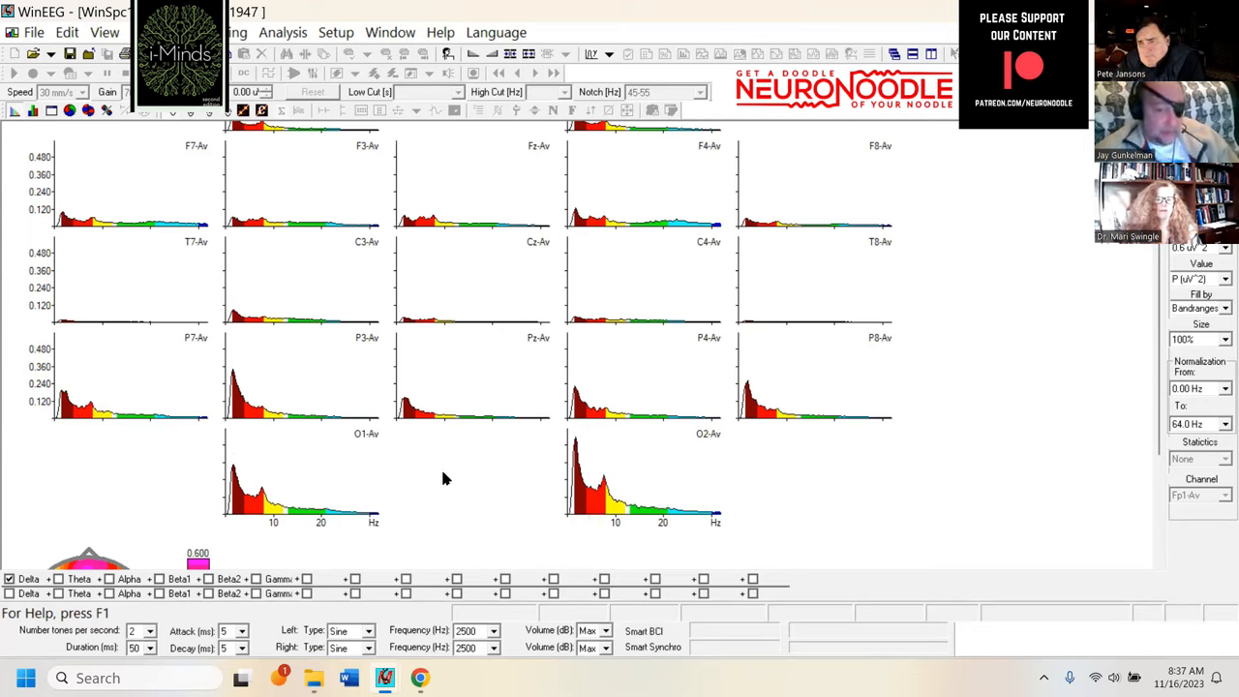
mouse_move(464, 499)
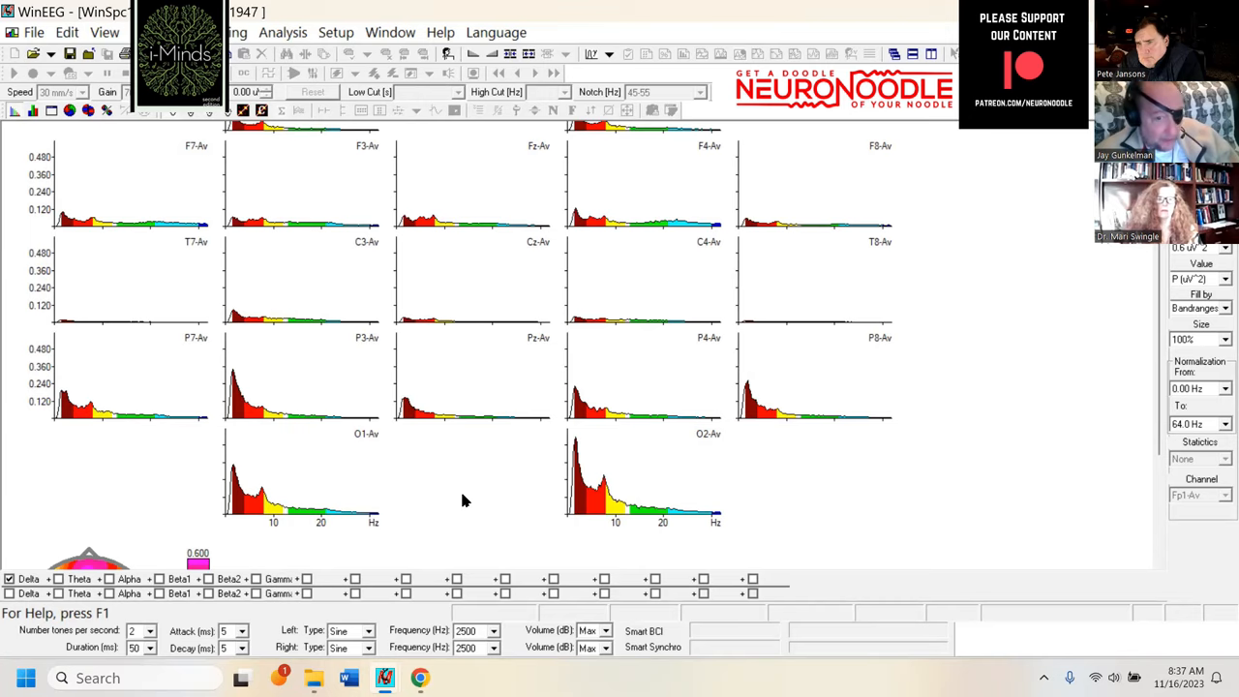
mouse_move(573, 387)
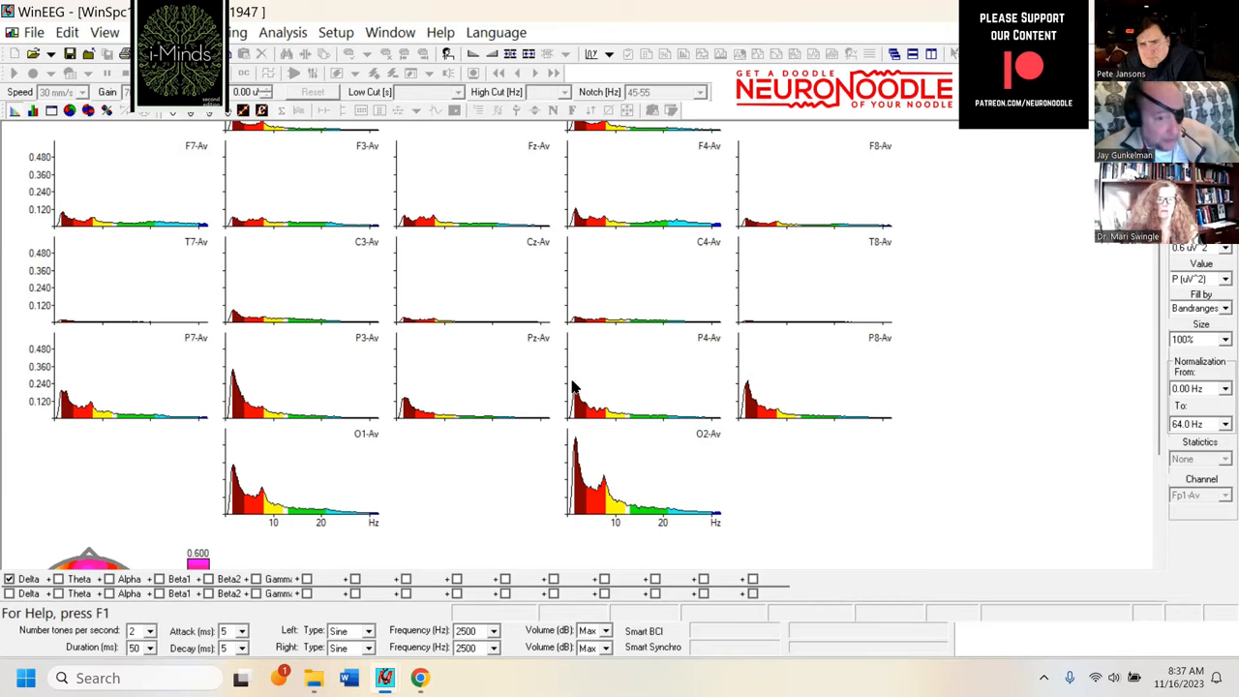
mouse_move(518, 352)
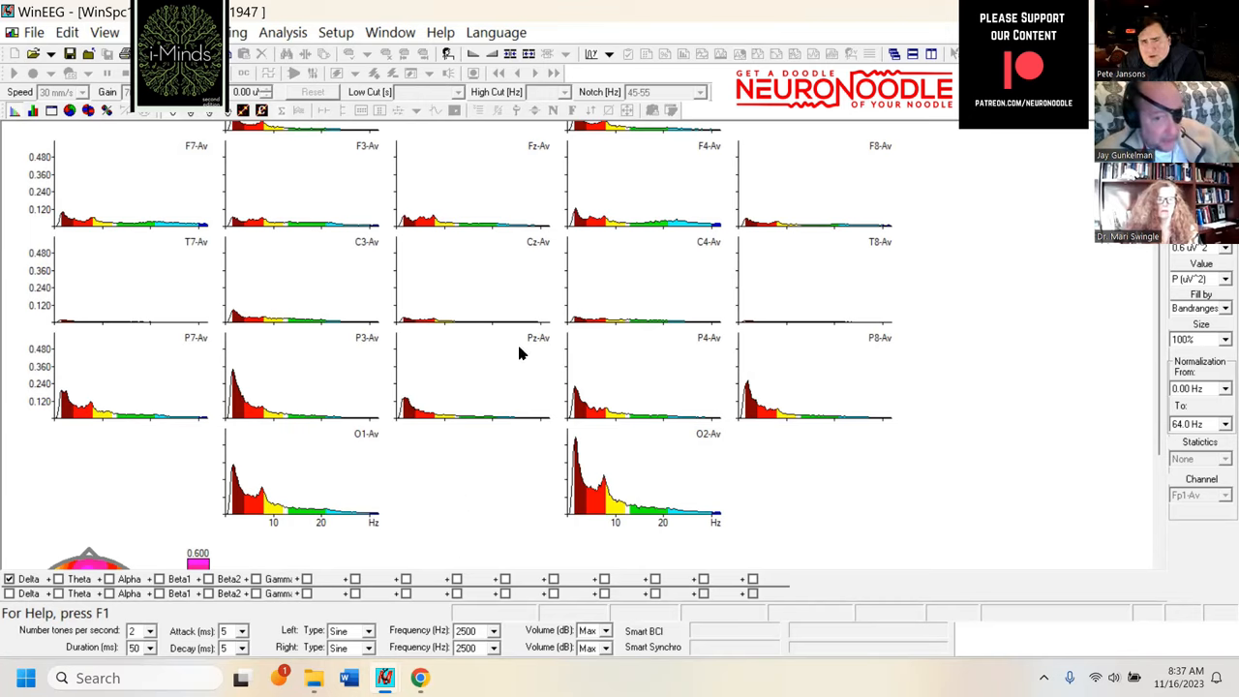
mouse_move(1140, 376)
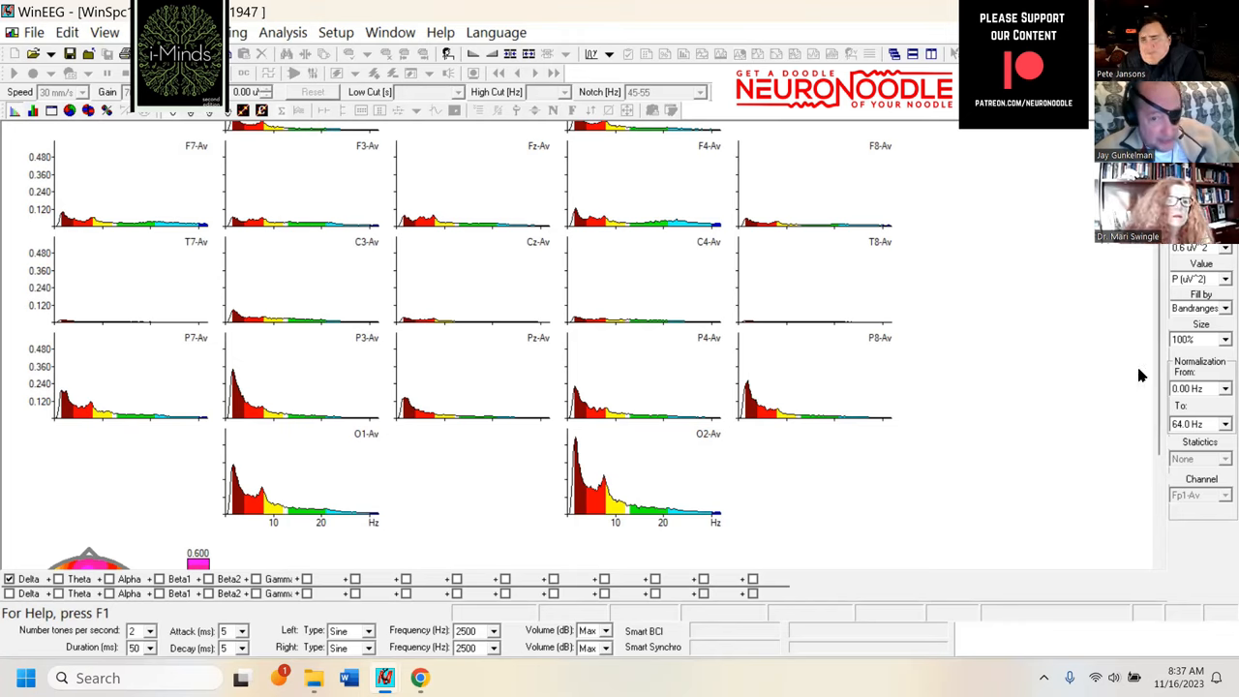
mouse_move(1108, 406)
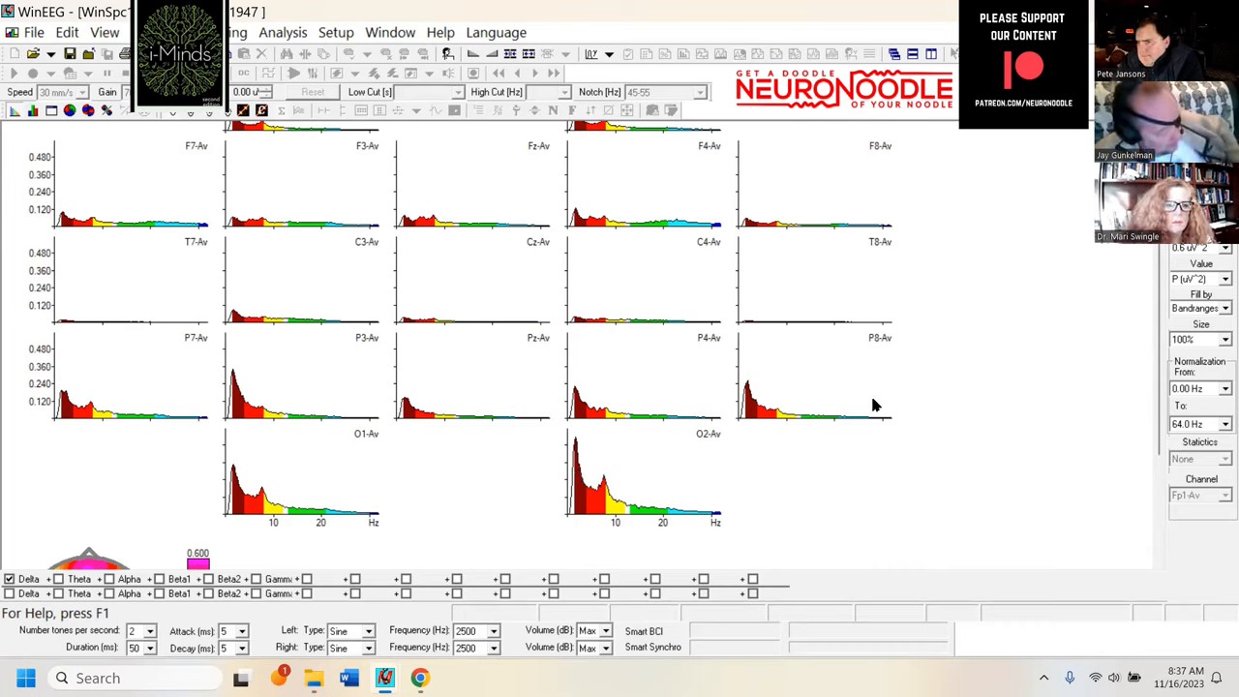
mouse_move(894, 381)
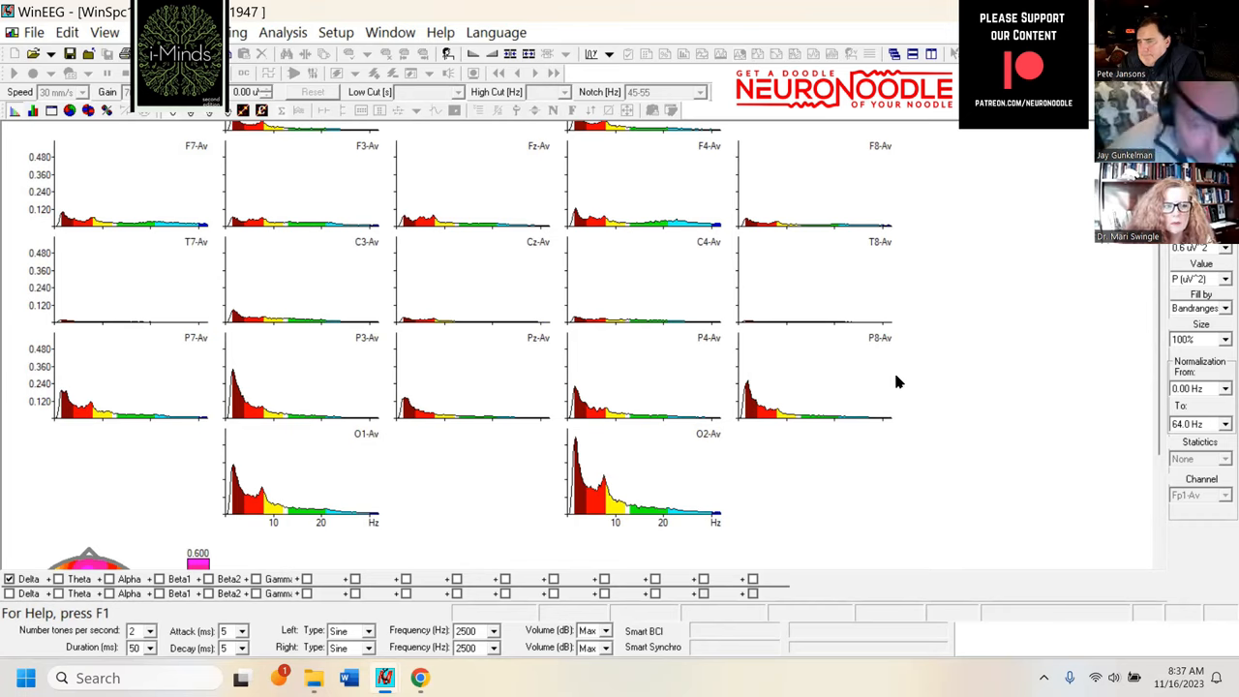
mouse_move(1038, 162)
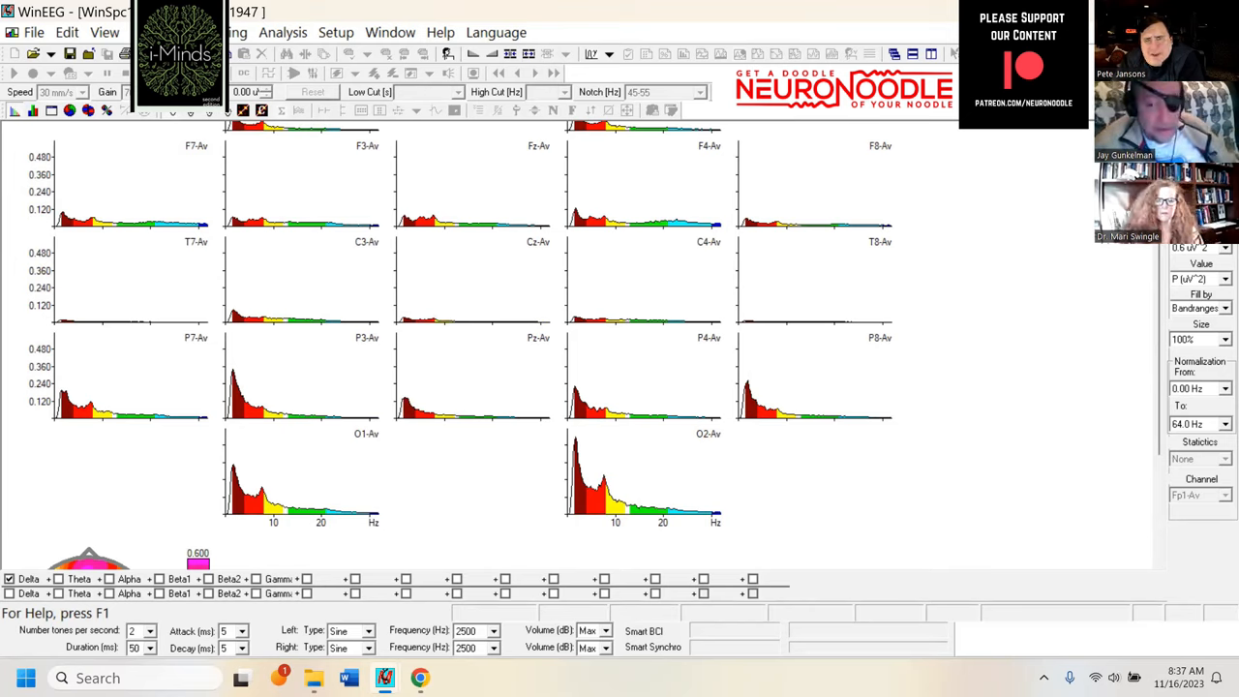
mouse_move(987, 282)
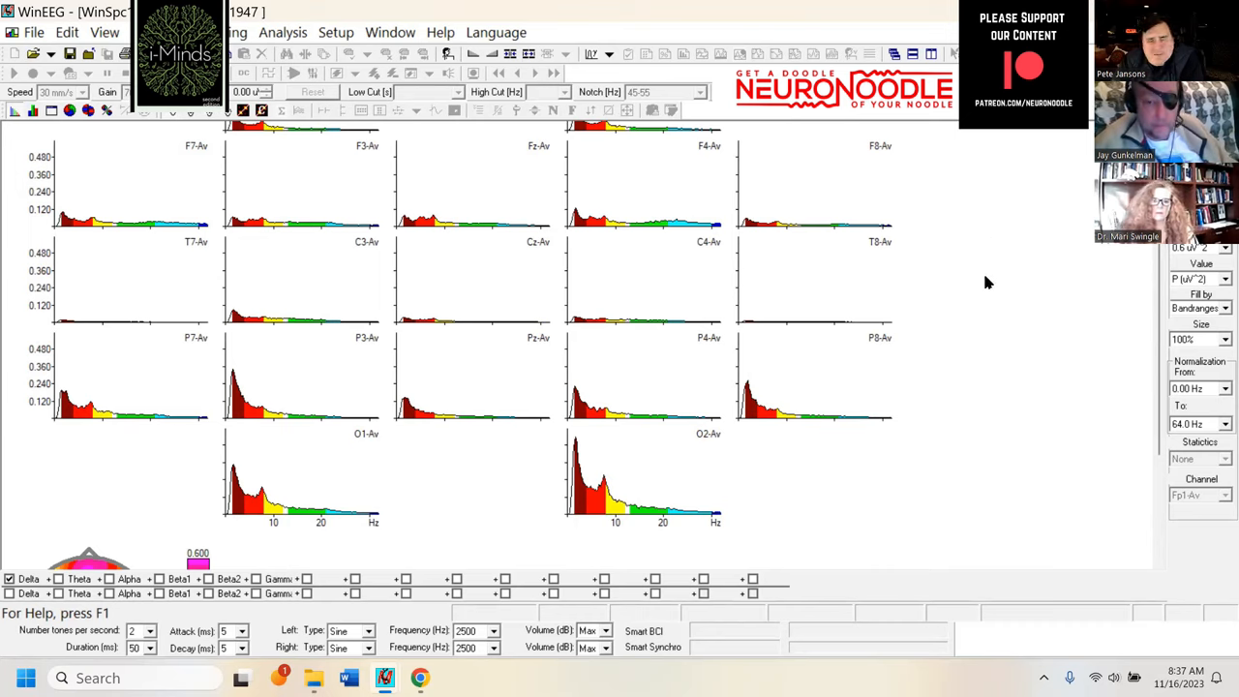
mouse_move(895, 503)
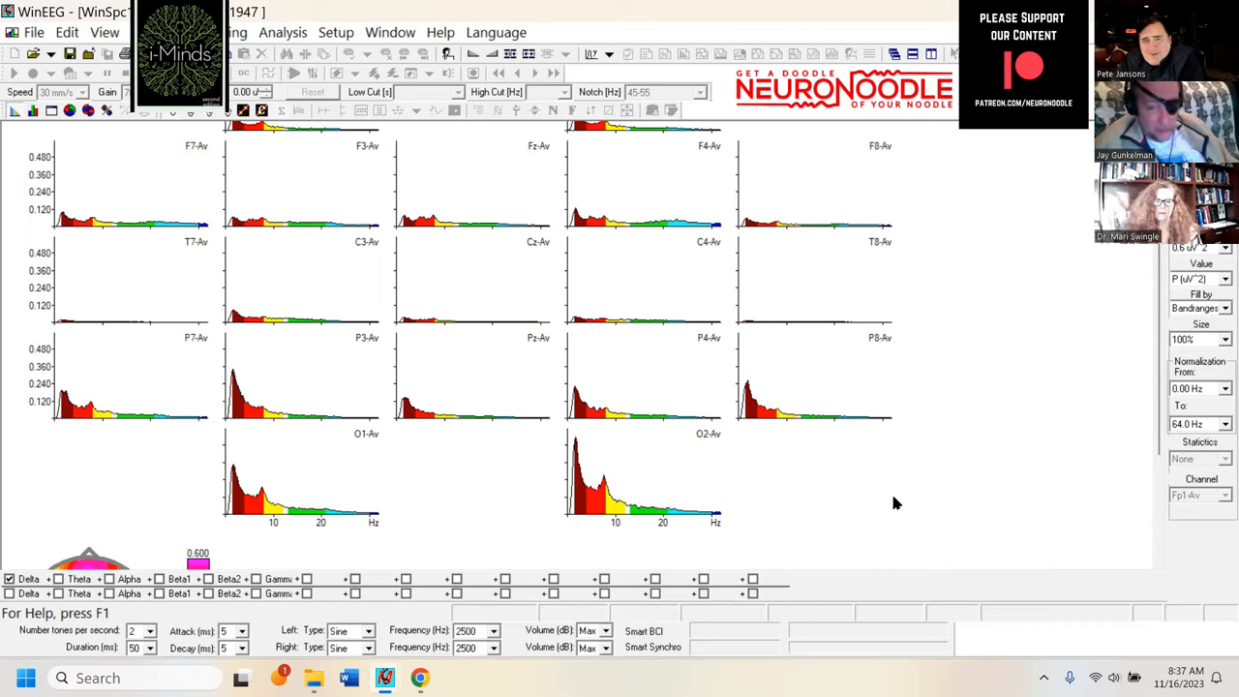
mouse_move(116, 391)
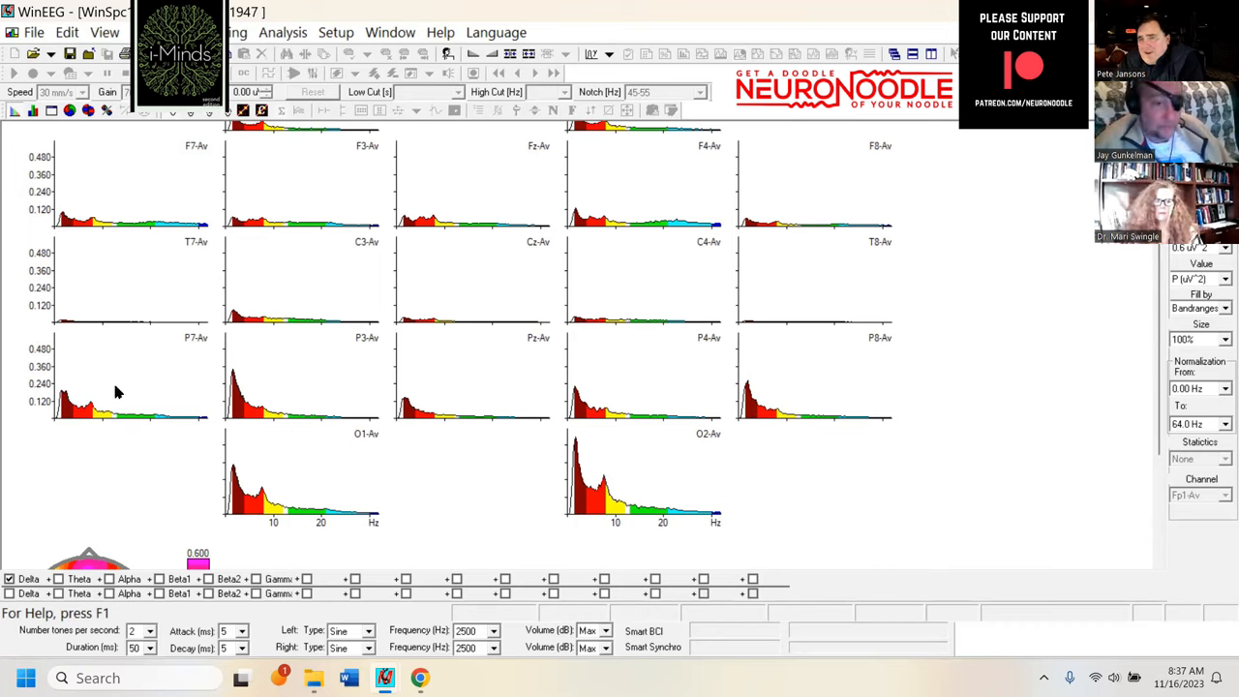
mouse_move(753, 434)
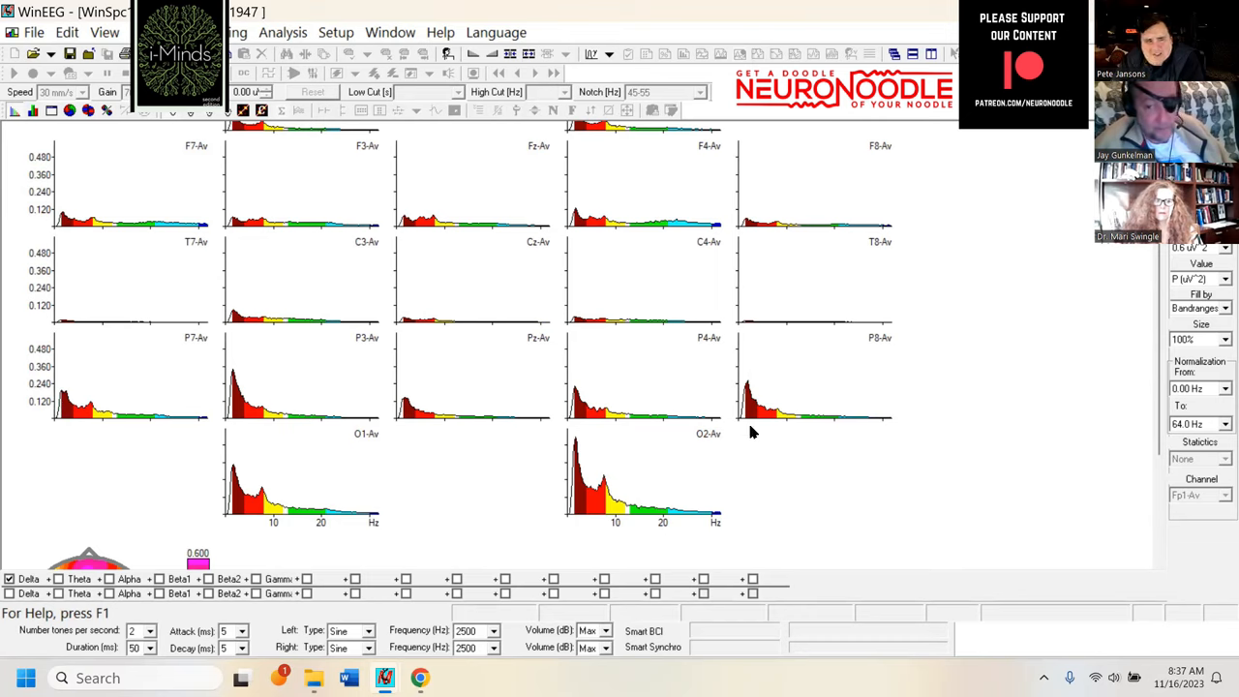
mouse_move(70, 443)
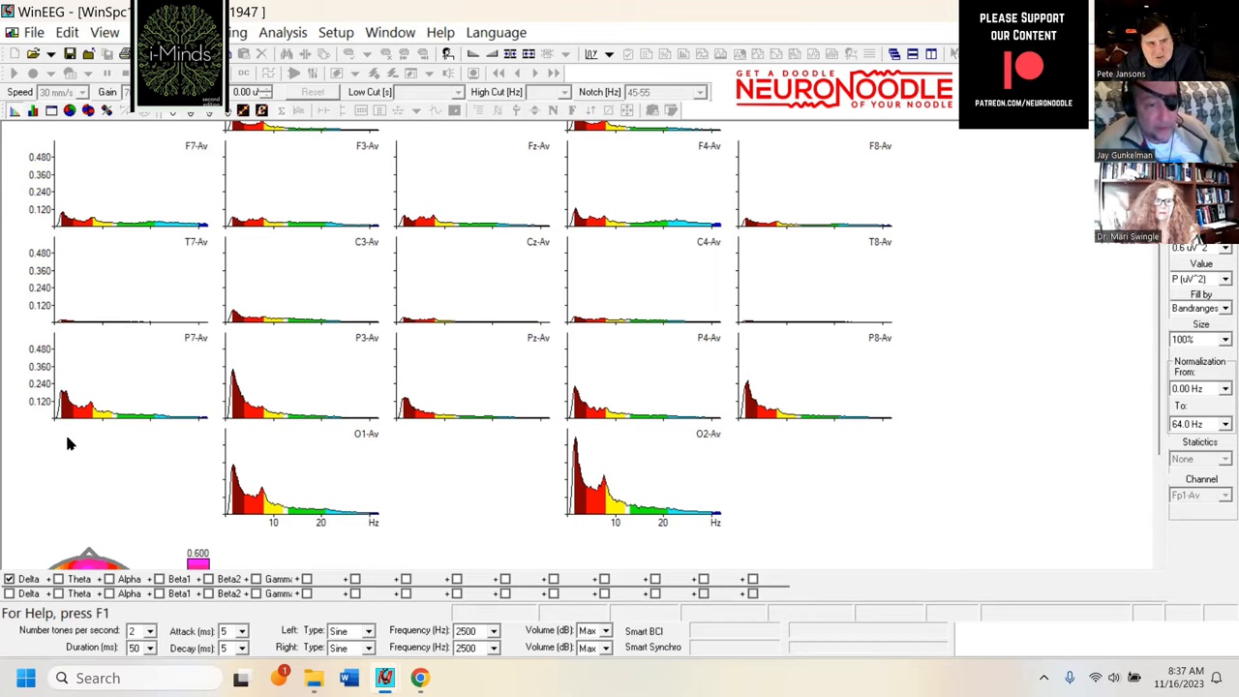
mouse_move(569, 499)
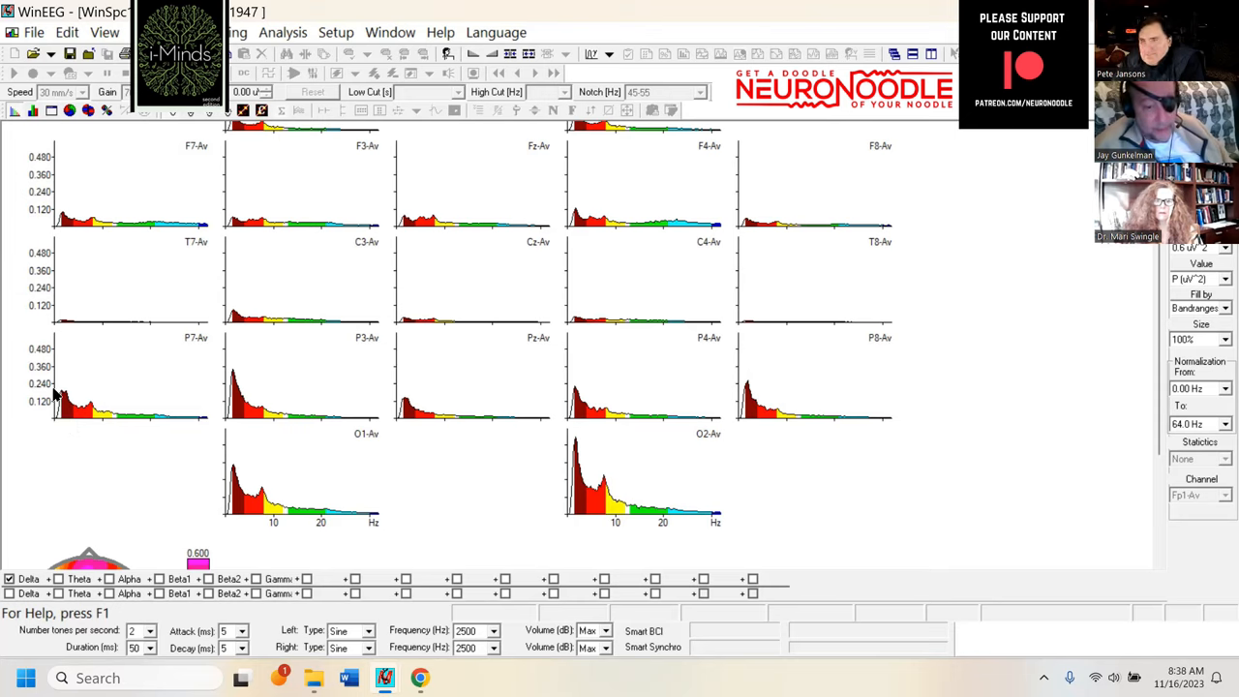
mouse_move(825, 260)
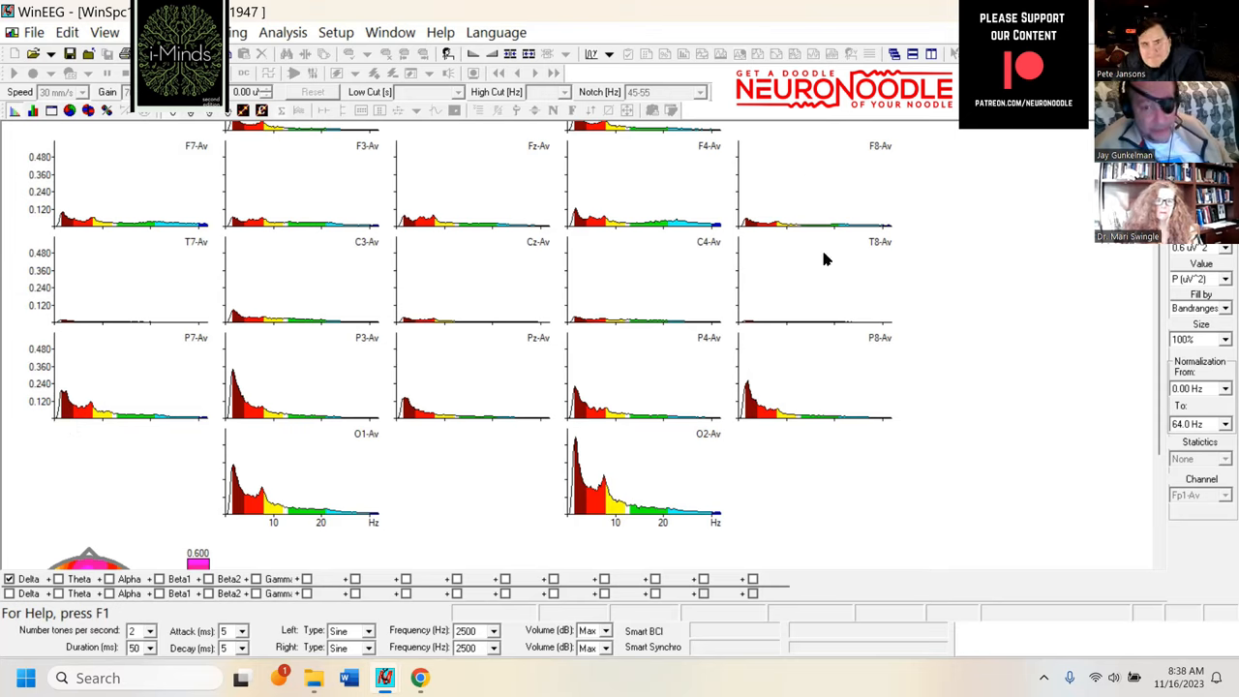
mouse_move(956, 404)
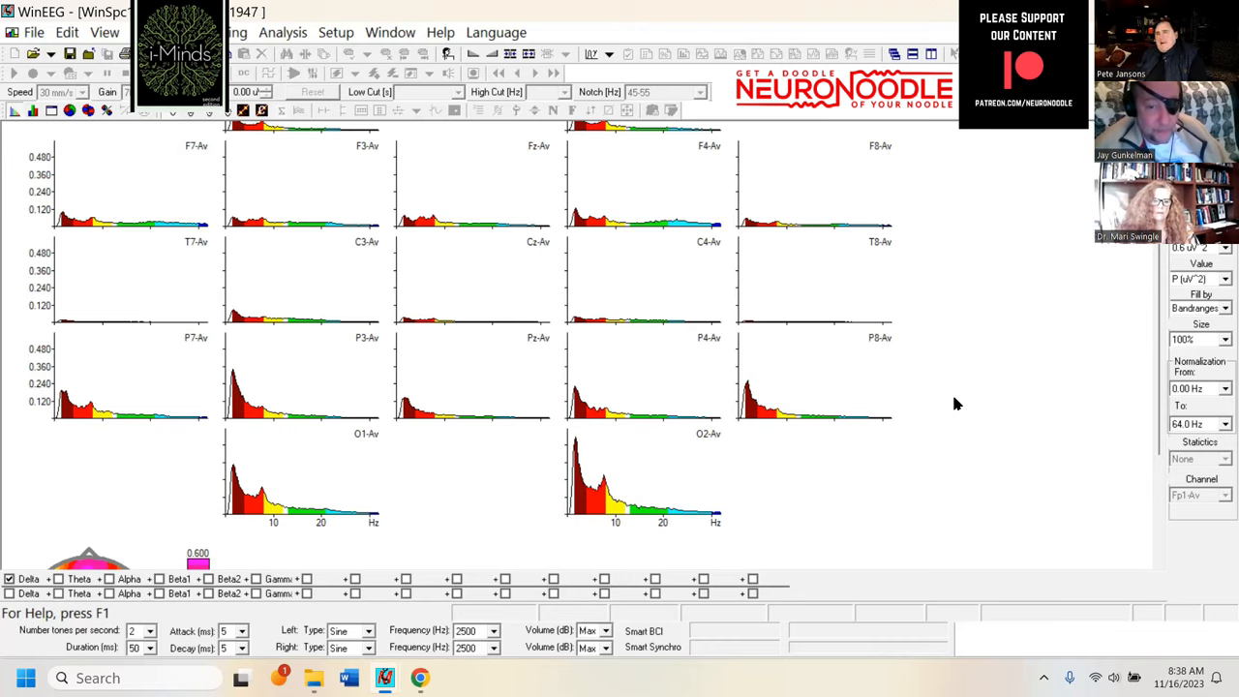
mouse_move(1007, 345)
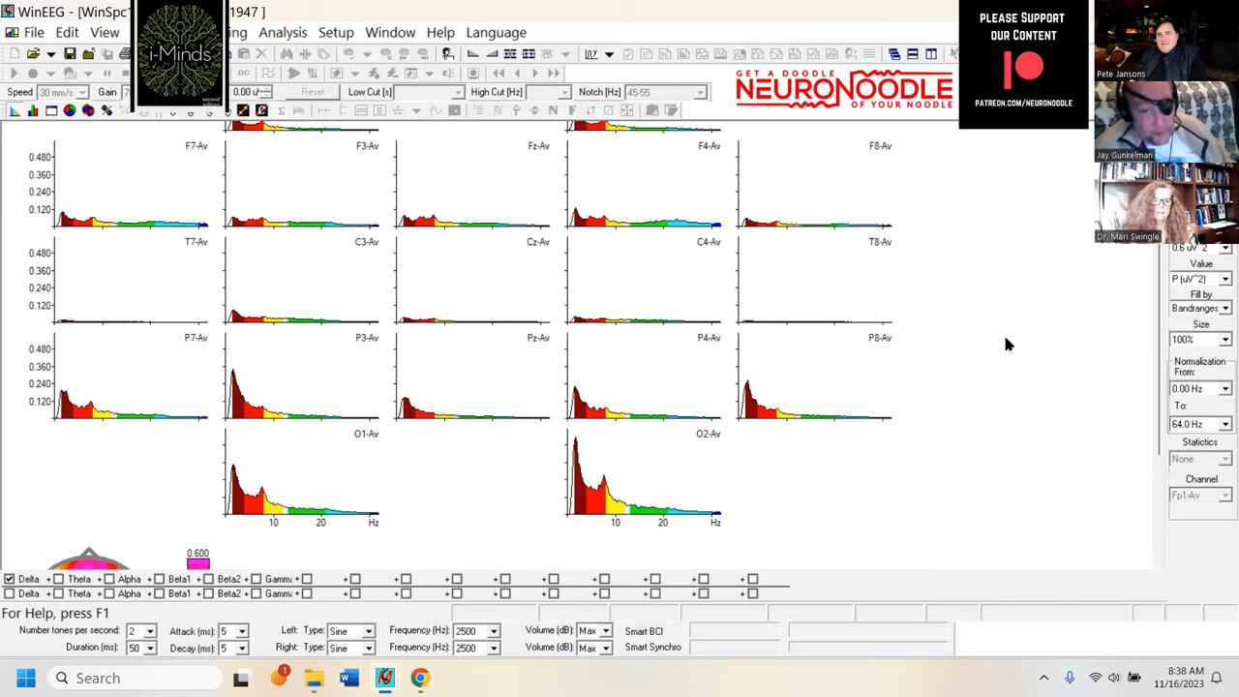
mouse_move(988, 407)
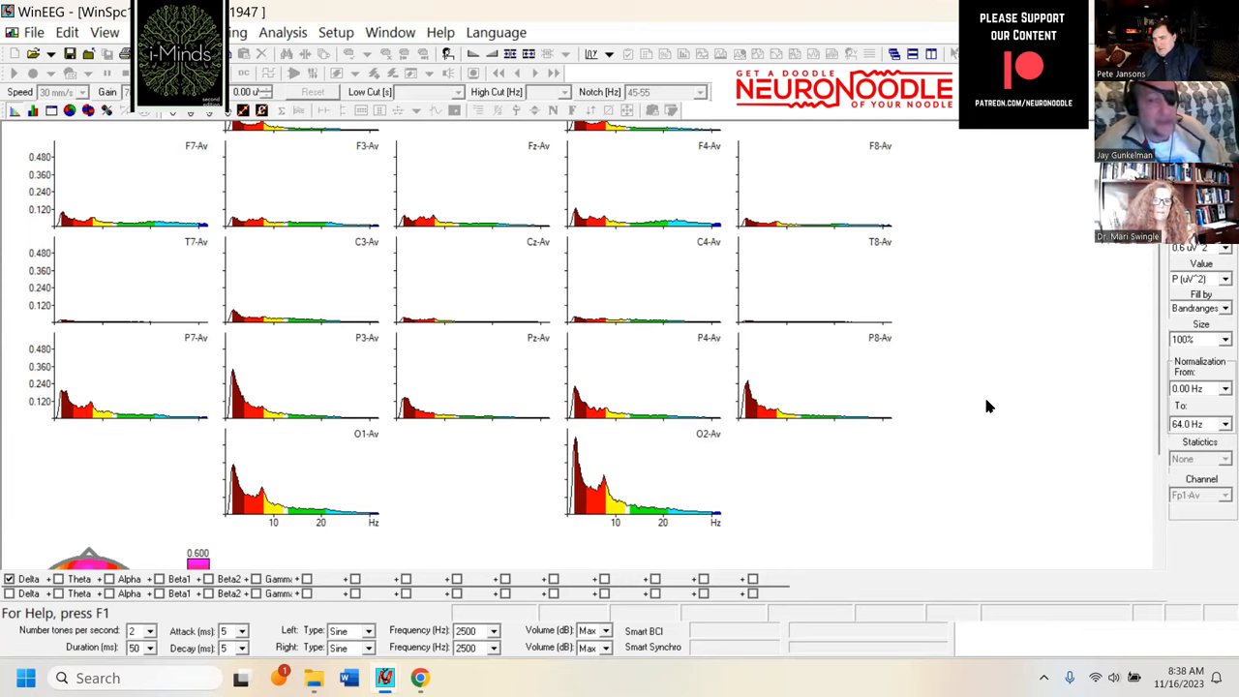
mouse_move(1065, 470)
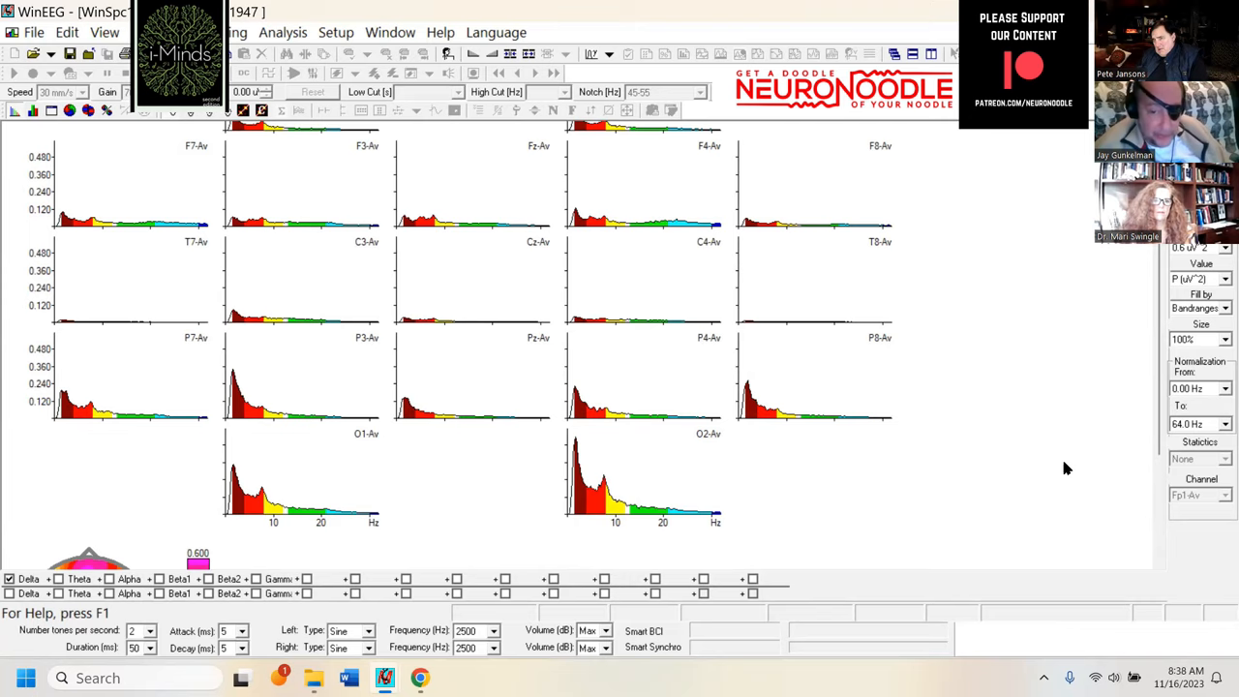
mouse_move(531, 445)
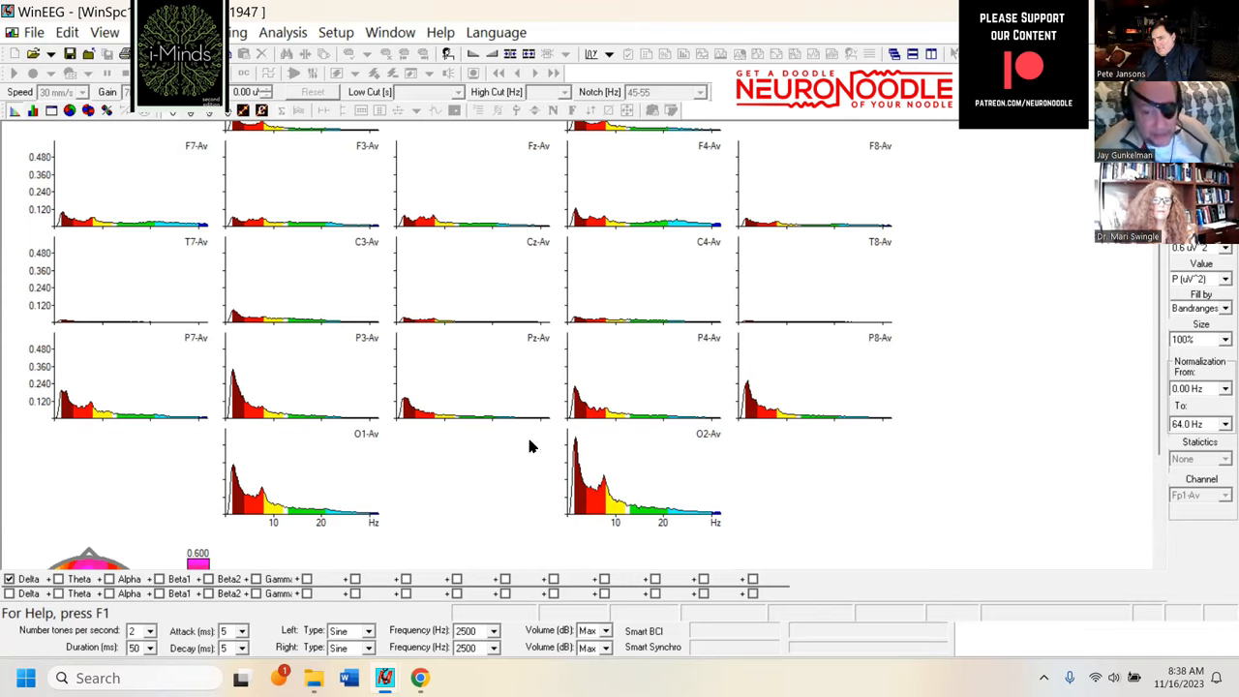
mouse_move(570, 480)
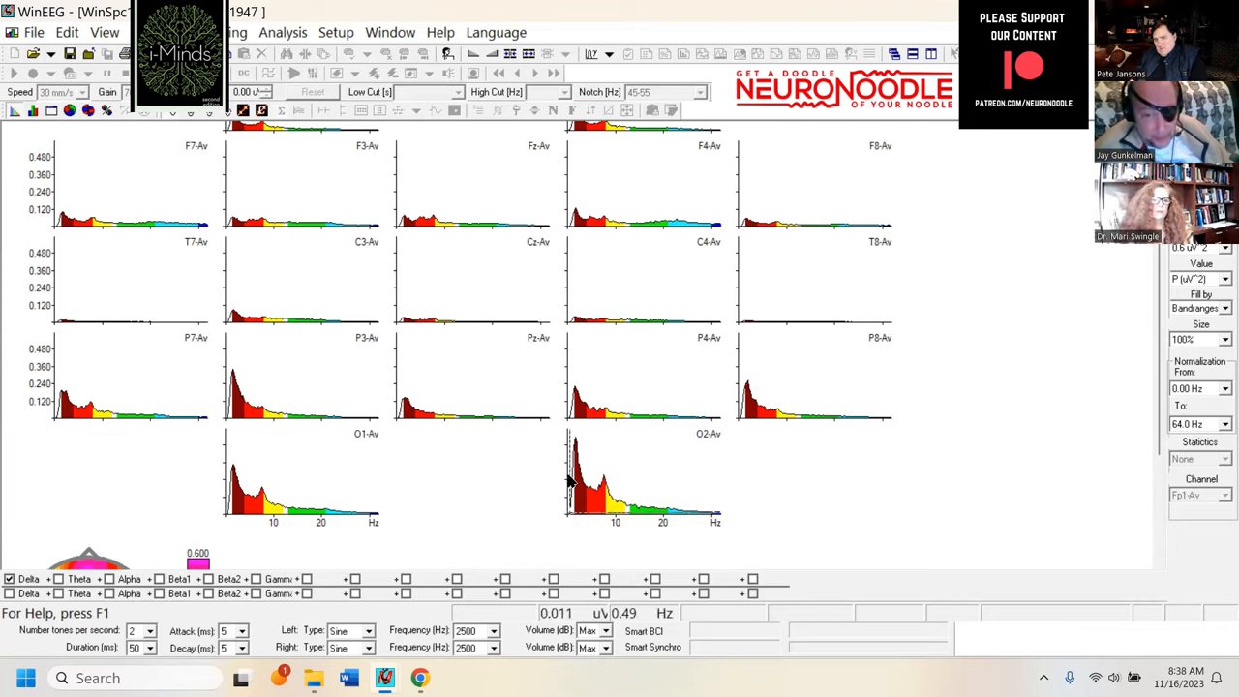
mouse_move(853, 511)
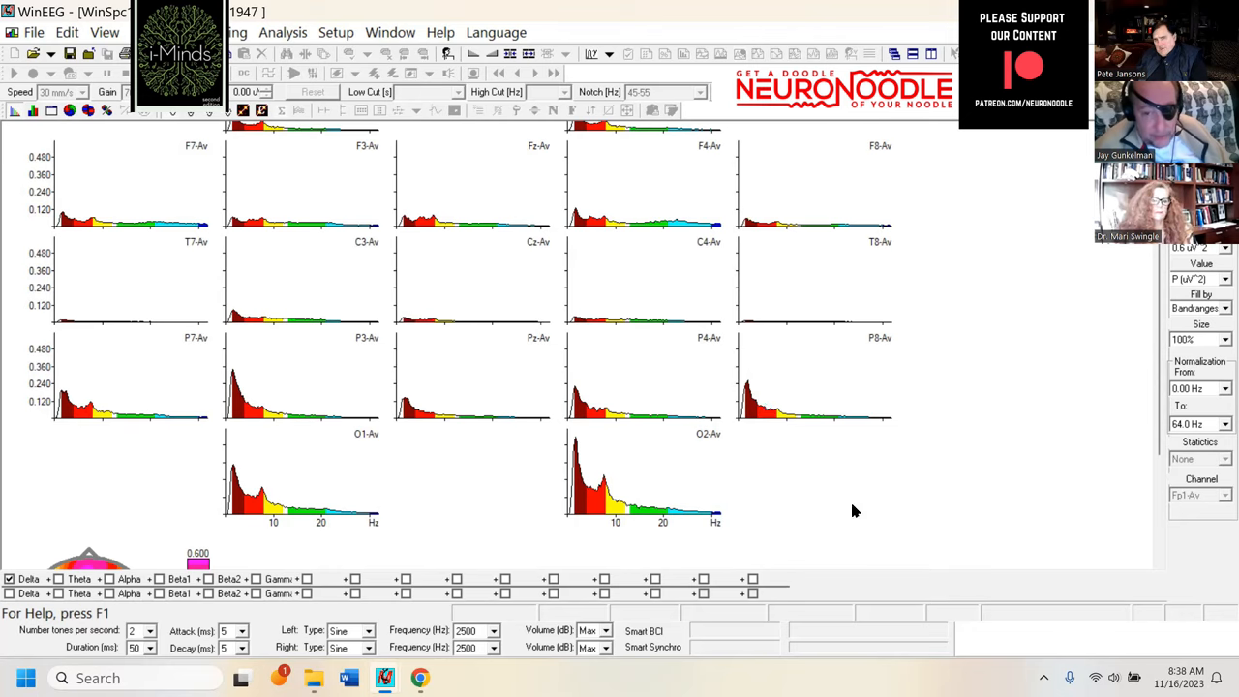
mouse_move(842, 406)
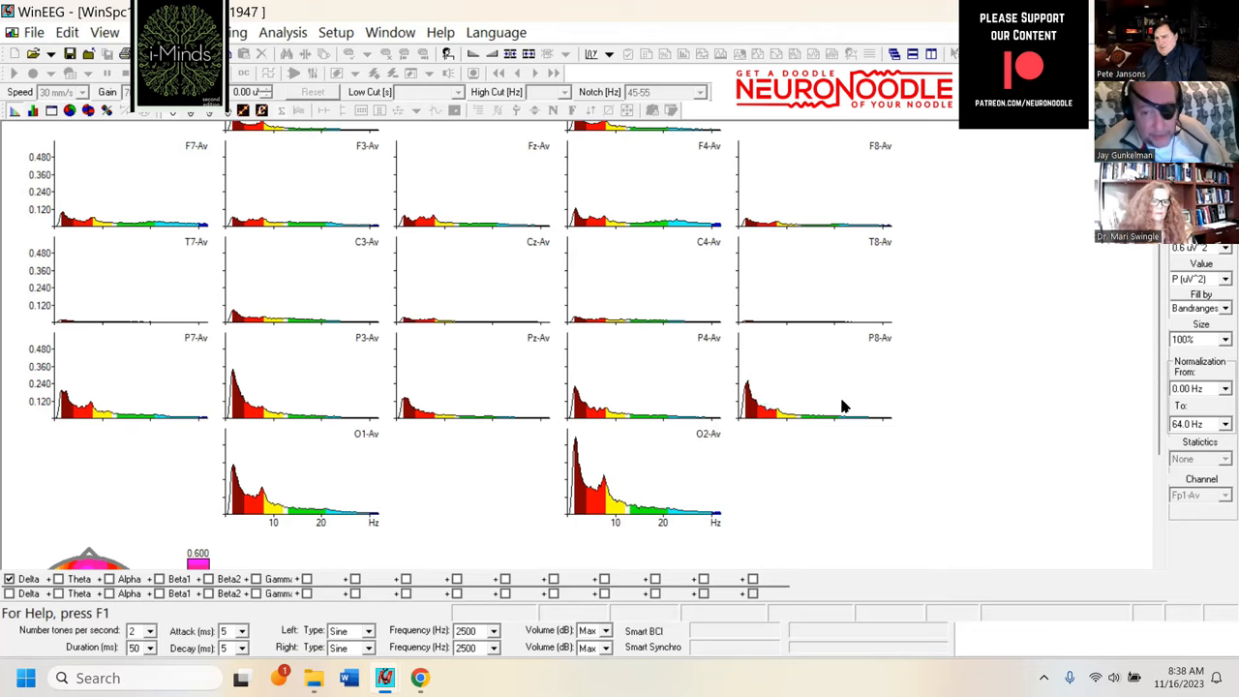
mouse_move(894, 397)
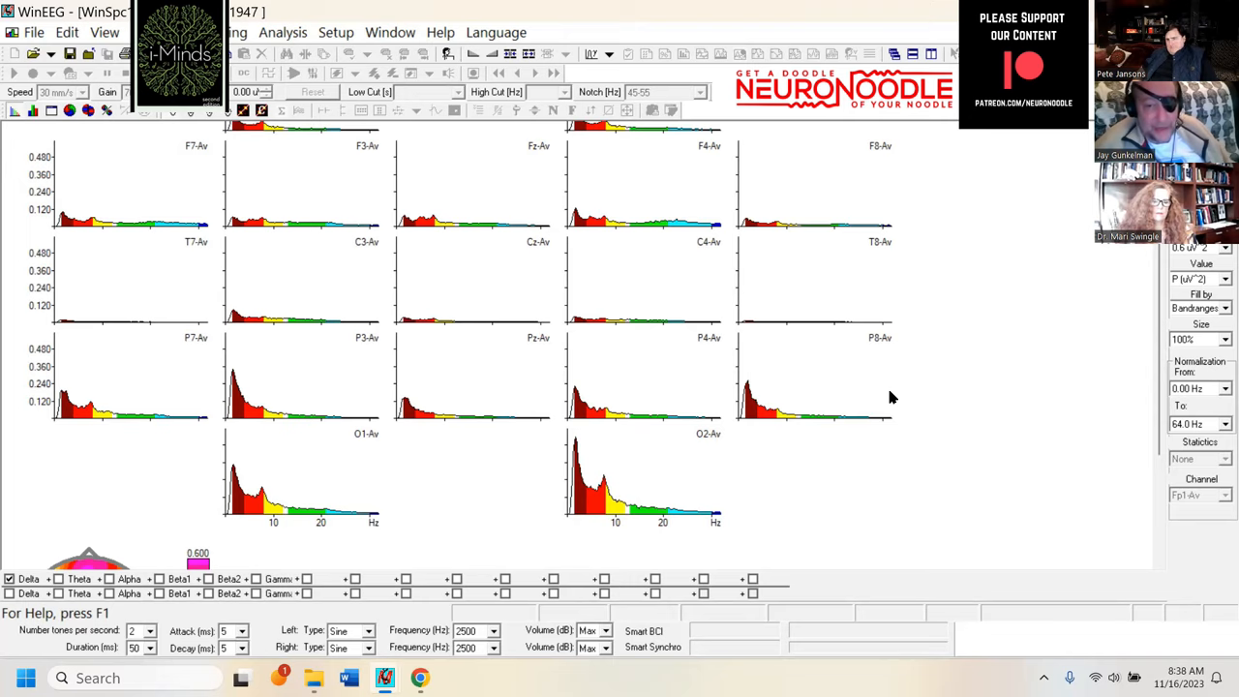
mouse_move(530, 495)
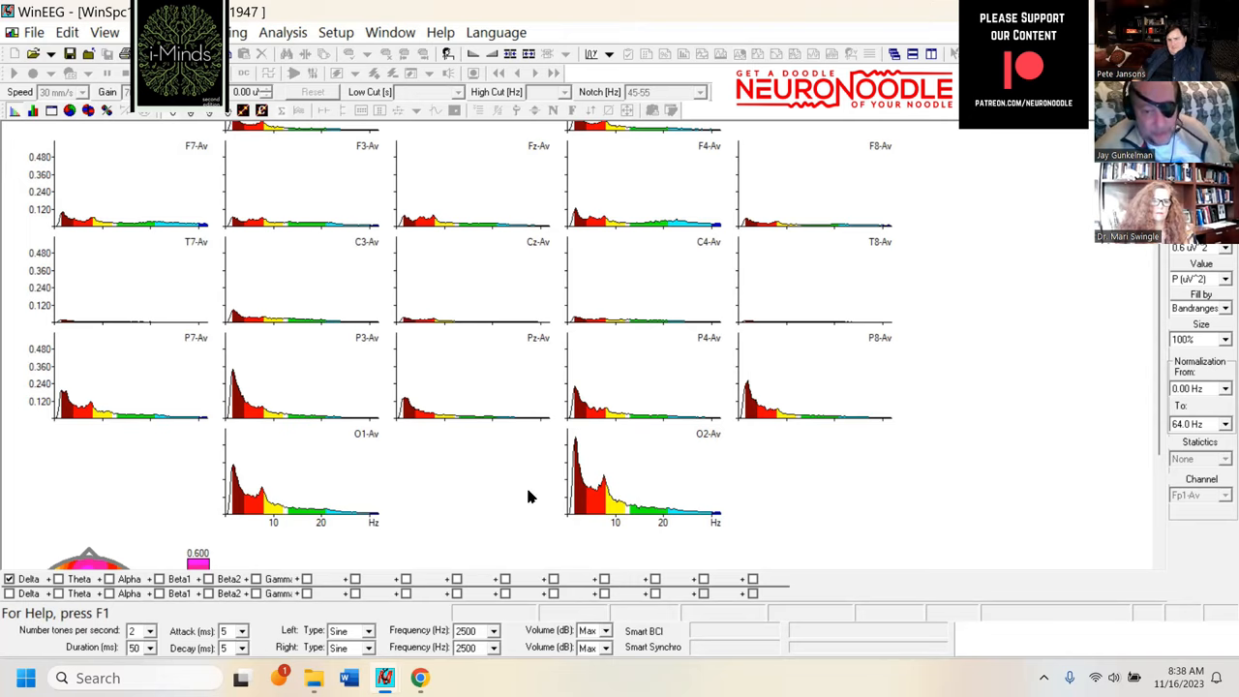
mouse_move(549, 511)
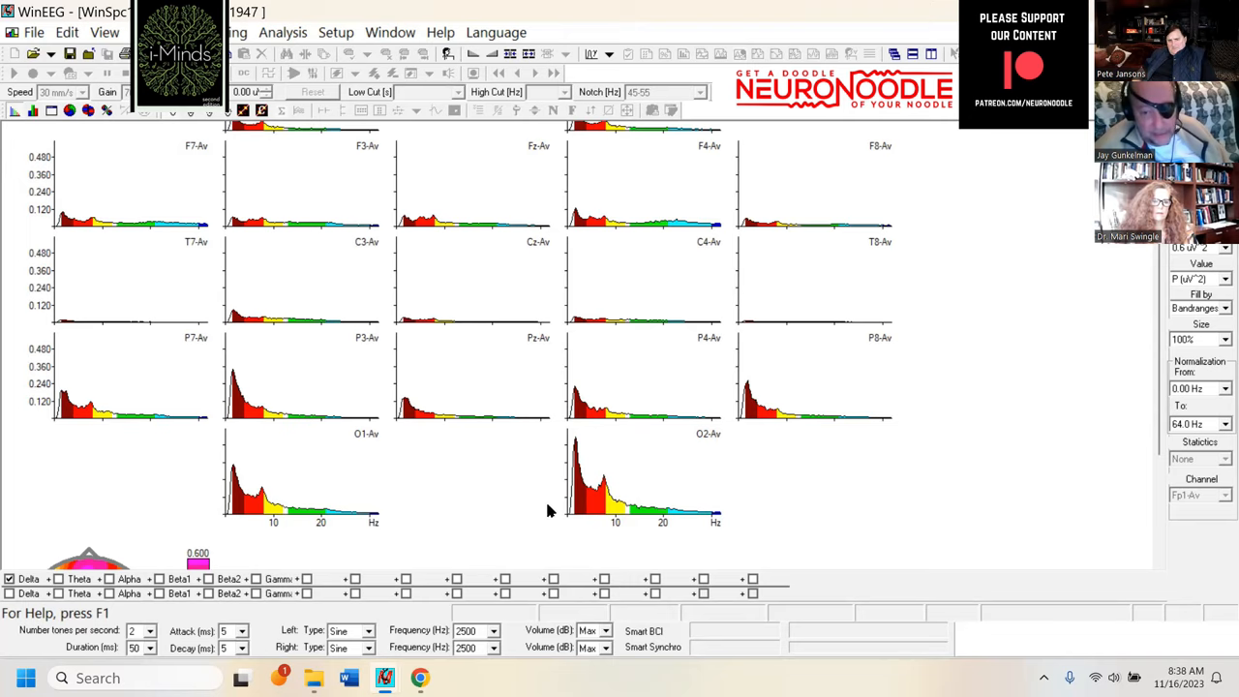
mouse_move(501, 466)
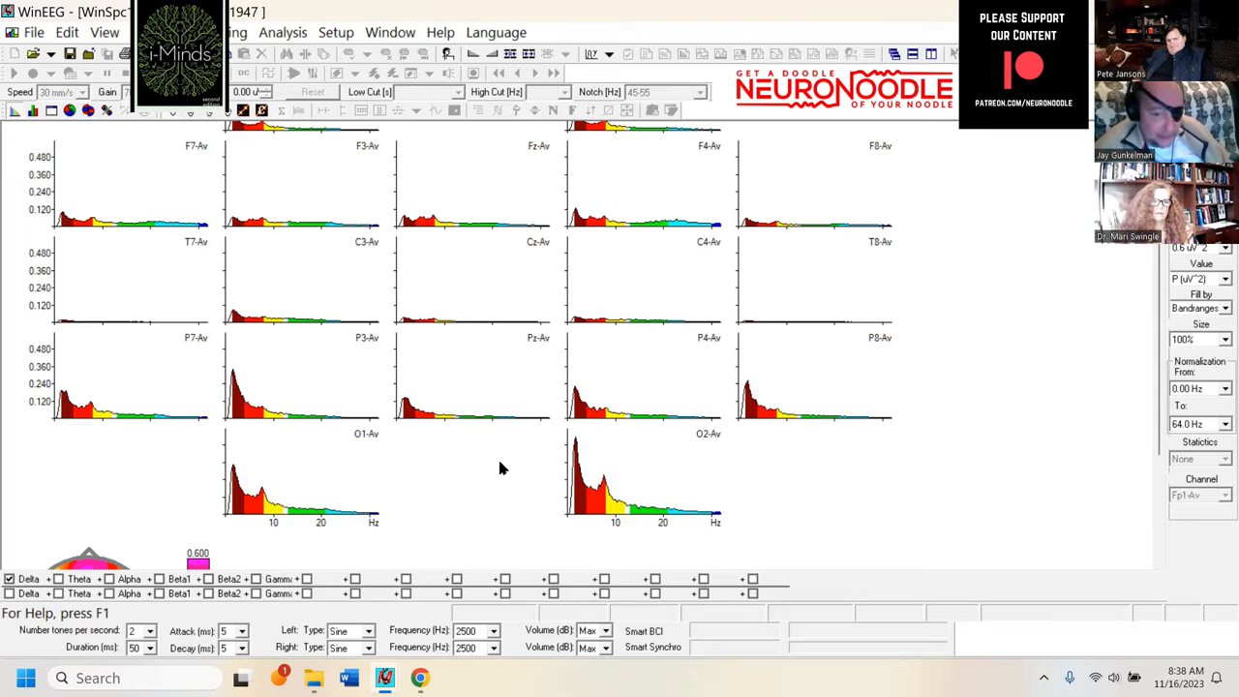
mouse_move(581, 500)
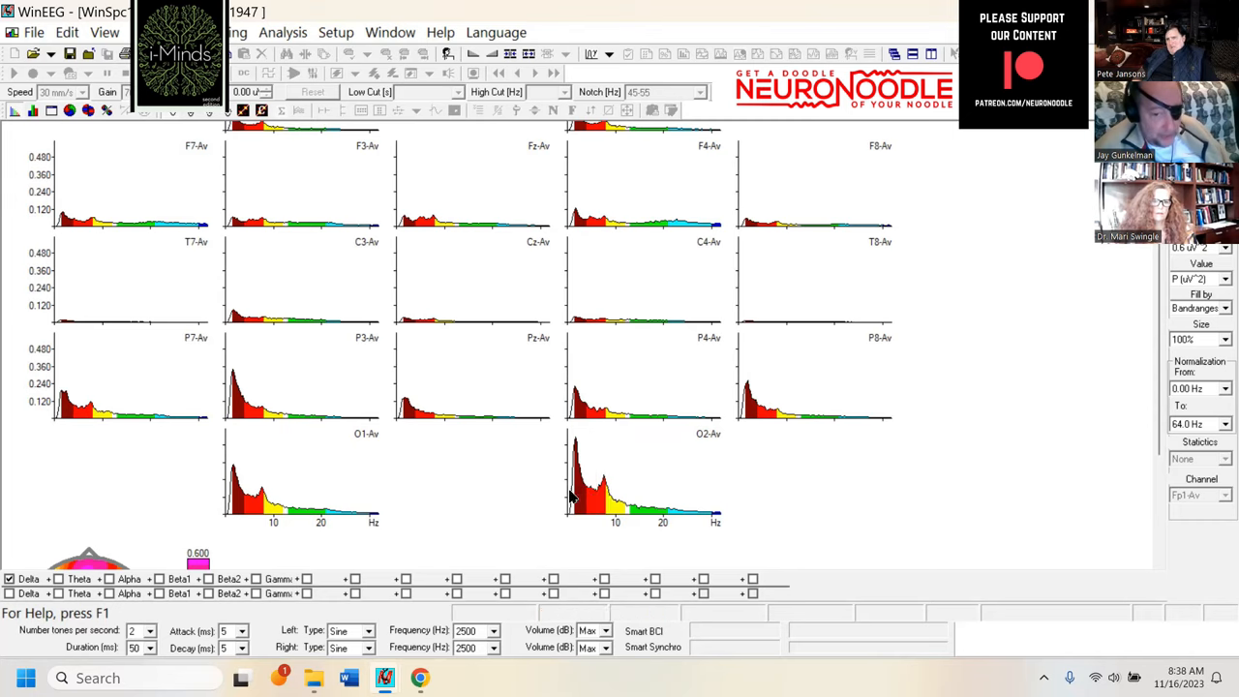
mouse_move(577, 470)
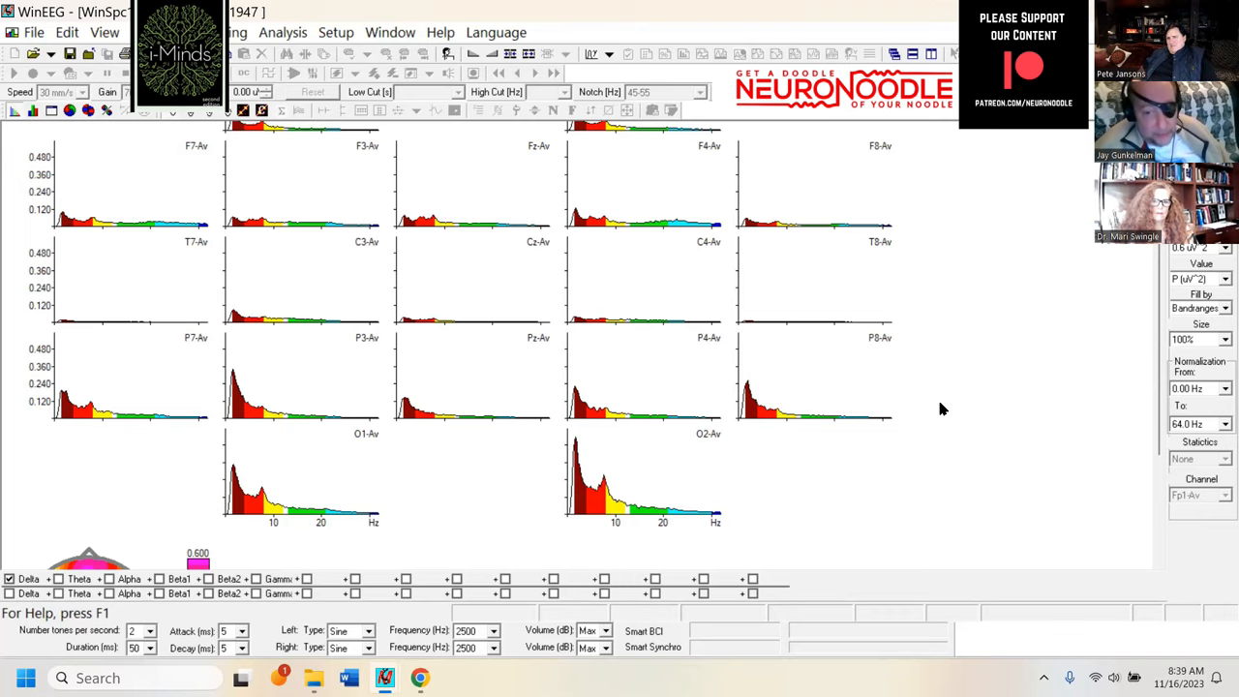
mouse_move(991, 375)
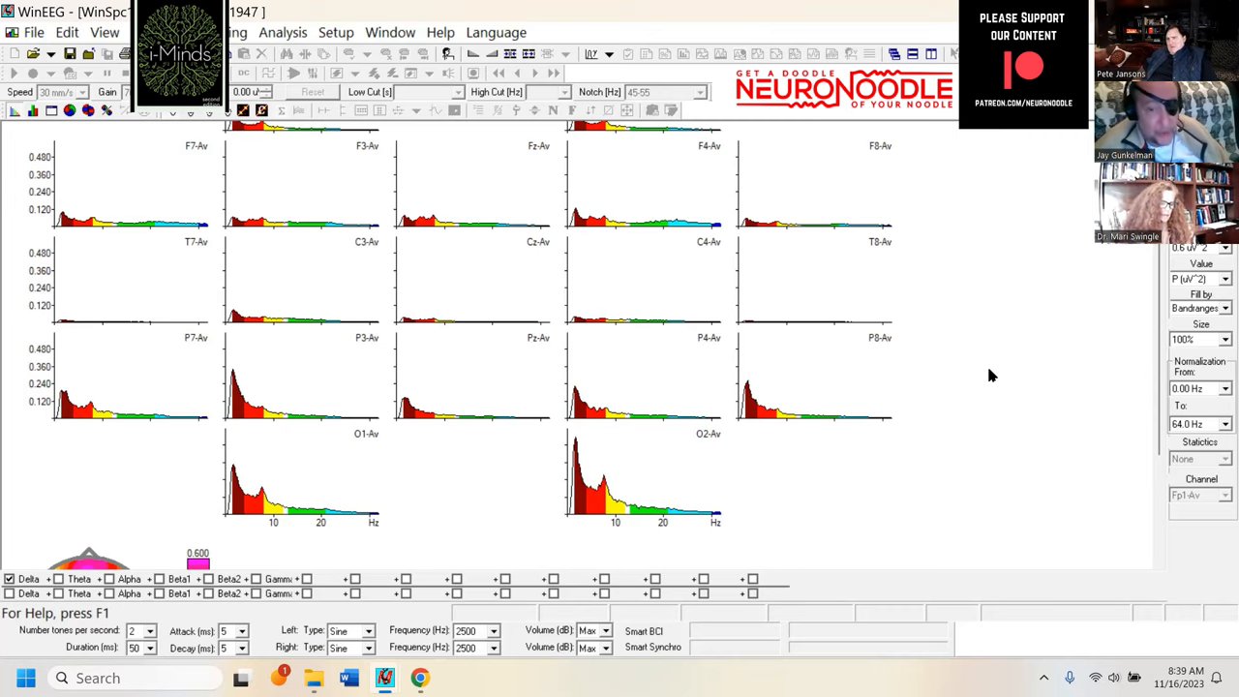
mouse_move(459, 569)
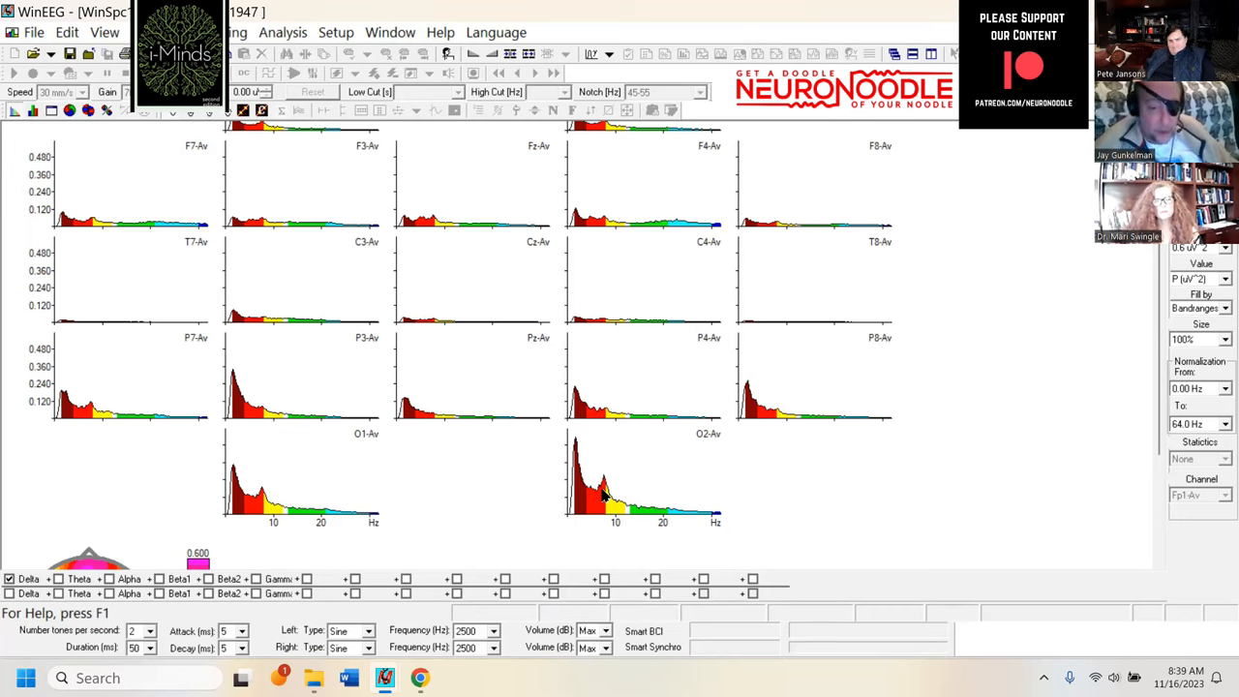
mouse_move(906, 474)
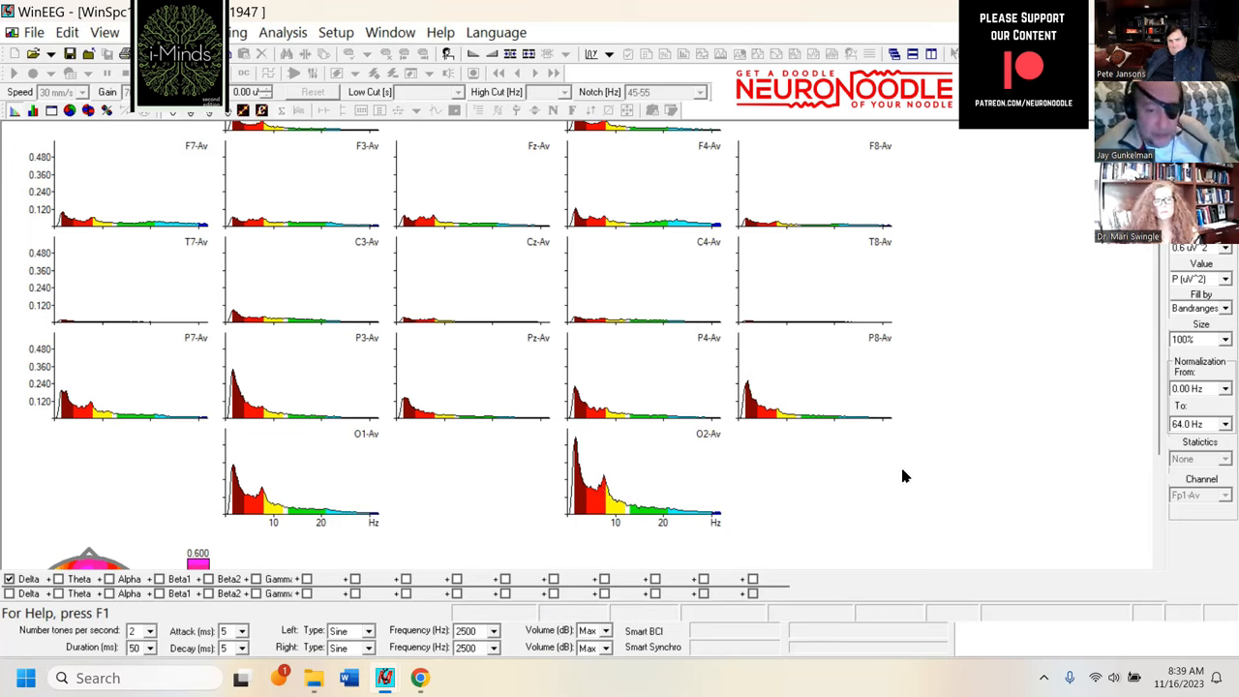
mouse_move(936, 464)
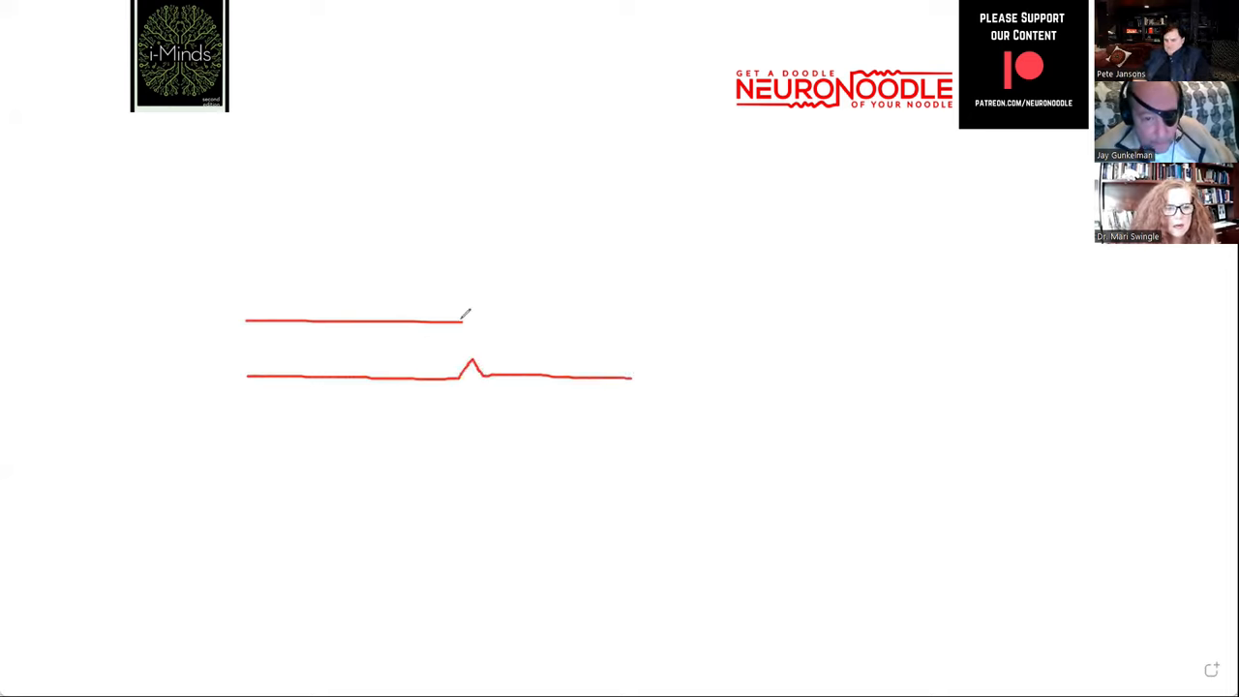
Step: Draw the kinked upper vessel wall and red flow arrows before and after the narrowing
left_click_drag(468, 322, 482, 333)
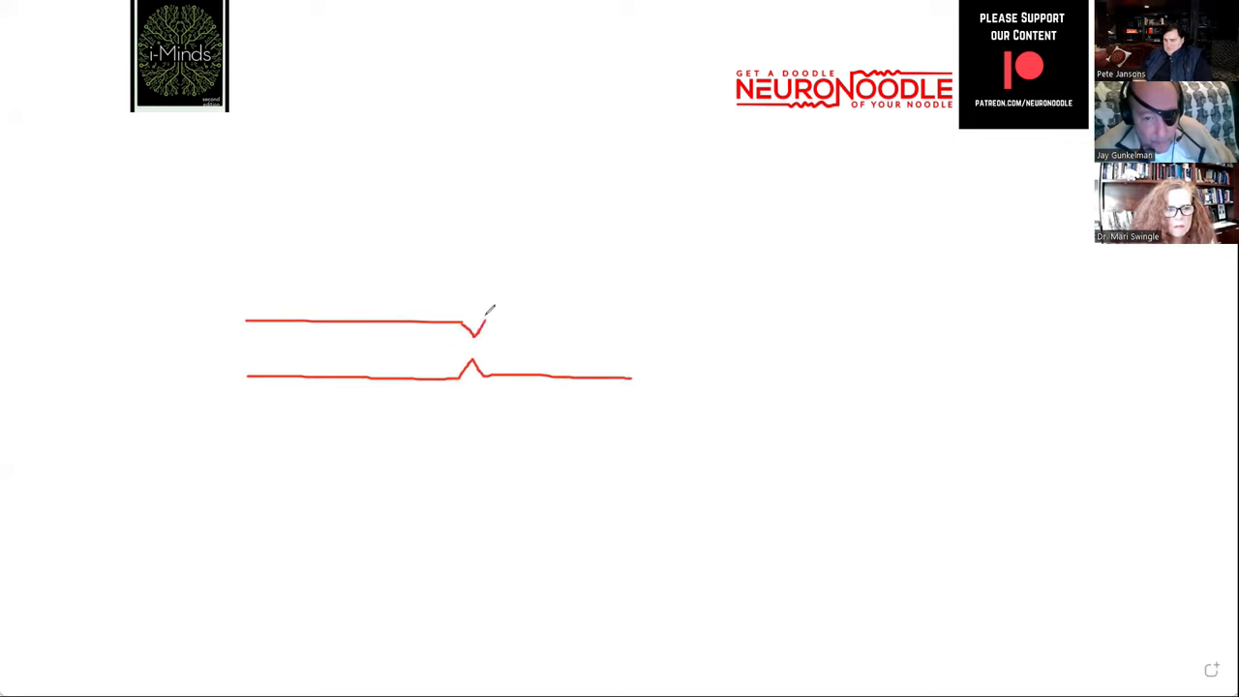
left_click_drag(484, 329, 639, 329)
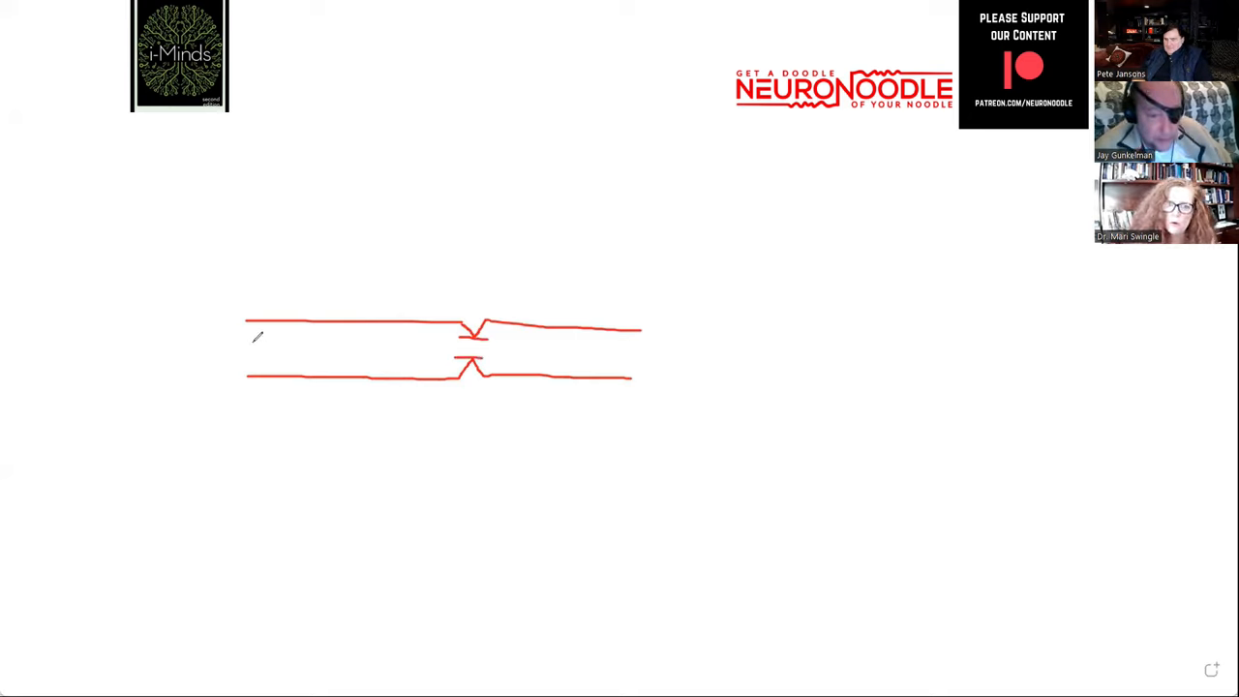
left_click_drag(253, 356, 398, 356)
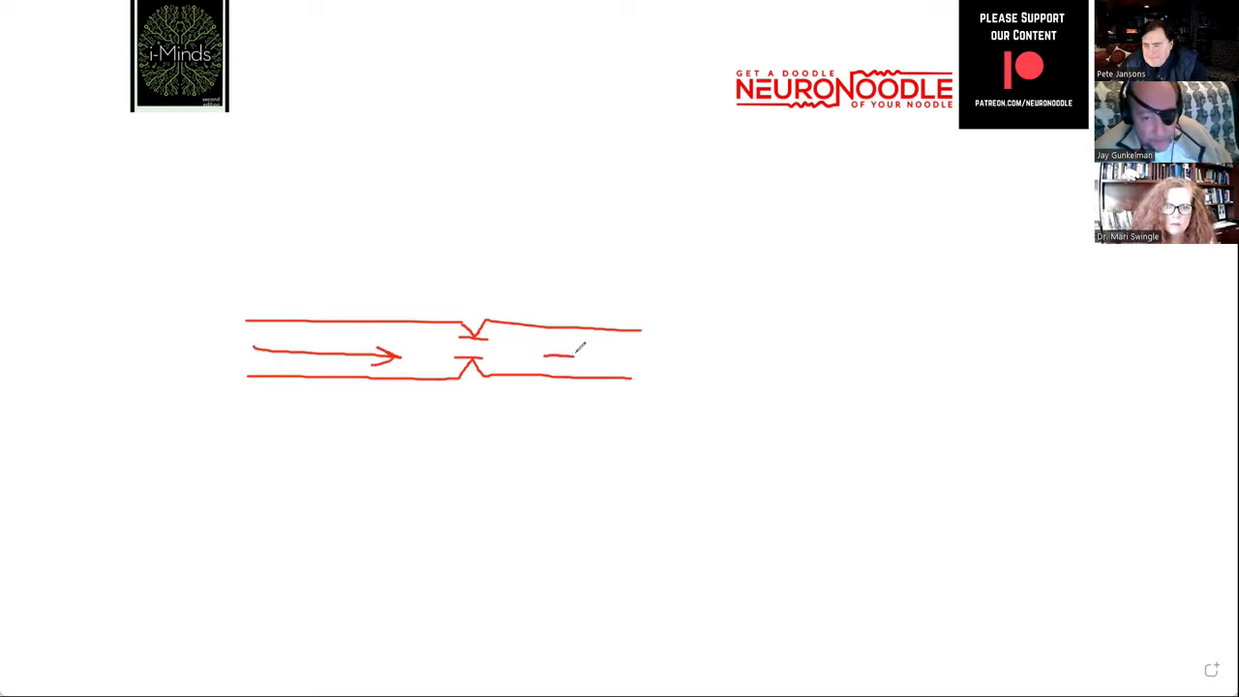
left_click_drag(558, 357, 600, 352)
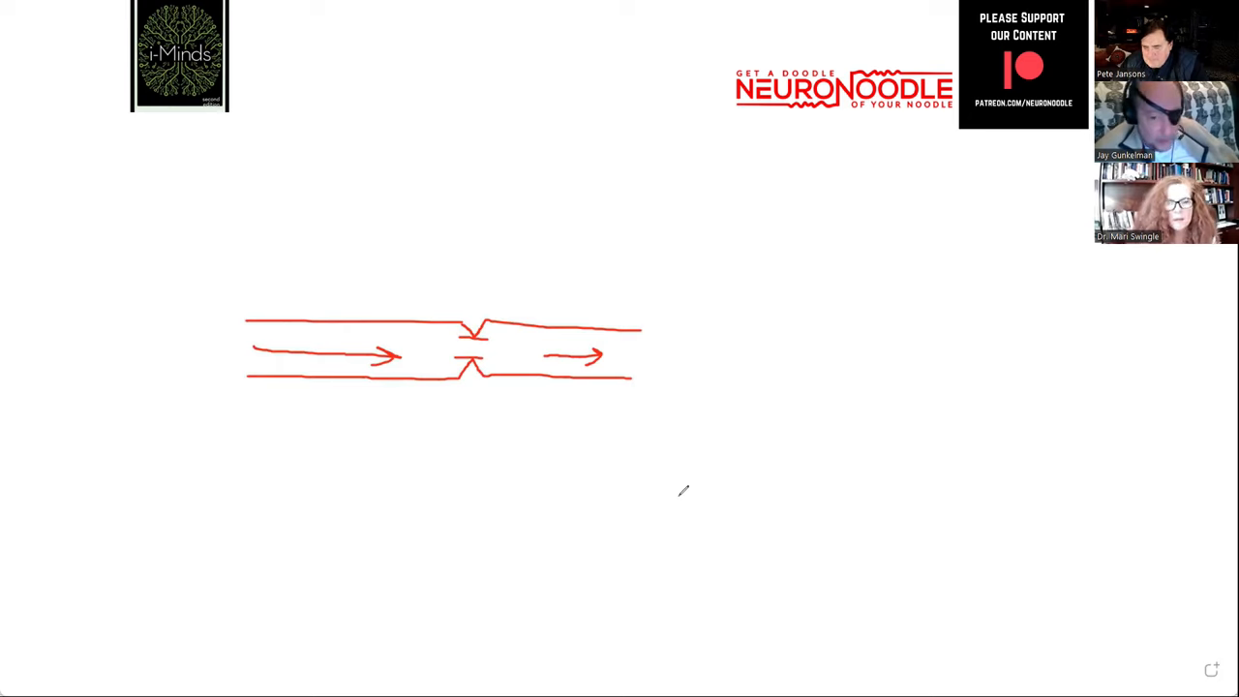
mouse_move(445, 240)
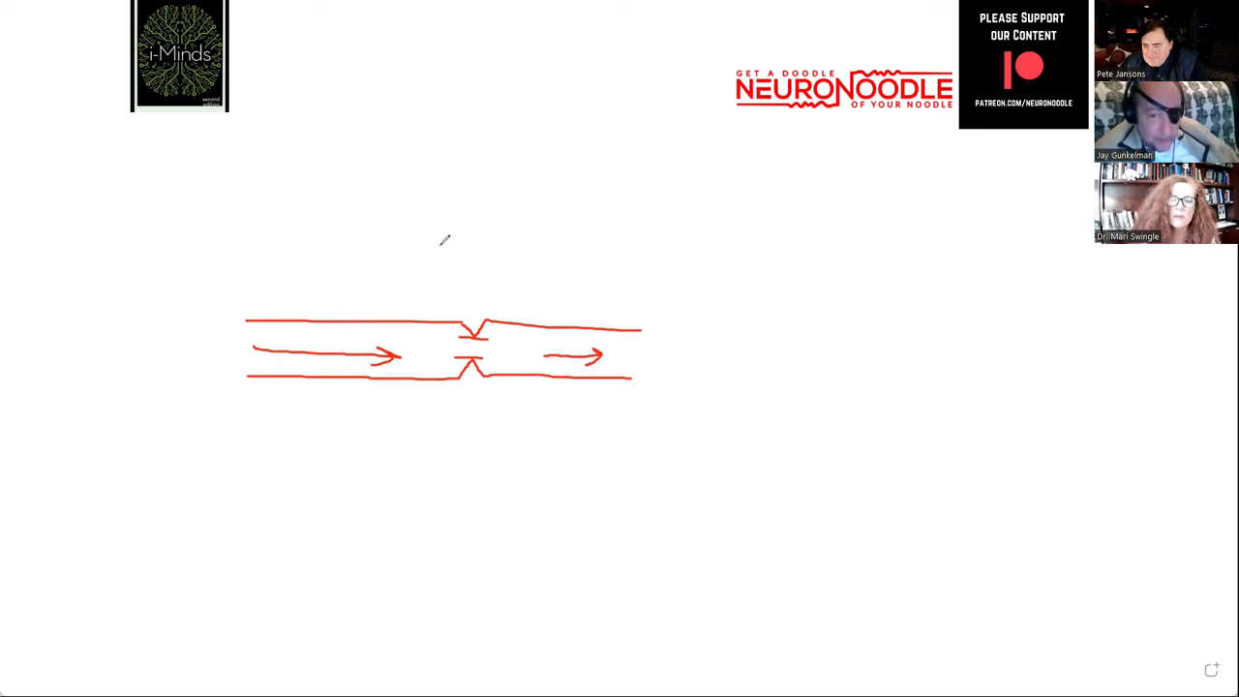
mouse_move(473, 271)
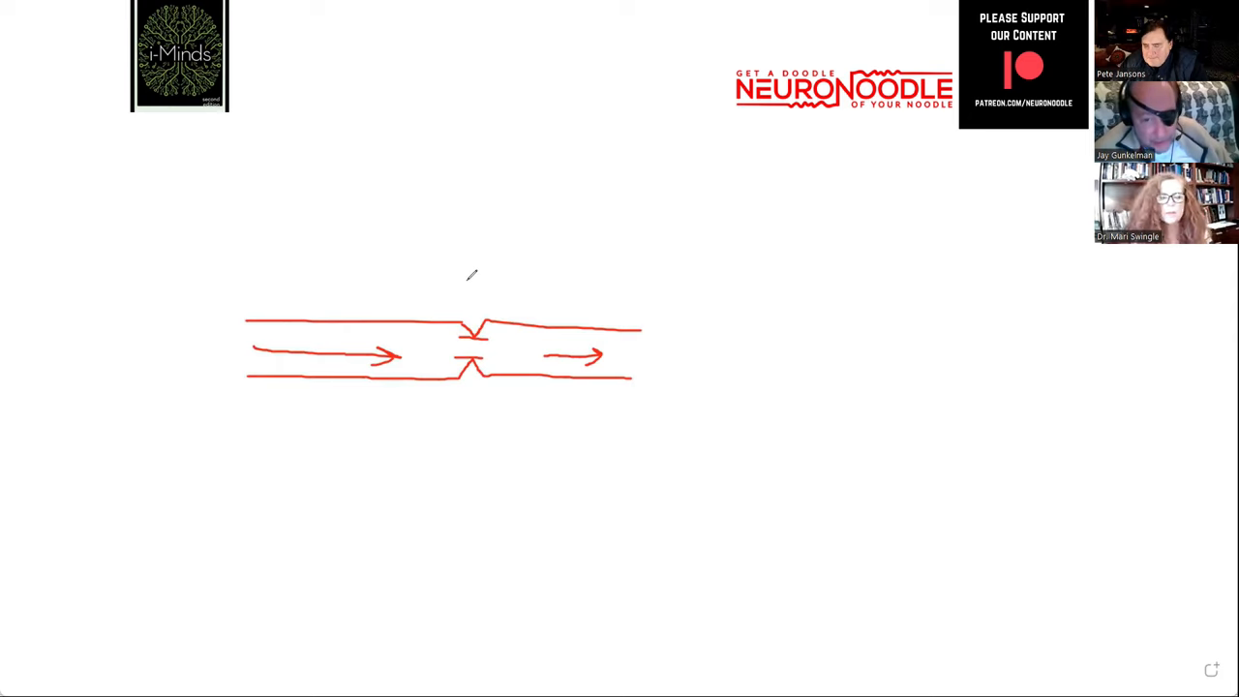
mouse_move(540, 344)
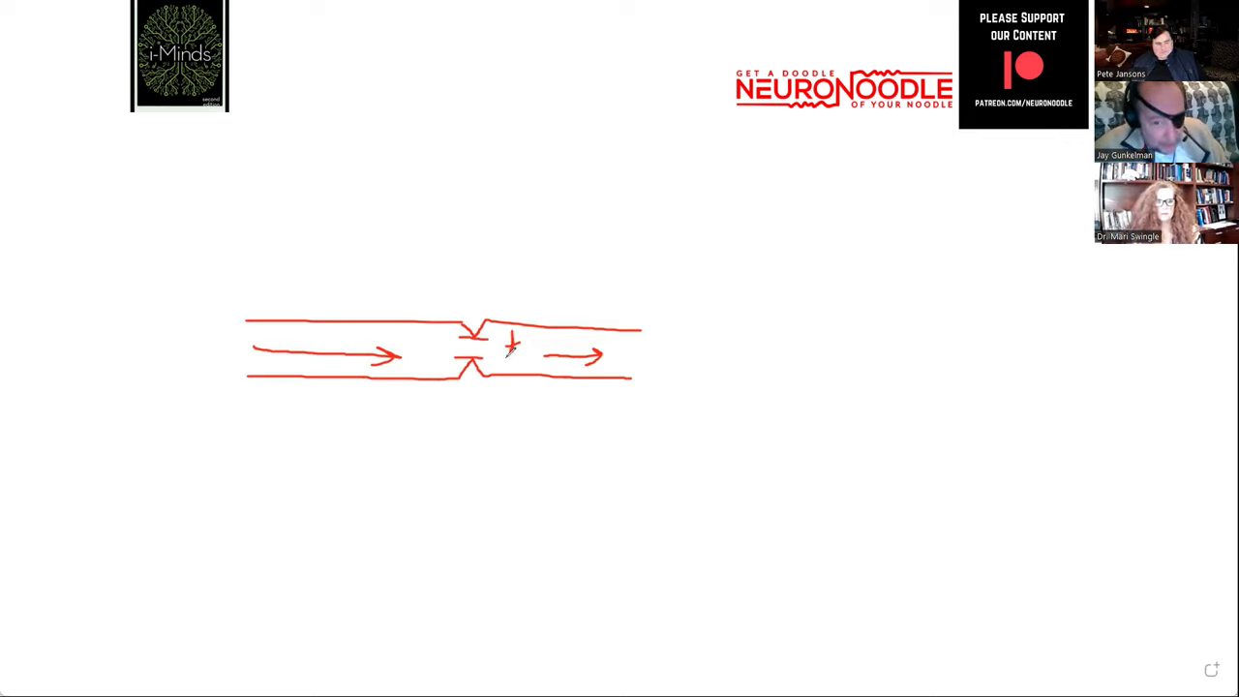
Step: Mark a cross past the kink, write ↓PO2 beside the vessel, and add an arrow pressing on the kink
left_click_drag(503, 333, 527, 368)
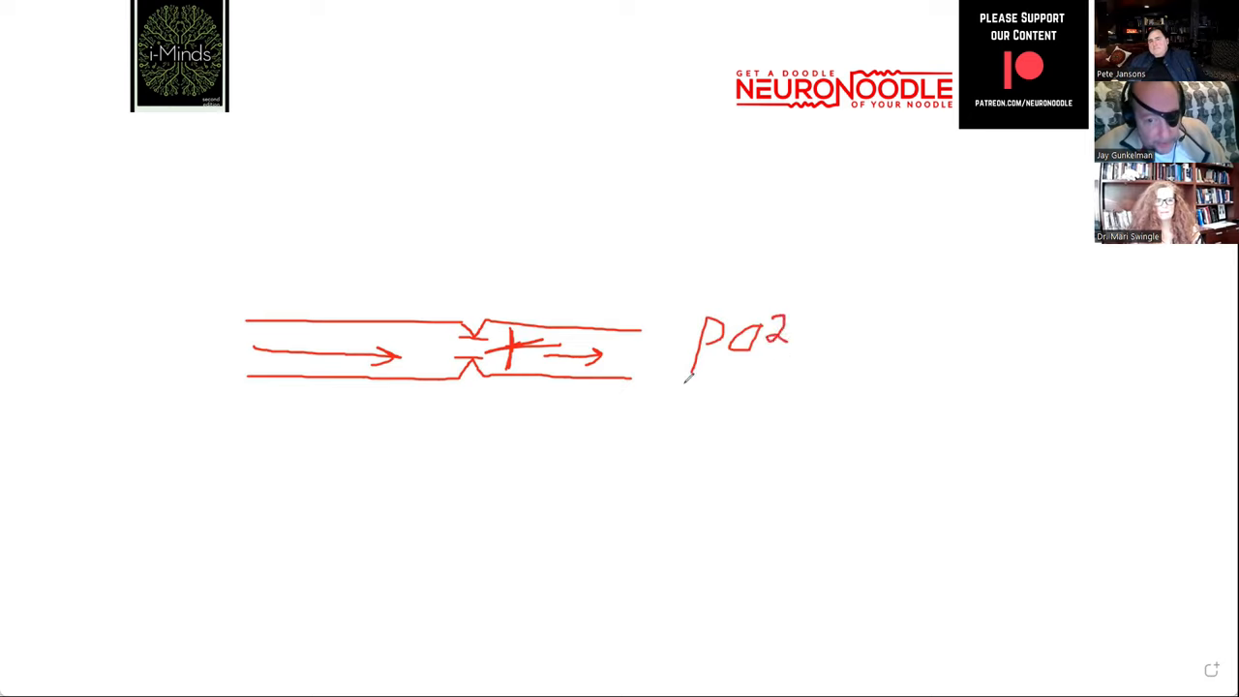
left_click_drag(666, 319, 666, 377)
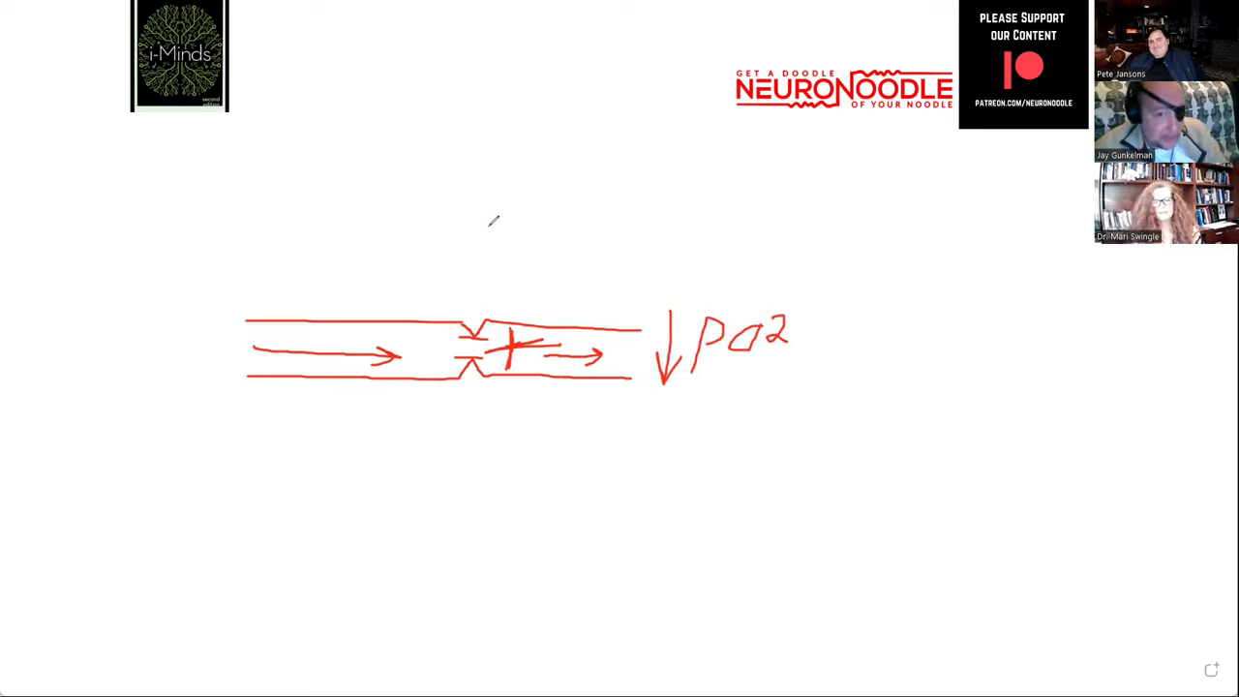
left_click_drag(487, 229, 477, 310)
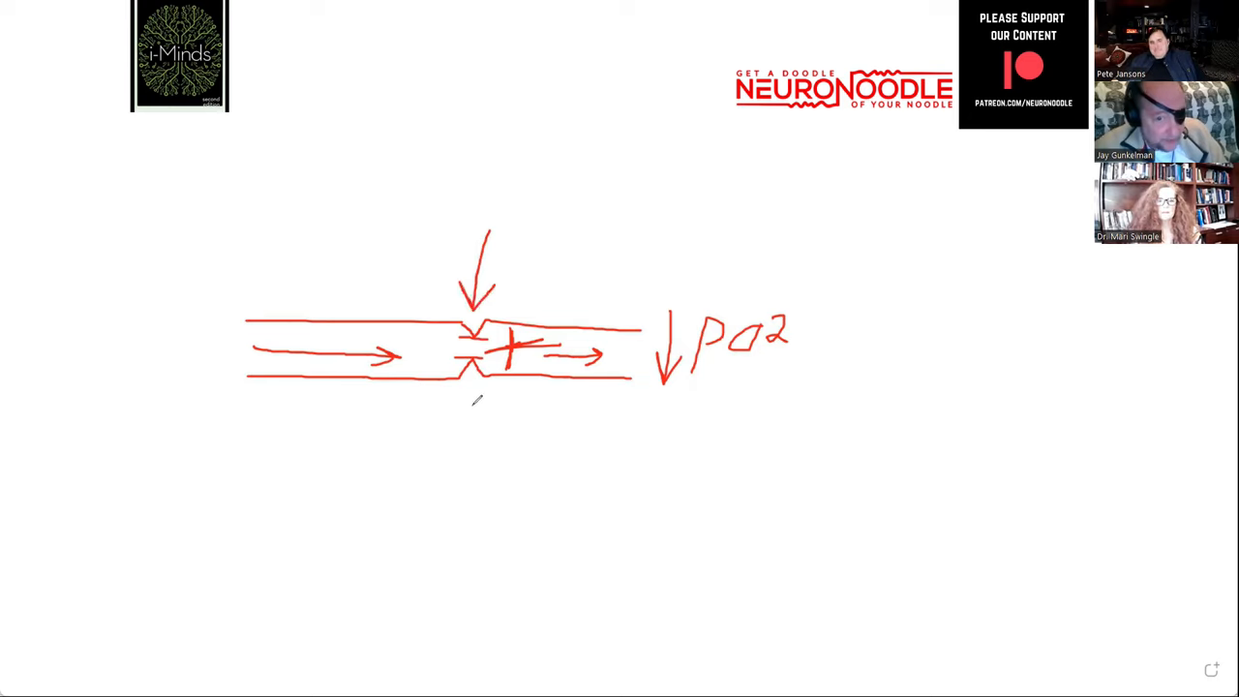
left_click_drag(455, 436, 468, 377)
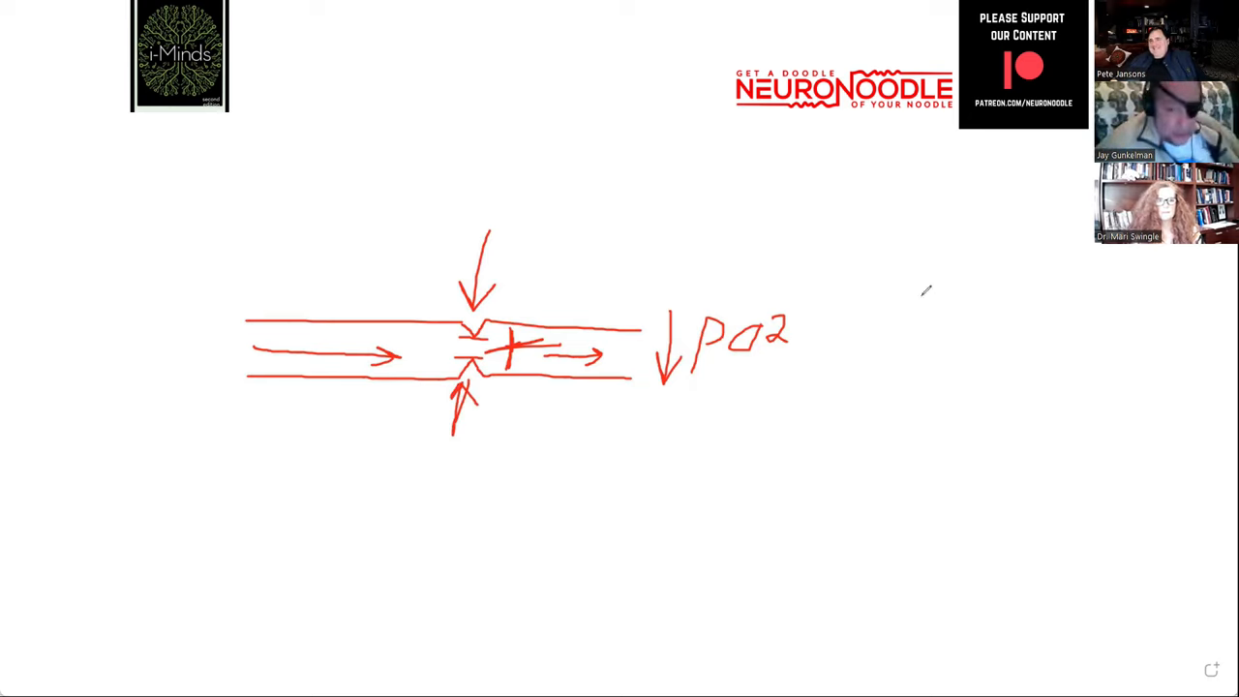
mouse_move(294, 383)
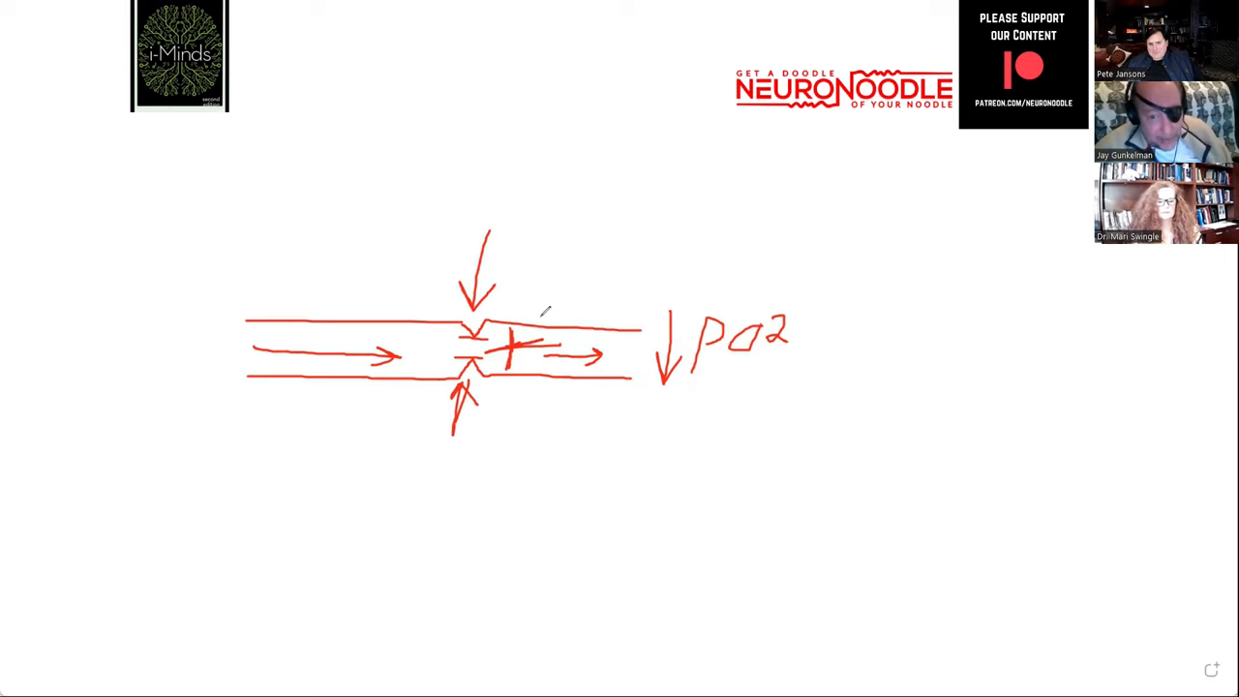
mouse_move(544, 312)
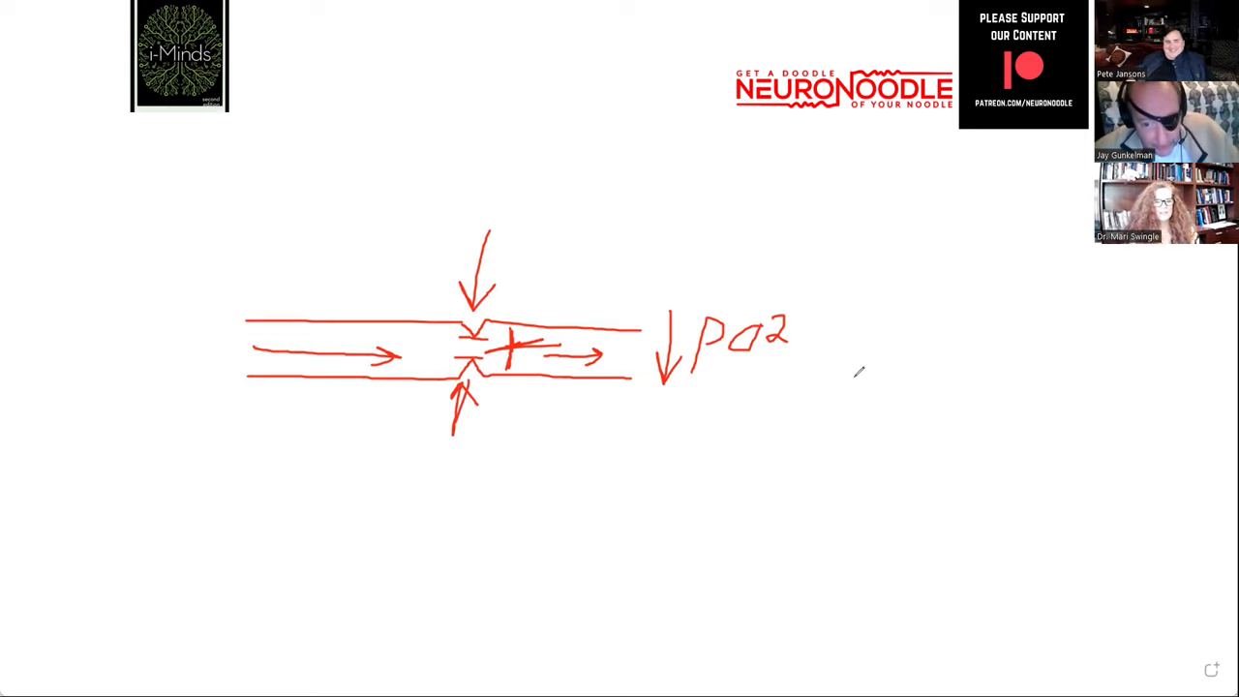
Step: Draw a tombstone marked xx right of ↓PO2 and enclose it in a large rounded outline
left_click_drag(900, 275, 867, 396)
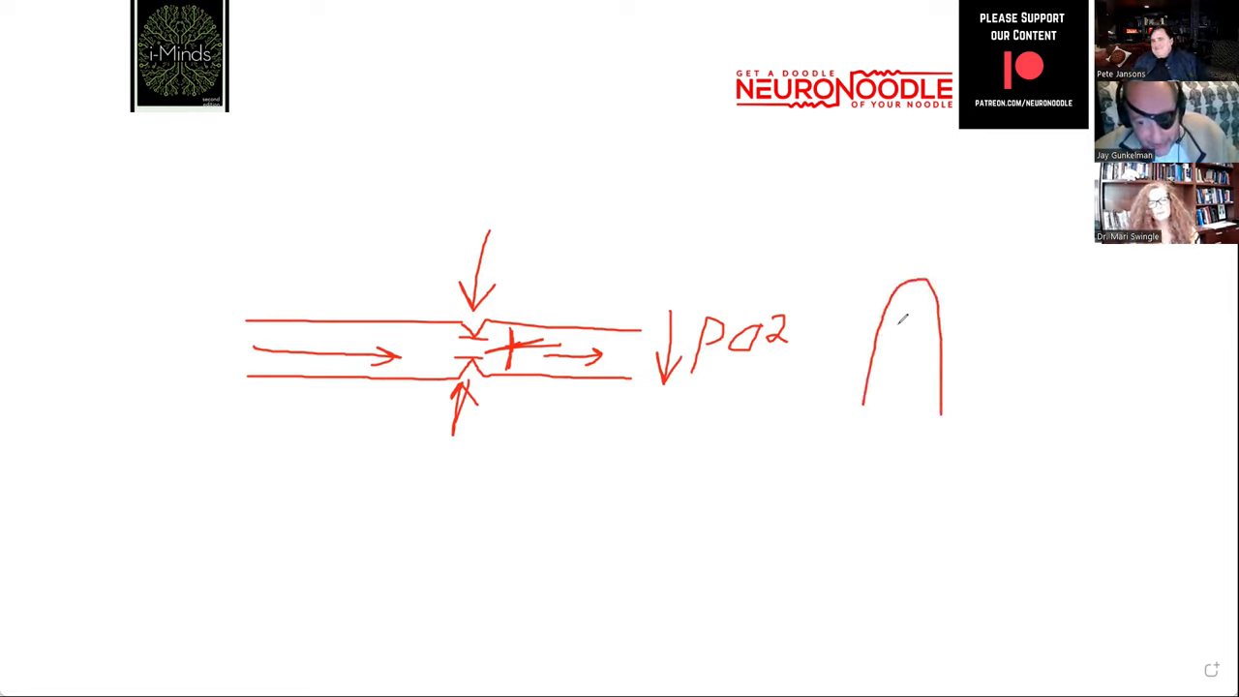
left_click_drag(891, 333, 927, 336)
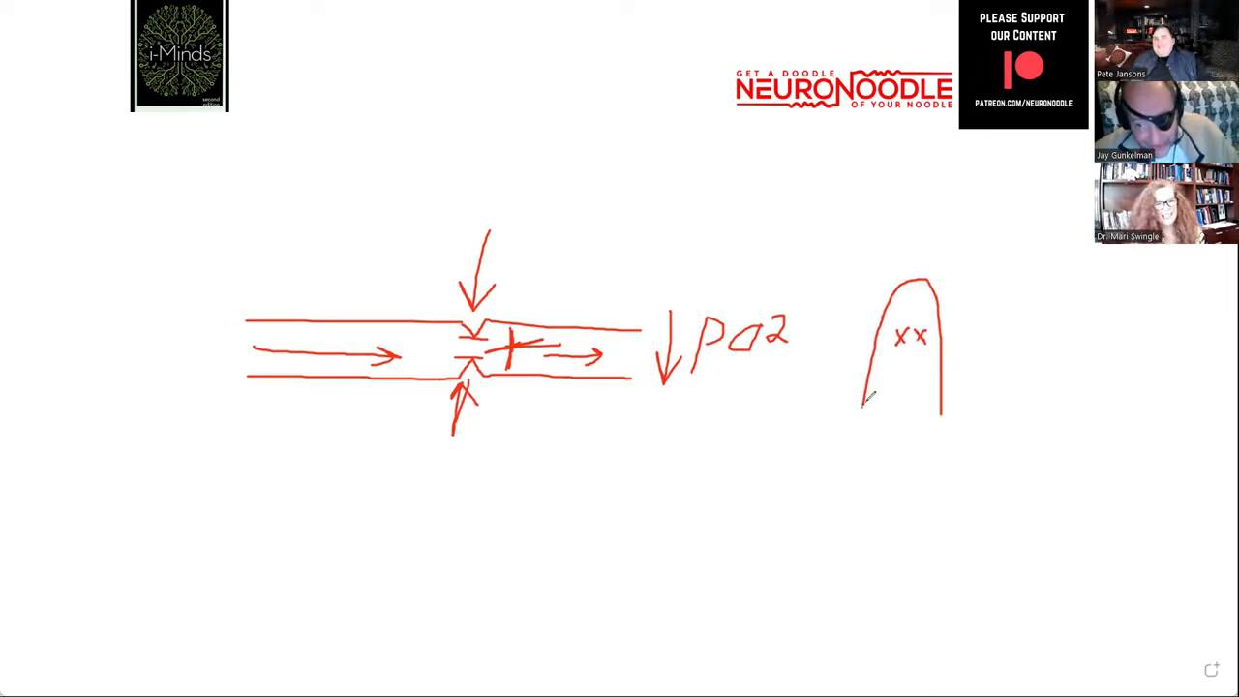
left_click_drag(852, 397, 933, 398)
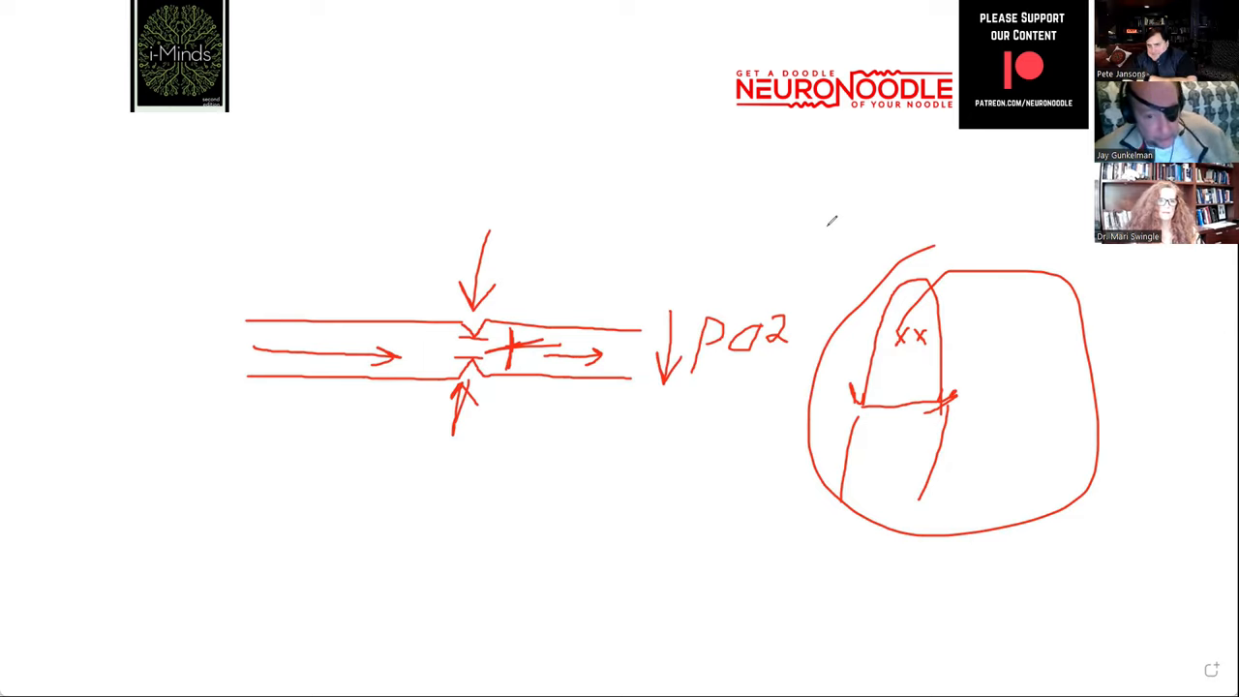
mouse_move(971, 165)
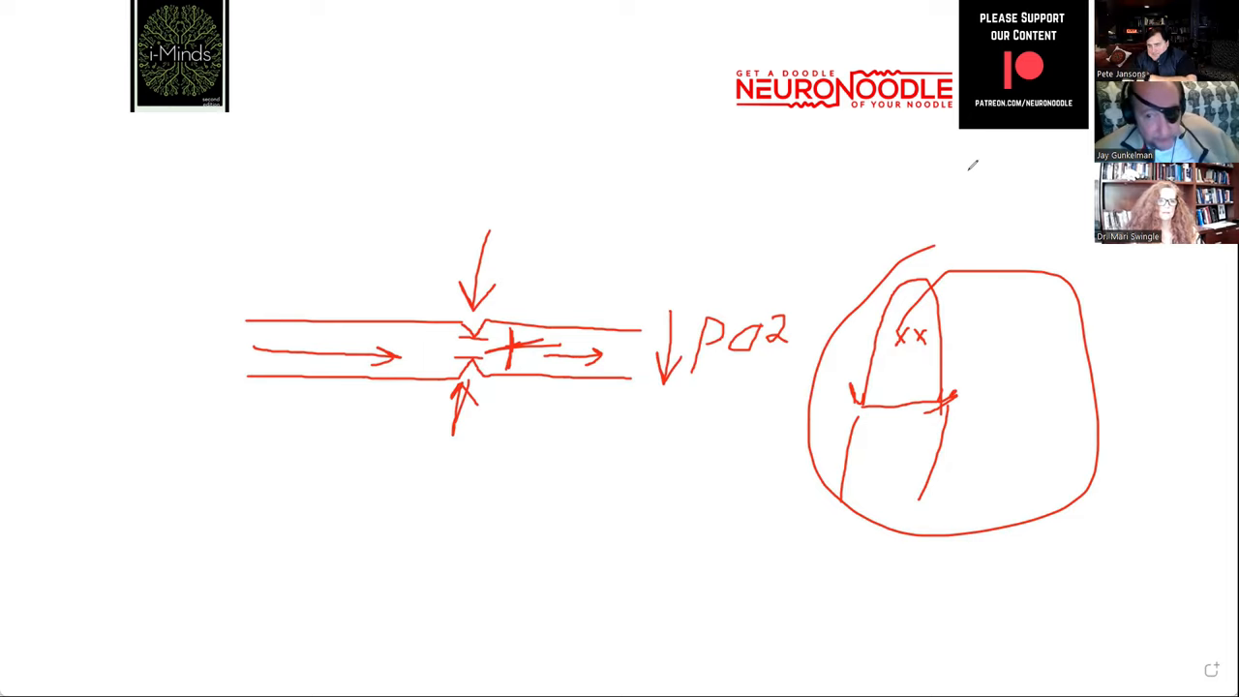